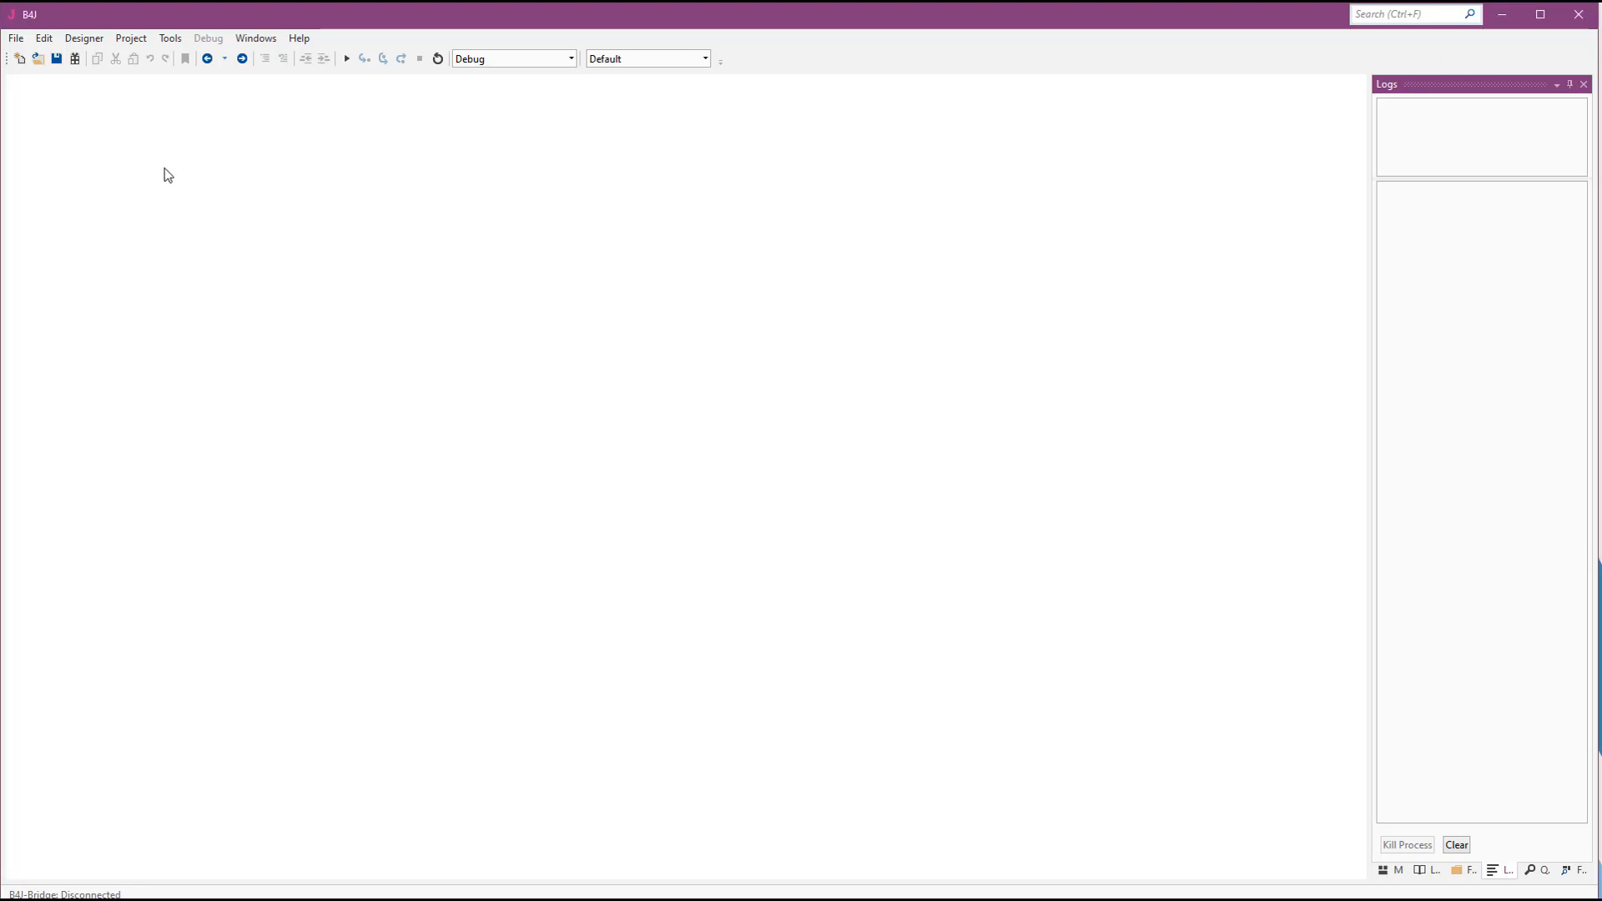
Start a new B4XPages project and enter 'QR' as its project name
click(18, 38)
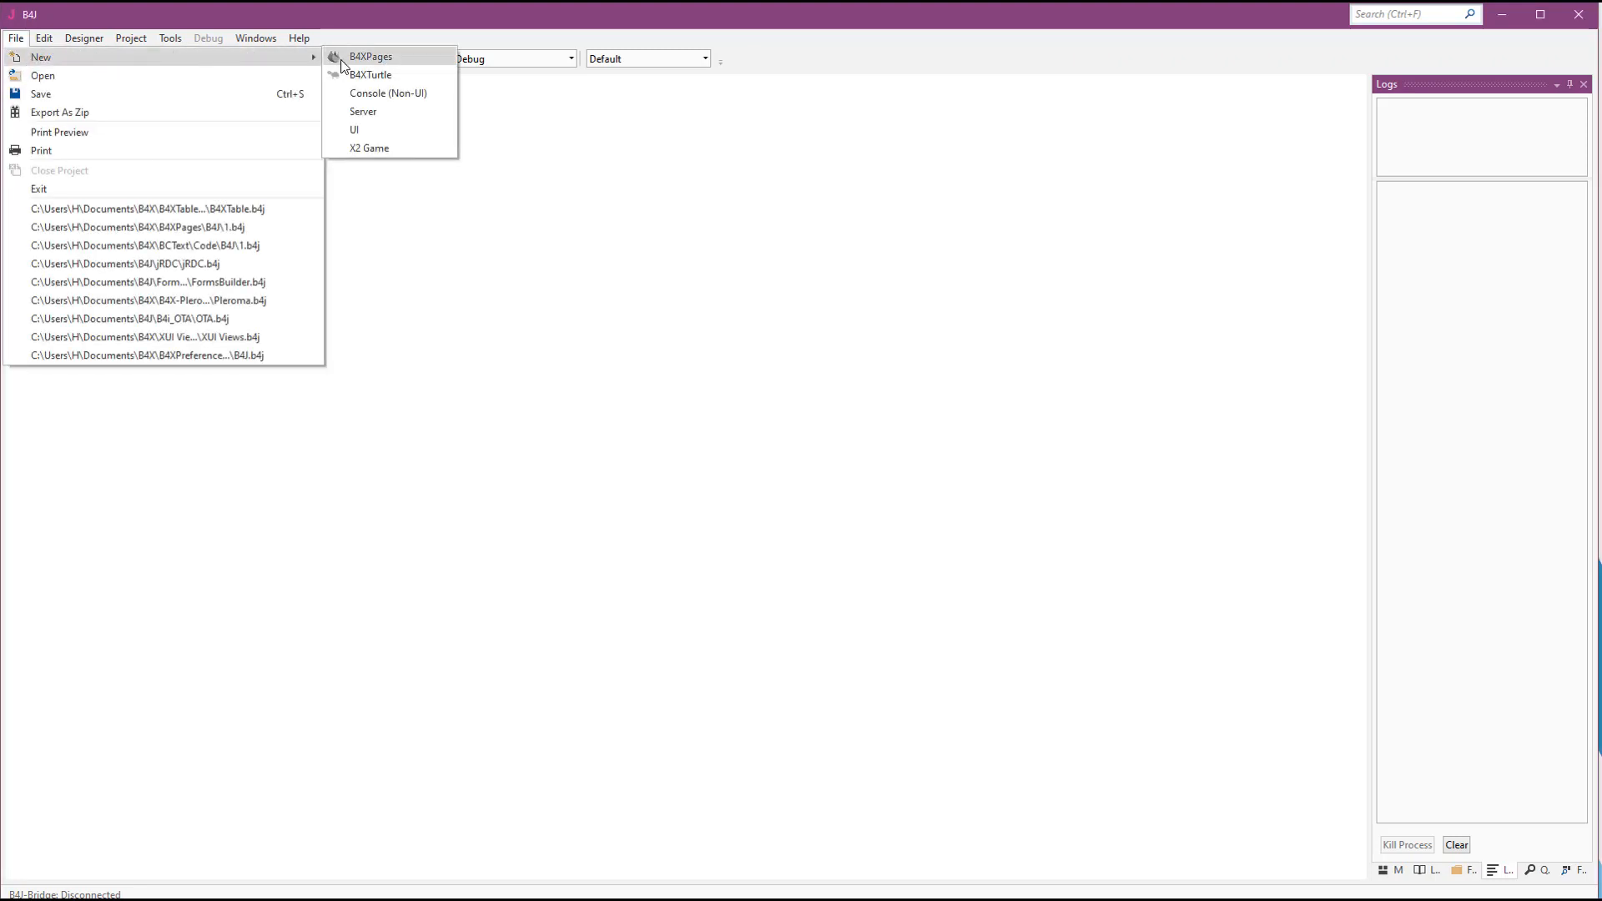
mouse_move(379, 61)
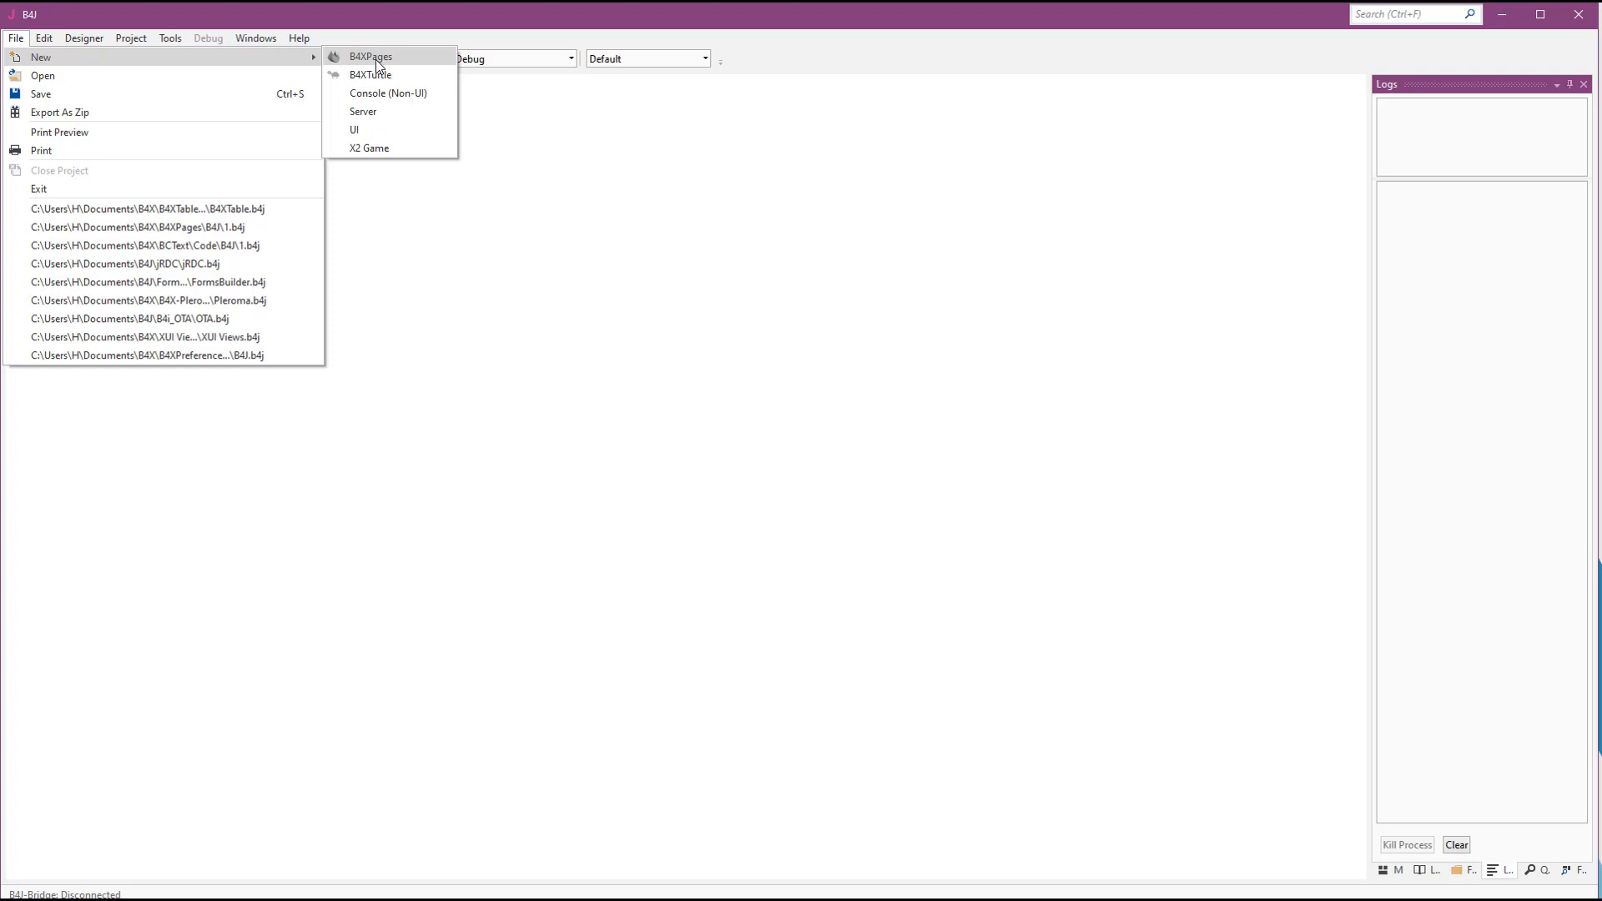
click(371, 56)
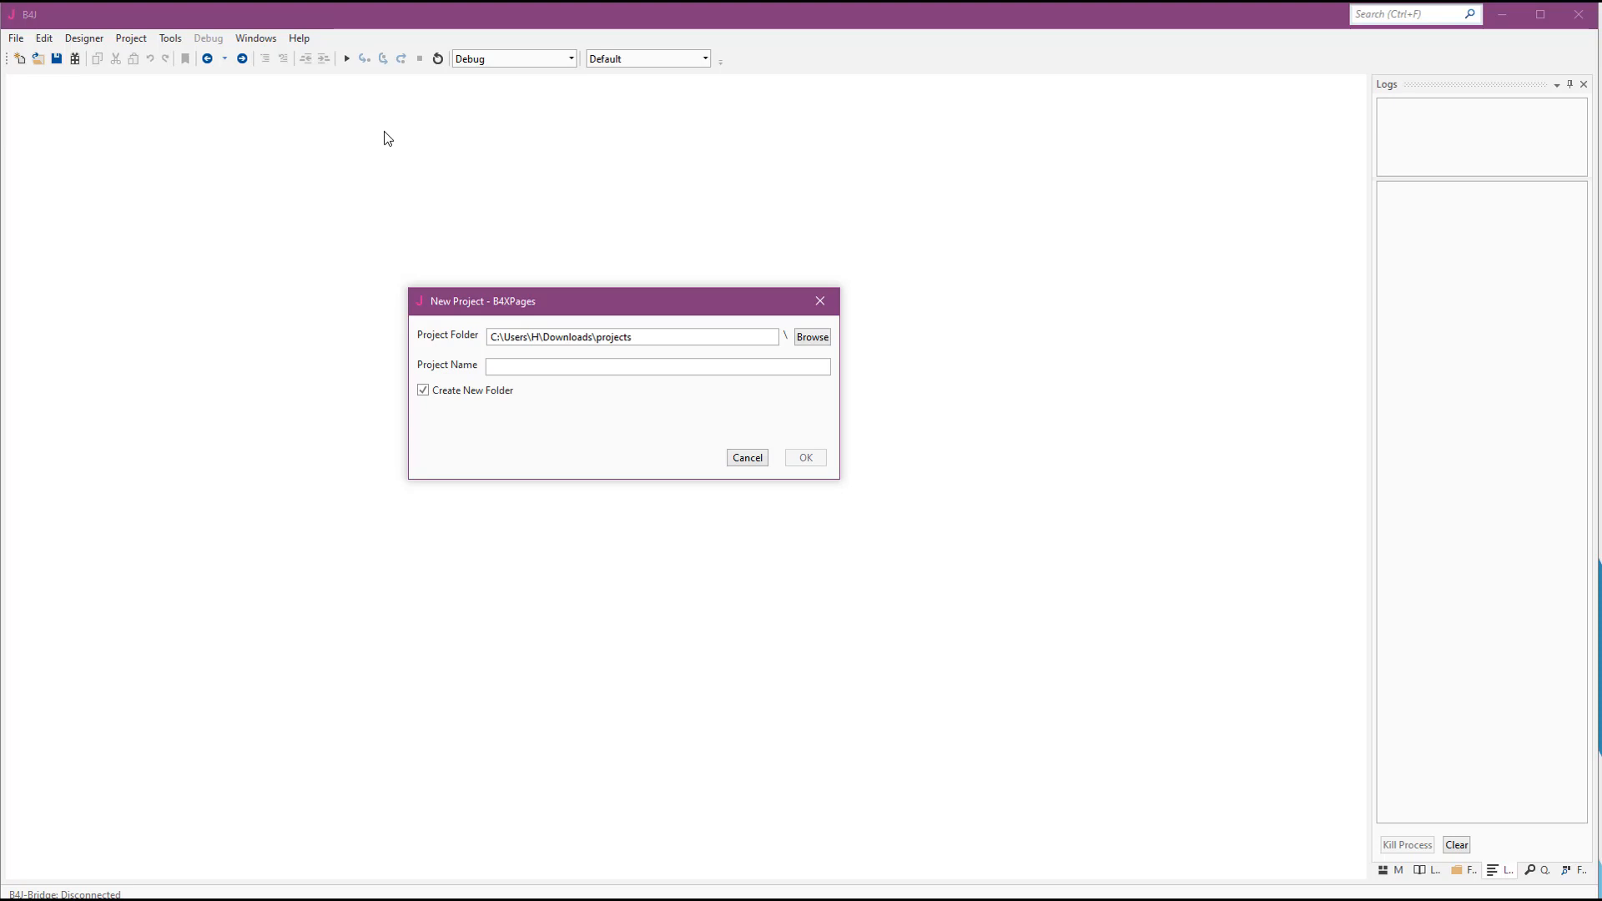
click(656, 366)
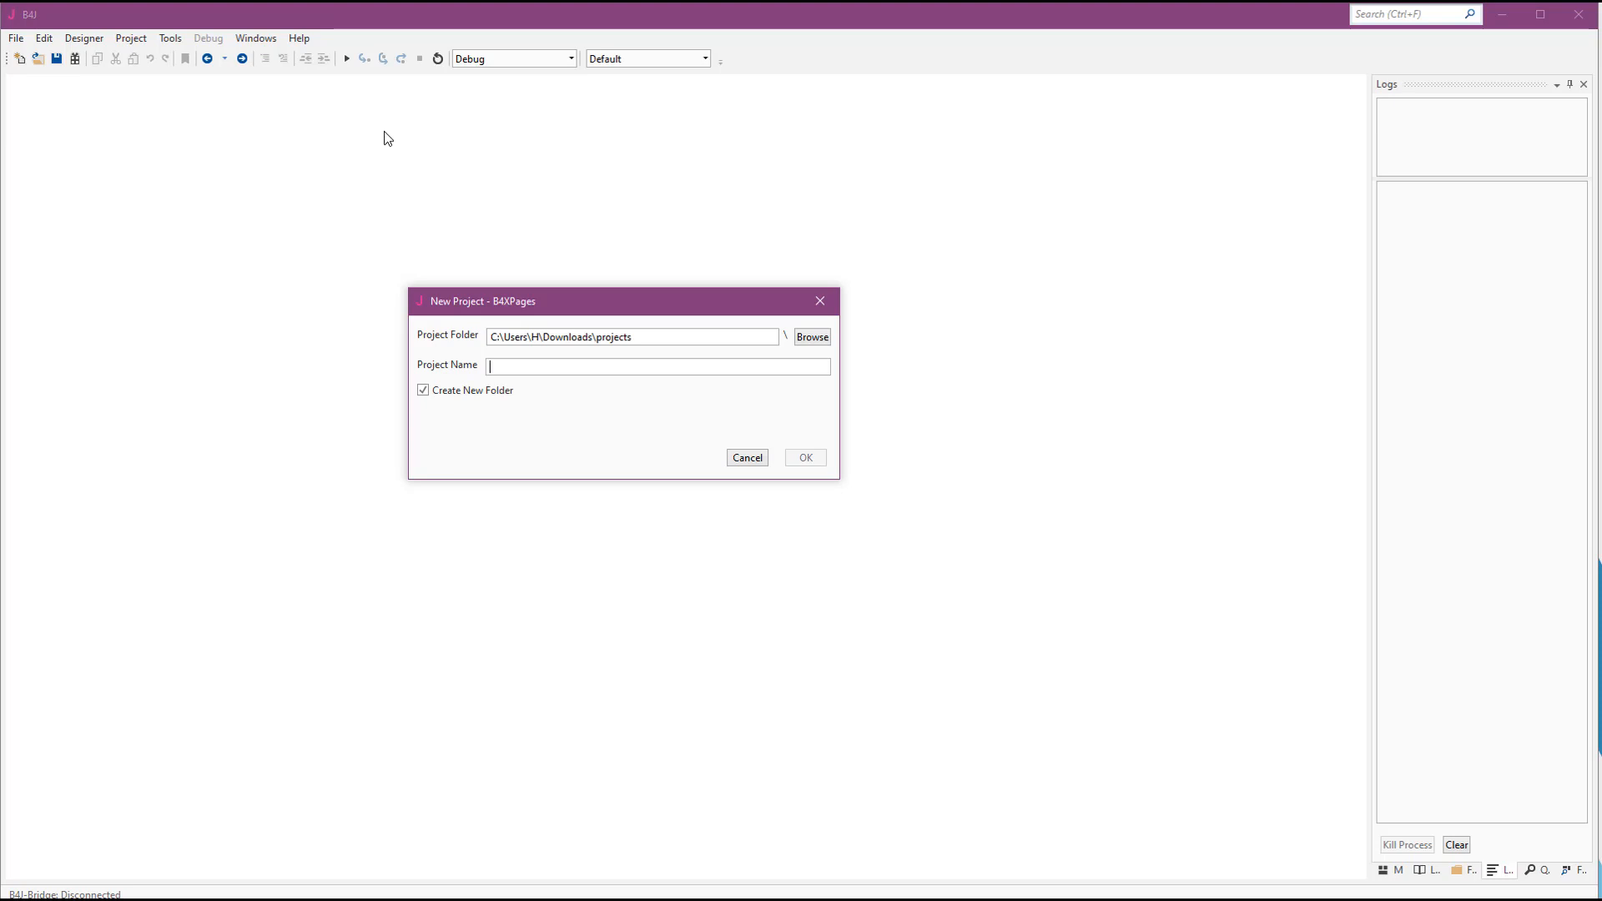
mouse_move(533, 173)
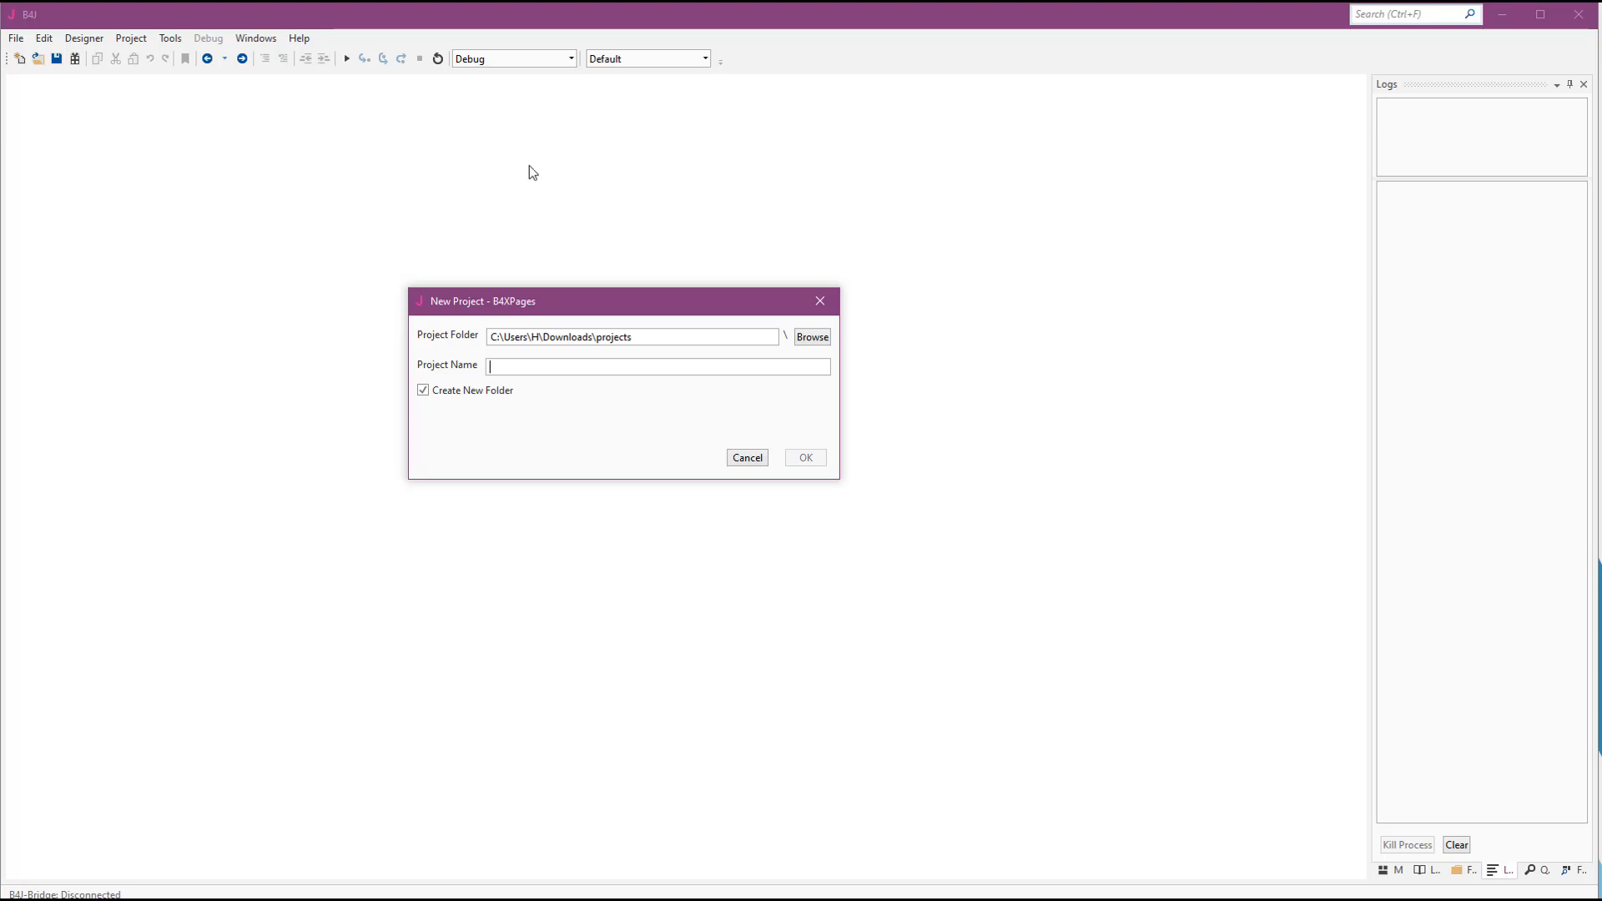
text(QR)
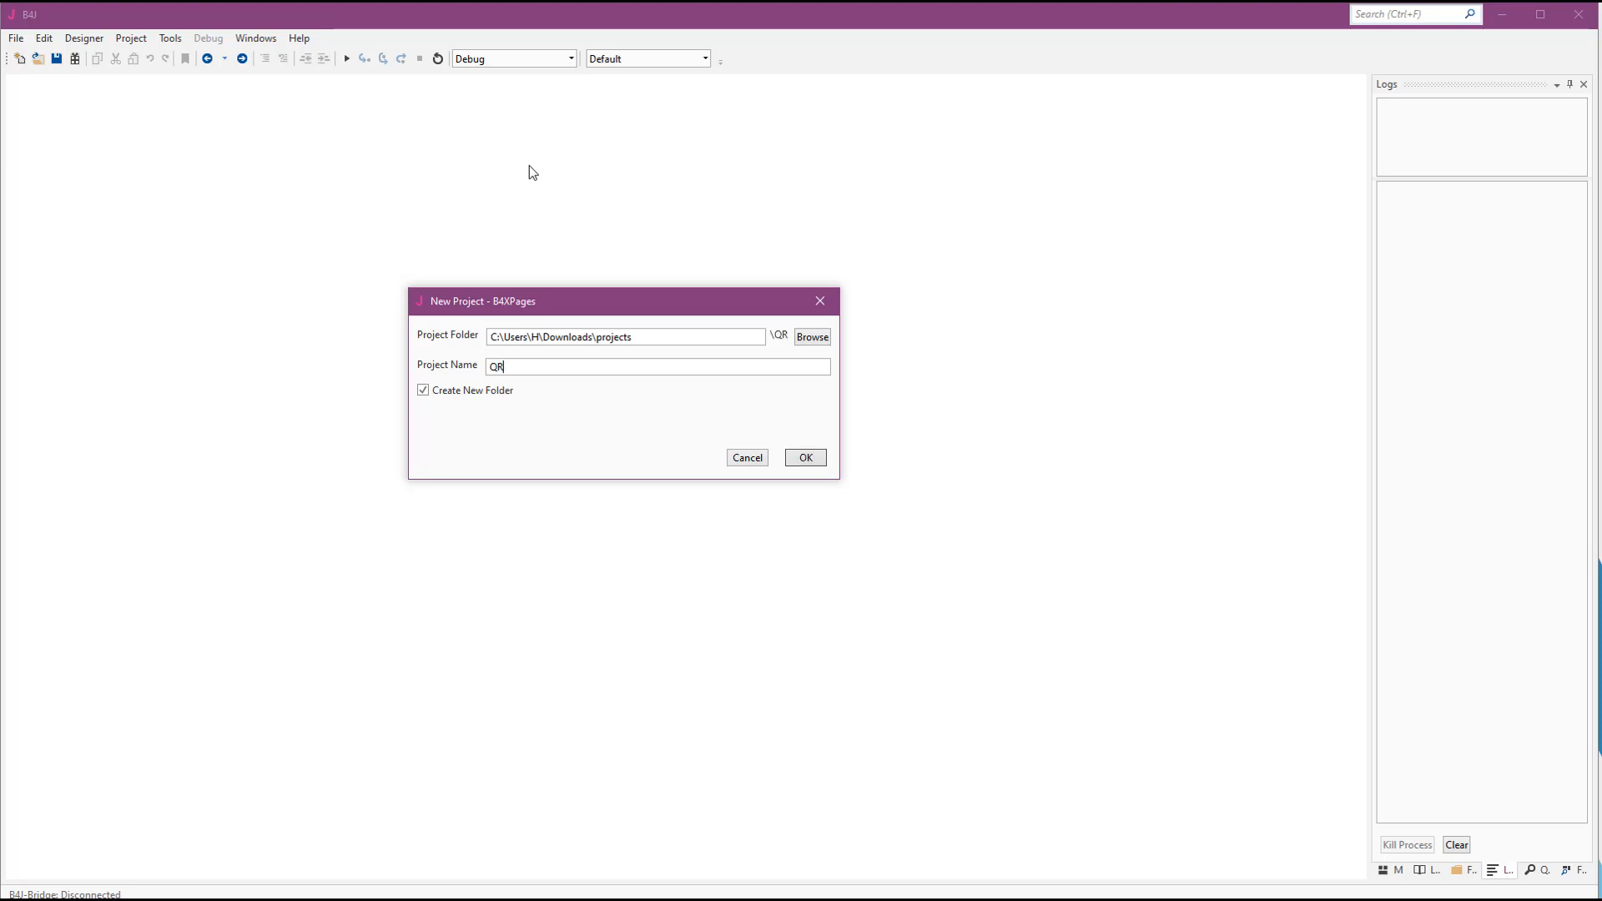
Confirm creating the QR project so its Main module template appears
click(806, 457)
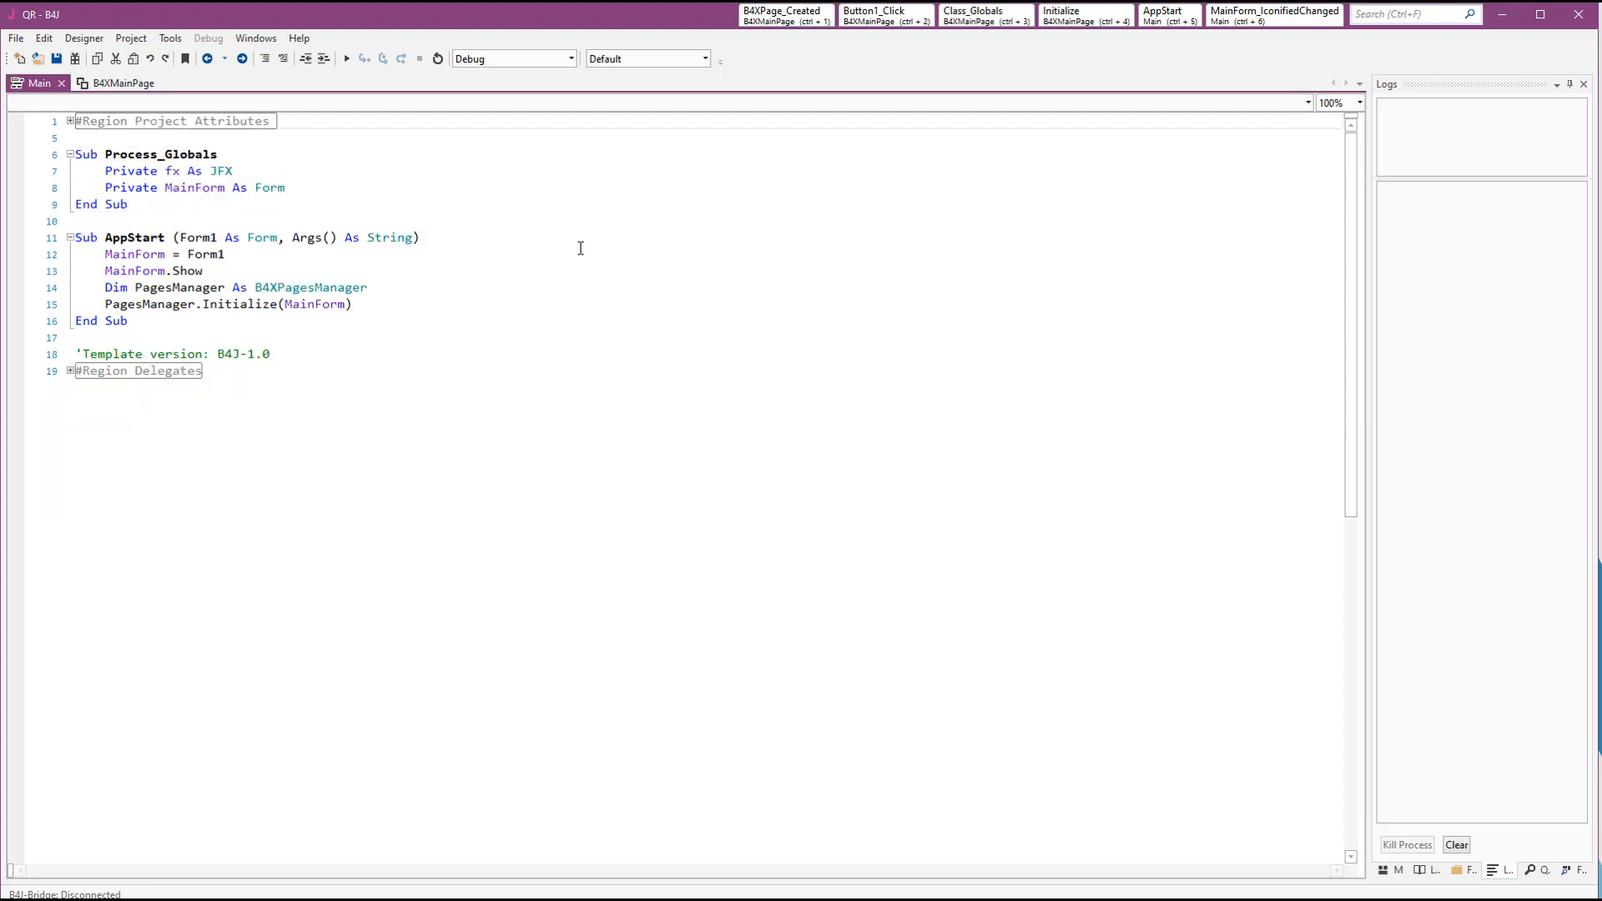
mouse_move(594, 259)
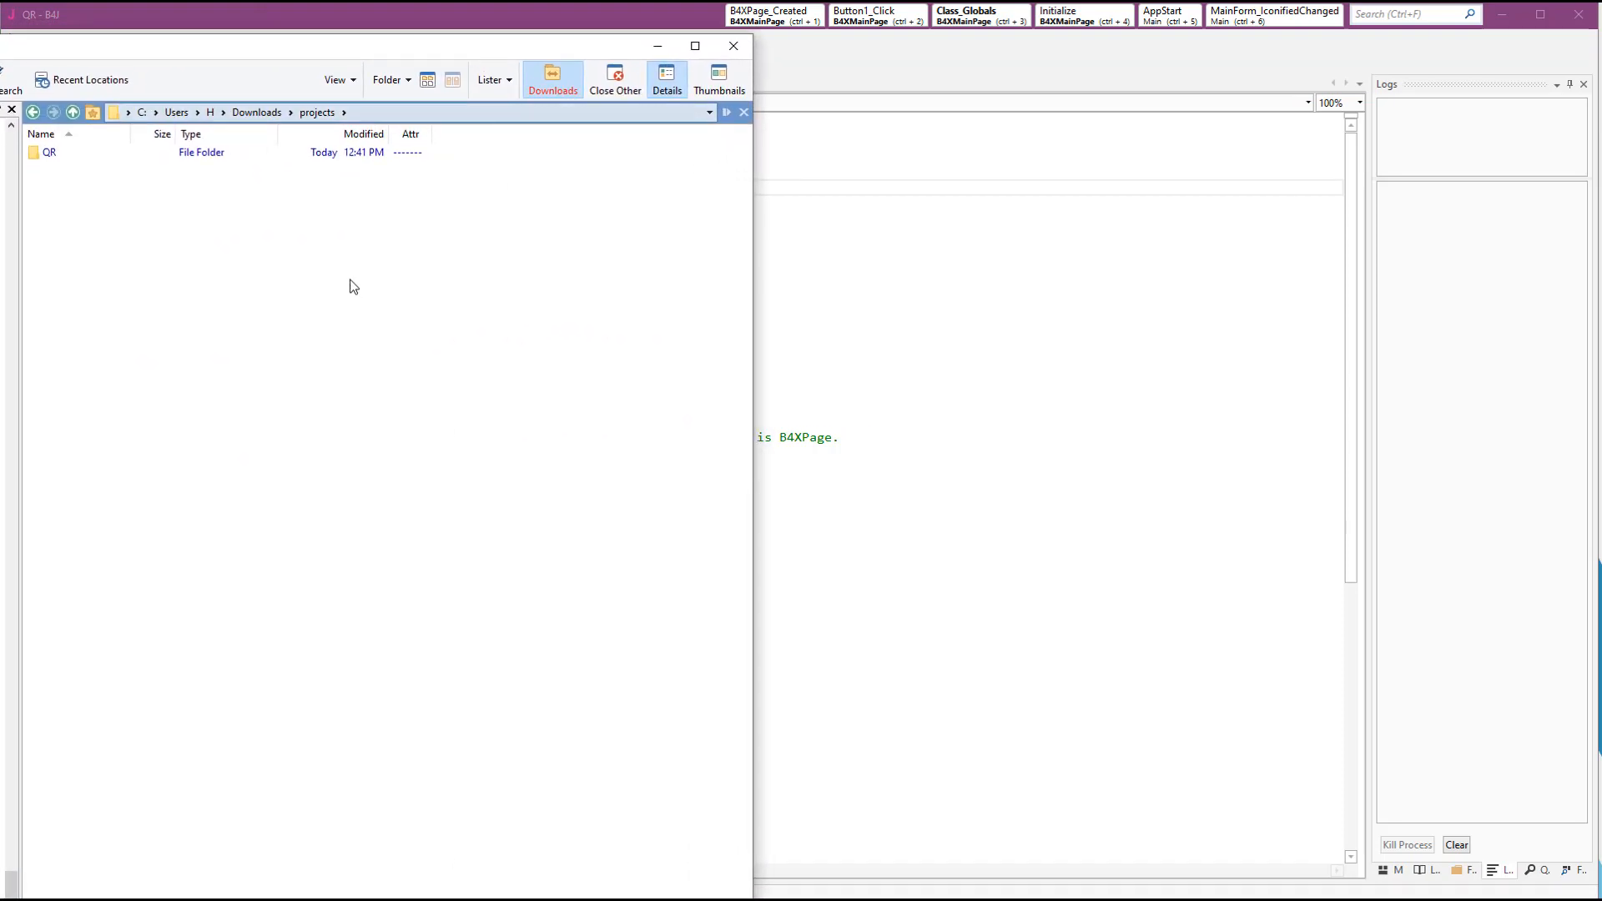
Open the QR folder in Downloads\projects and select its B4i folder
click(47, 151)
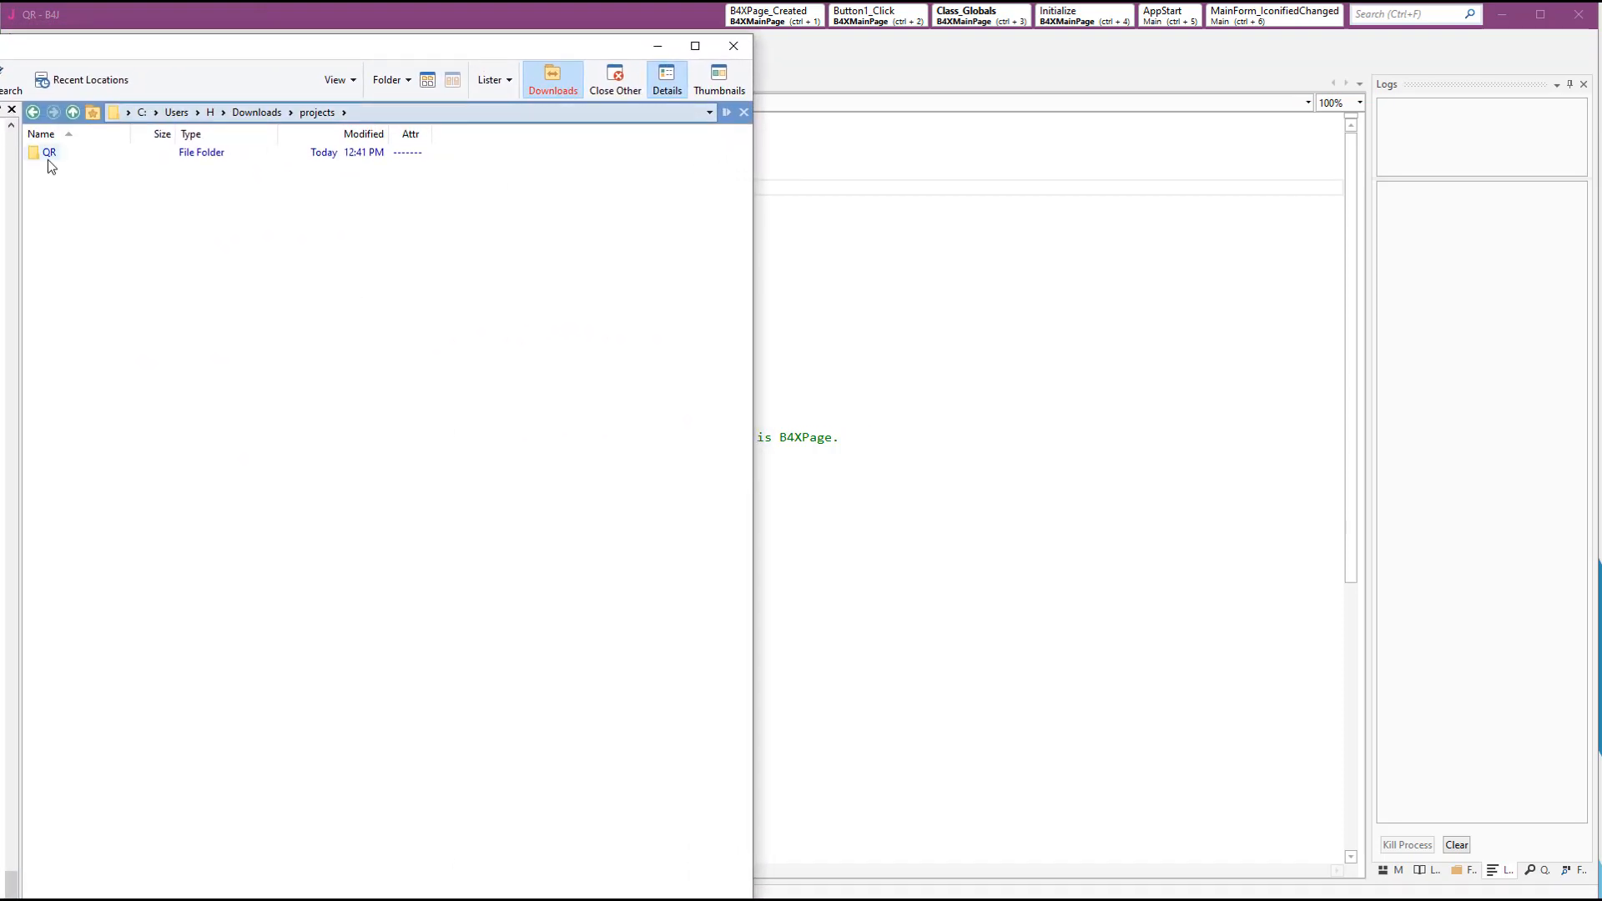
mouse_move(49, 155)
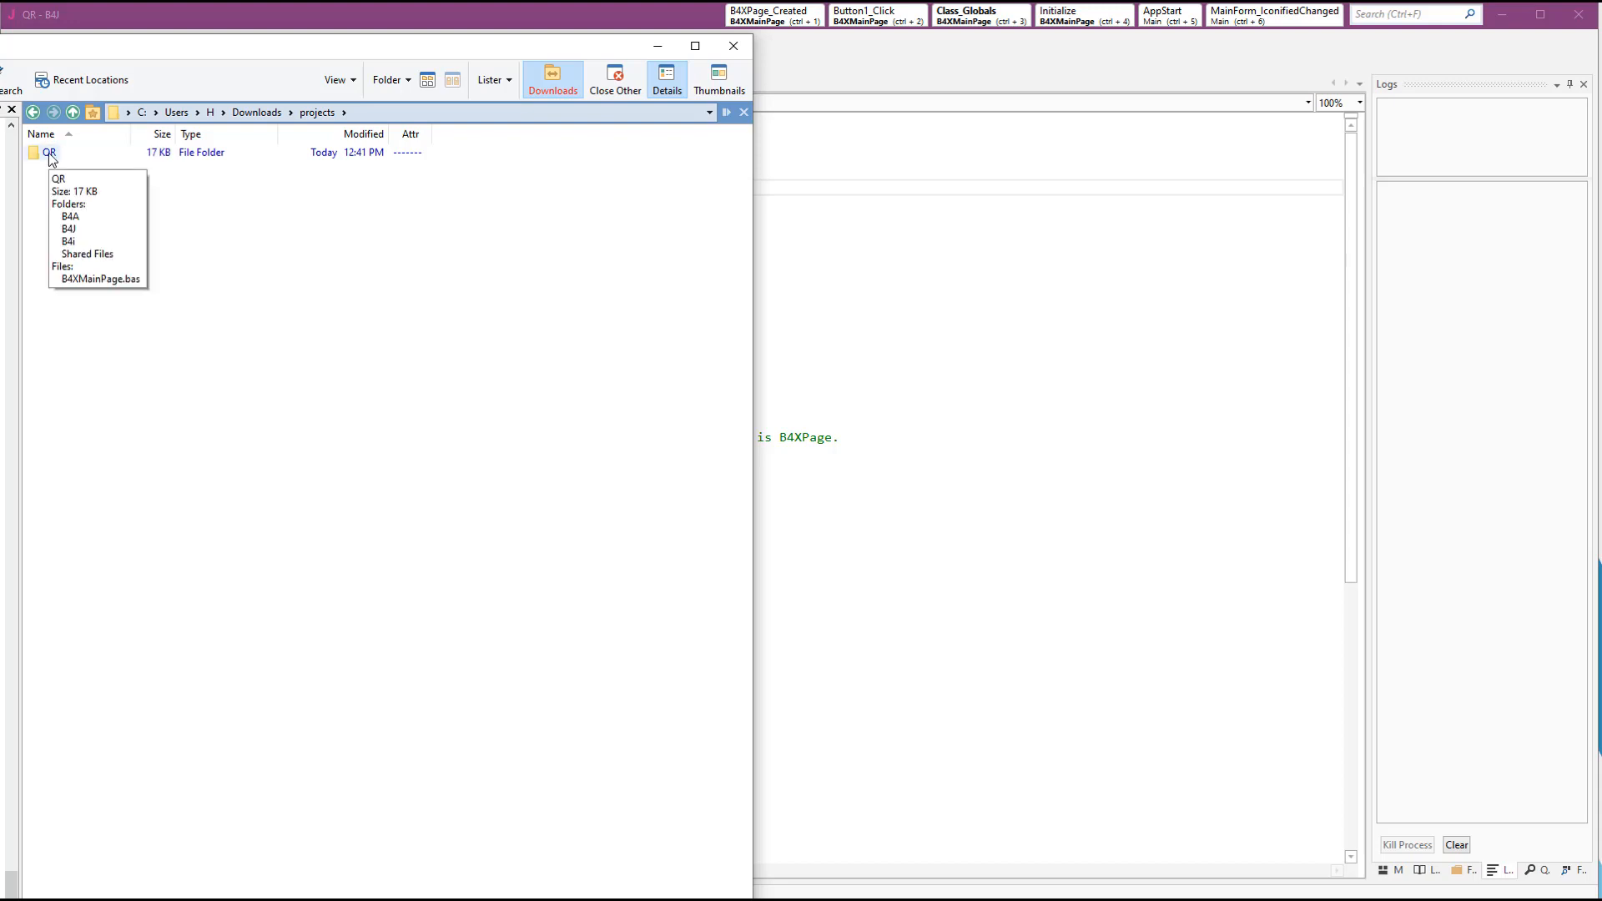
double_click(55, 153)
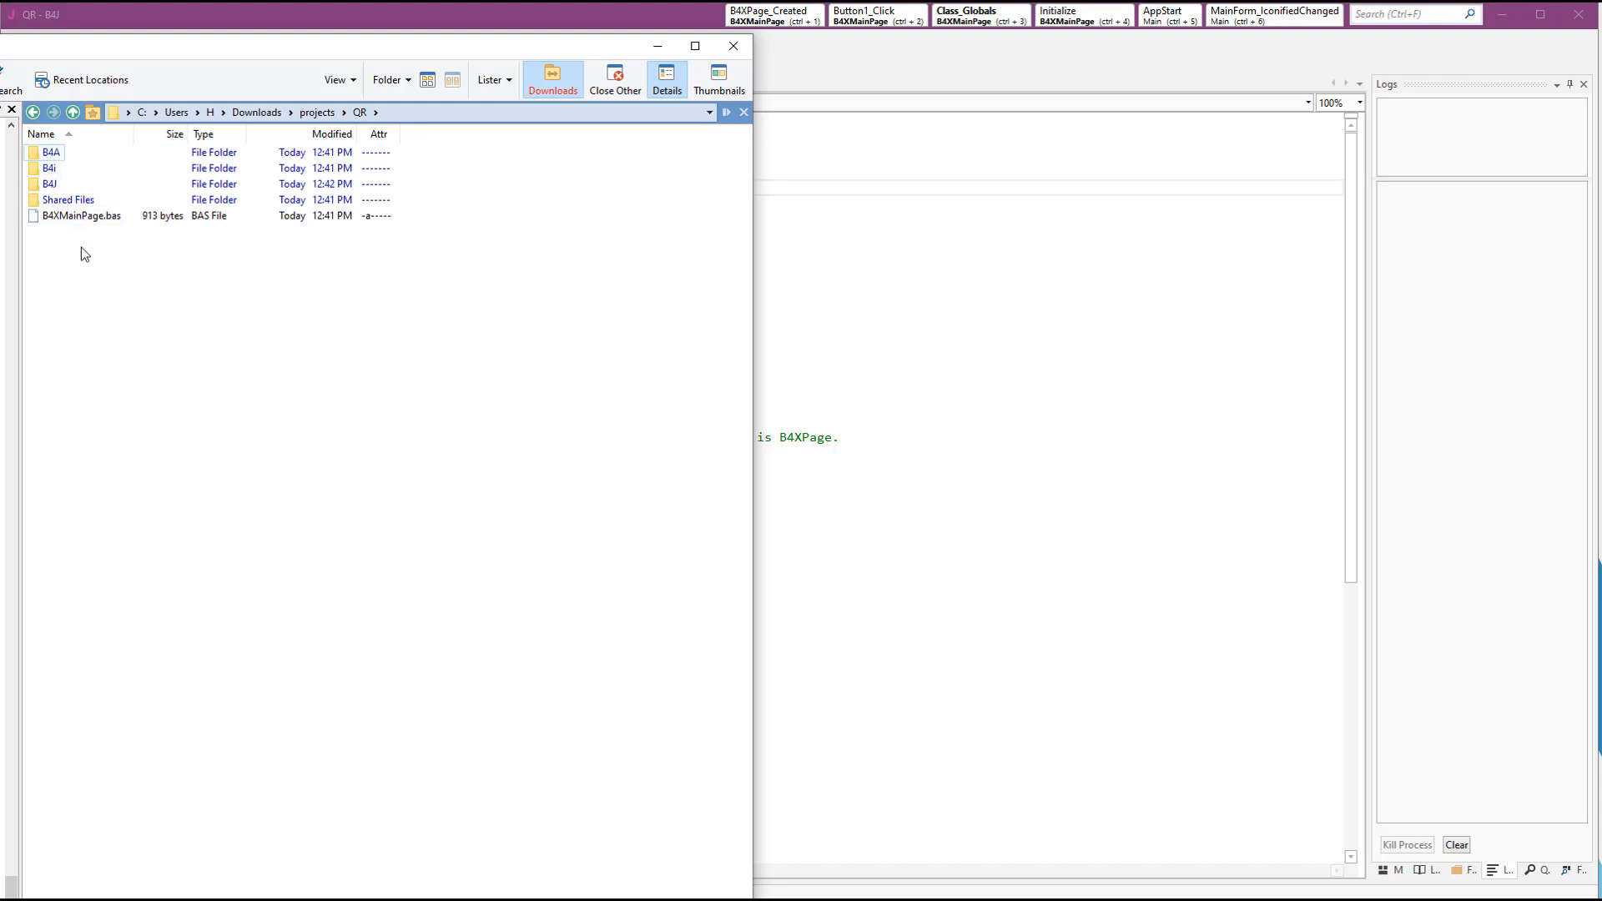
mouse_move(103, 276)
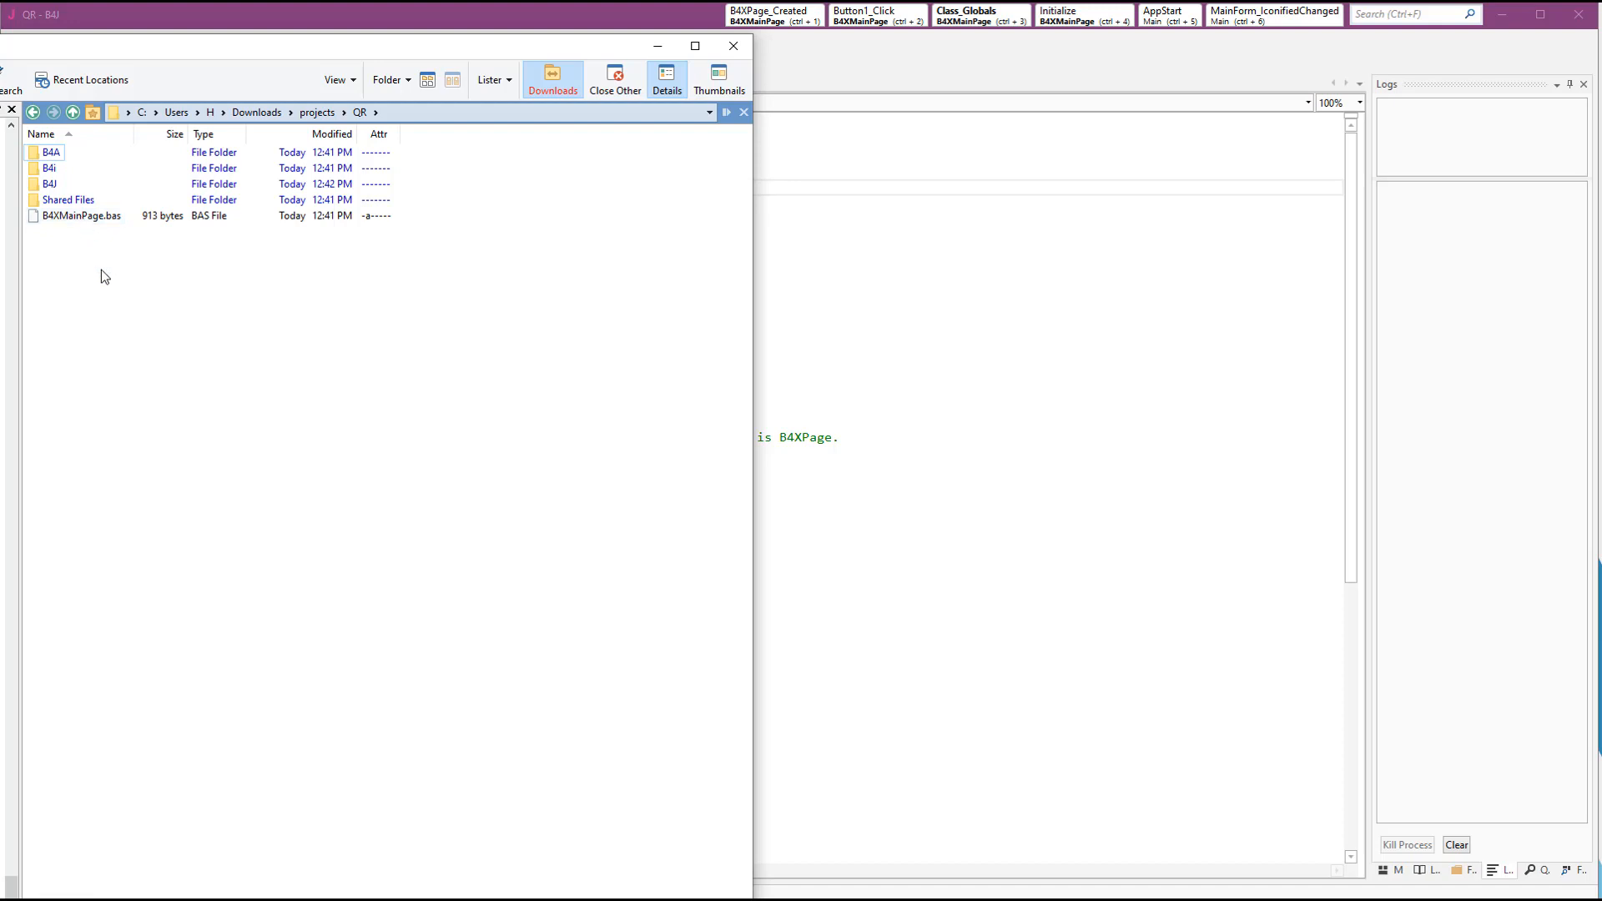
click(45, 184)
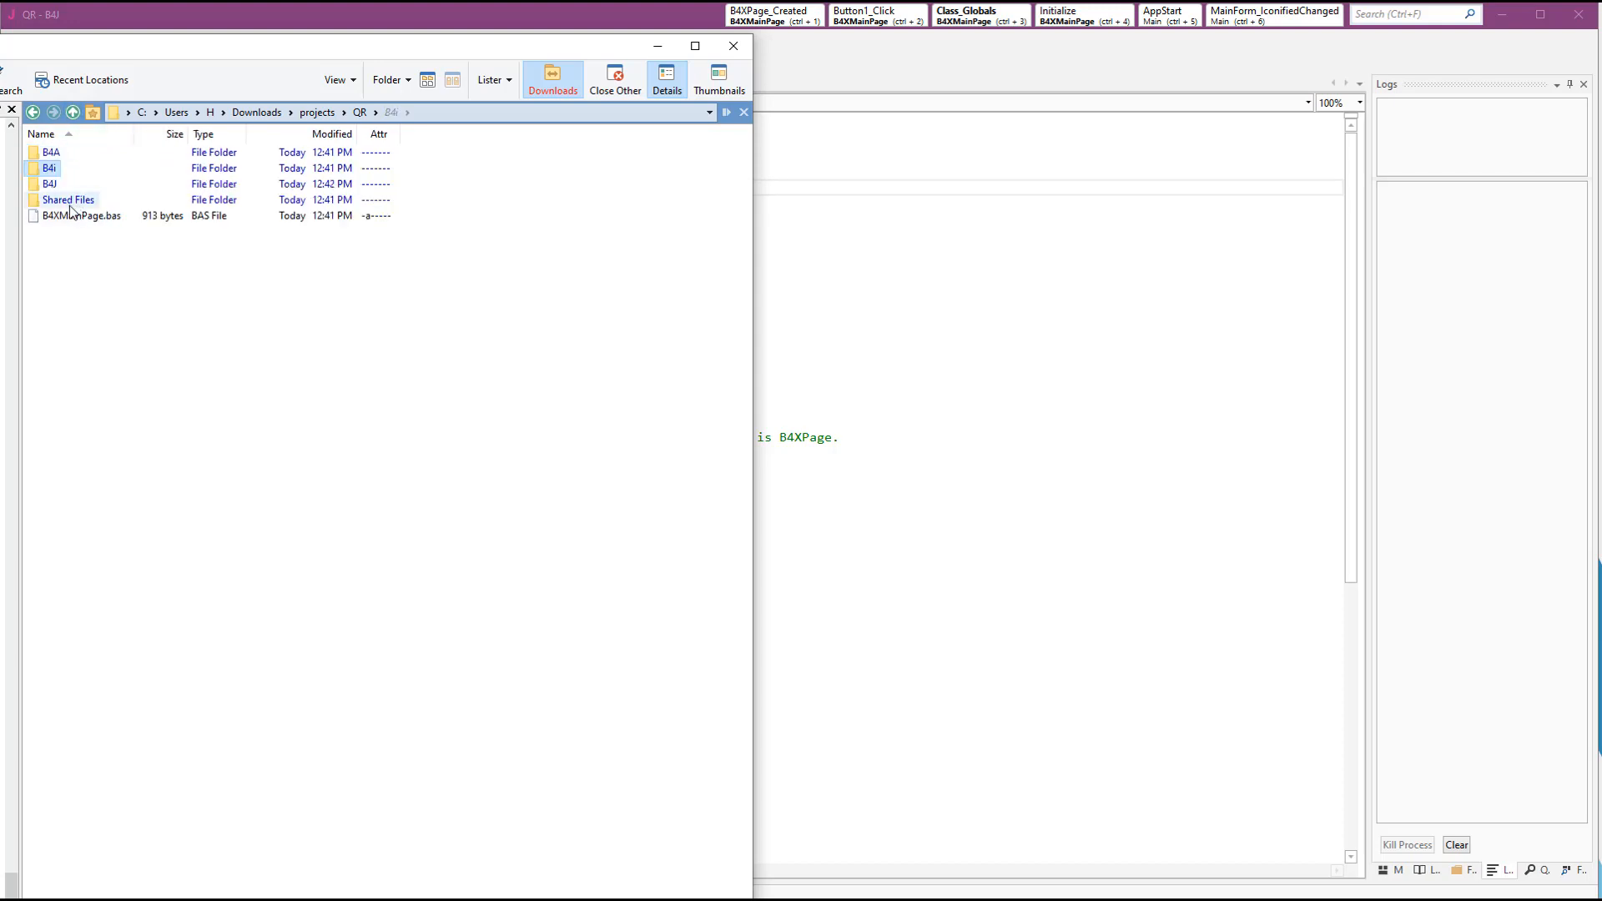
mouse_move(73, 204)
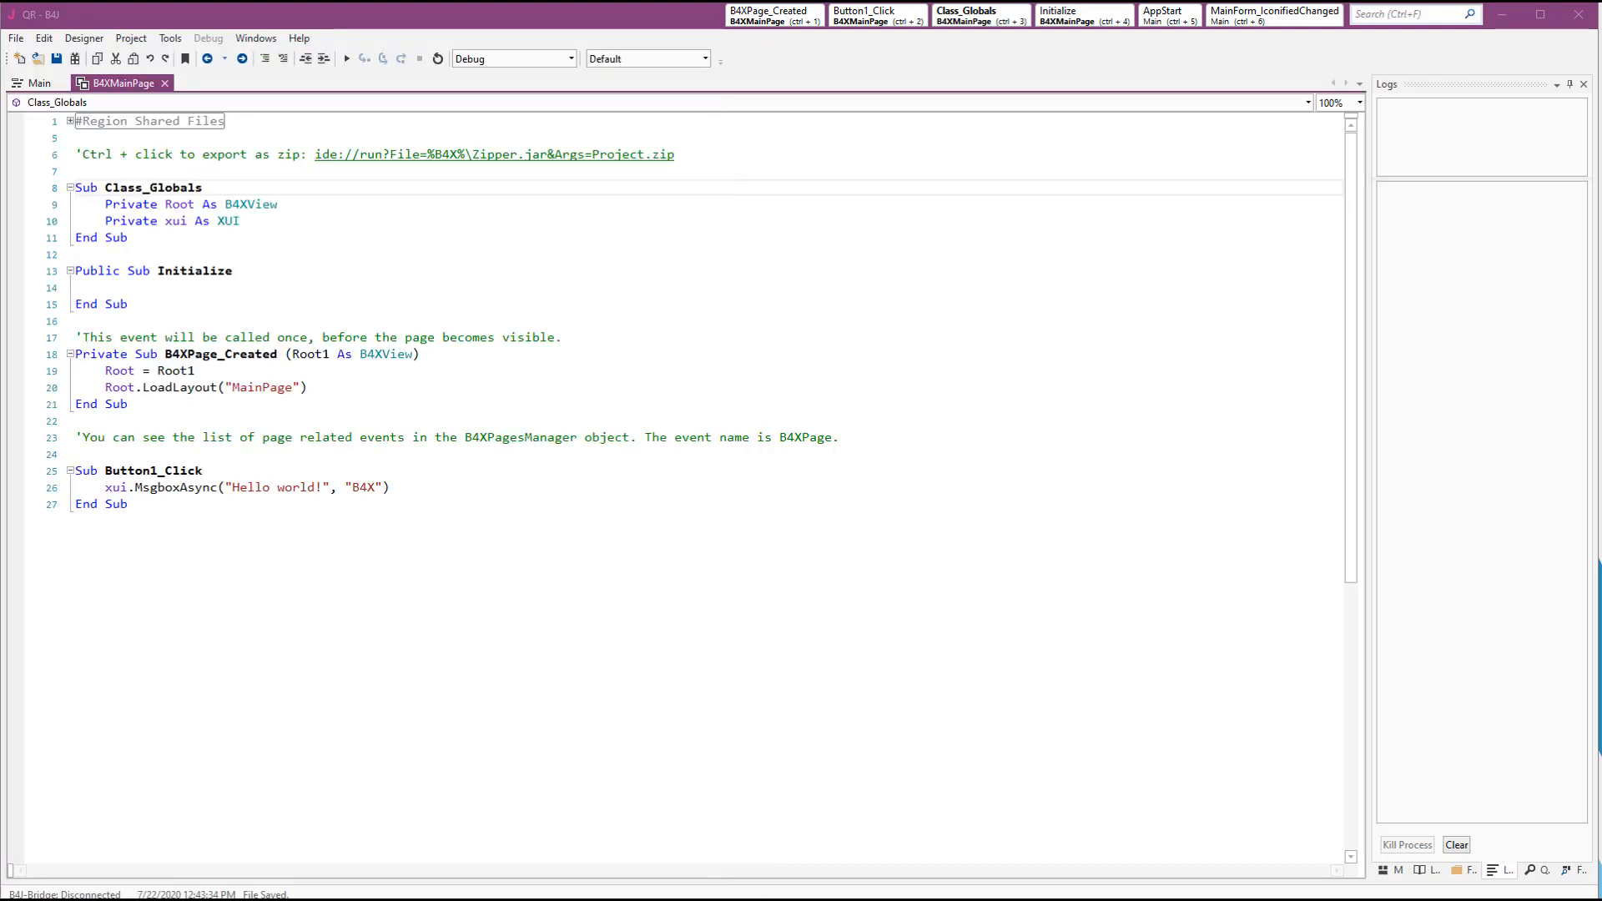
Run the template app in Debug, test its button, and dismiss 'Hello world!'
click(347, 58)
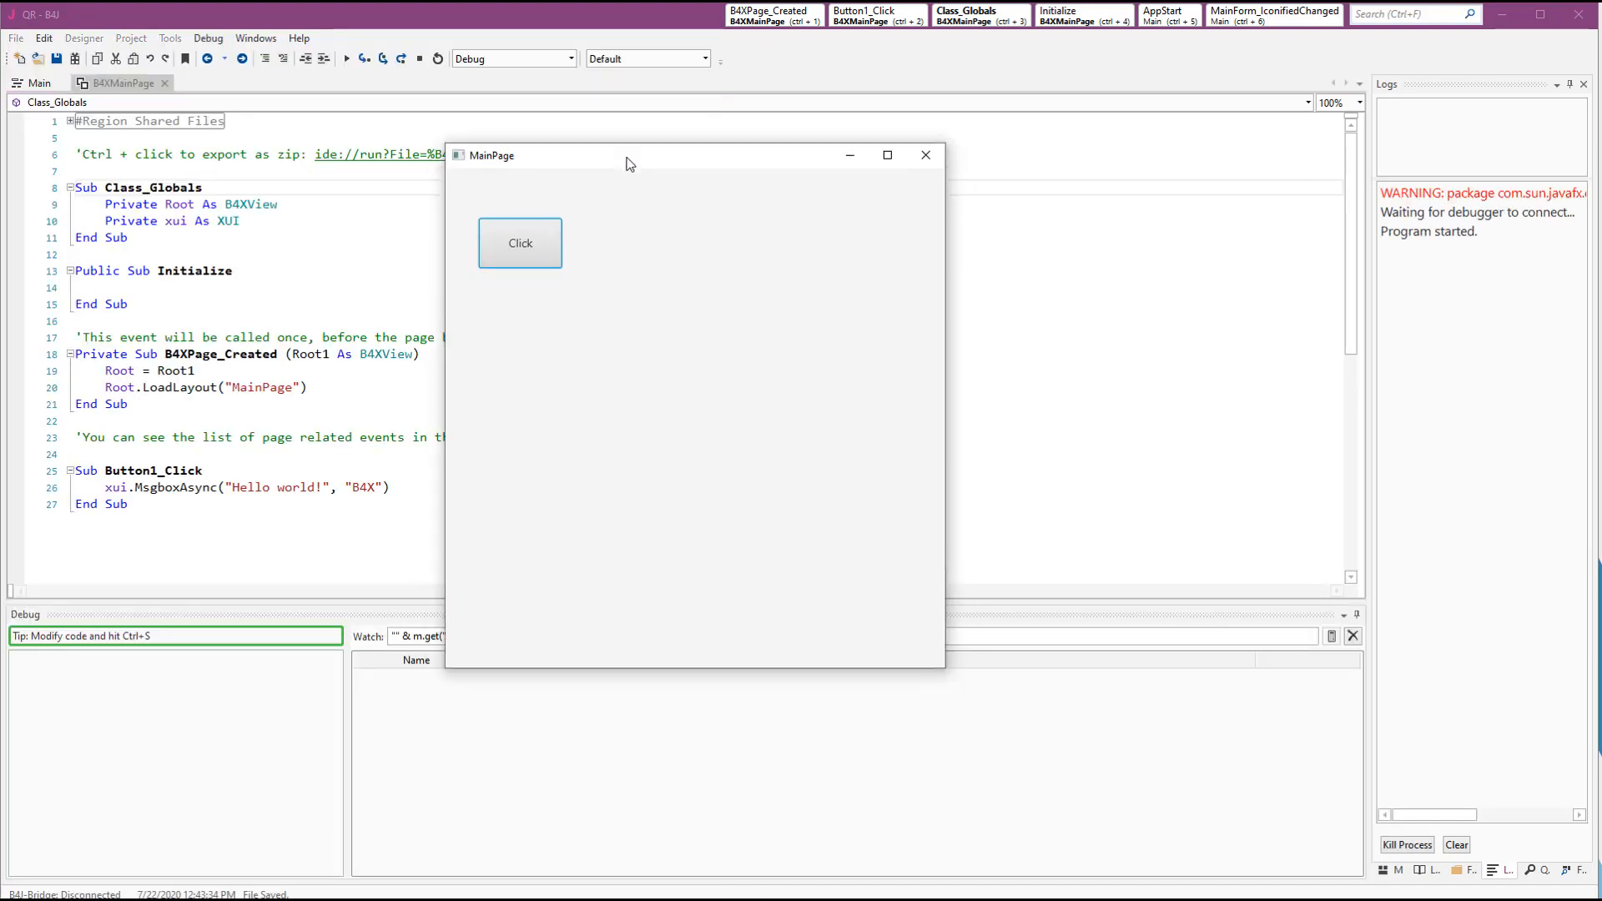
click(520, 243)
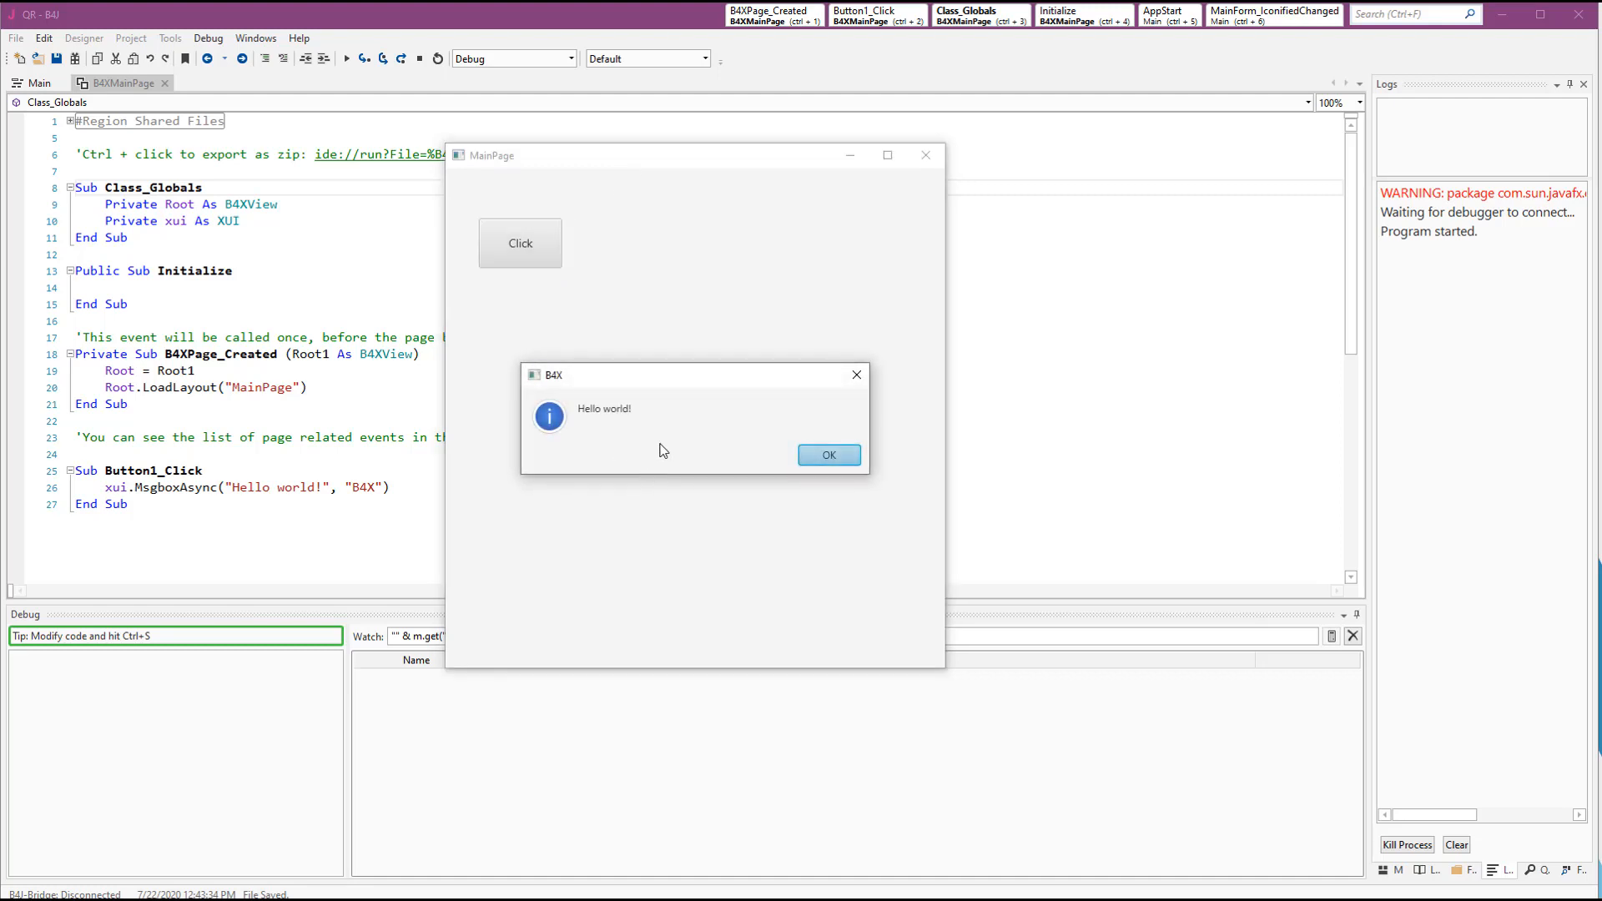
click(829, 455)
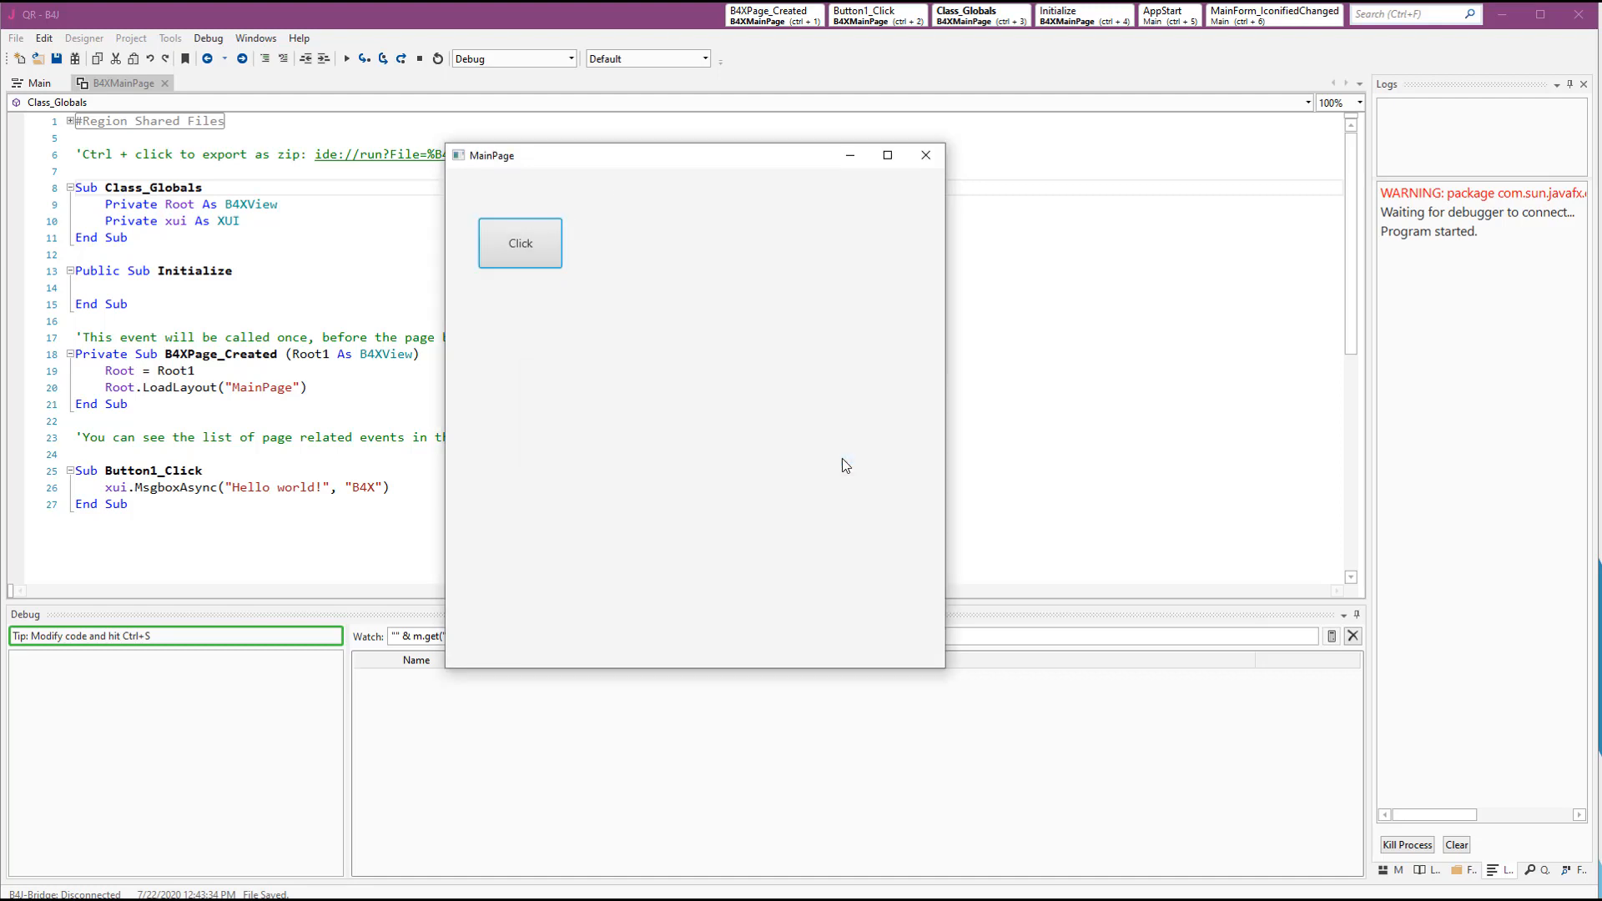
mouse_move(1437, 197)
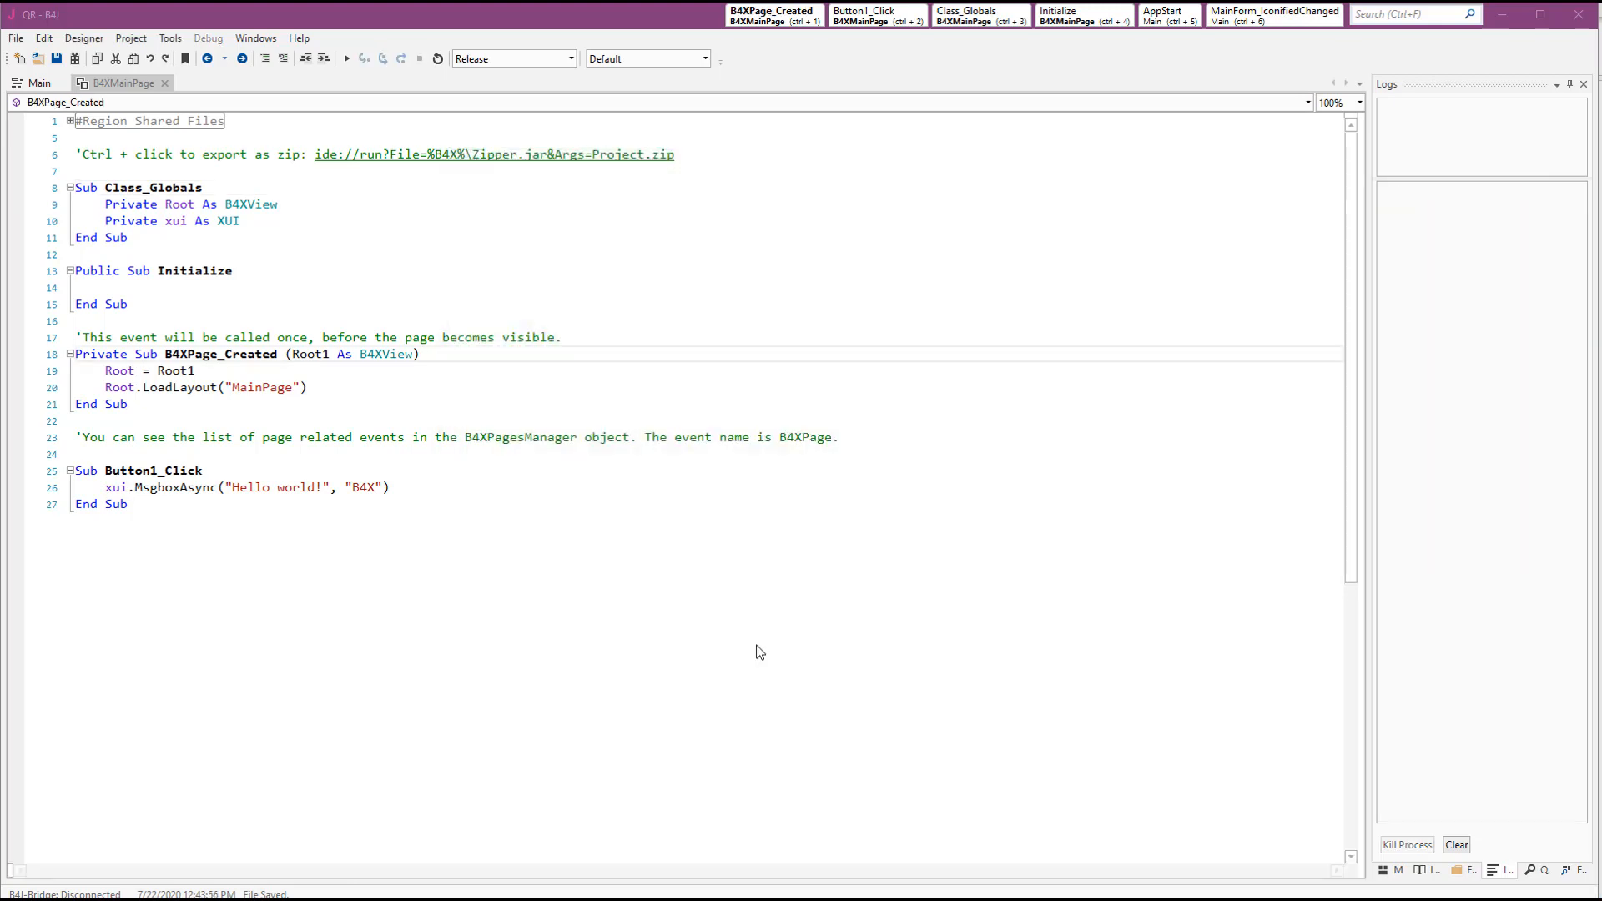
mouse_move(509, 569)
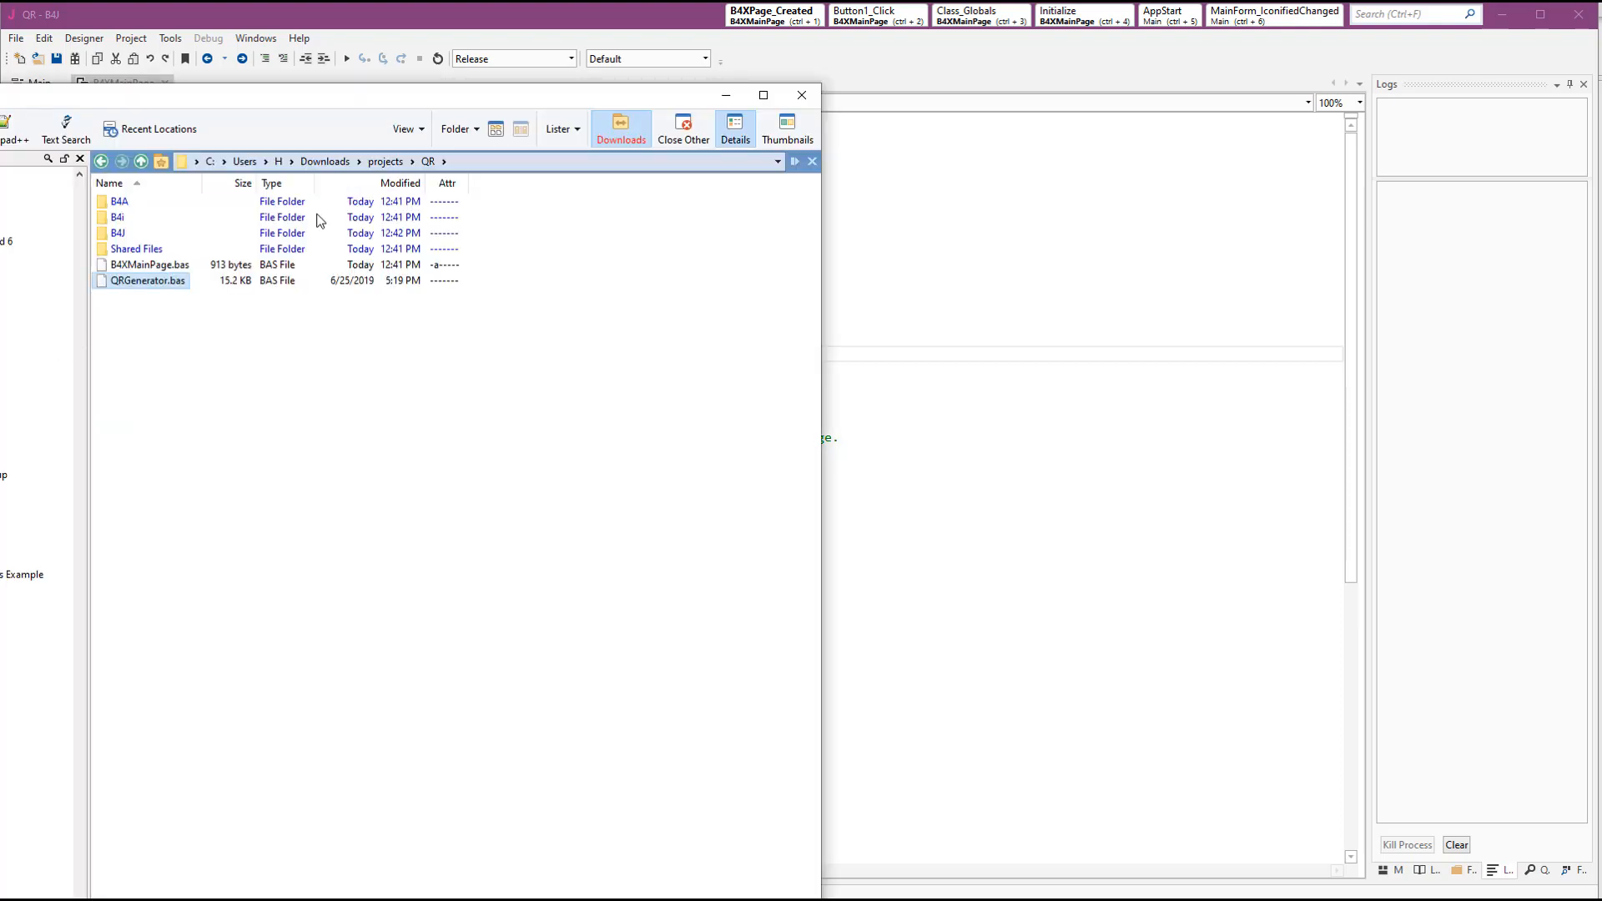
mouse_move(264, 87)
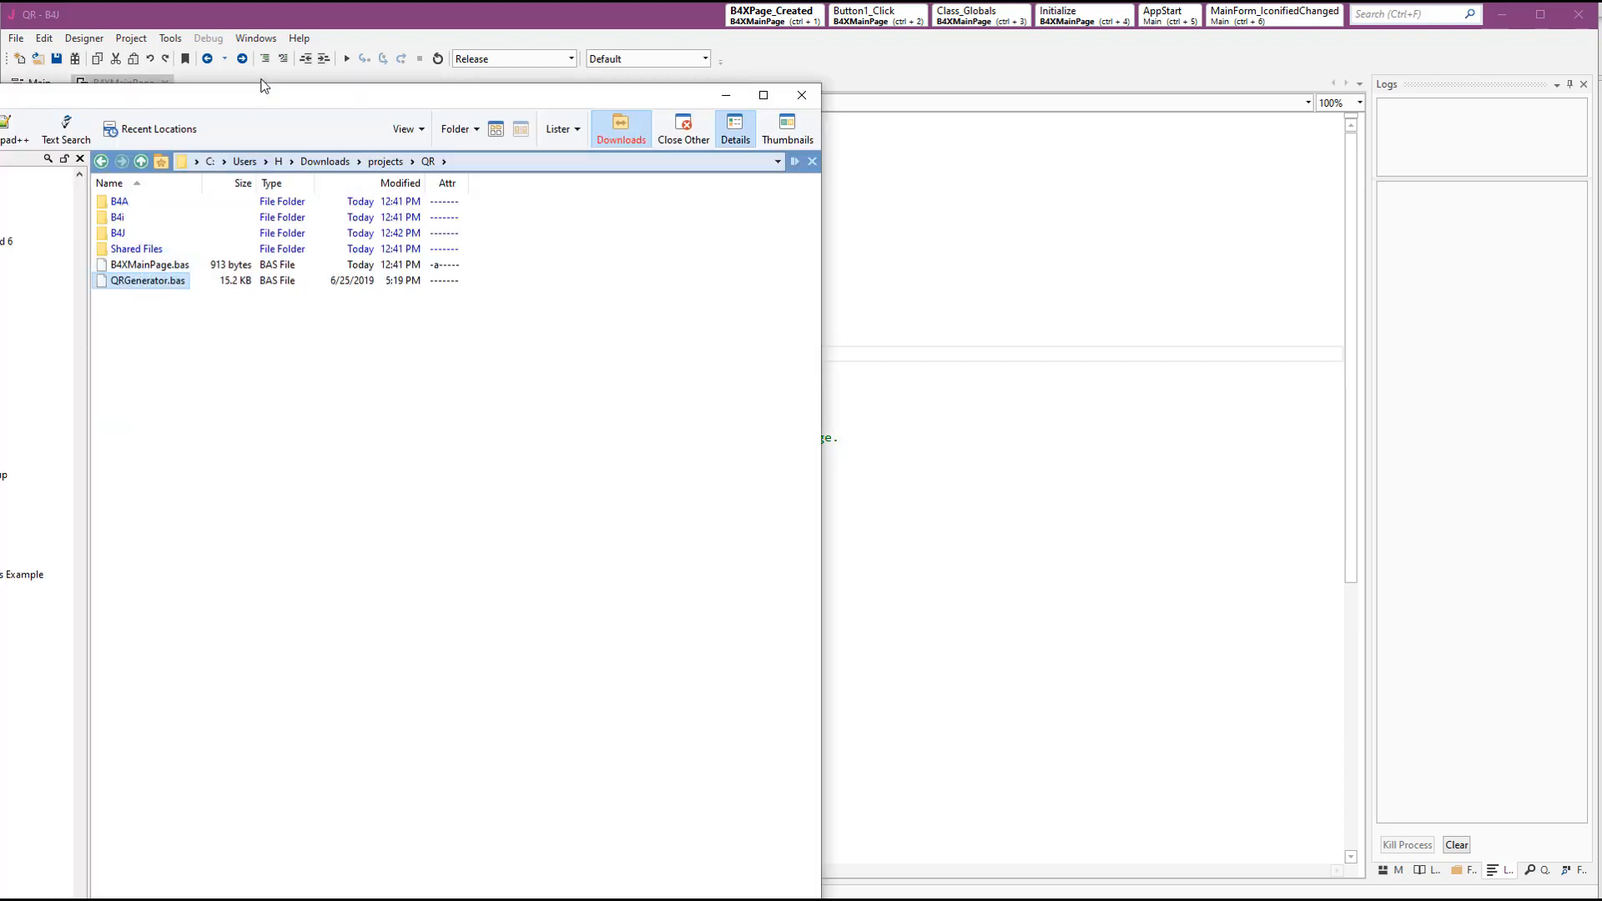
Return to the B4J editor and start adding QRGenerator.bas as a module
click(801, 95)
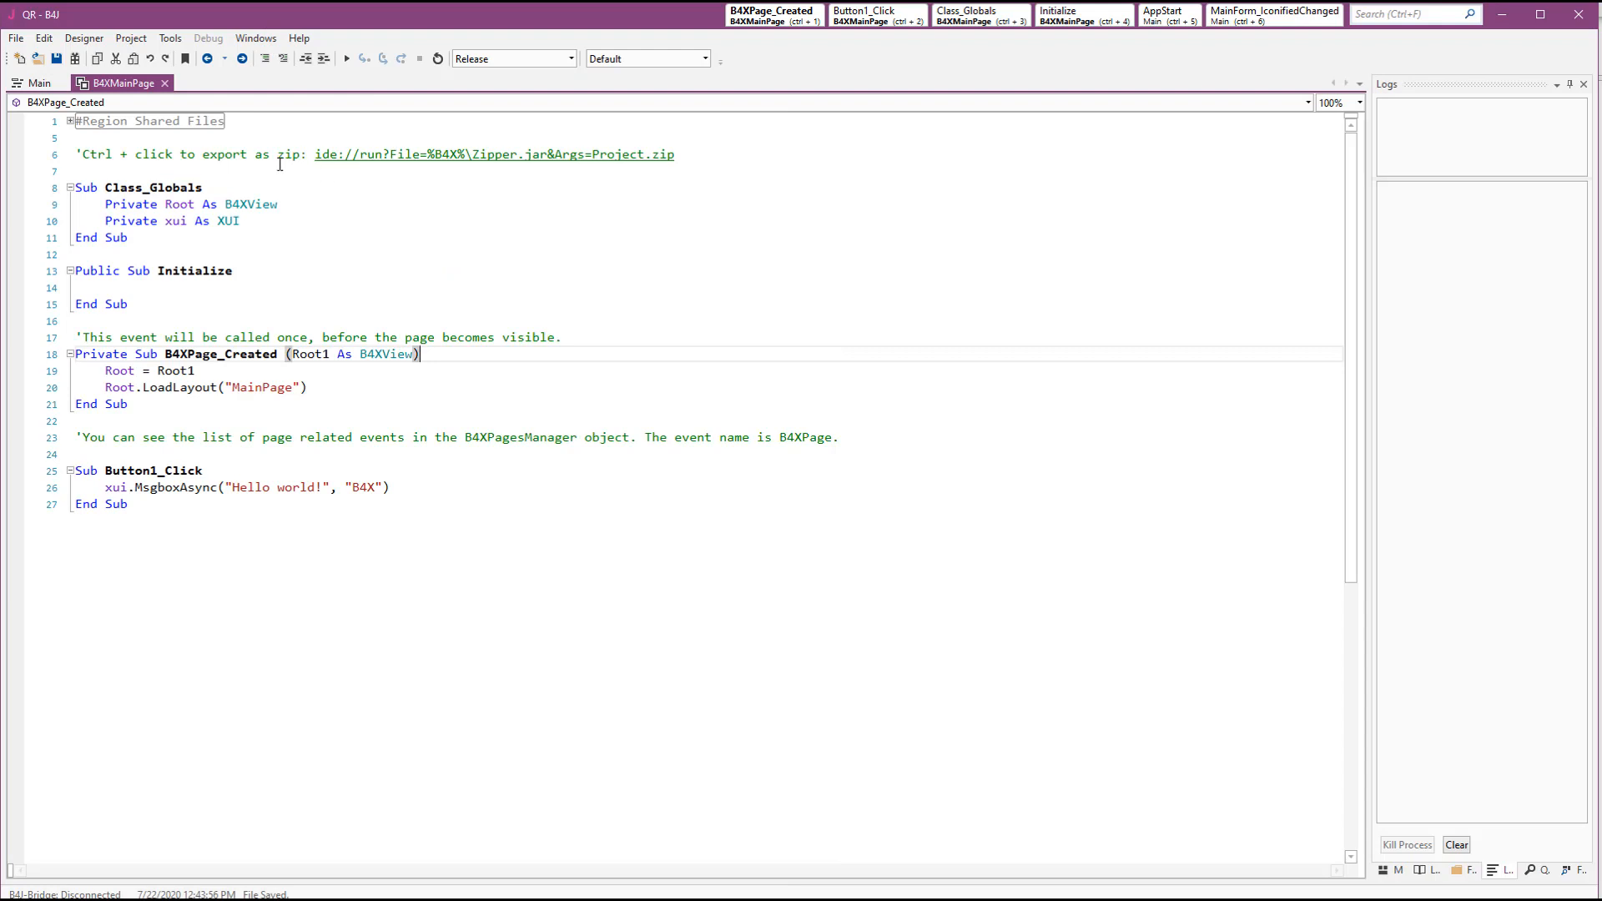
click(130, 38)
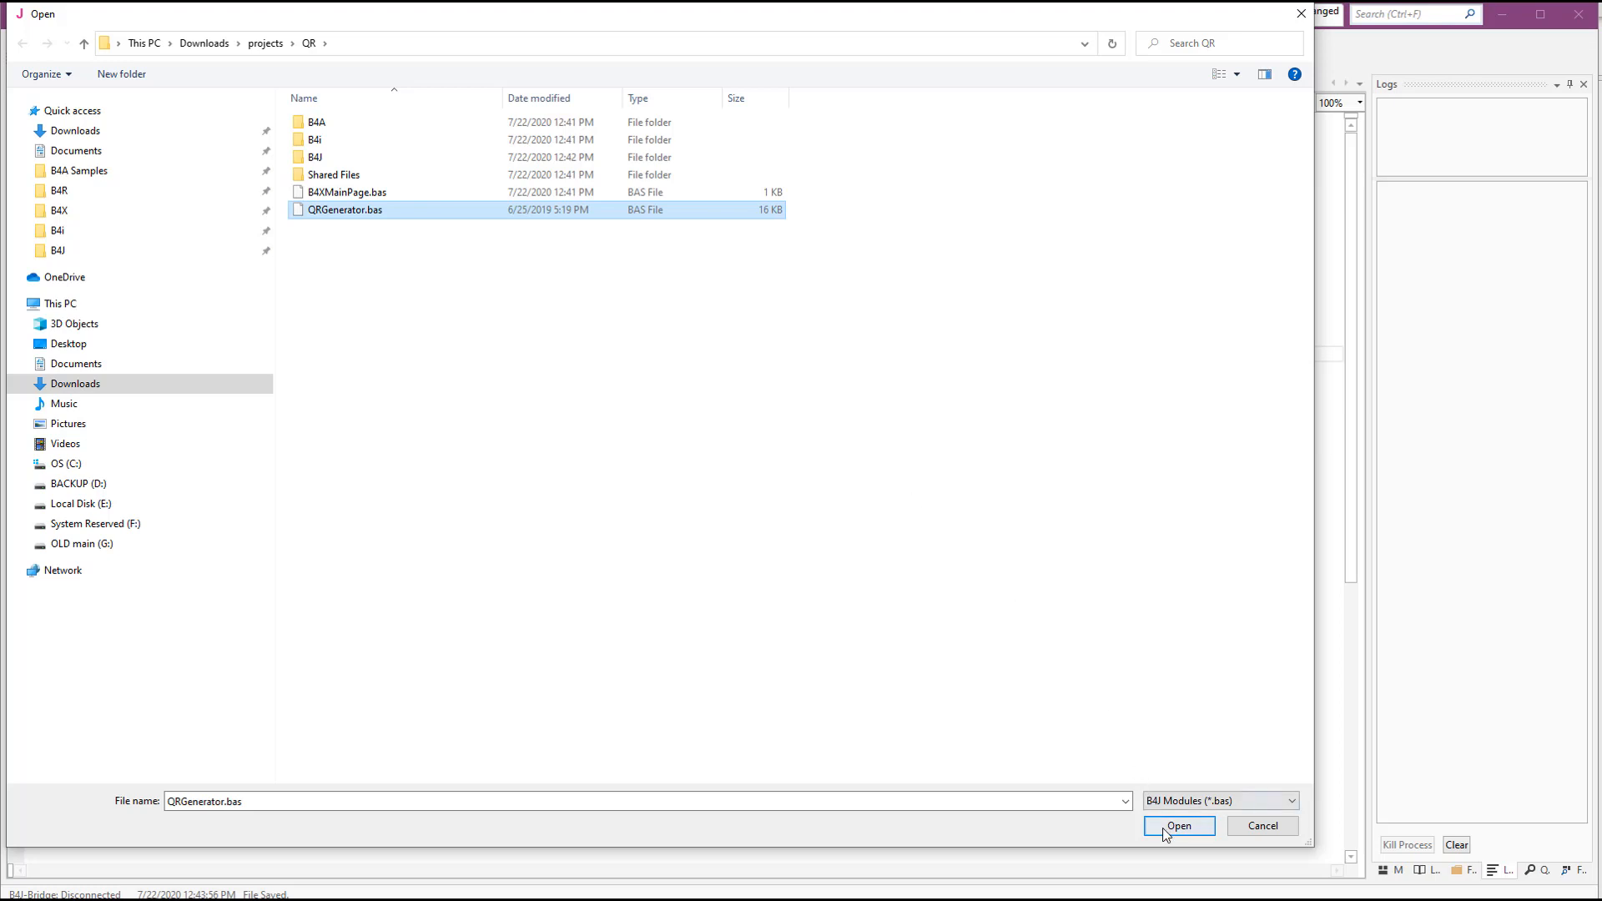
Add QRGenerator.bas to the project, linked with a relative path
click(1179, 825)
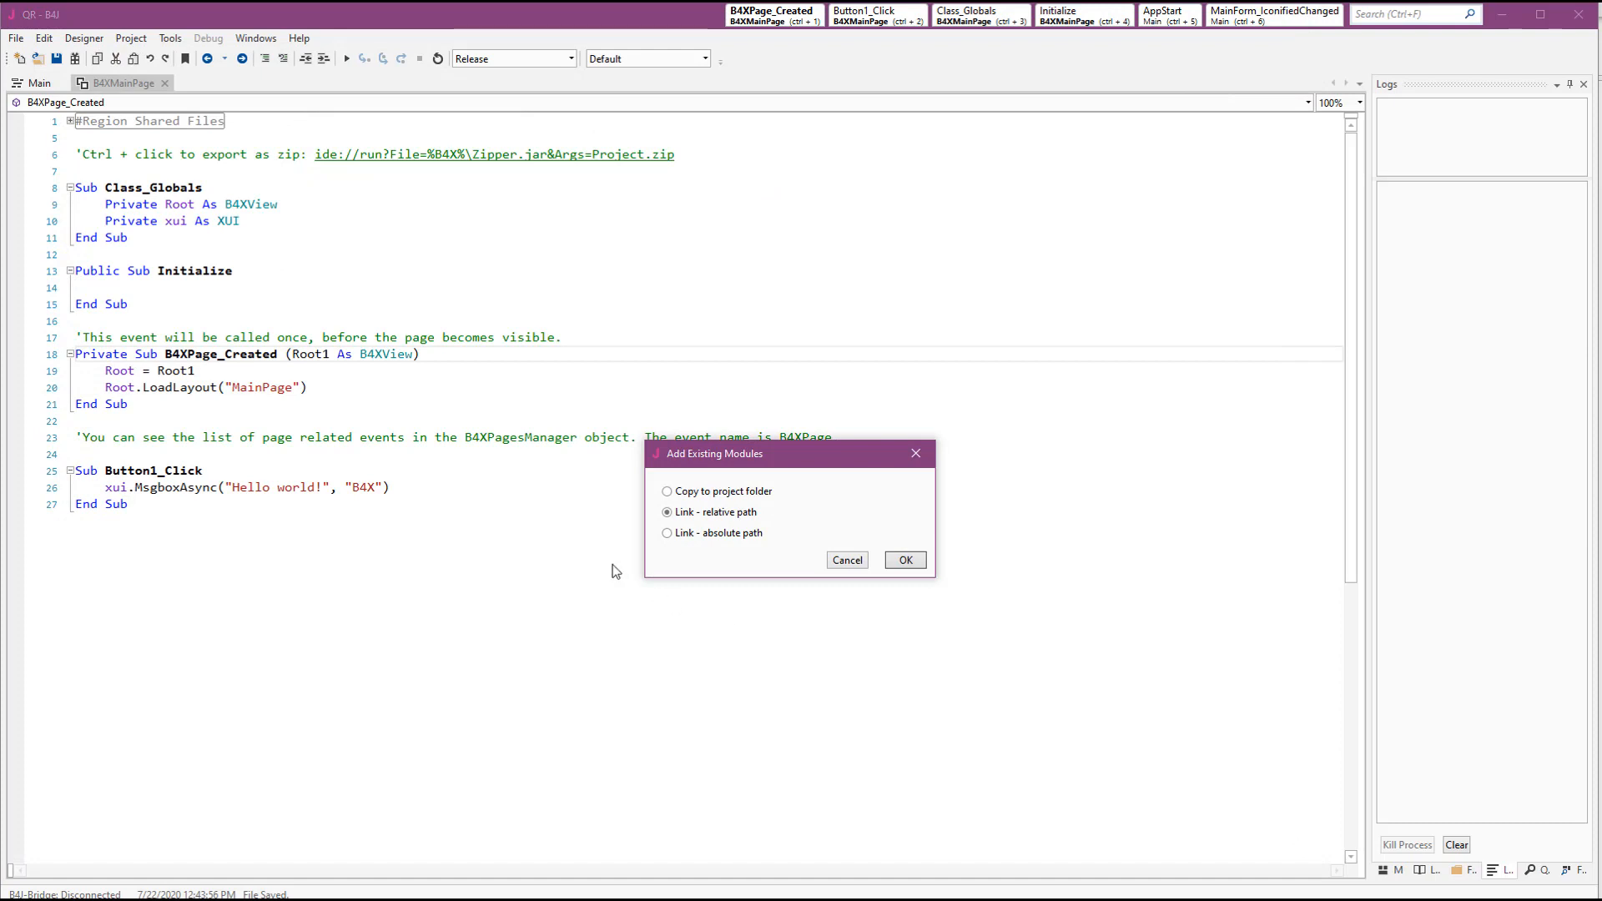
mouse_move(640, 547)
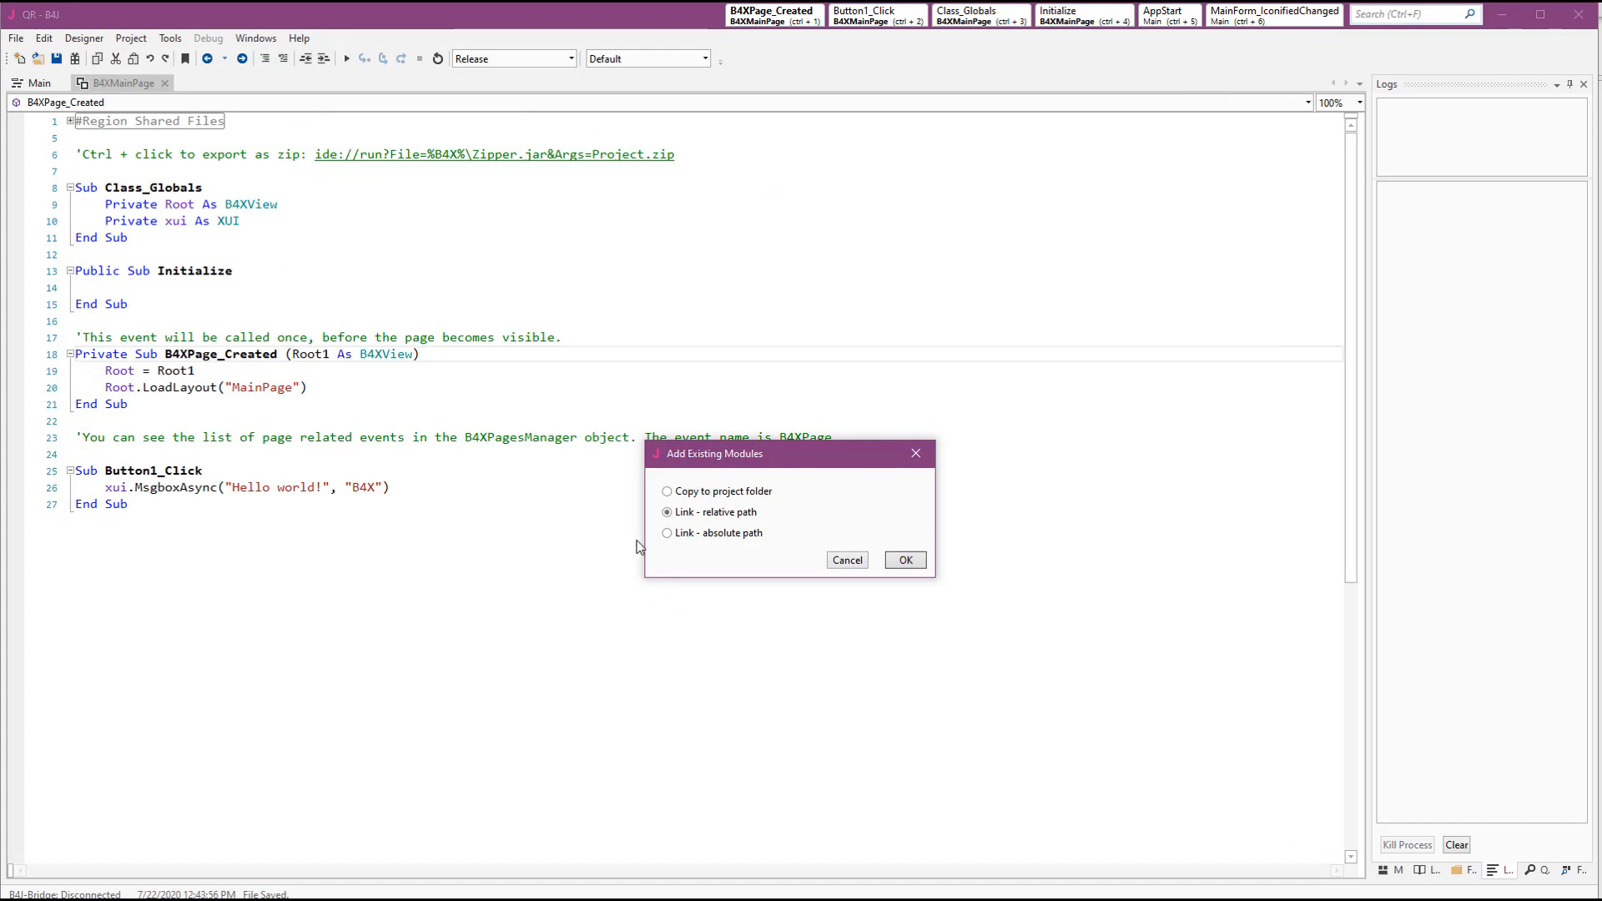
mouse_move(749, 530)
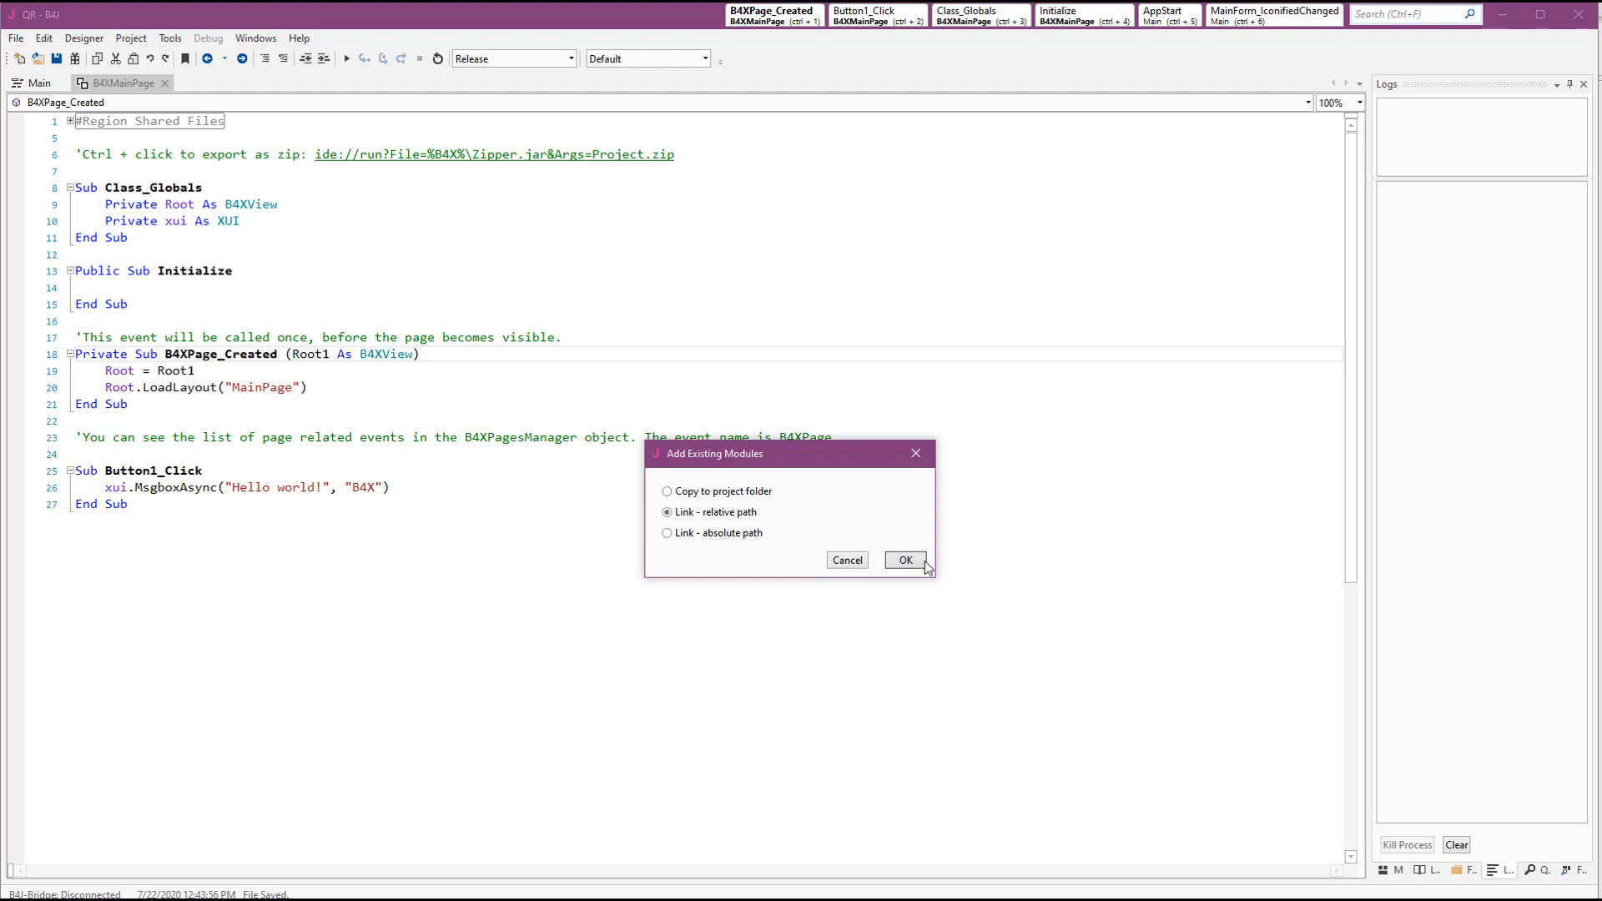
click(905, 560)
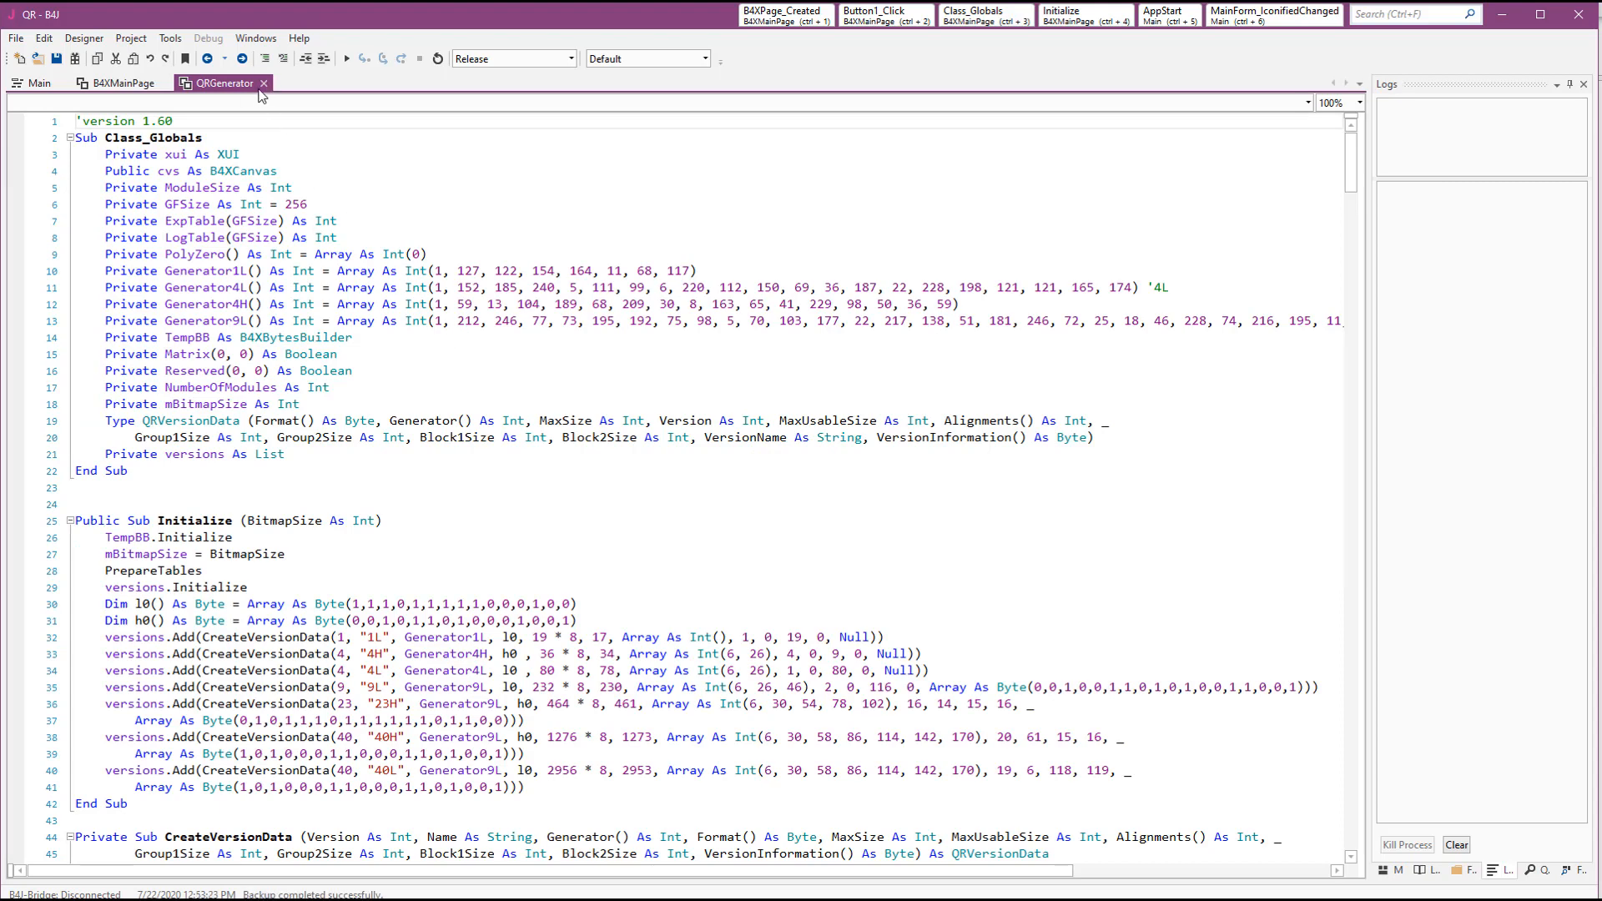
click(110, 84)
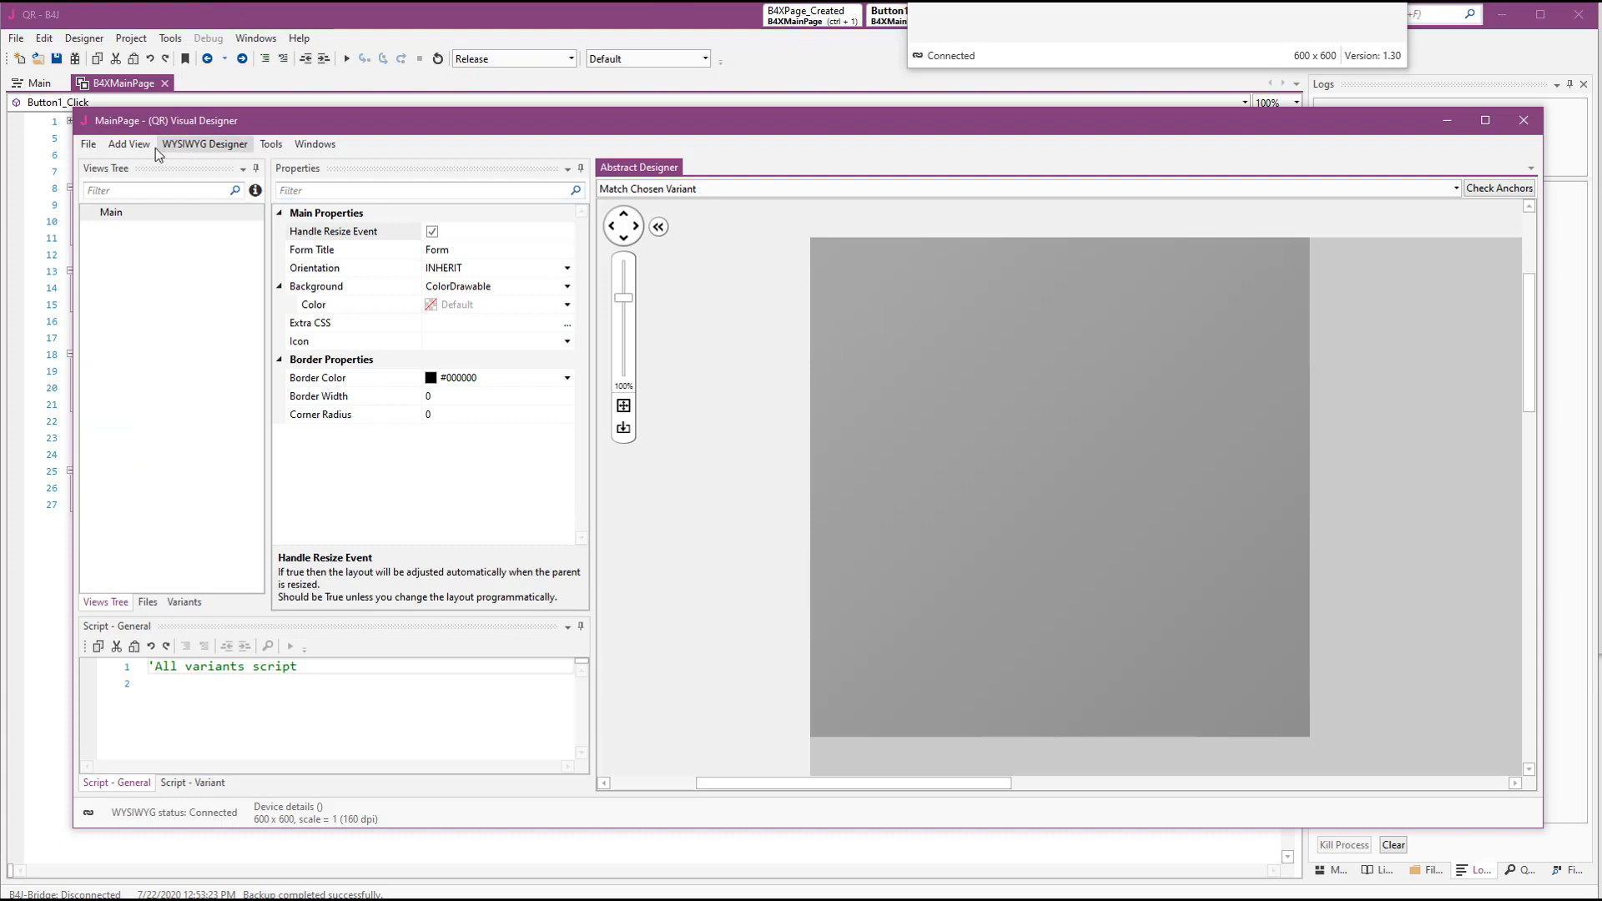
Place a right-anchored Button1 captioned 'Show QR' beside TextField1
click(129, 144)
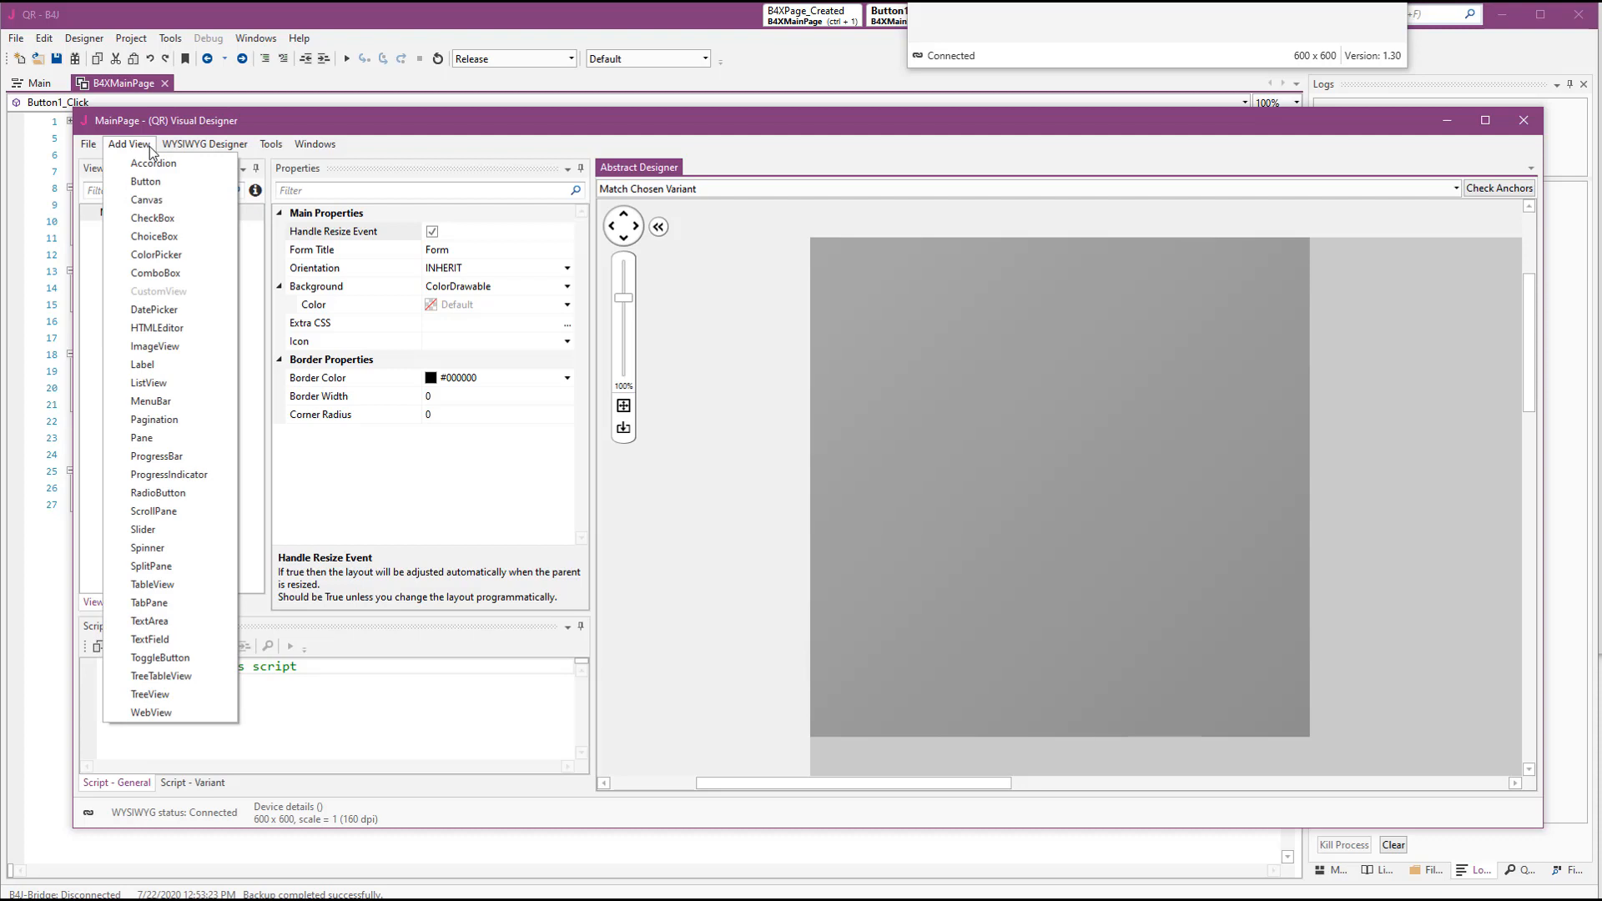
mouse_move(155, 255)
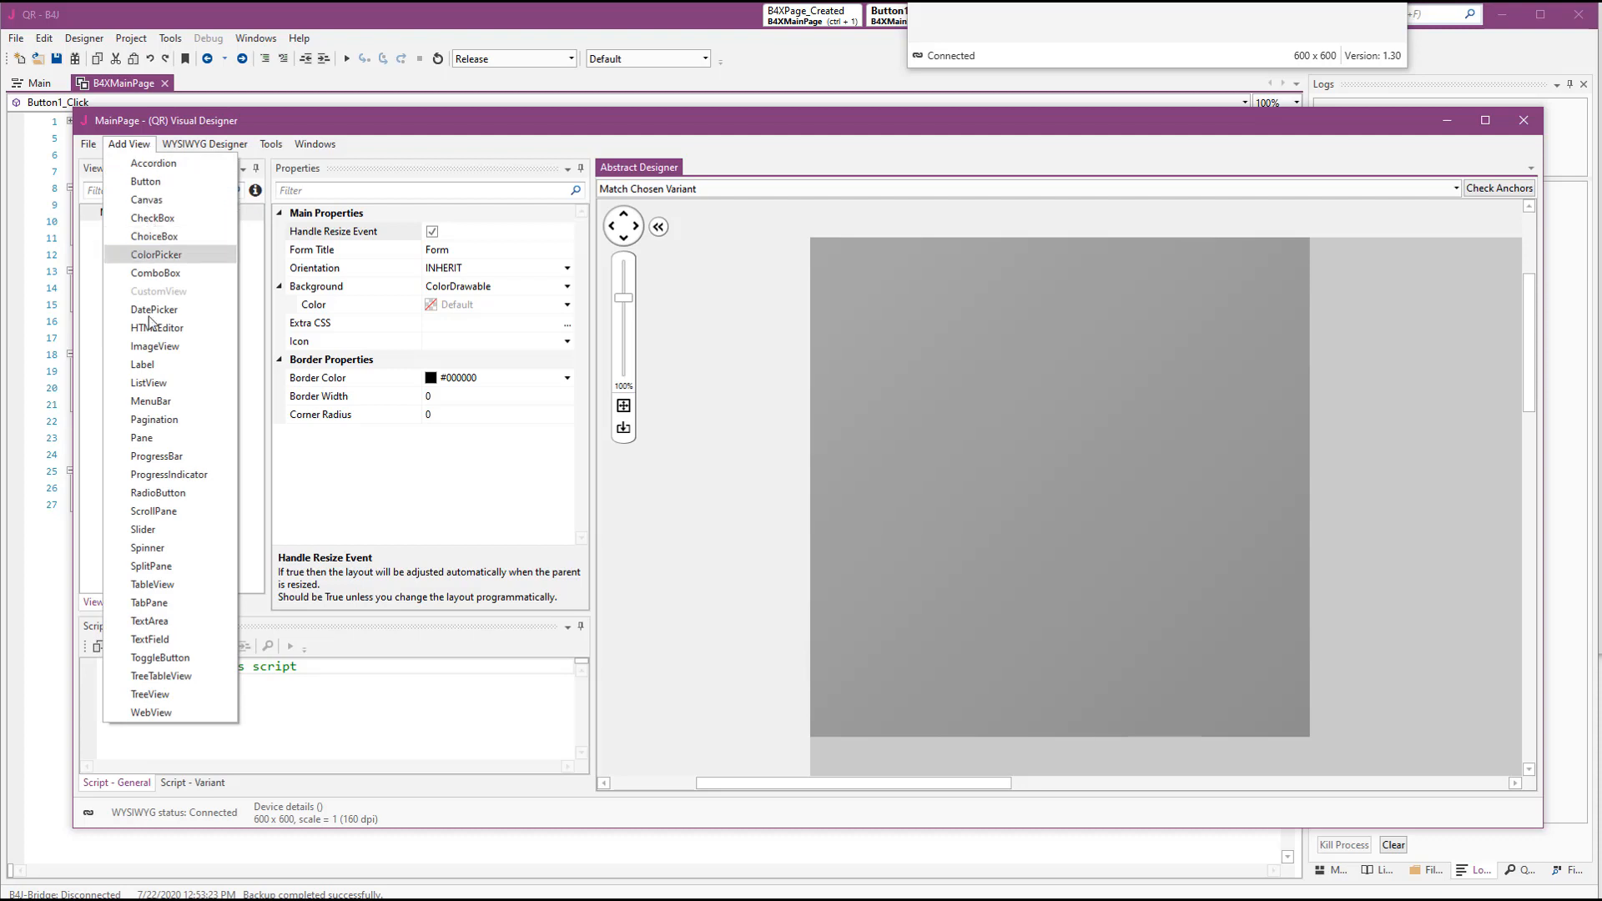
click(149, 639)
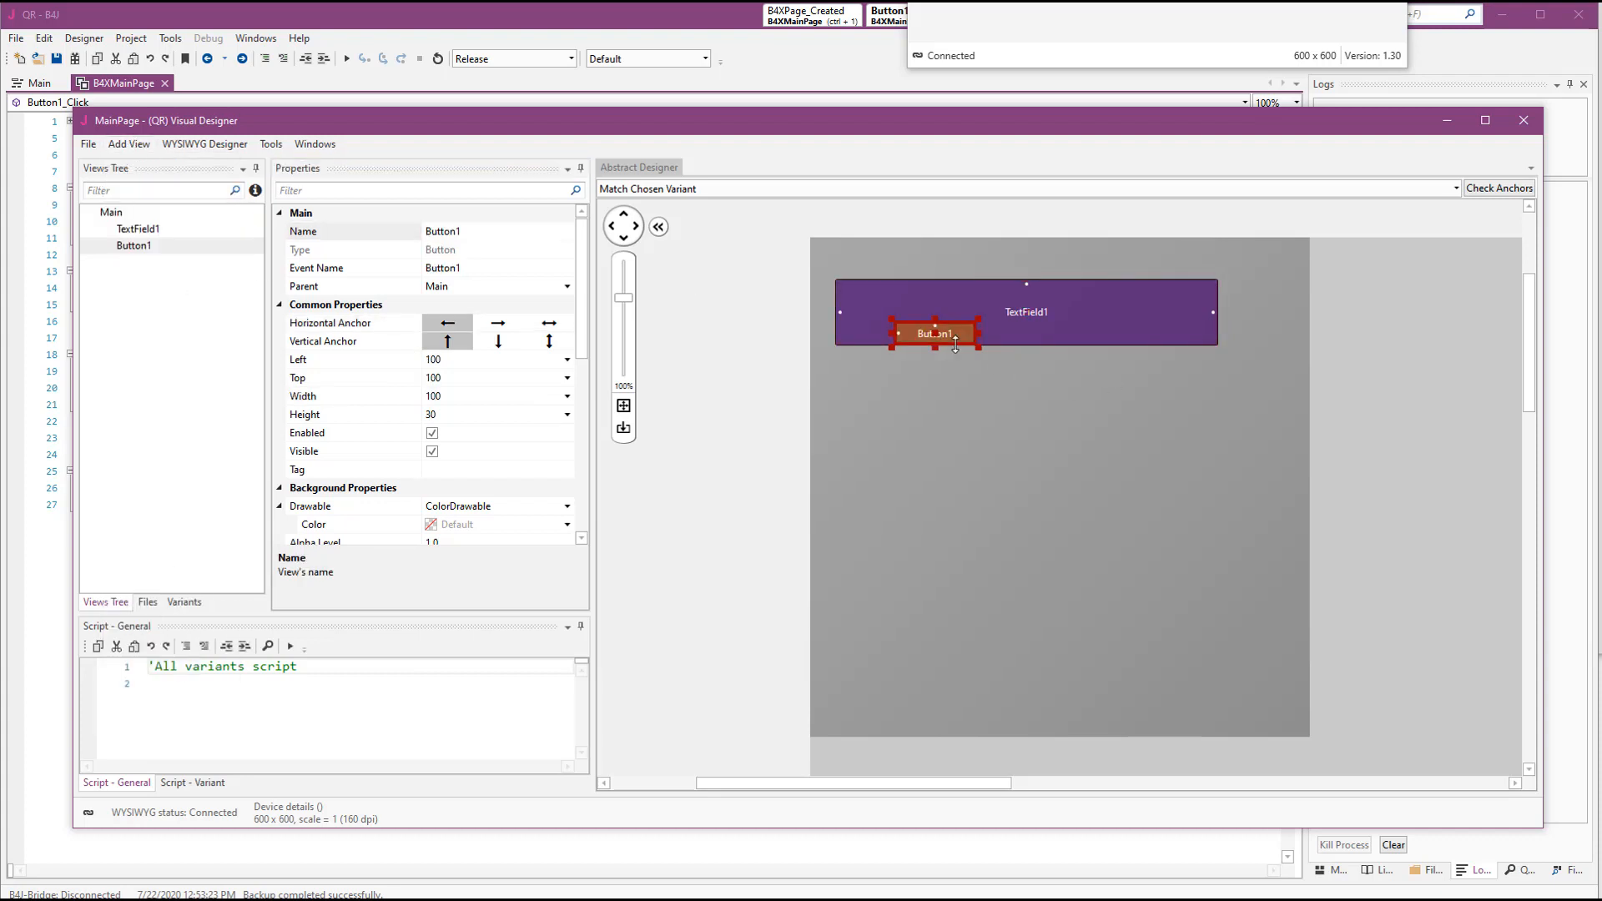
drag(929, 333, 1267, 293)
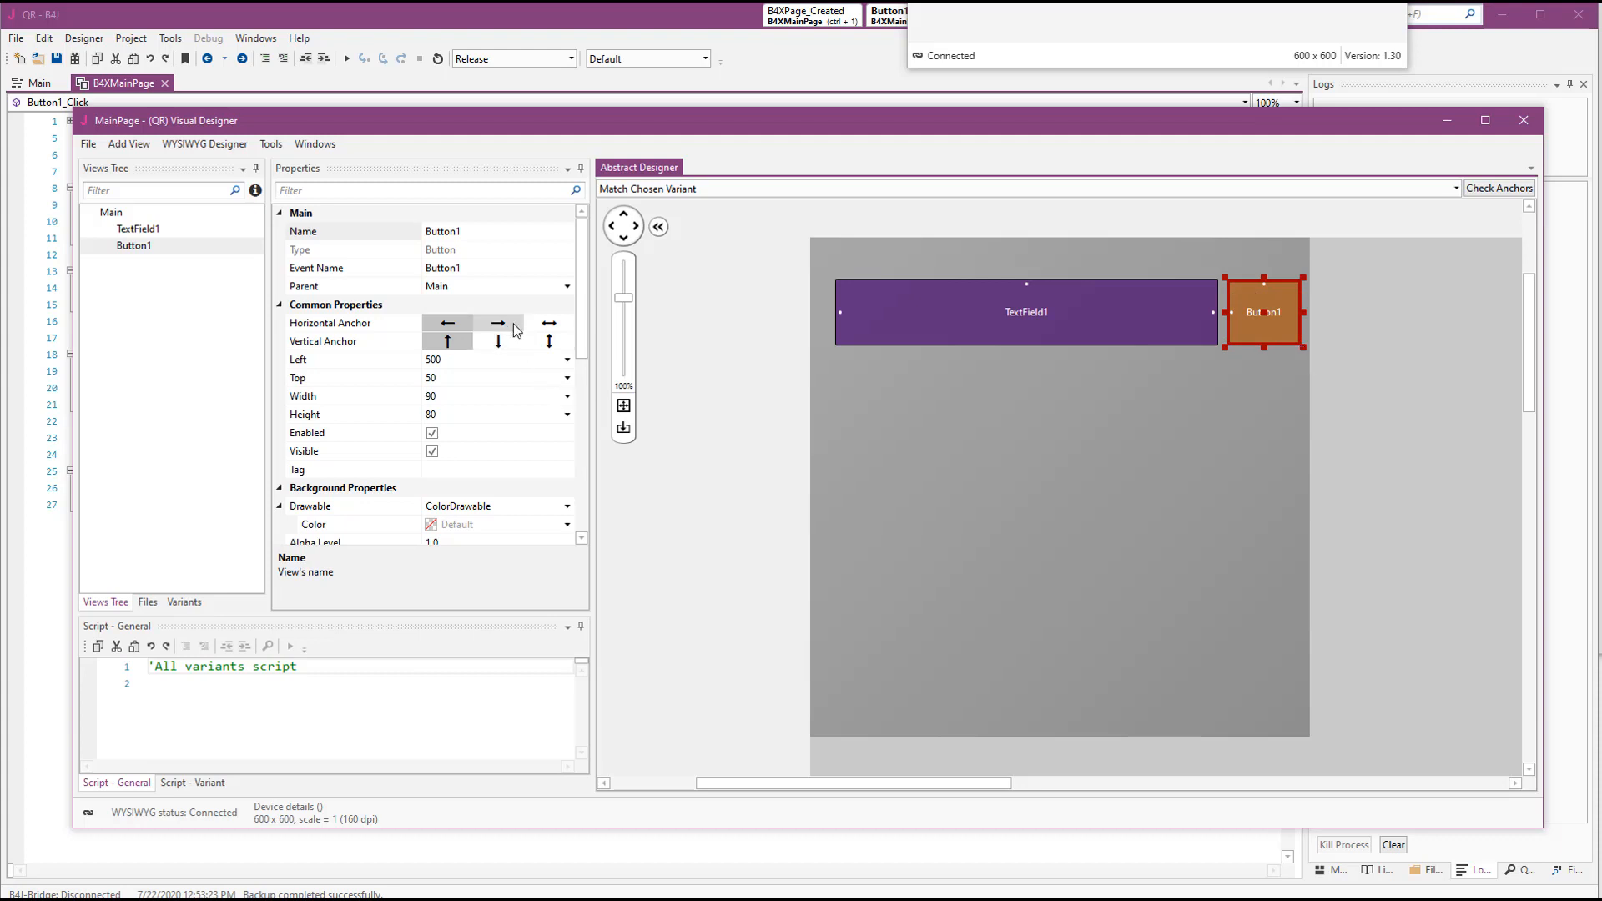
click(498, 323)
text(Text)
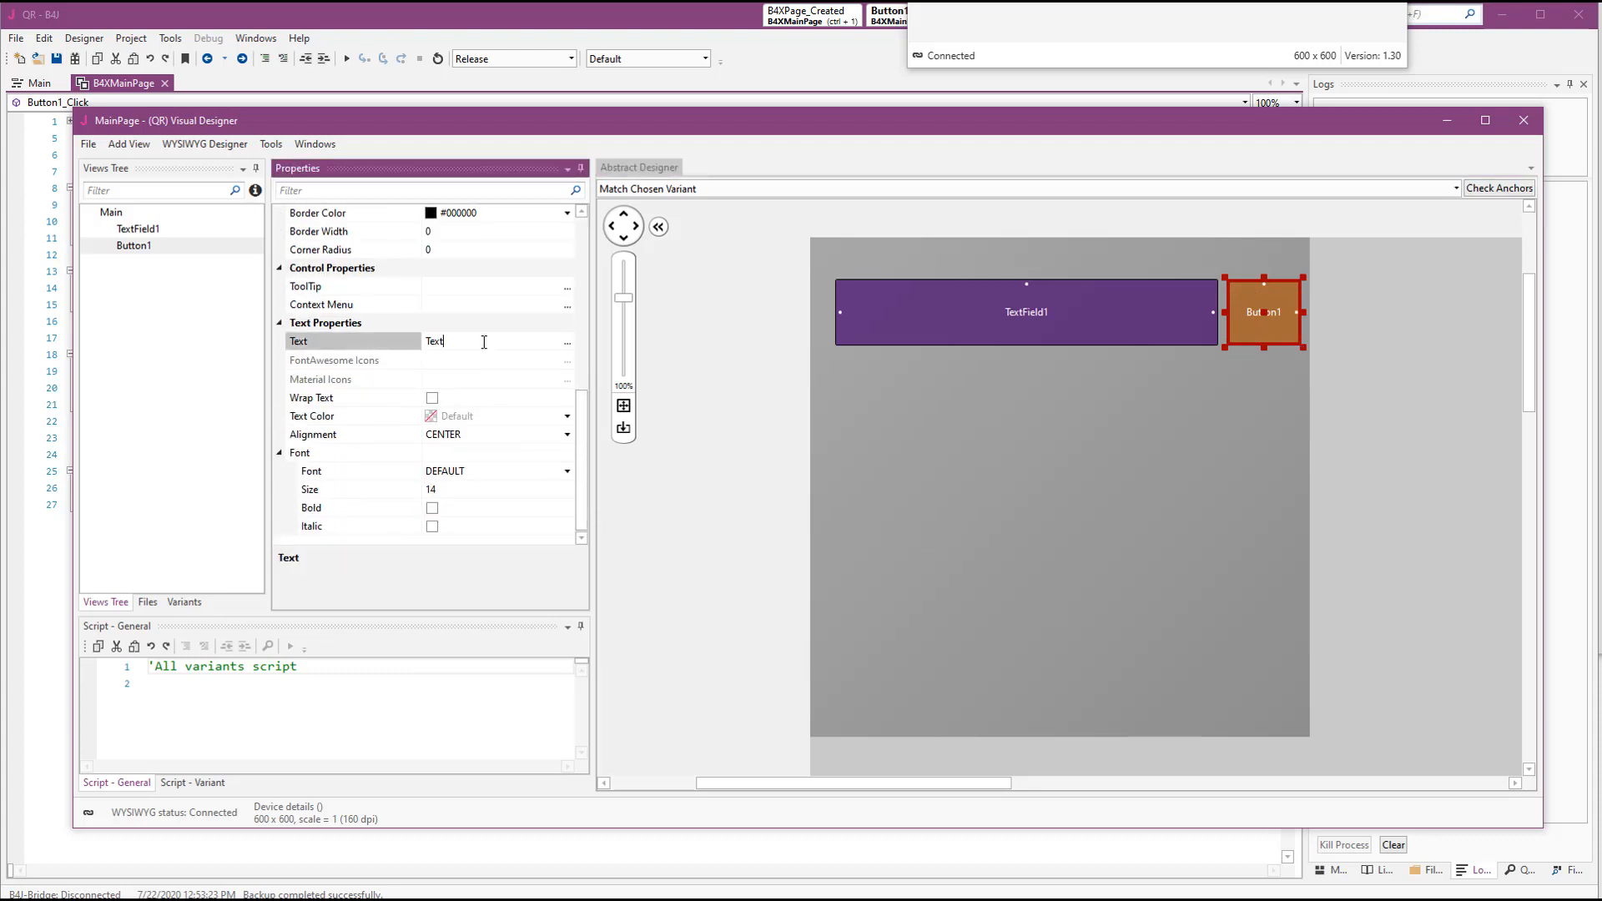
text(Show Q)
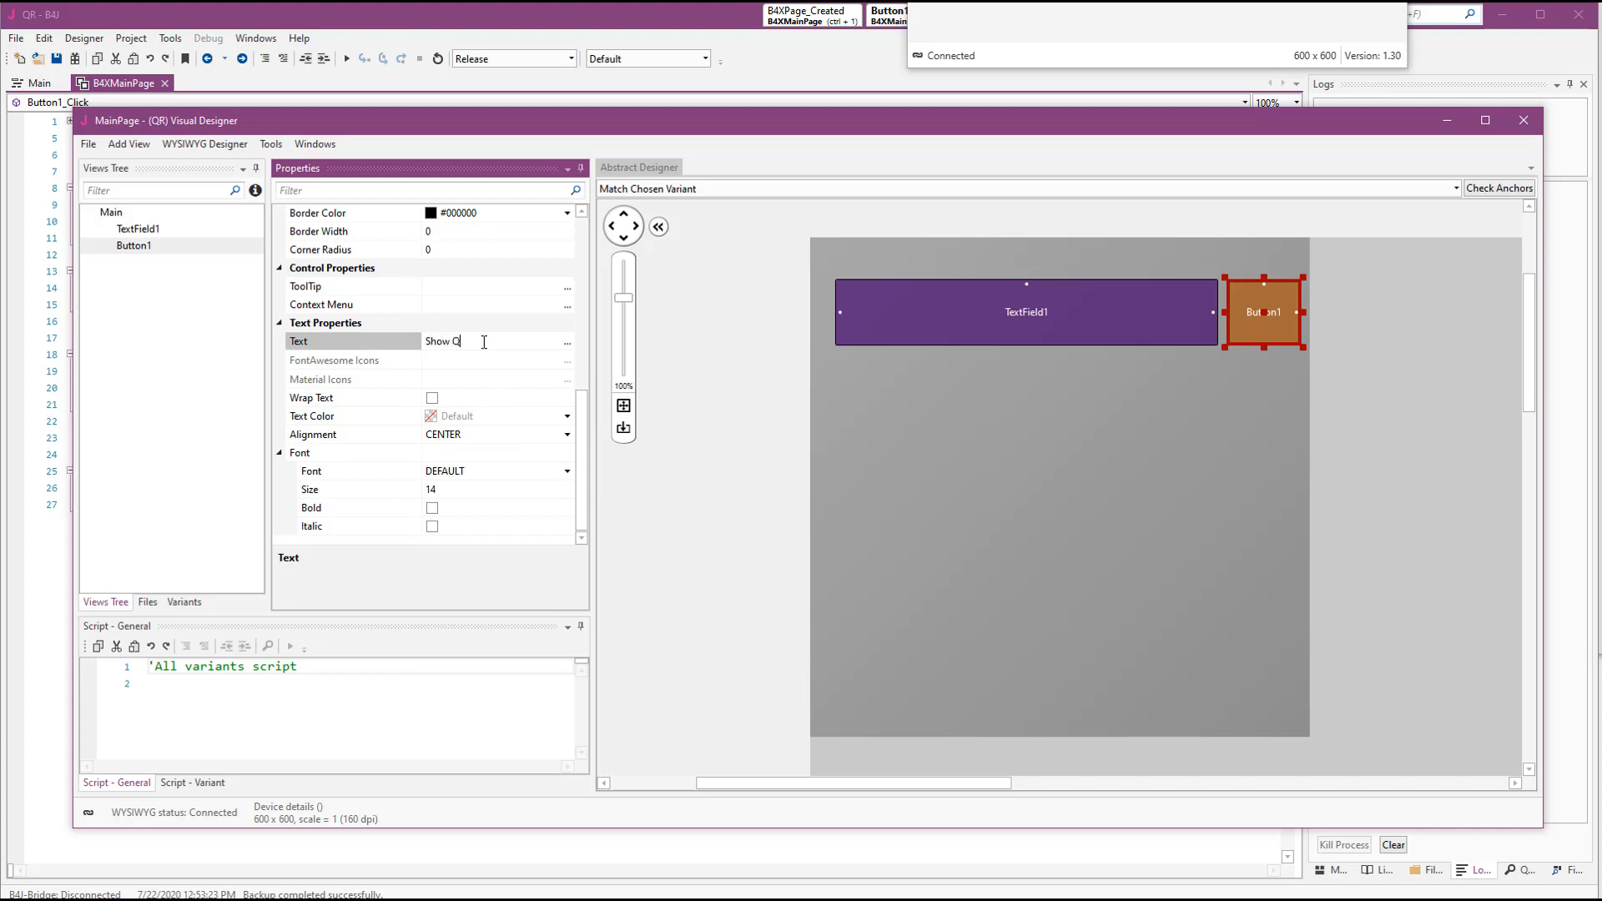
text(R)
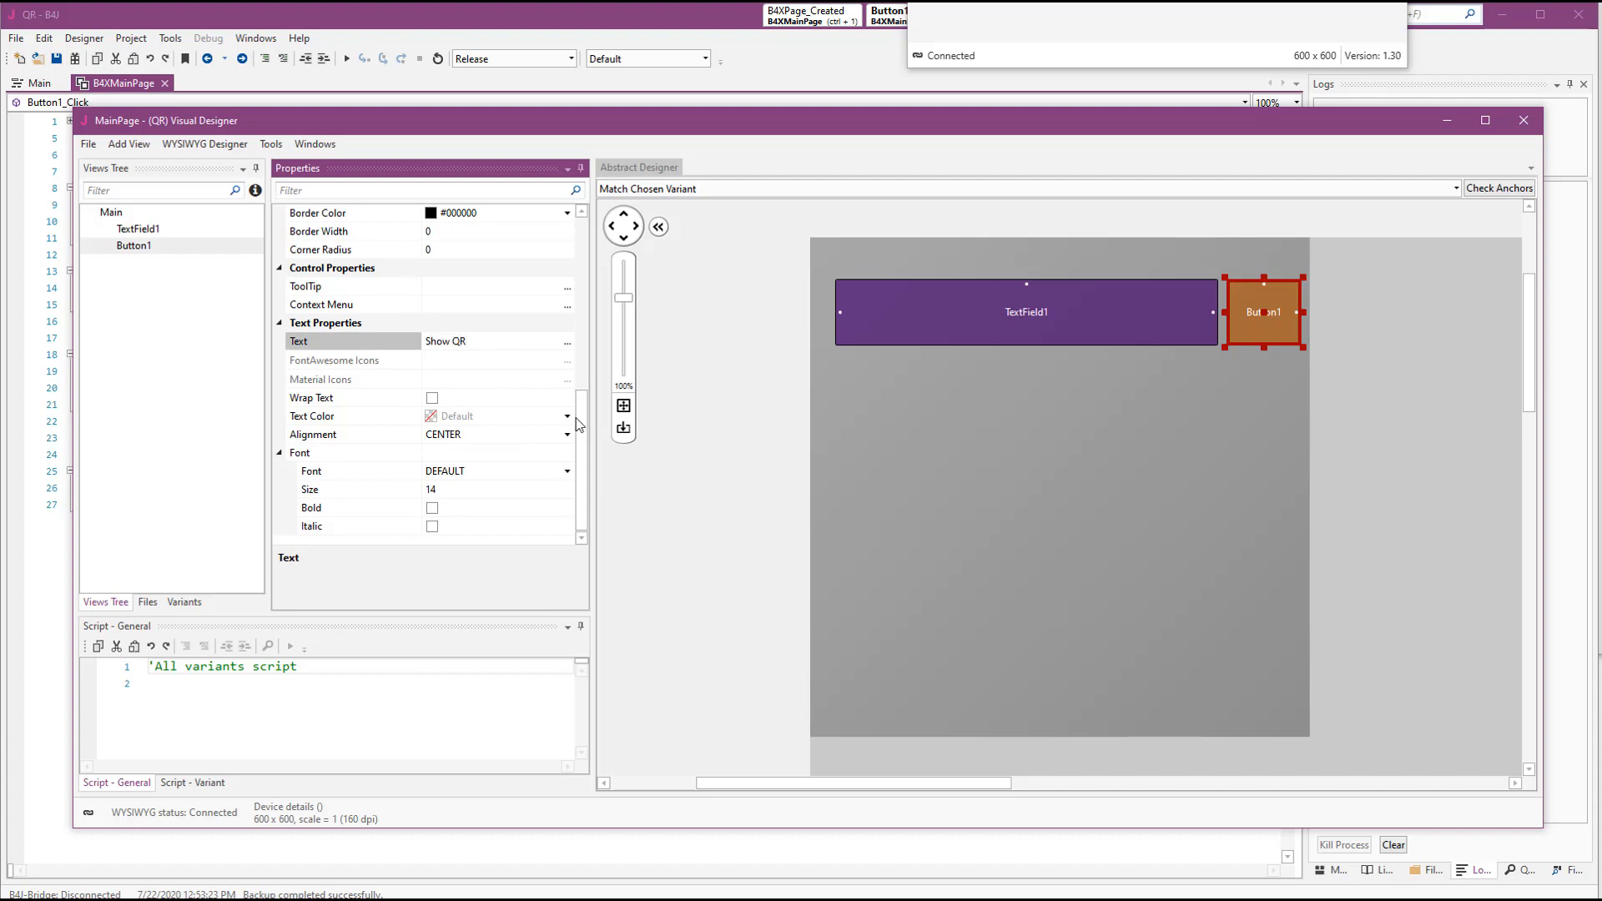
click(1026, 312)
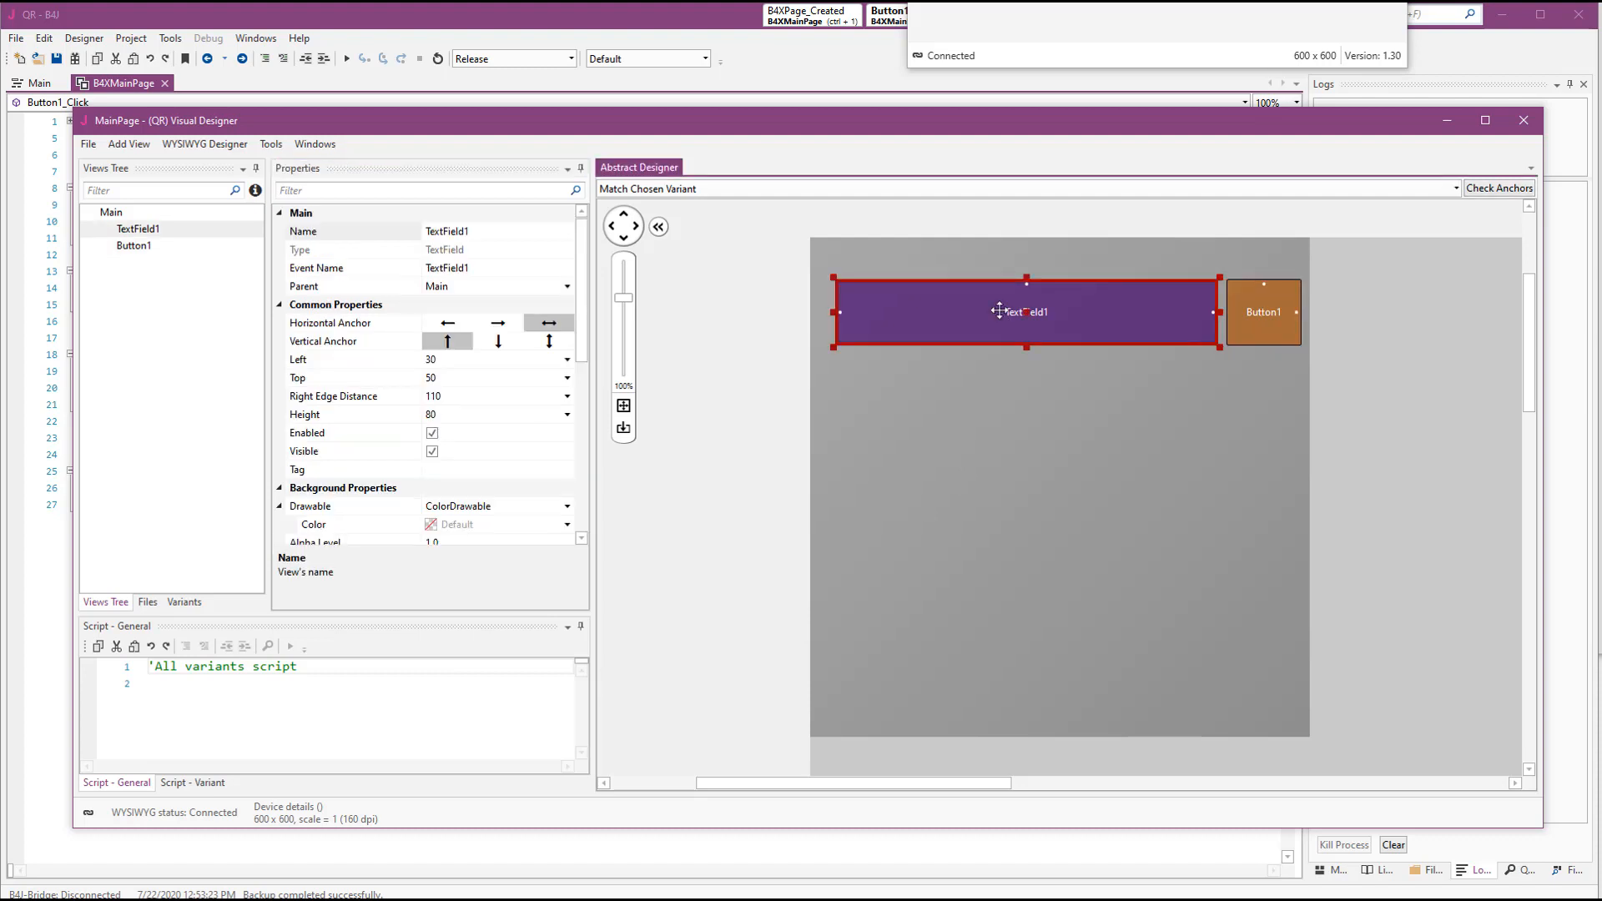
Generate TextField1 As B4XView and a Button1_Click sub, then save the layout
right_click(1001, 311)
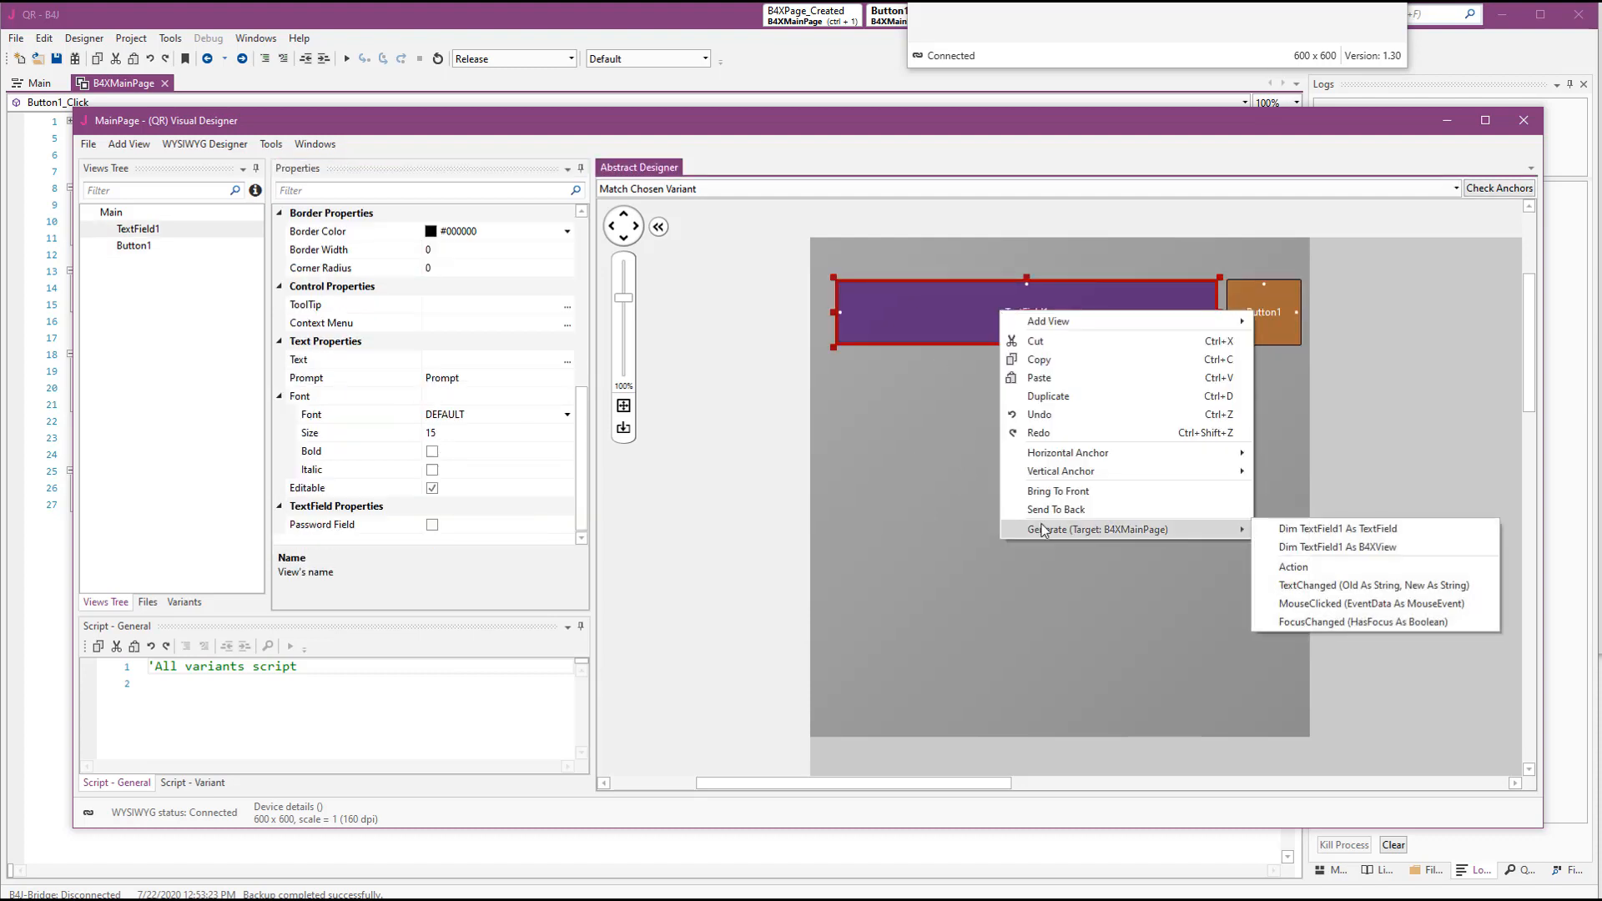
mouse_move(1366, 555)
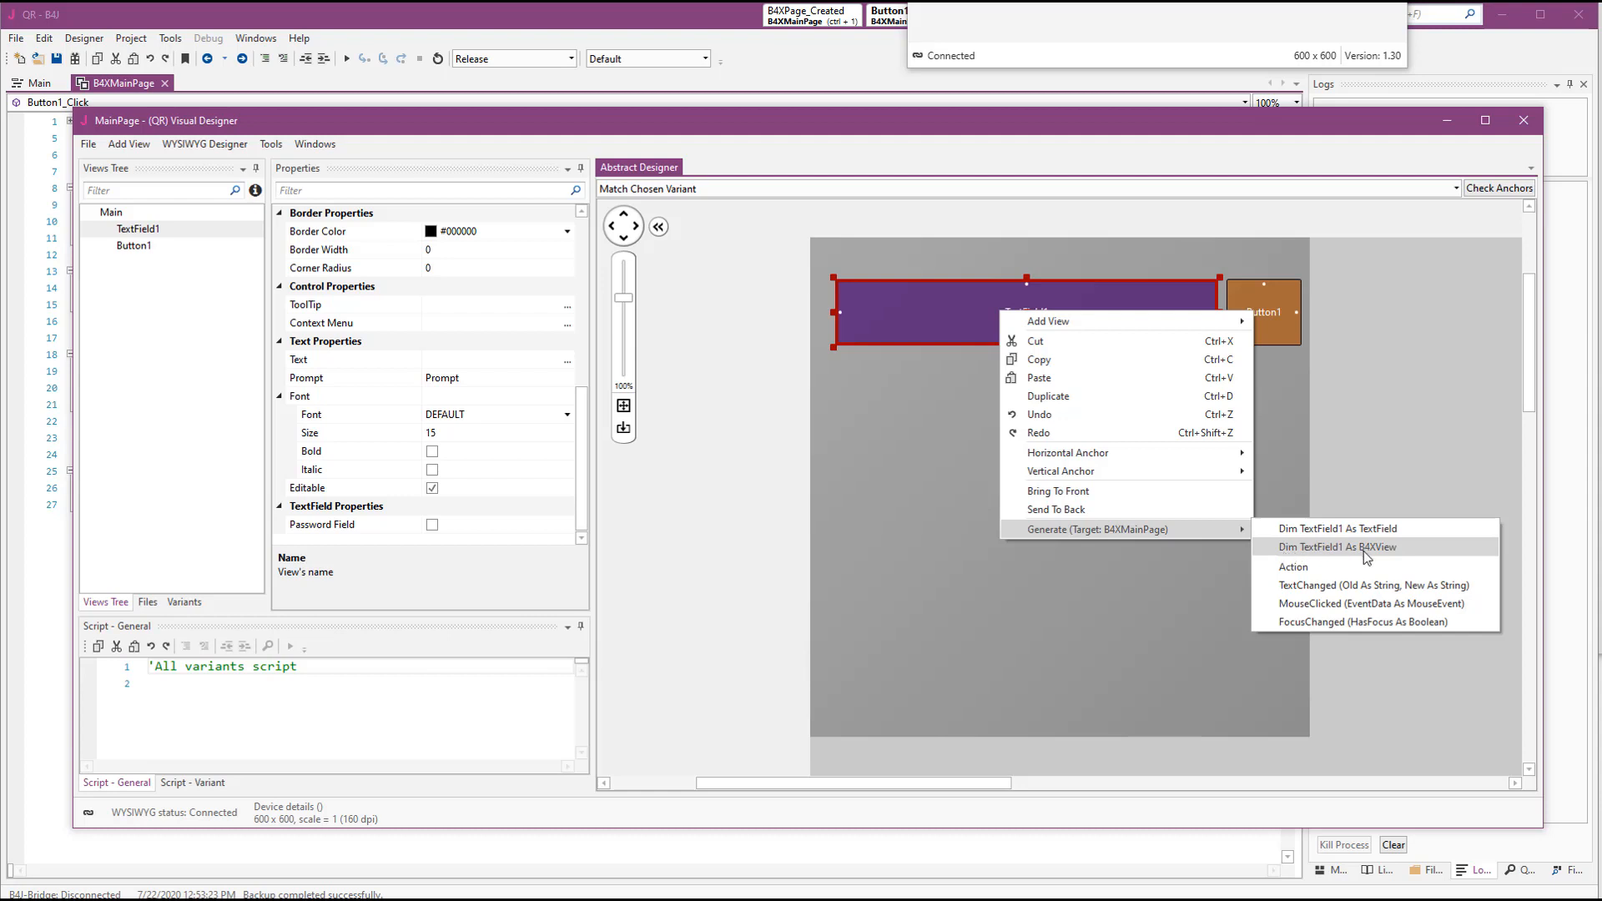
mouse_move(1373, 554)
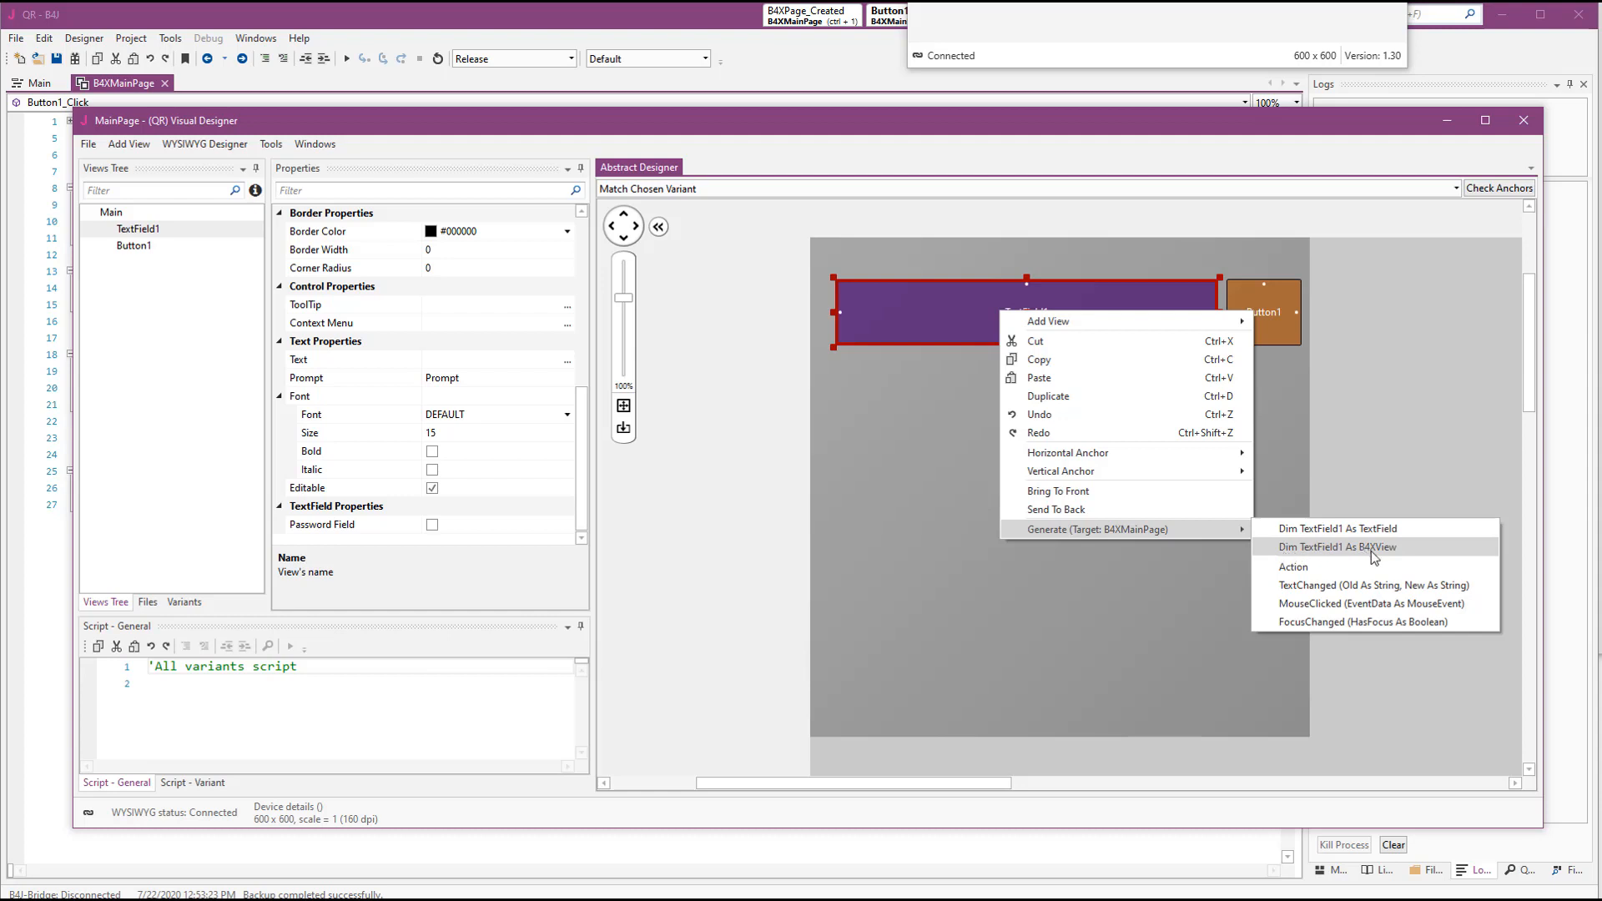
mouse_move(1367, 558)
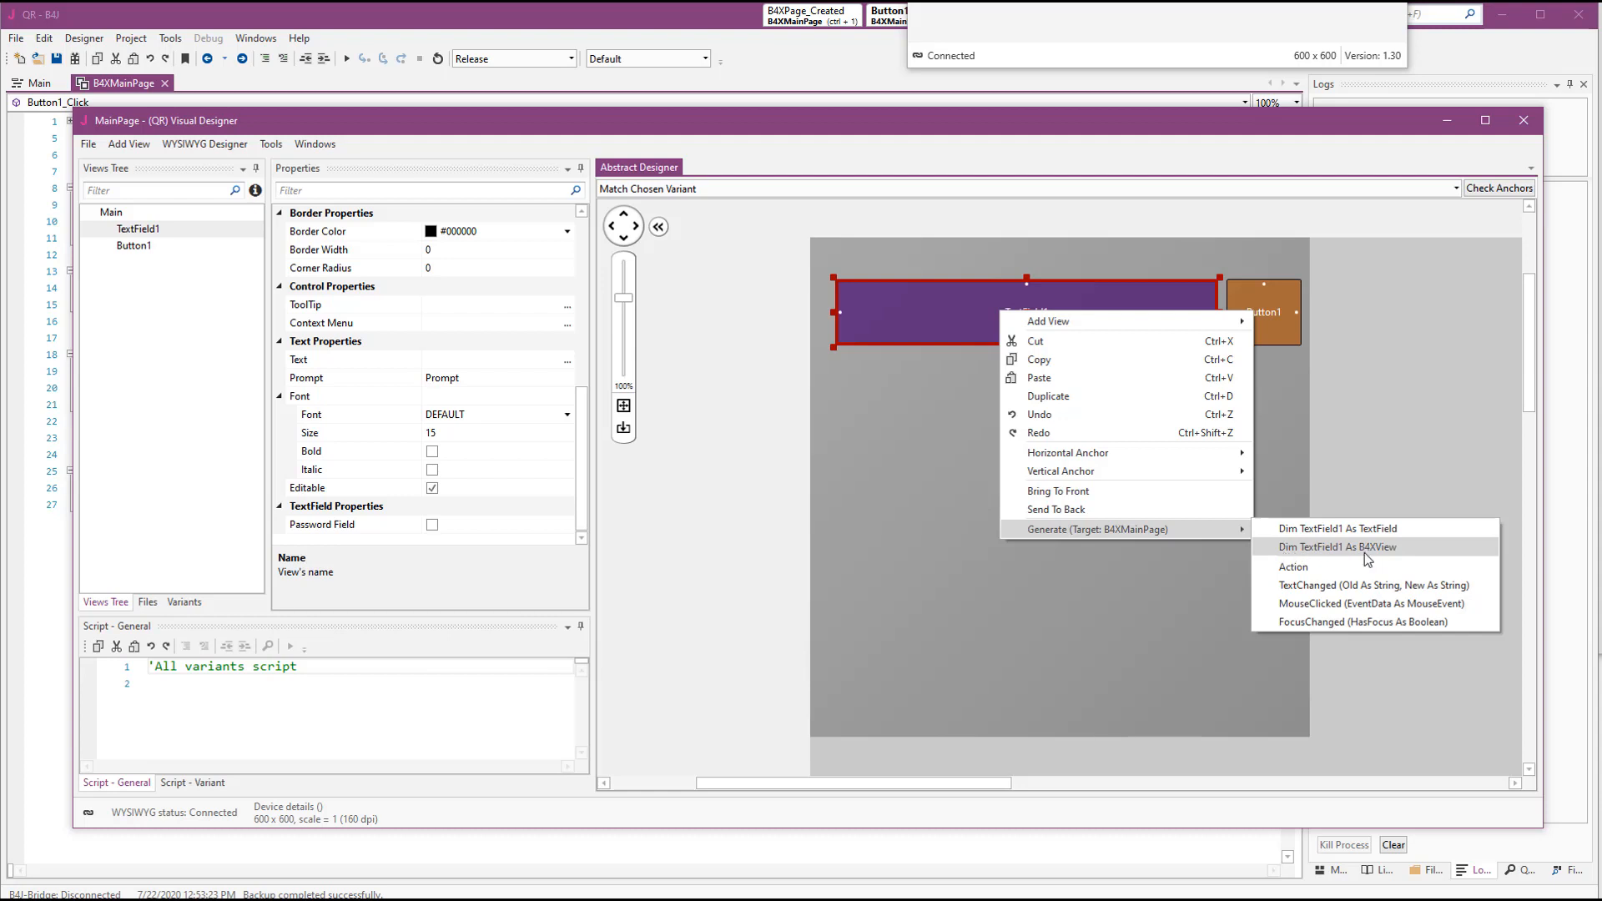
click(1337, 547)
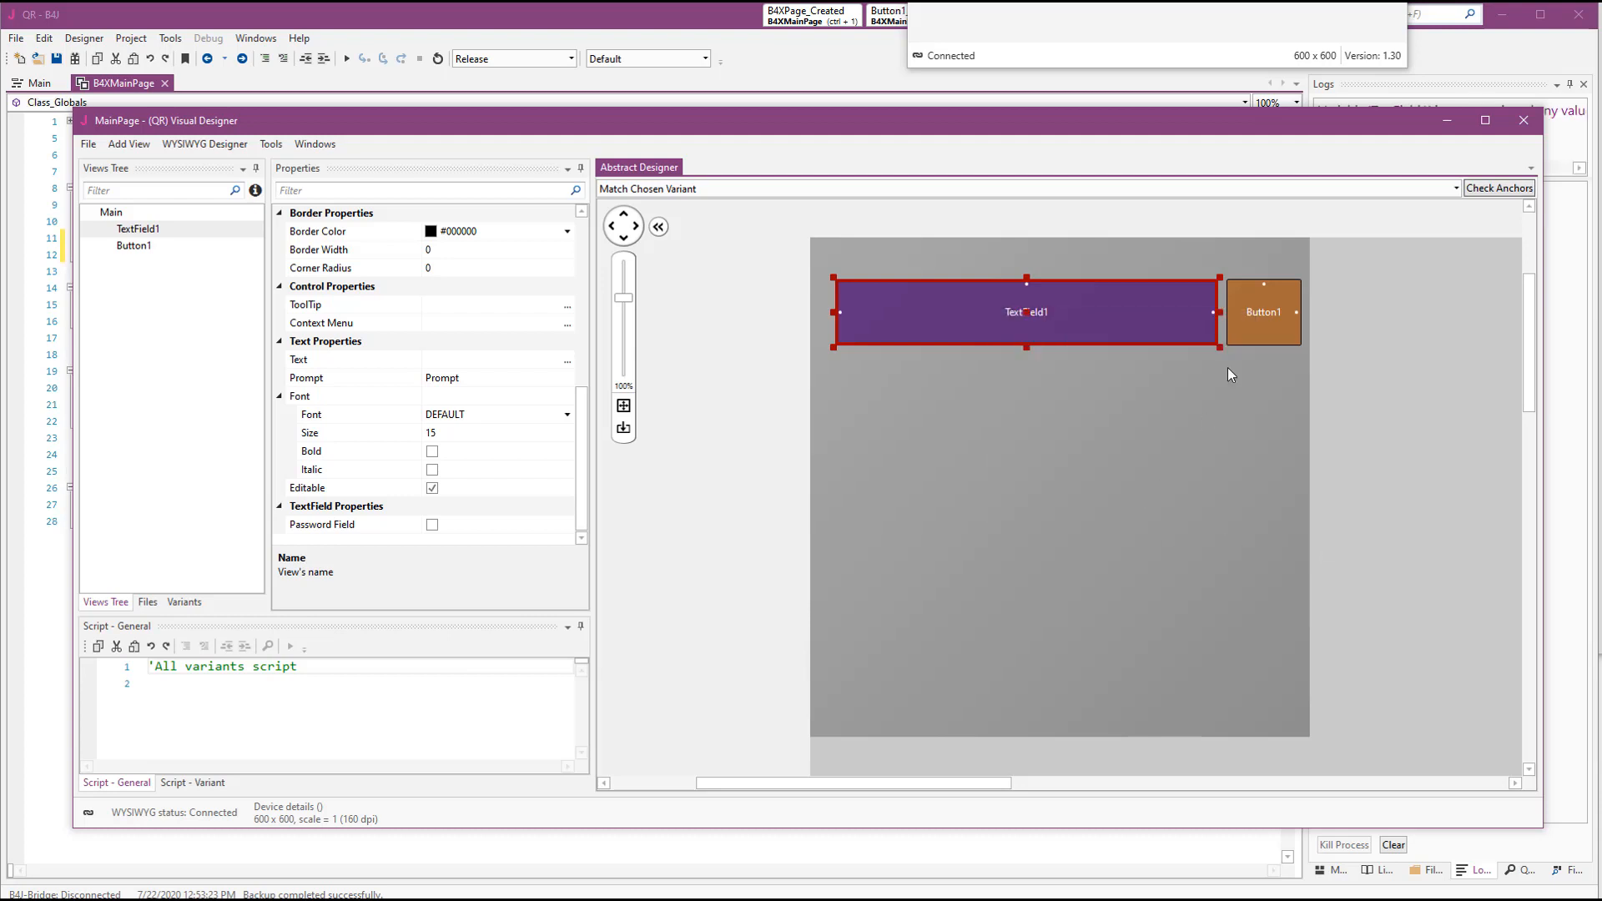
right_click(1264, 312)
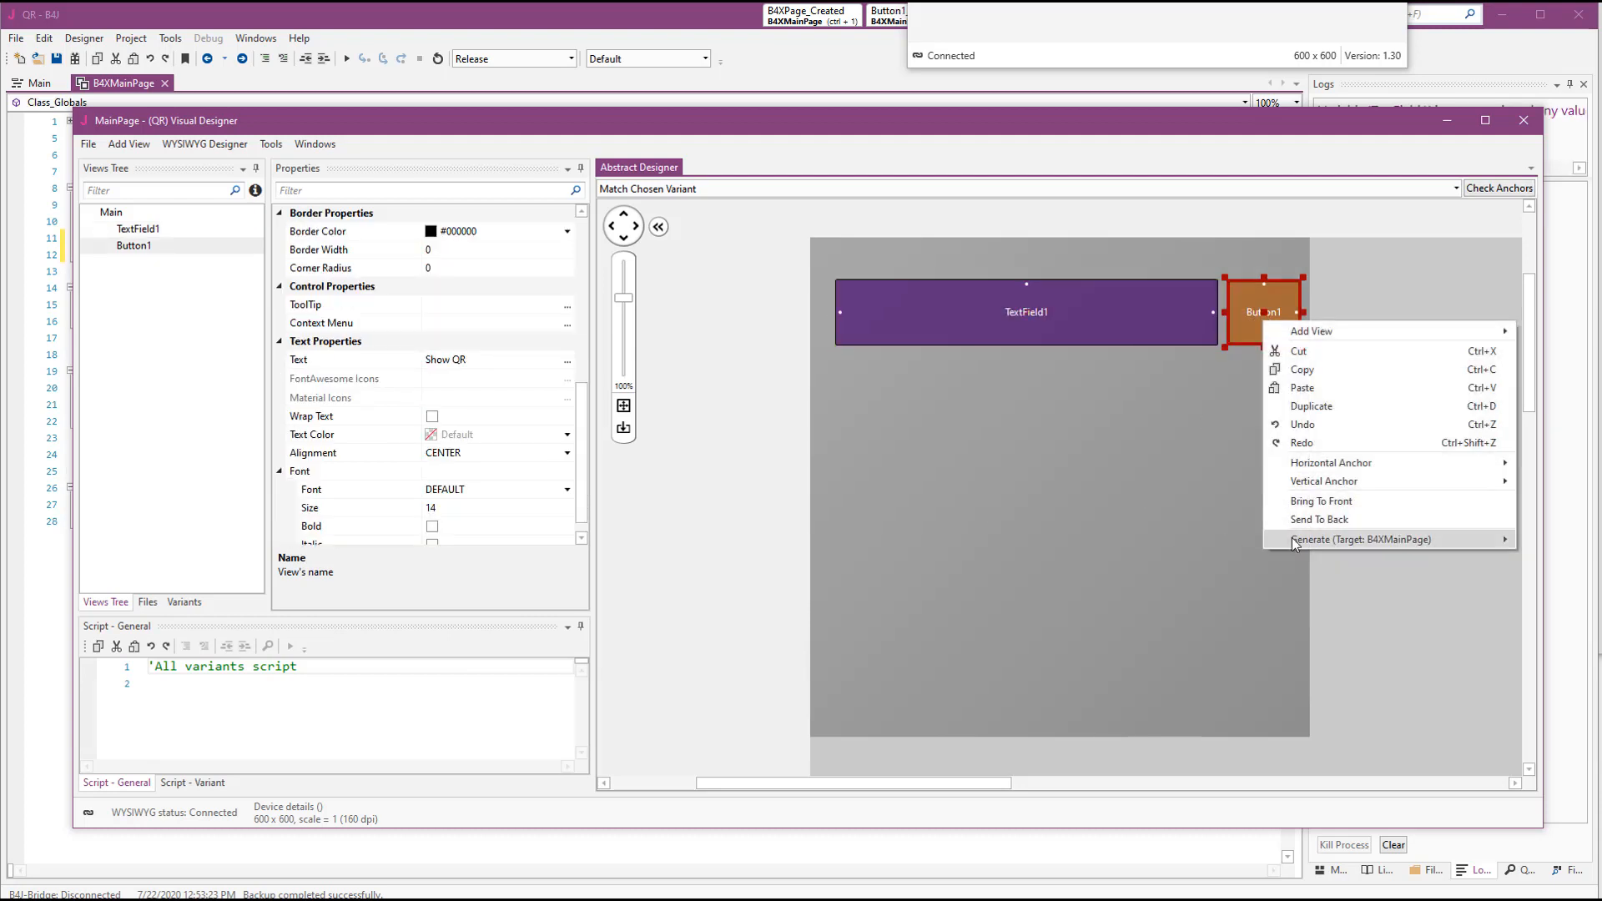
click(1106, 560)
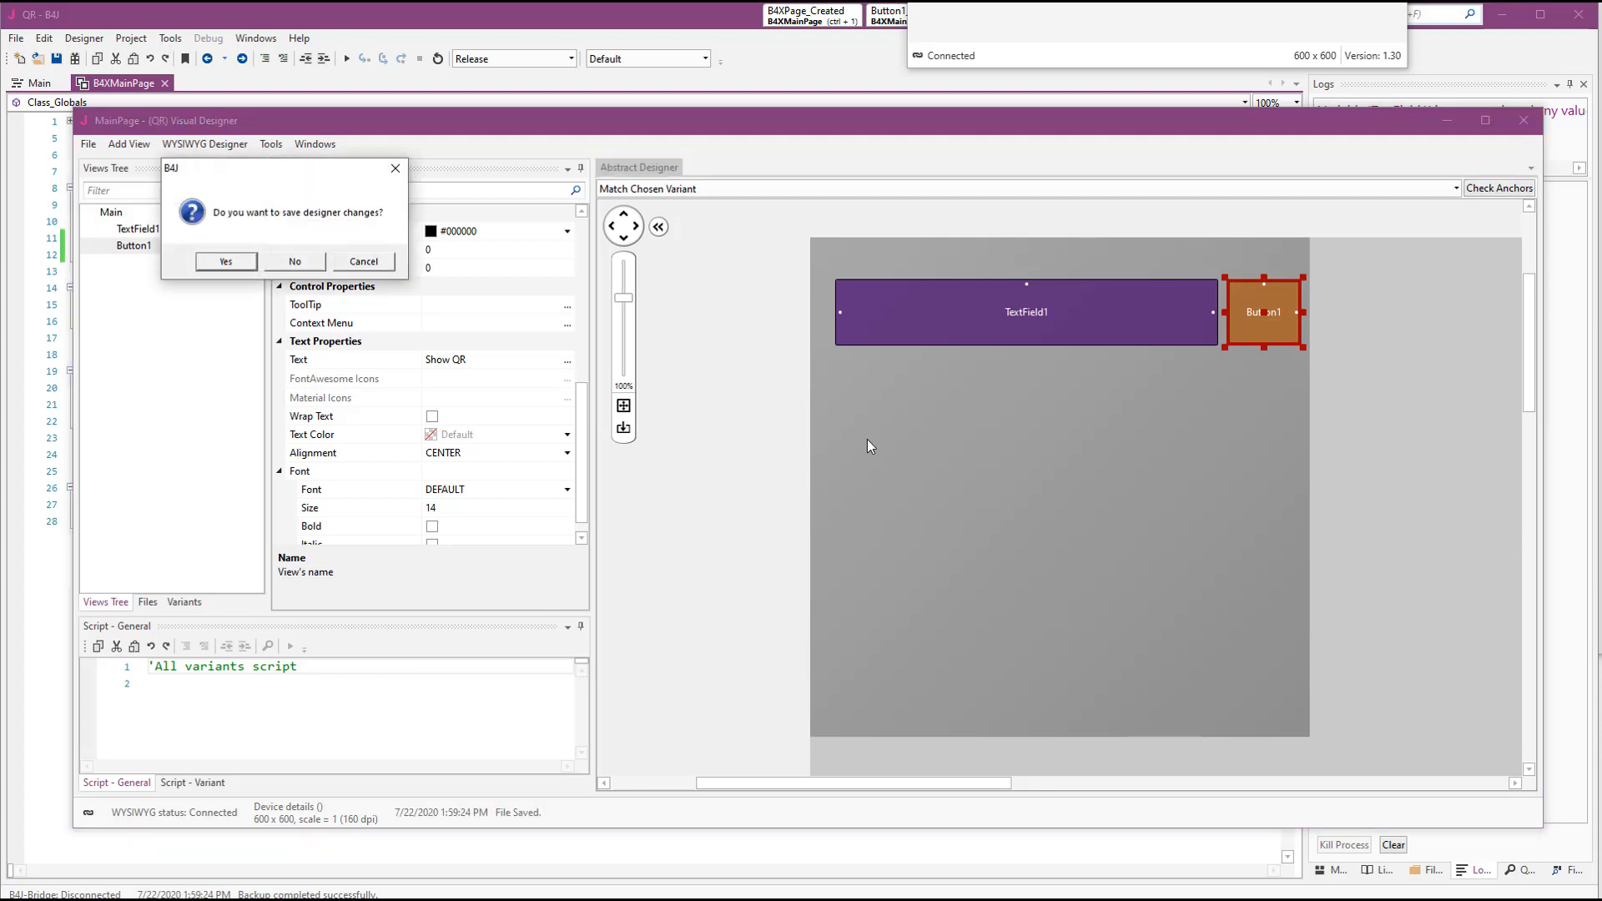
click(226, 262)
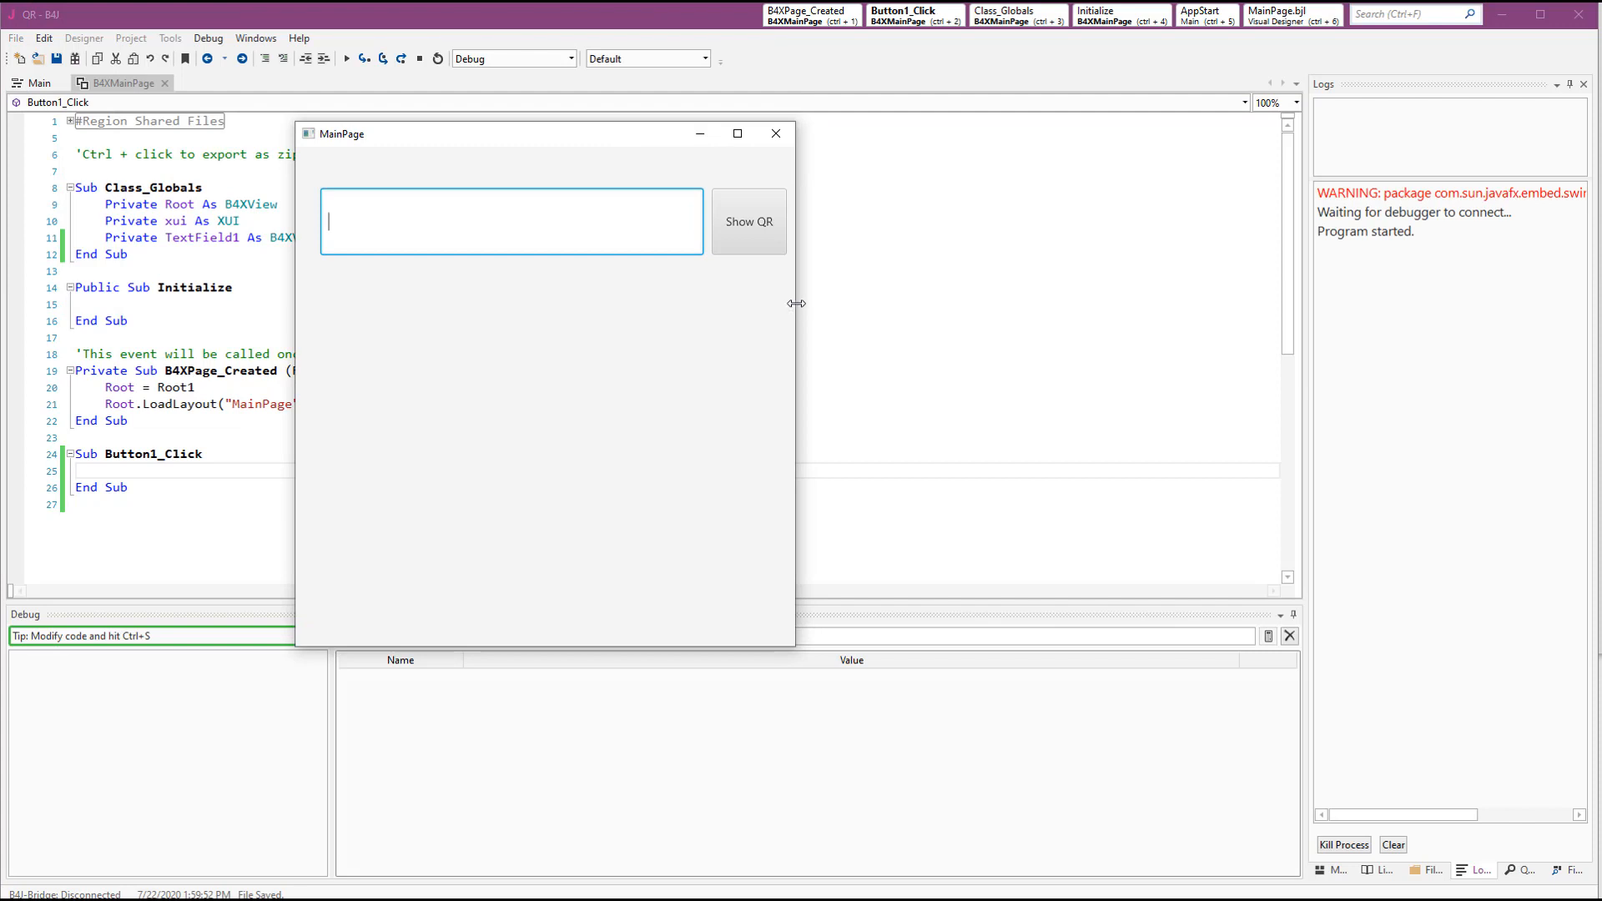
Drag the running MainPage window's edge to check the layout resizes
drag(795, 304, 1065, 317)
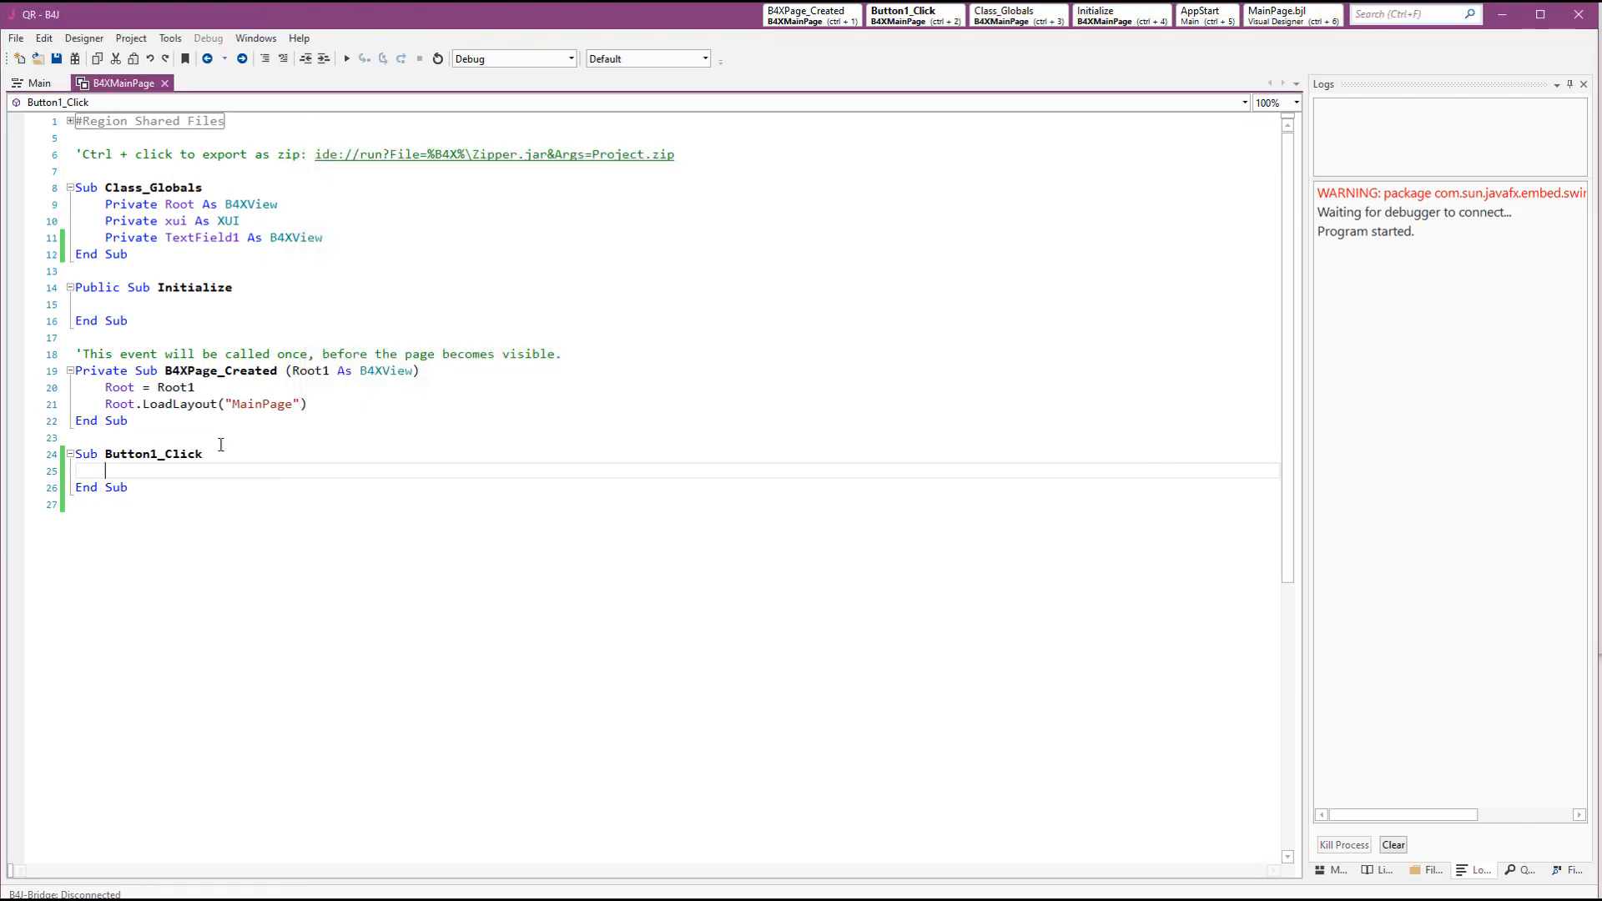
mouse_move(182, 371)
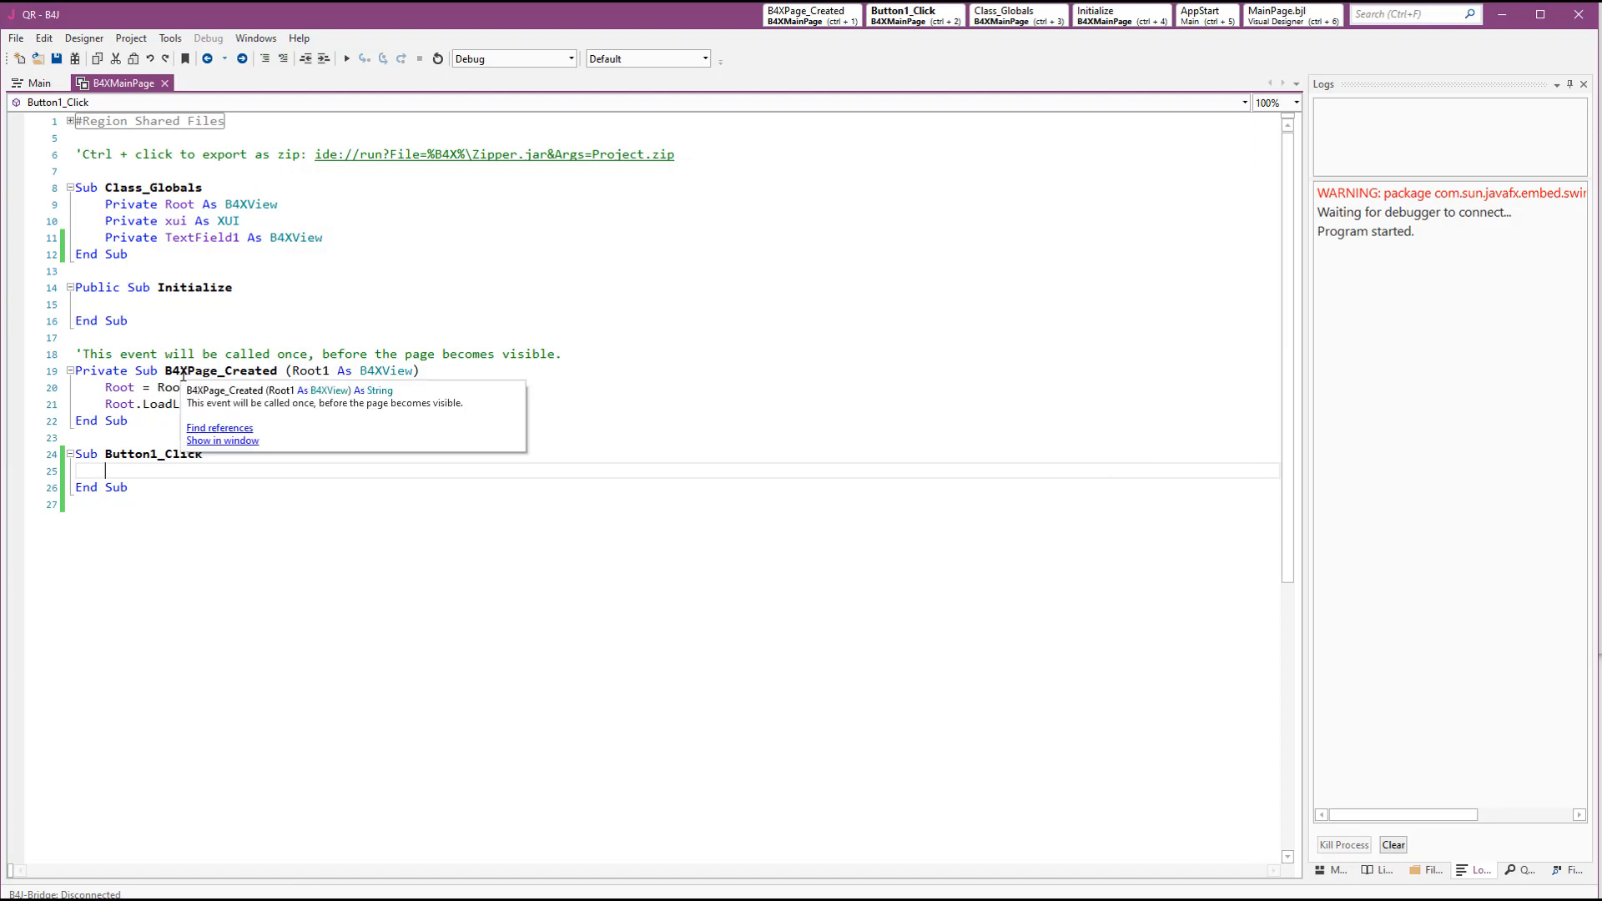
mouse_move(190, 269)
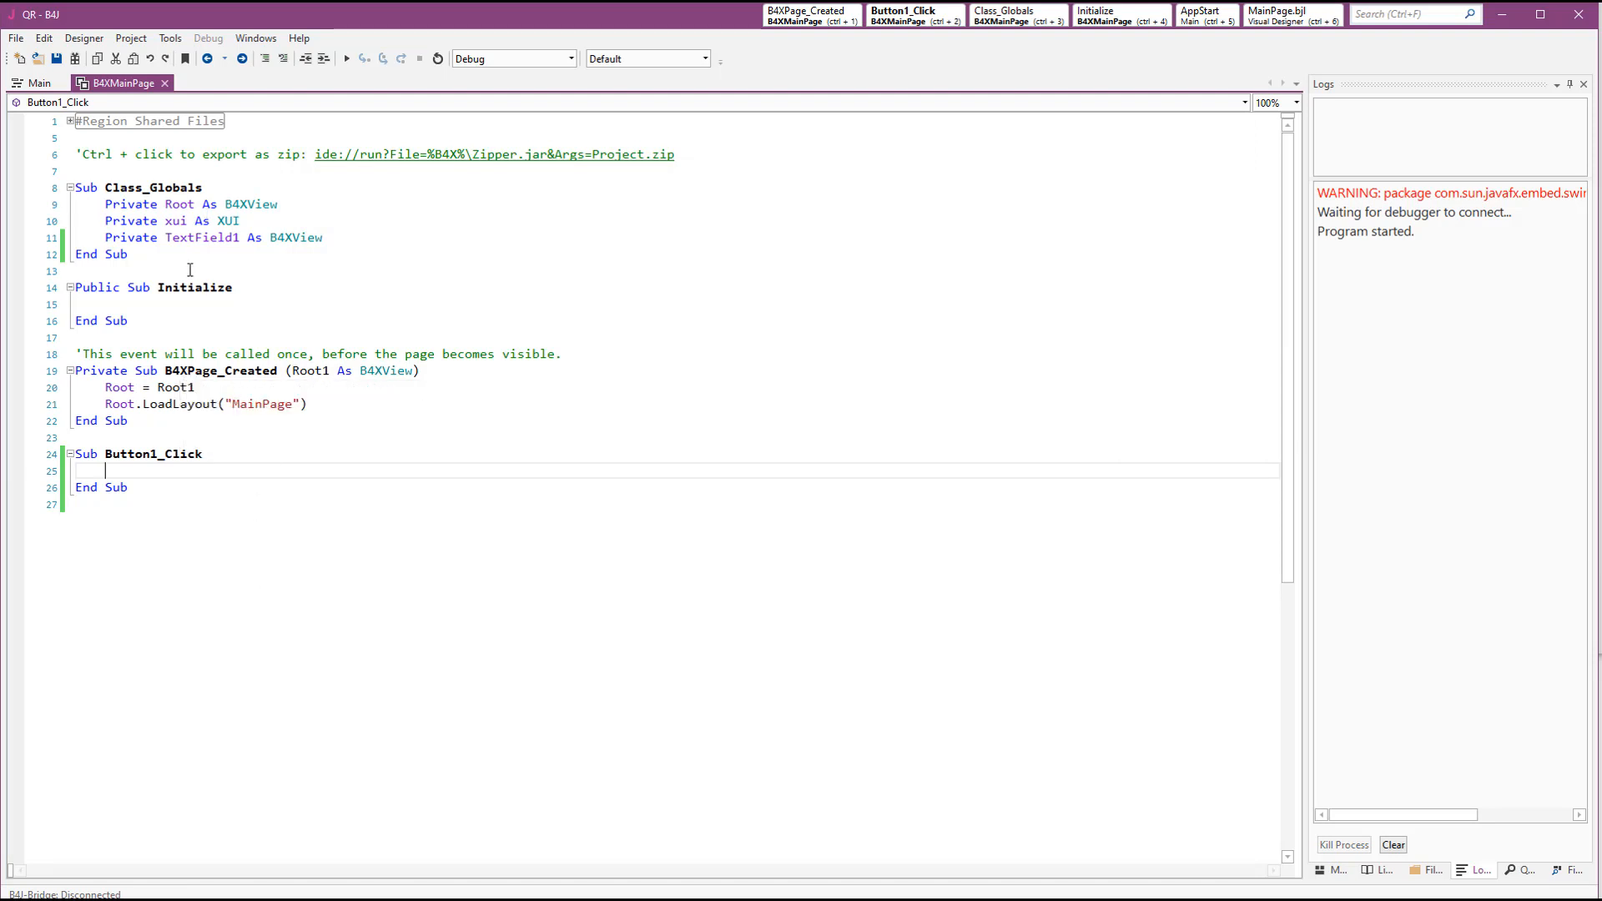
Create a B4XPage class module 'QR' via Project > Add New Module
click(136, 37)
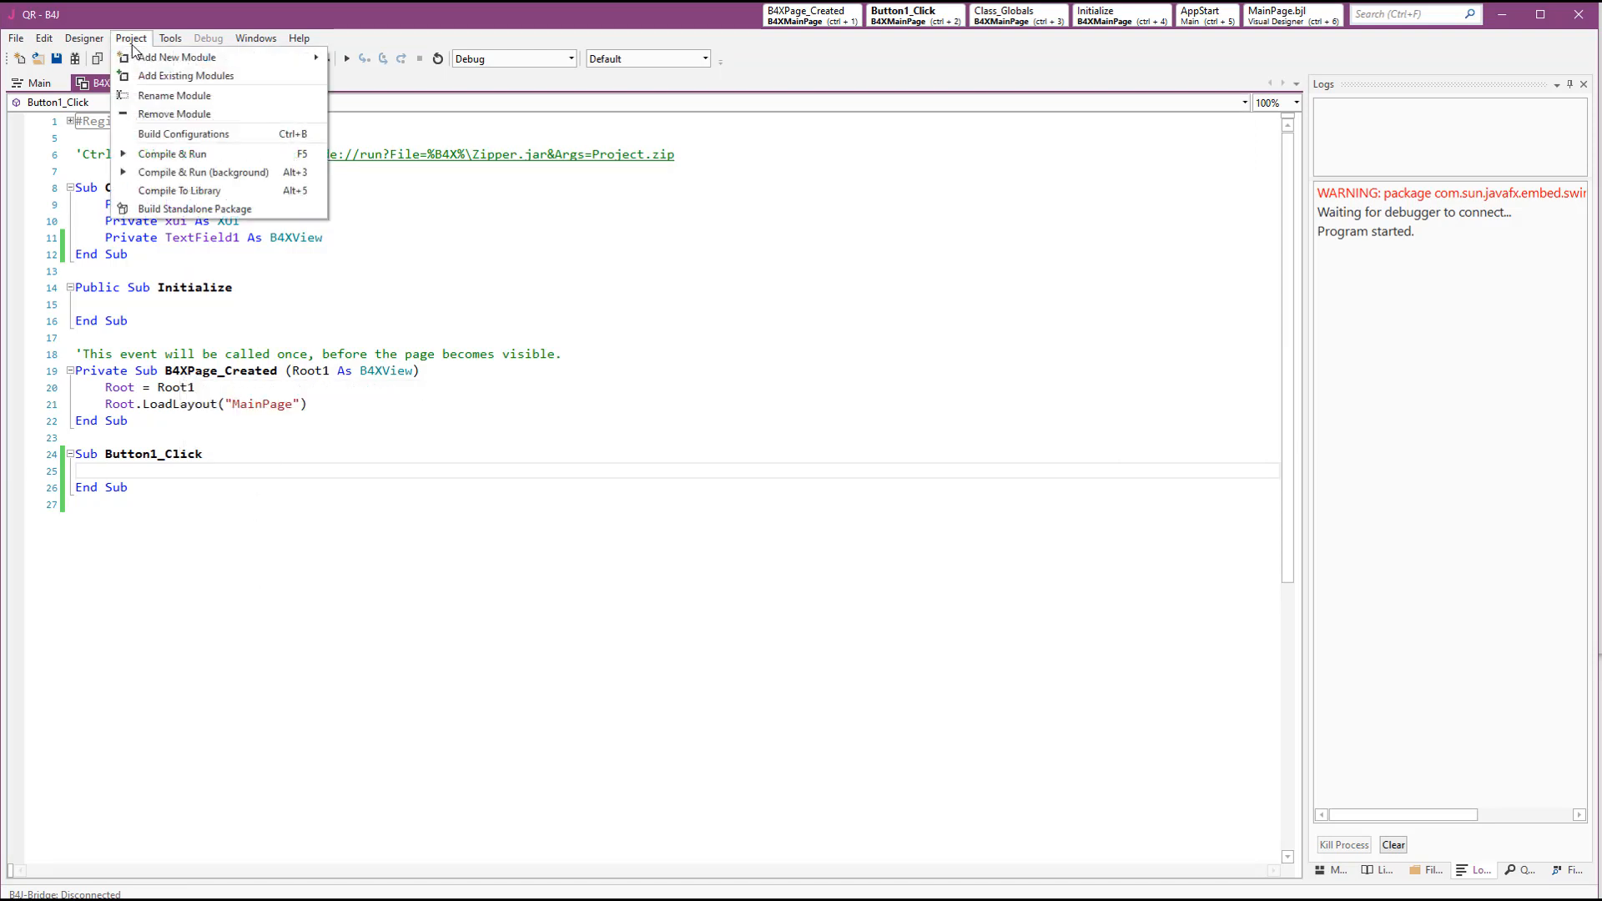
mouse_move(175, 57)
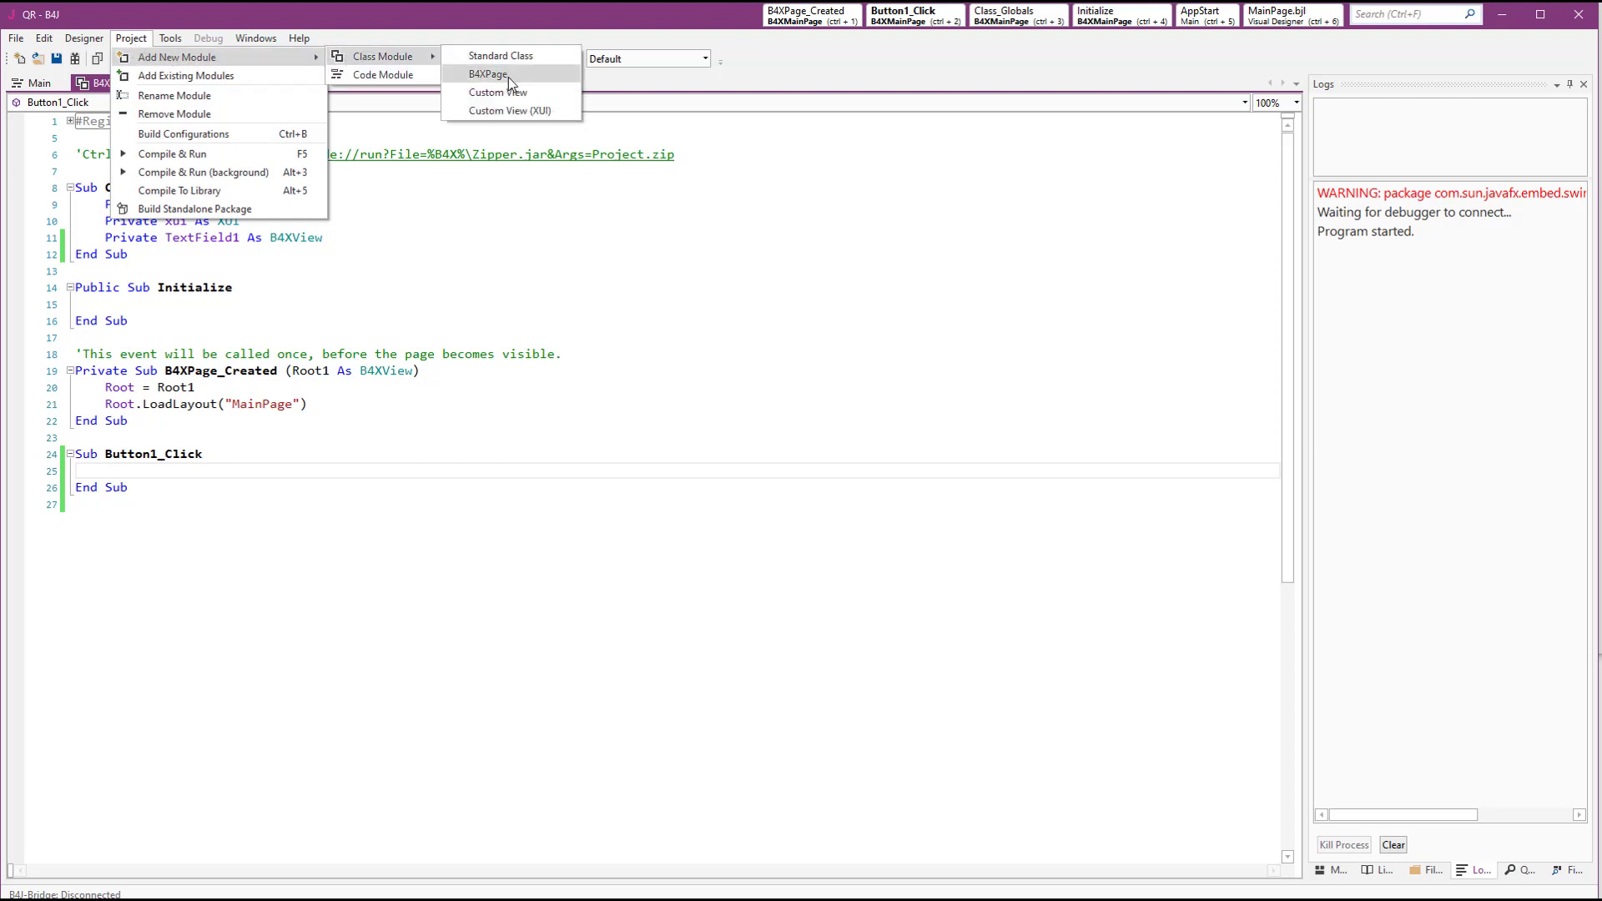
click(492, 73)
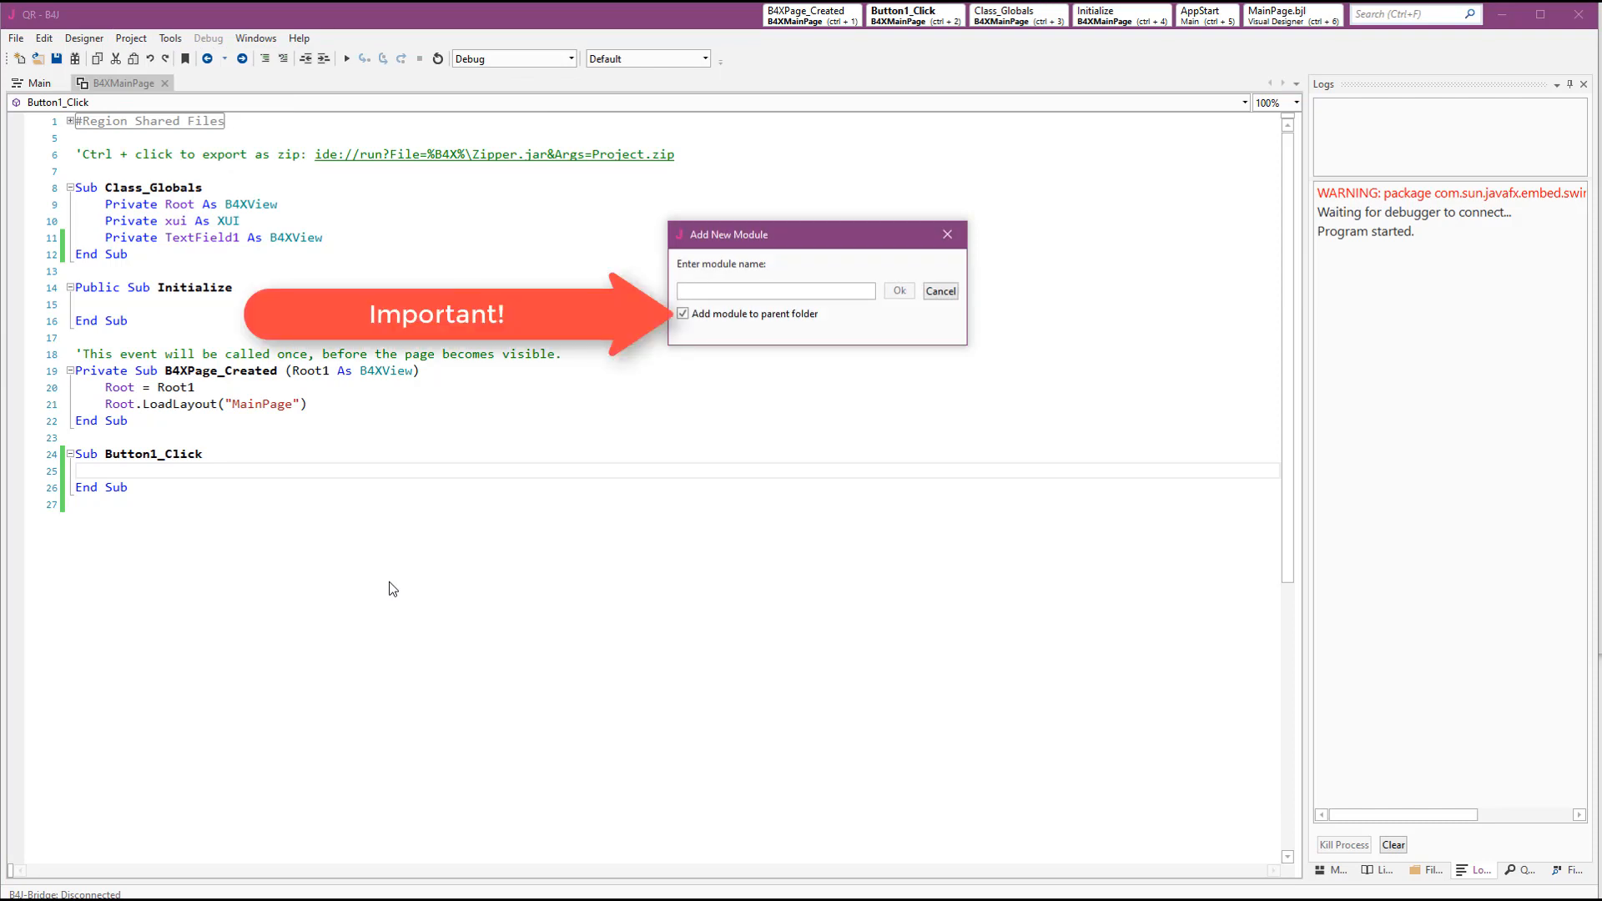
text(QR)
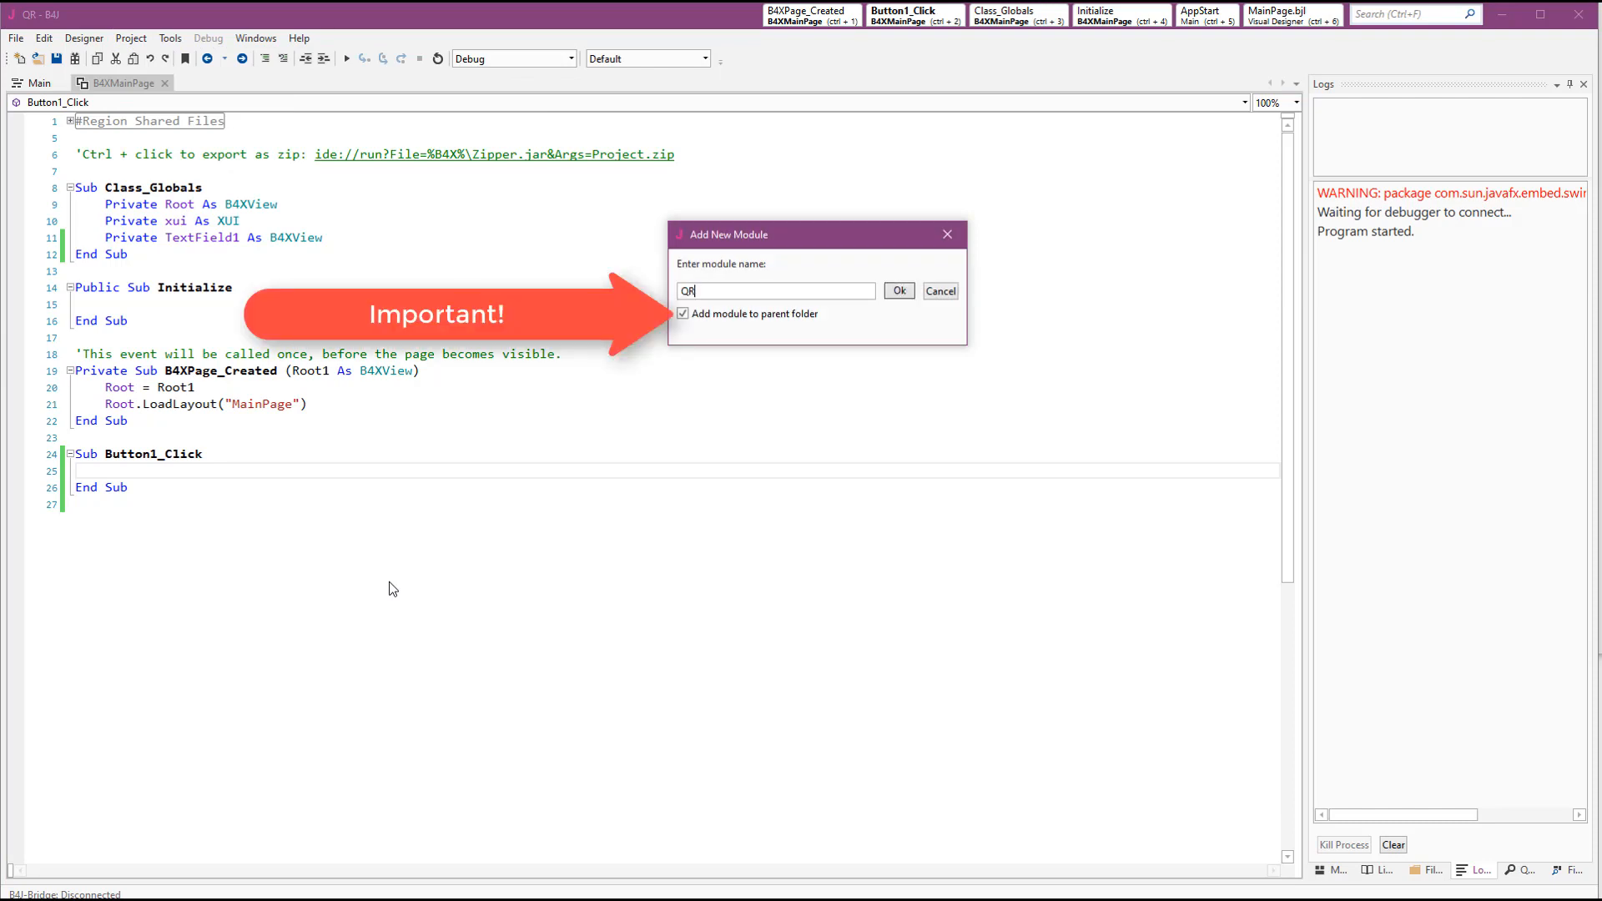
click(899, 291)
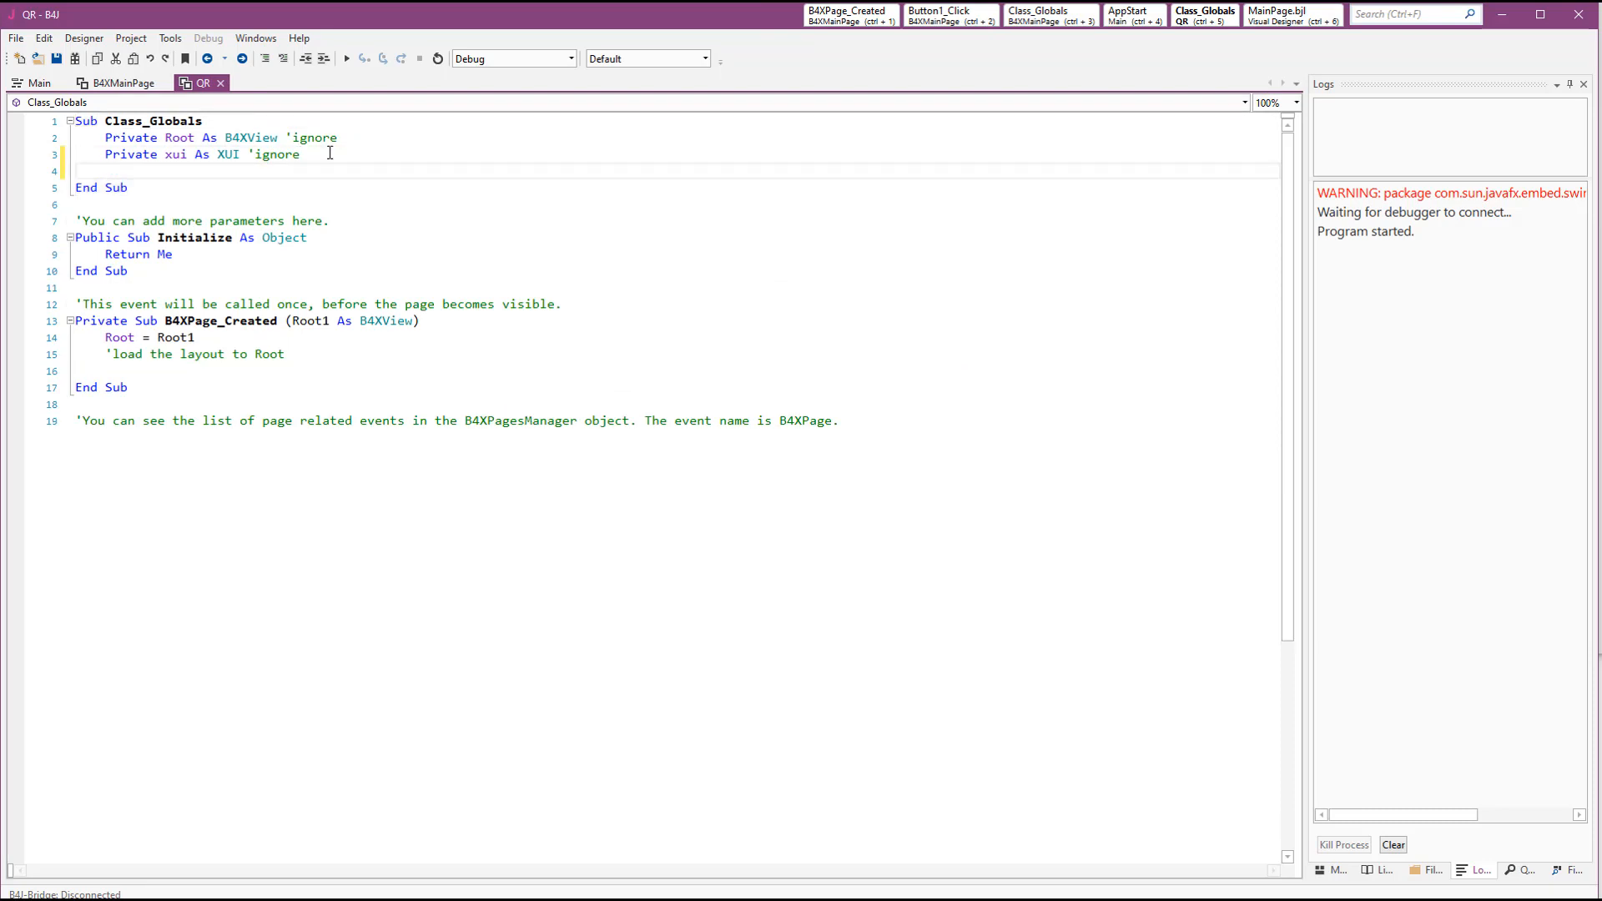
Declare Private generator As QRGenerator and call generator.Initialize(200dip) in B4XPage_Created
text(Private)
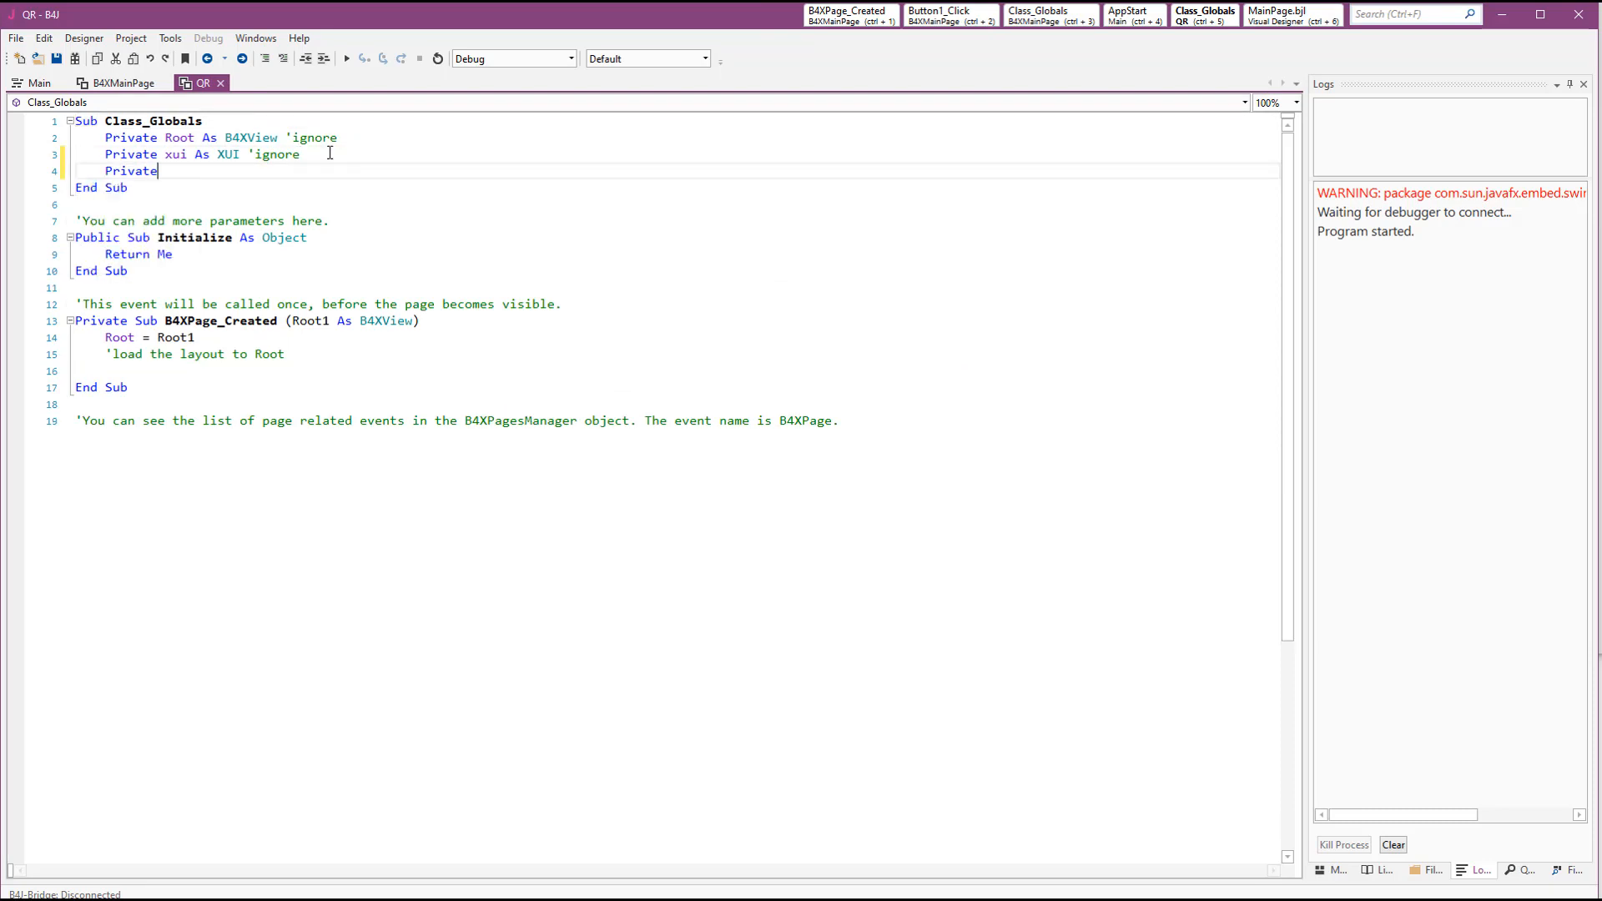
text(generator as qr)
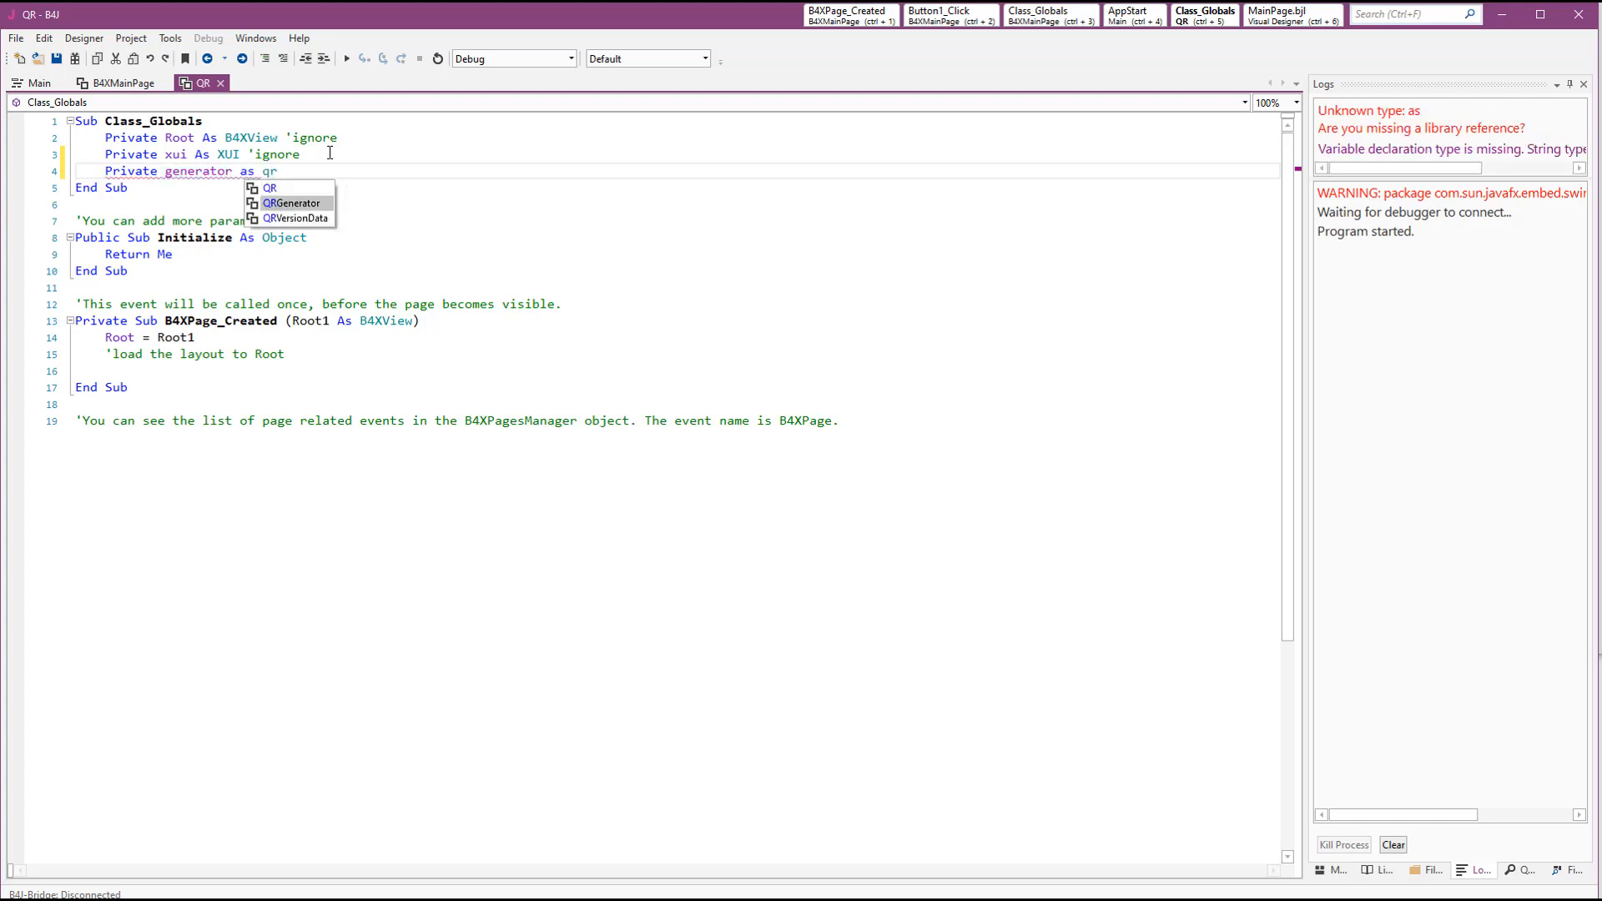
click(292, 203)
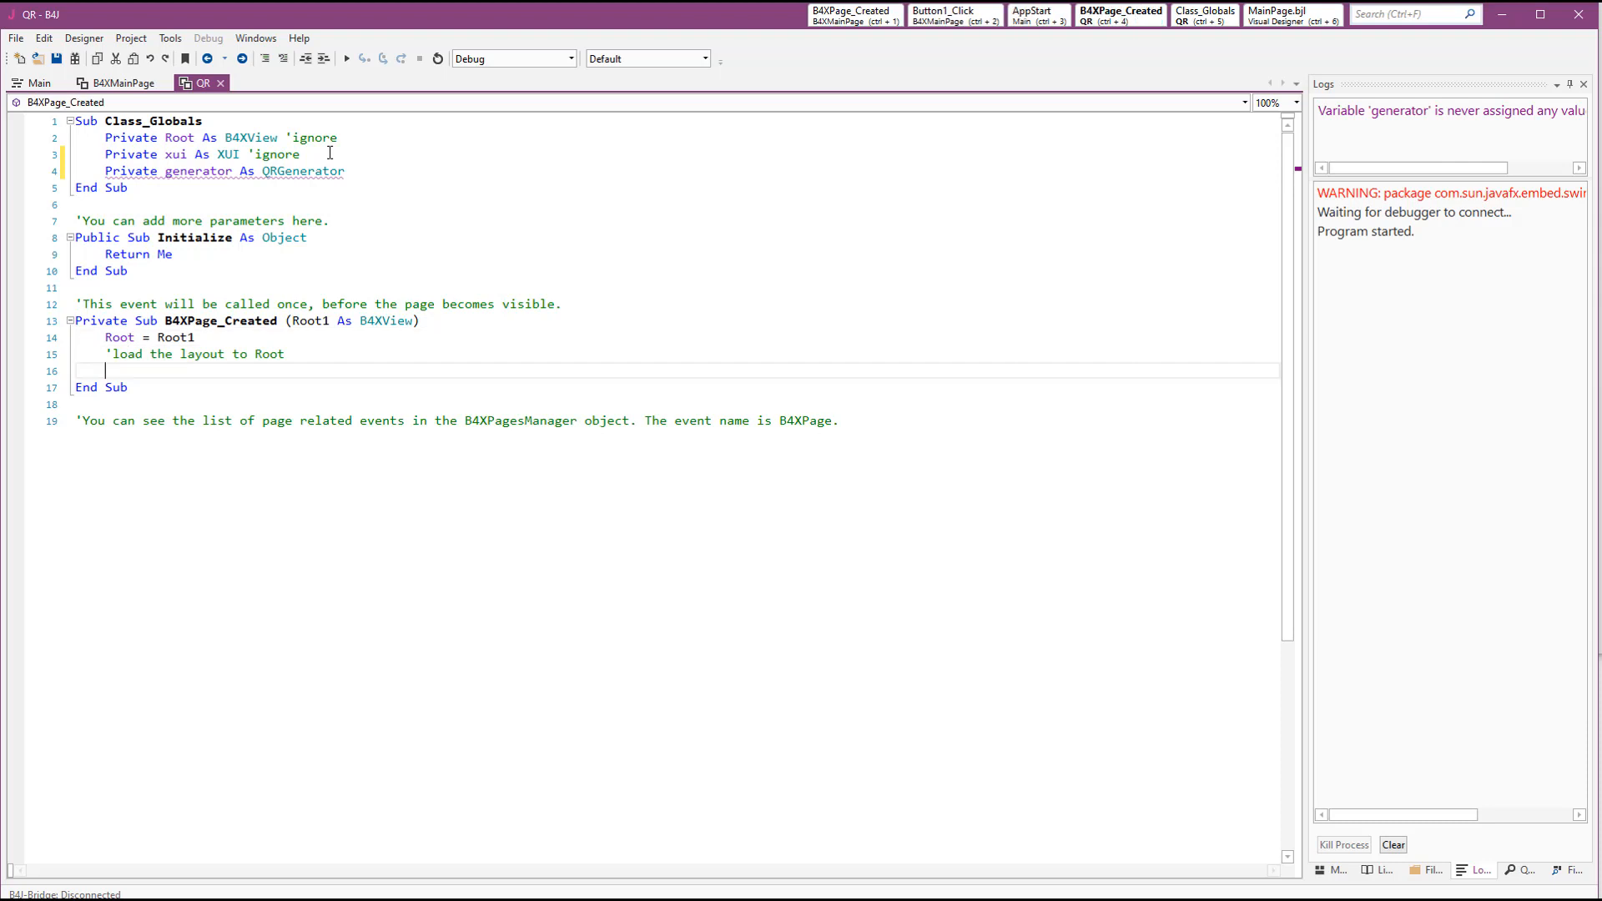
text(generator.in)
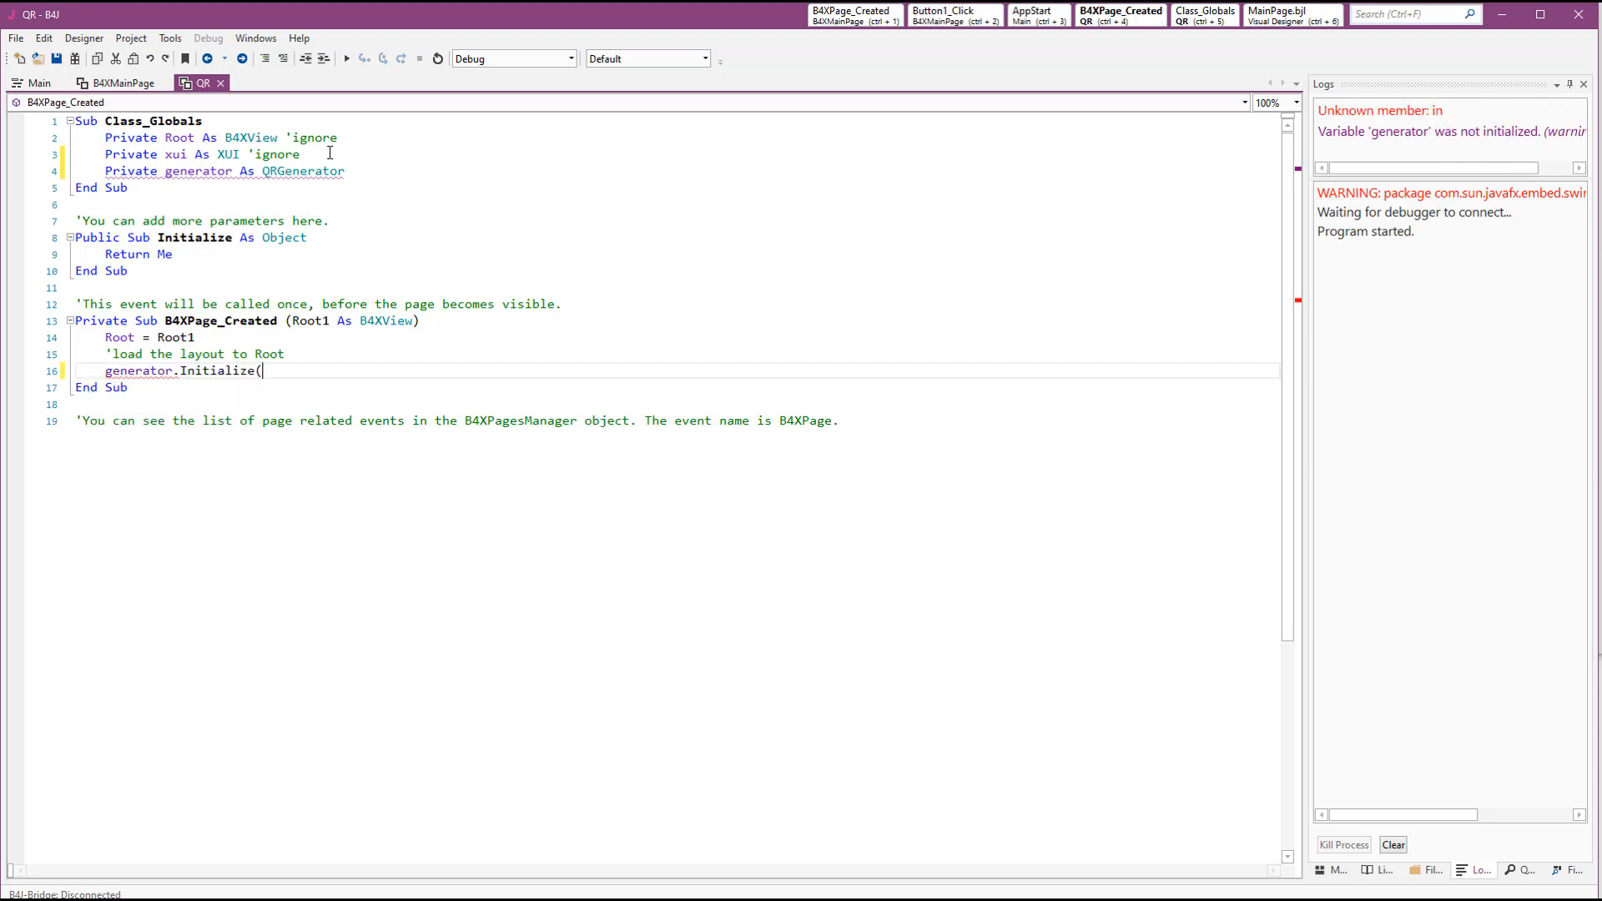
text(200dip))
text(generator)
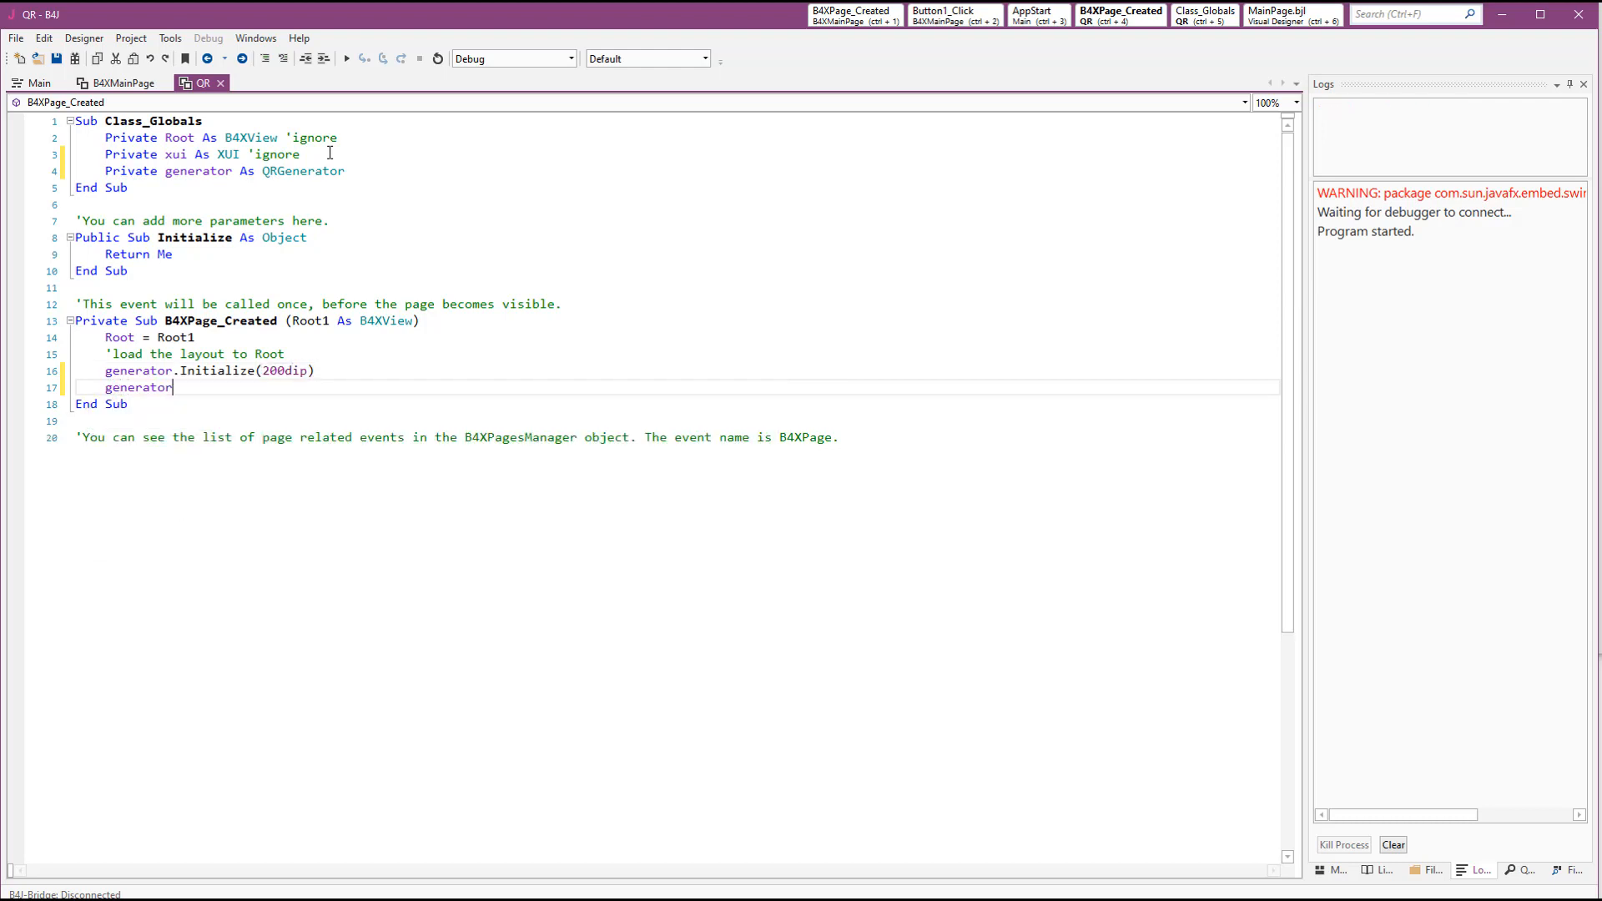
text(.)
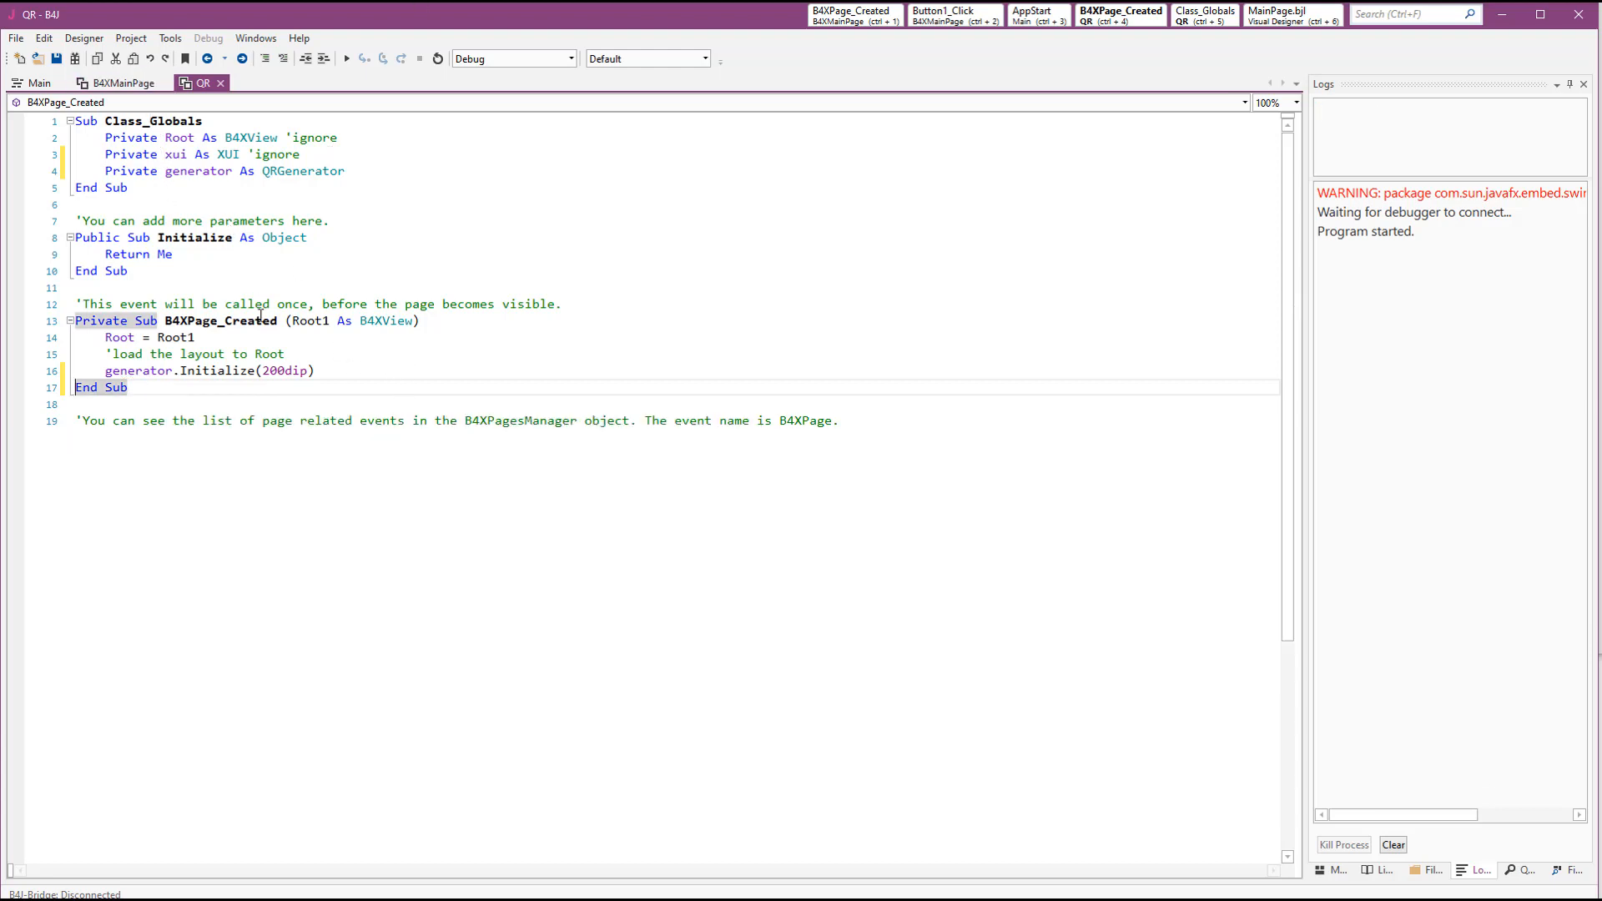
In the internal designer, start a new layout with an ImageView filling the page
click(84, 37)
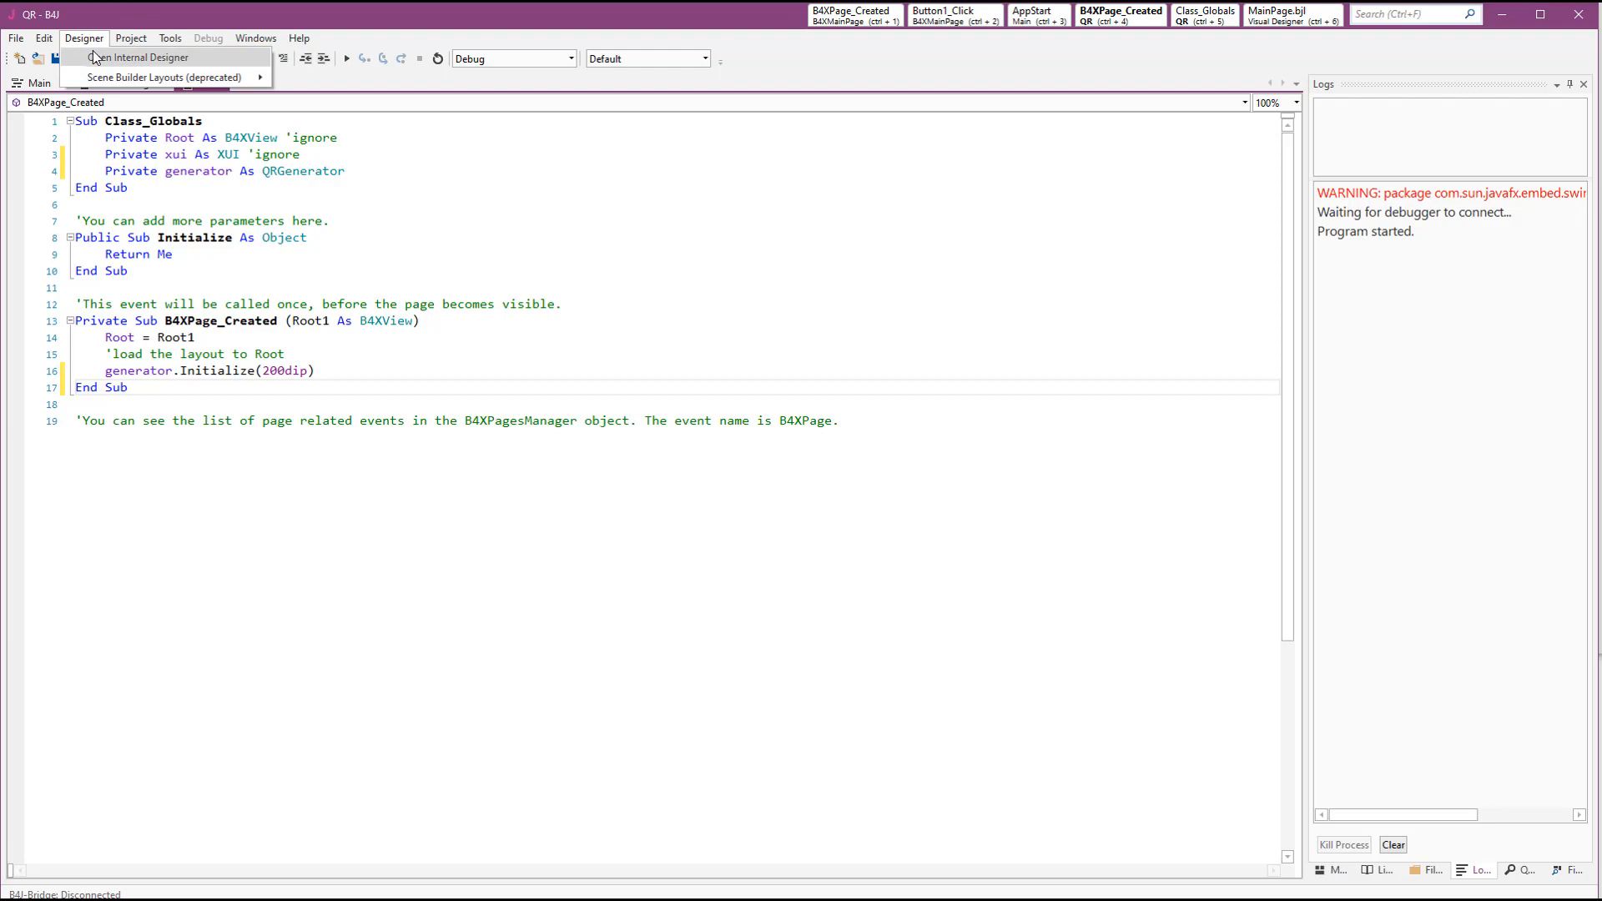
click(125, 57)
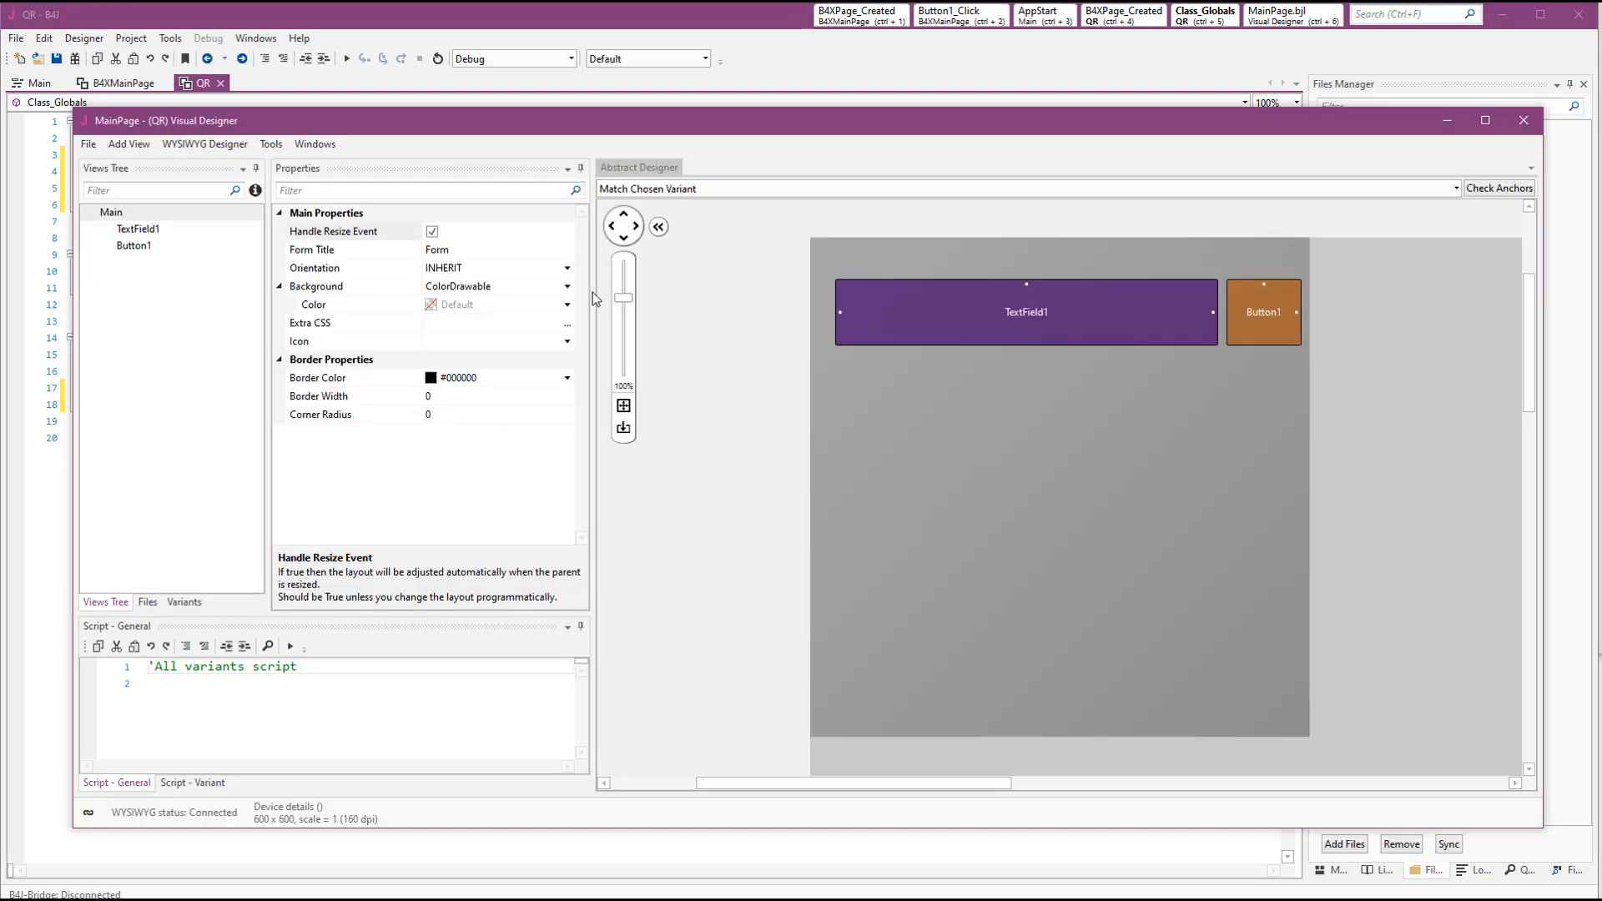
mouse_move(495, 288)
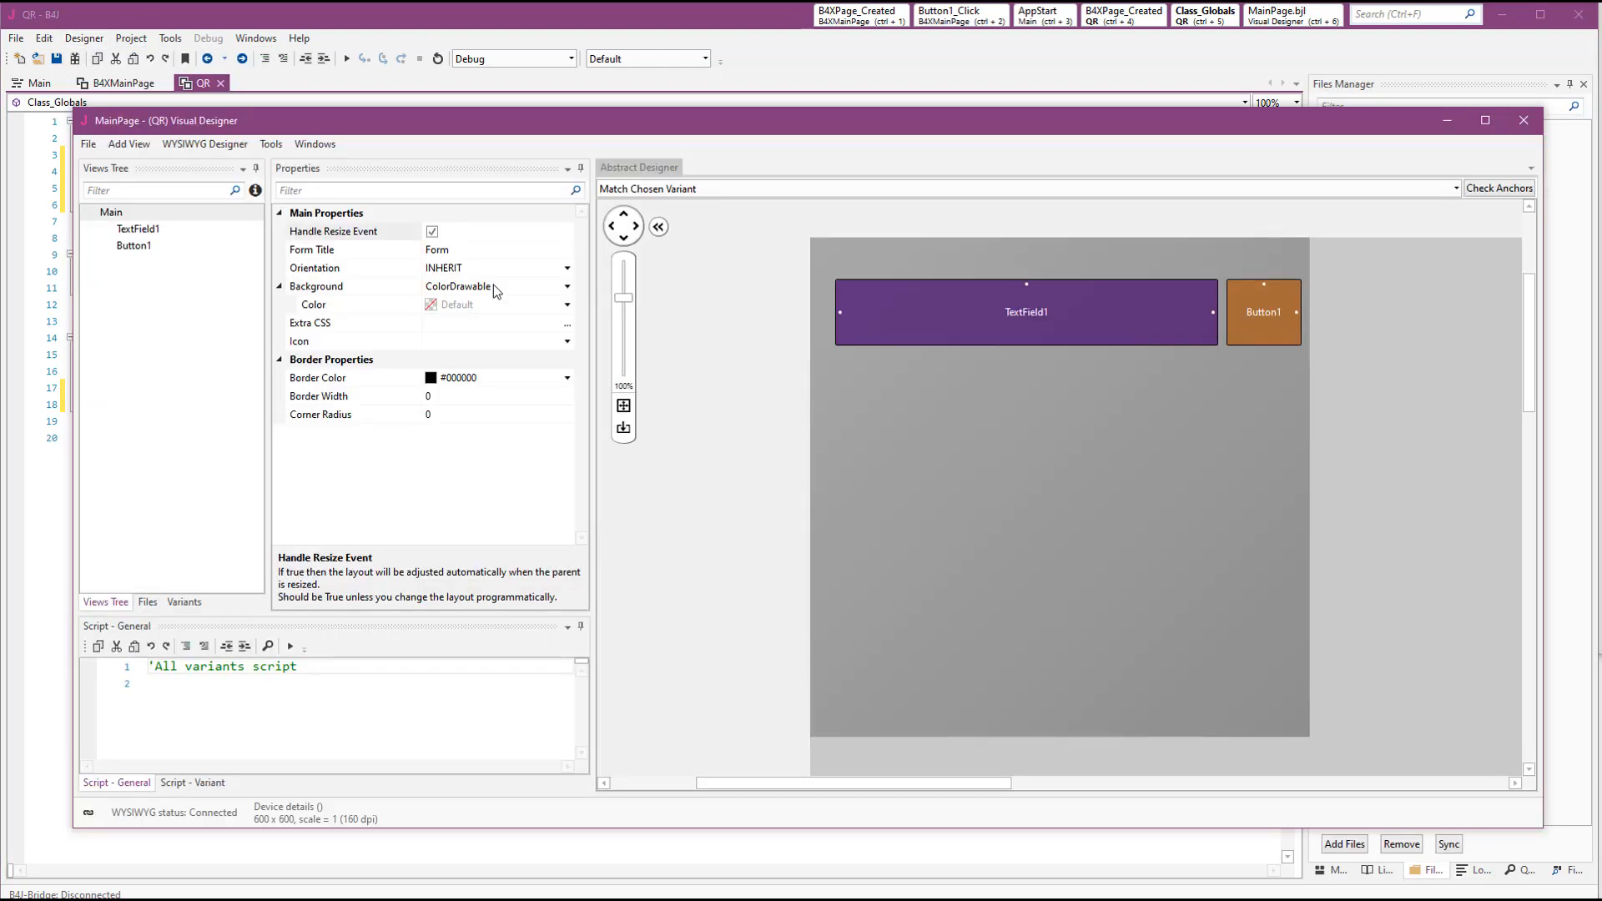
click(88, 144)
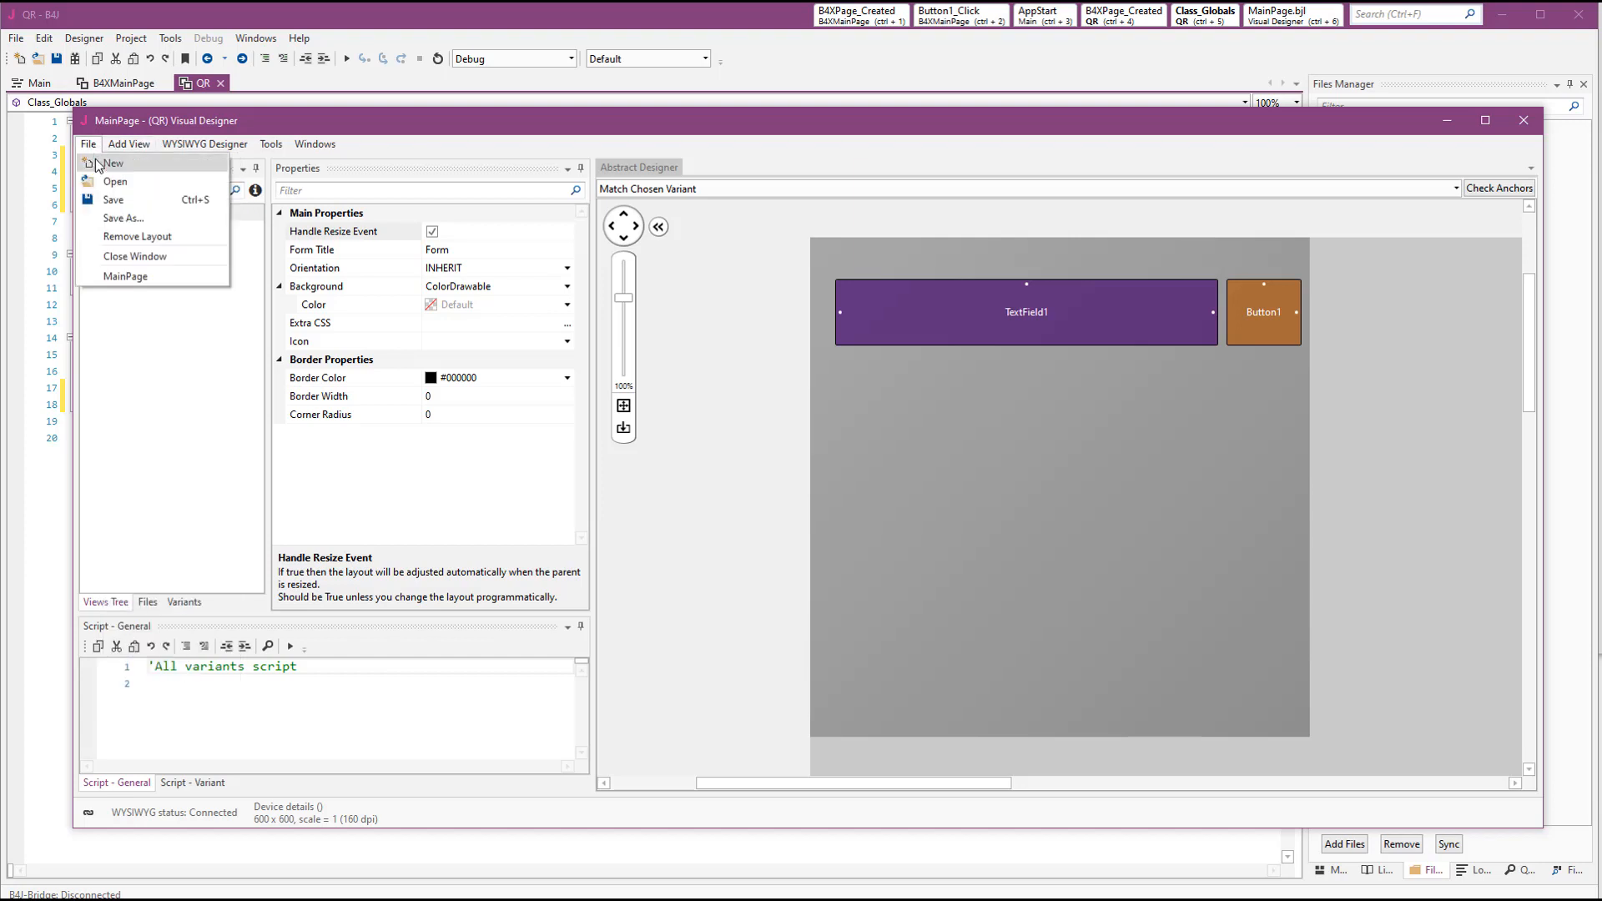
click(128, 144)
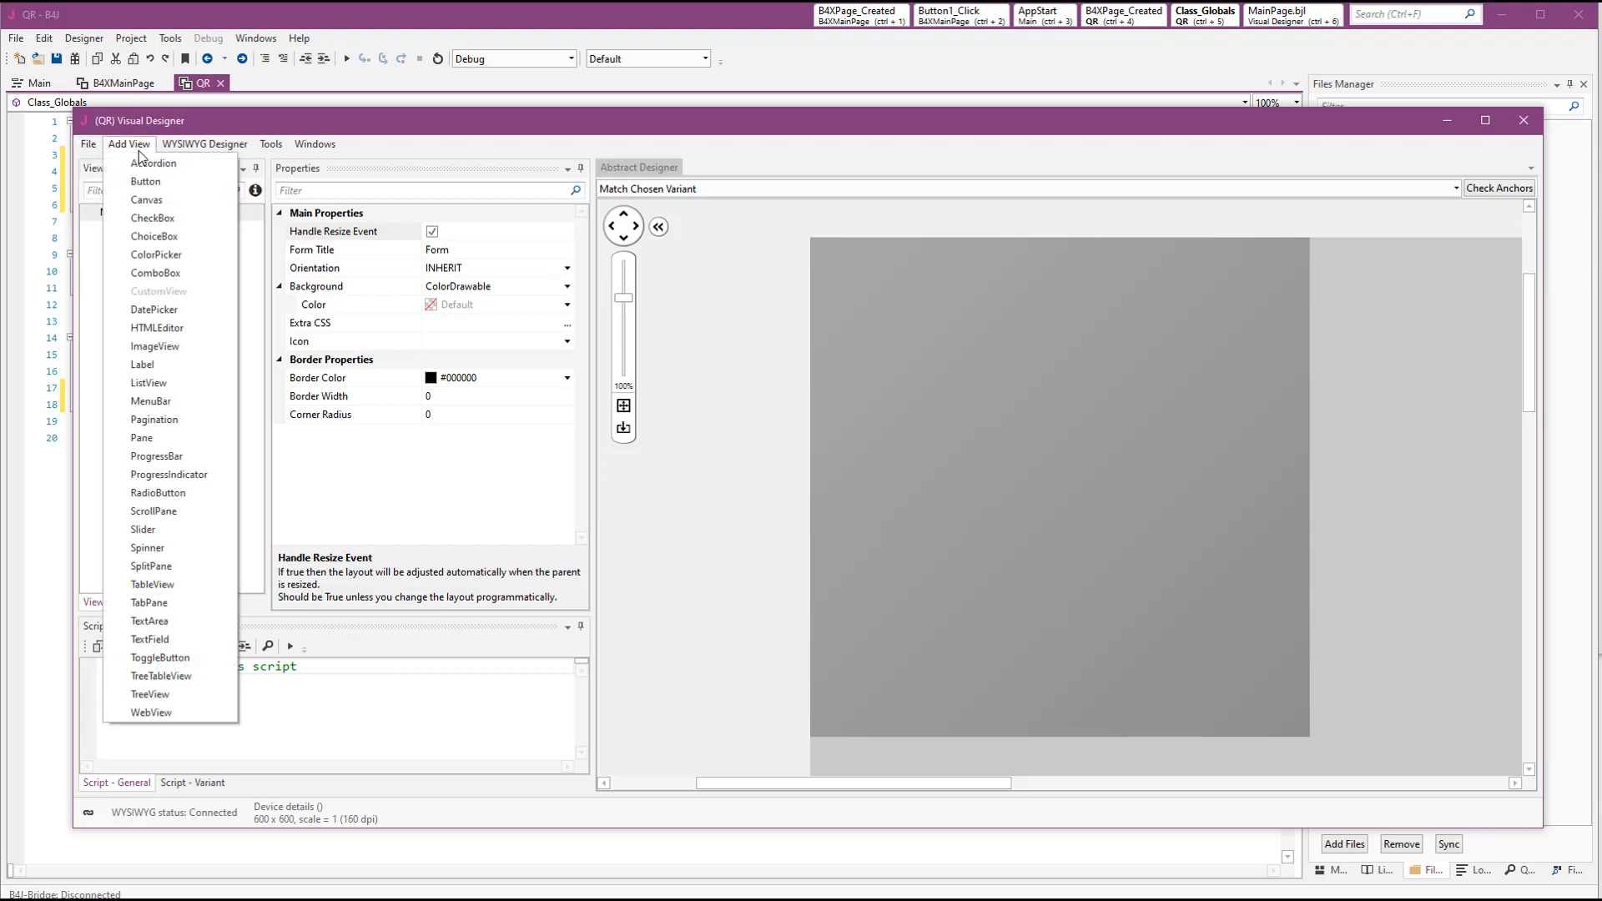
mouse_move(155, 346)
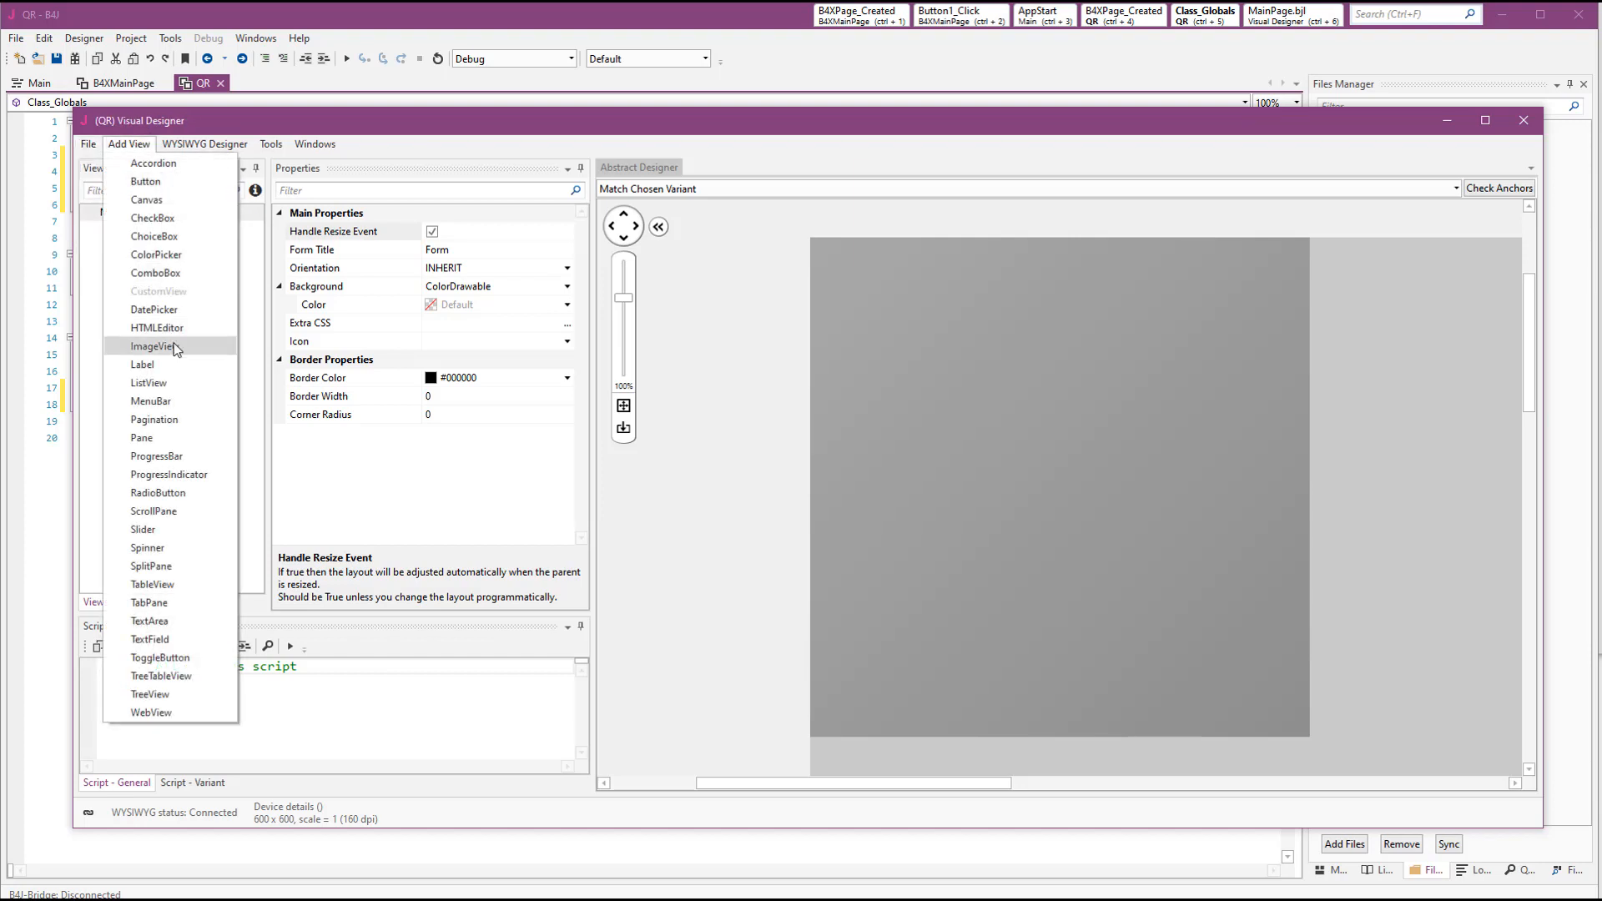
click(152, 347)
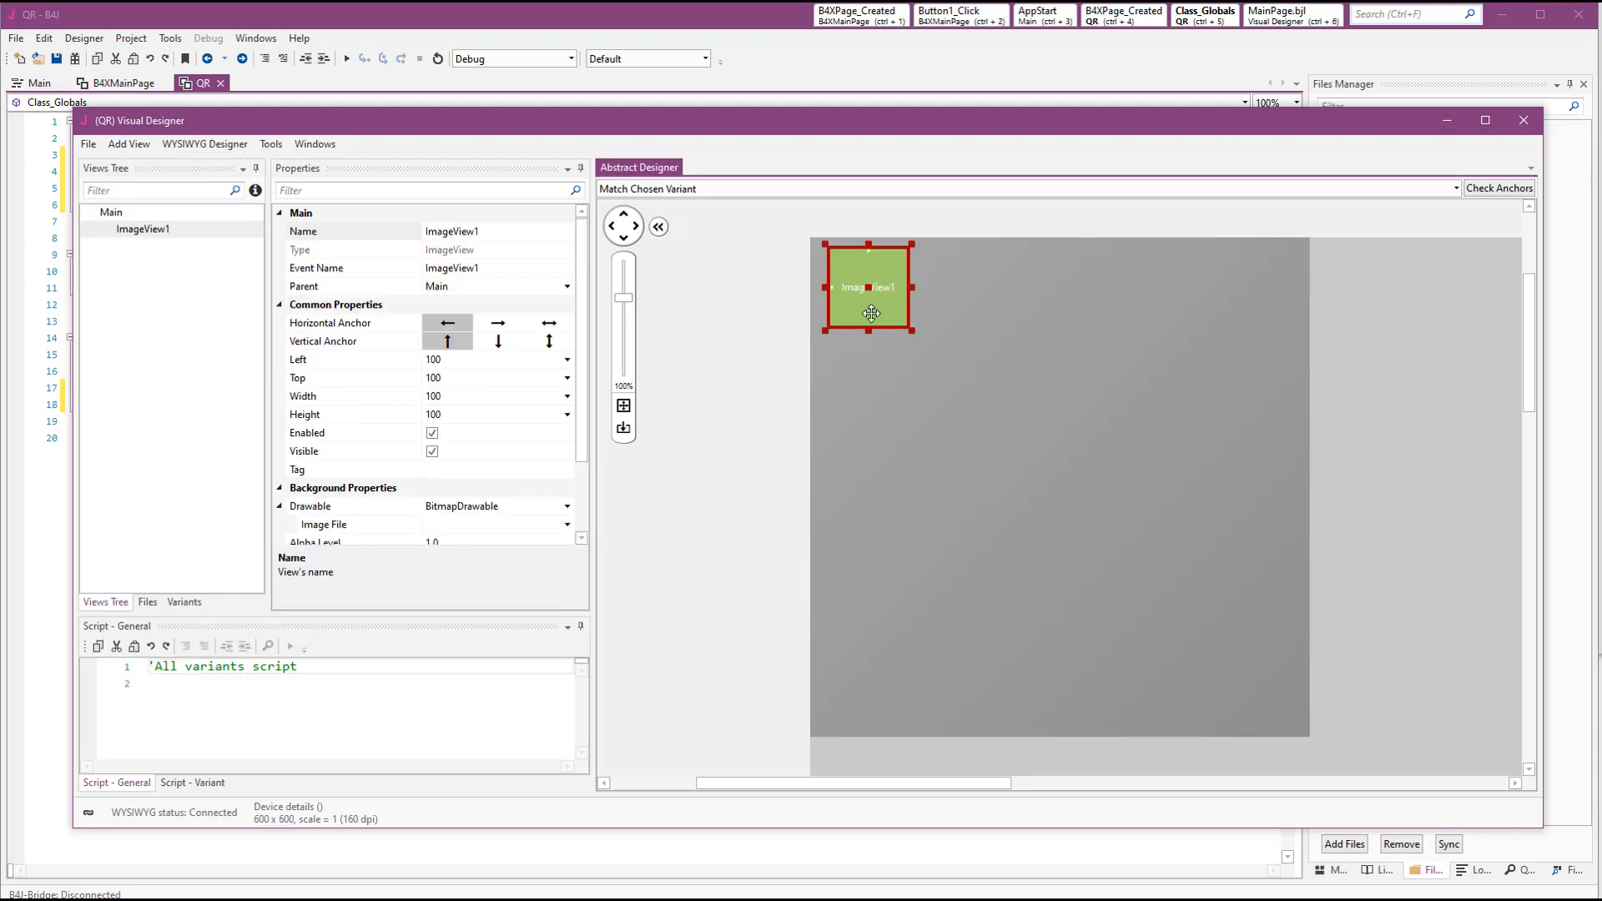
drag(915, 334, 1320, 728)
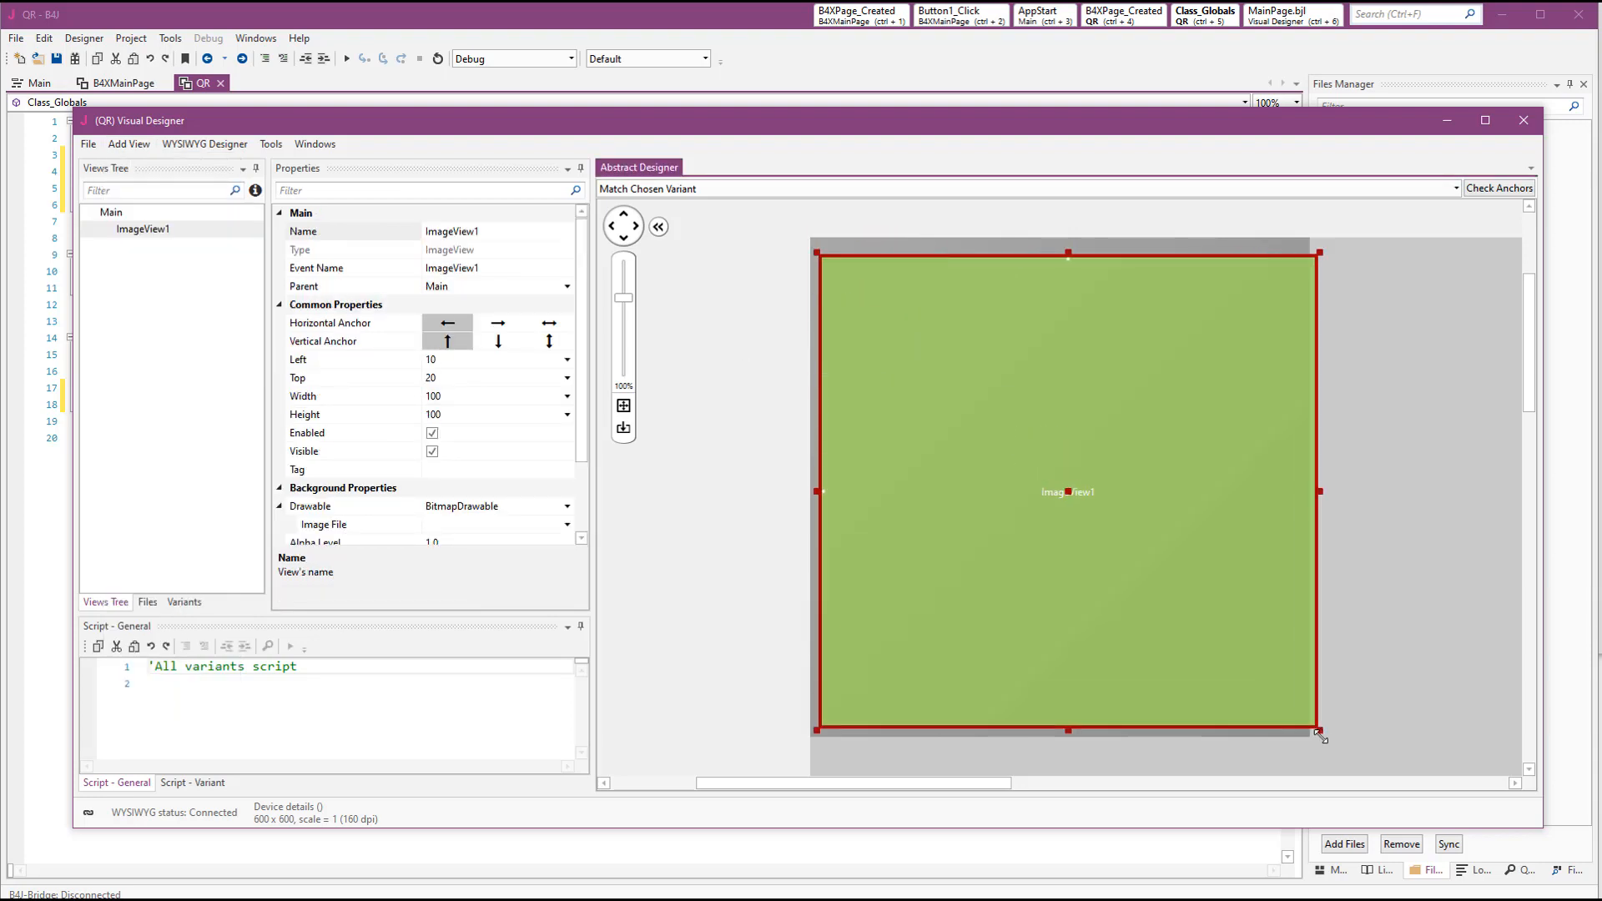
drag(1321, 728, 1303, 724)
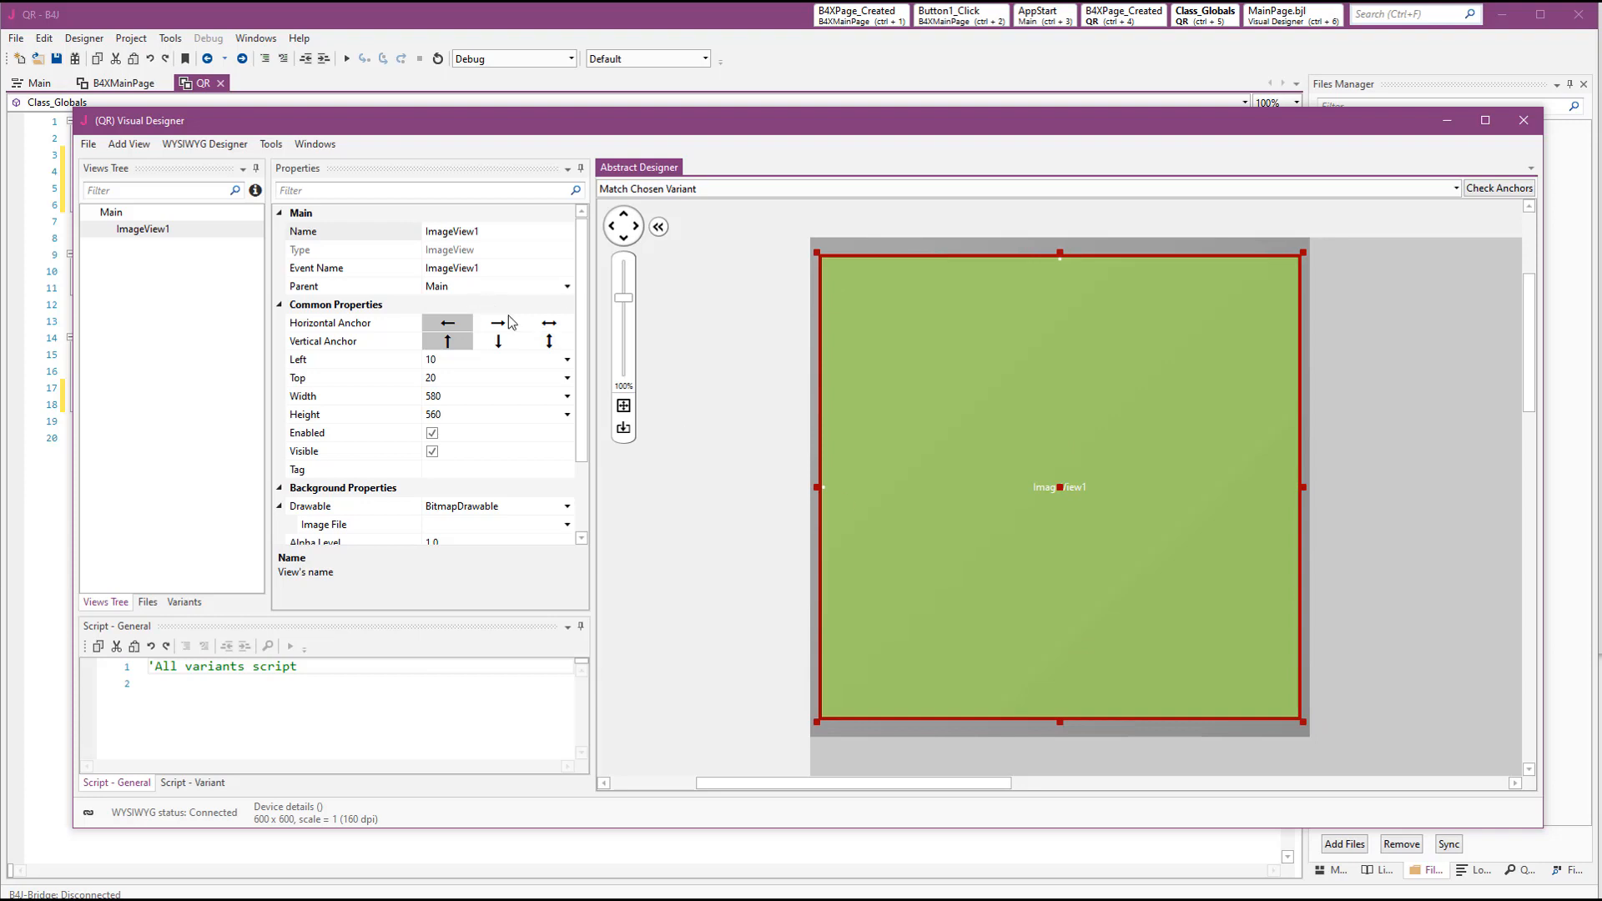
Generate the ImageView1 member, save the layout as Page2, and close the designer
right_click(1097, 576)
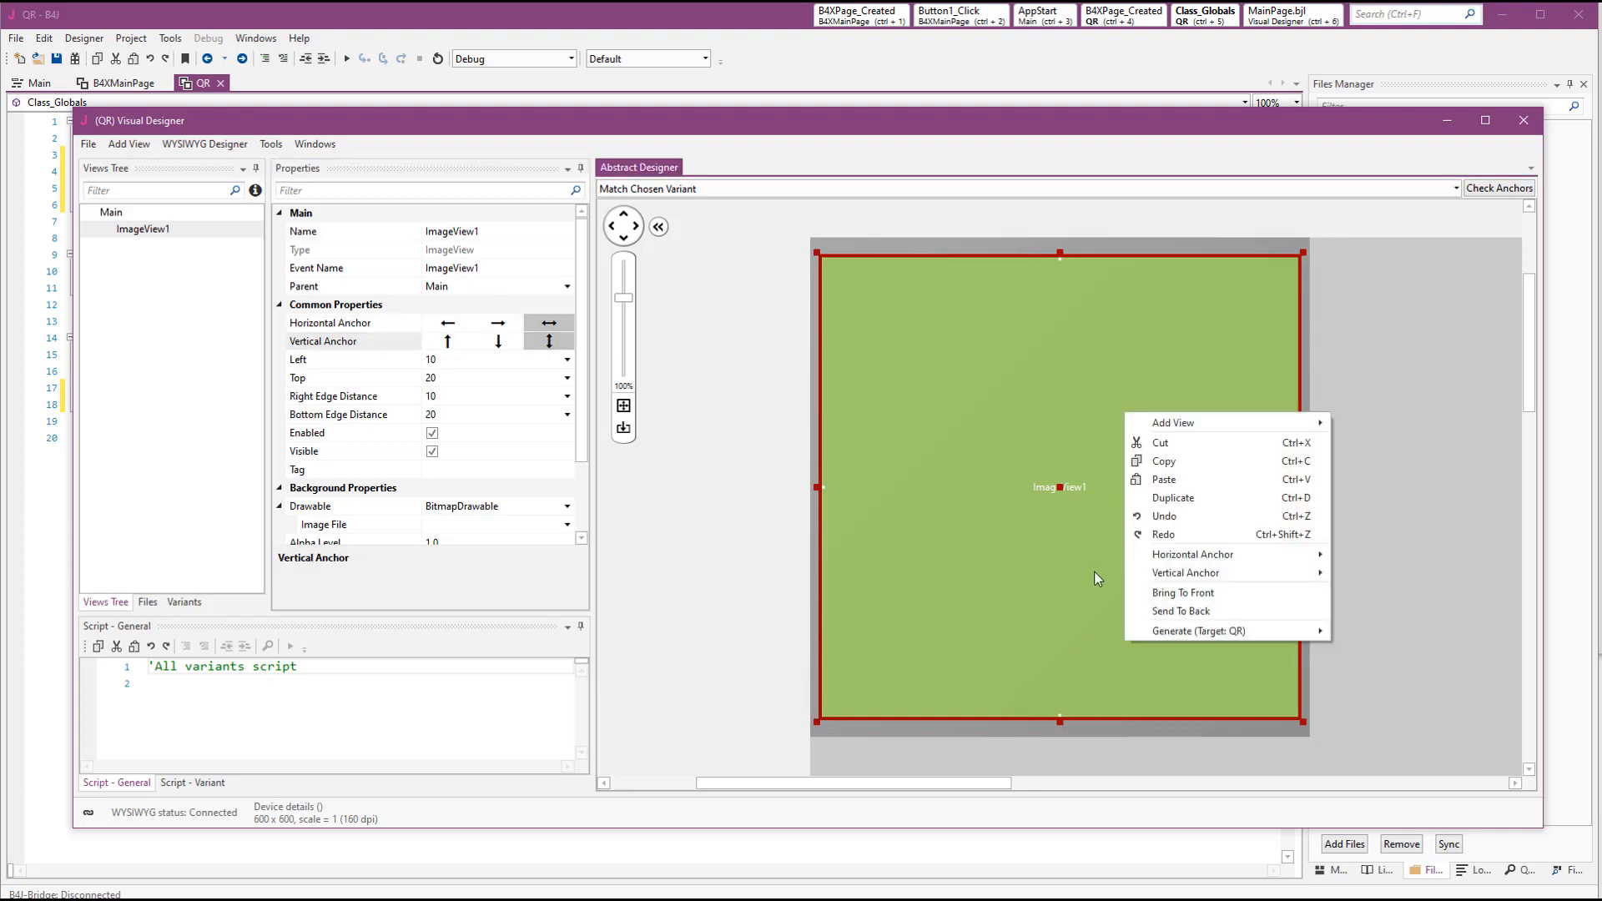
click(843, 332)
text(P)
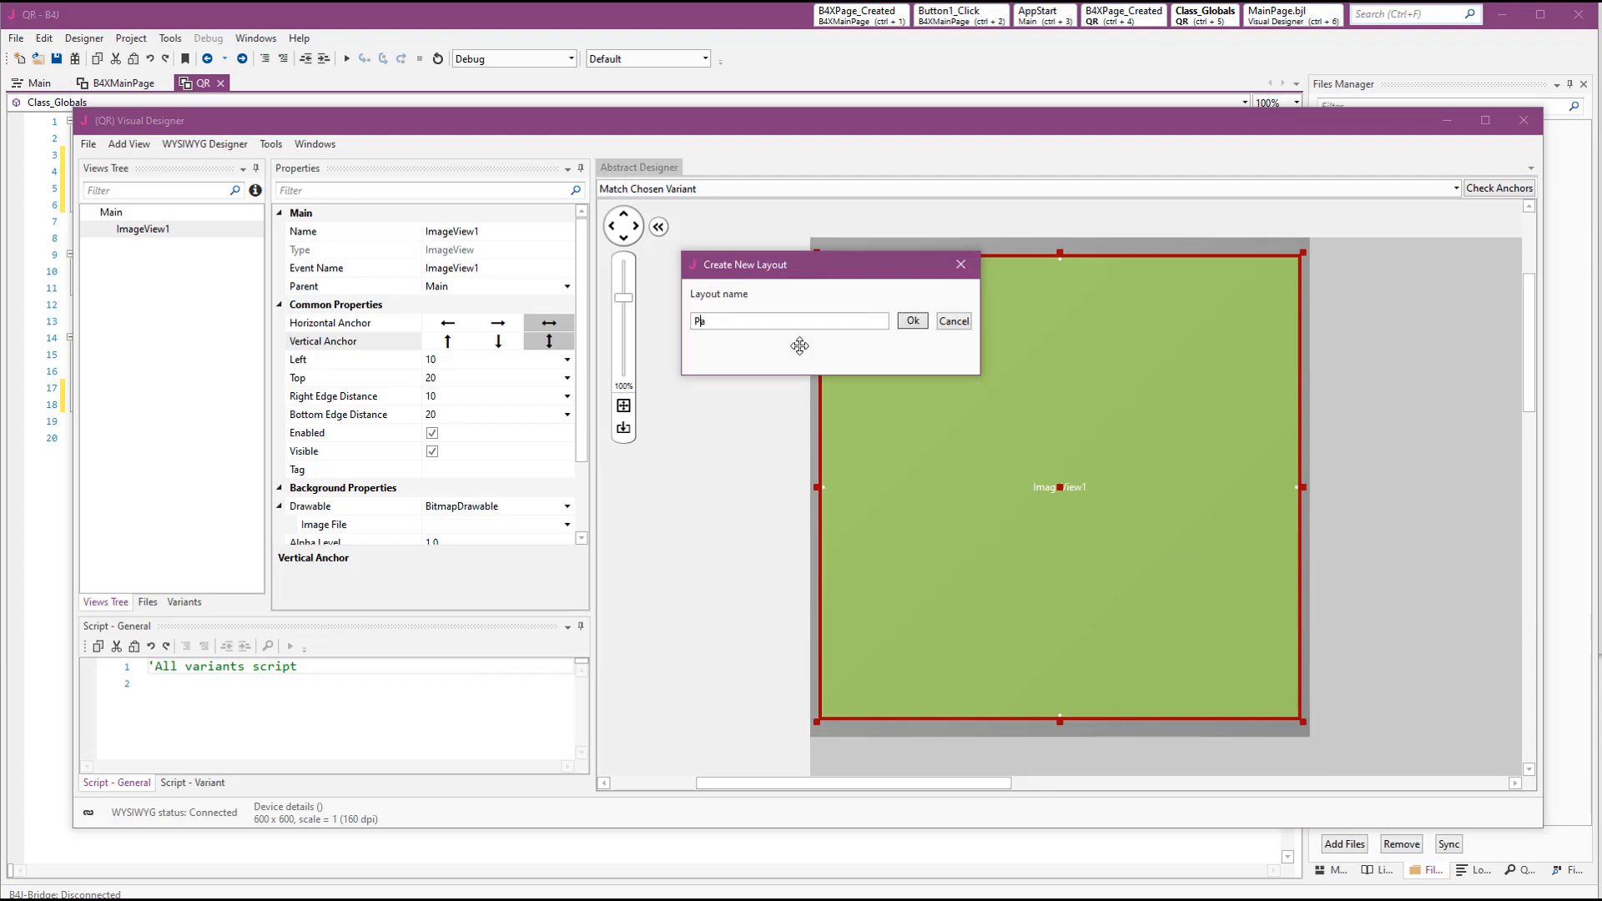
click(912, 320)
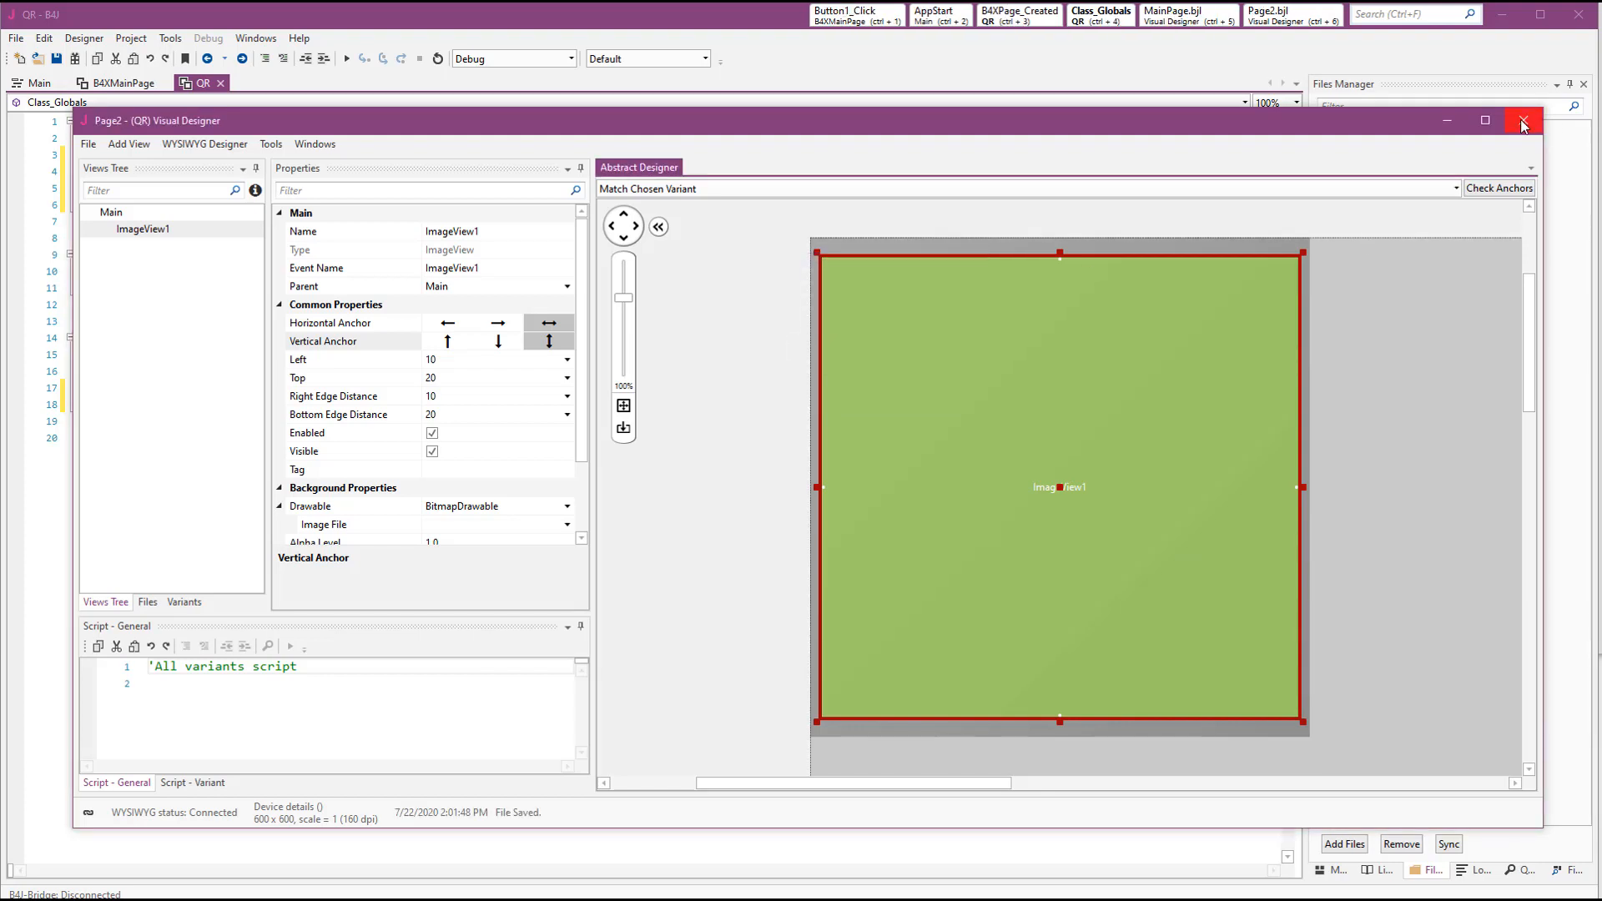
click(1521, 122)
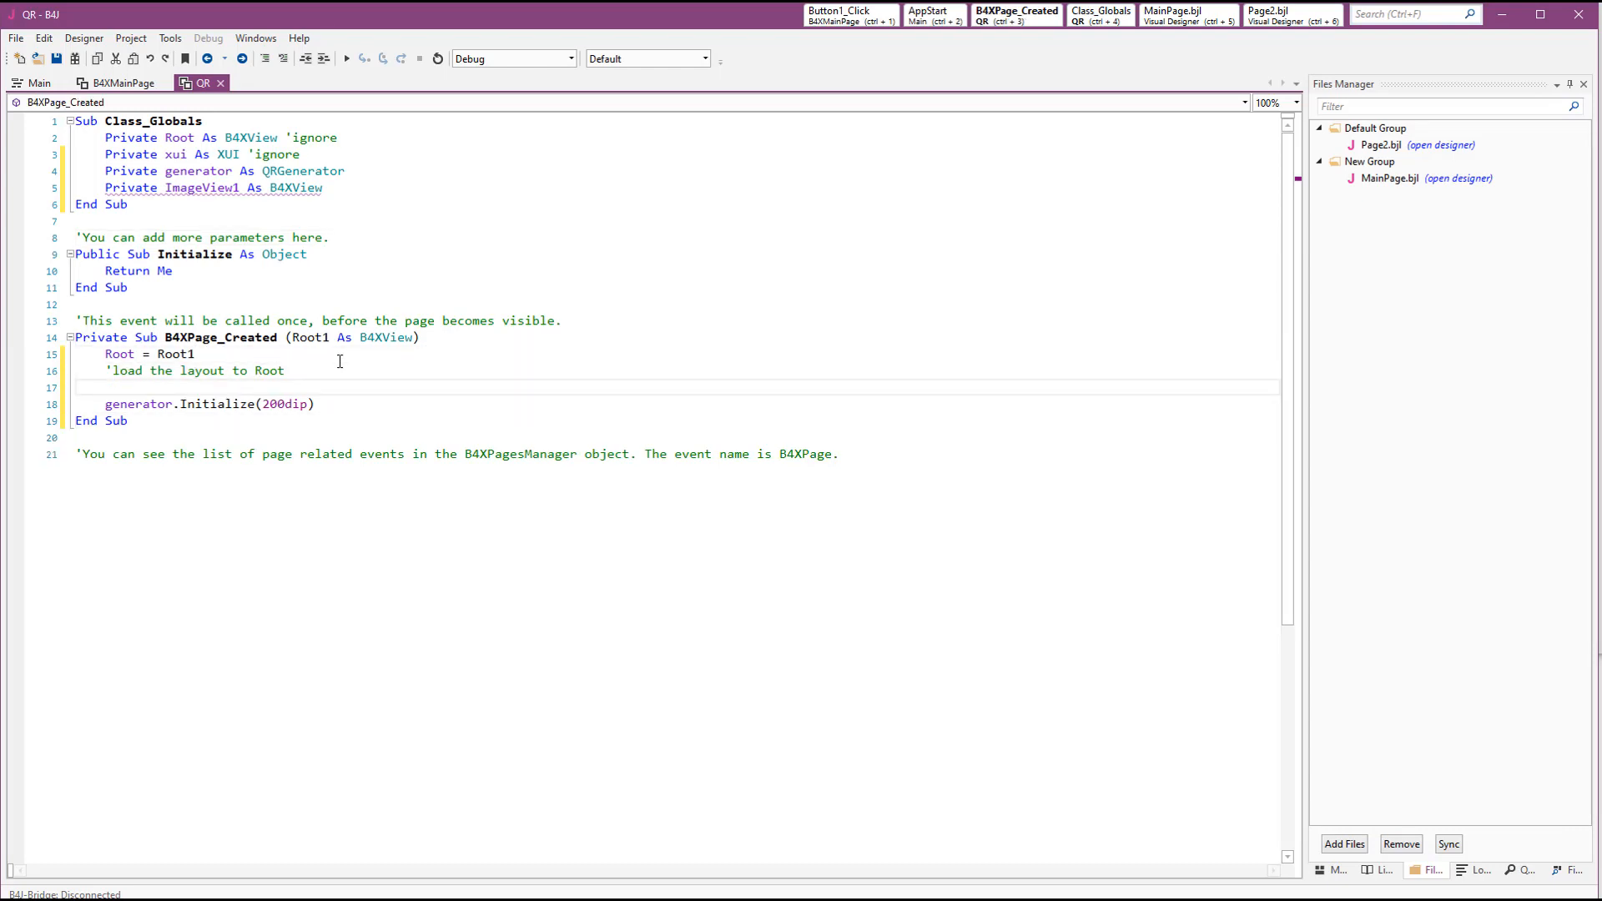
Add Root.LoadLayout("Page2") at the start of B4XPage_Created
text(Root.LoadLayout("Page2)
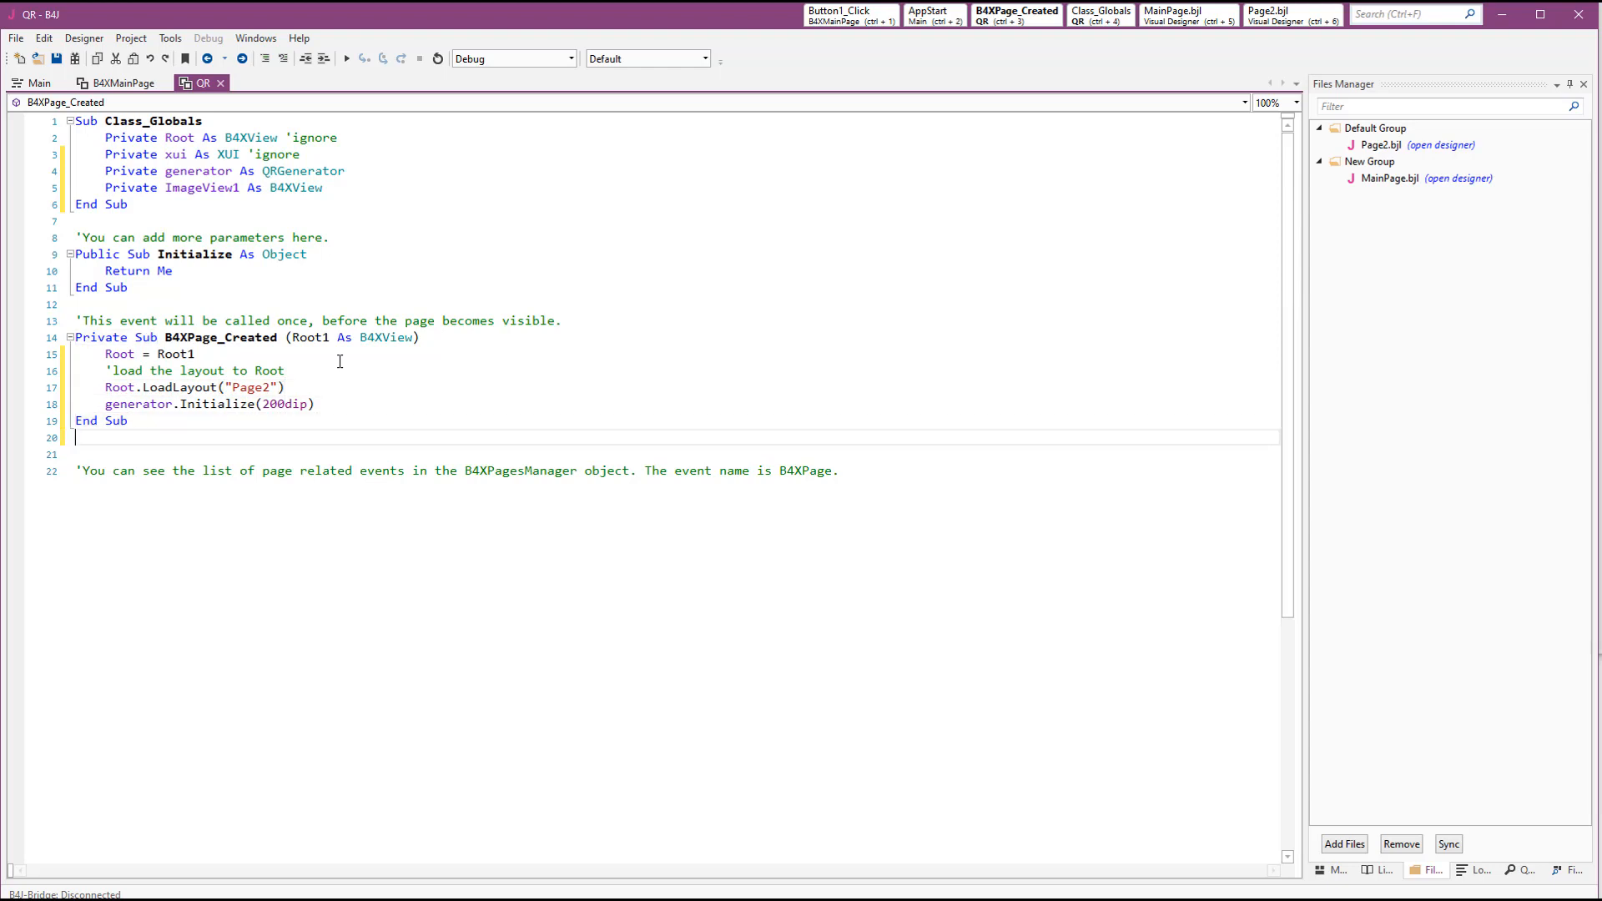
Add a Public Sub SetQRString(s As String) to the QR page
text(pu)
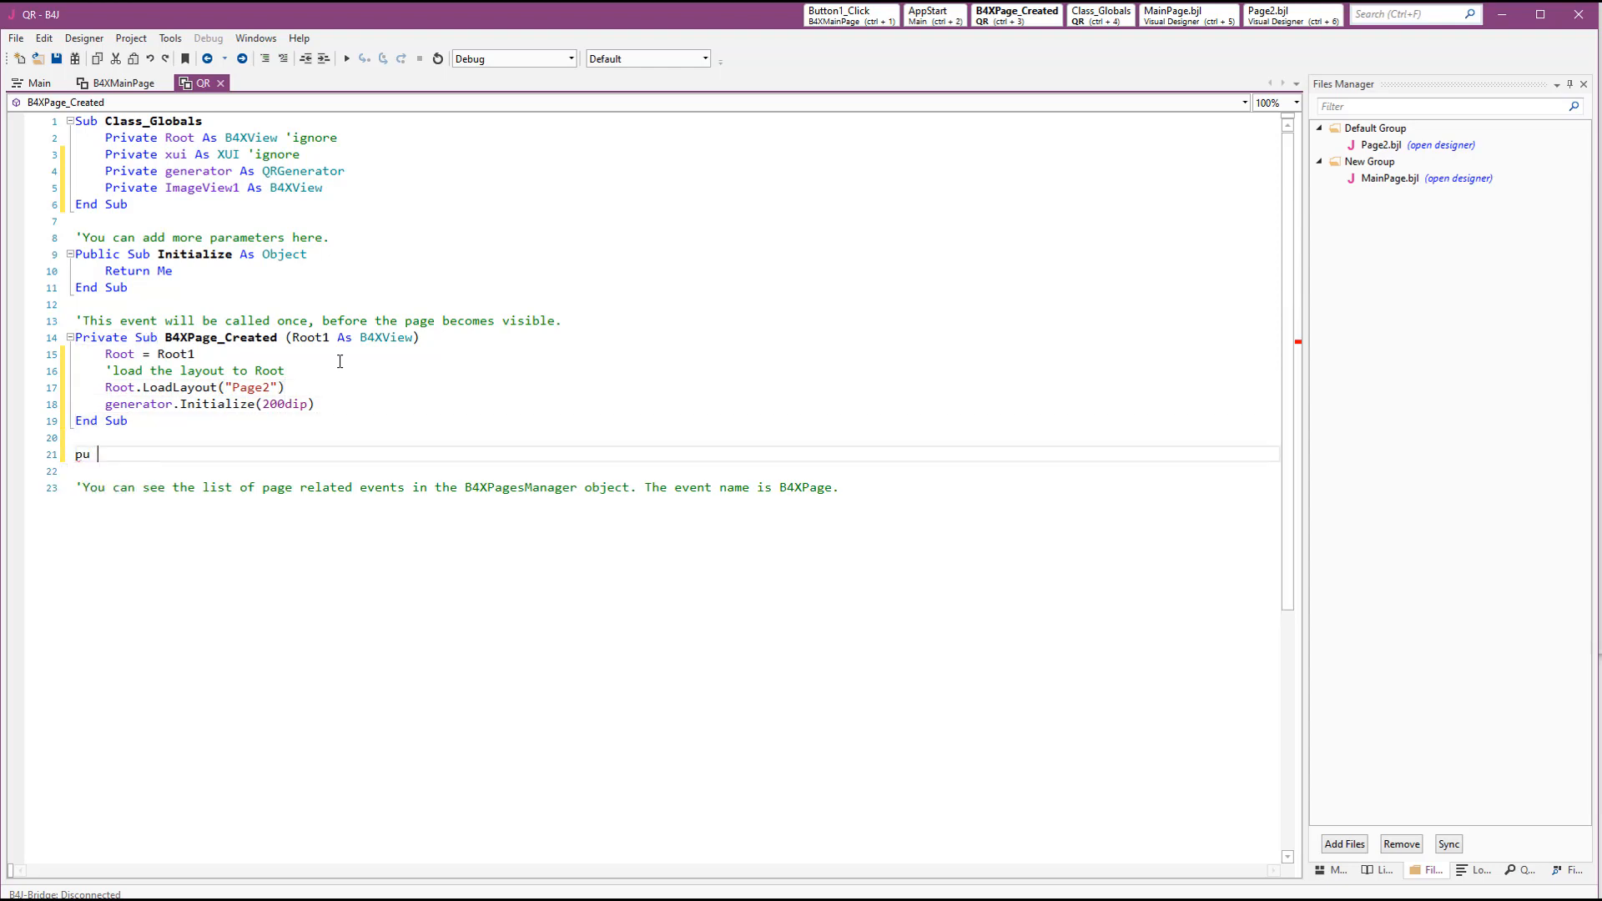
text(blic Sub)
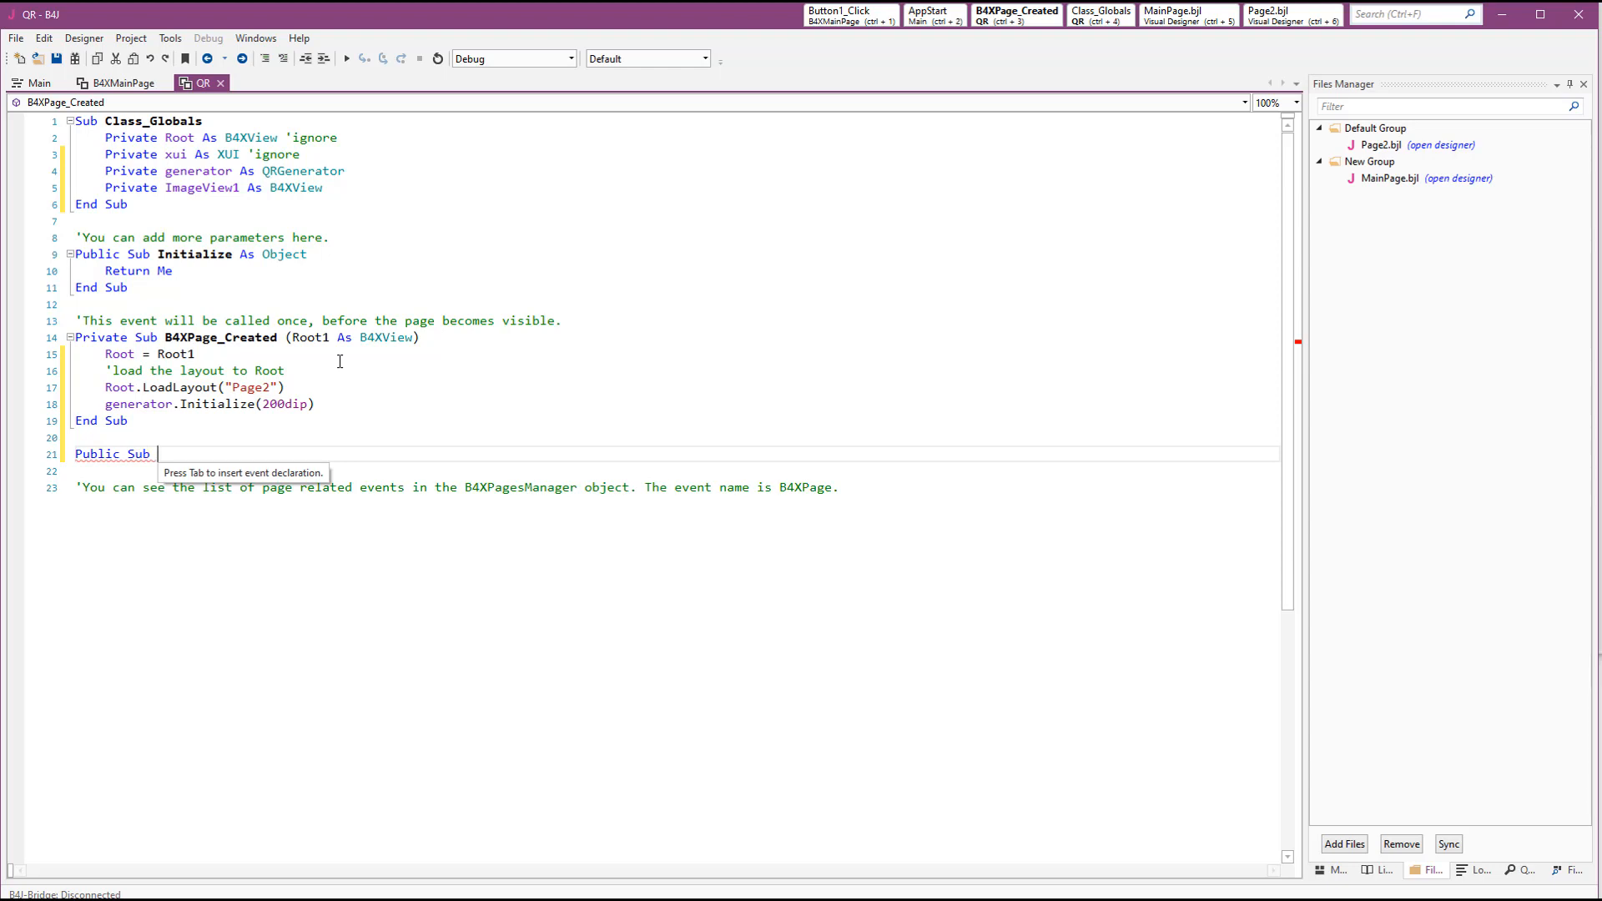
text(SetQRString(s)
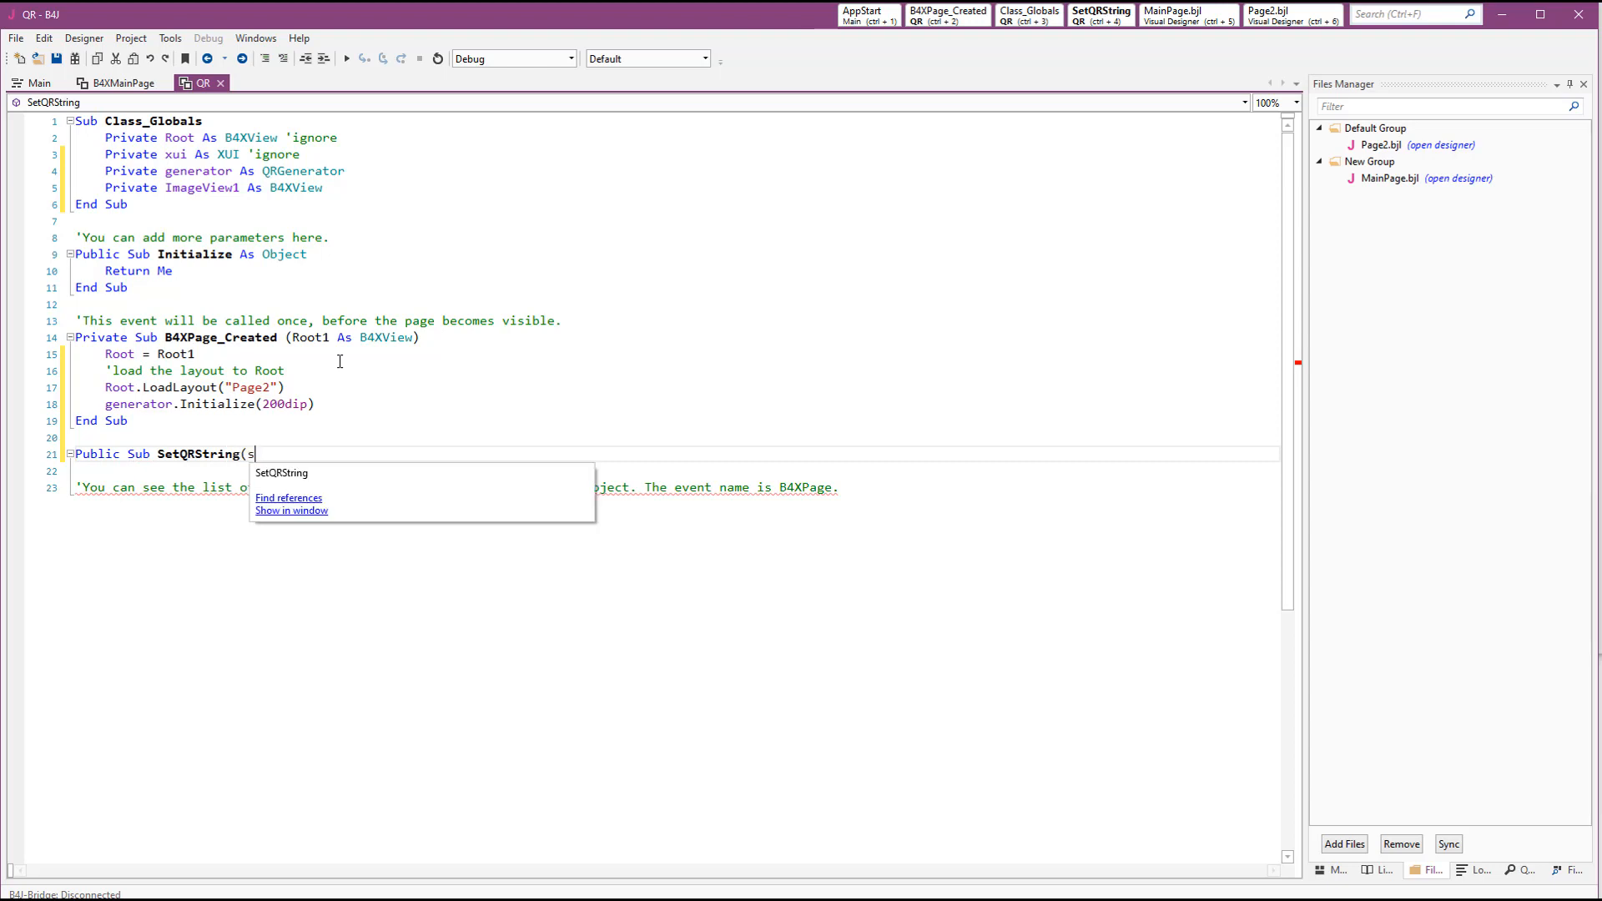
text(as String))
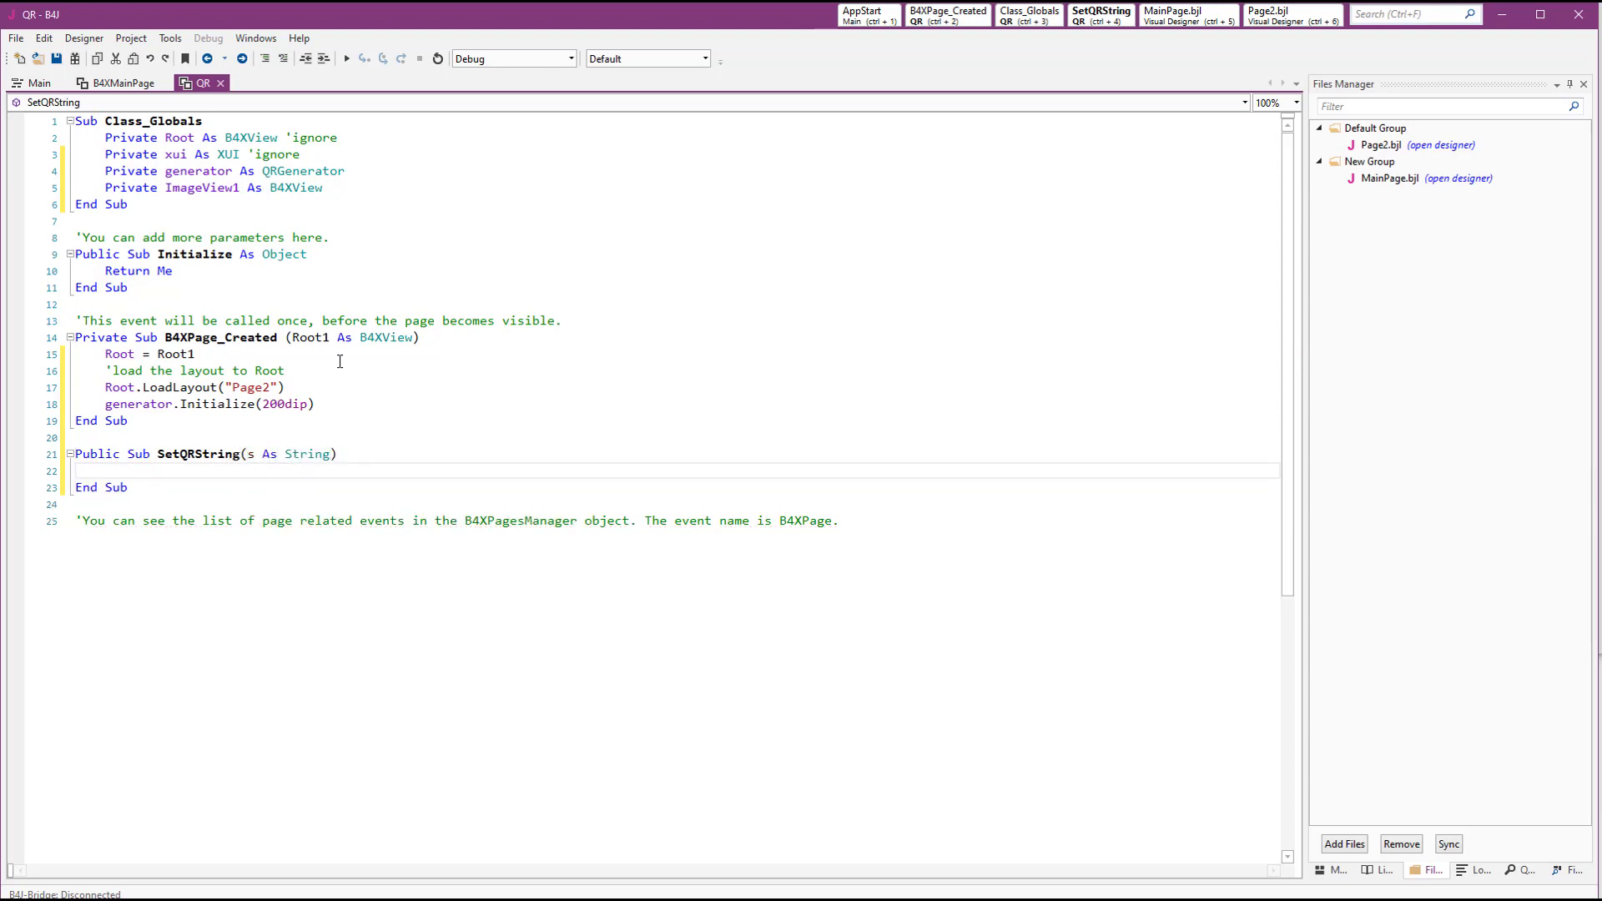
Start its body with ImageView1.SetBitmap(generator. using autocomplete
text(im)
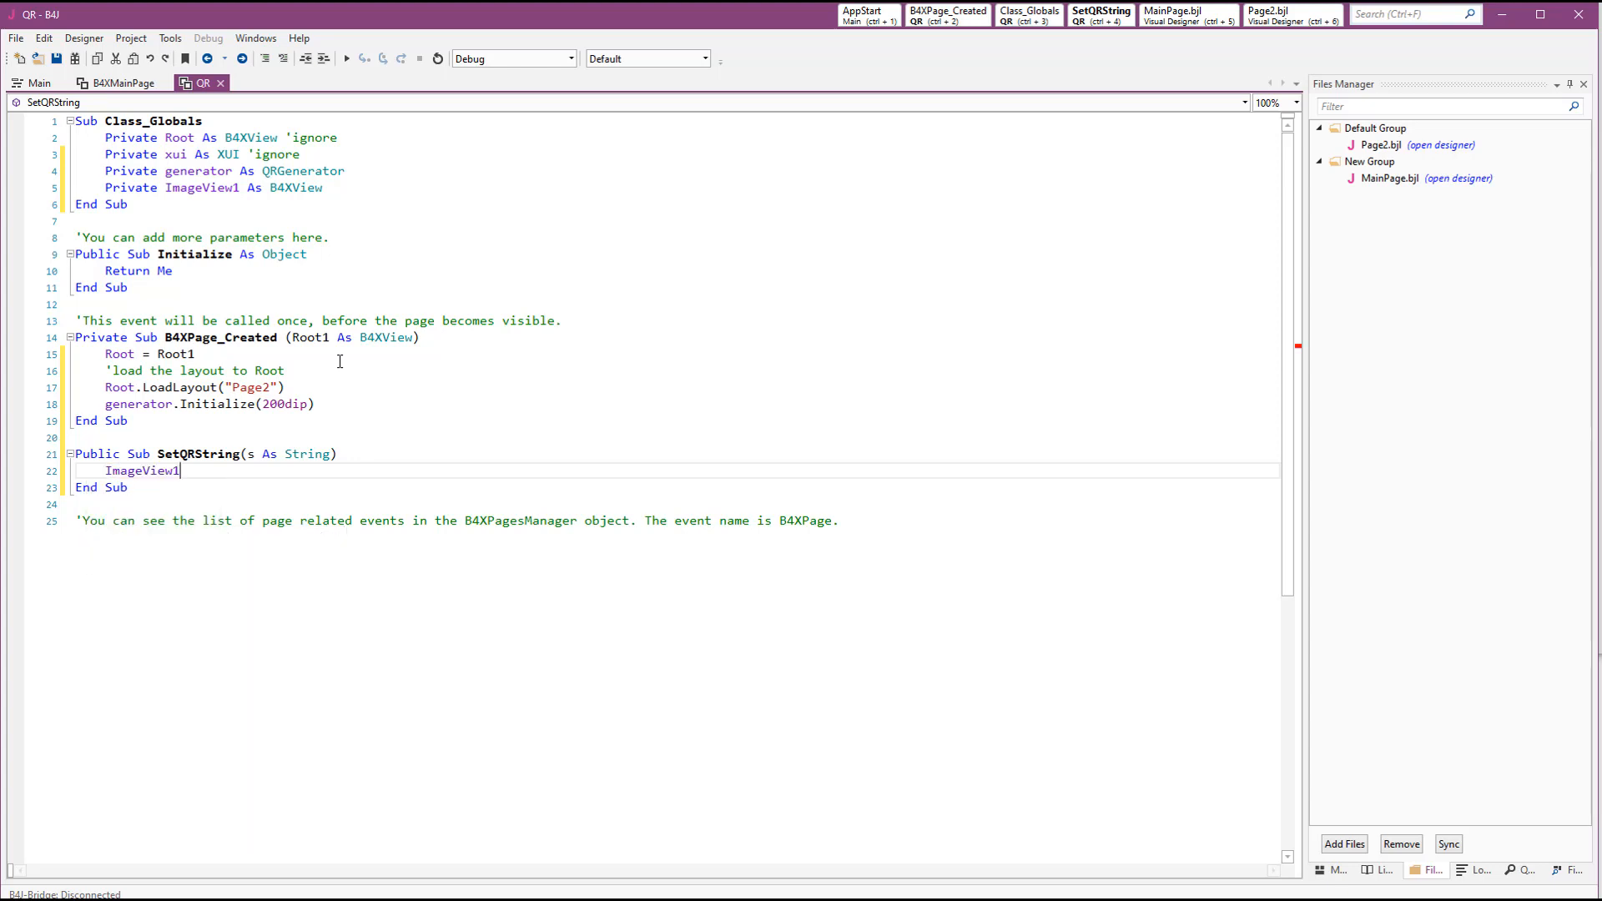
text(.SetBitmap)
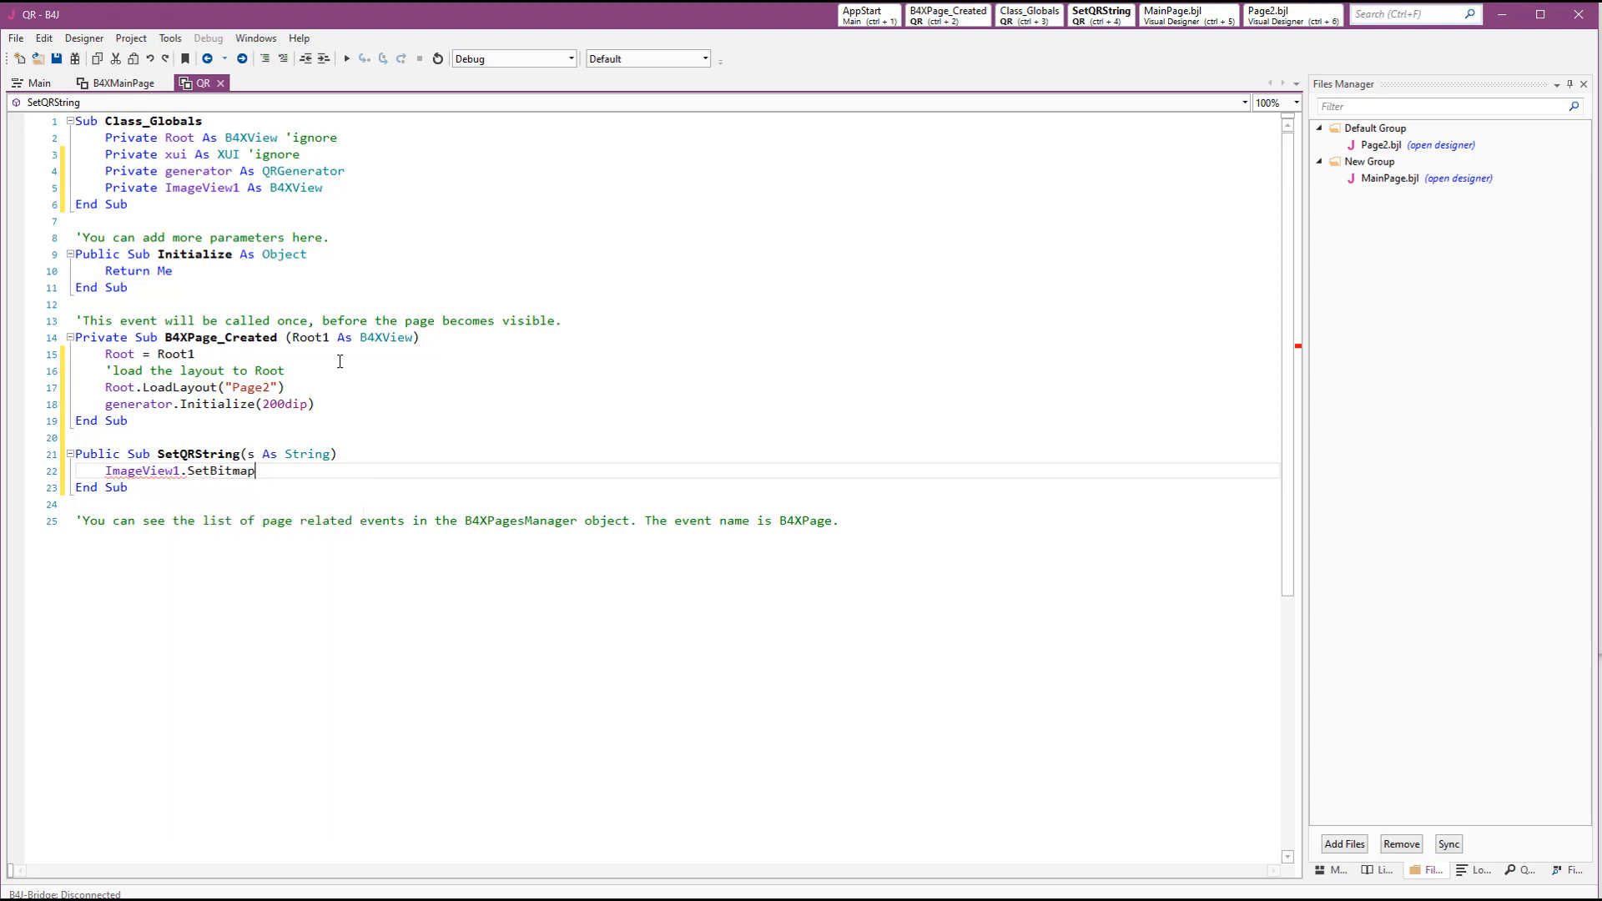
text(()
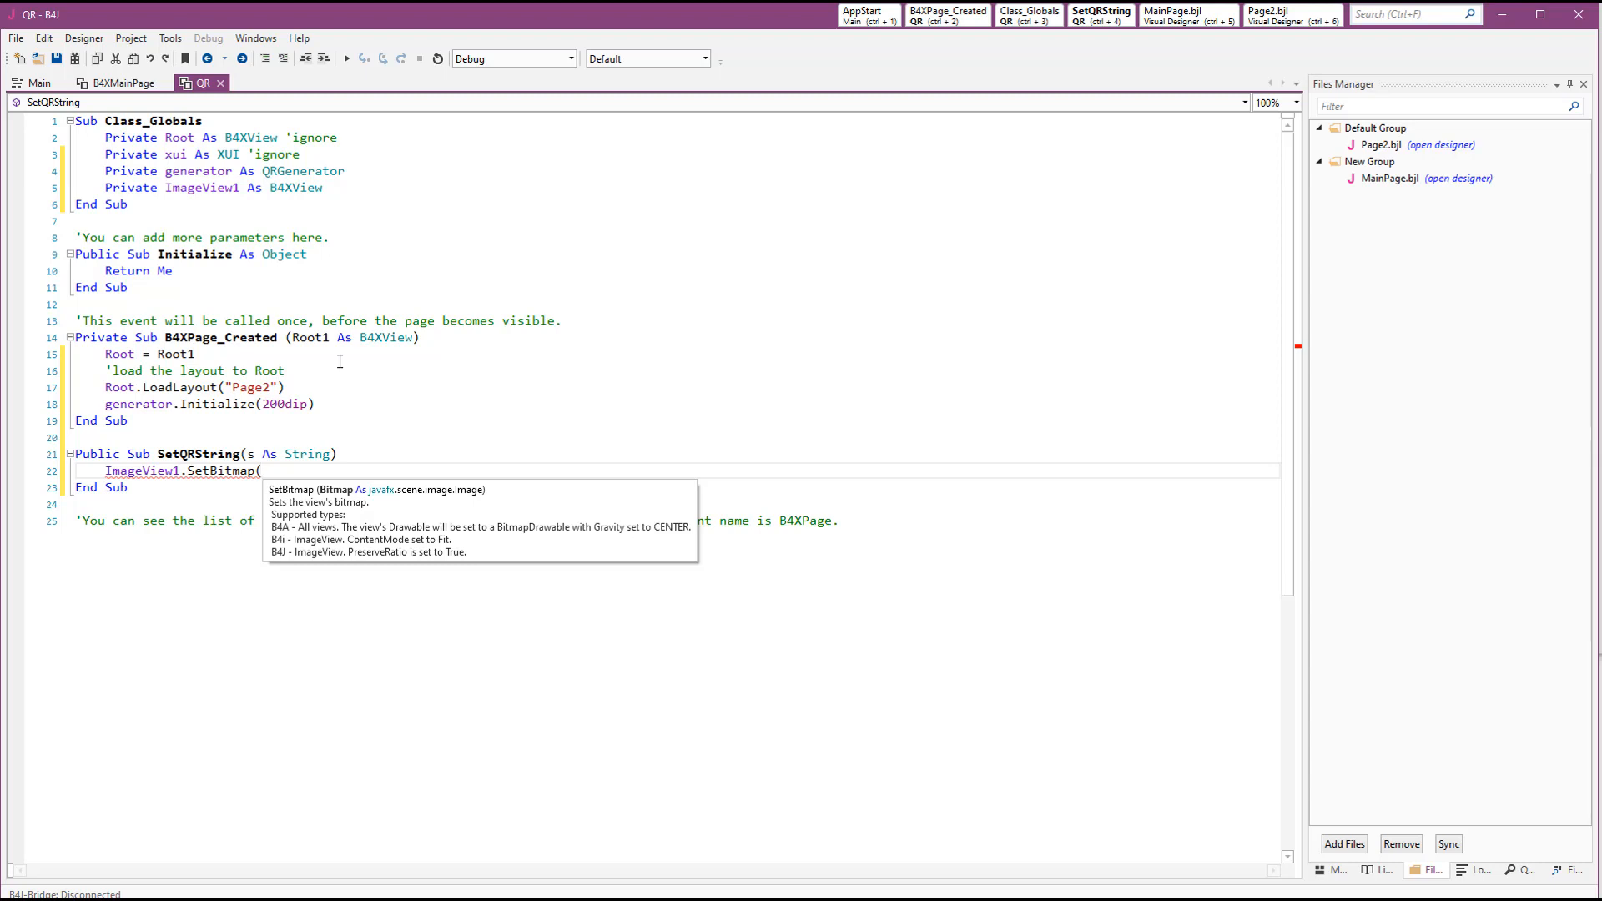
text(gen)
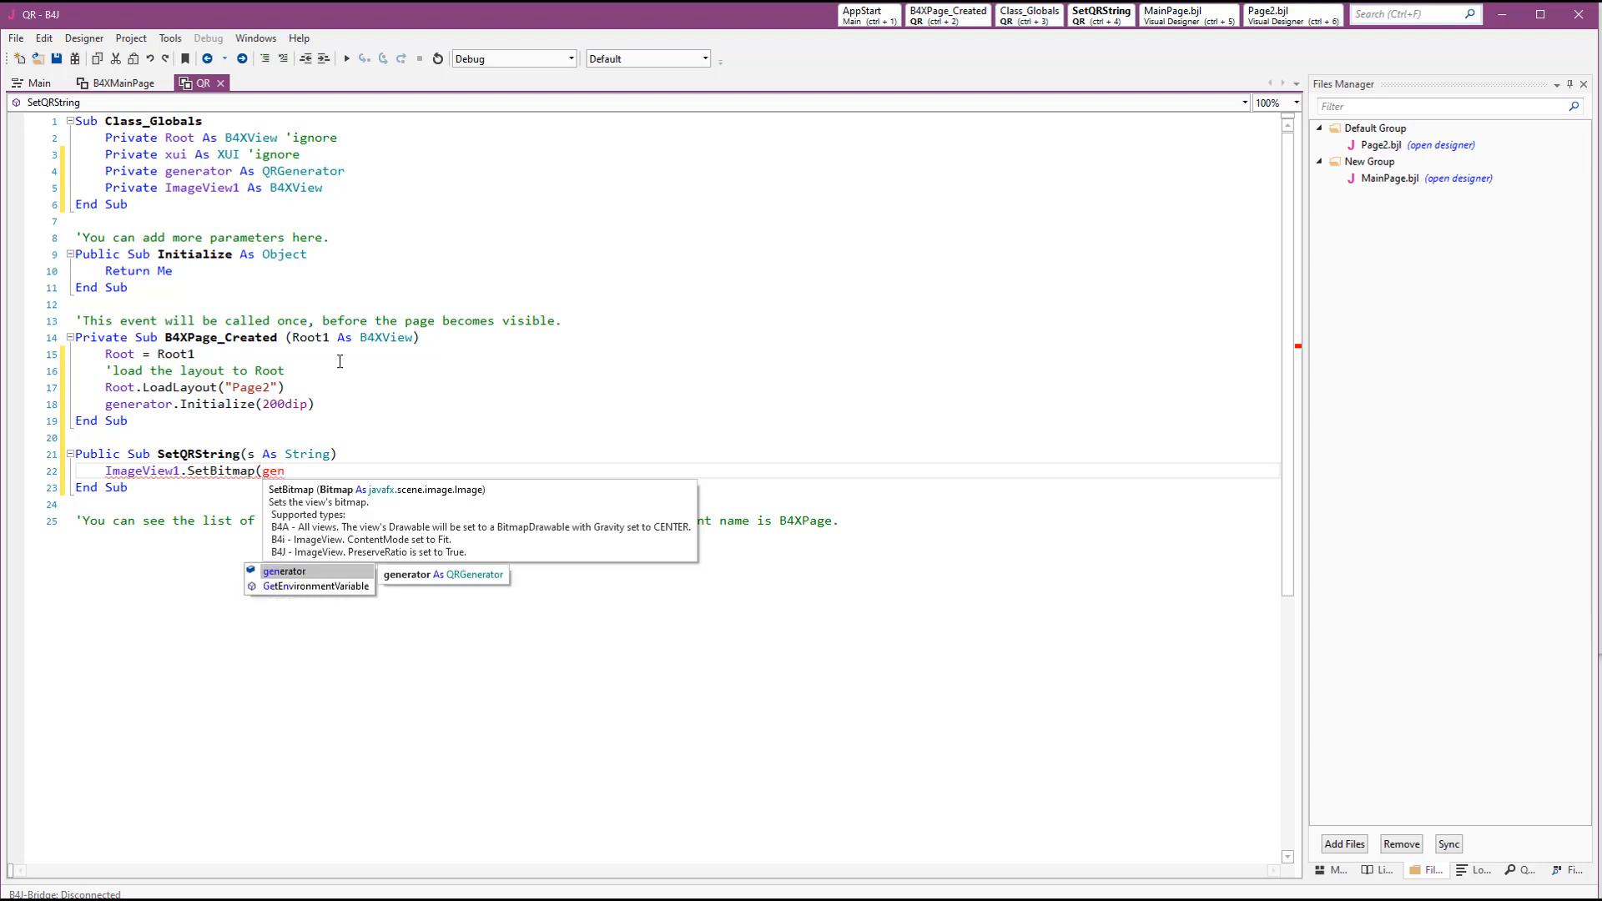
text(erator.)
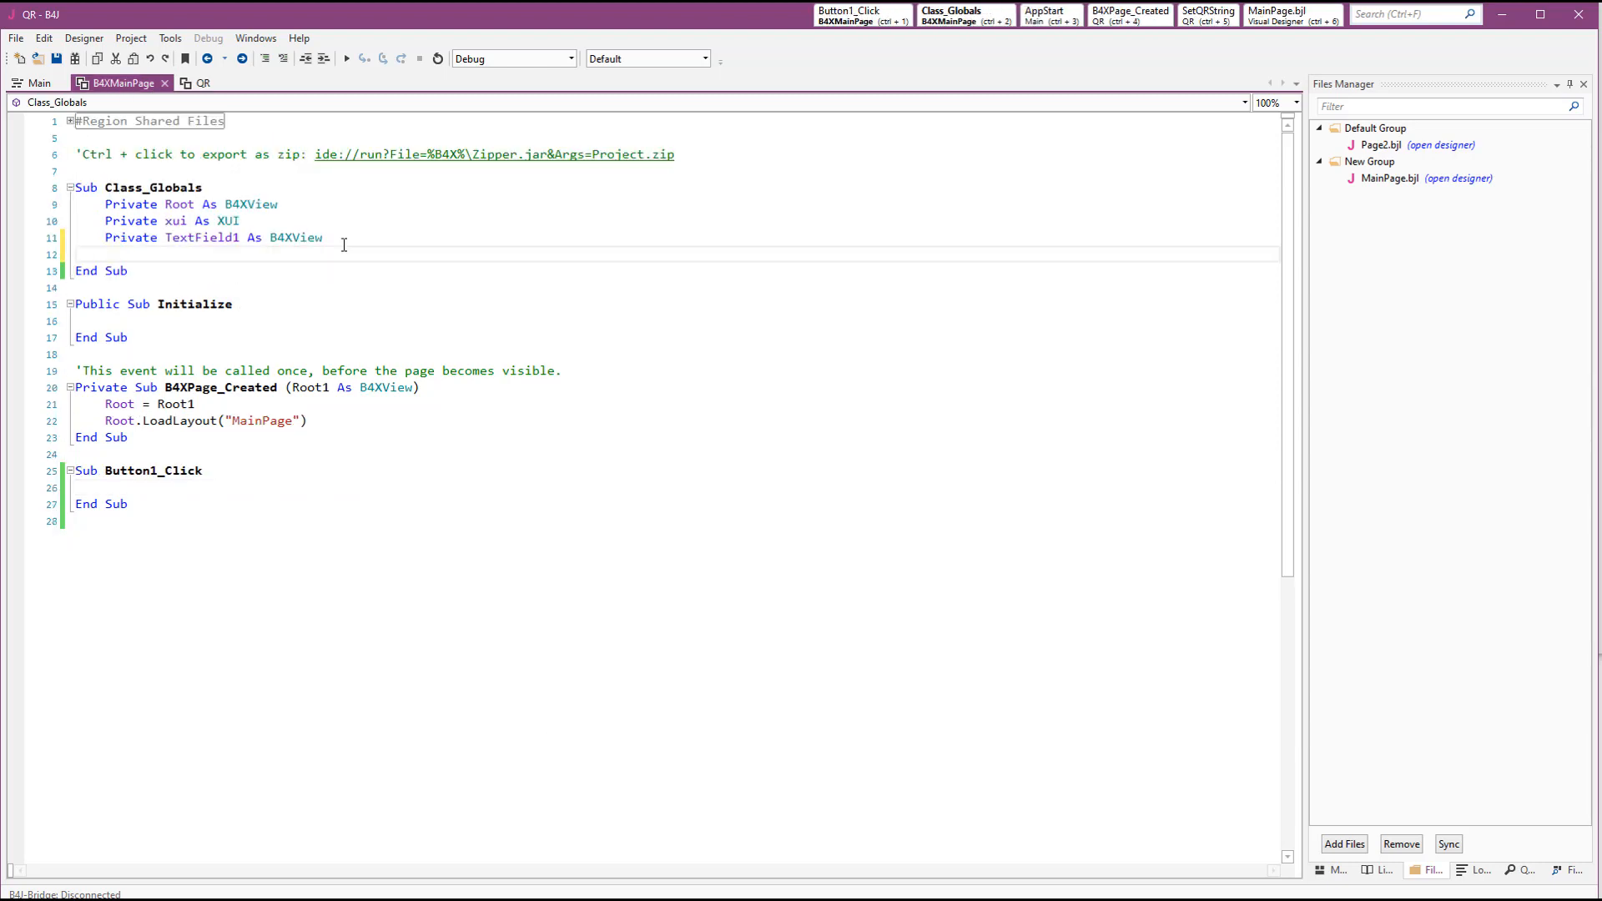
Declare Private Page2 As QRPage in B4XMainPage and begin Page2.Initialize
text(Private Page2)
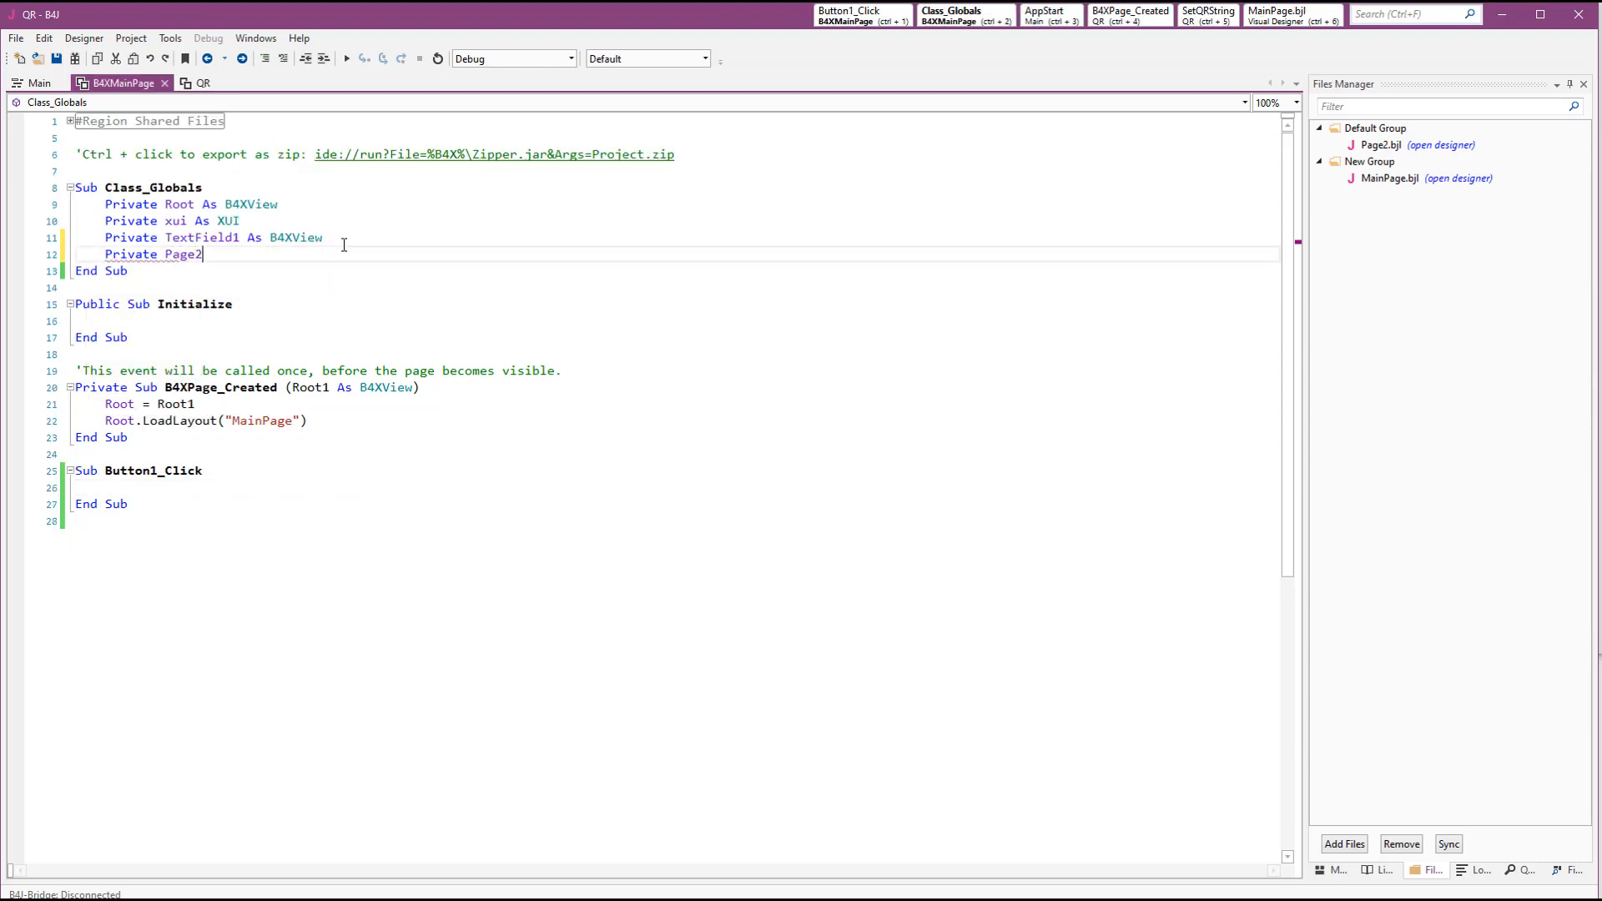
text(as b4x)
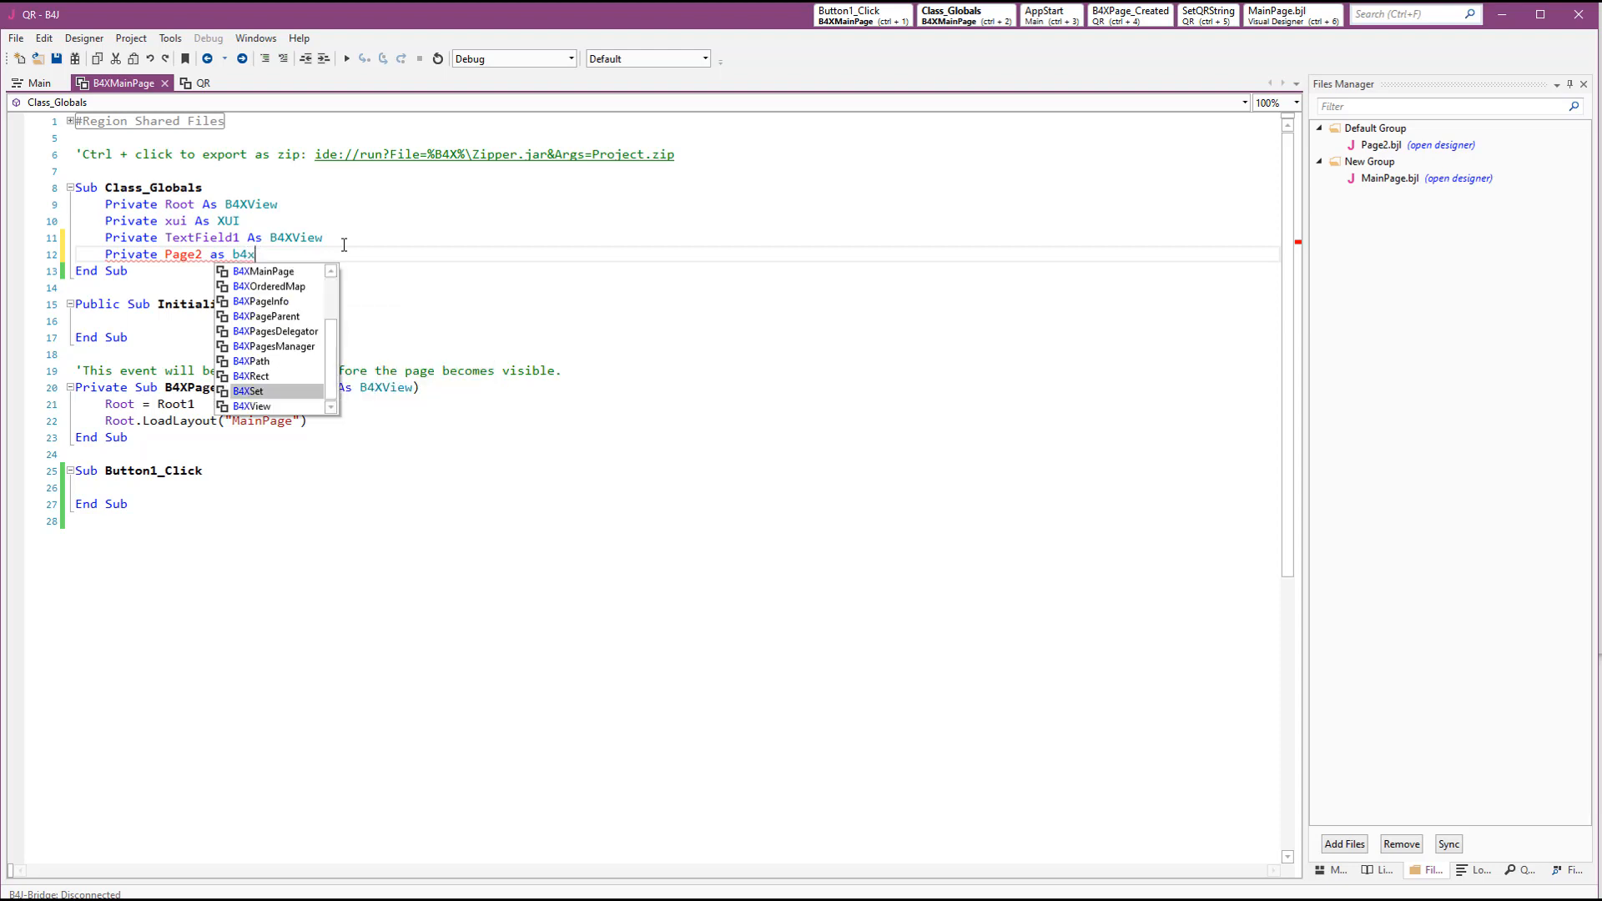
text(pag)
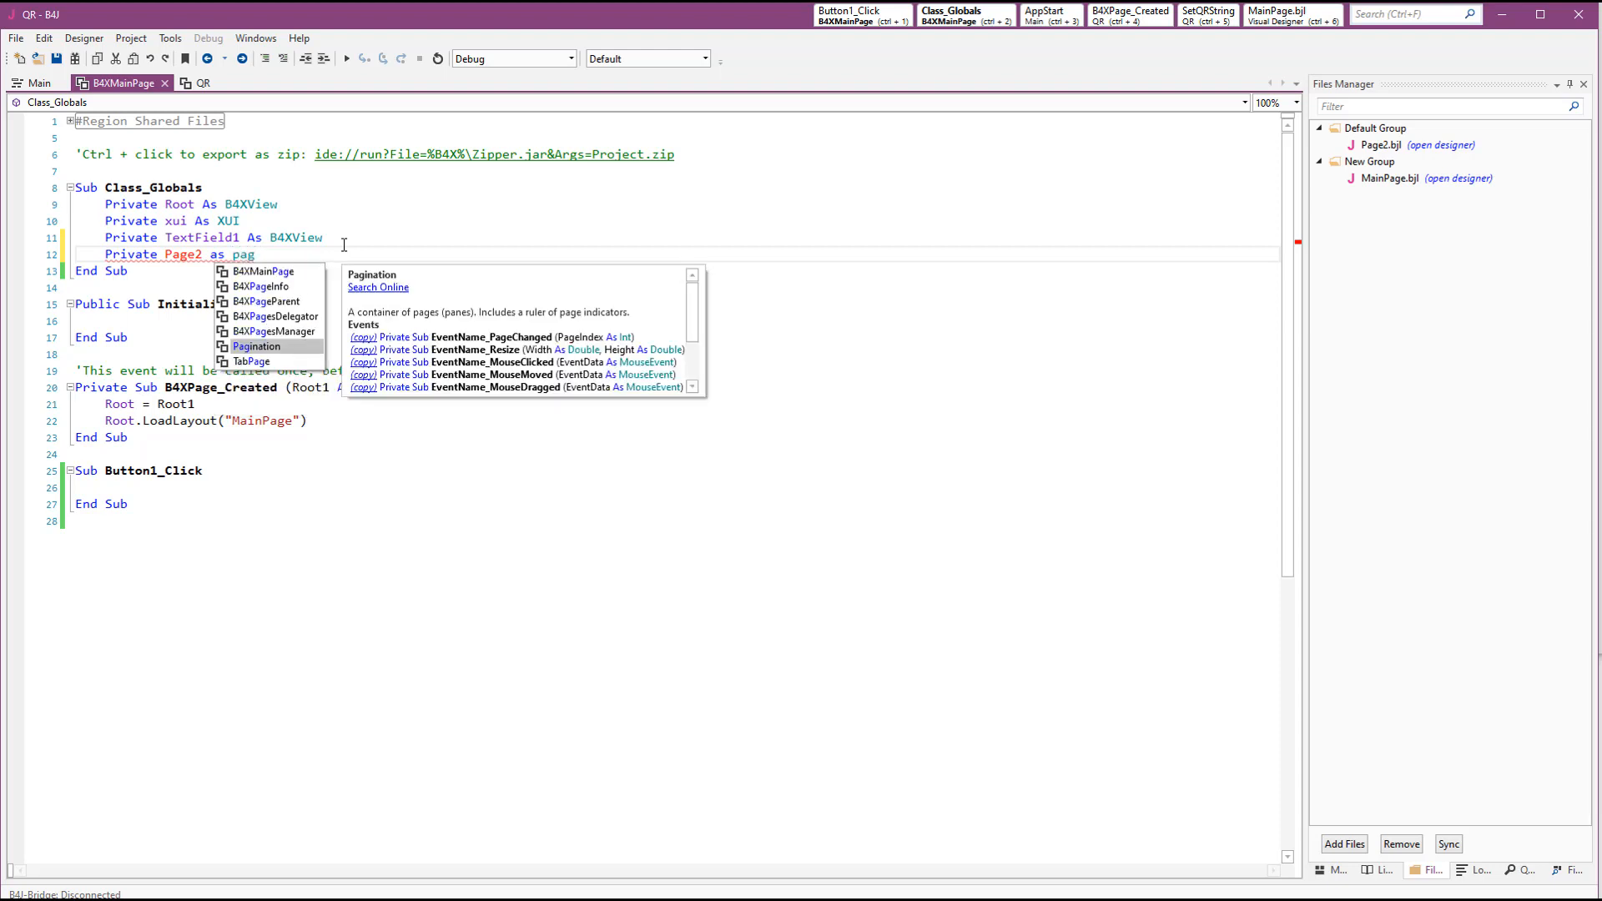
text(q)
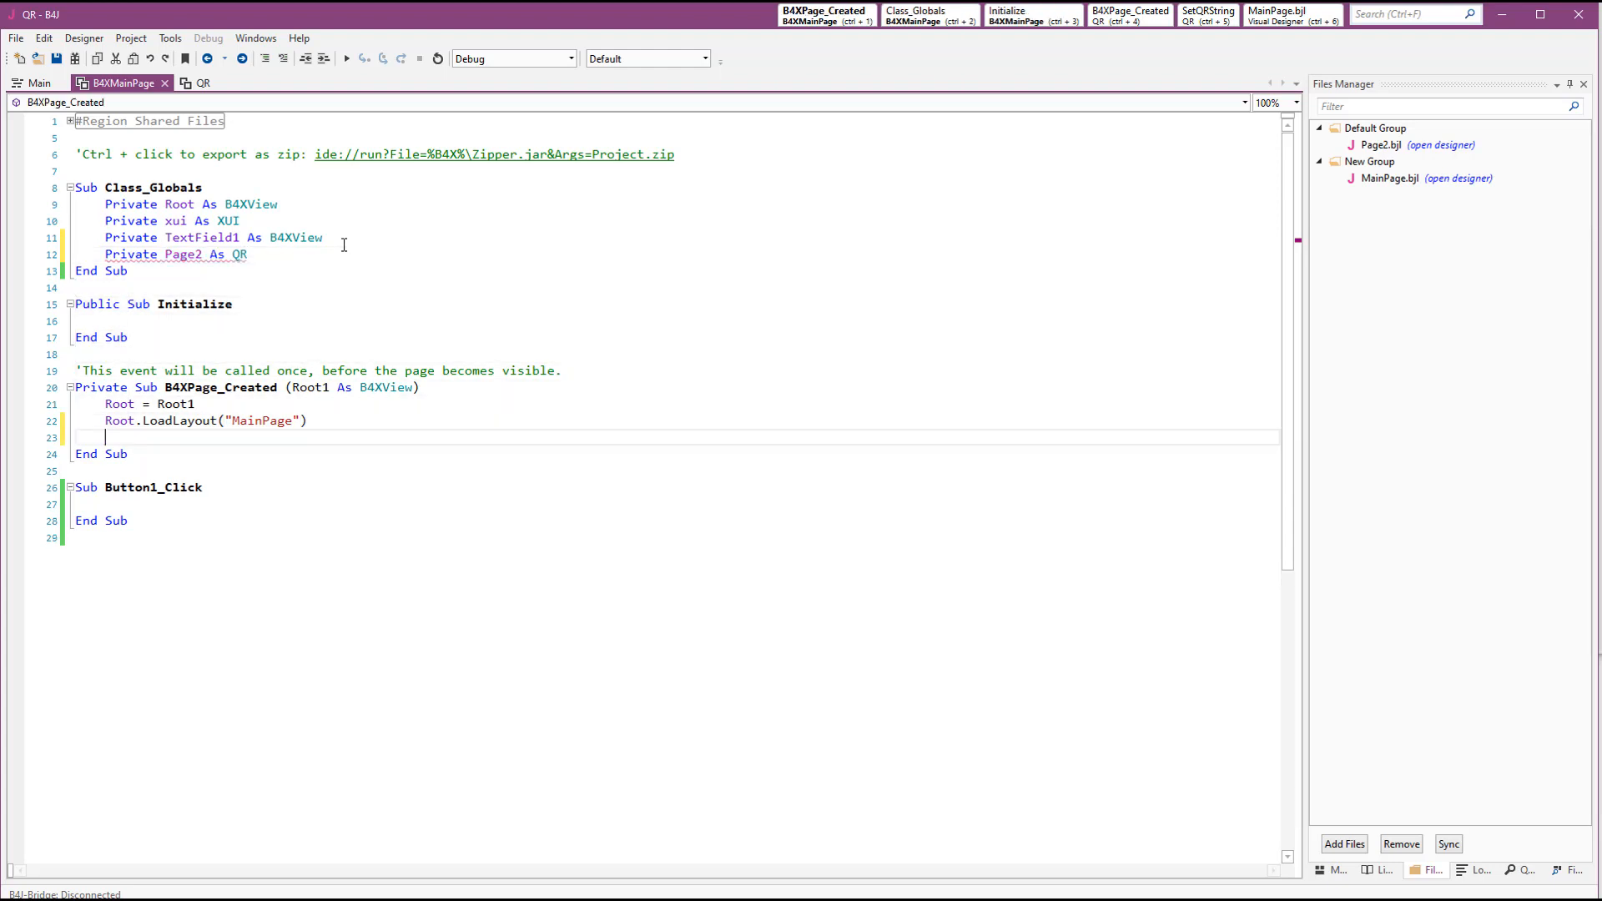
text(Page2.in)
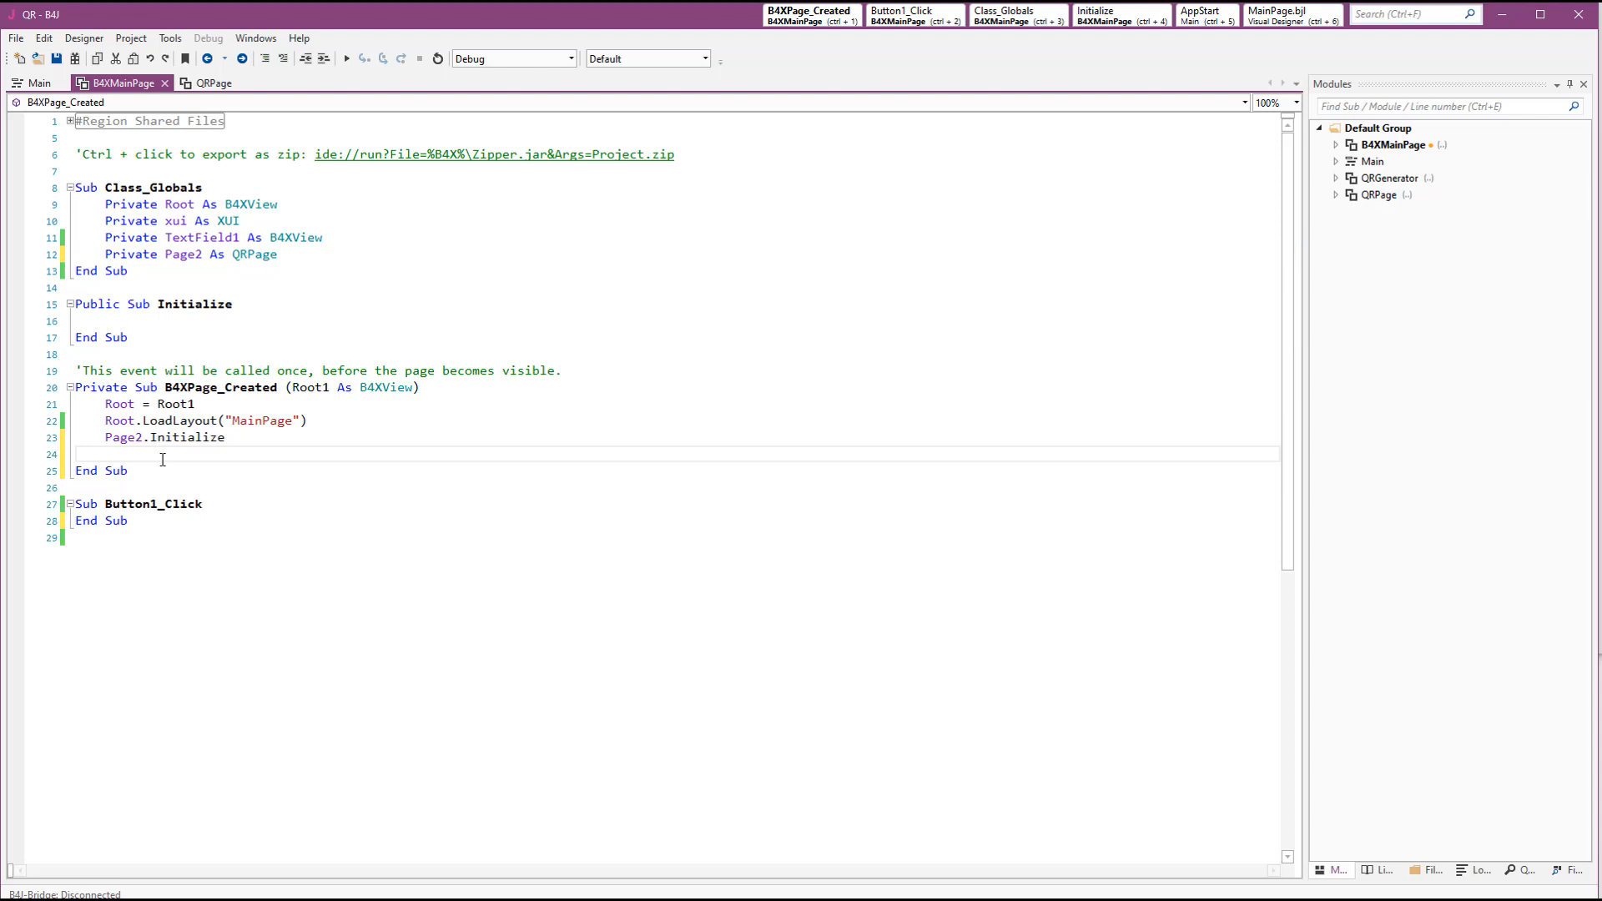
Register Page2 with B4XPages.AddPage("page 2", Page2)
text(b4)
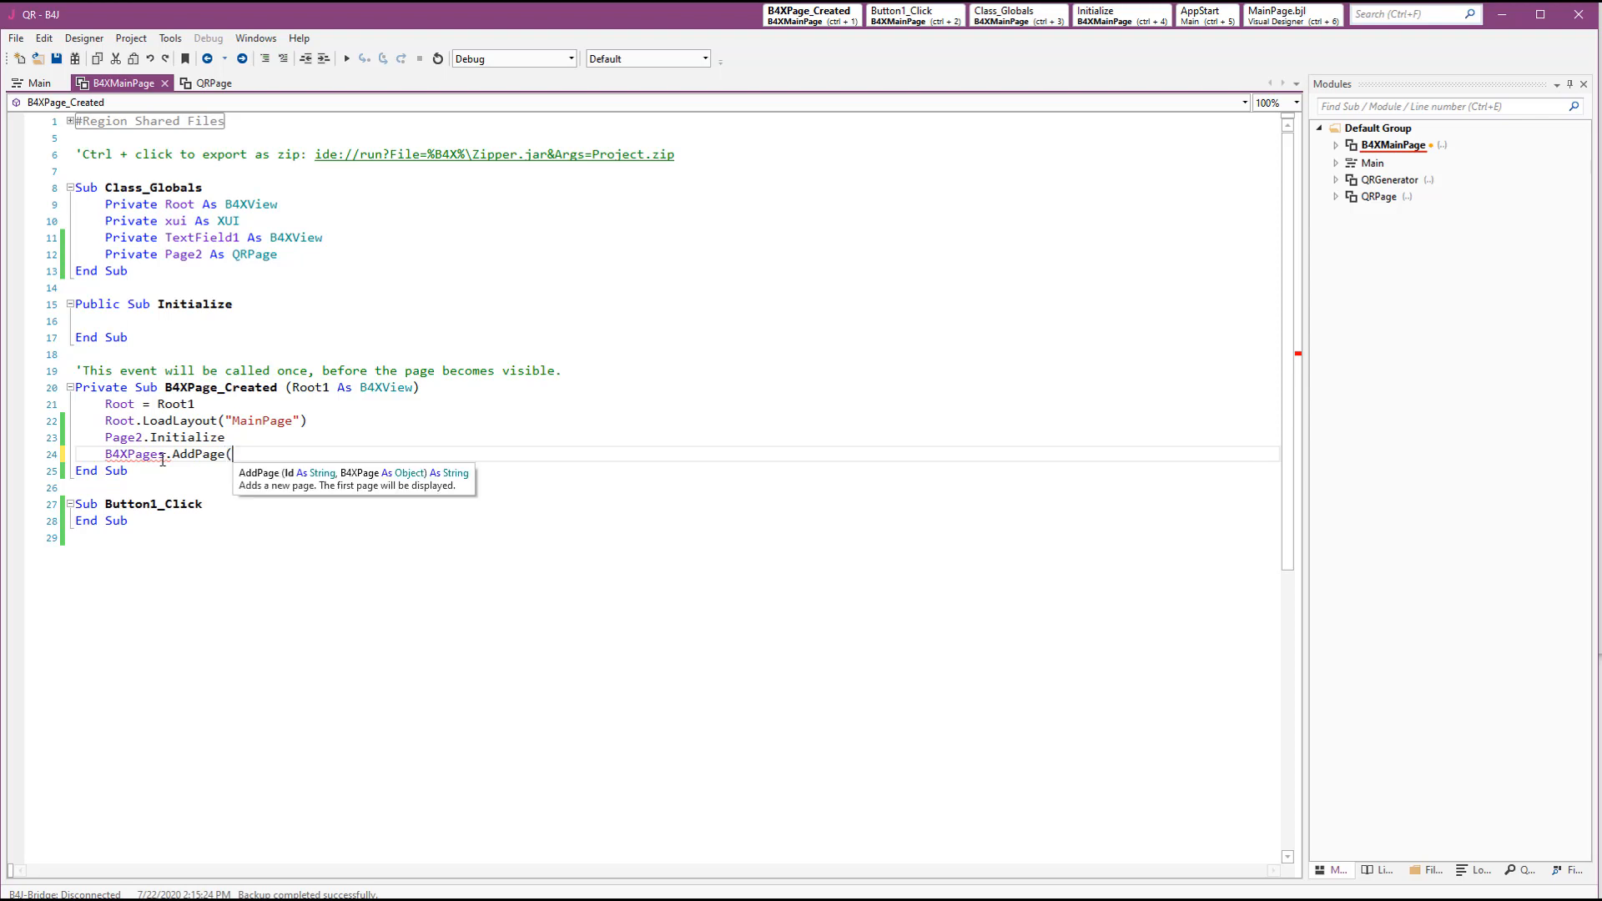
text("page_2")
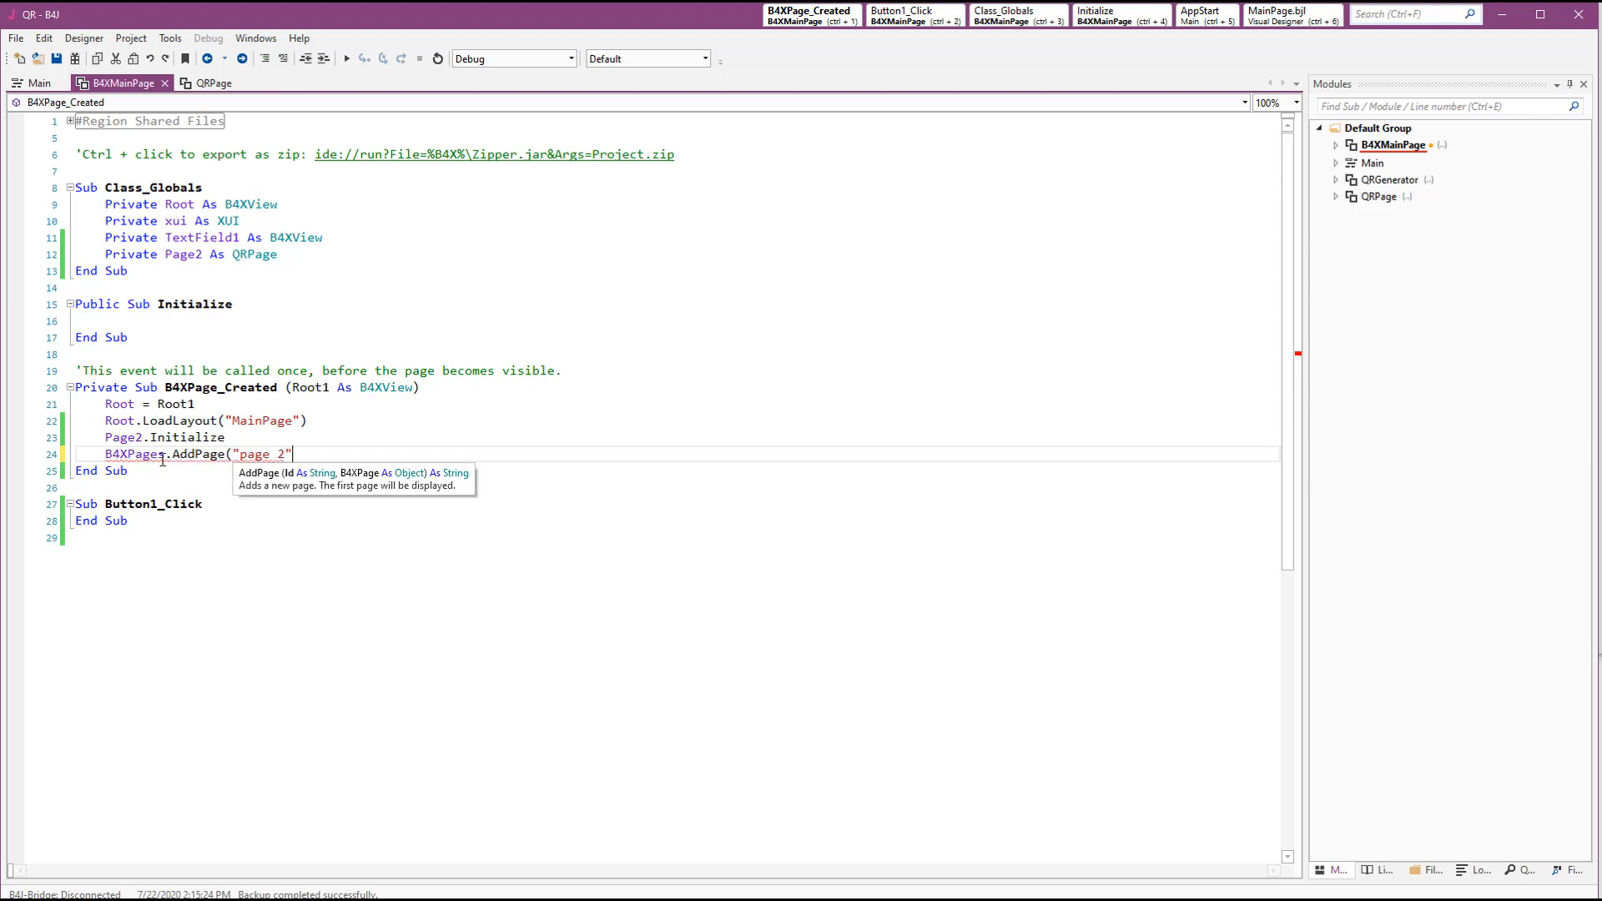
text(, page2))
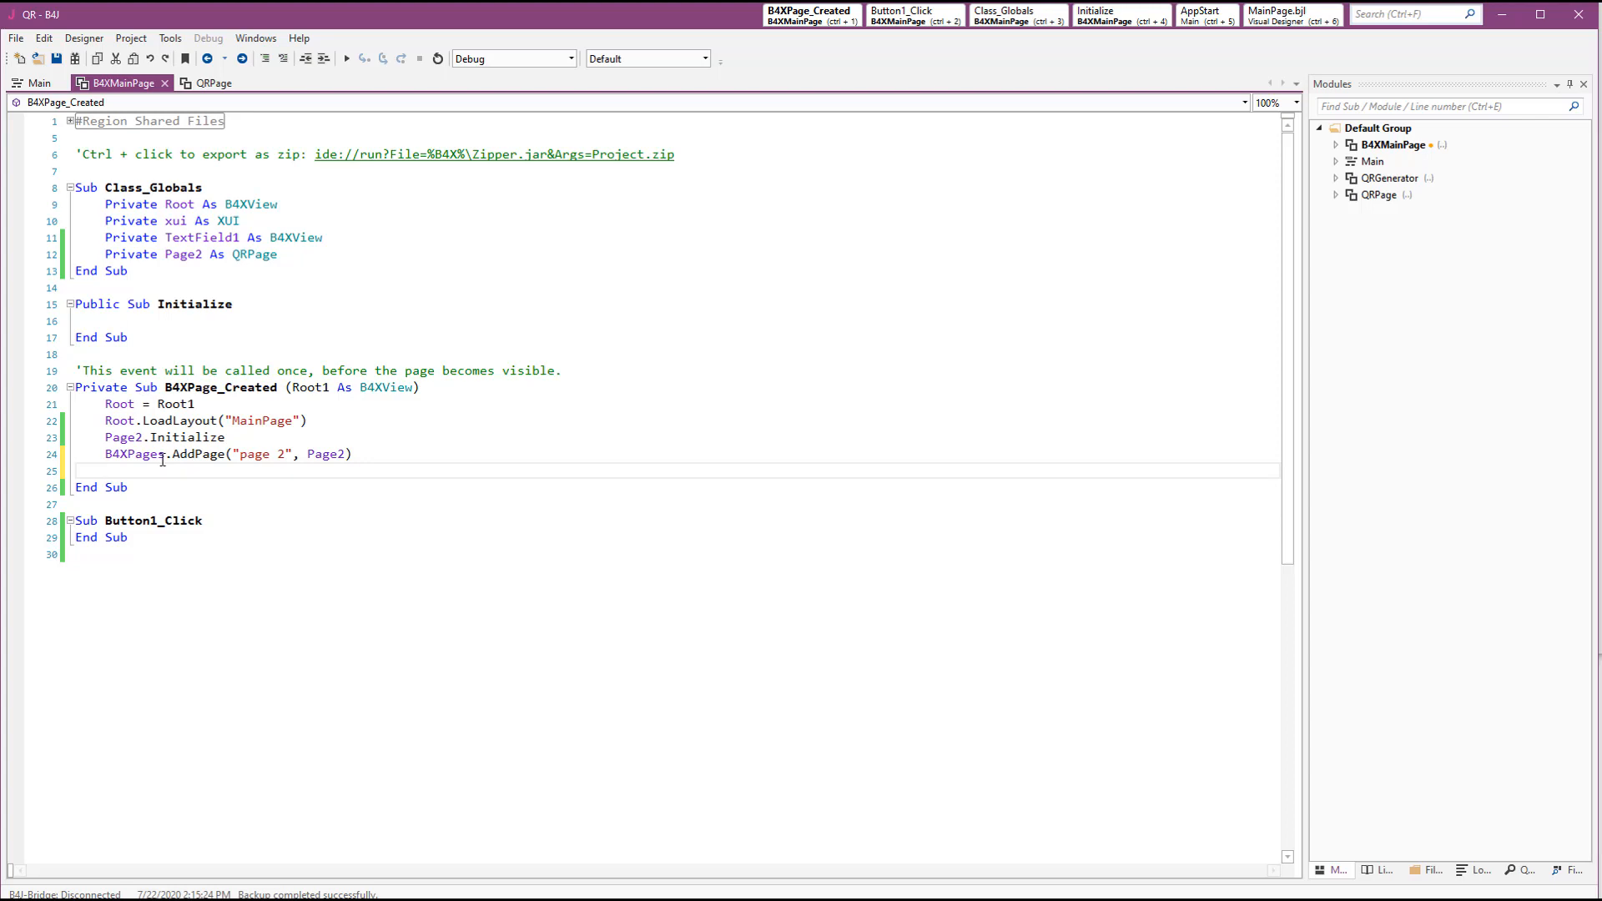
Try a Dim As QRPage = B4XPages.GetPage("...") lookup line
text(Dim pas)
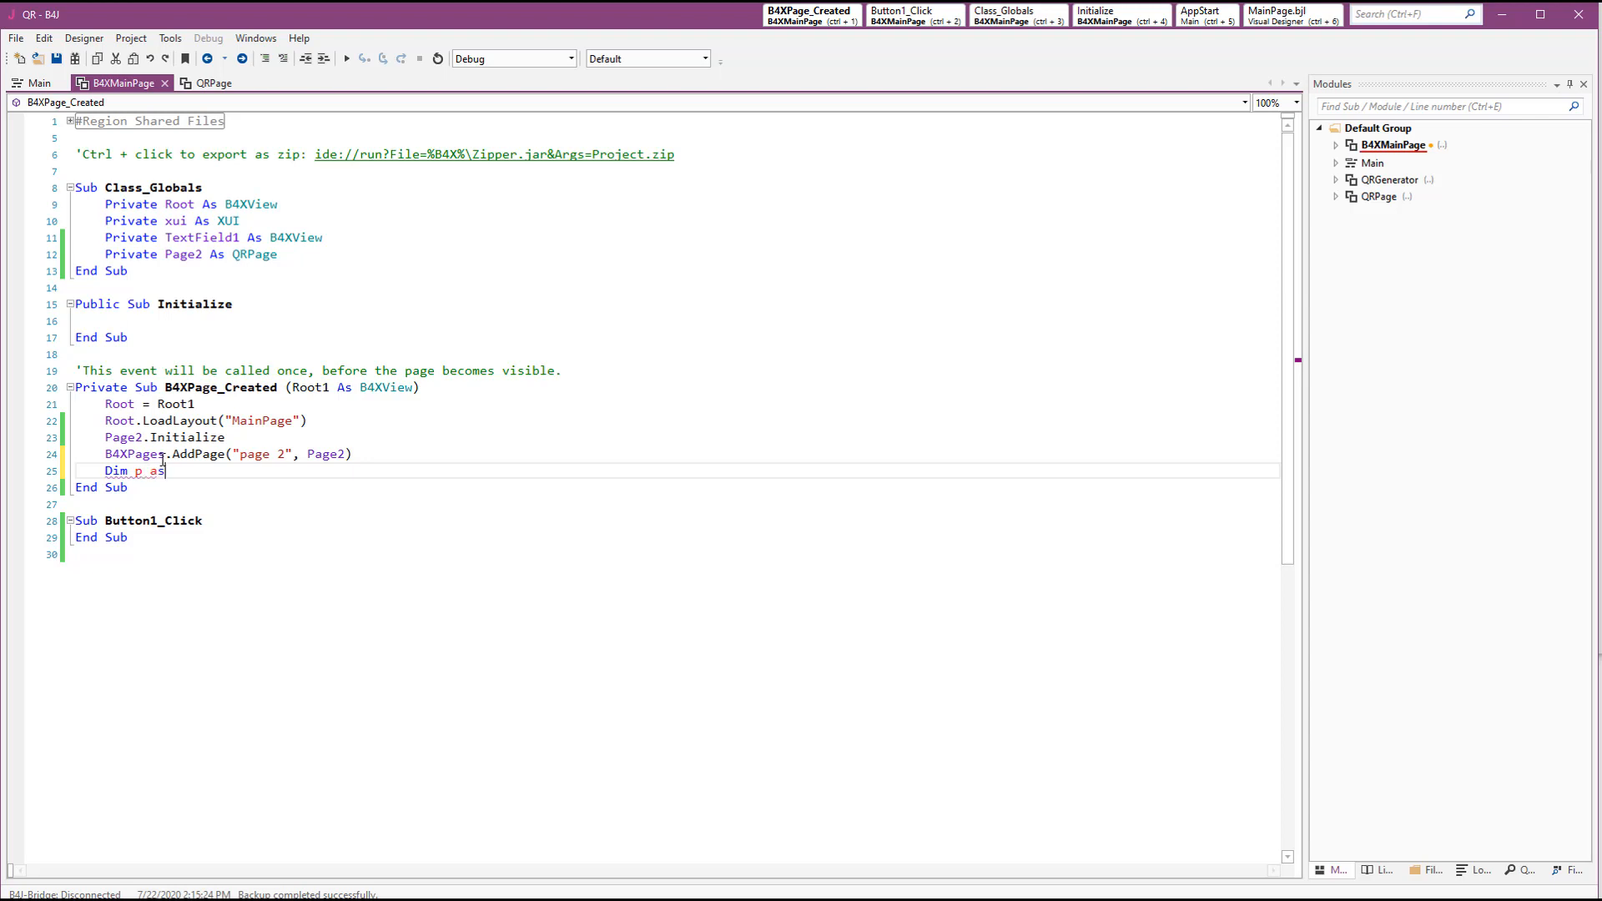
text(QRPage)
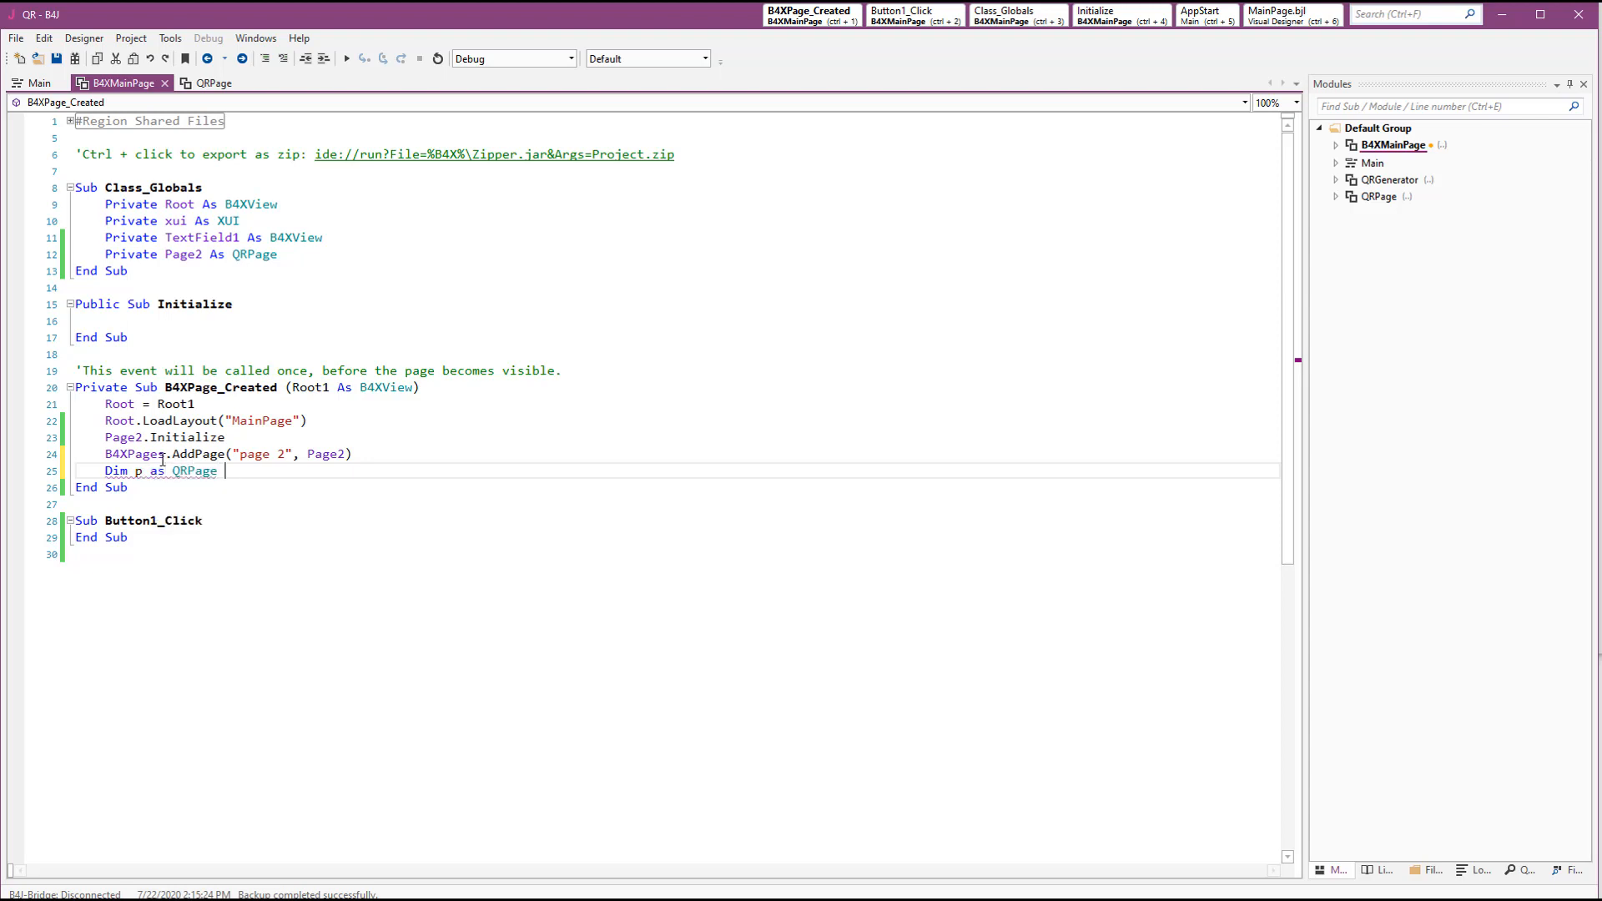
text(= B4XPages.g)
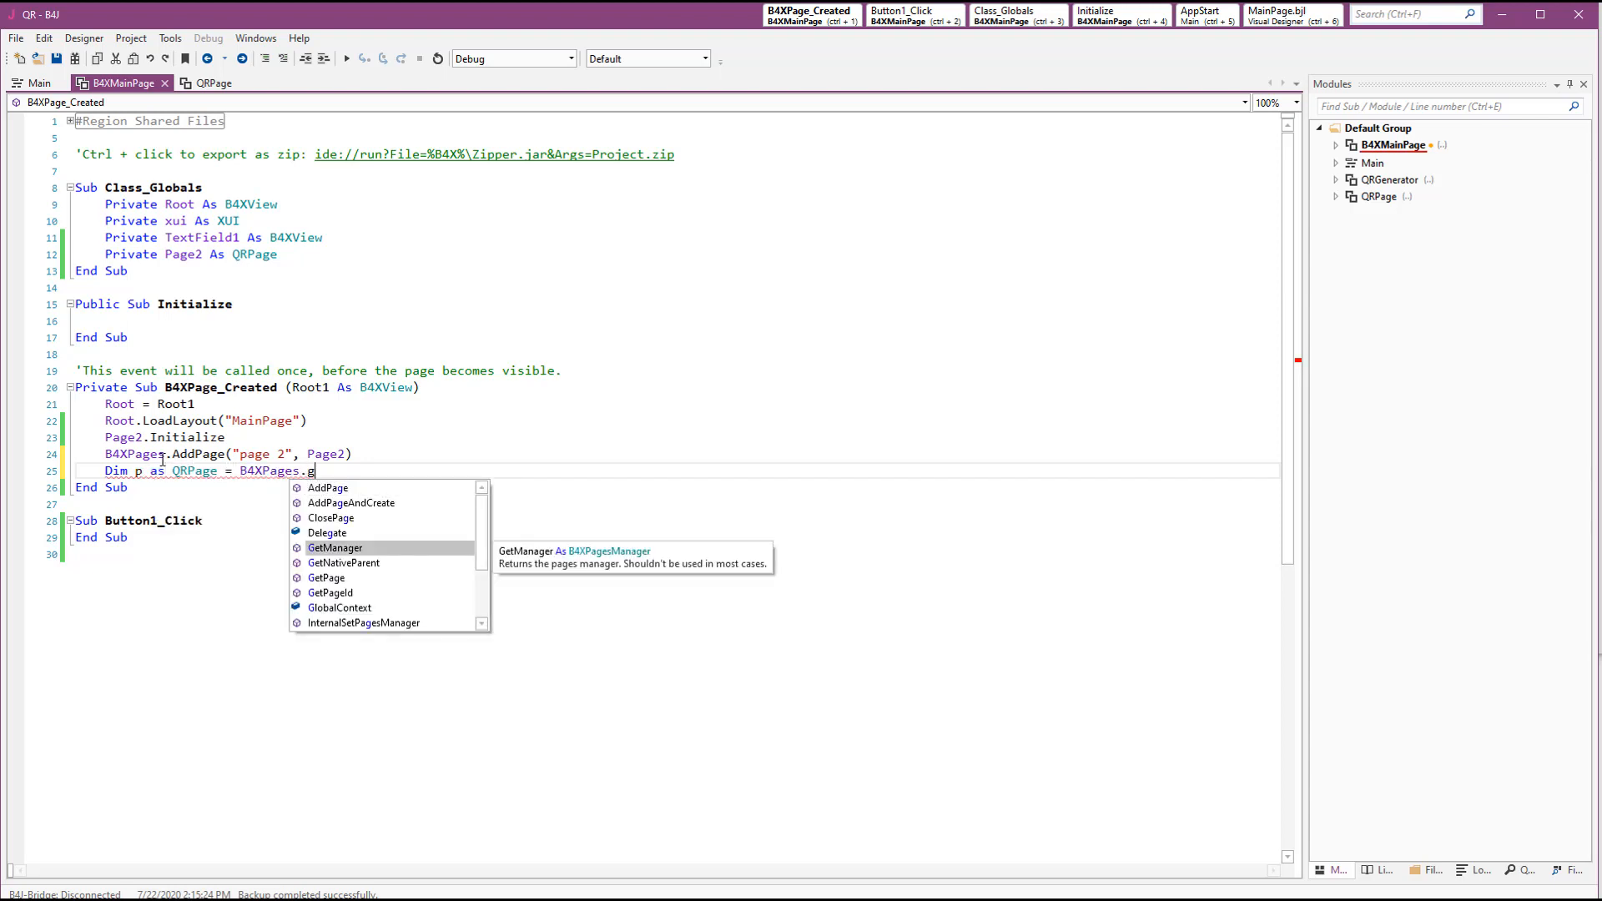
text(GetPage()
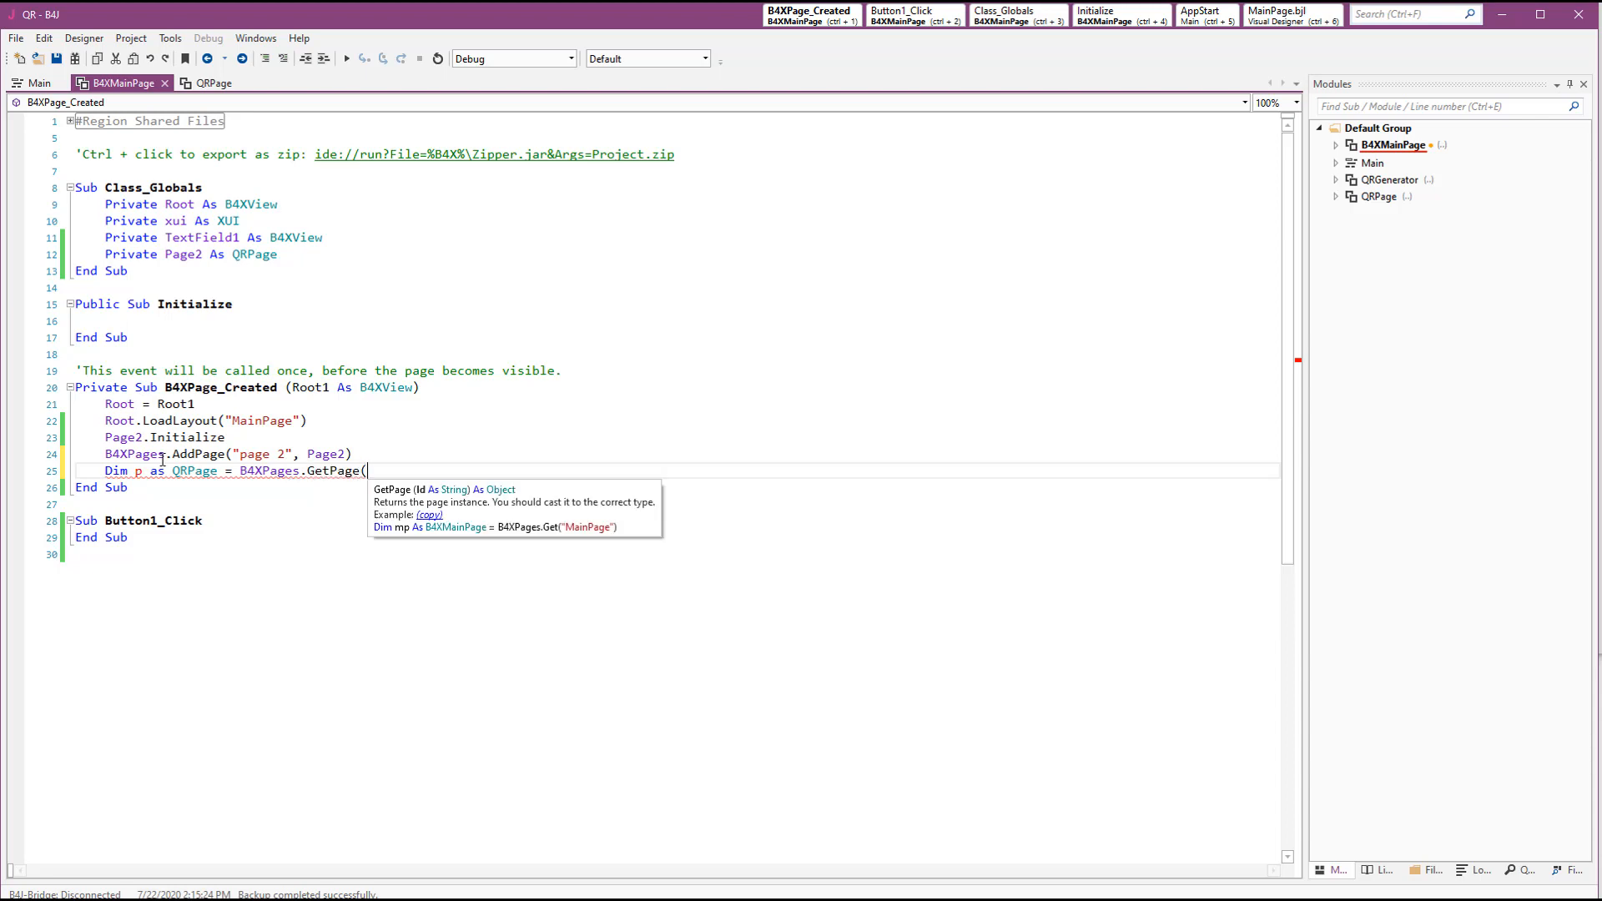
text("page 2)
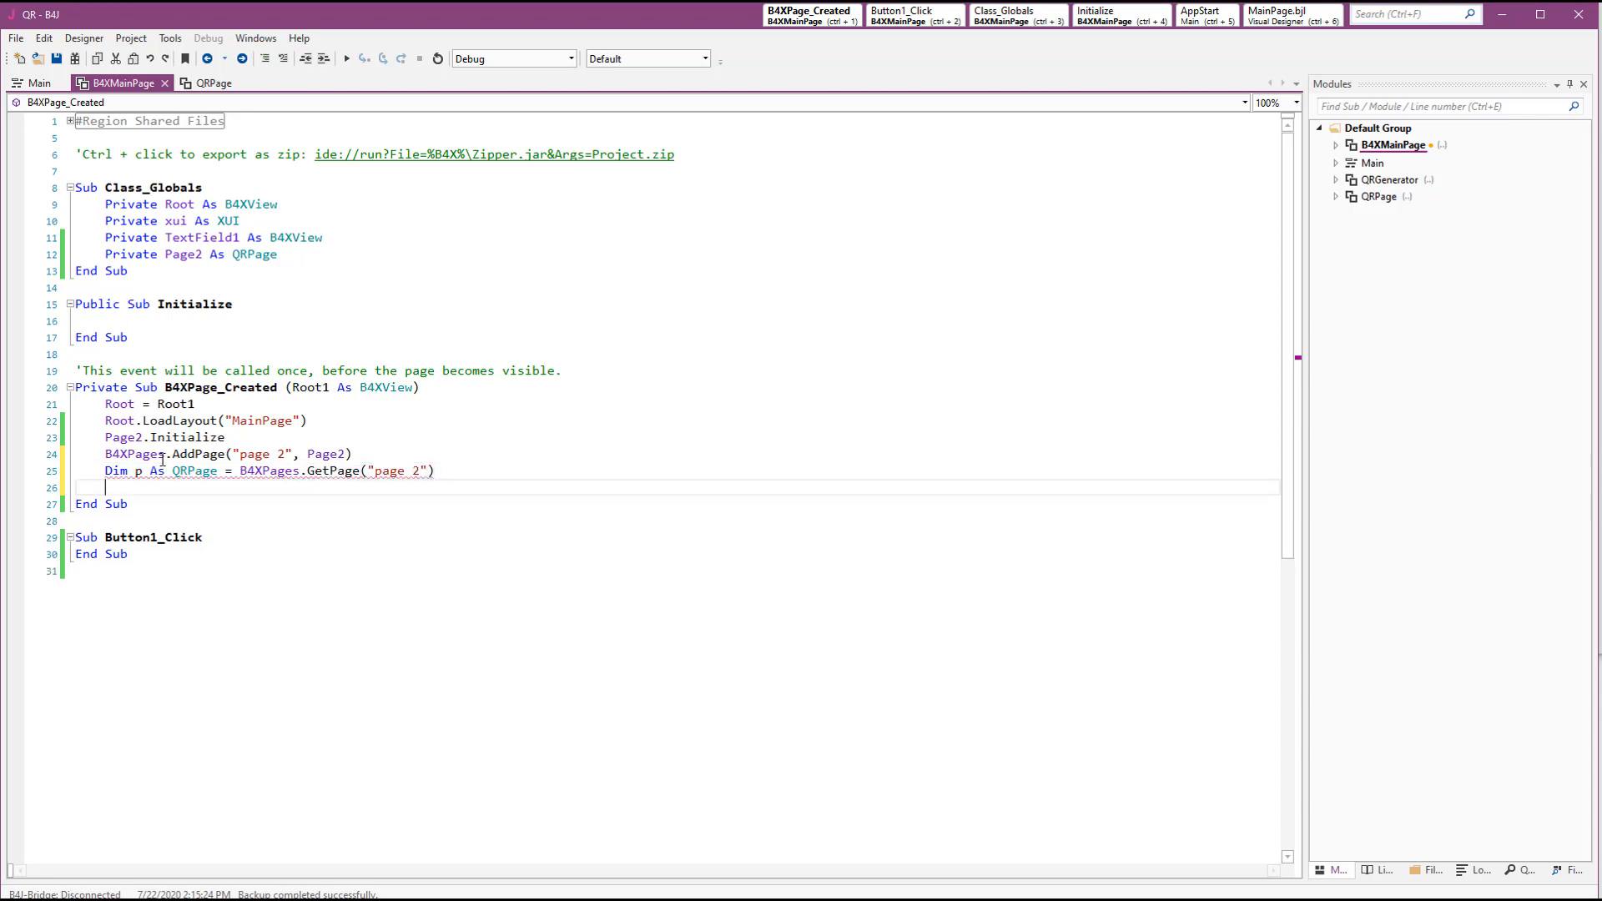
Begin a B4XPages.ShowPage("page 2" call in Button1_Click
text(B4XPages.)
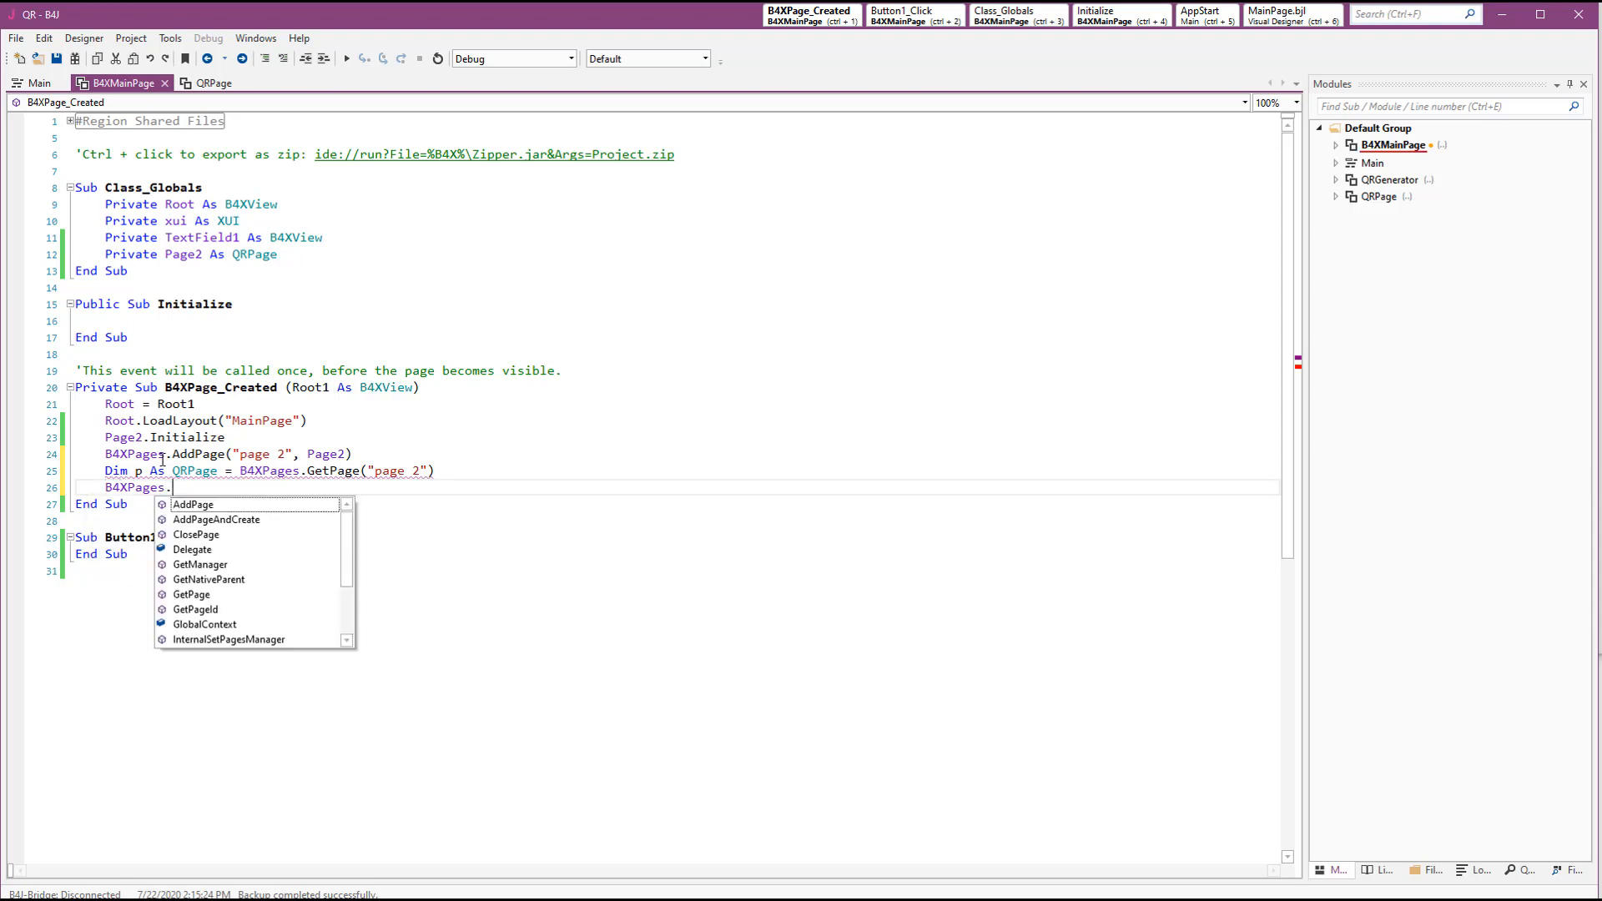
text(sh)
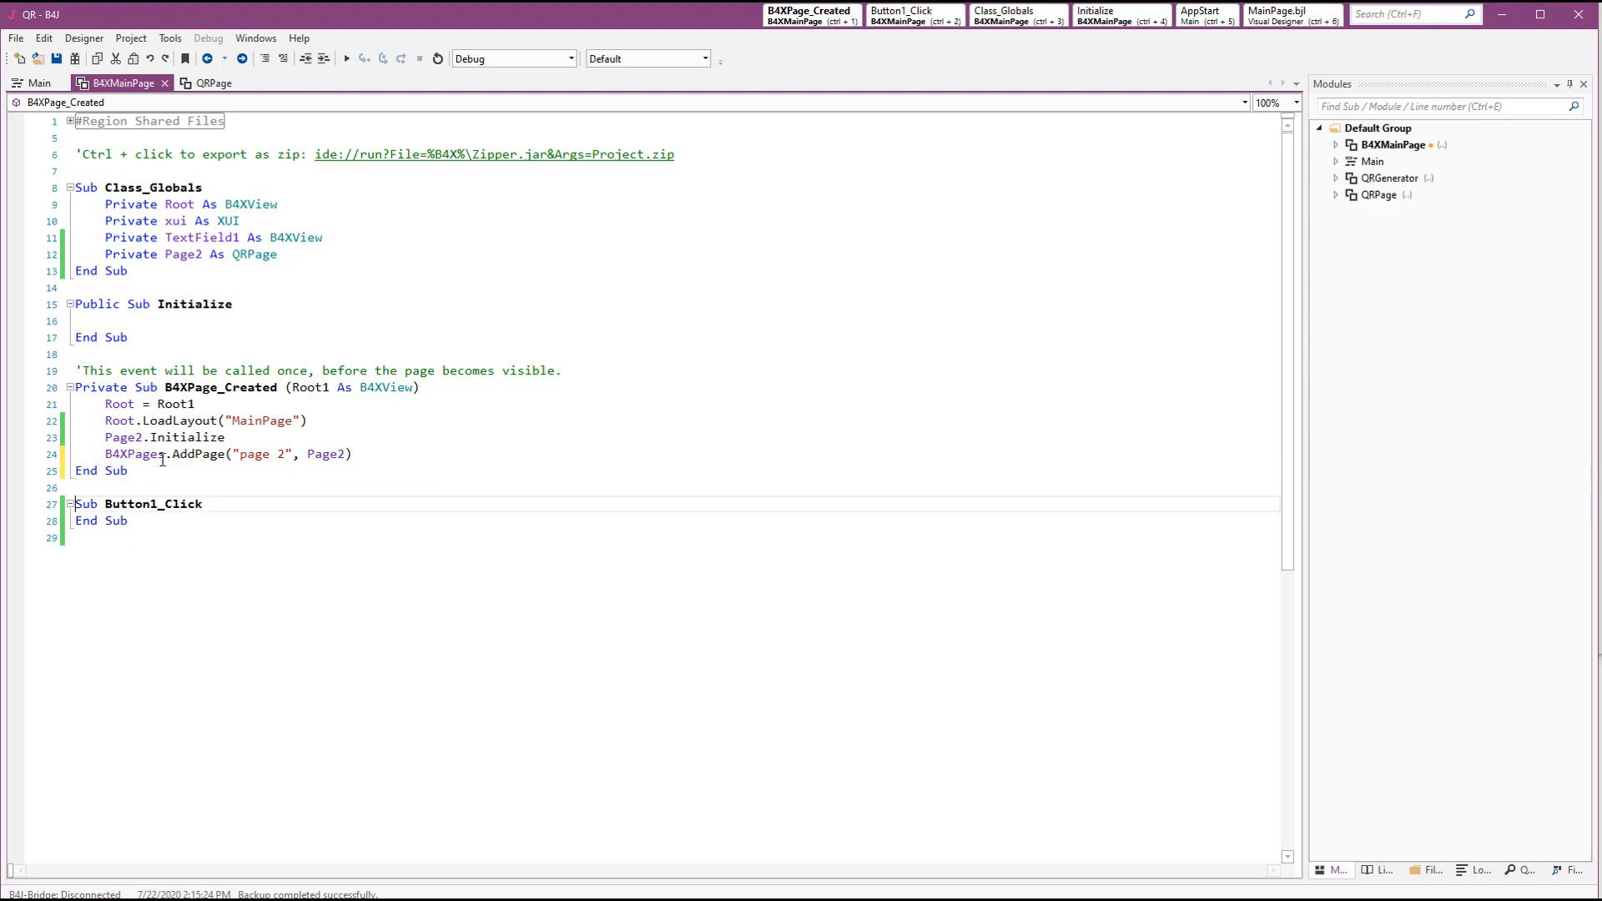
text(b4x)
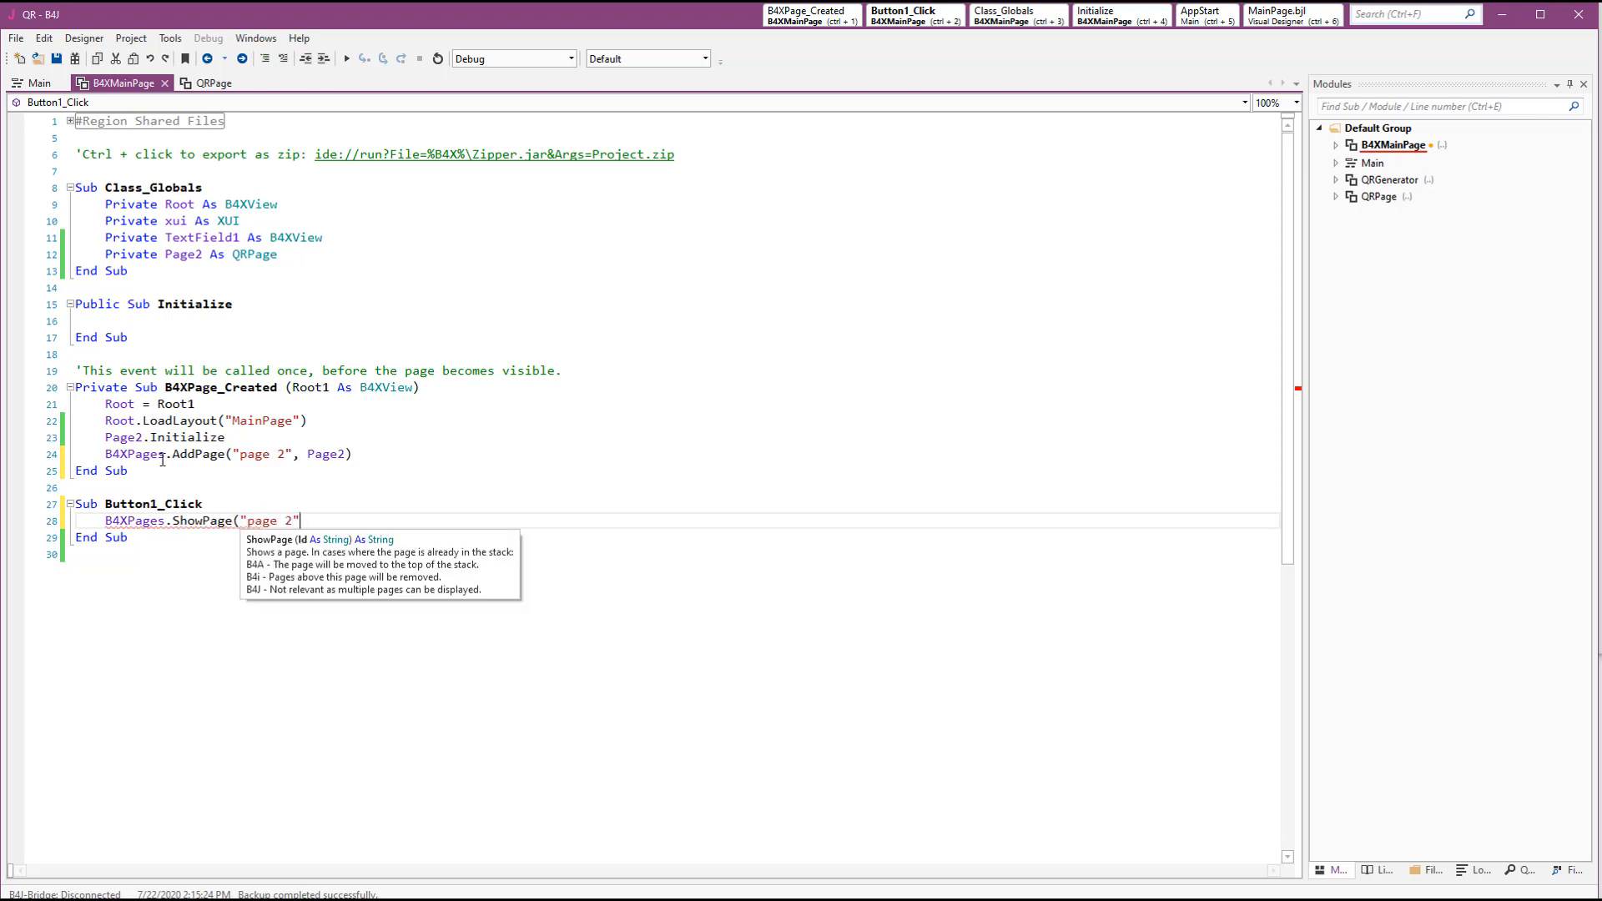
Close the B4XPages.ShowPage("page 2") call in Button1_Click
text())
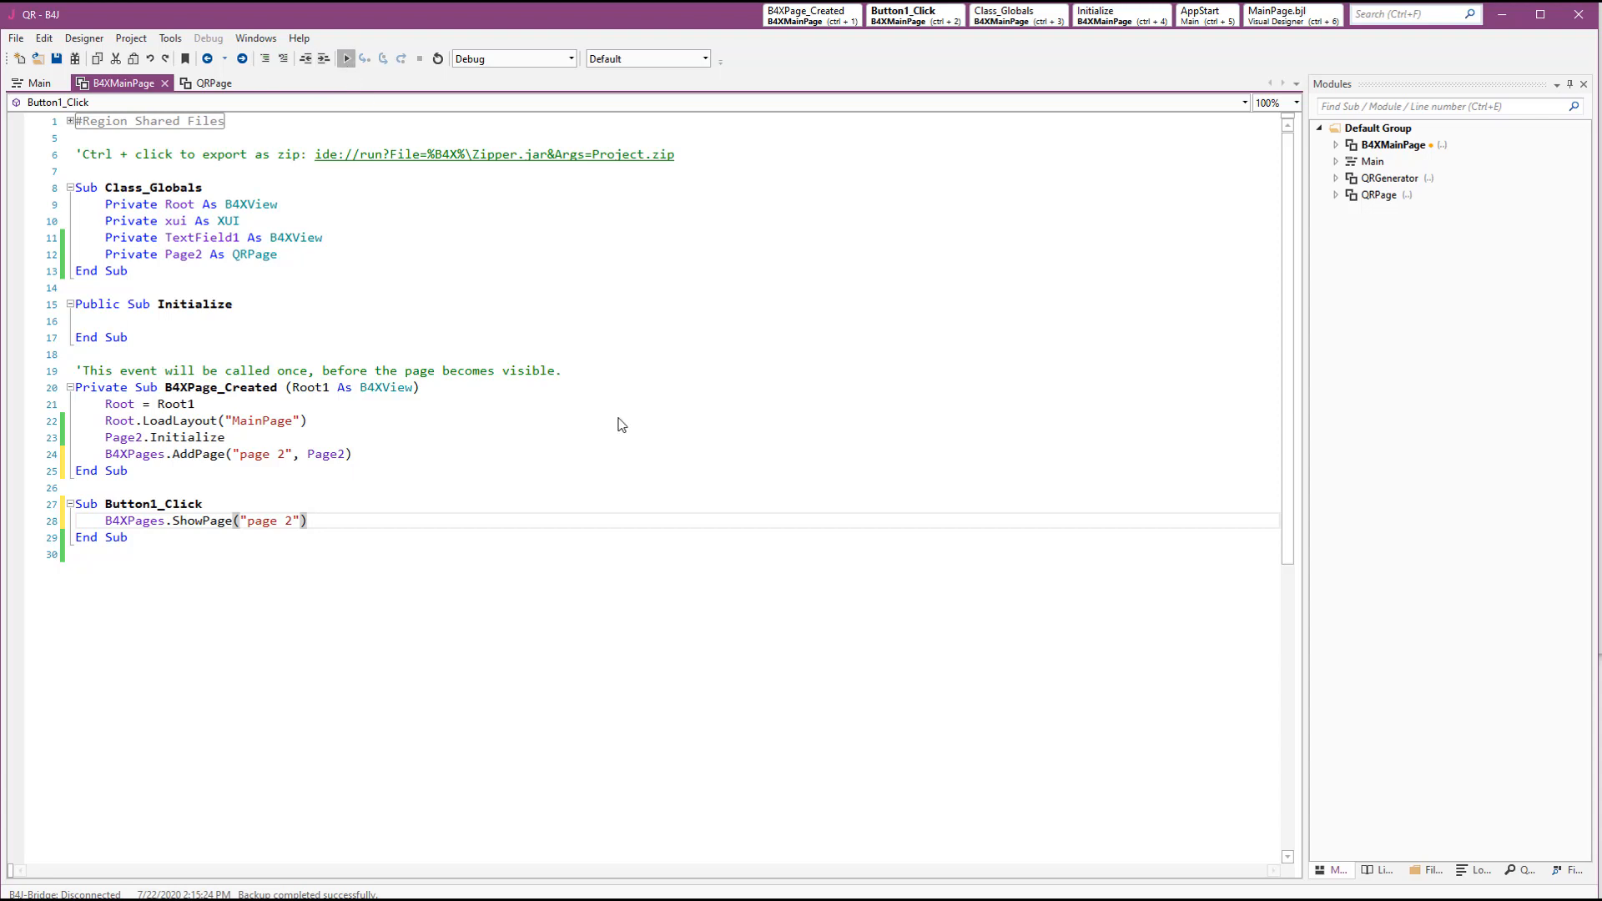
Run the project in debug mode and review SetQRString in the QRPage module
click(346, 58)
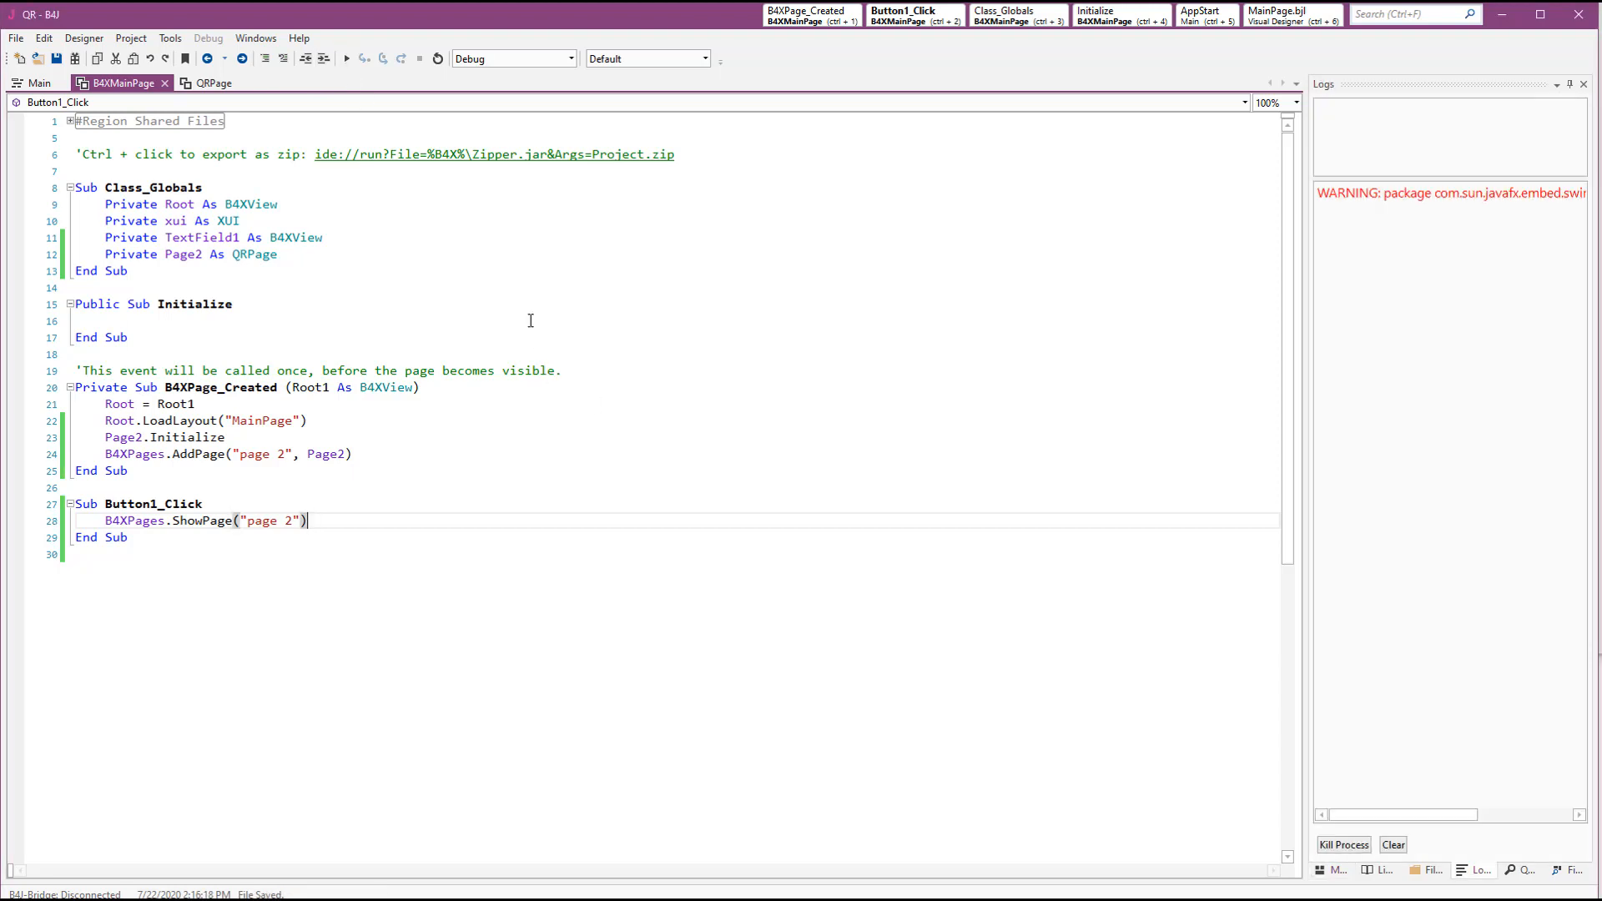
click(349, 58)
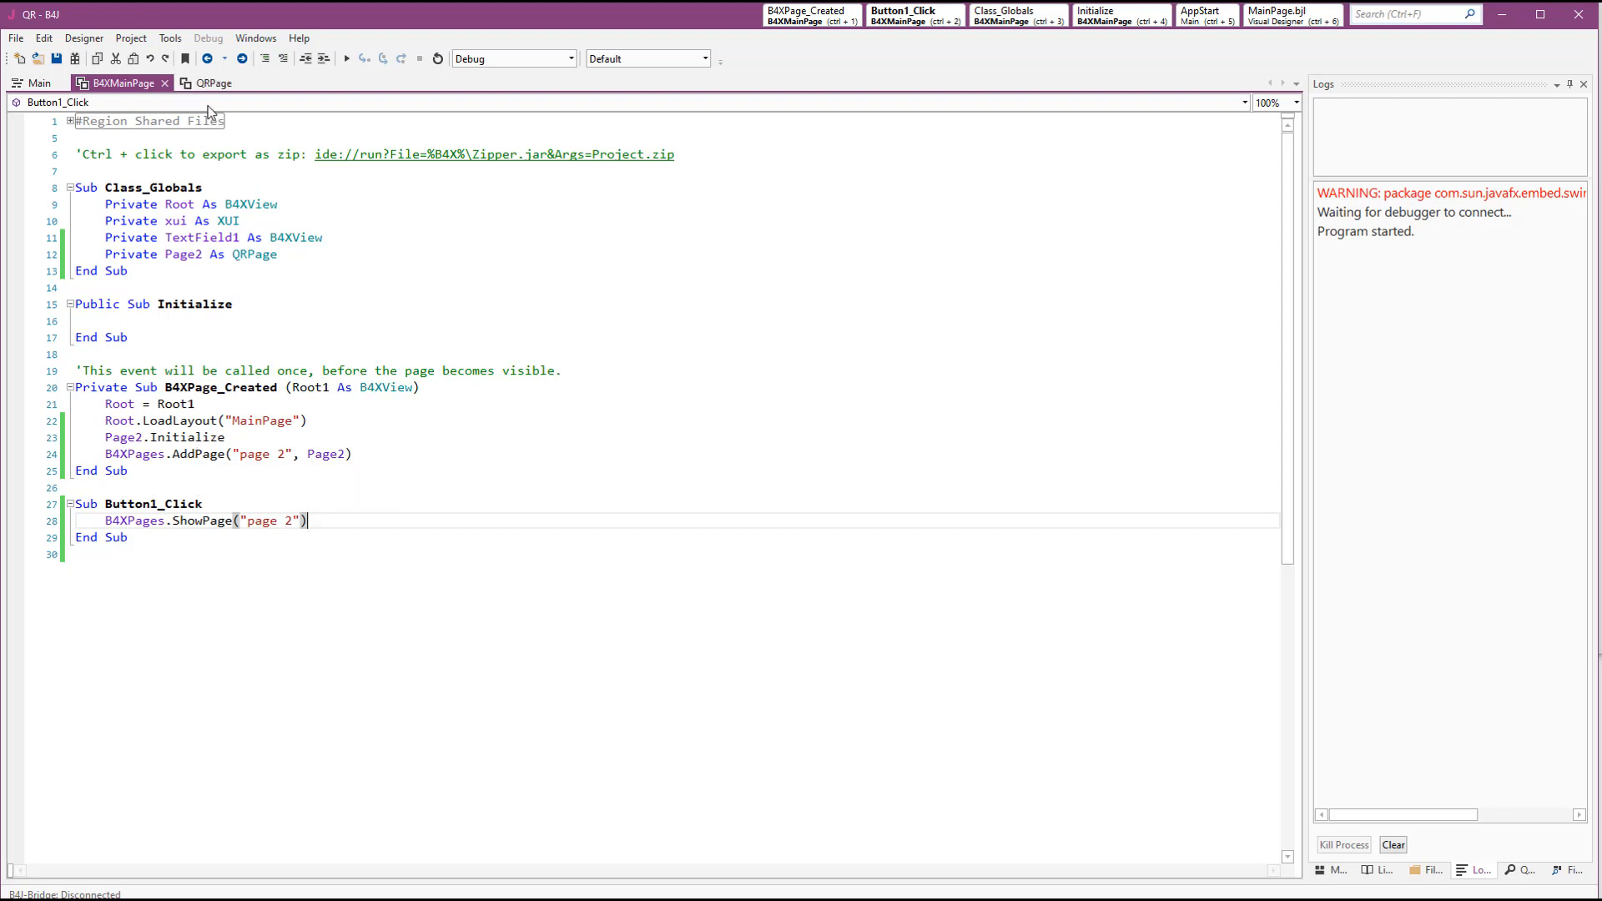
click(212, 83)
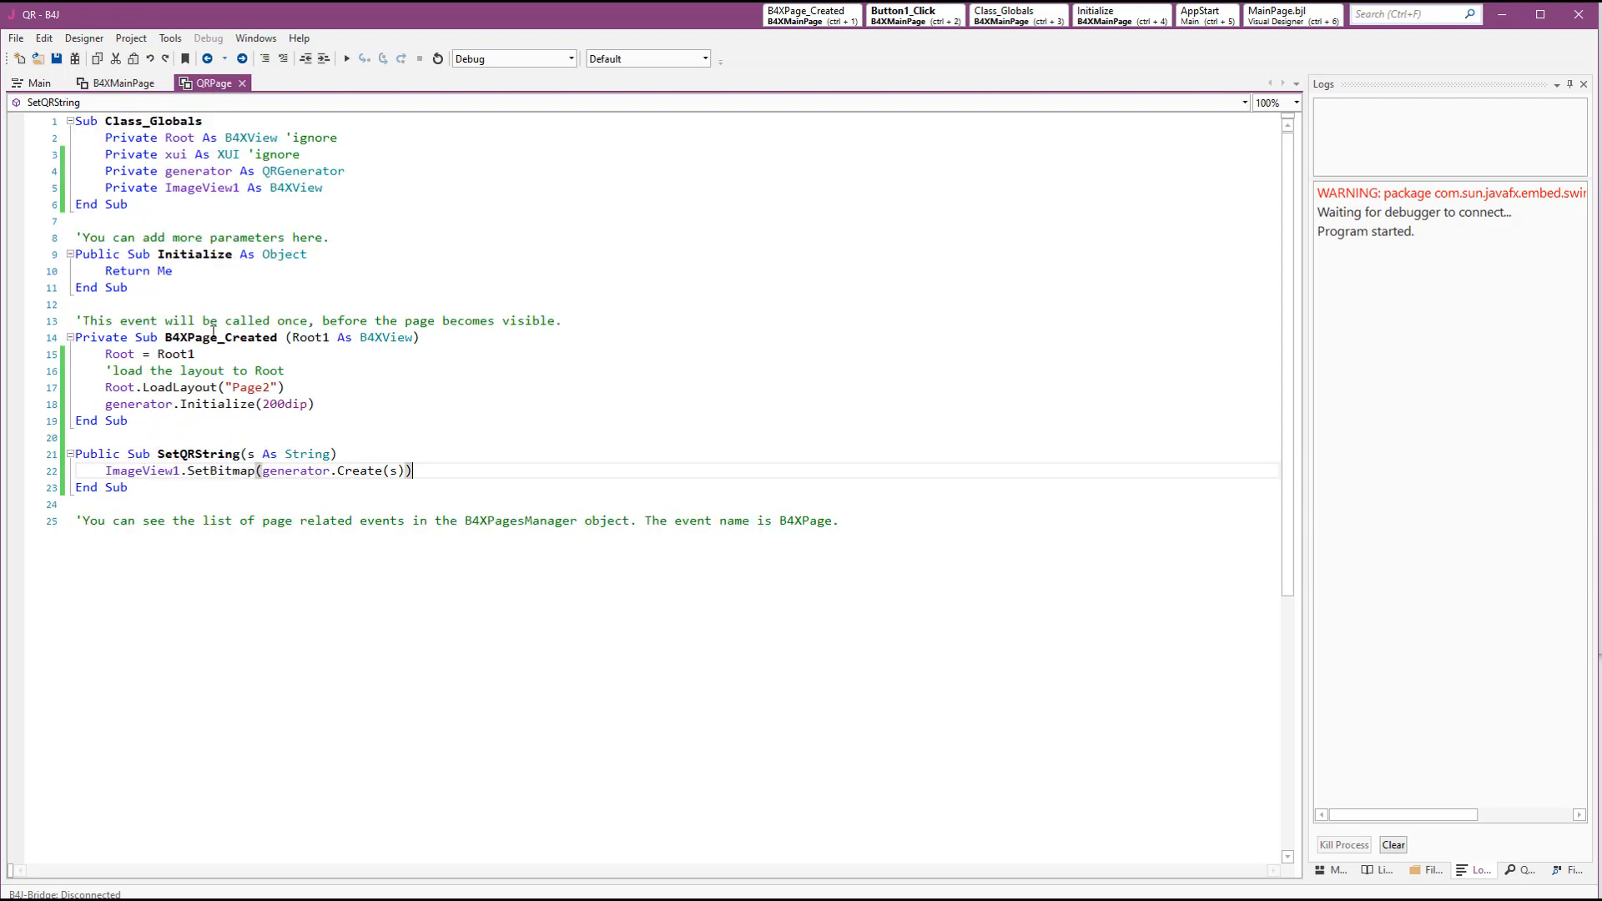
double_click(221, 338)
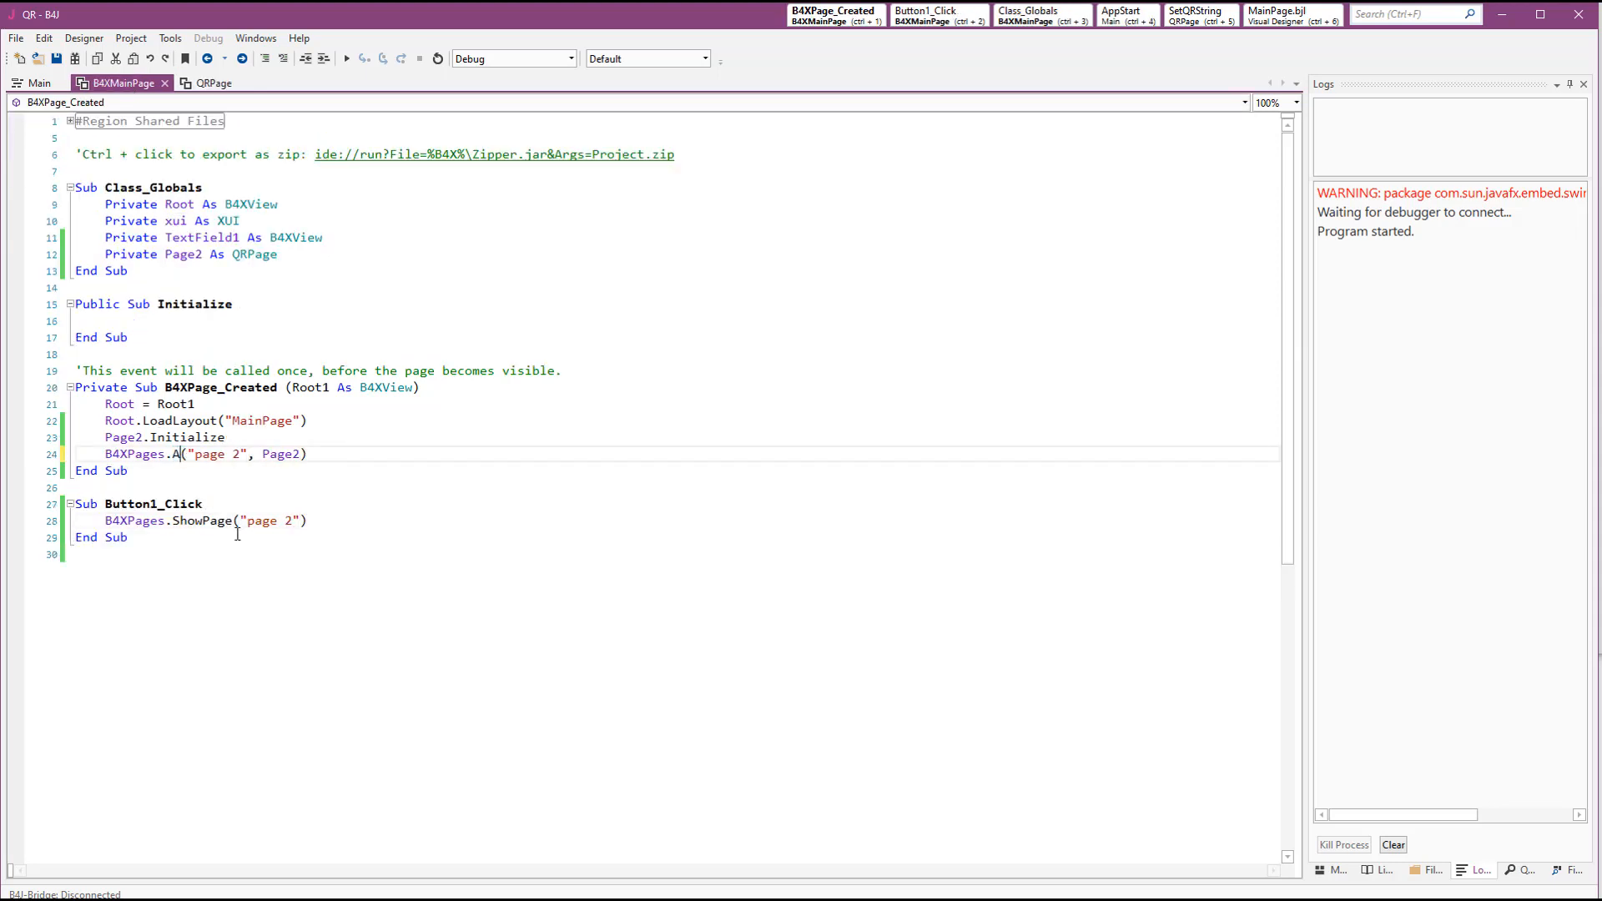
Use AddPageAndCreate and call Page2.SetQRString(TextField1.Text) before ShowPage
text(ddPageAndCreate)
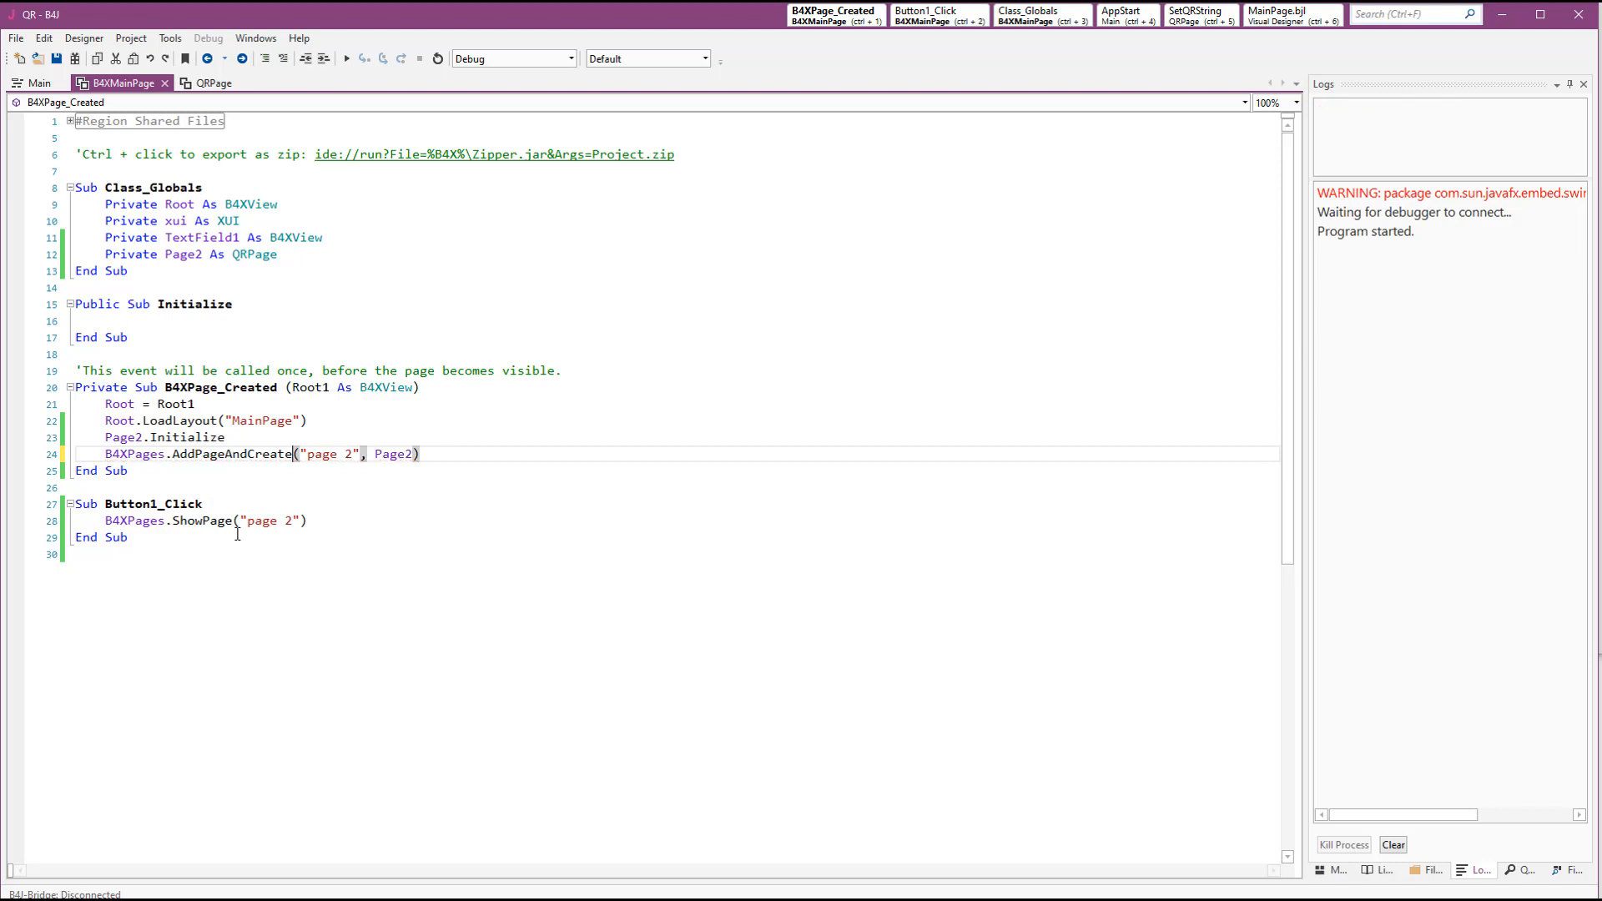
click(209, 83)
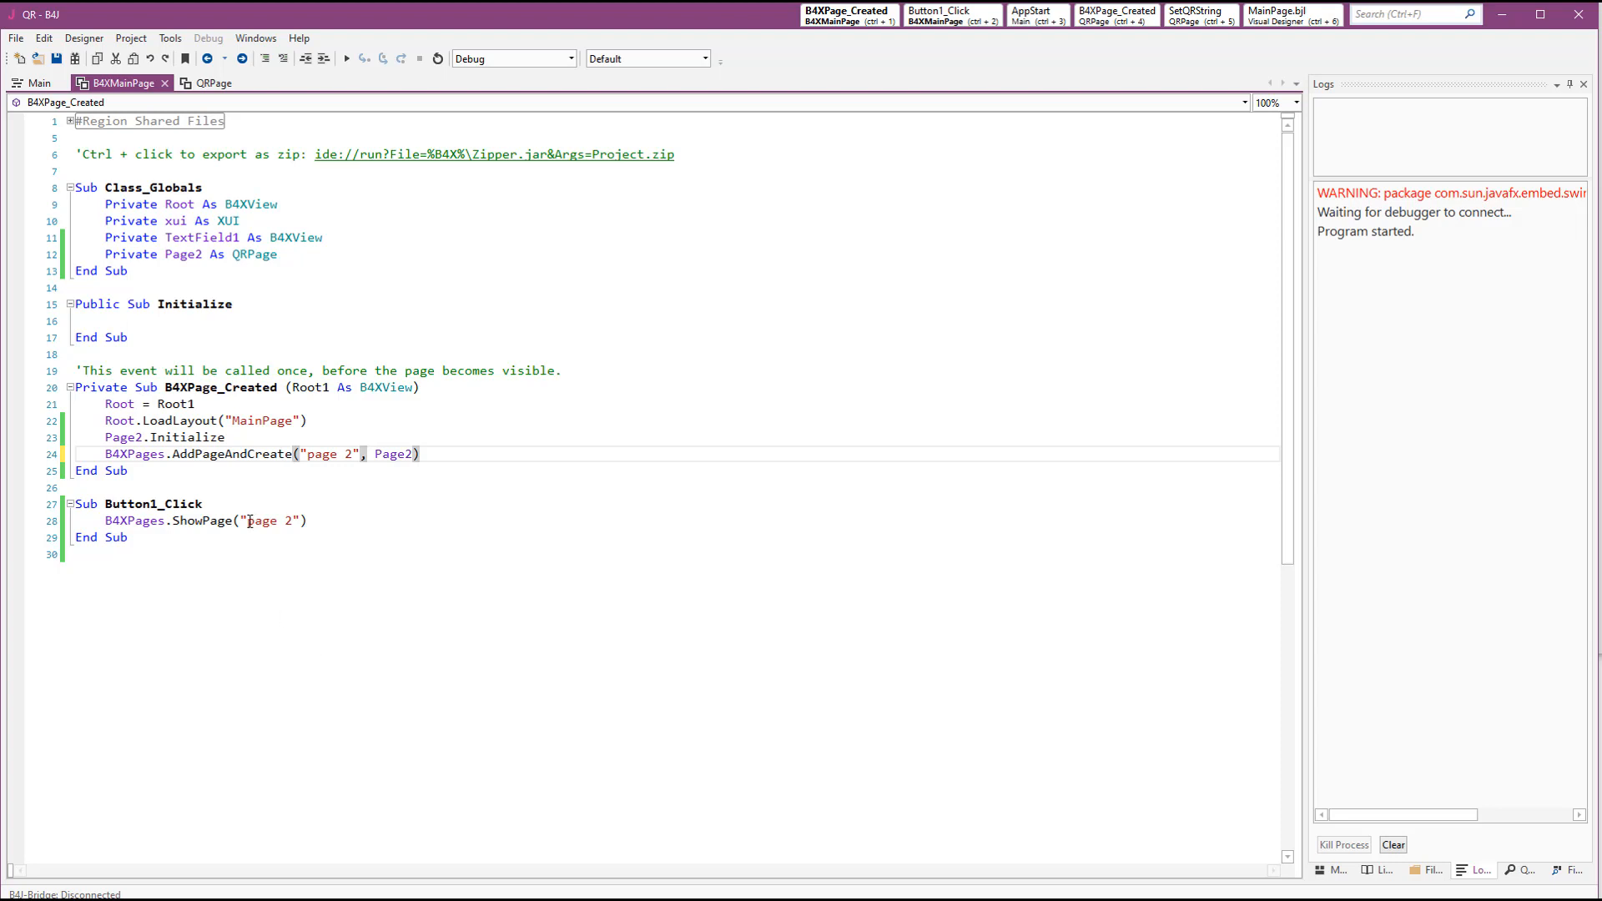
key(Return)
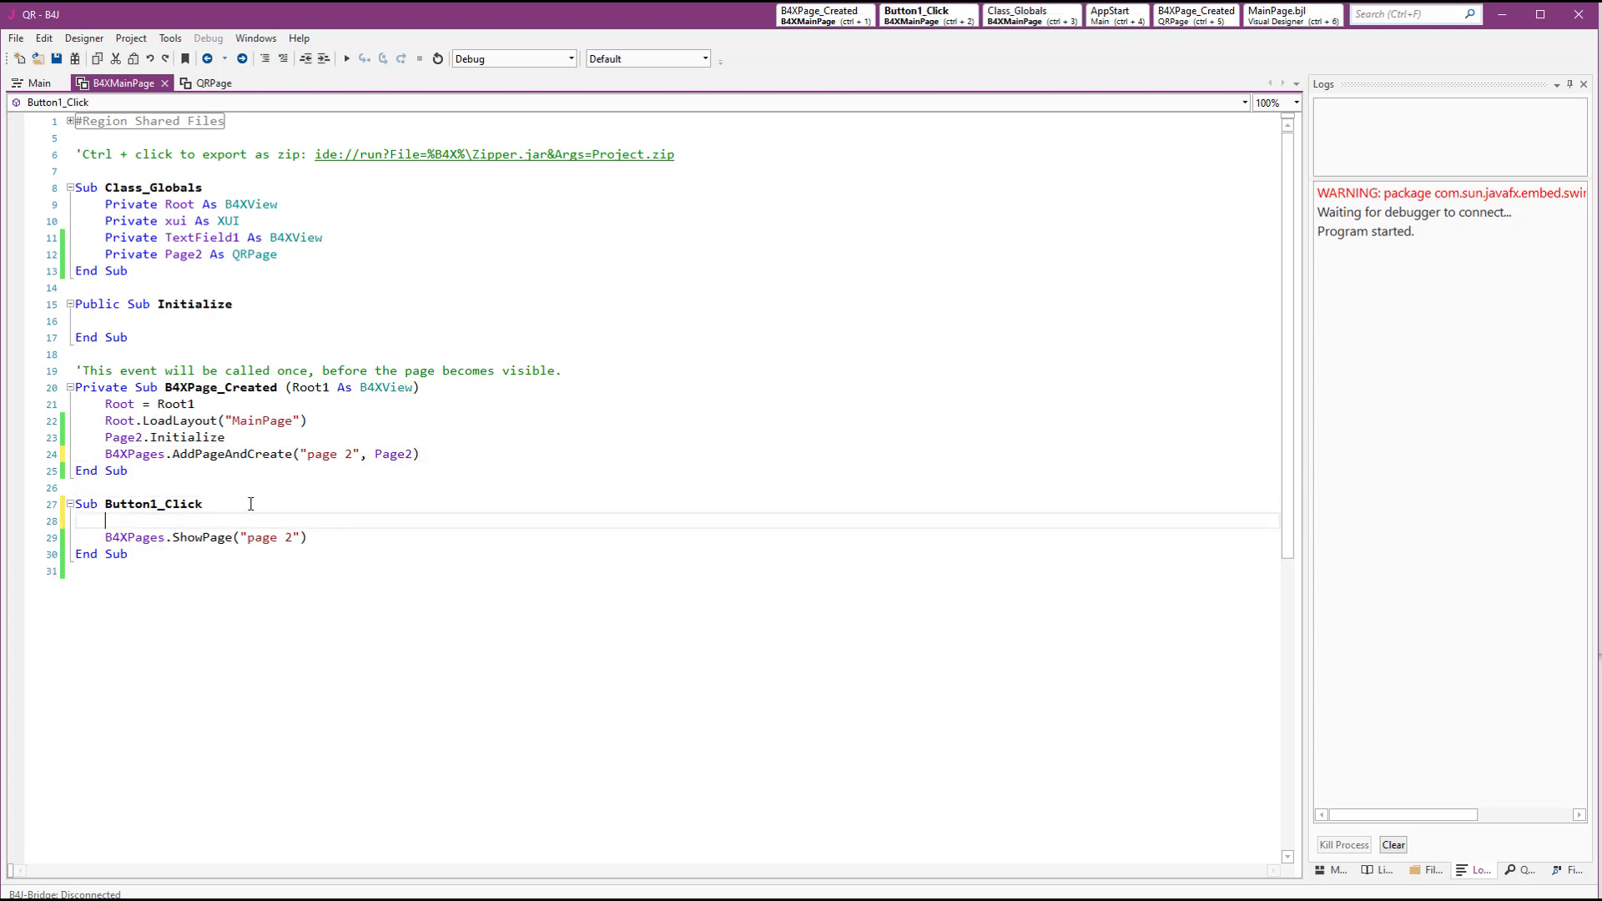
text(pa)
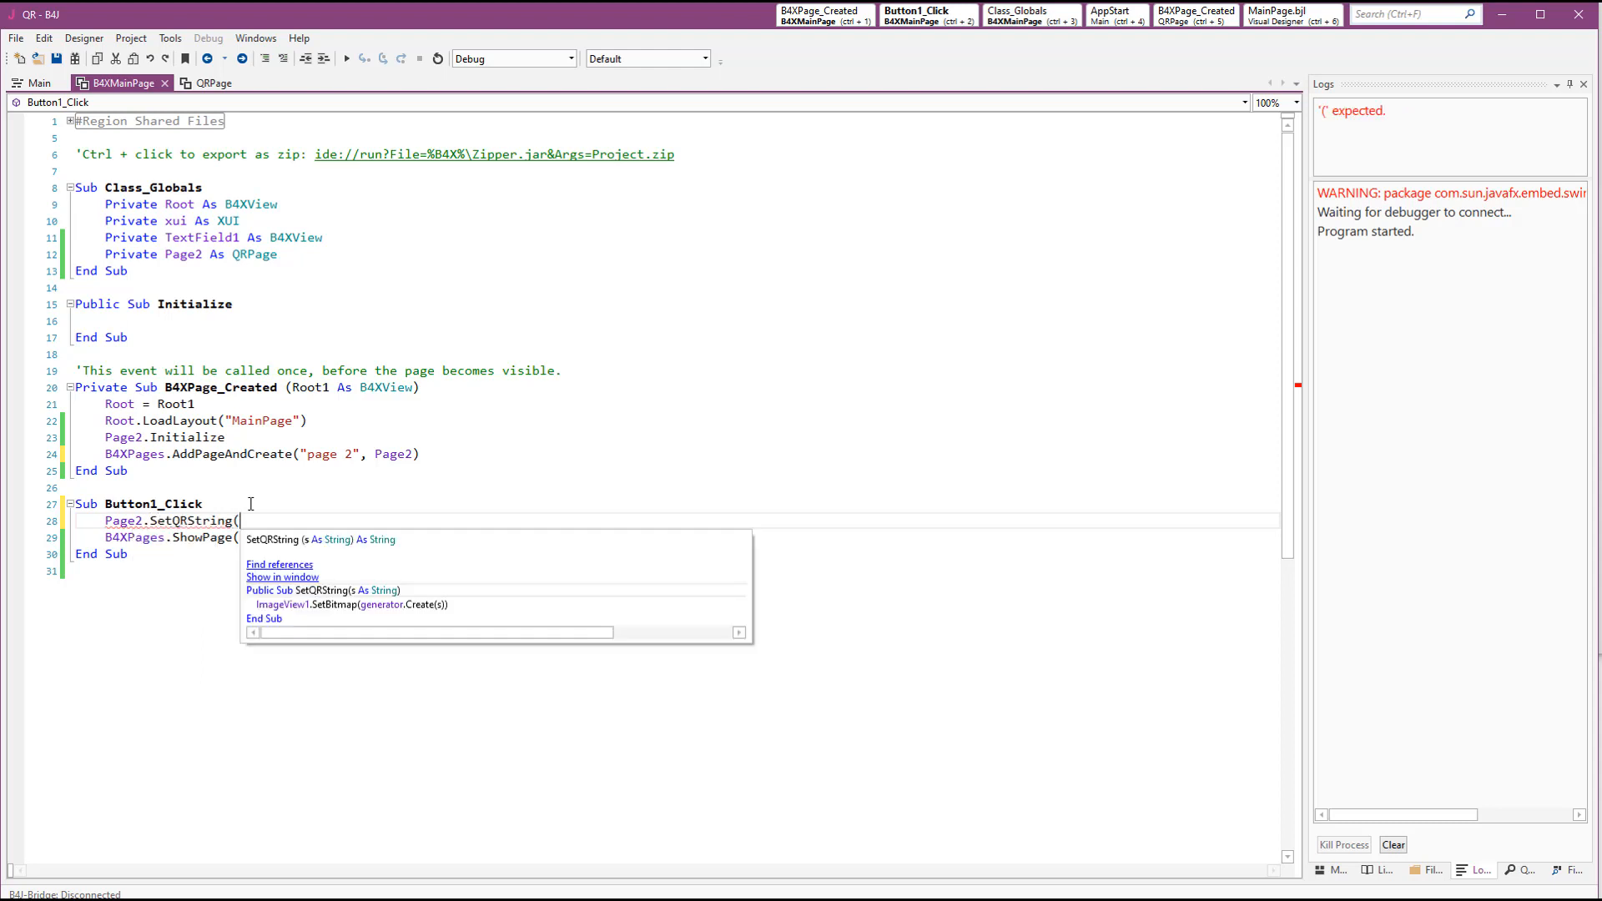
text(txt)
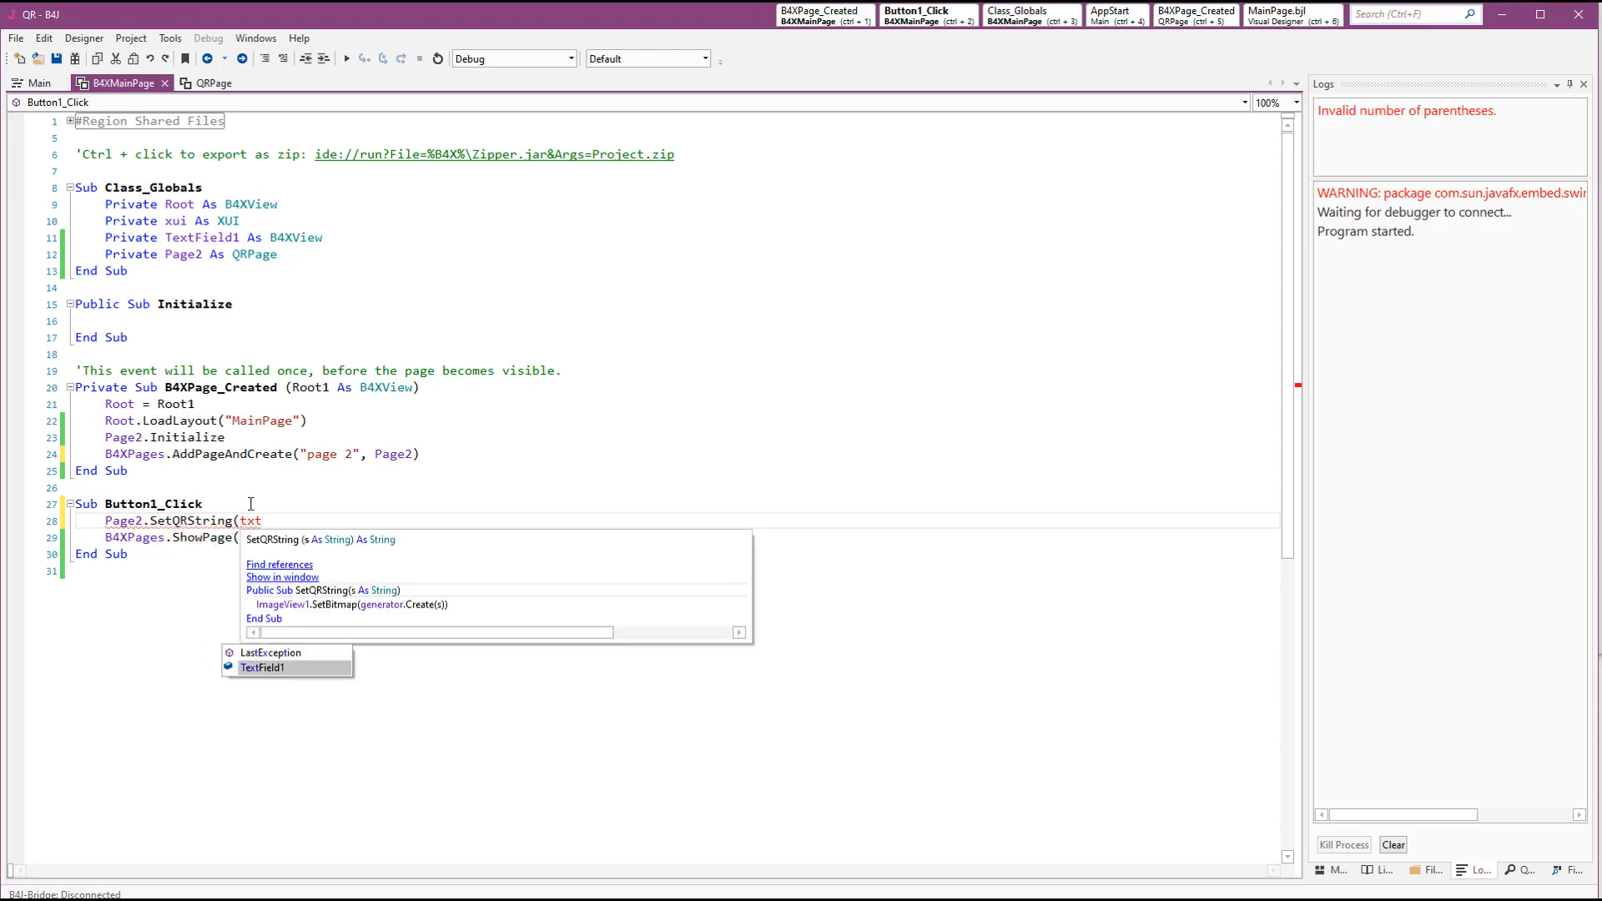
text(TextField1.Text))
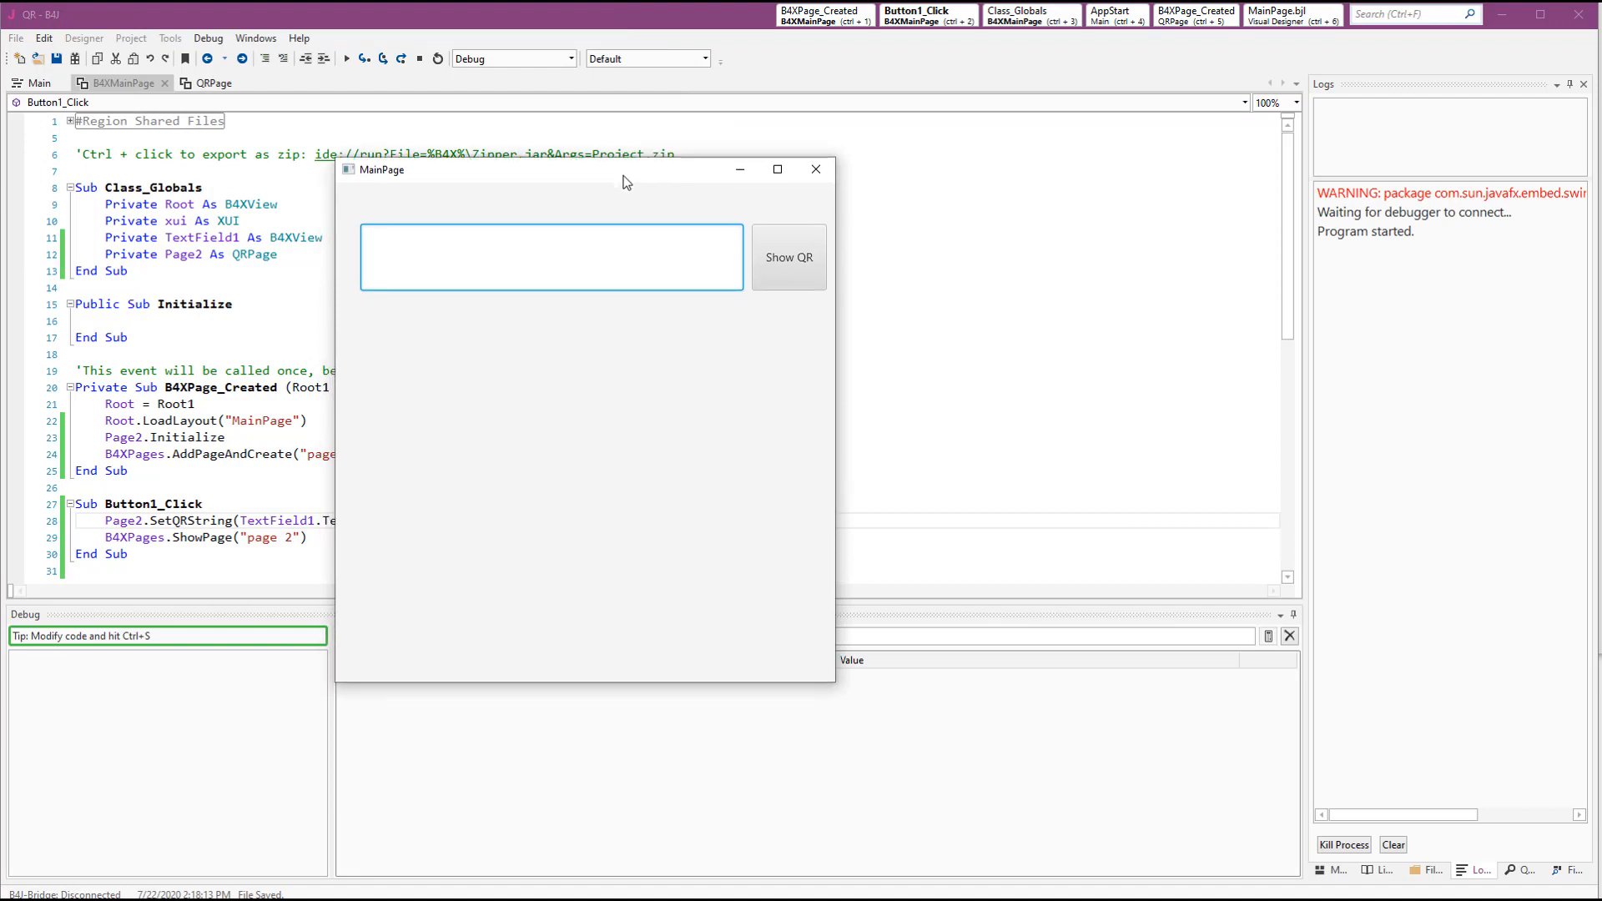
Generate a QR code for 'aaaaa' in the running app
text(aaaaa)
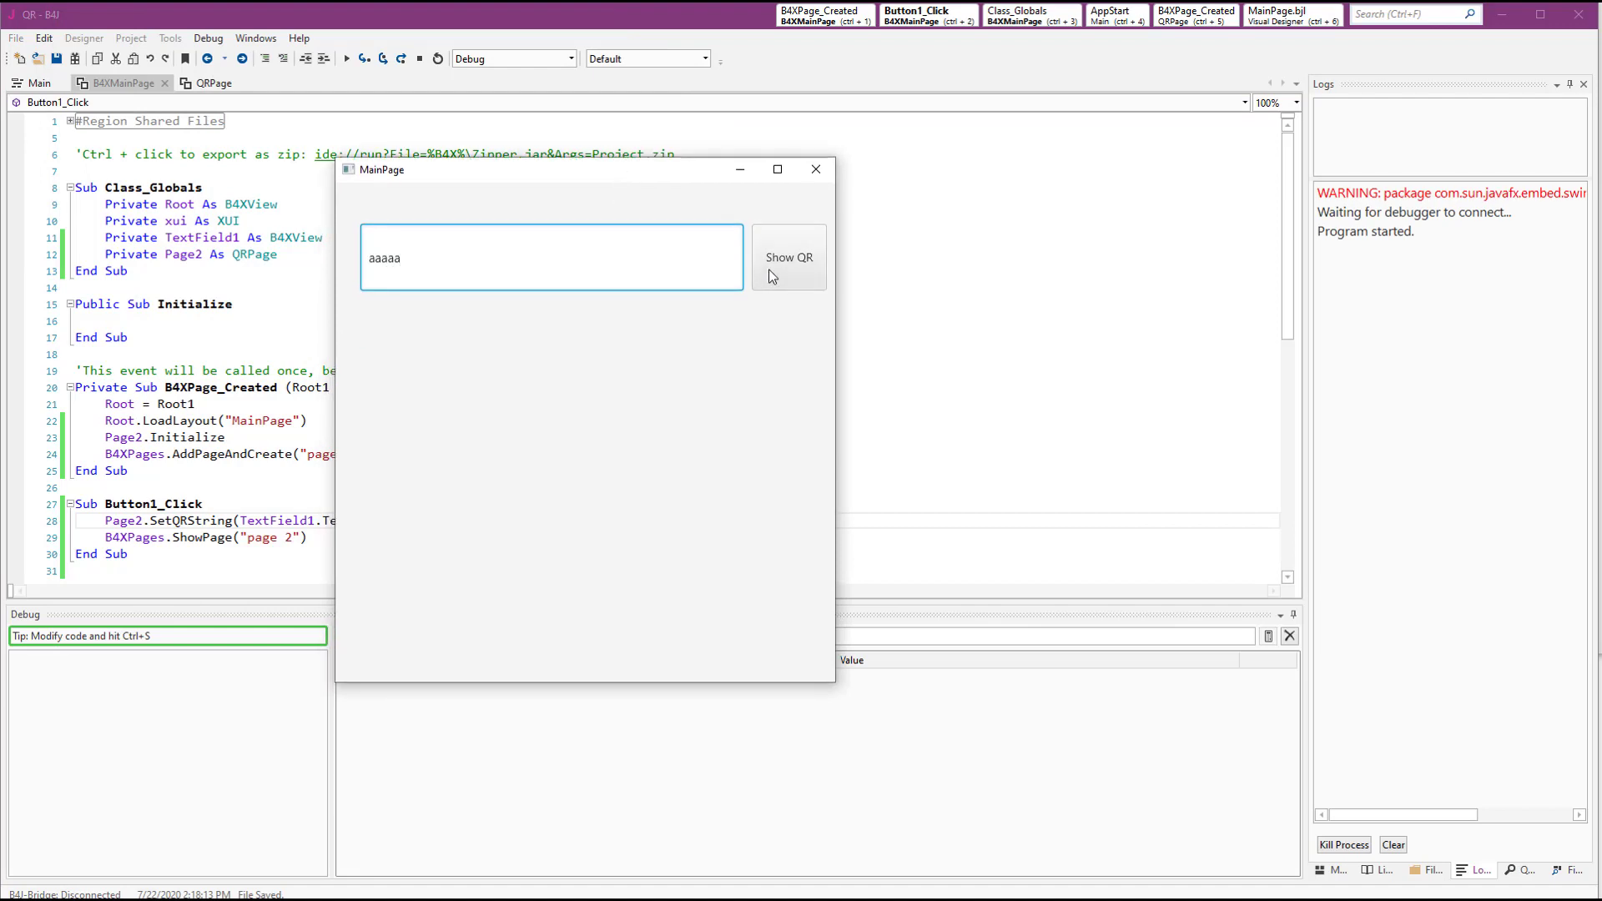
click(789, 257)
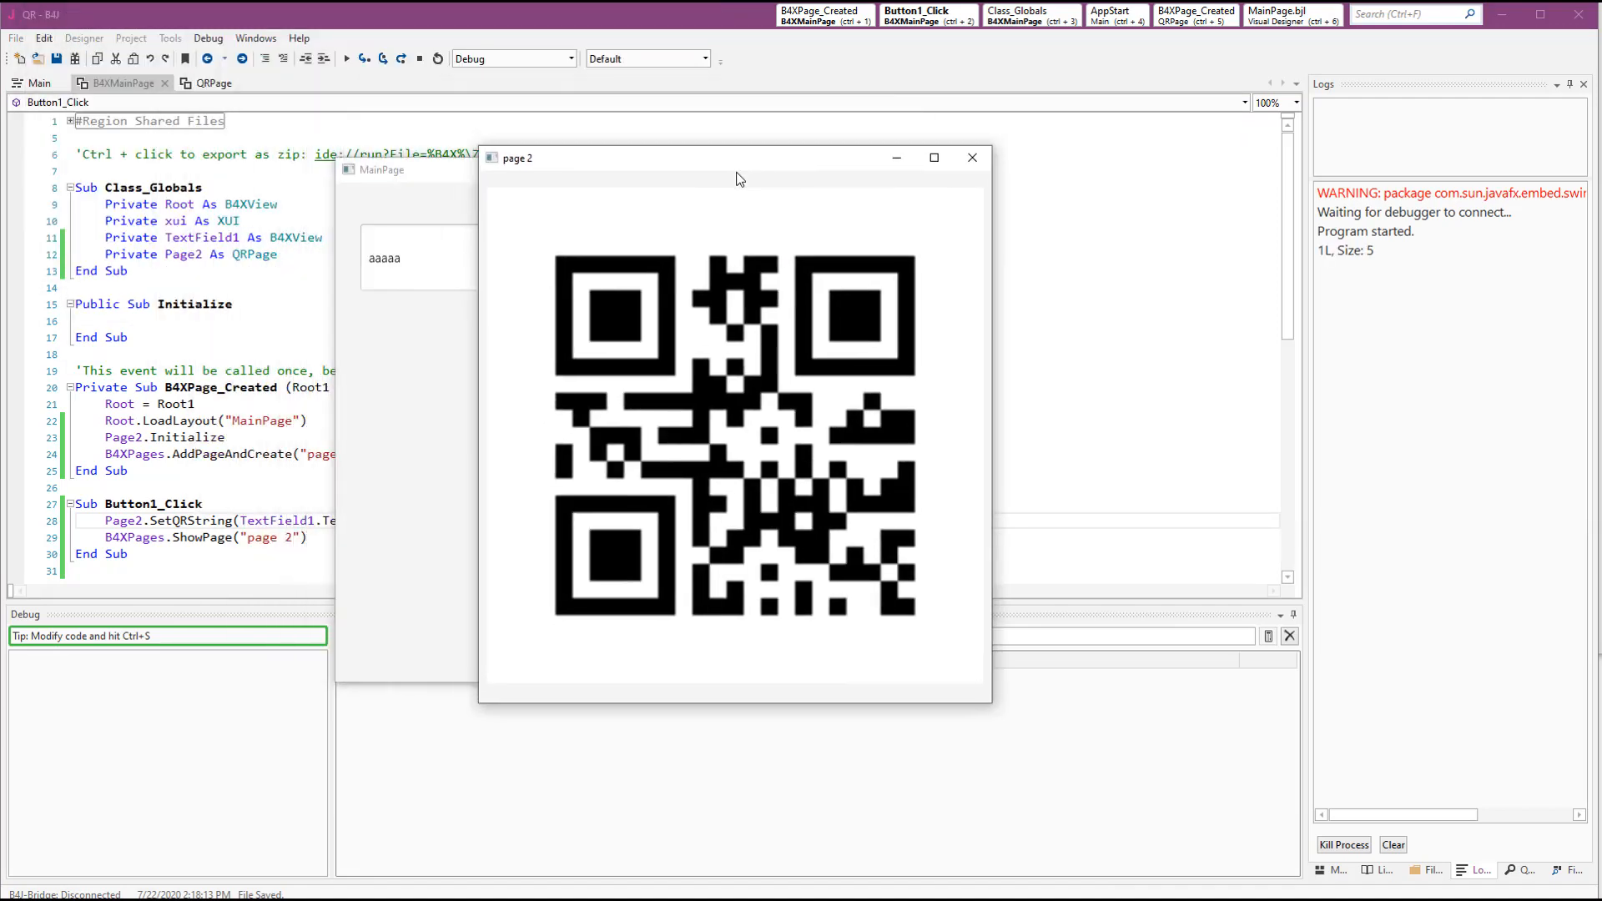
drag(734, 158, 638, 154)
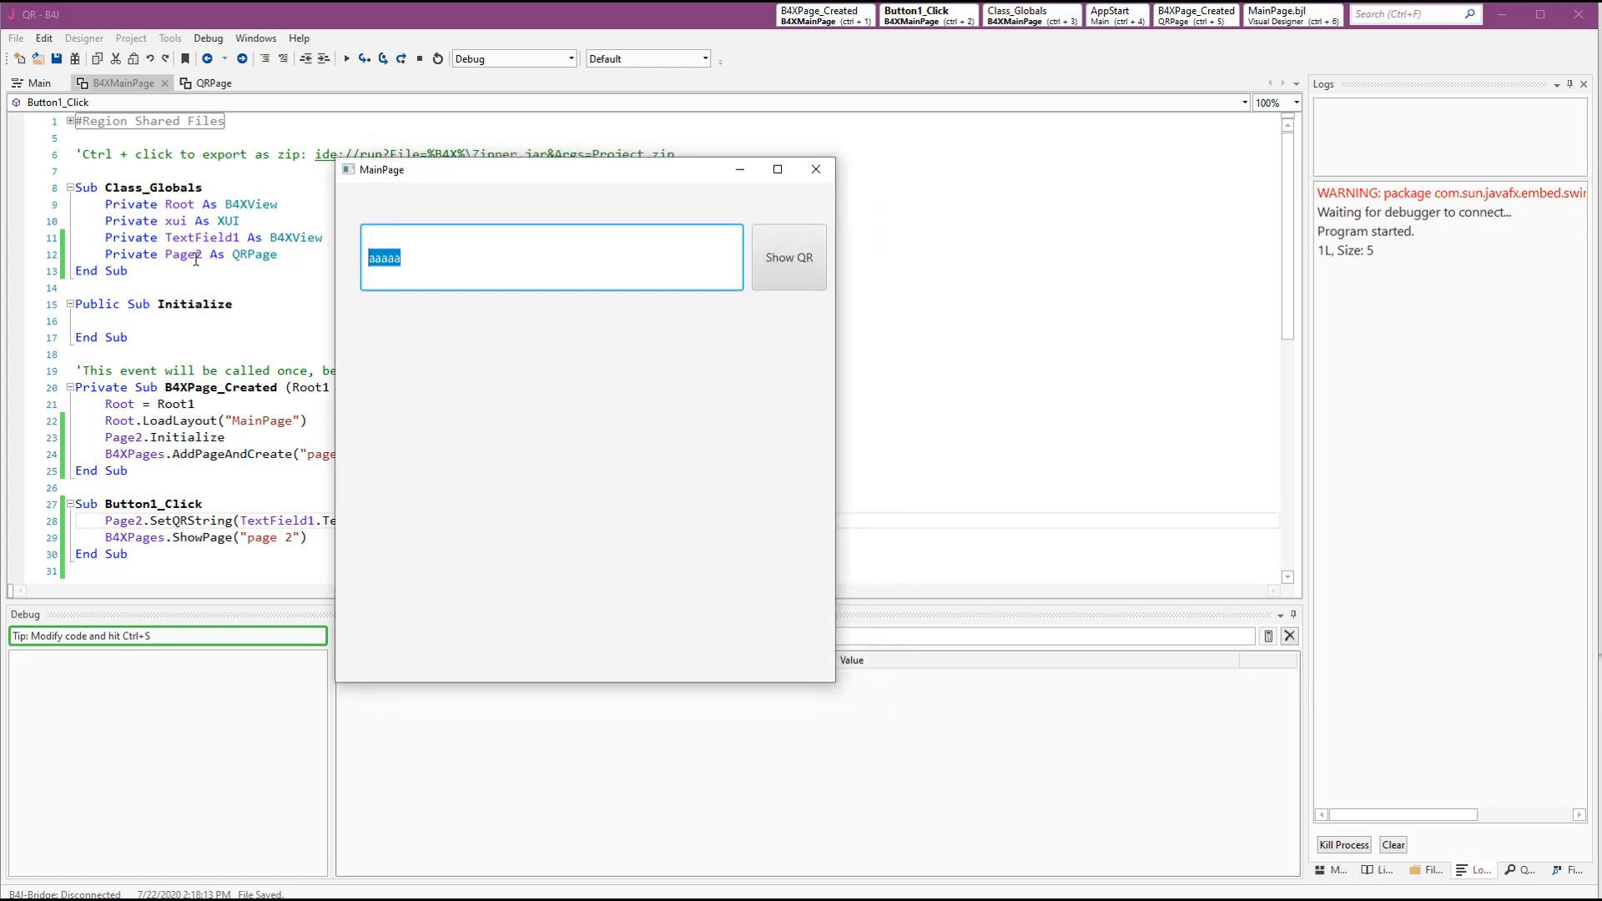
text(https://)
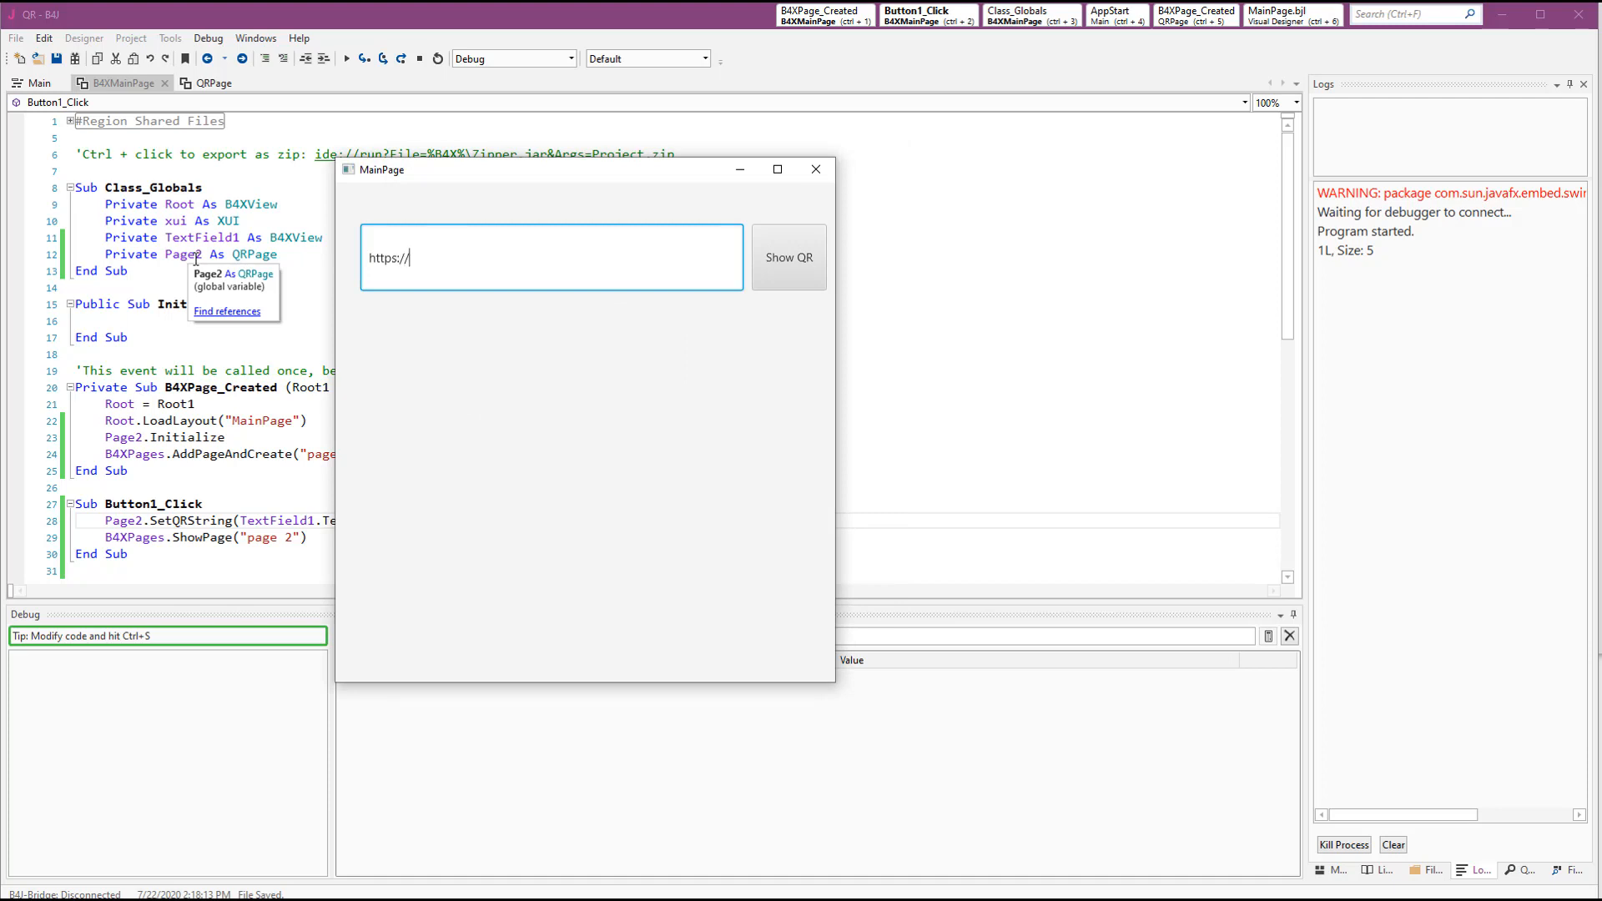
text(www.b4)
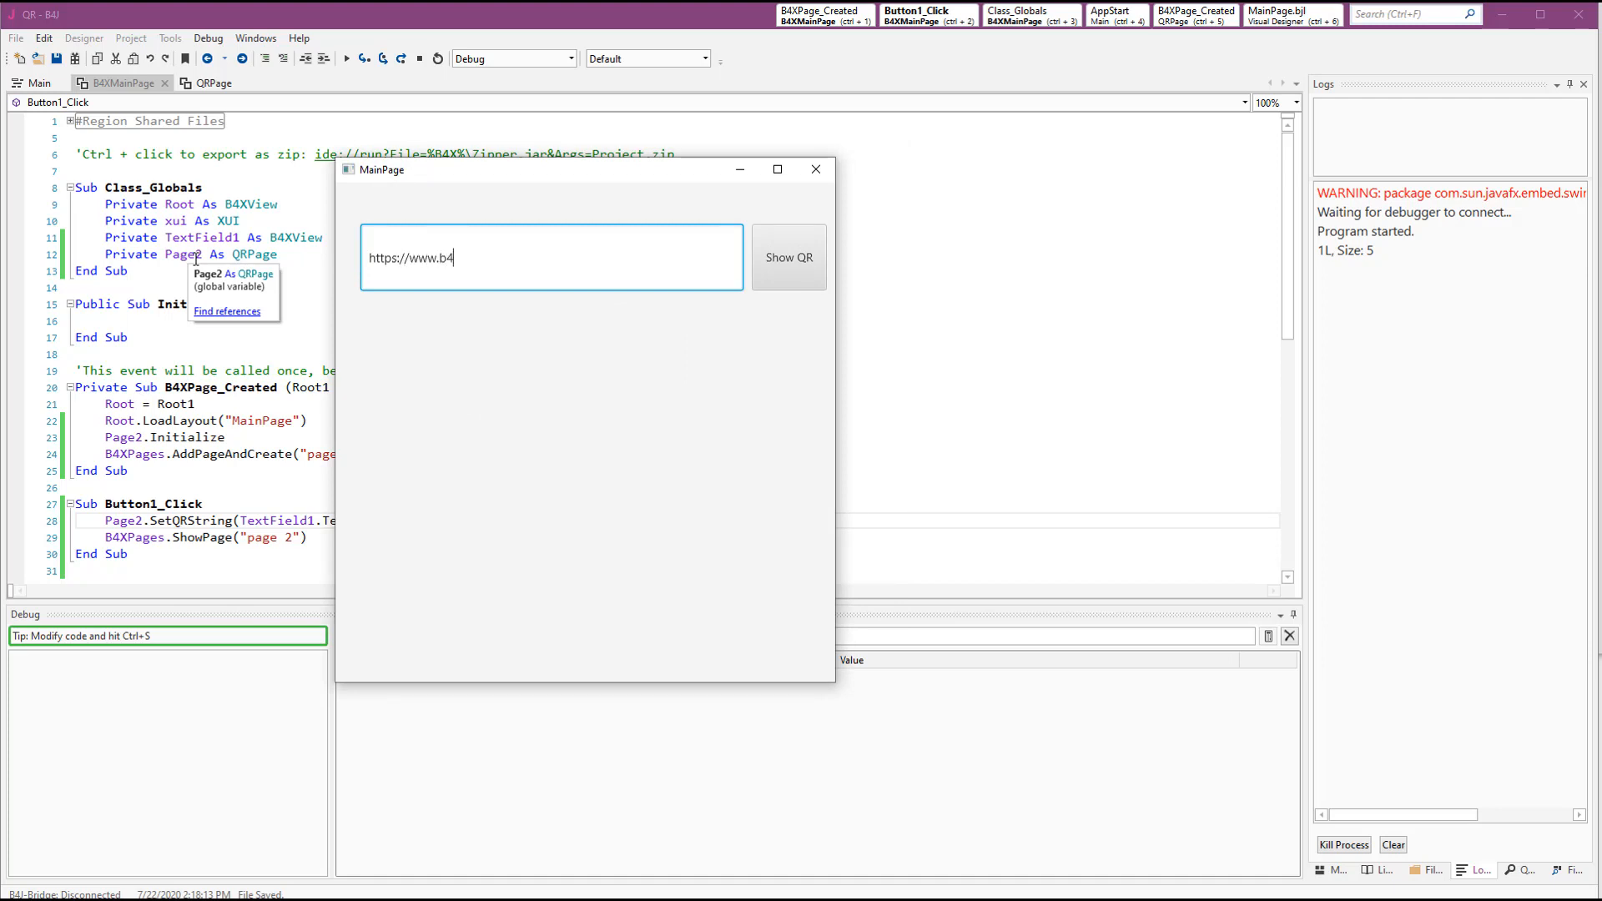
text(x.com)
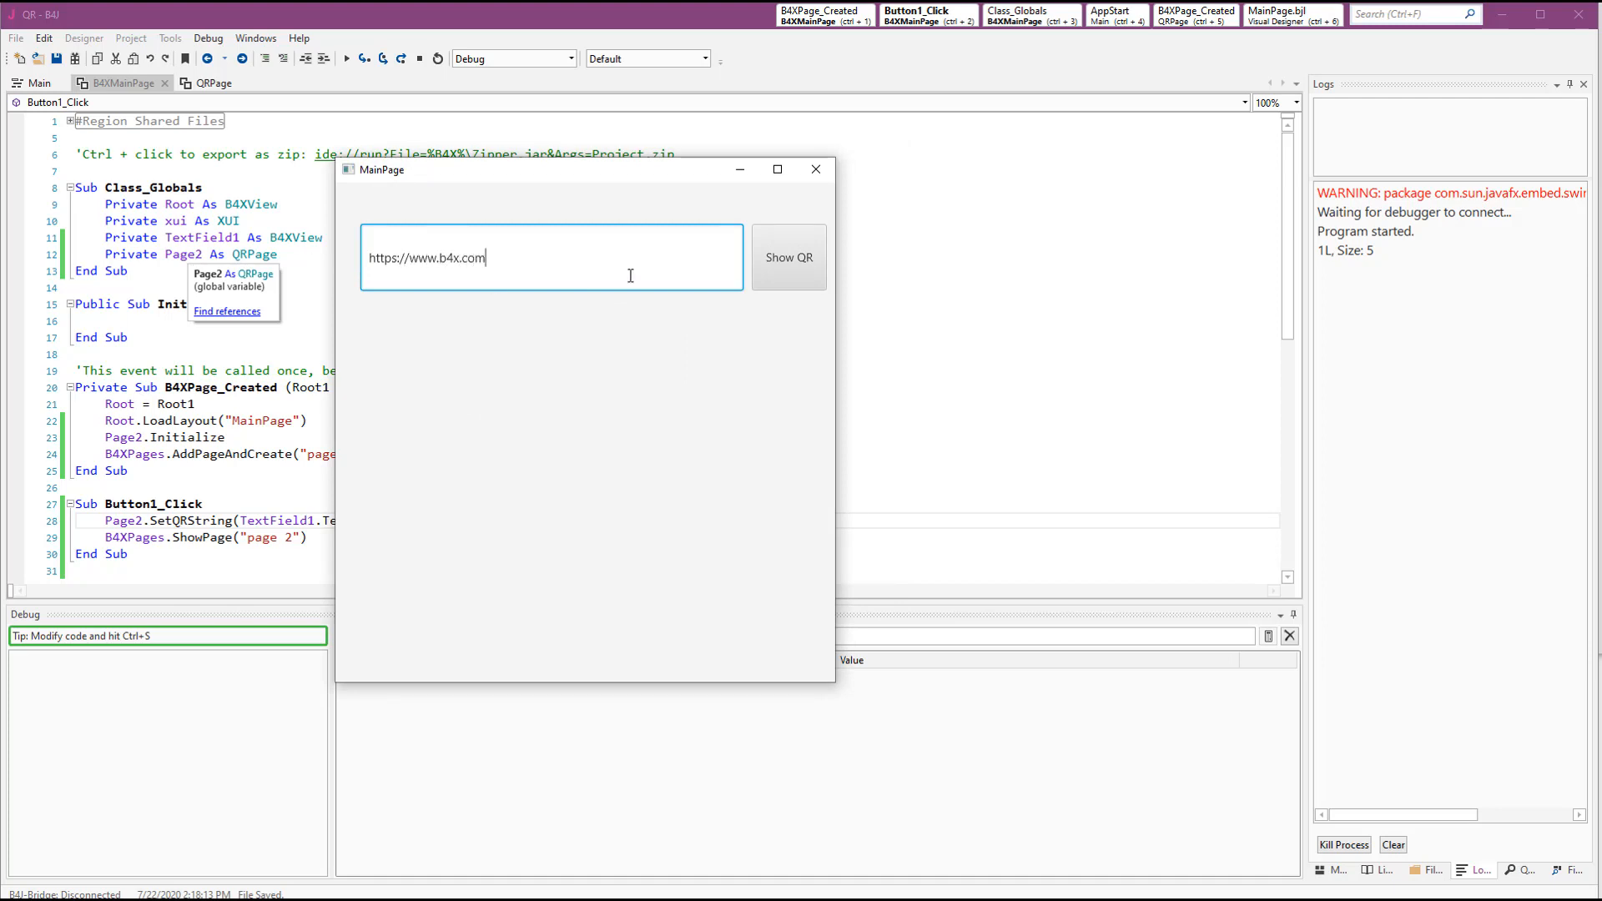
click(789, 257)
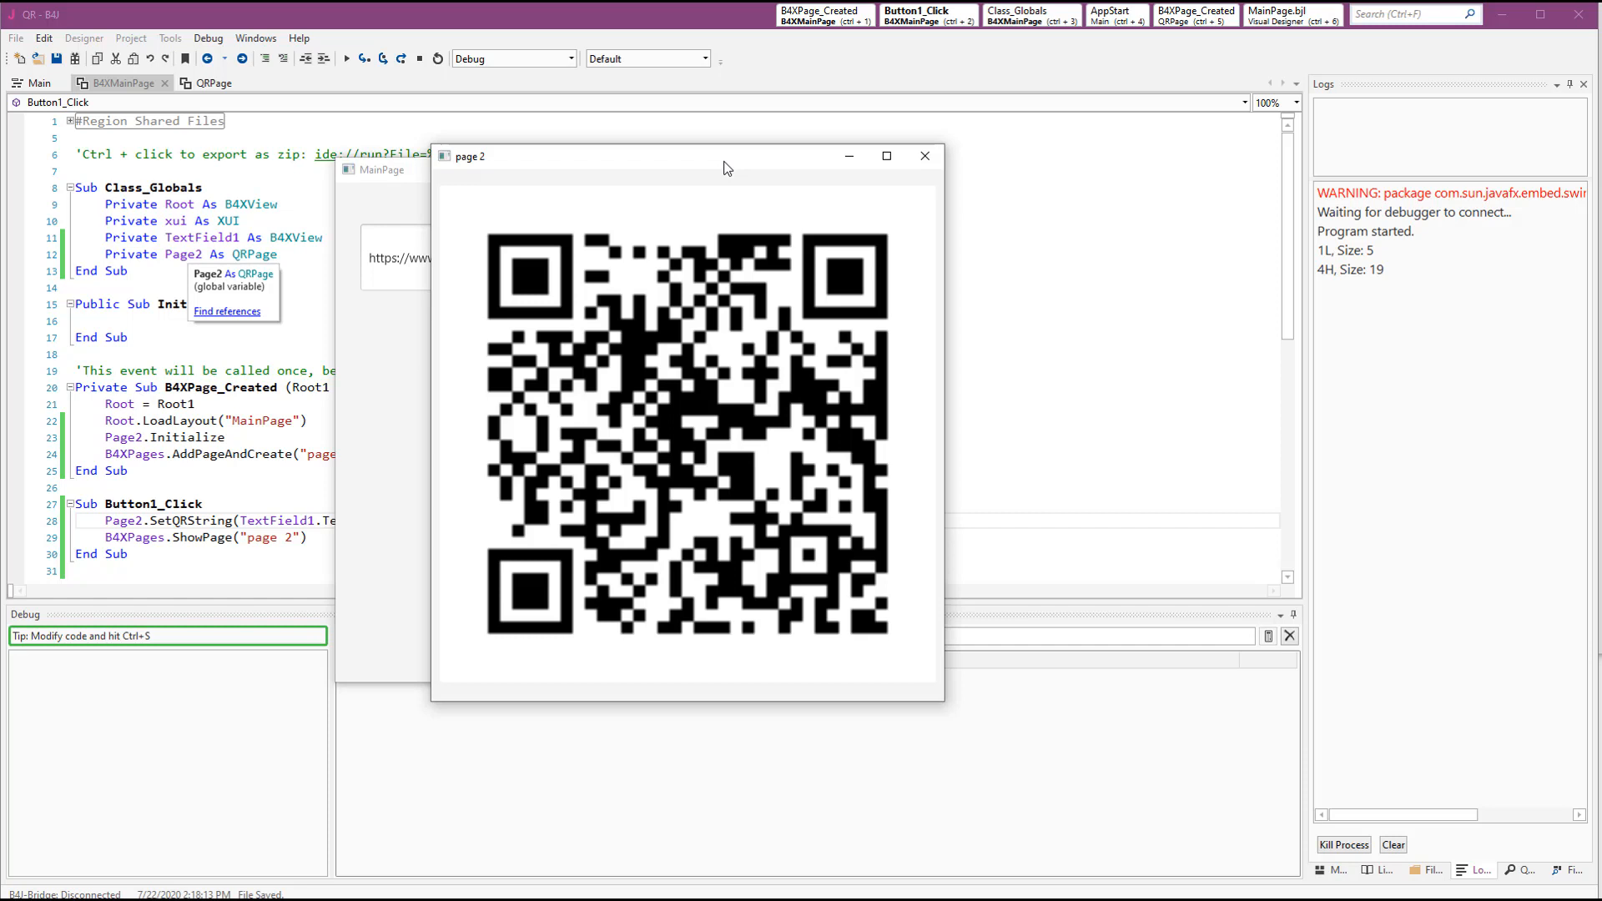
click(925, 156)
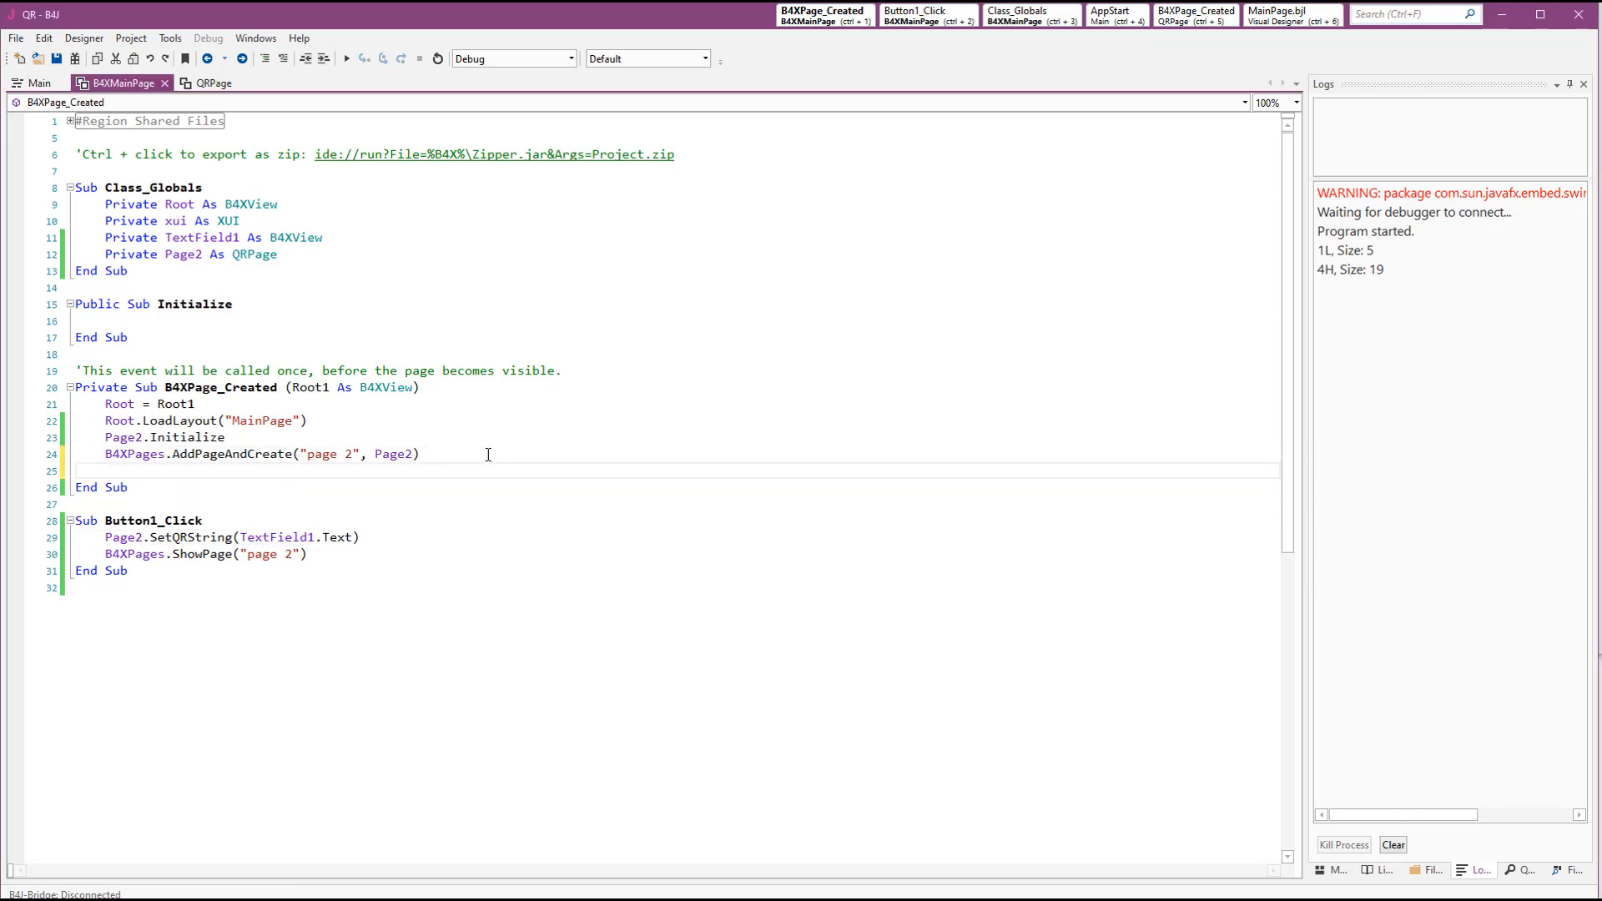
Add B4XPages.SetTitle(Me, "Main Page") to B4XMainPage's B4XPage_Created
text(B4X)
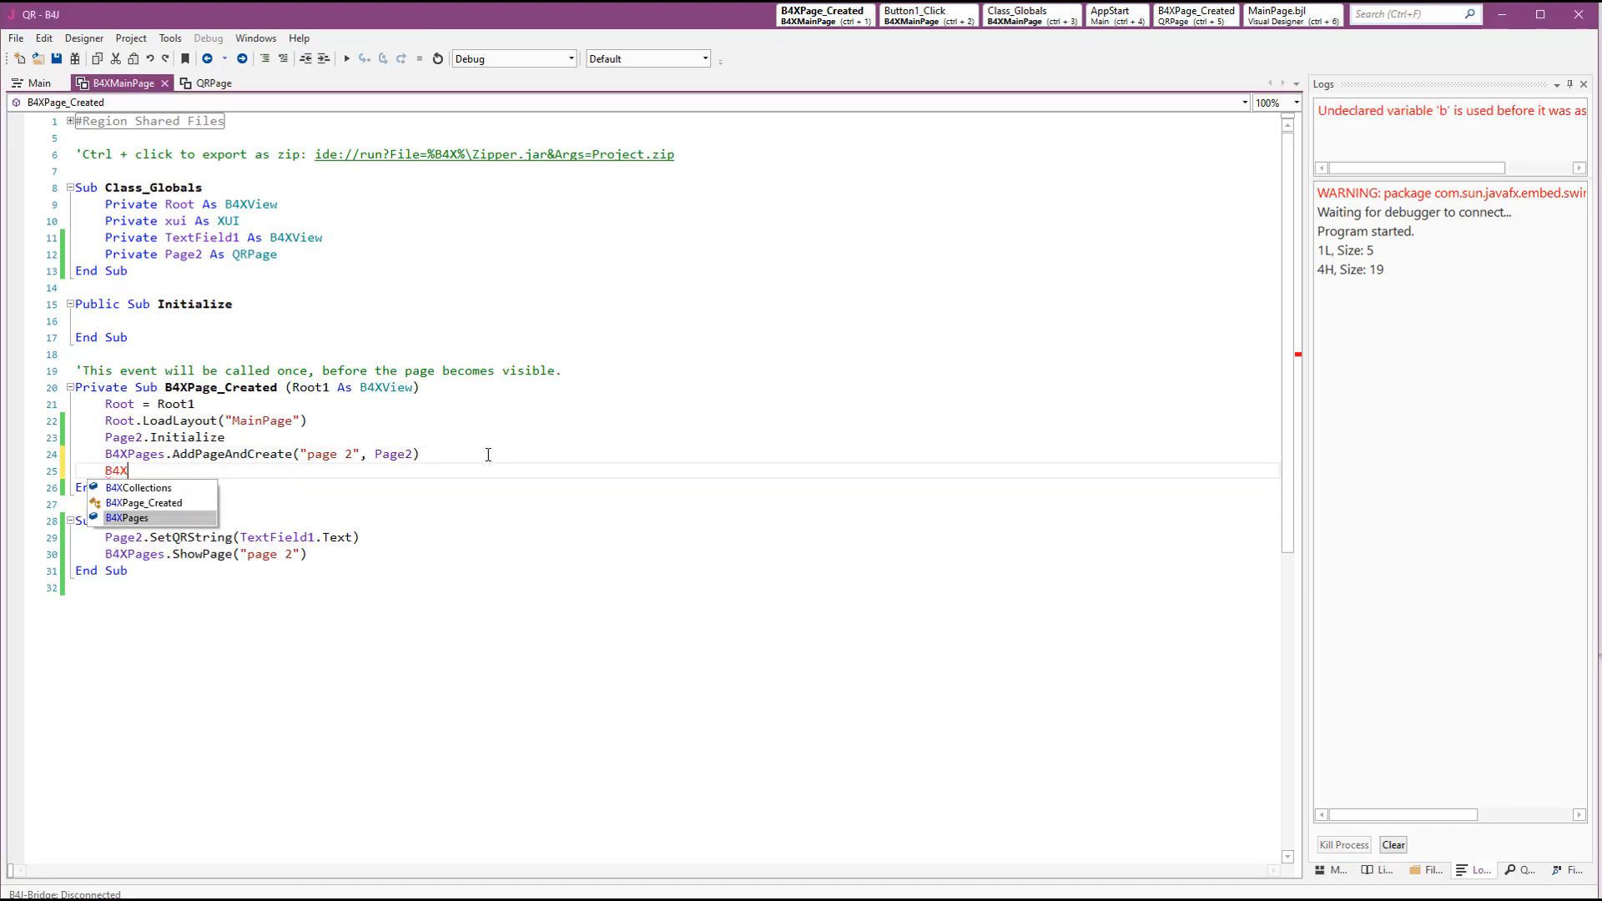
text(Pages.set)
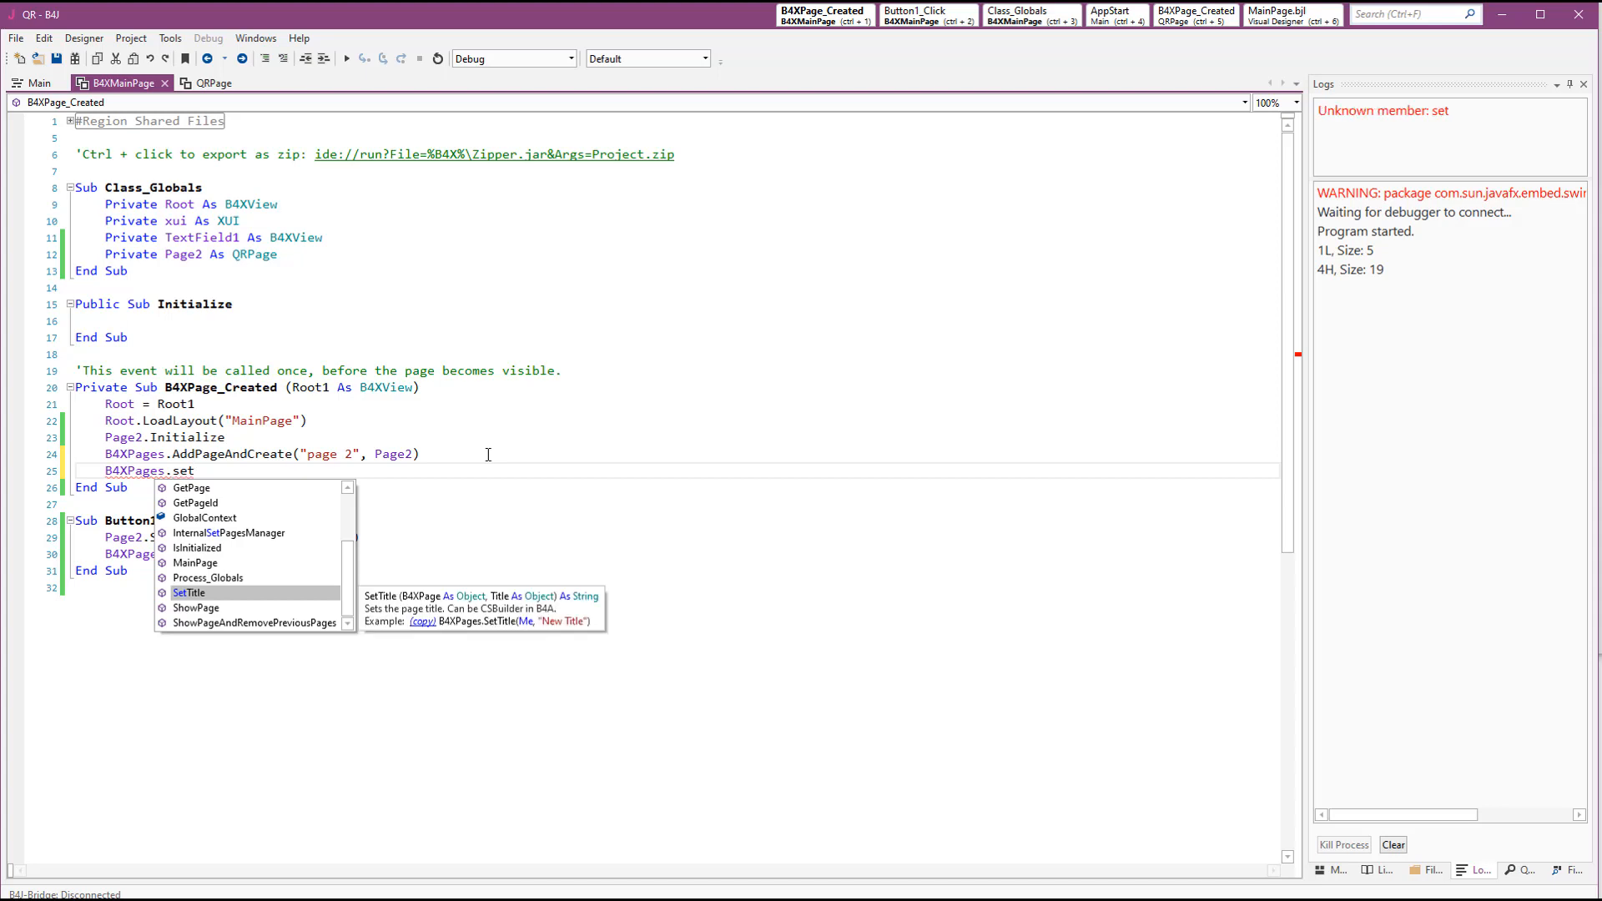
mouse_move(409, 608)
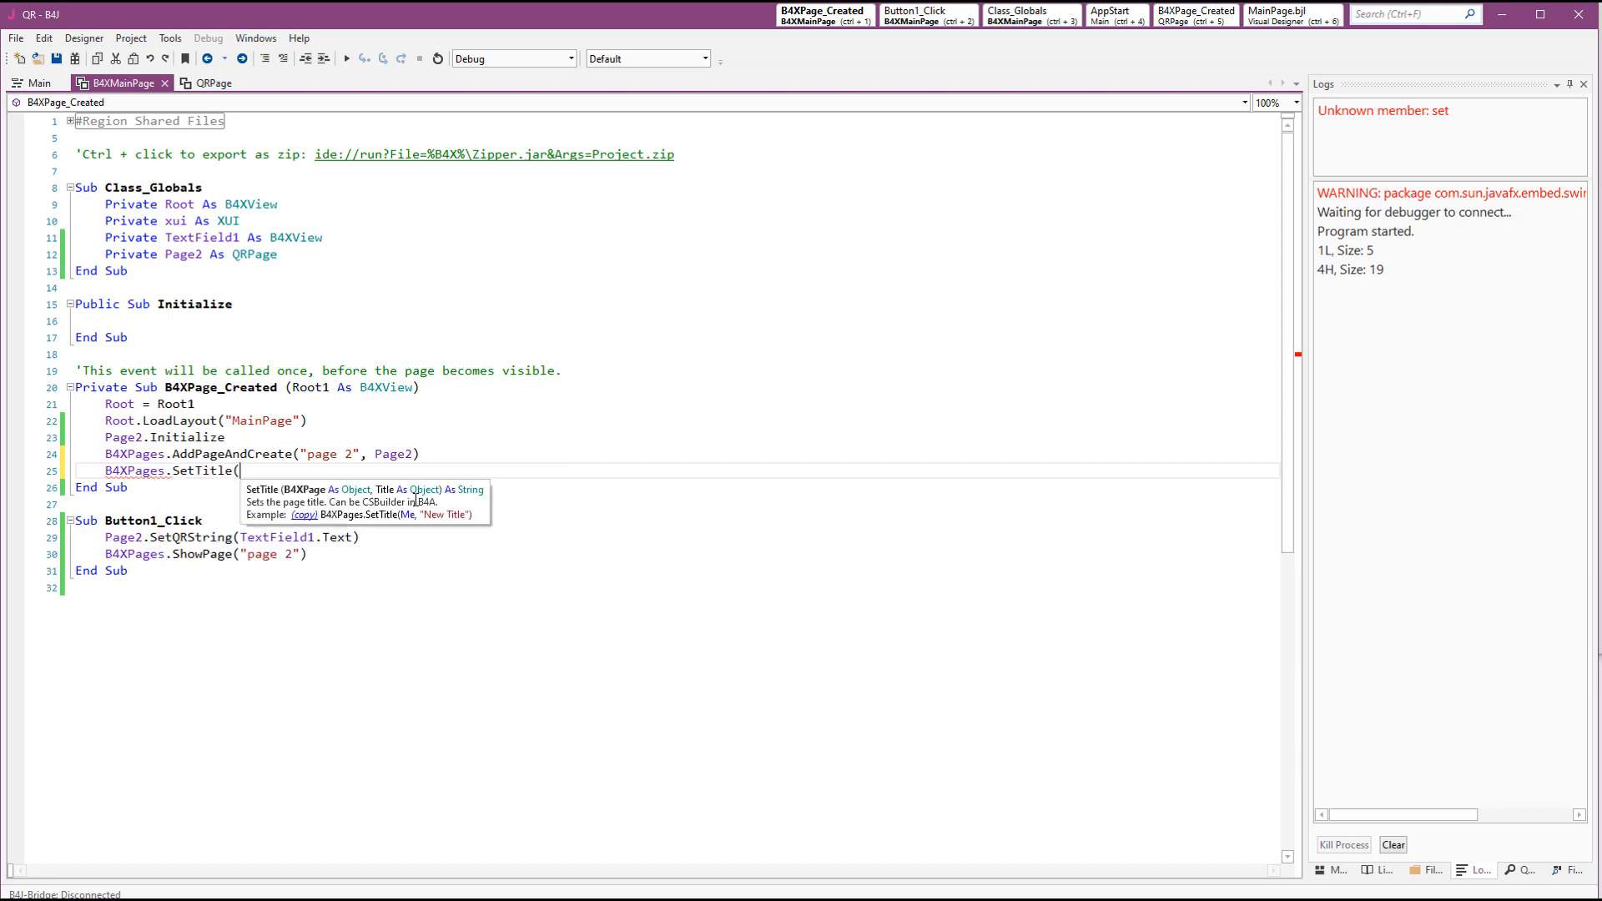
text(Me,)
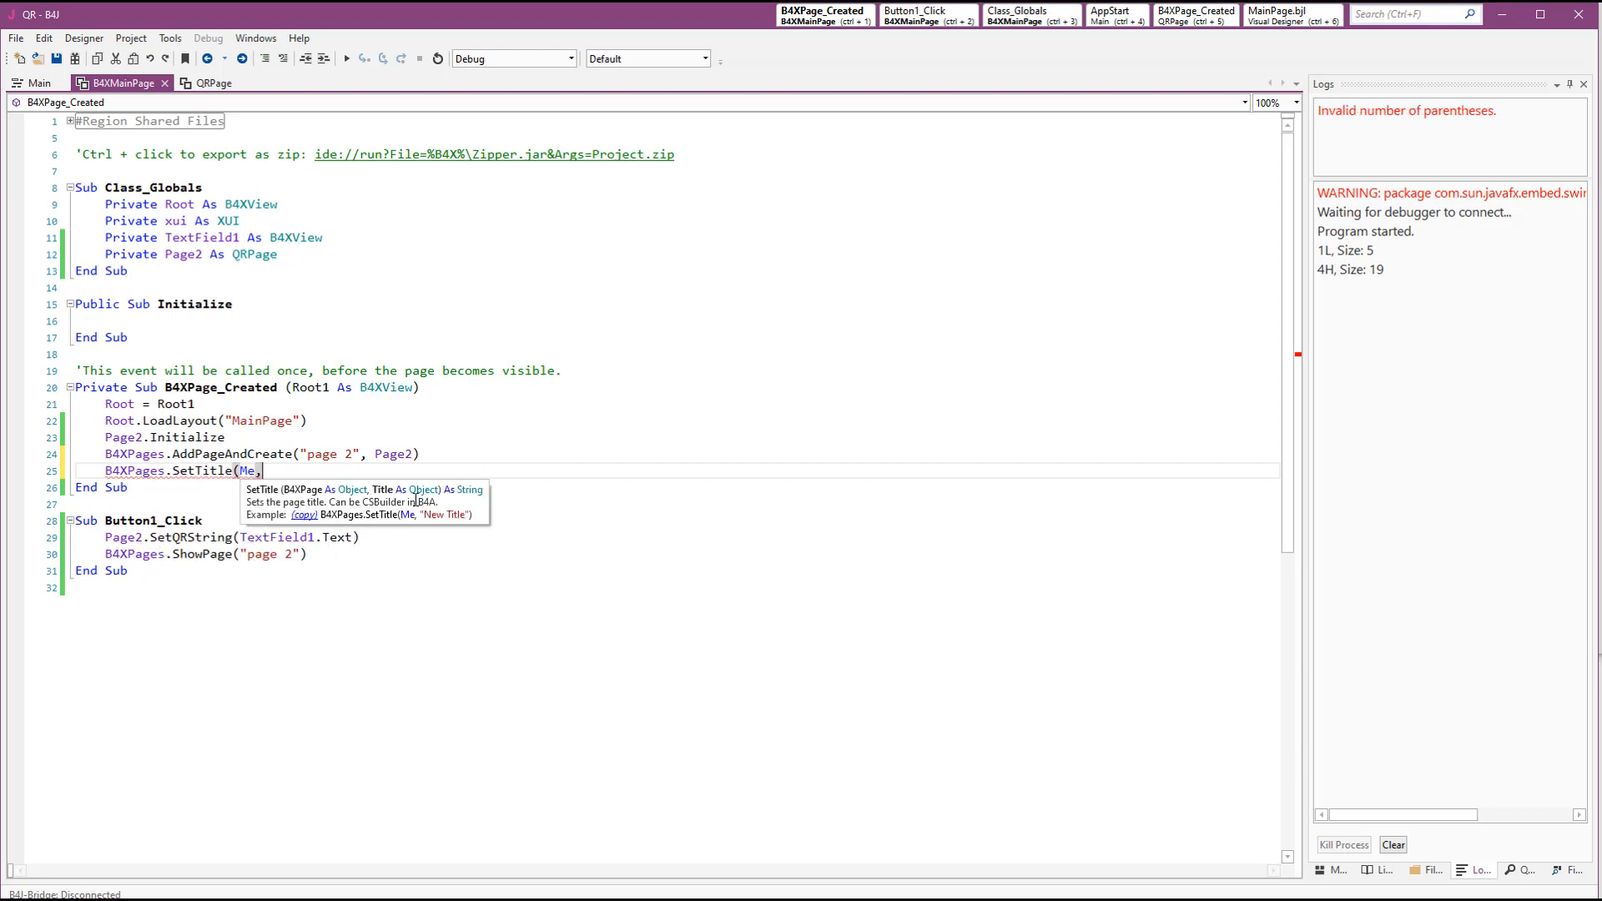
text(")
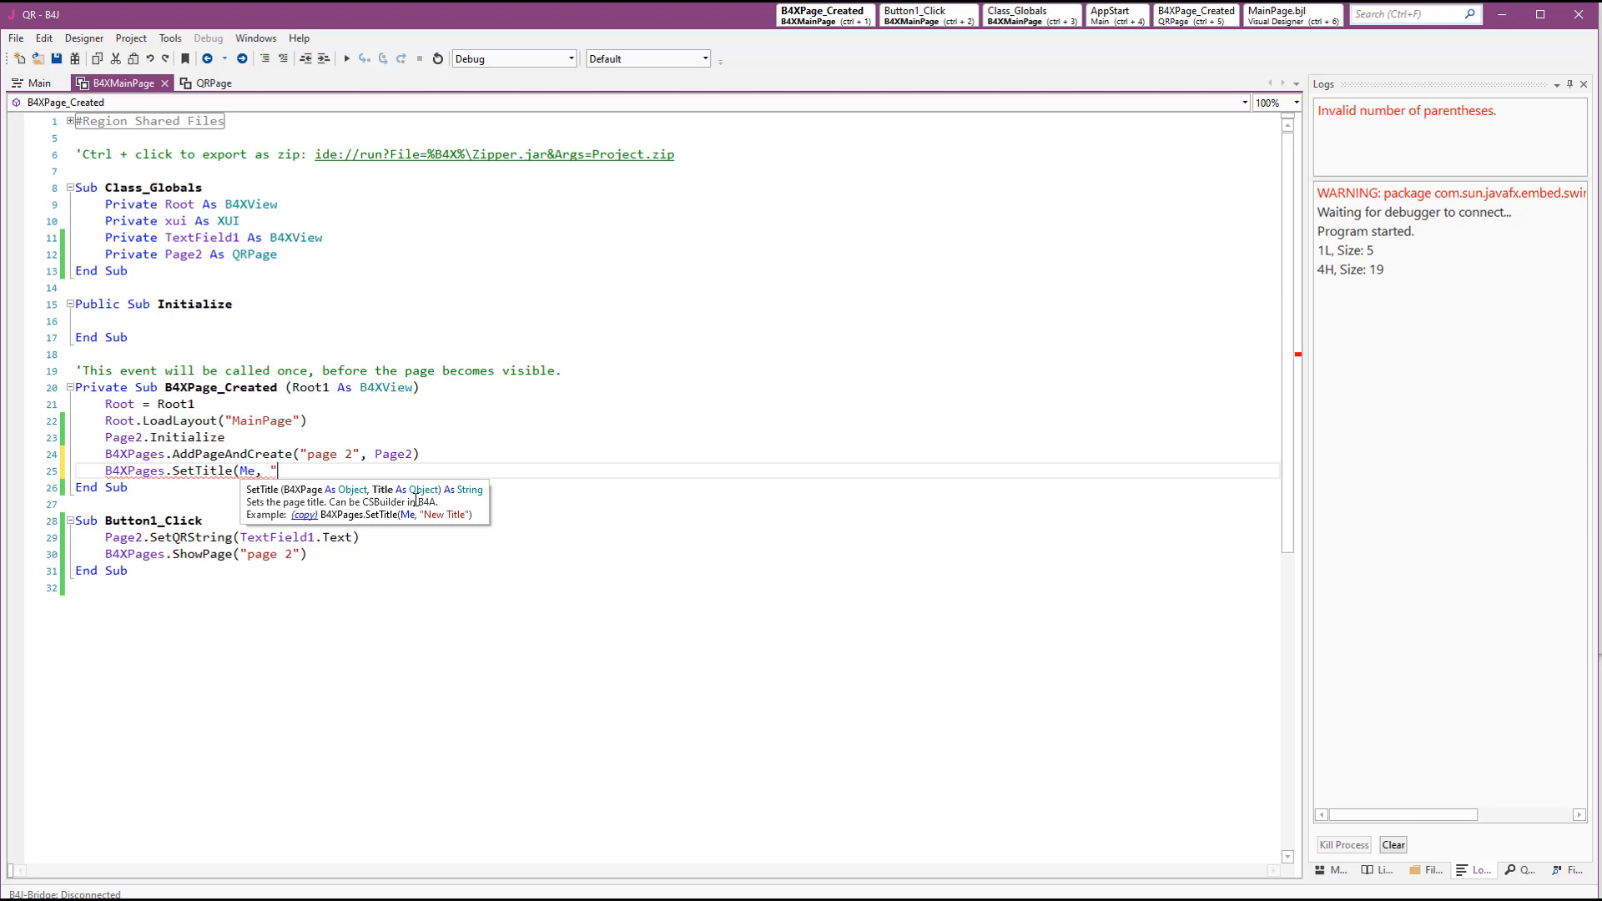
text(Main Page)
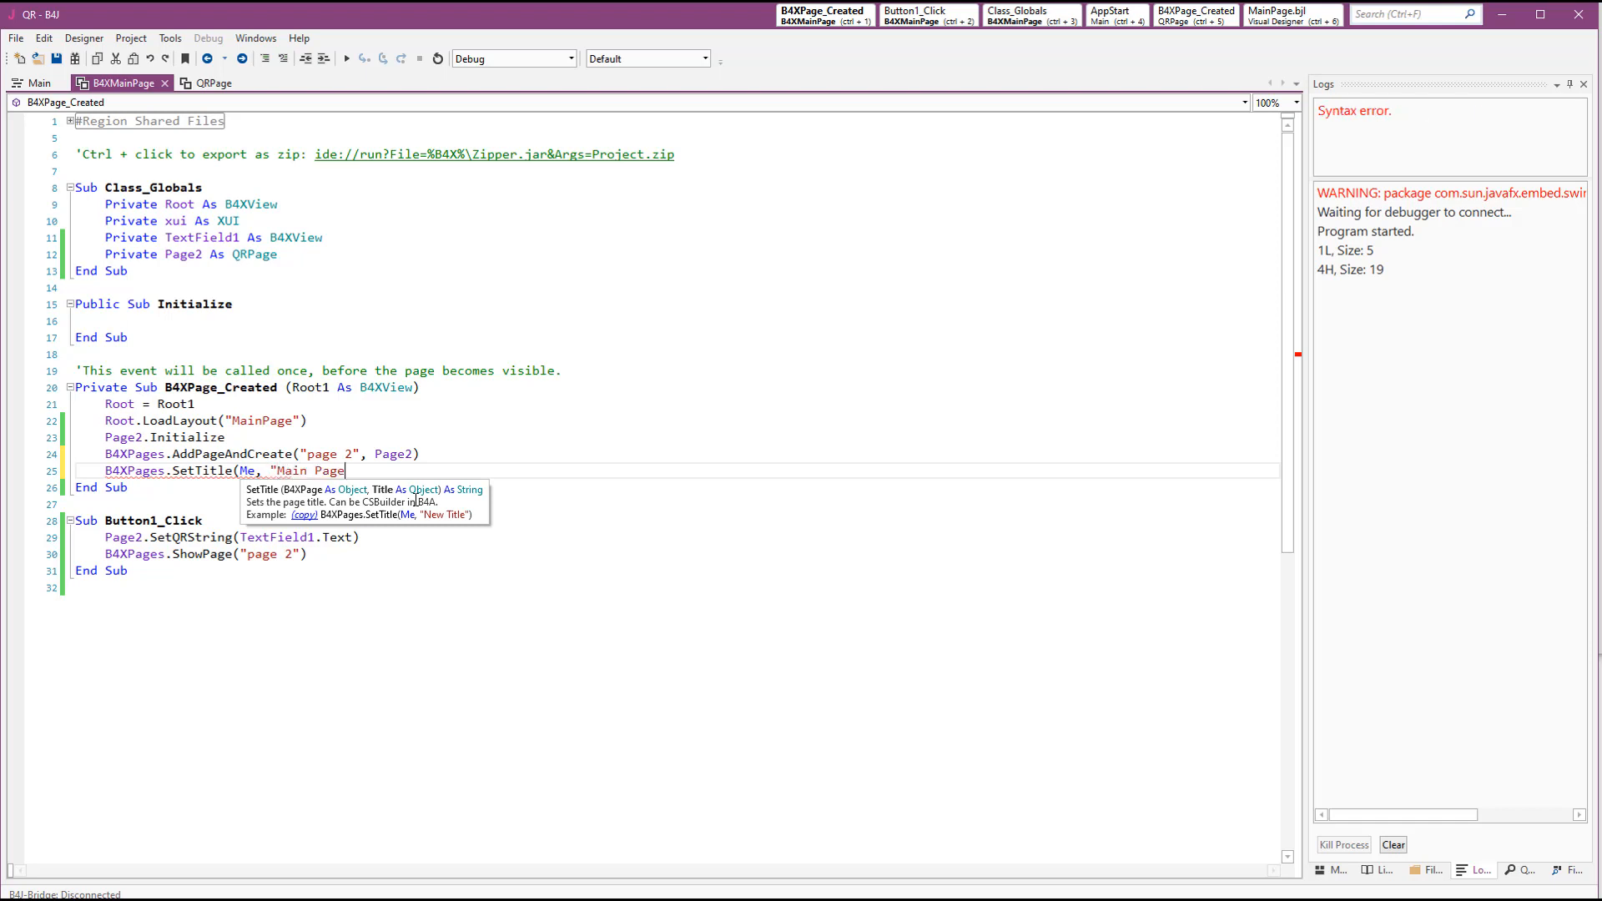
Set QRPage's title to "QR" with B4XPages.SetTitle in its B4XPage_Created
click(214, 83)
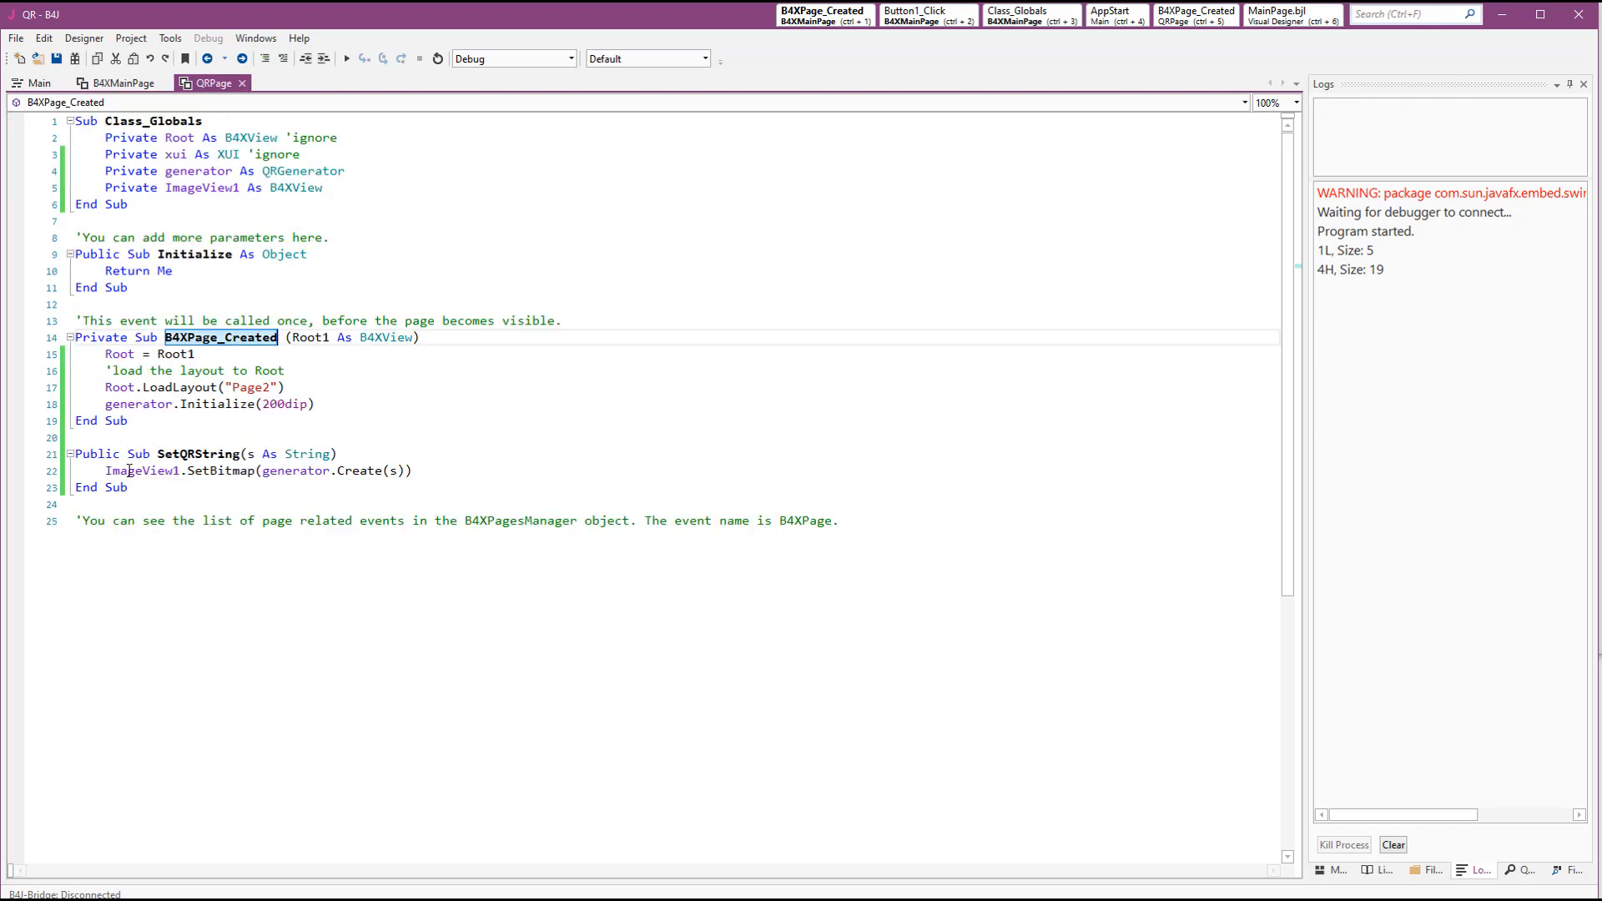
key(Enter)
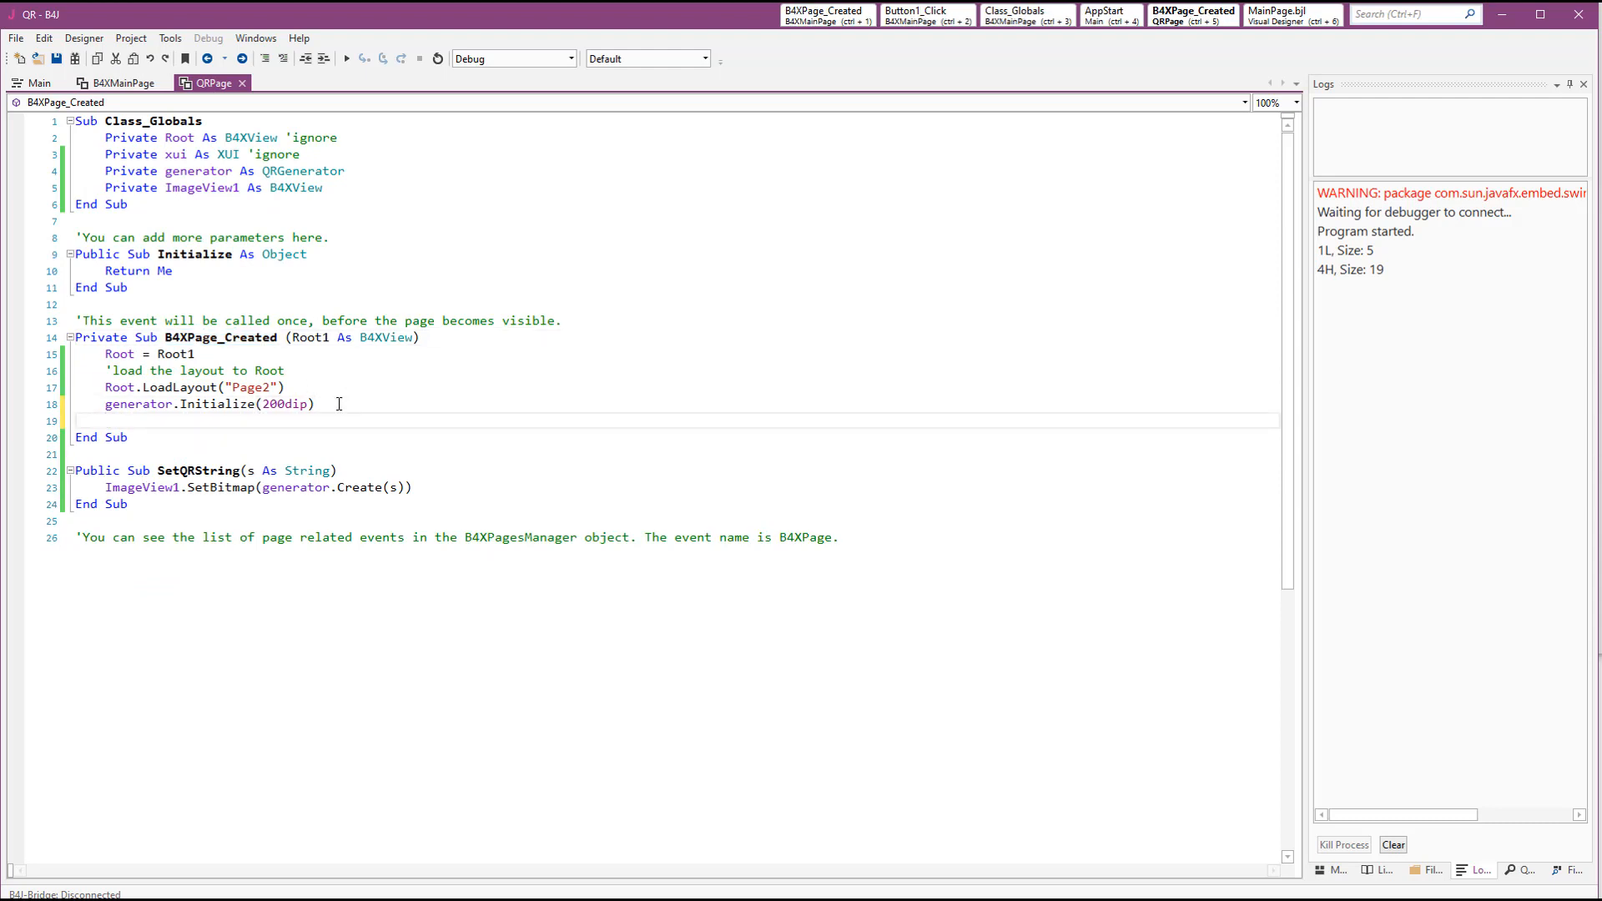
text(B4XPages.setTitle(Me, ")
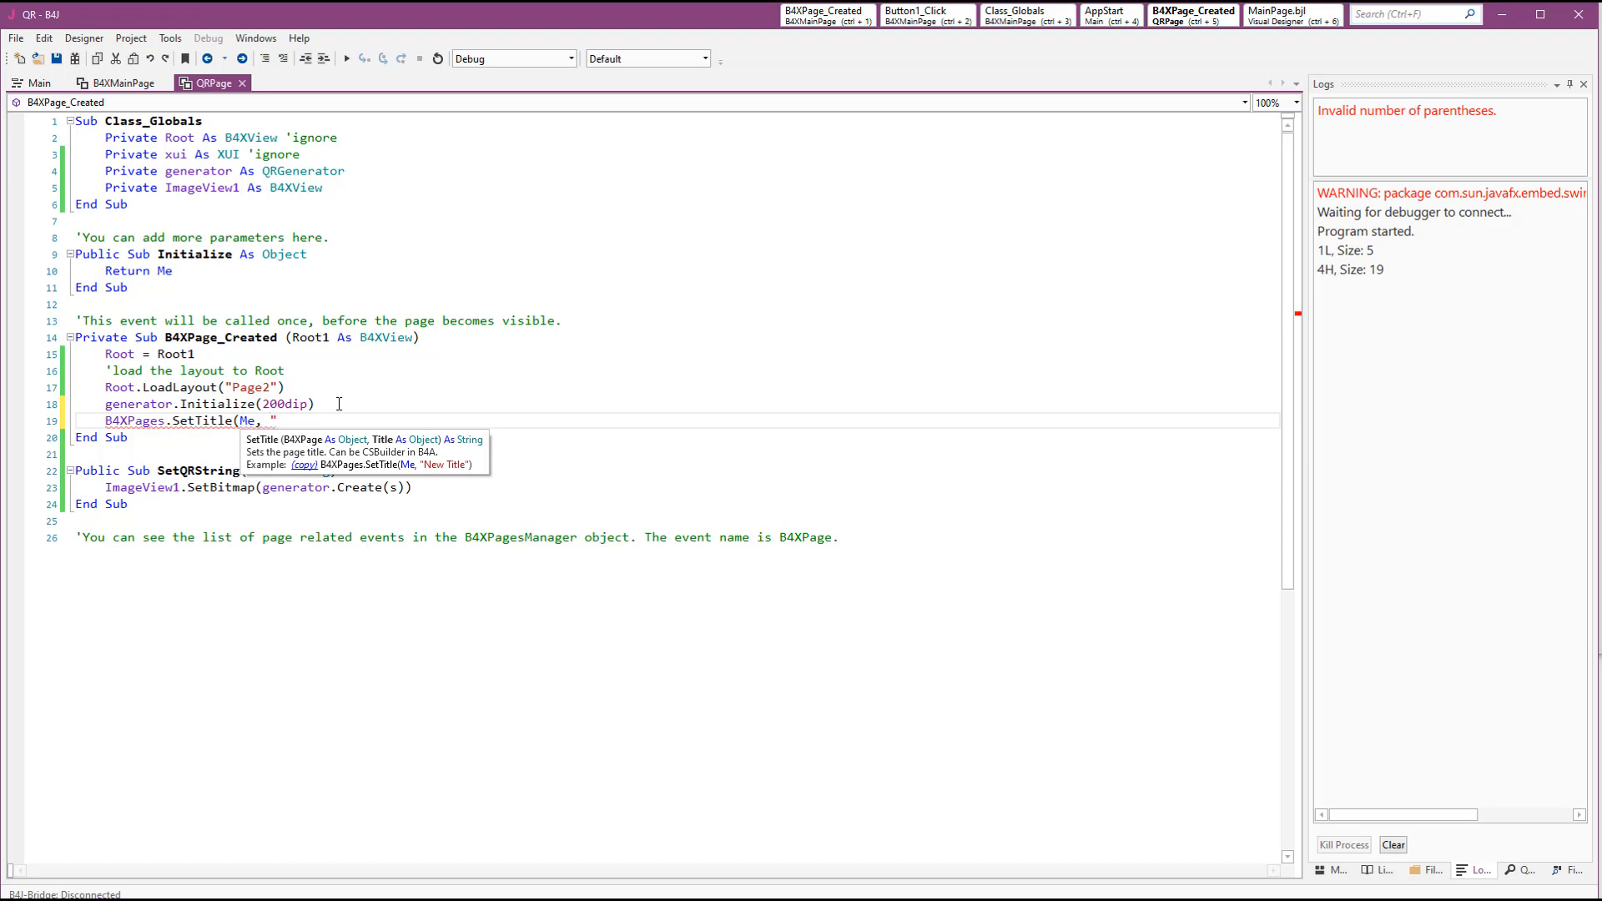
text(QR"))
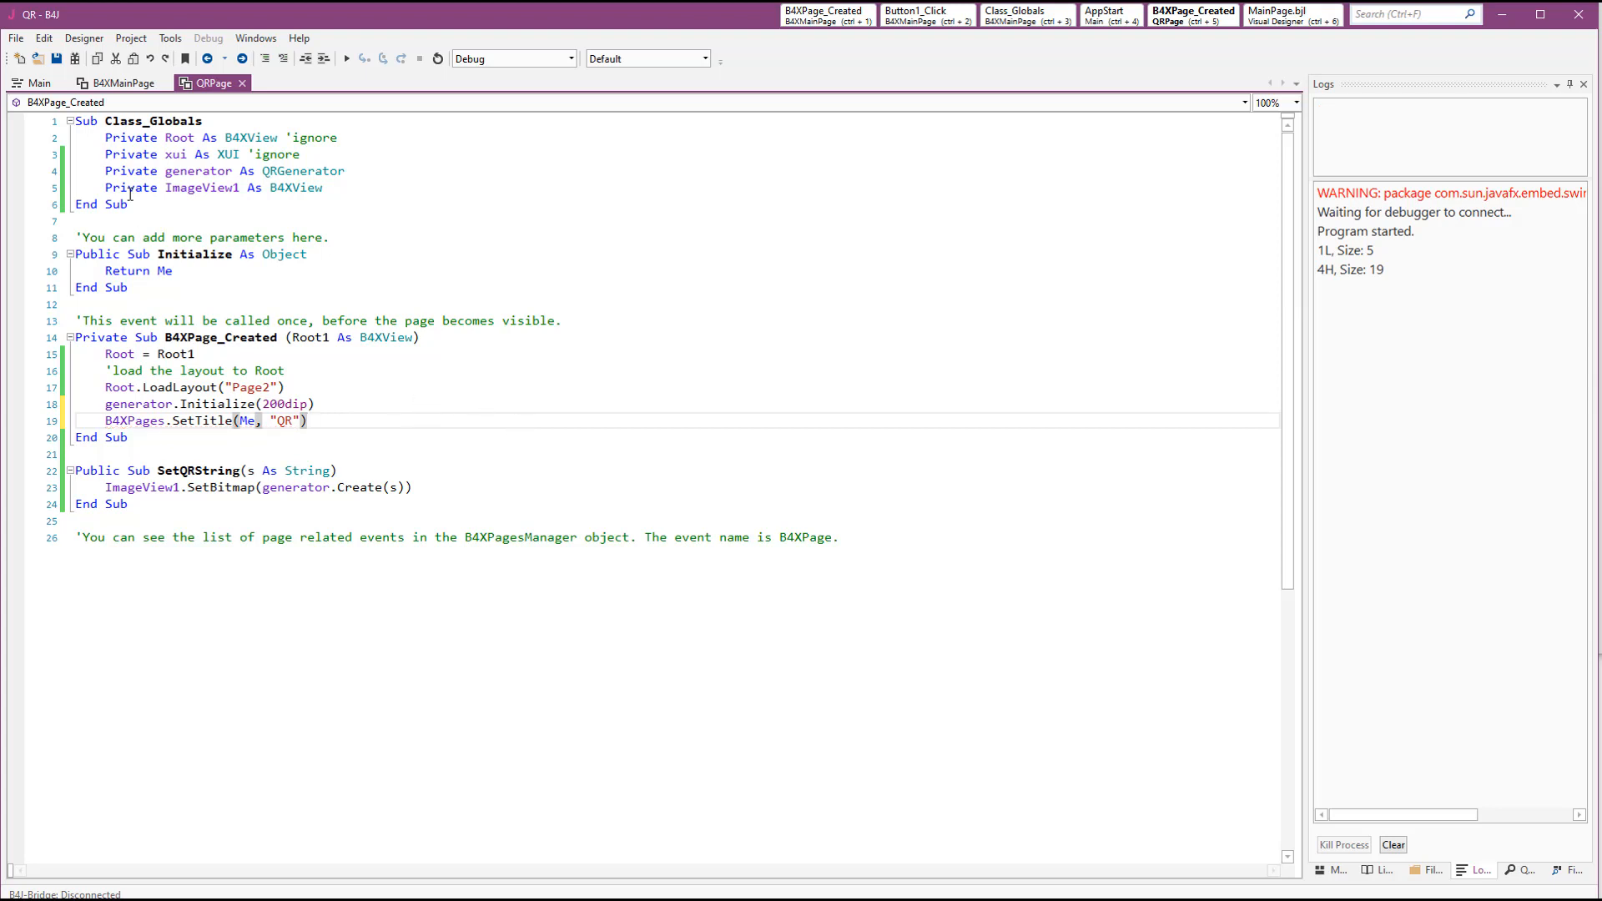
click(111, 82)
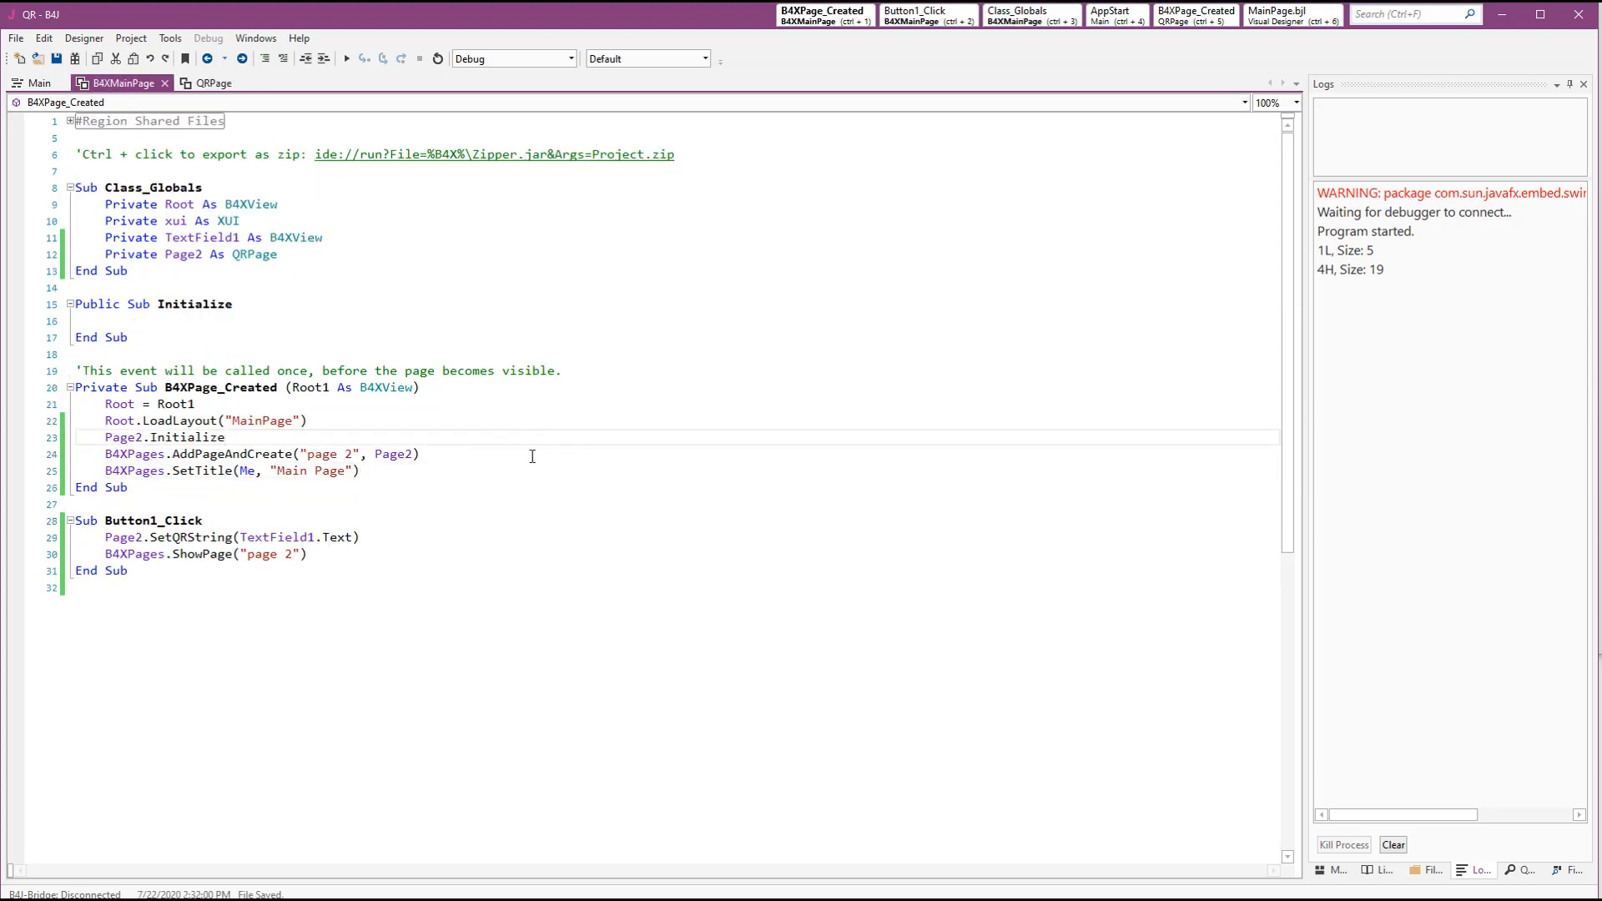
Browse File > Open to Downloads\projects\QR\B4A to open QR.b4a
click(21, 52)
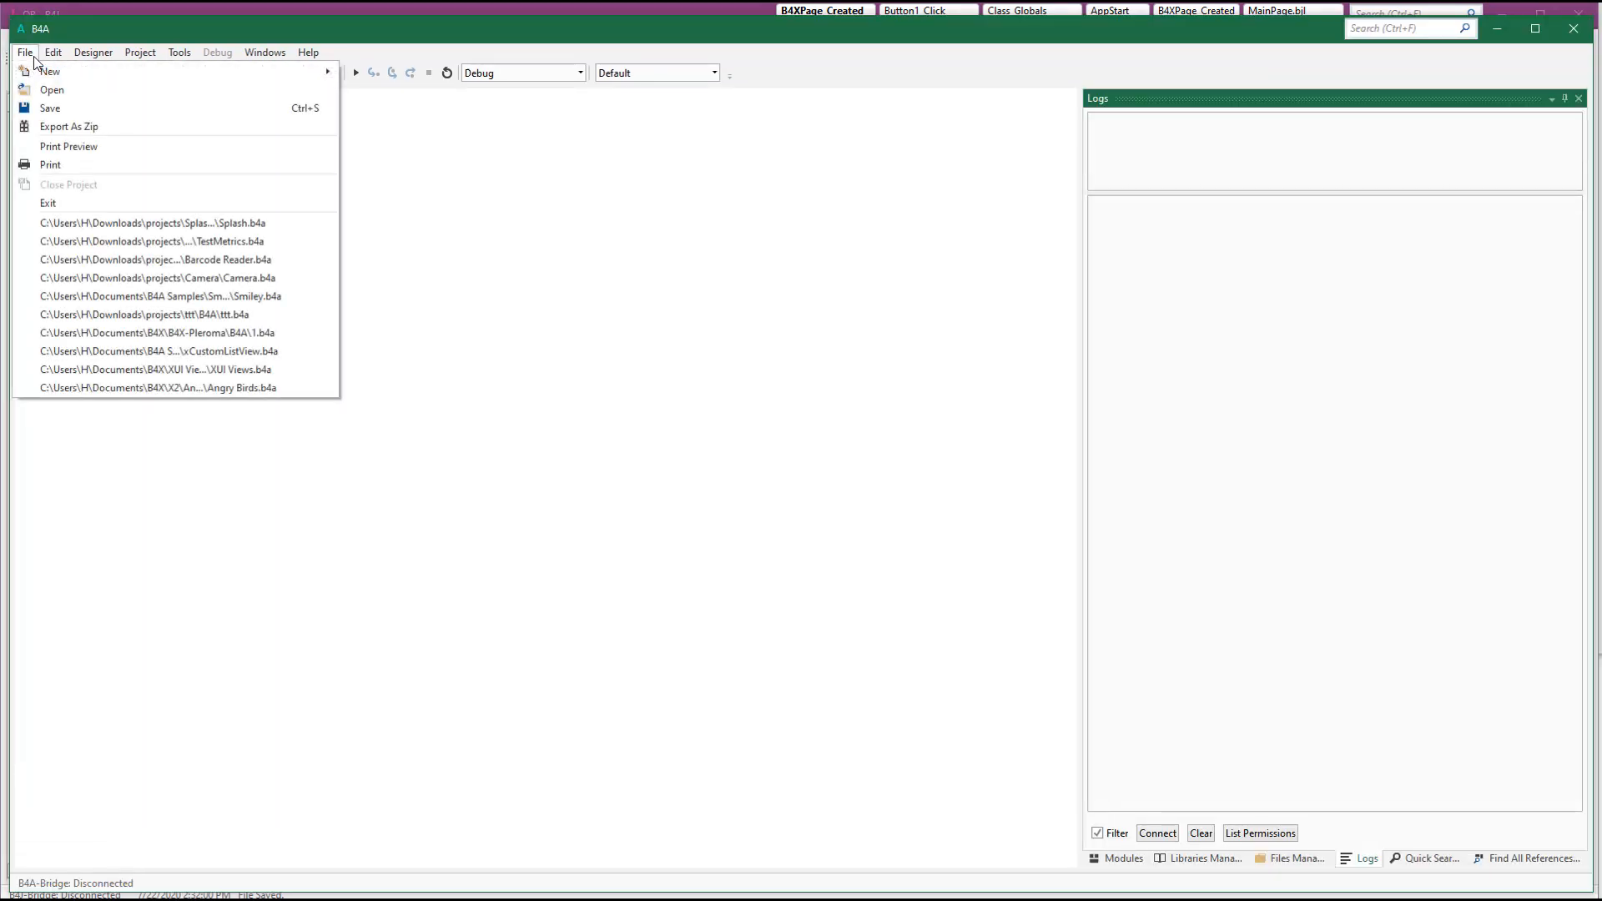
click(52, 89)
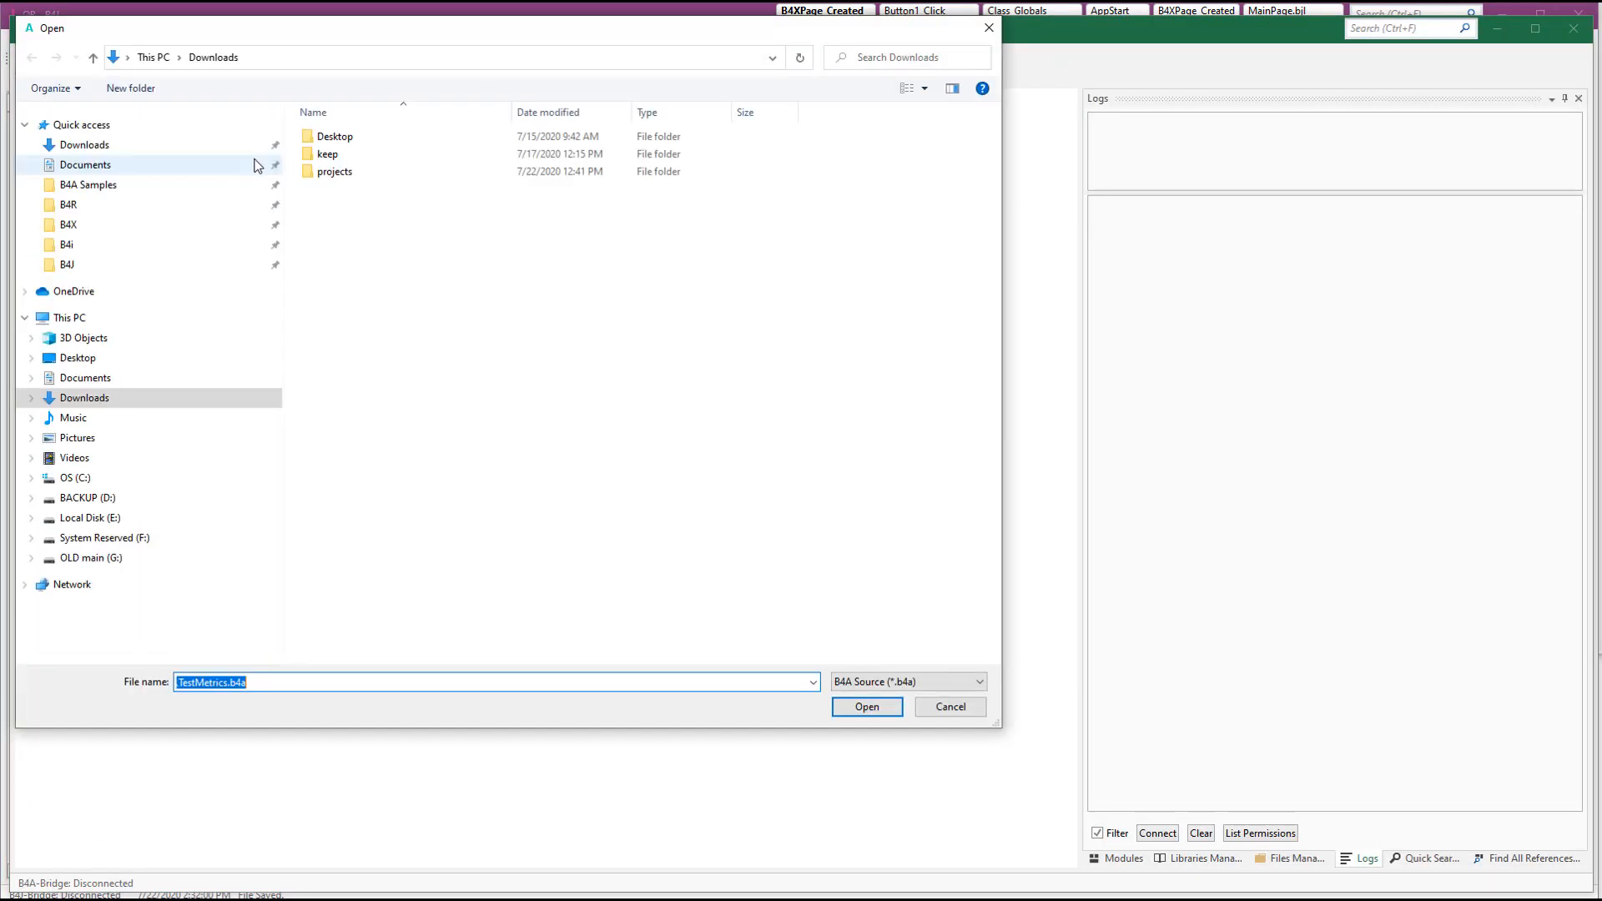
double_click(334, 171)
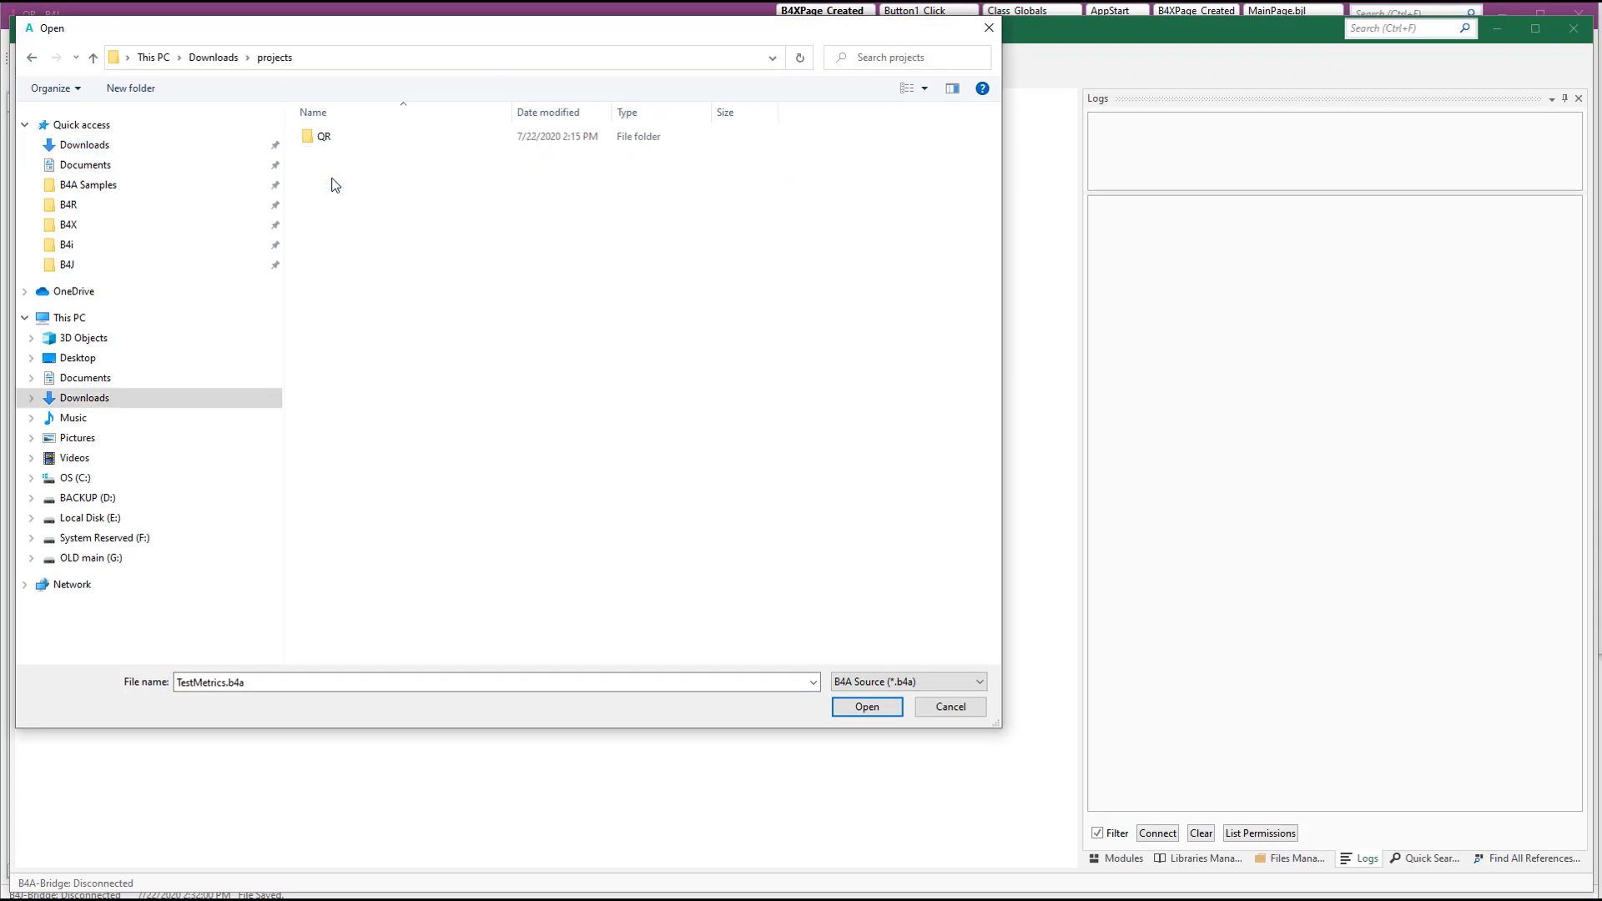
double_click(324, 136)
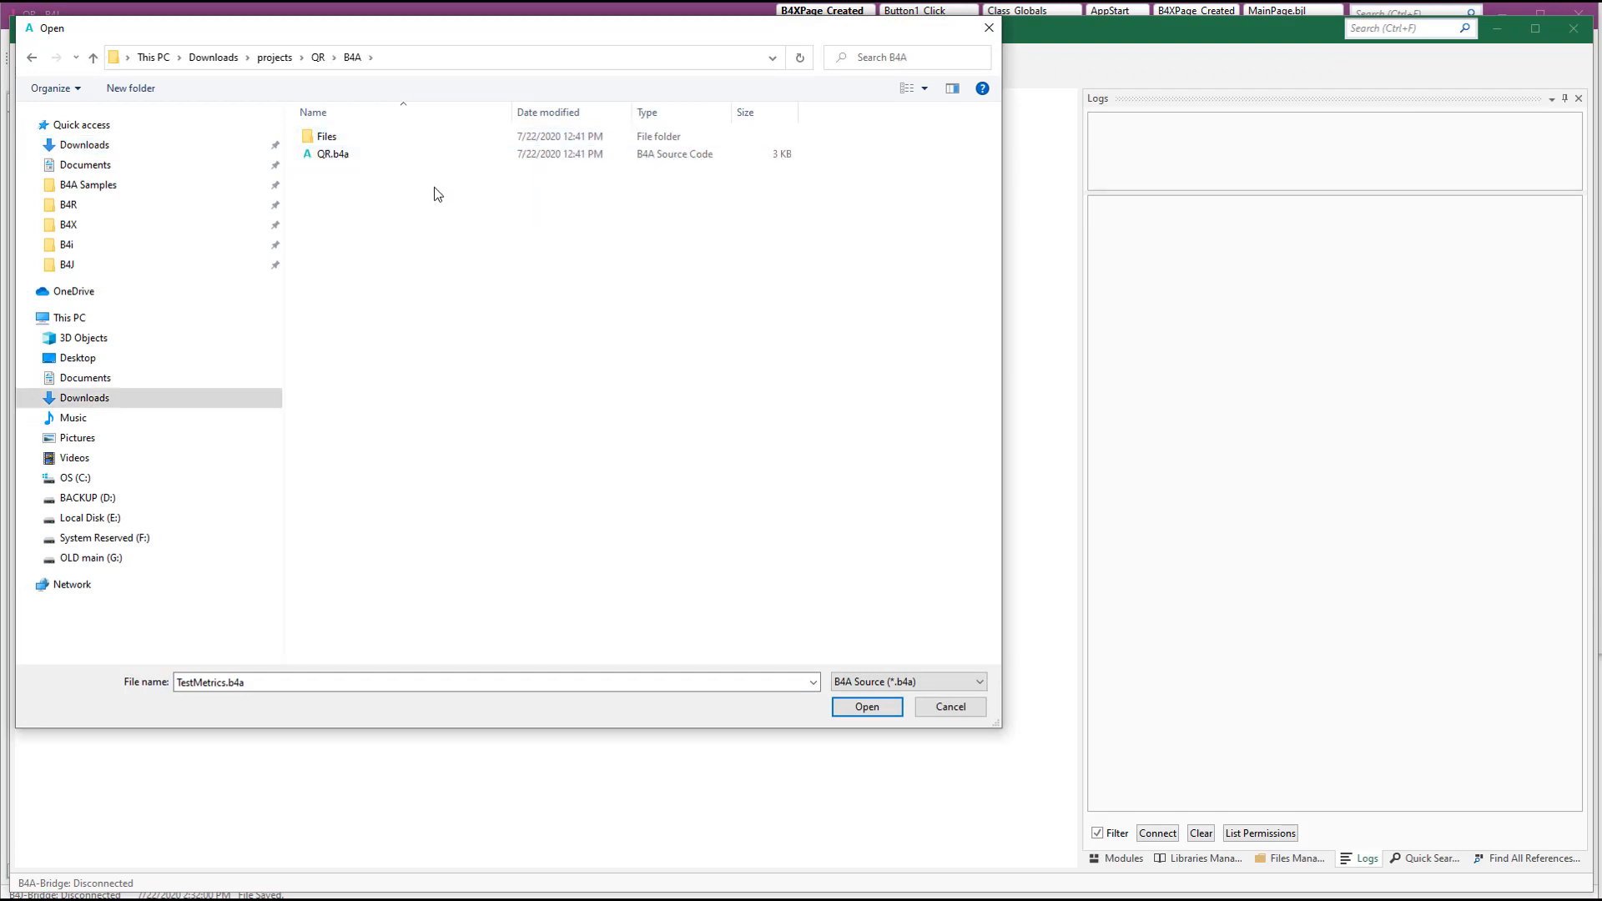
mouse_move(324, 255)
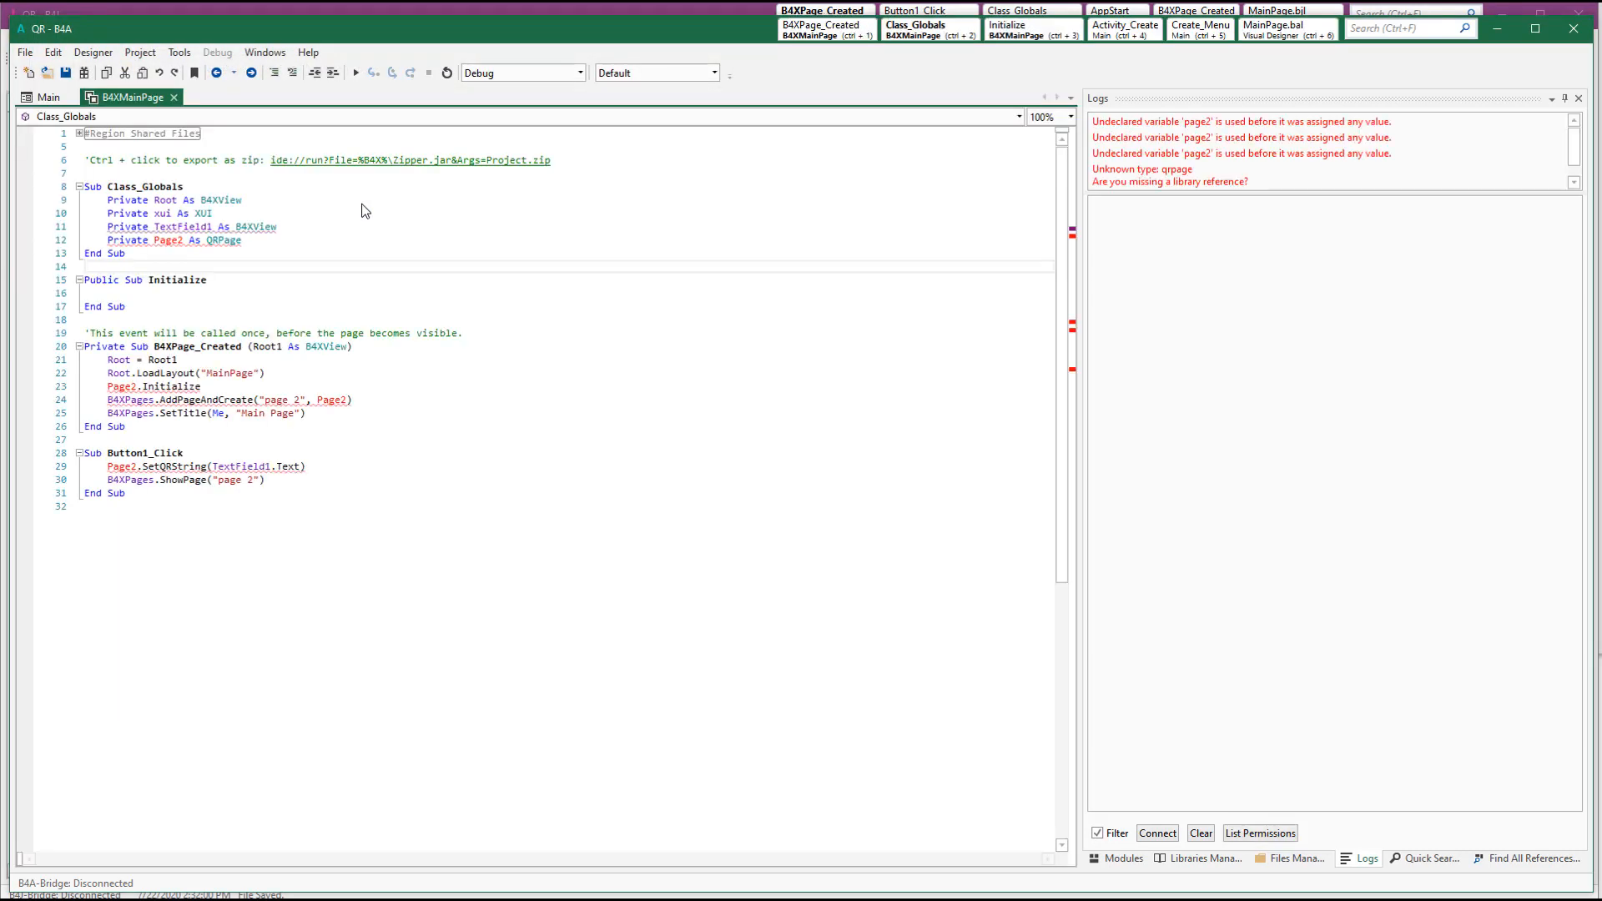
Add QRGenerator.bas and QRPage.bas as existing modules linked by relative path
click(139, 52)
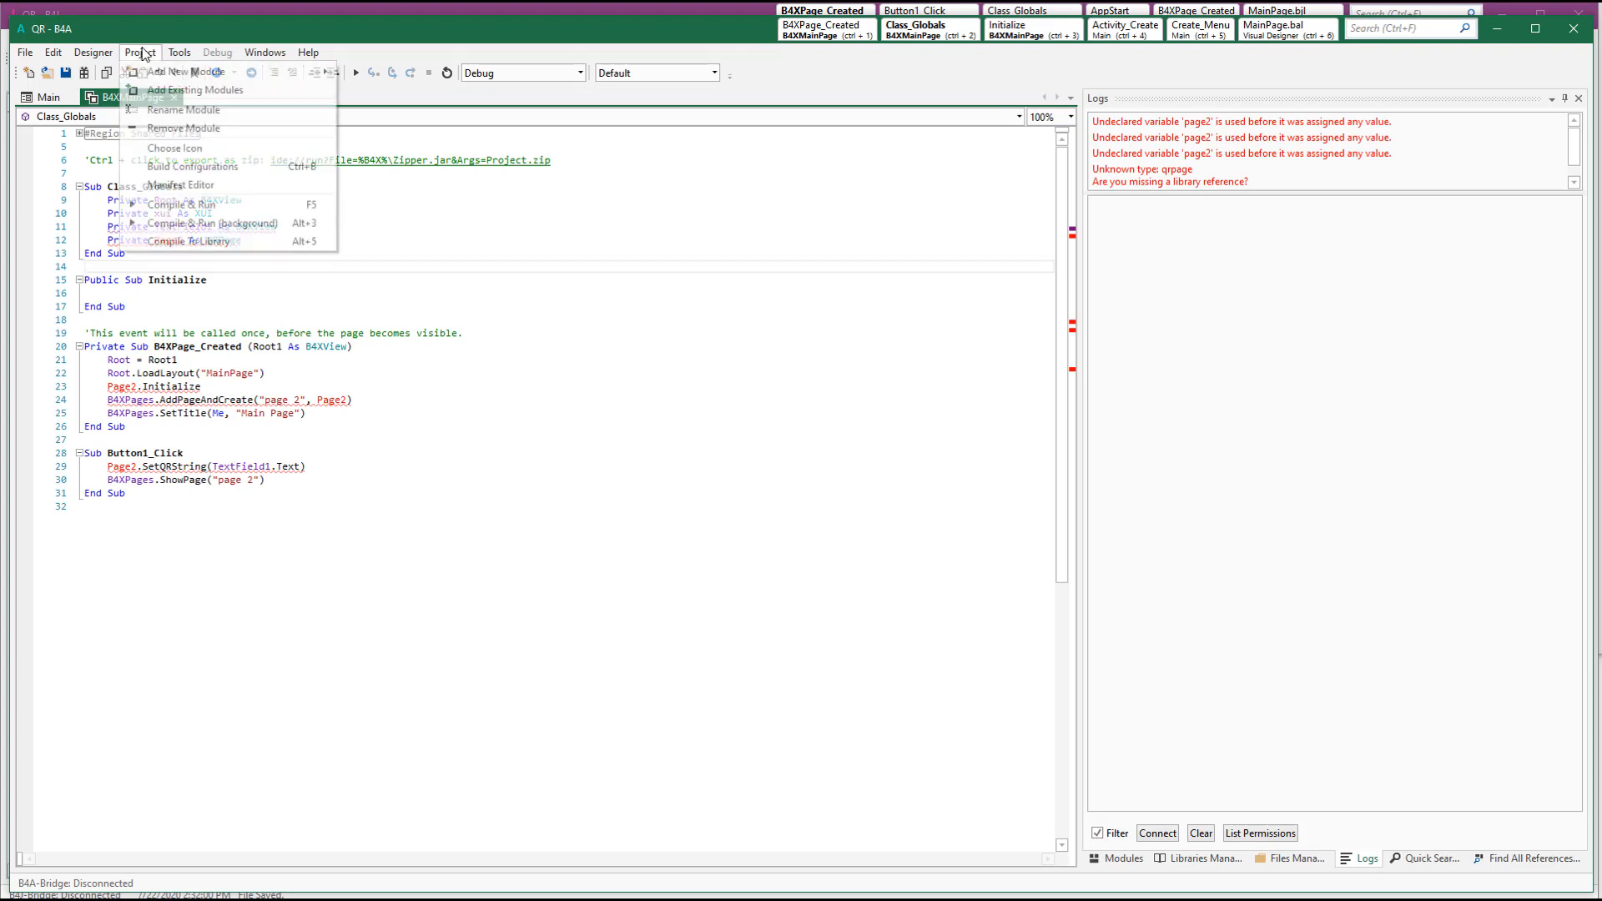
click(171, 90)
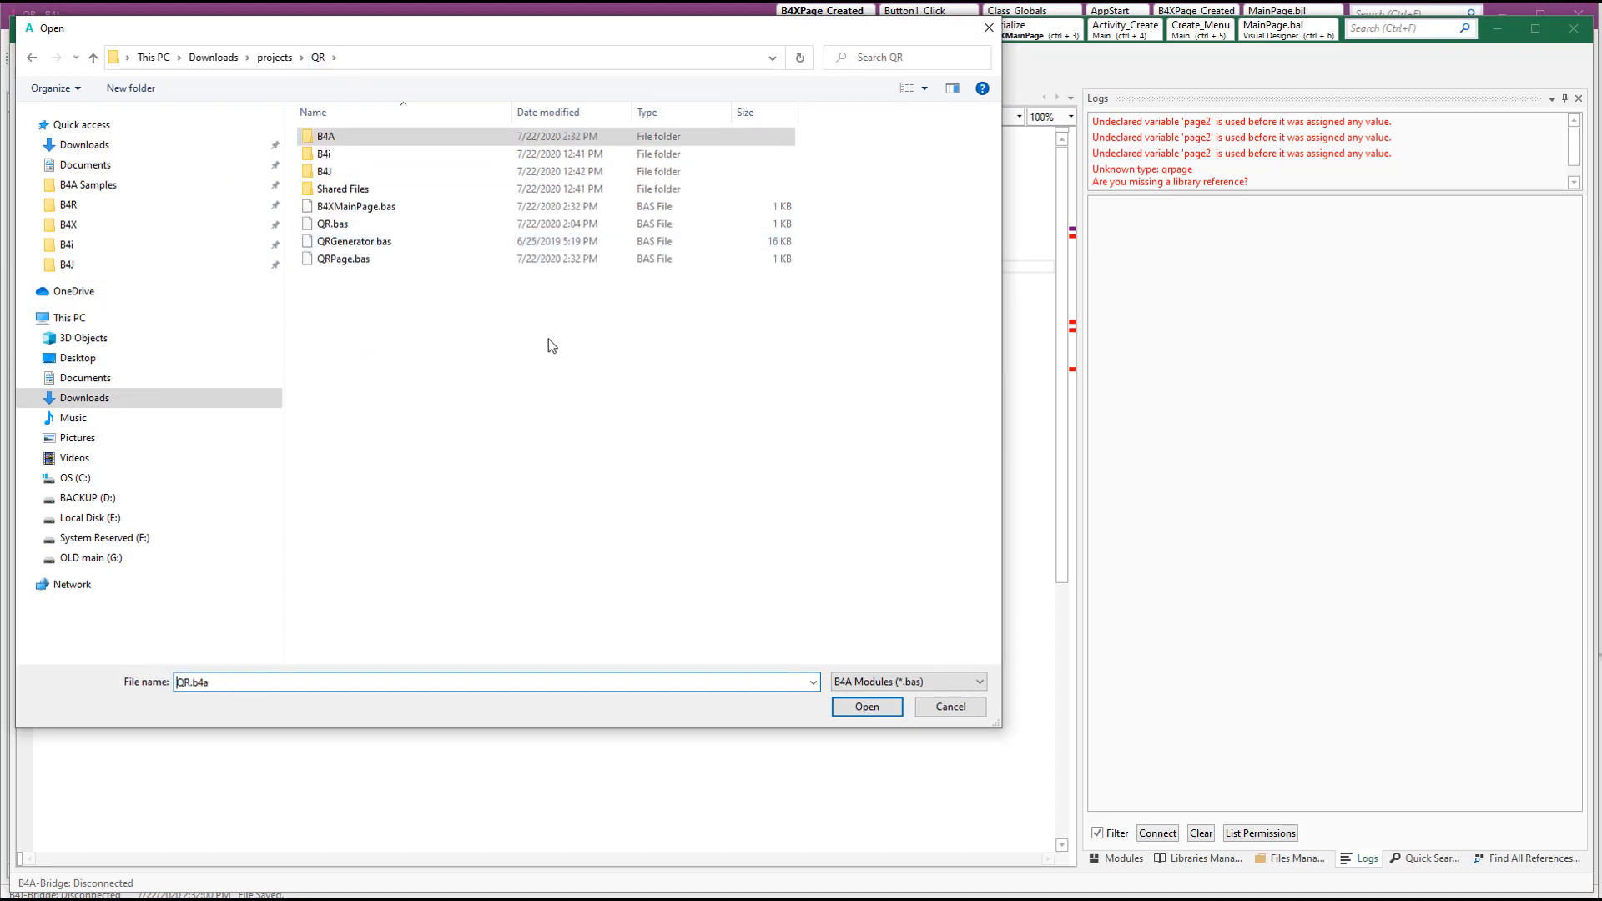
mouse_move(347, 299)
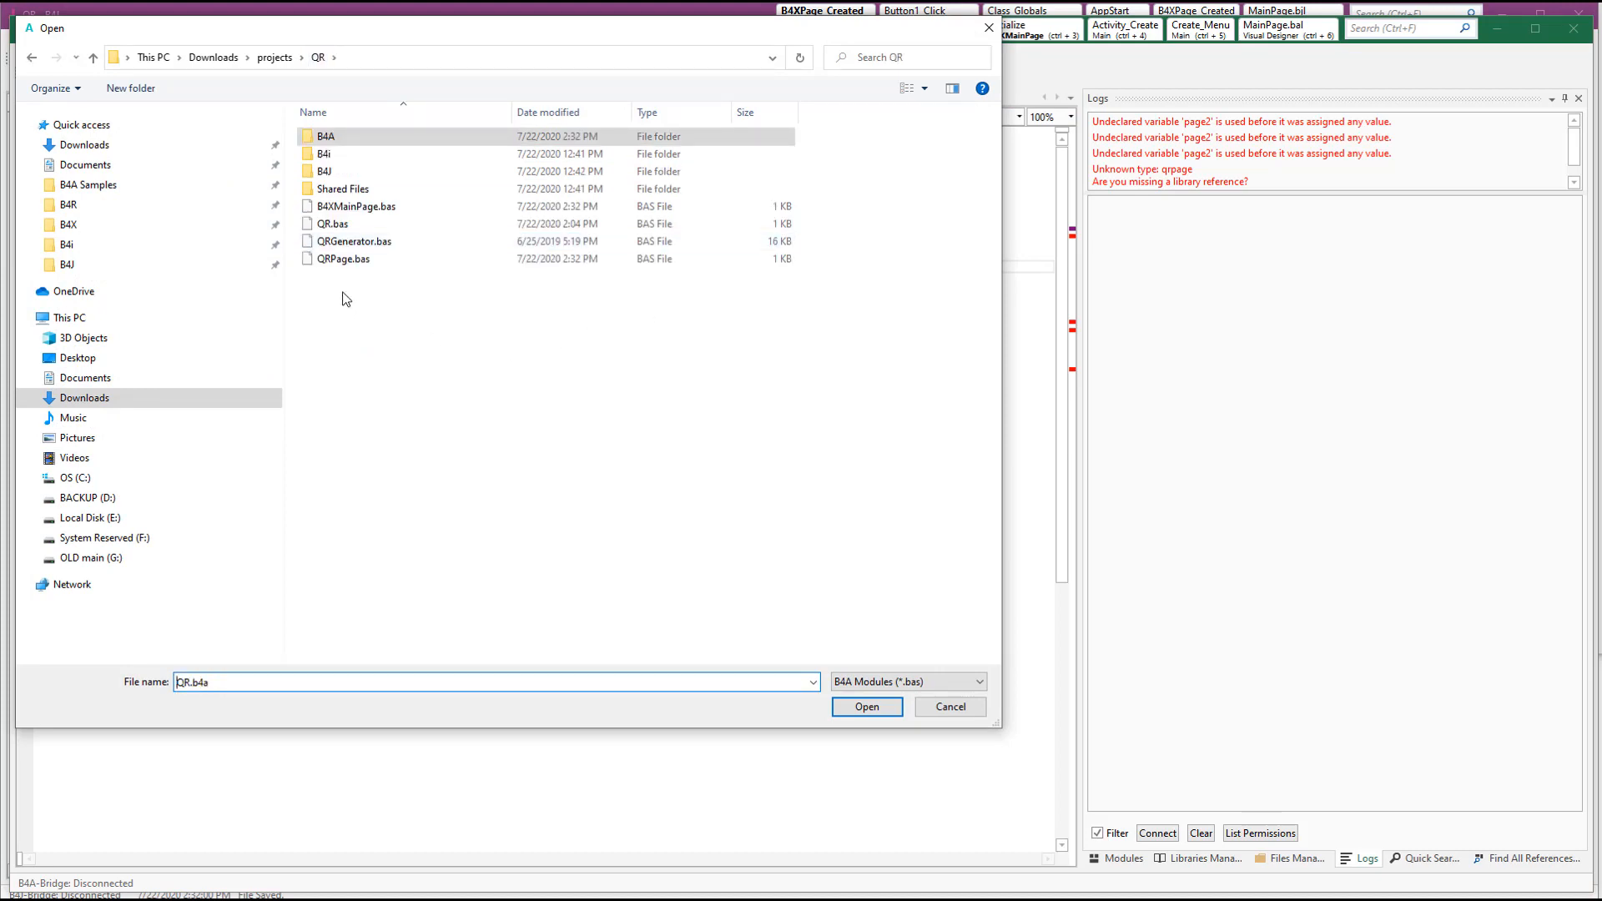
click(331, 223)
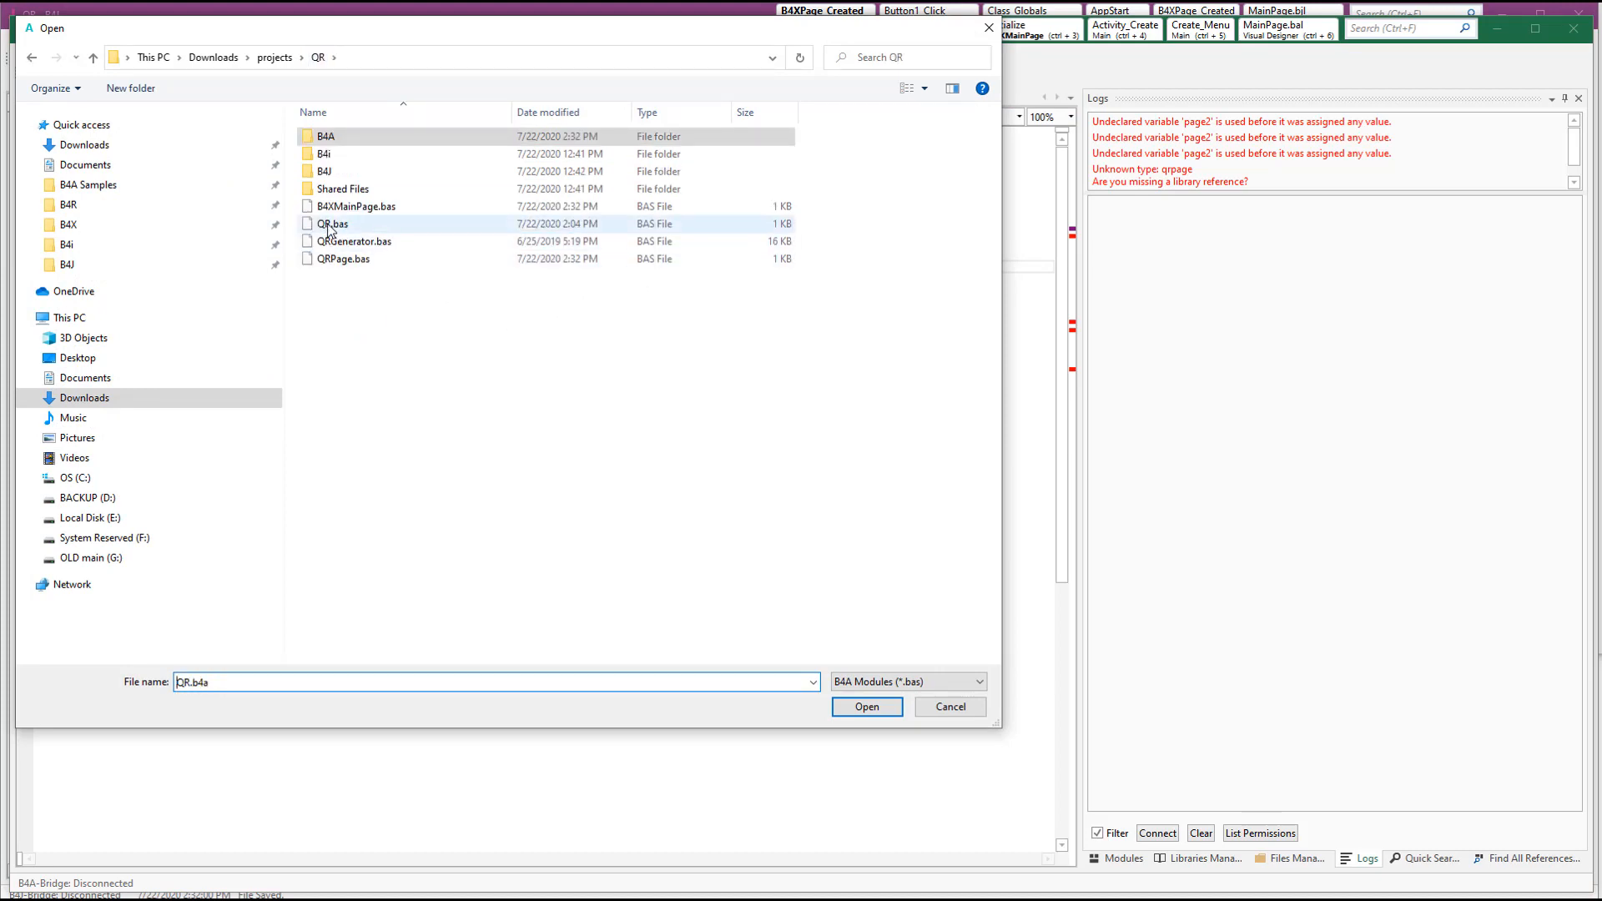
mouse_move(344, 227)
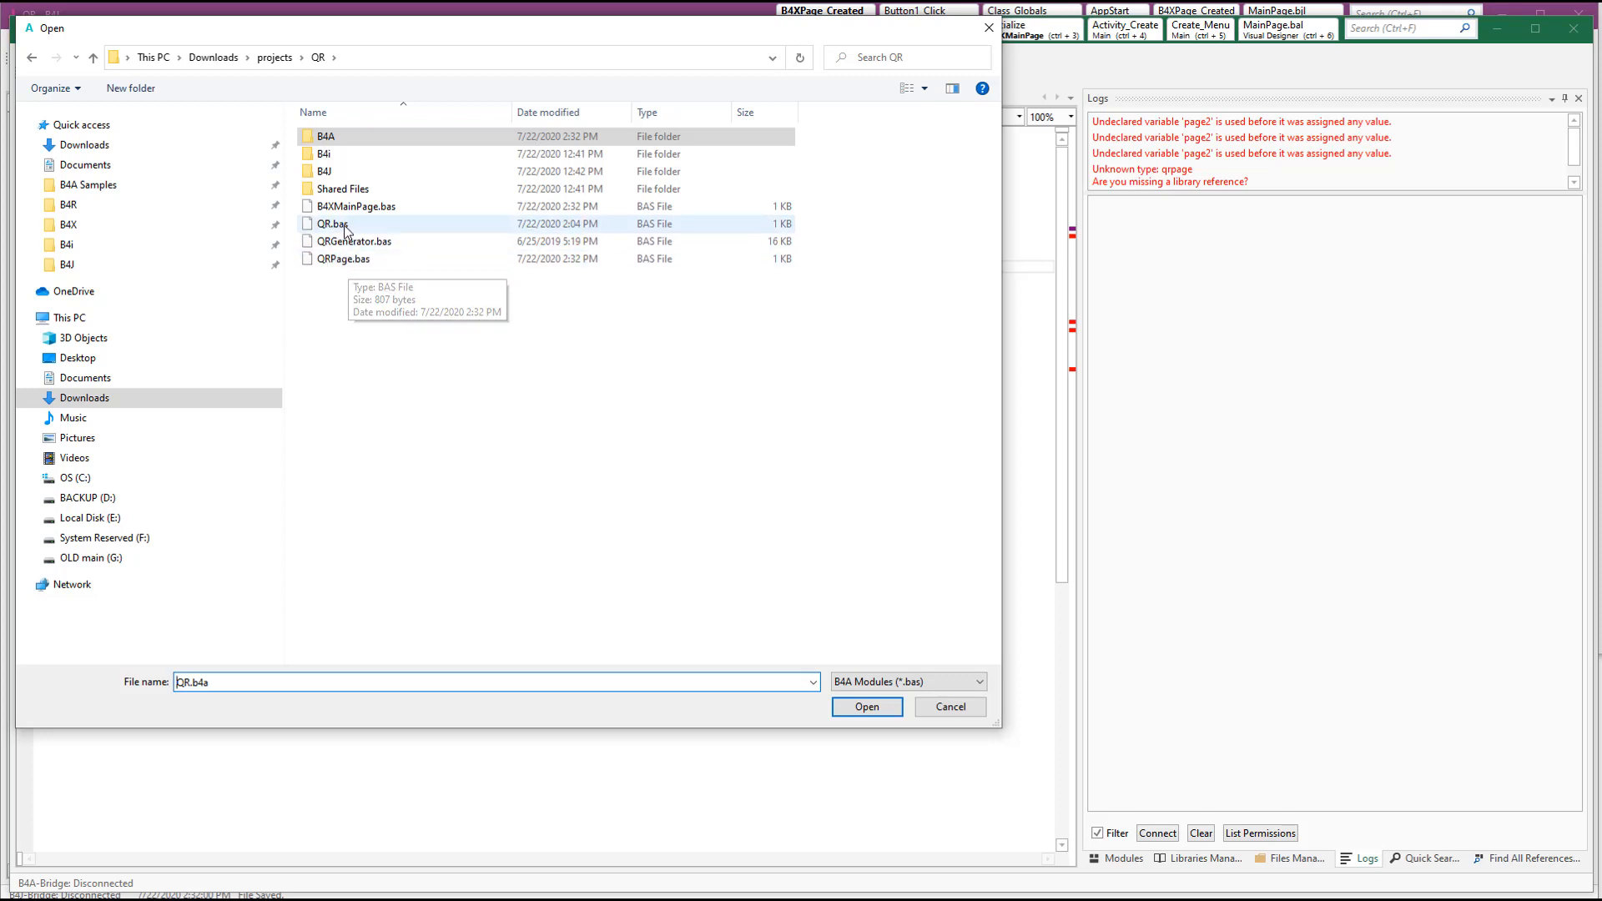
click(329, 223)
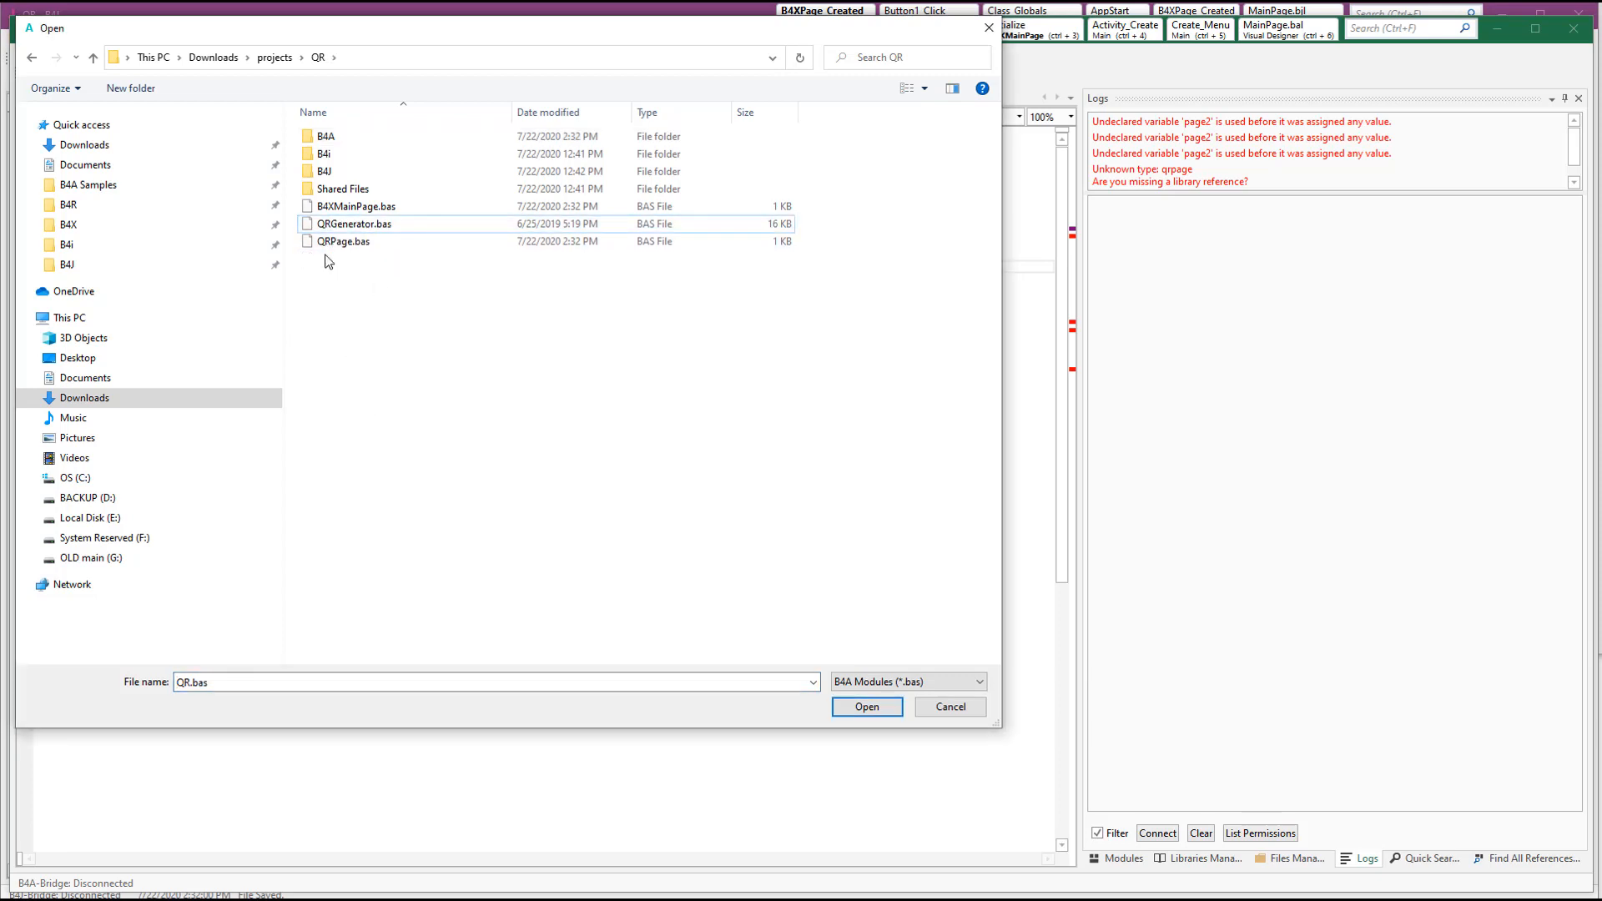
click(351, 223)
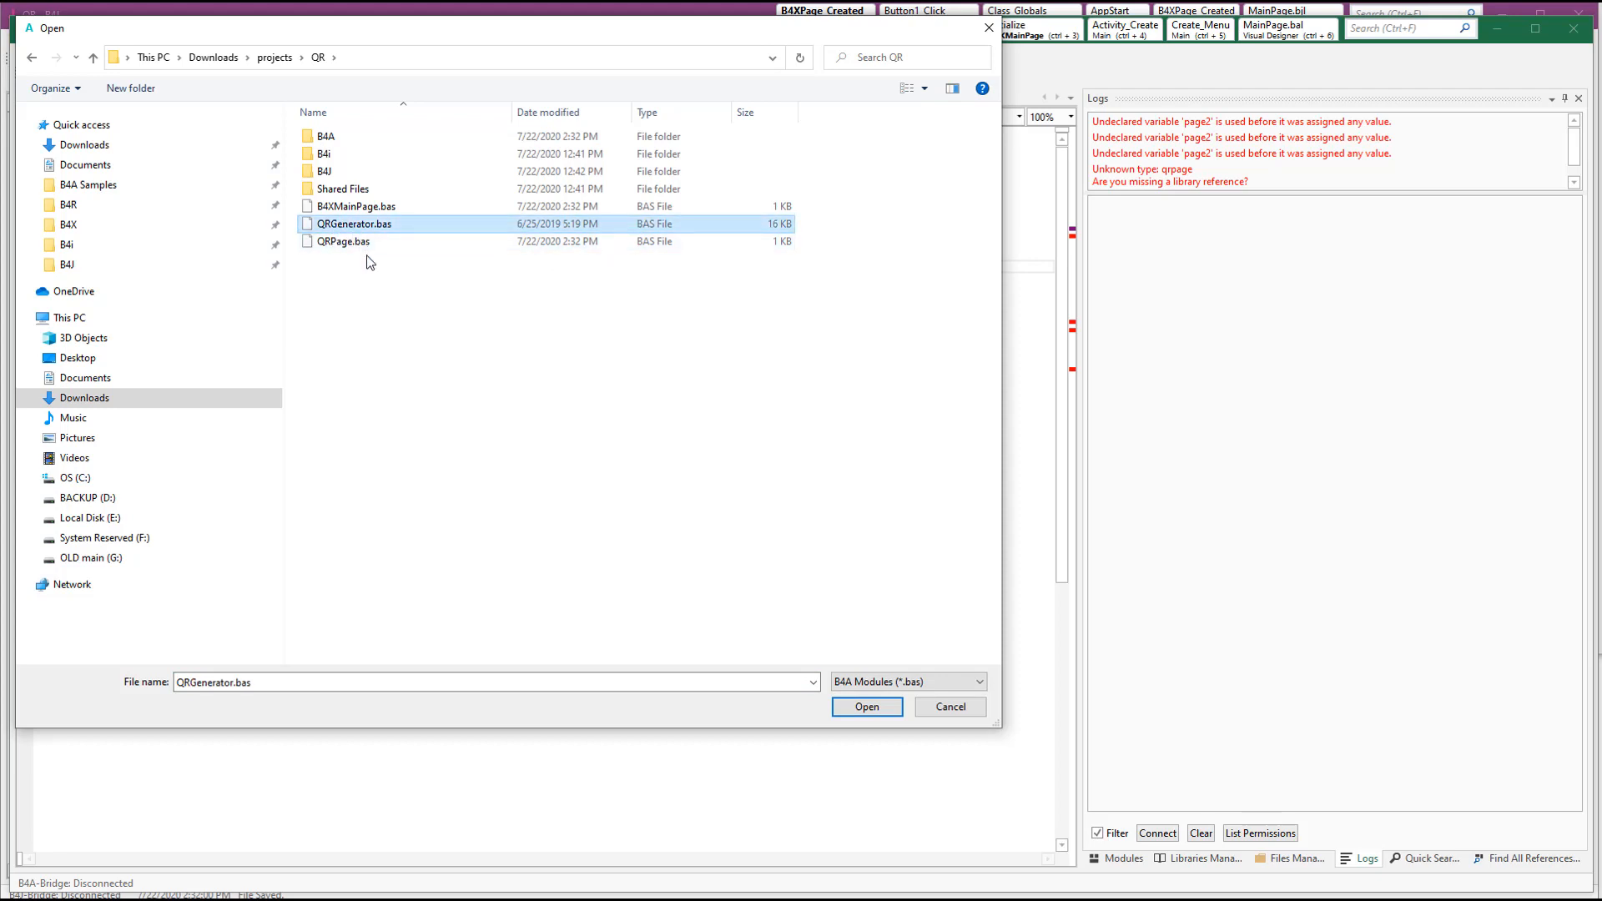
click(343, 241)
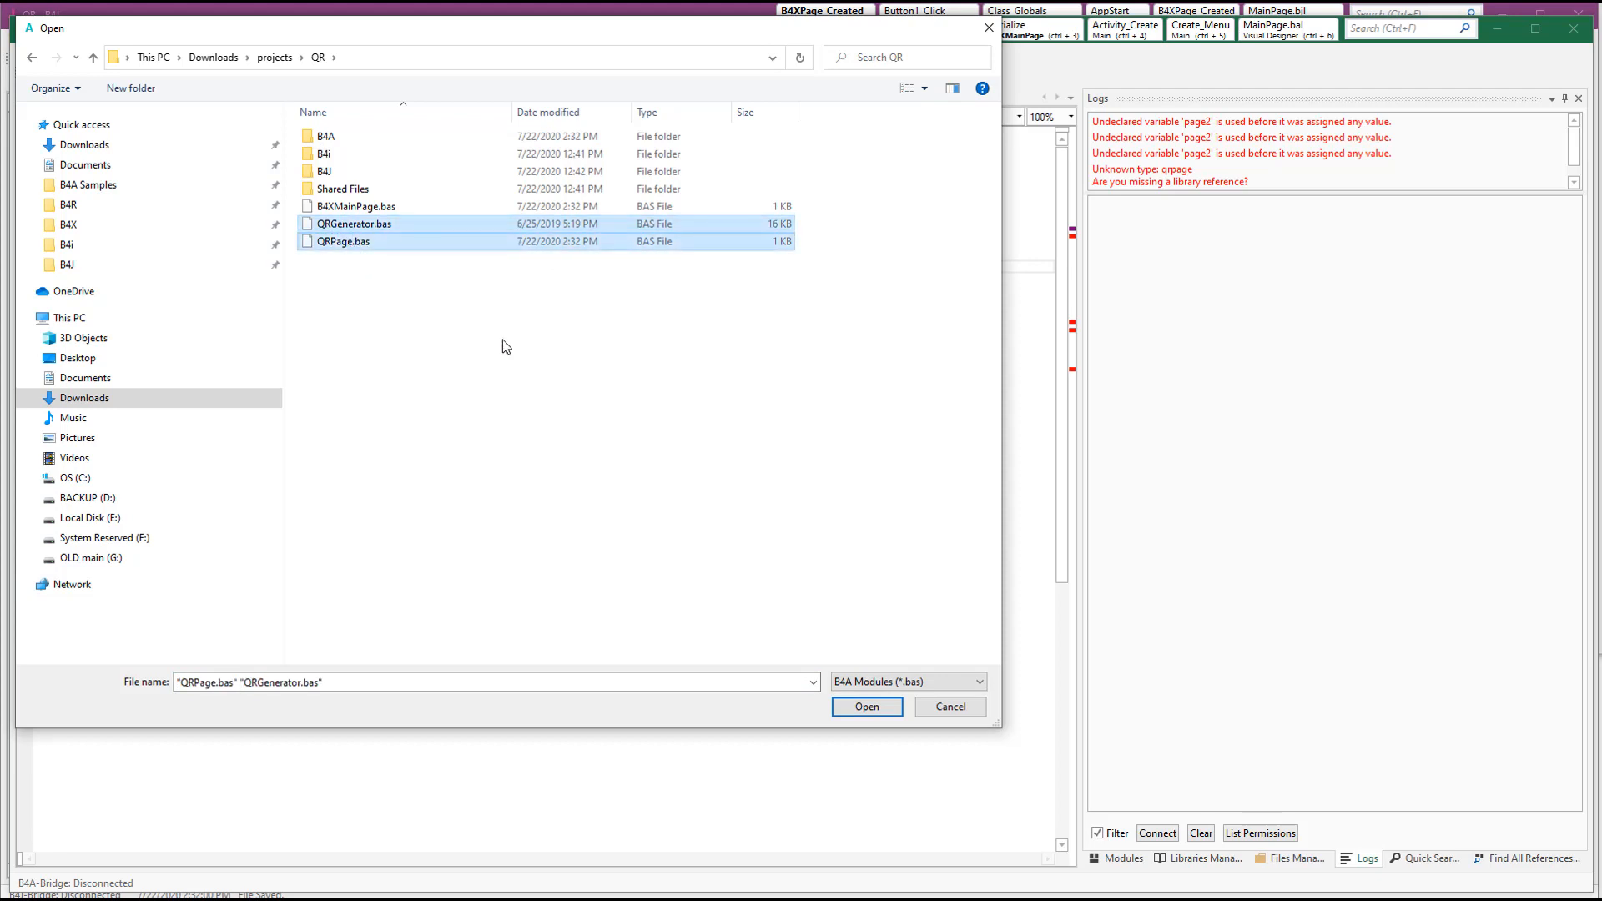
click(867, 707)
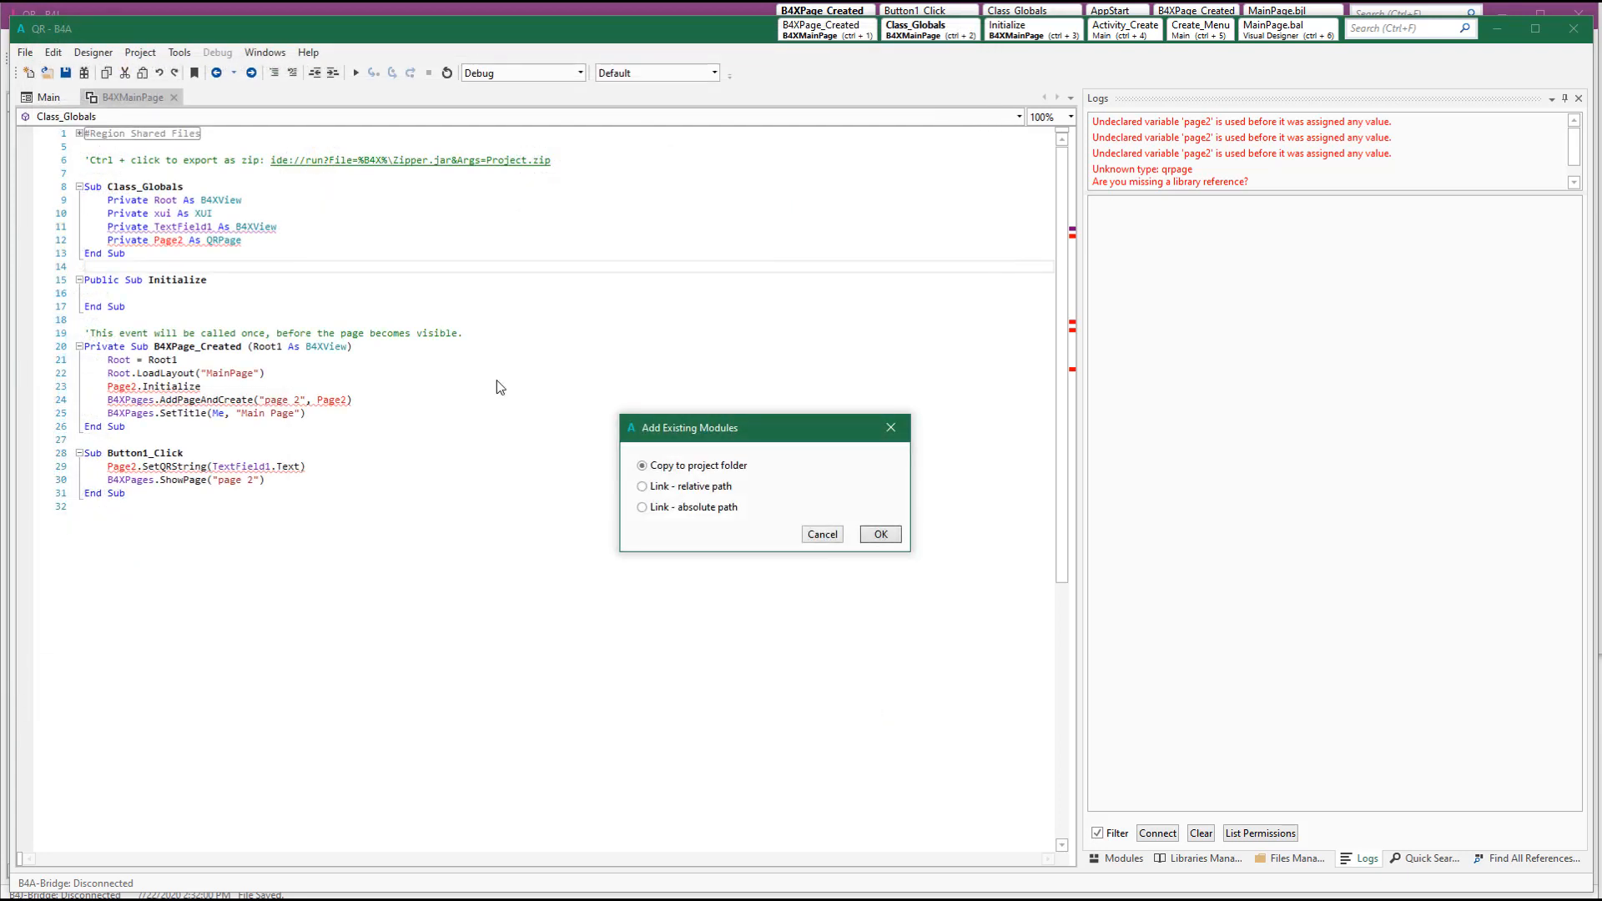
click(641, 486)
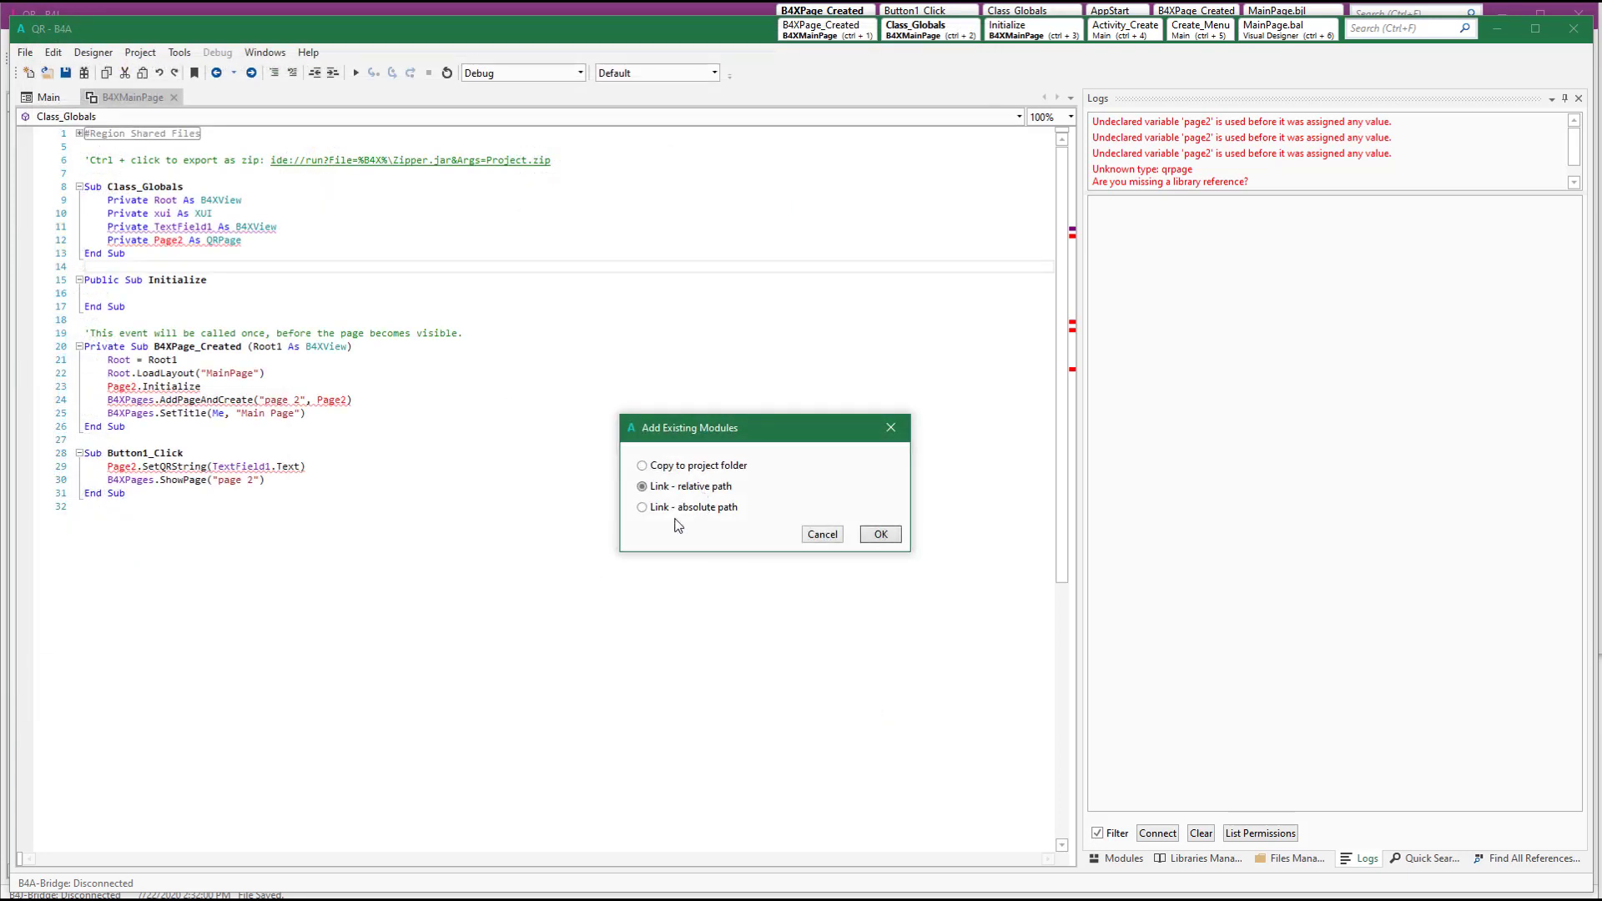
click(881, 534)
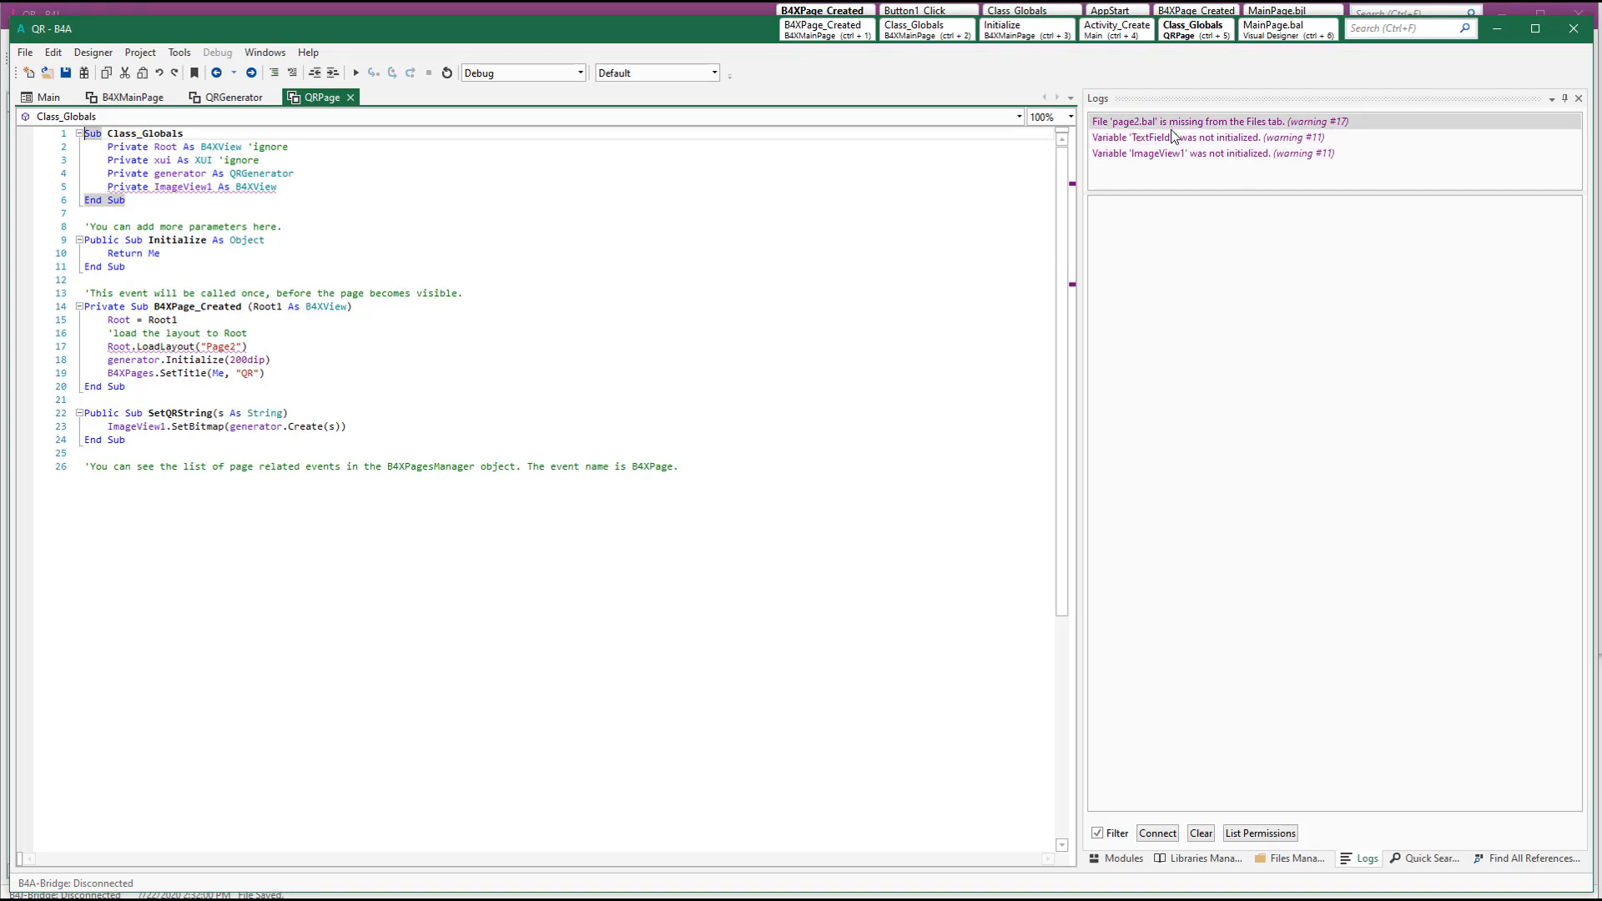
click(223, 96)
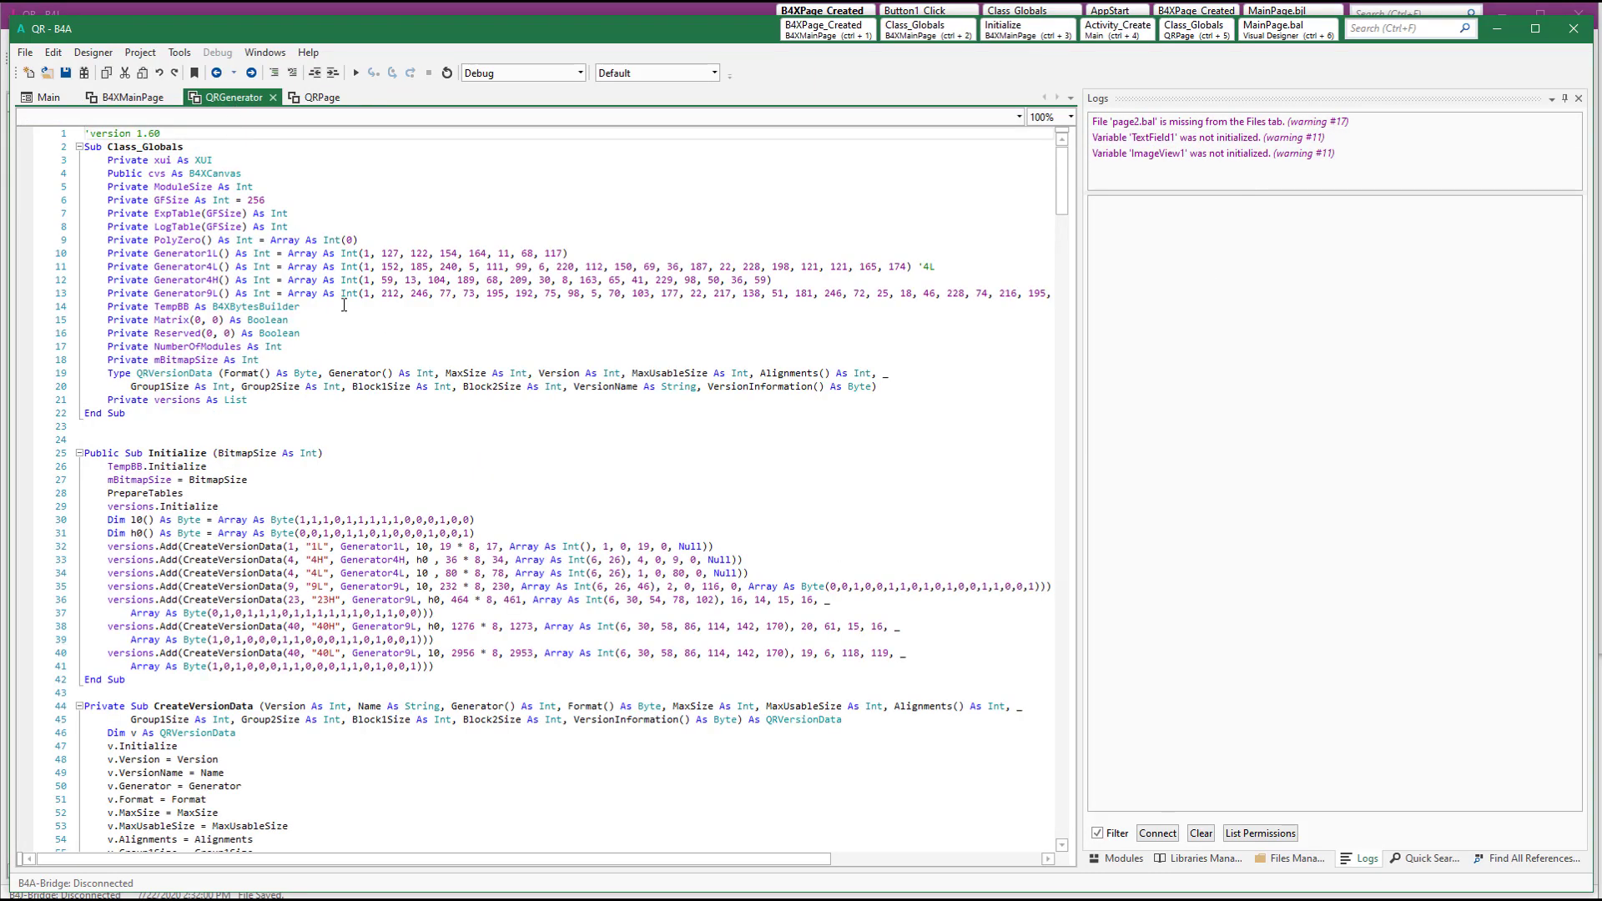
click(316, 96)
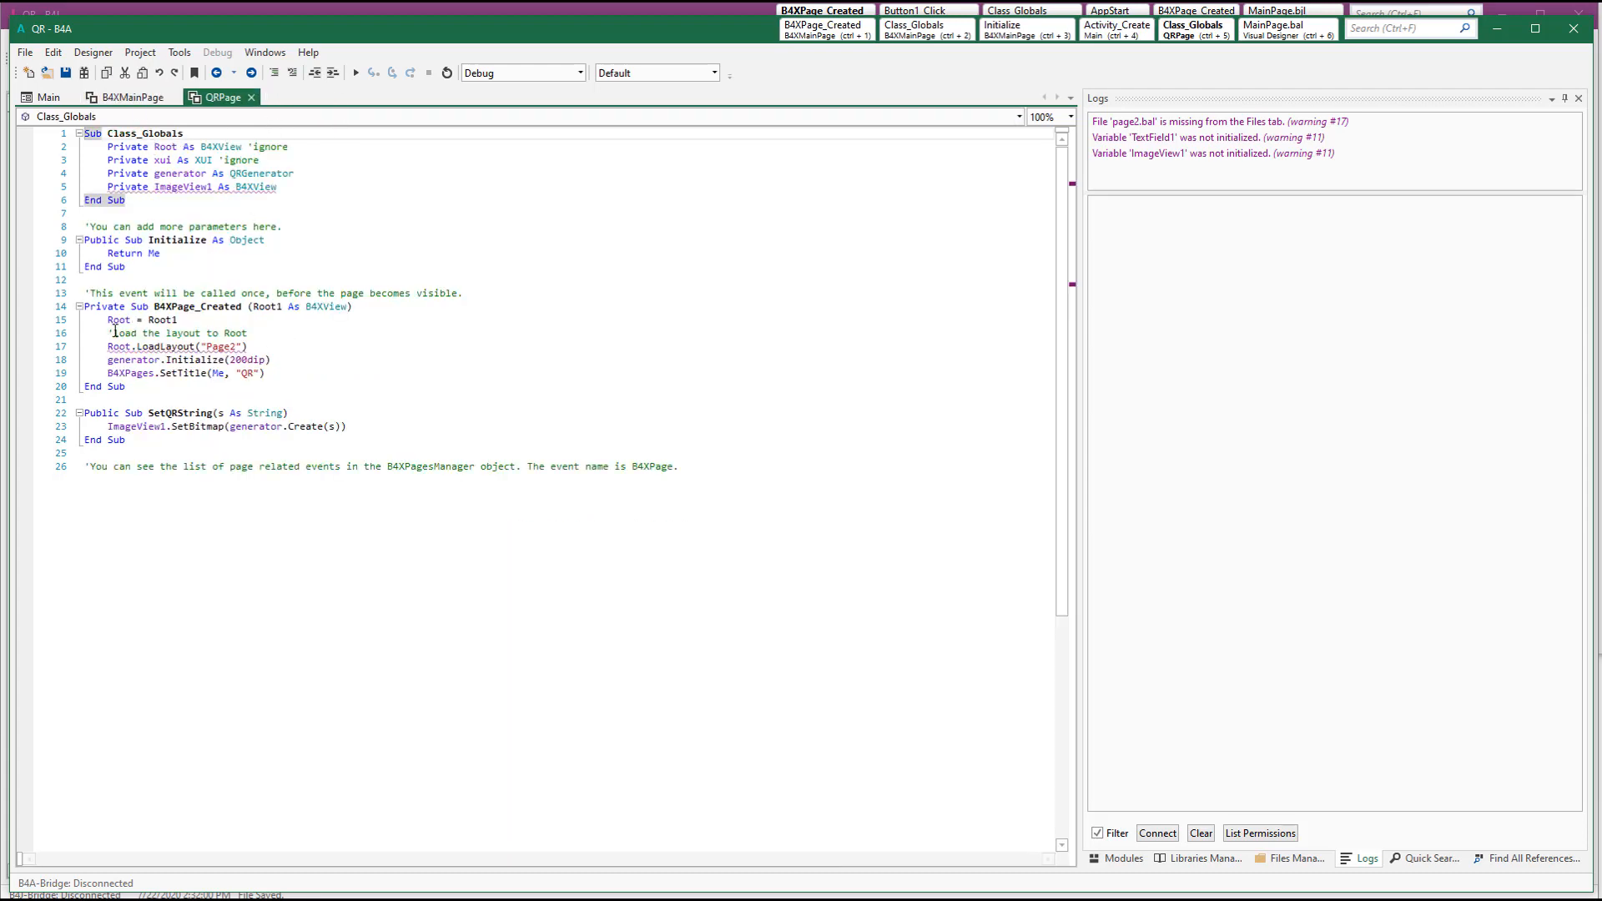
mouse_move(219, 346)
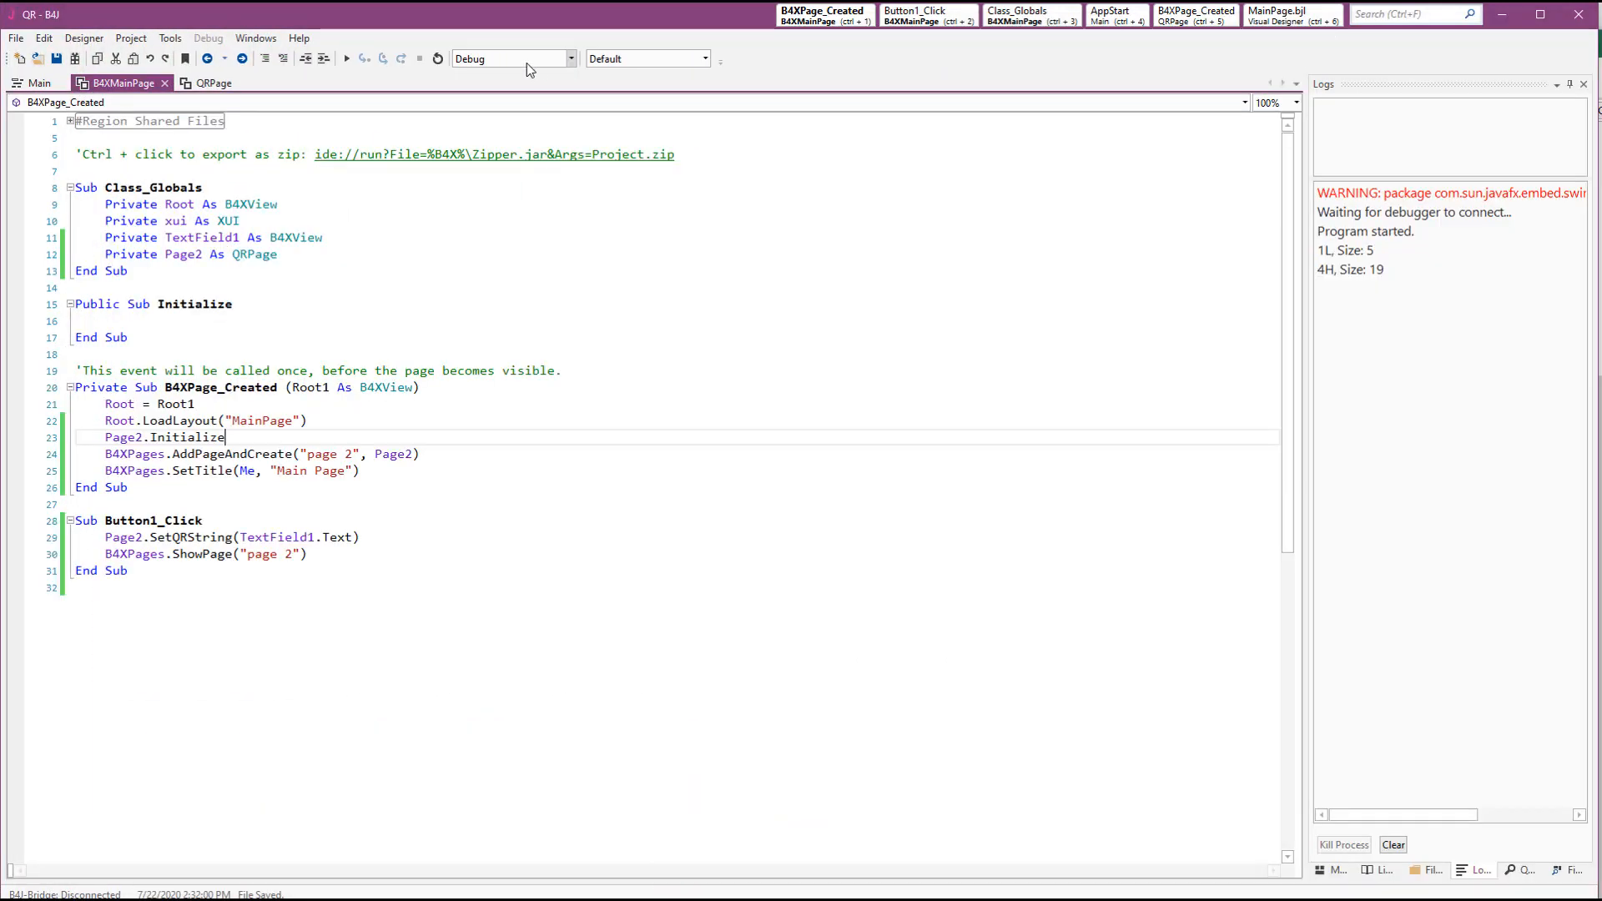
Open the MainPage layout in B4J's Visual Designer alongside B4A's designer
click(129, 38)
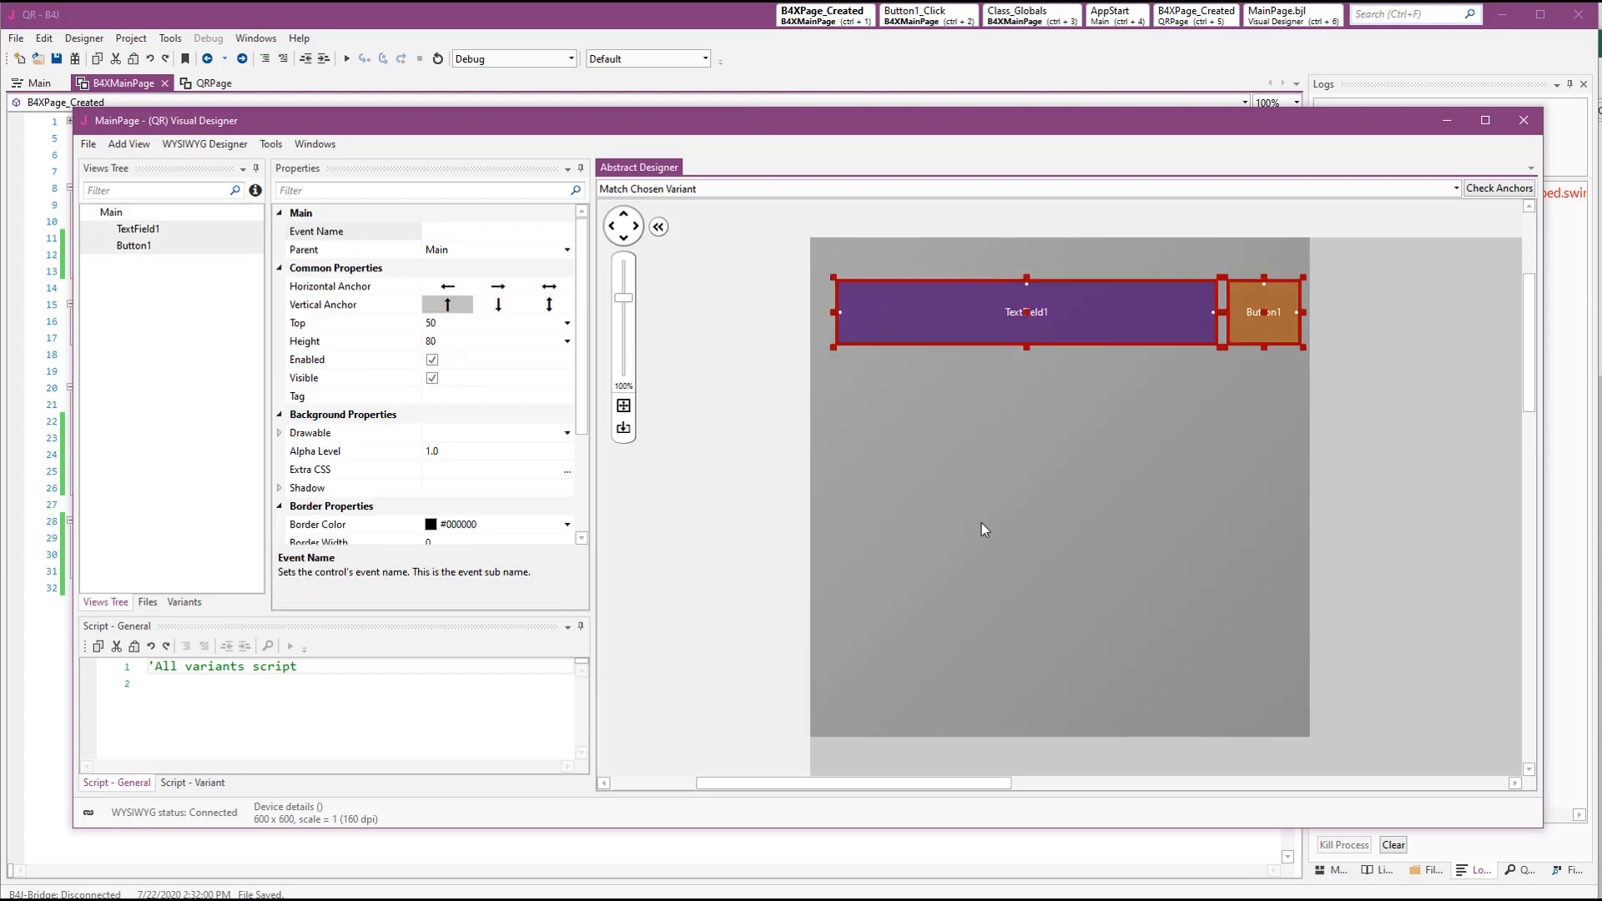
mouse_move(1542, 154)
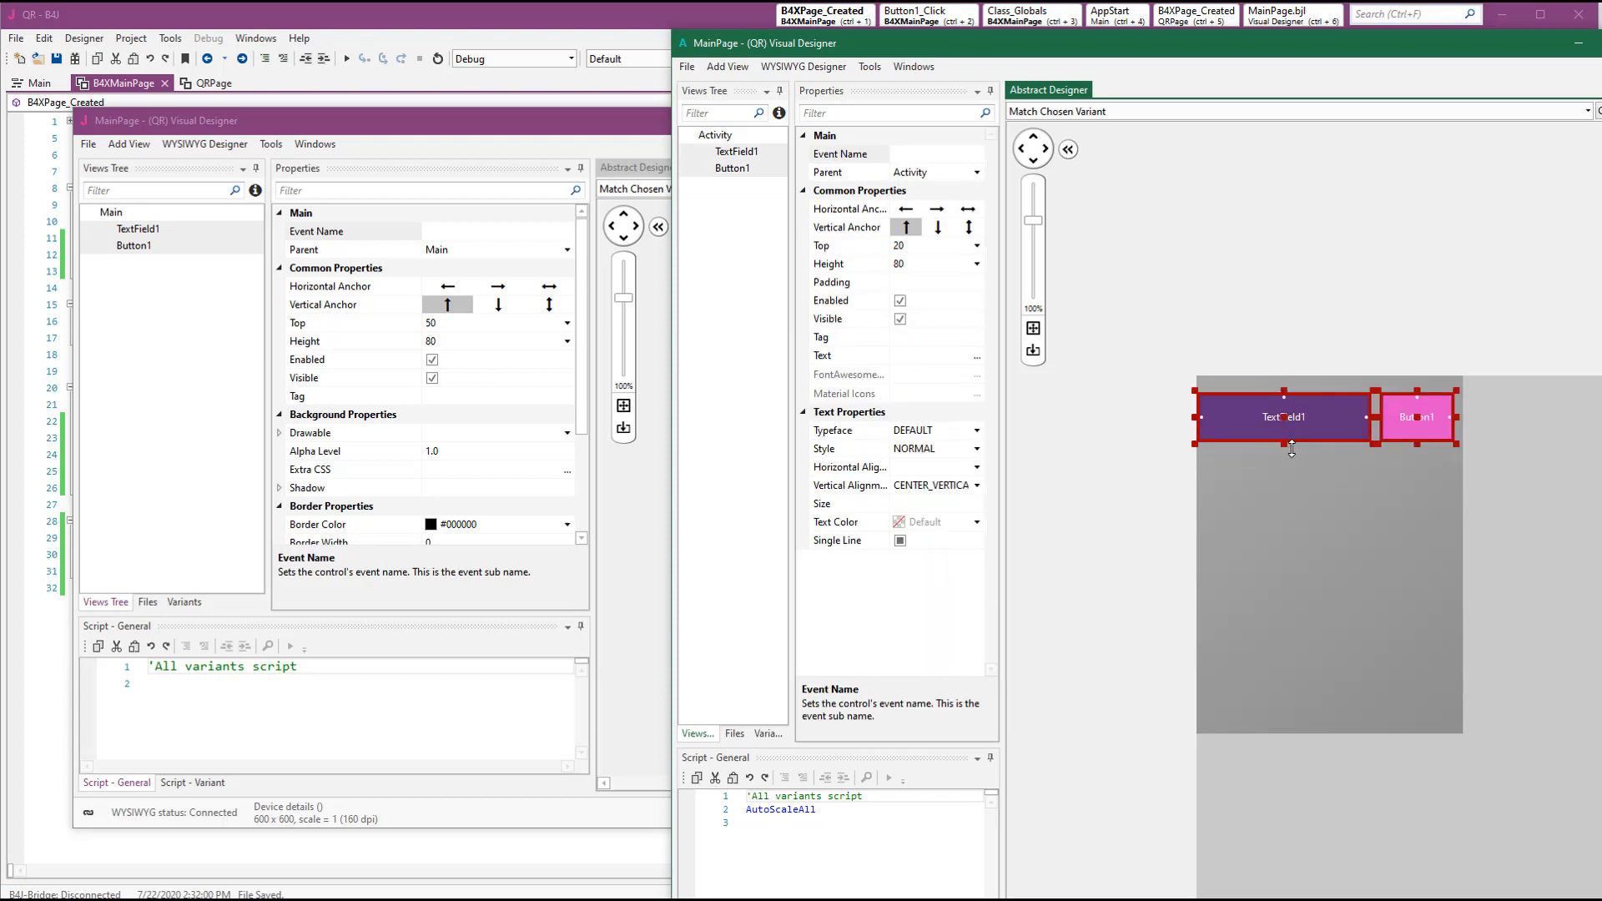
drag(1285, 443, 1286, 429)
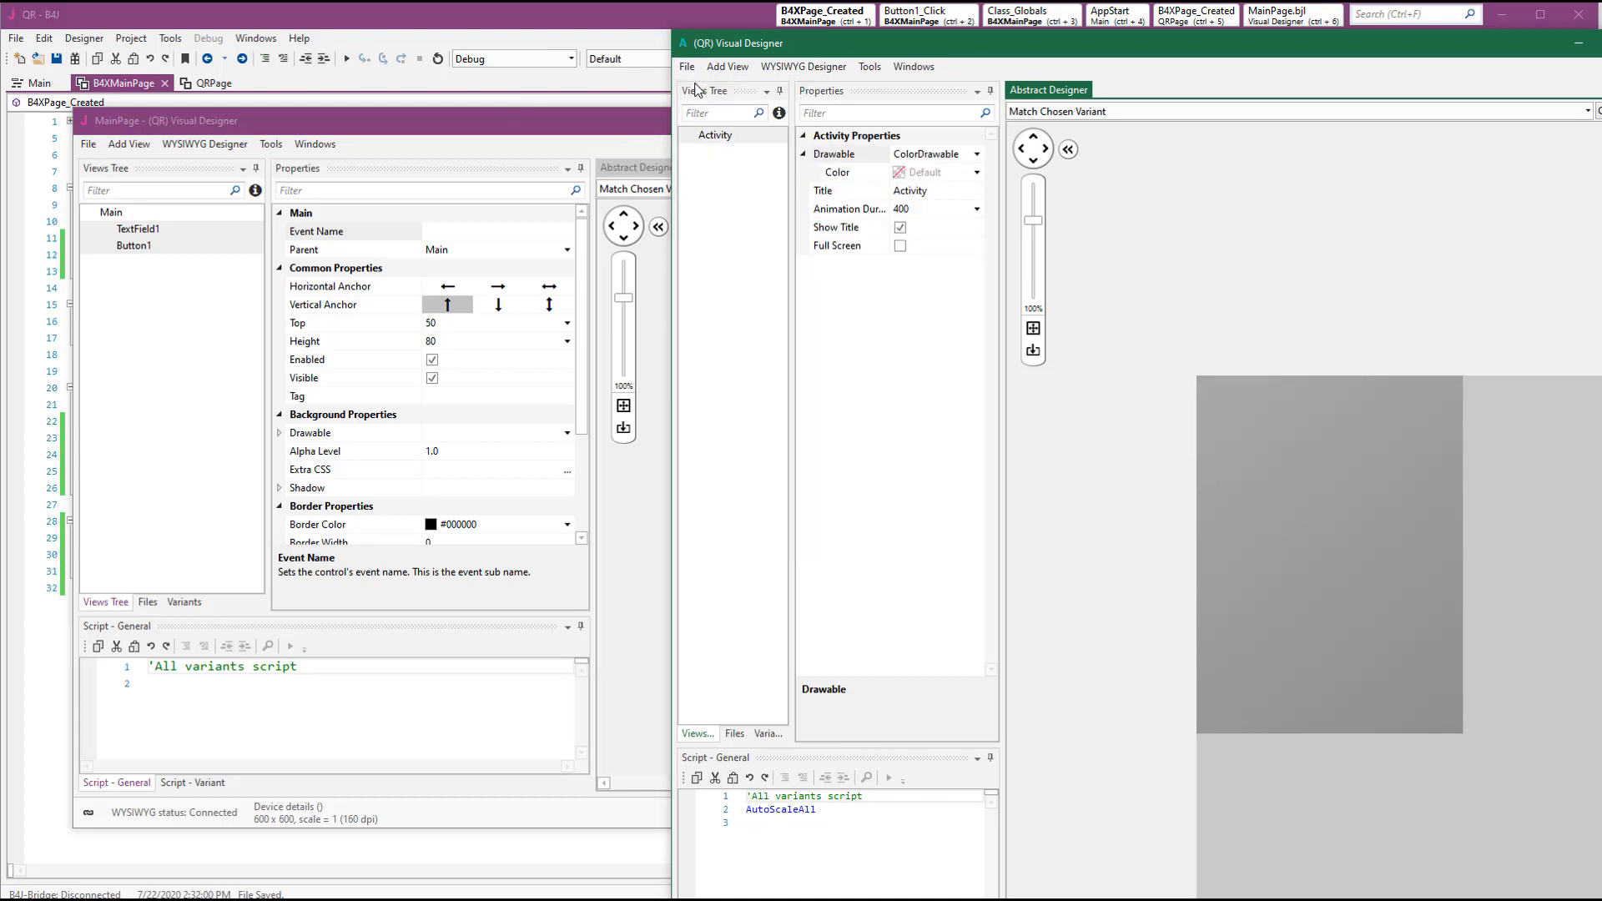
click(86, 143)
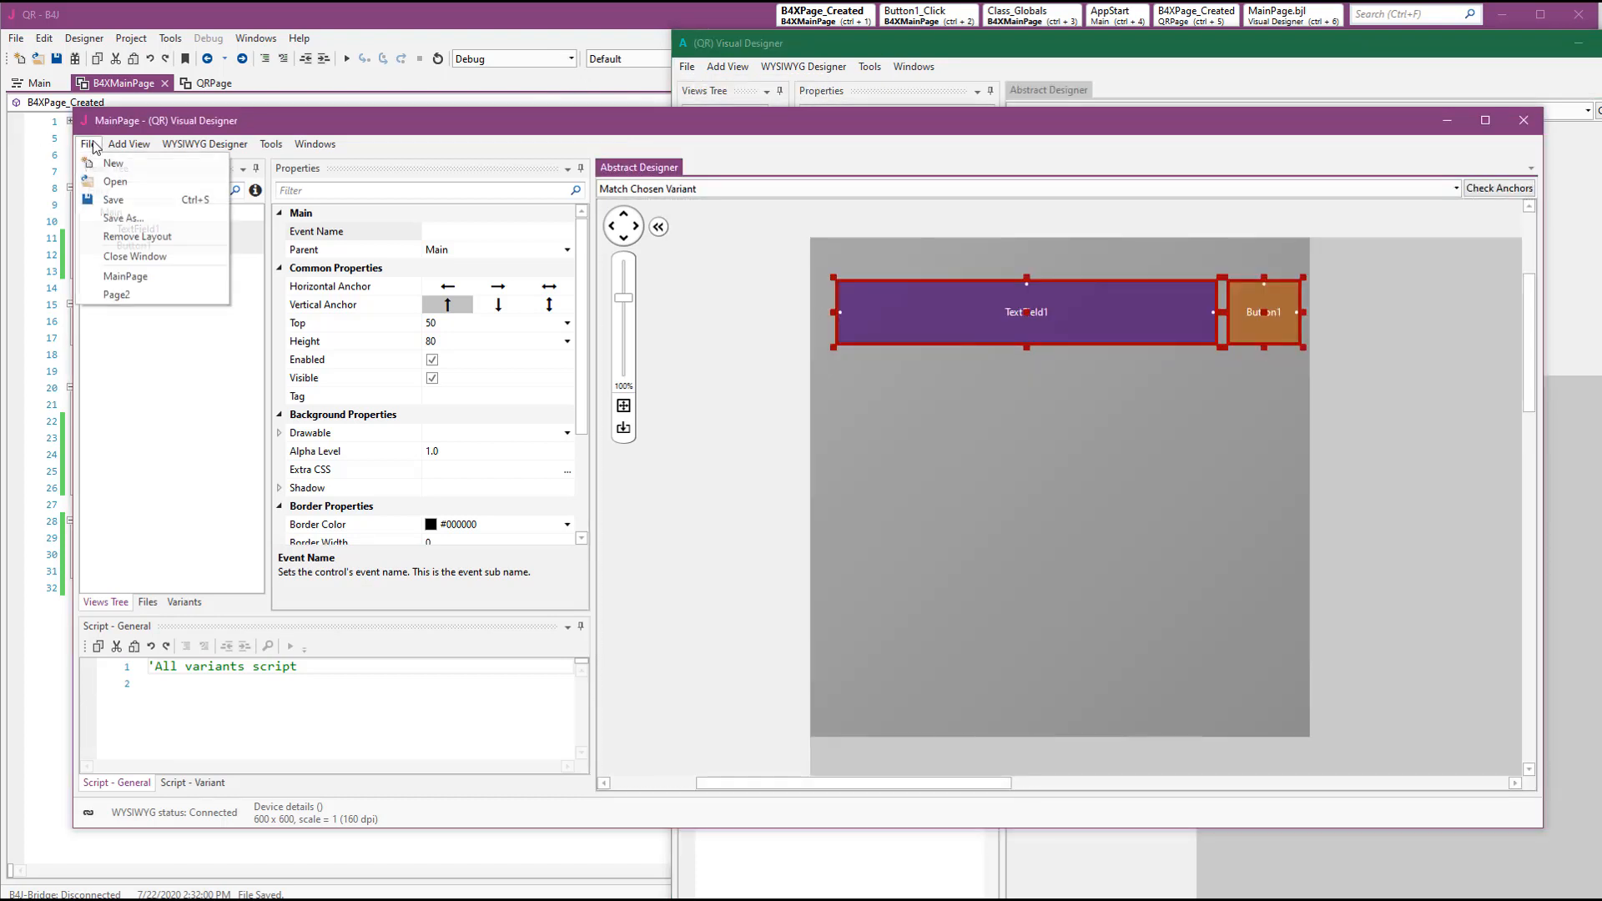
Open the Page2 layout in the B4J designer and cancel B4A's new-layout dialog
click(117, 295)
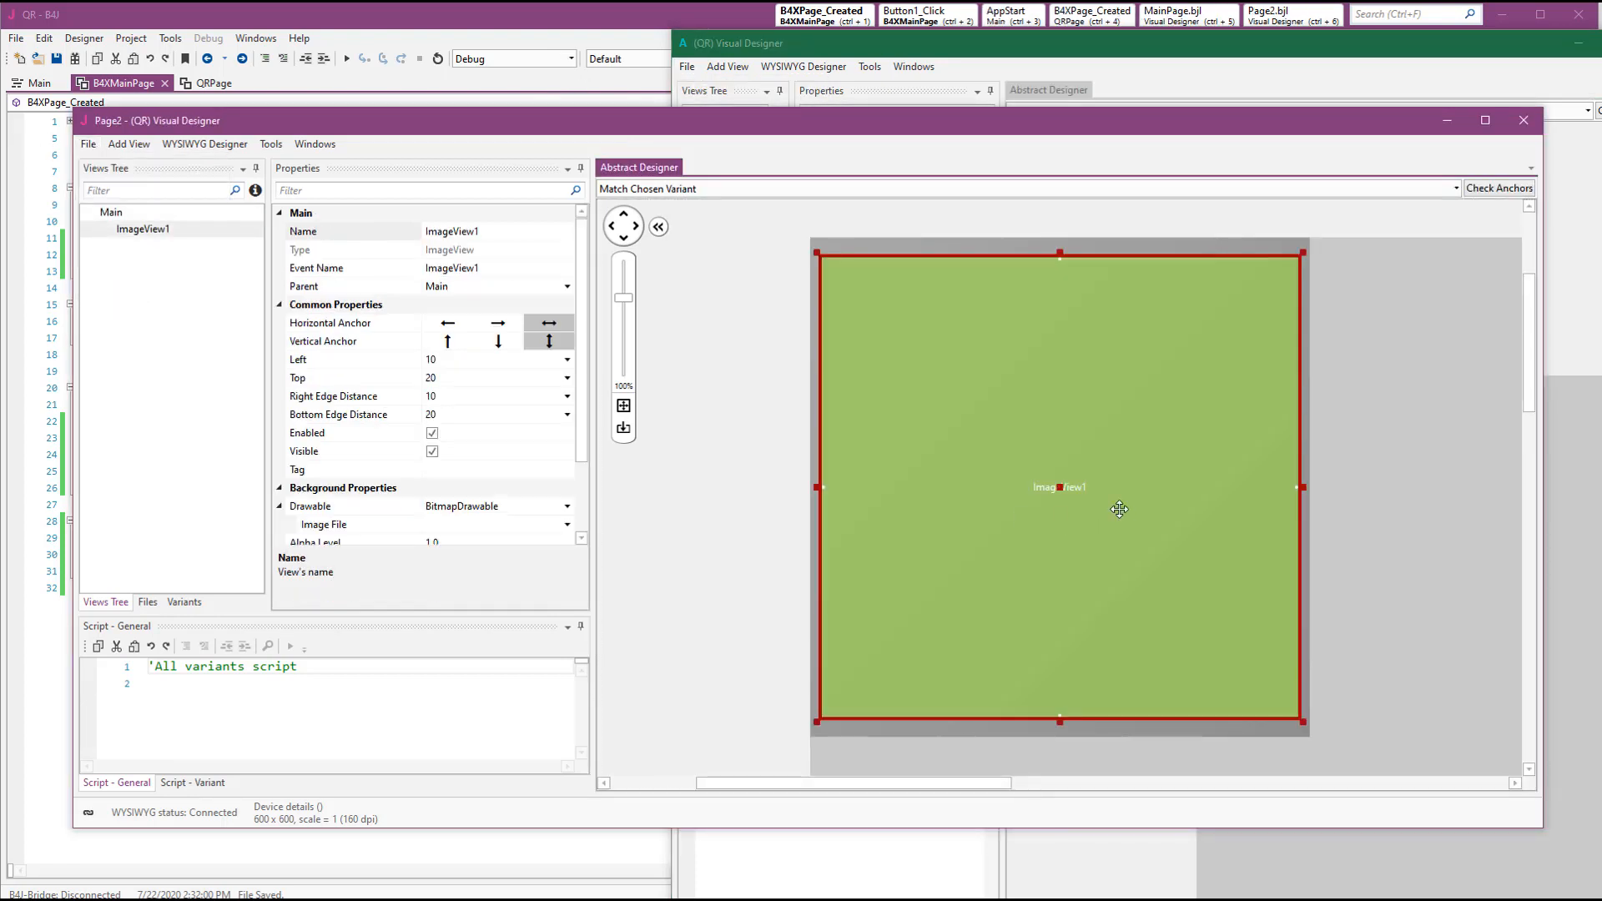
mouse_move(1051, 142)
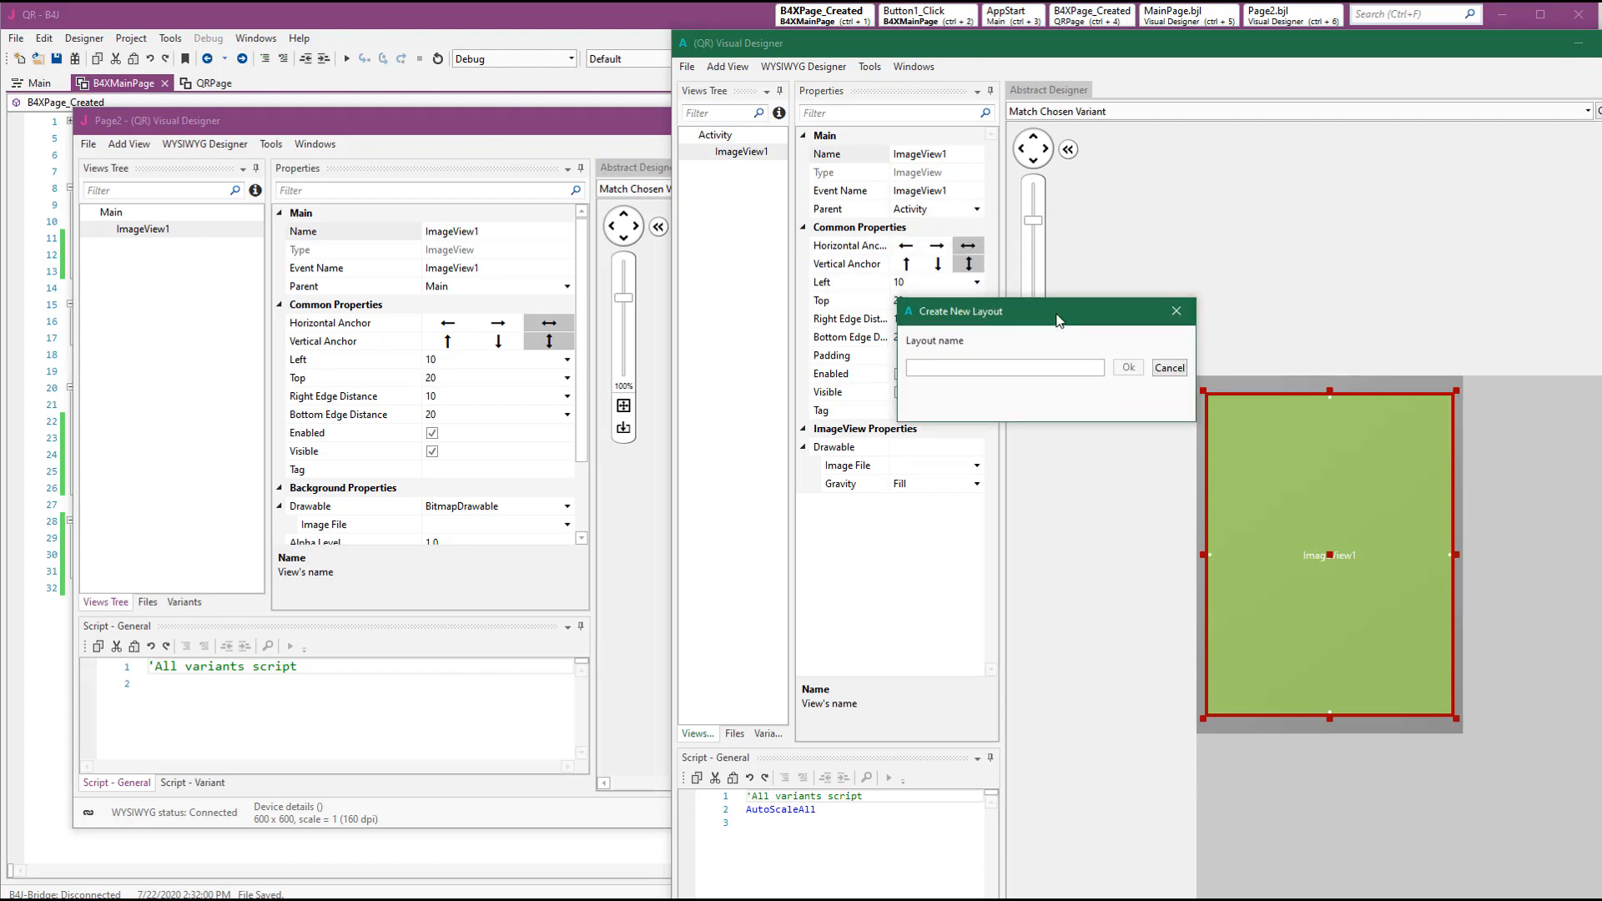
click(1169, 367)
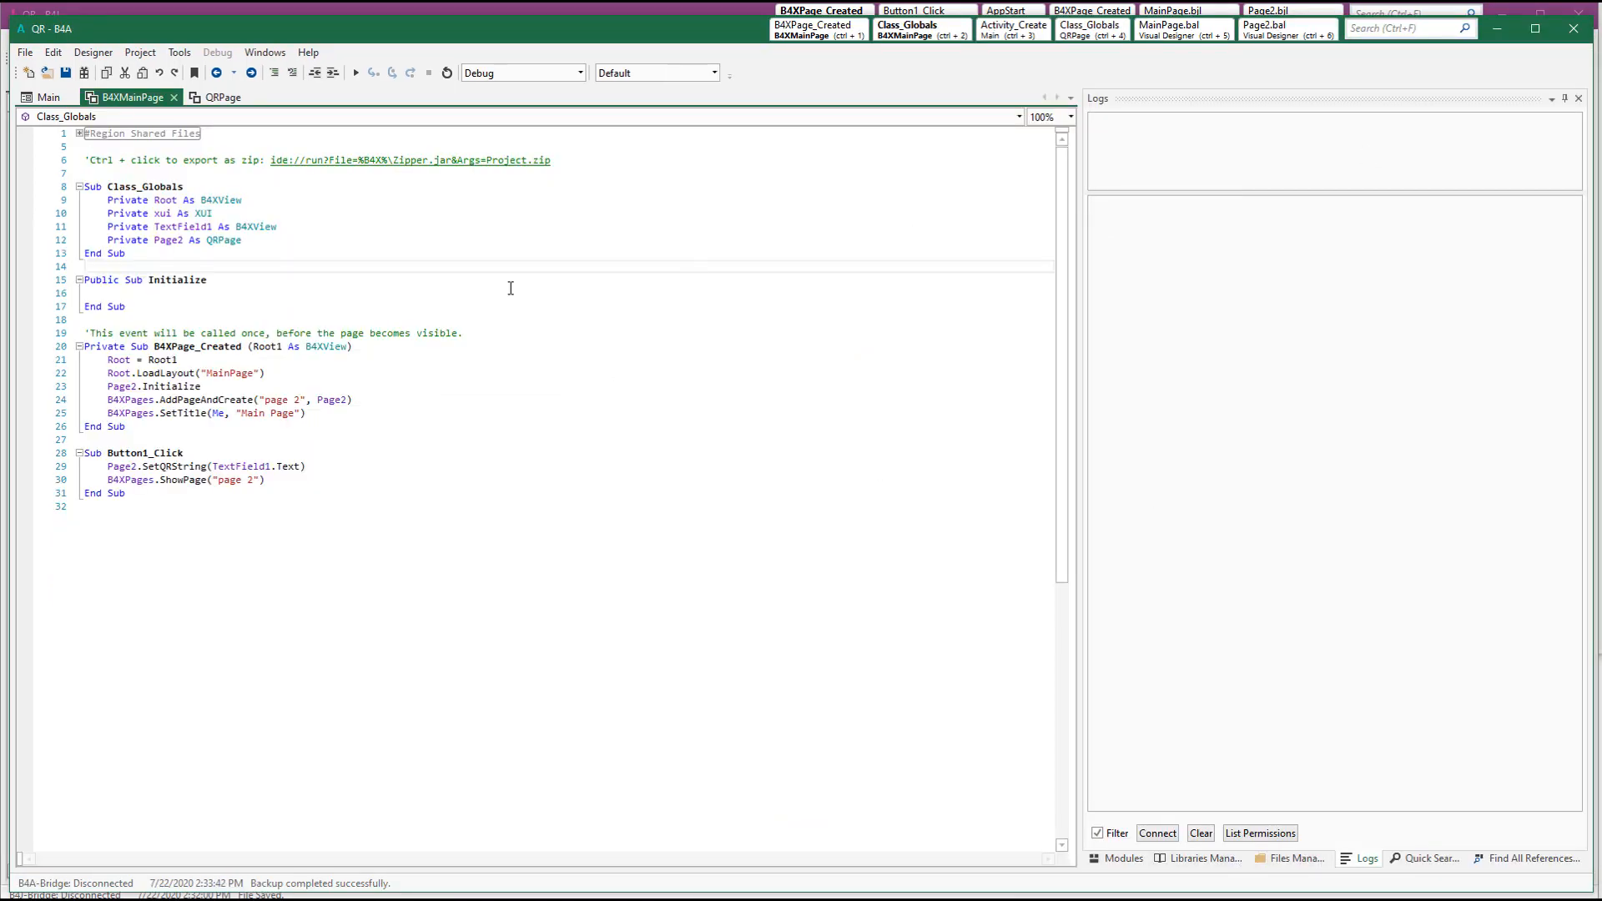
Compile and install the QR app in debug mode, then open Debug > Take Screenshot
click(355, 73)
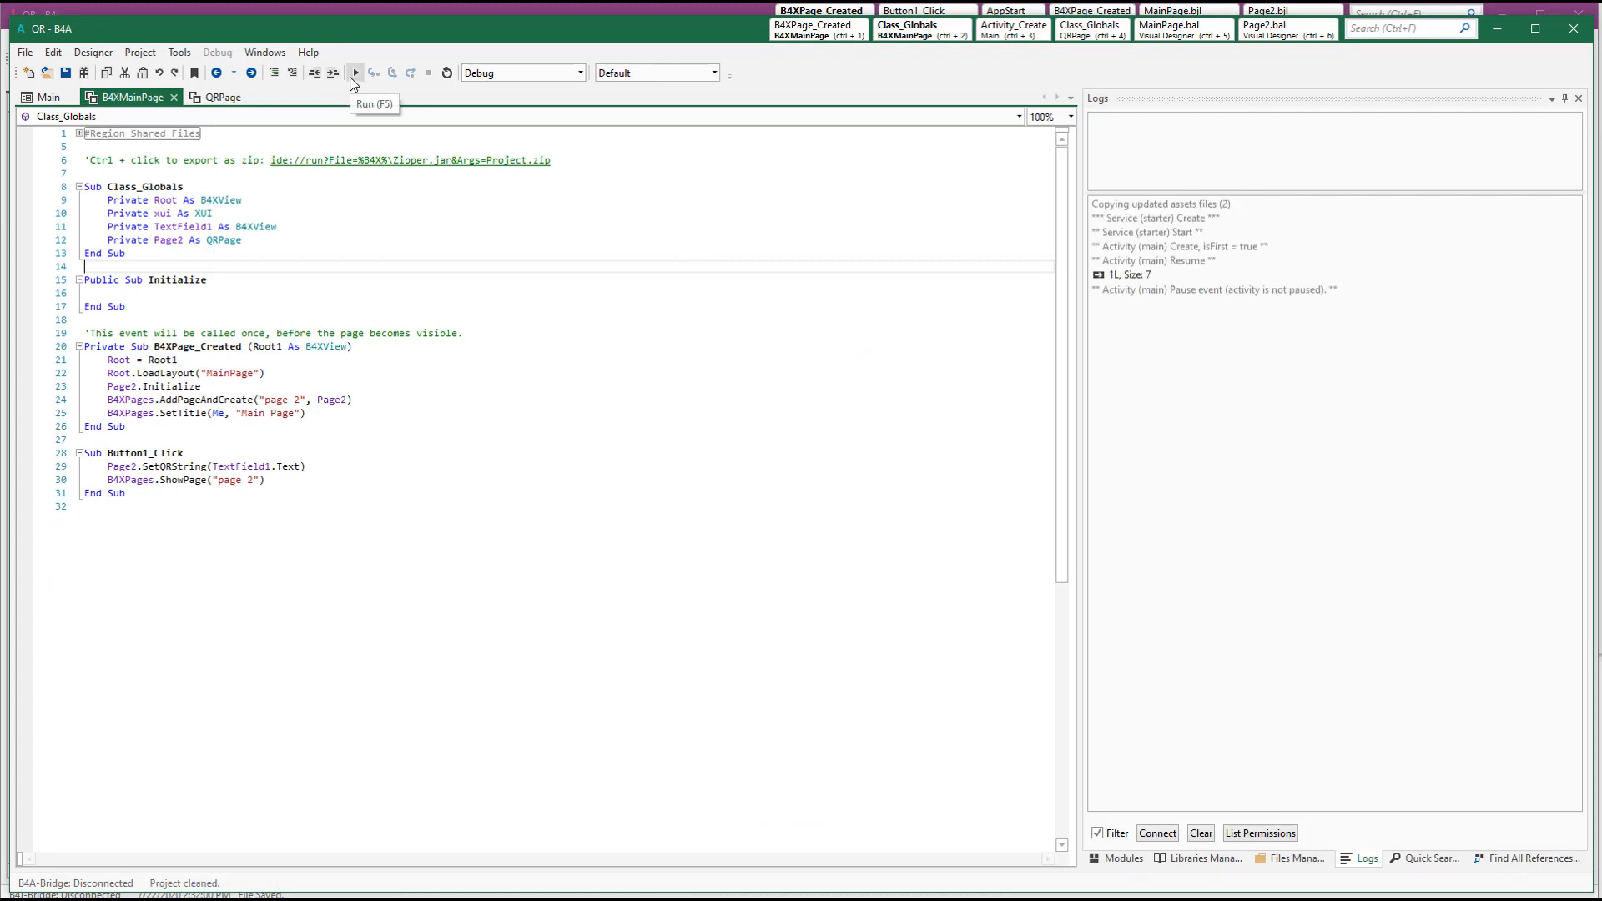
click(363, 72)
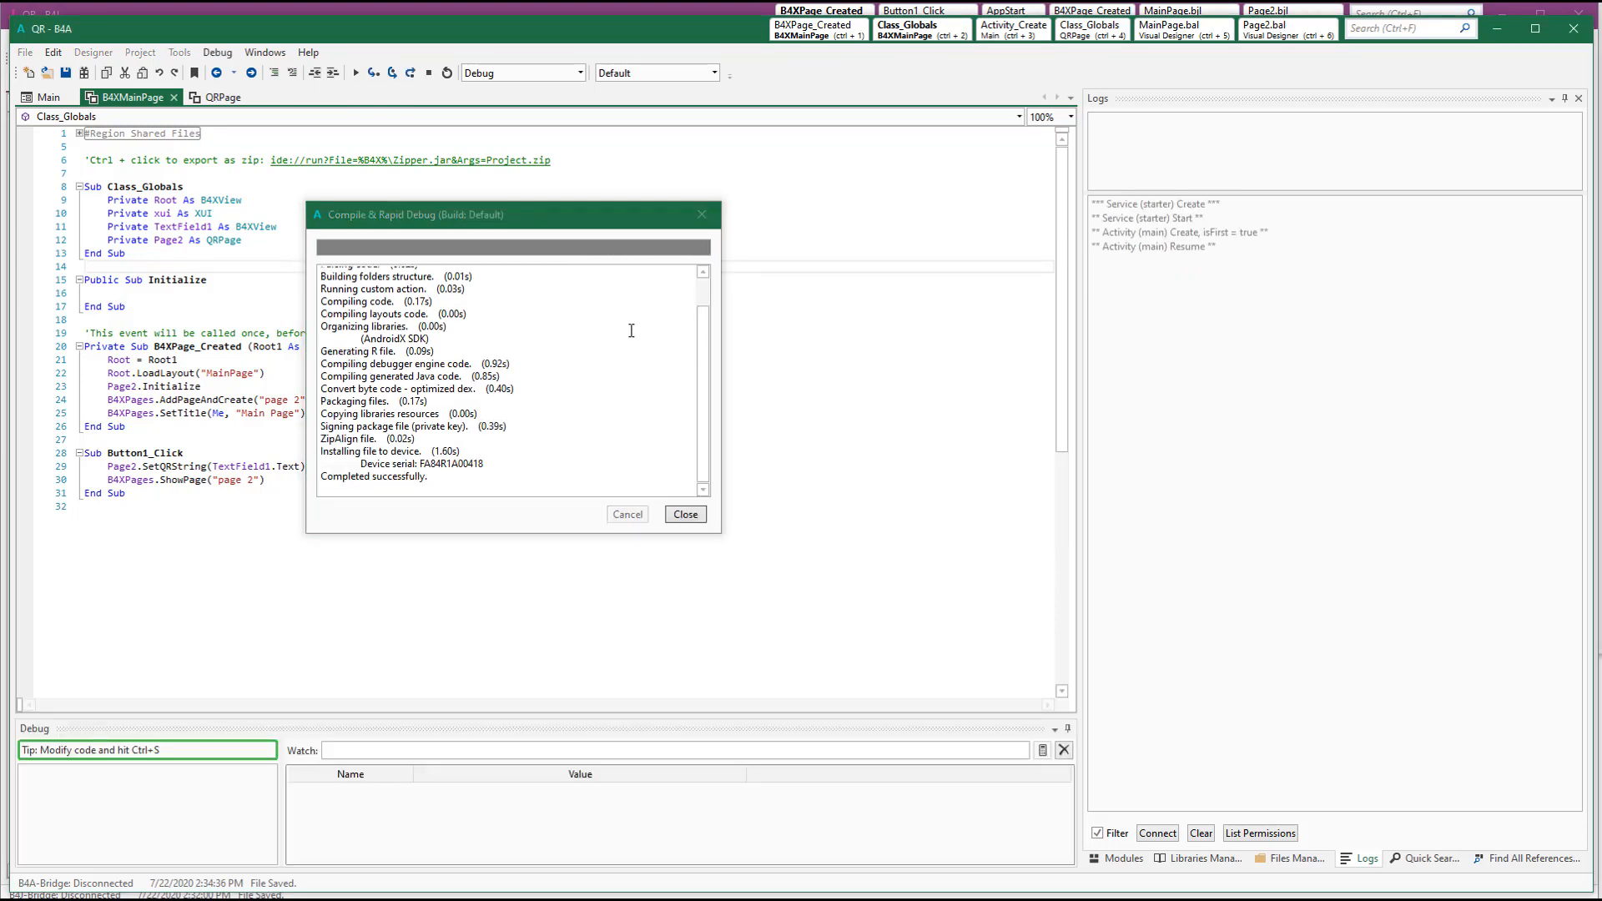
click(685, 514)
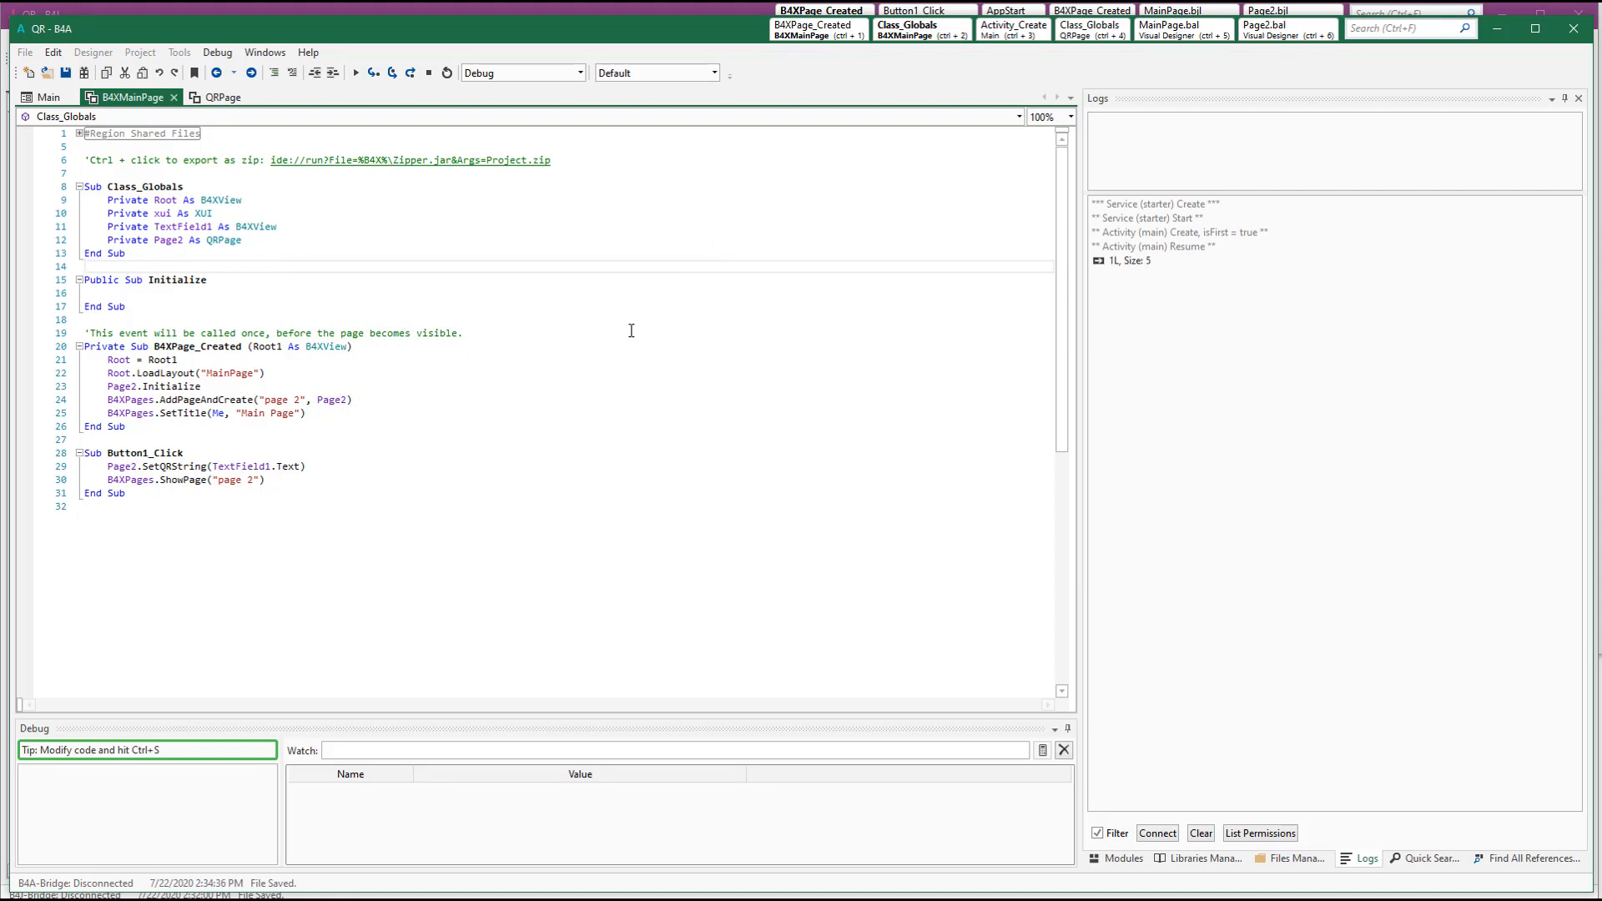
click(217, 52)
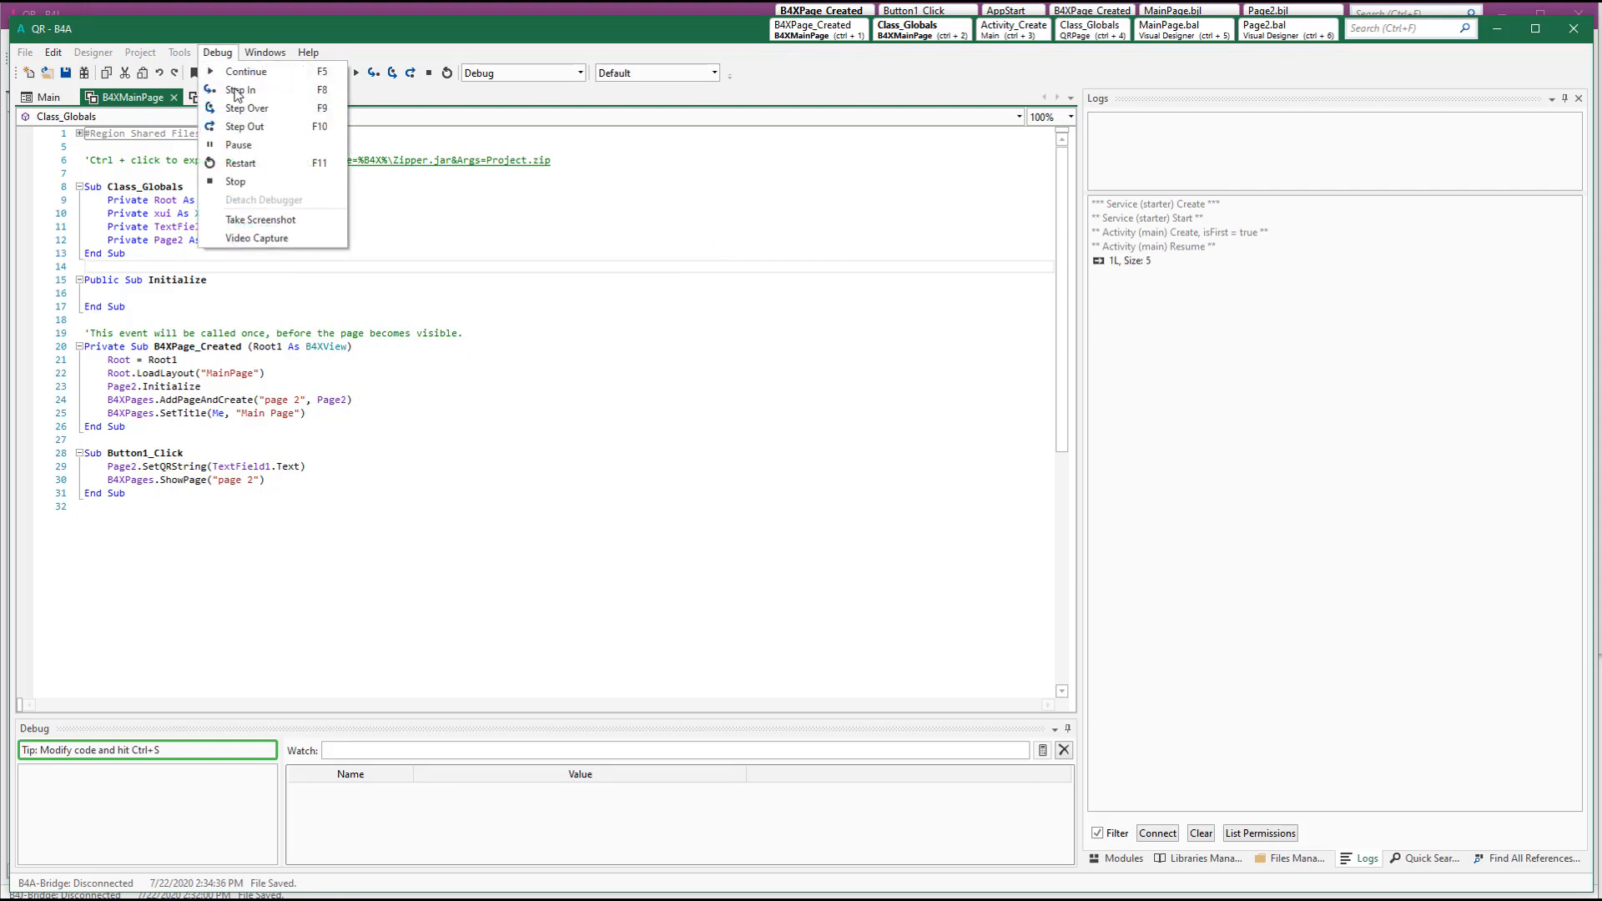
click(260, 220)
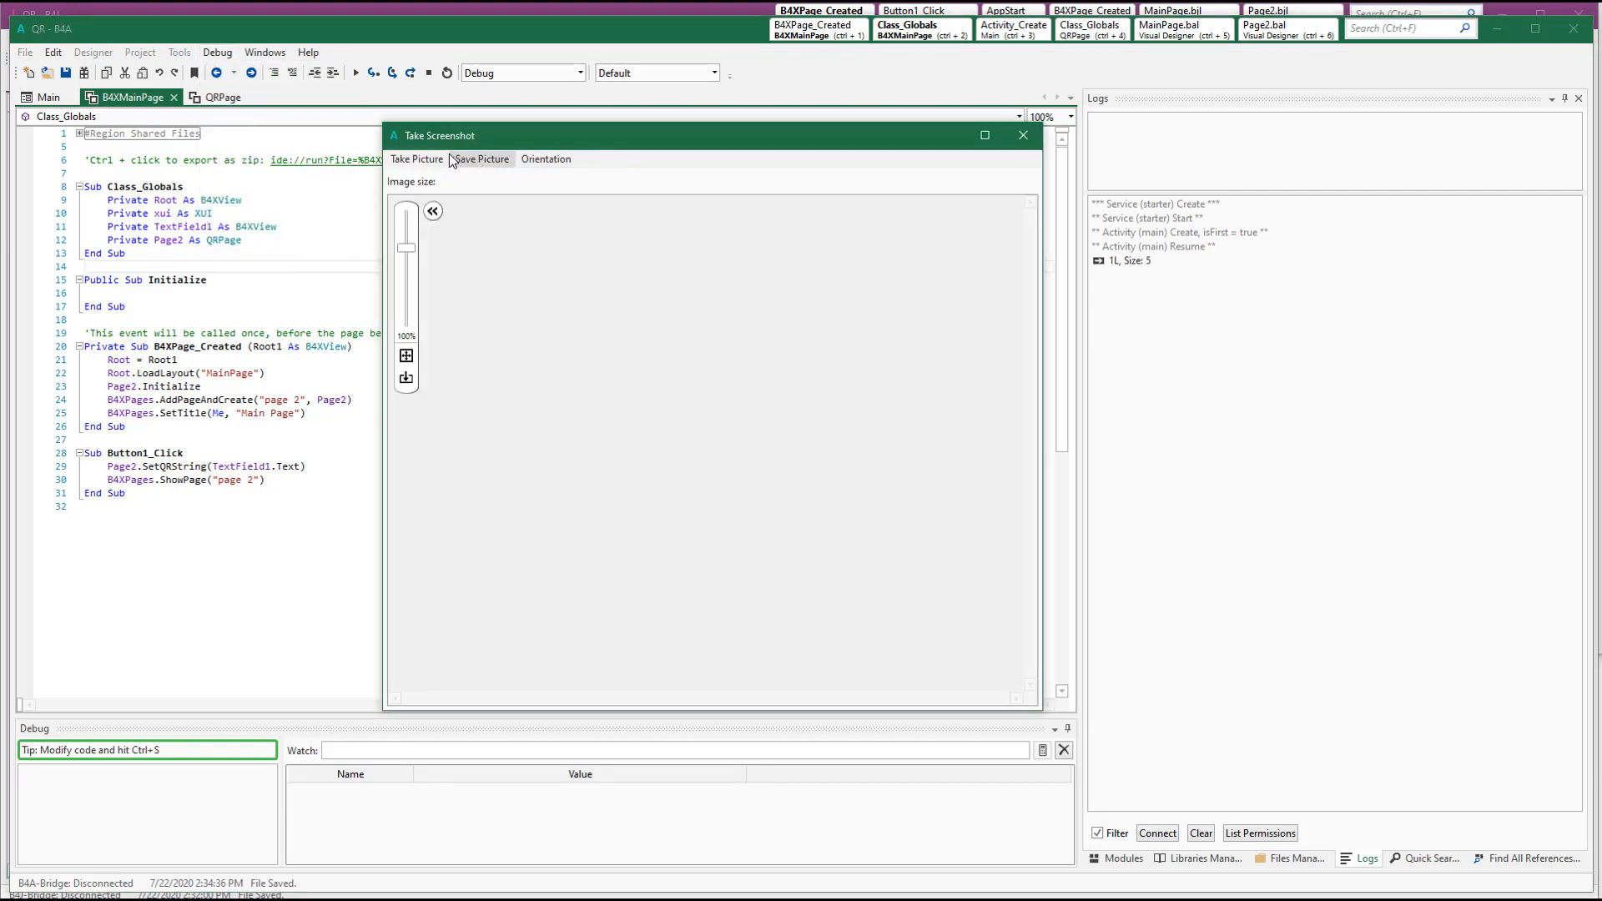
Capture the device screen showing the small QR code and switch to QRPage
click(415, 158)
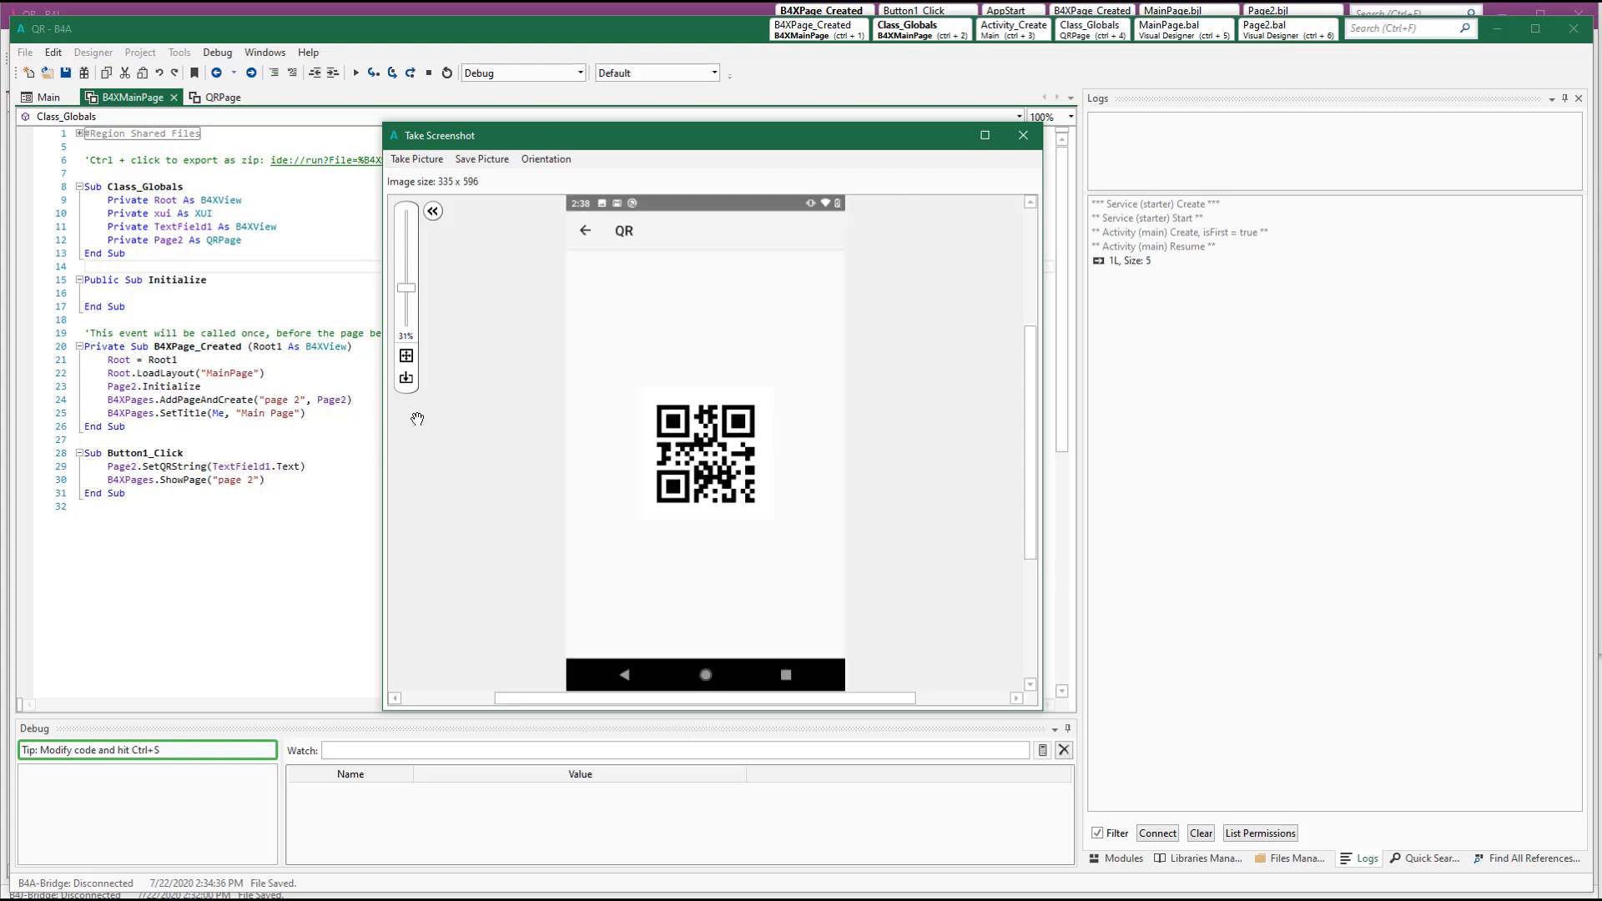
click(224, 97)
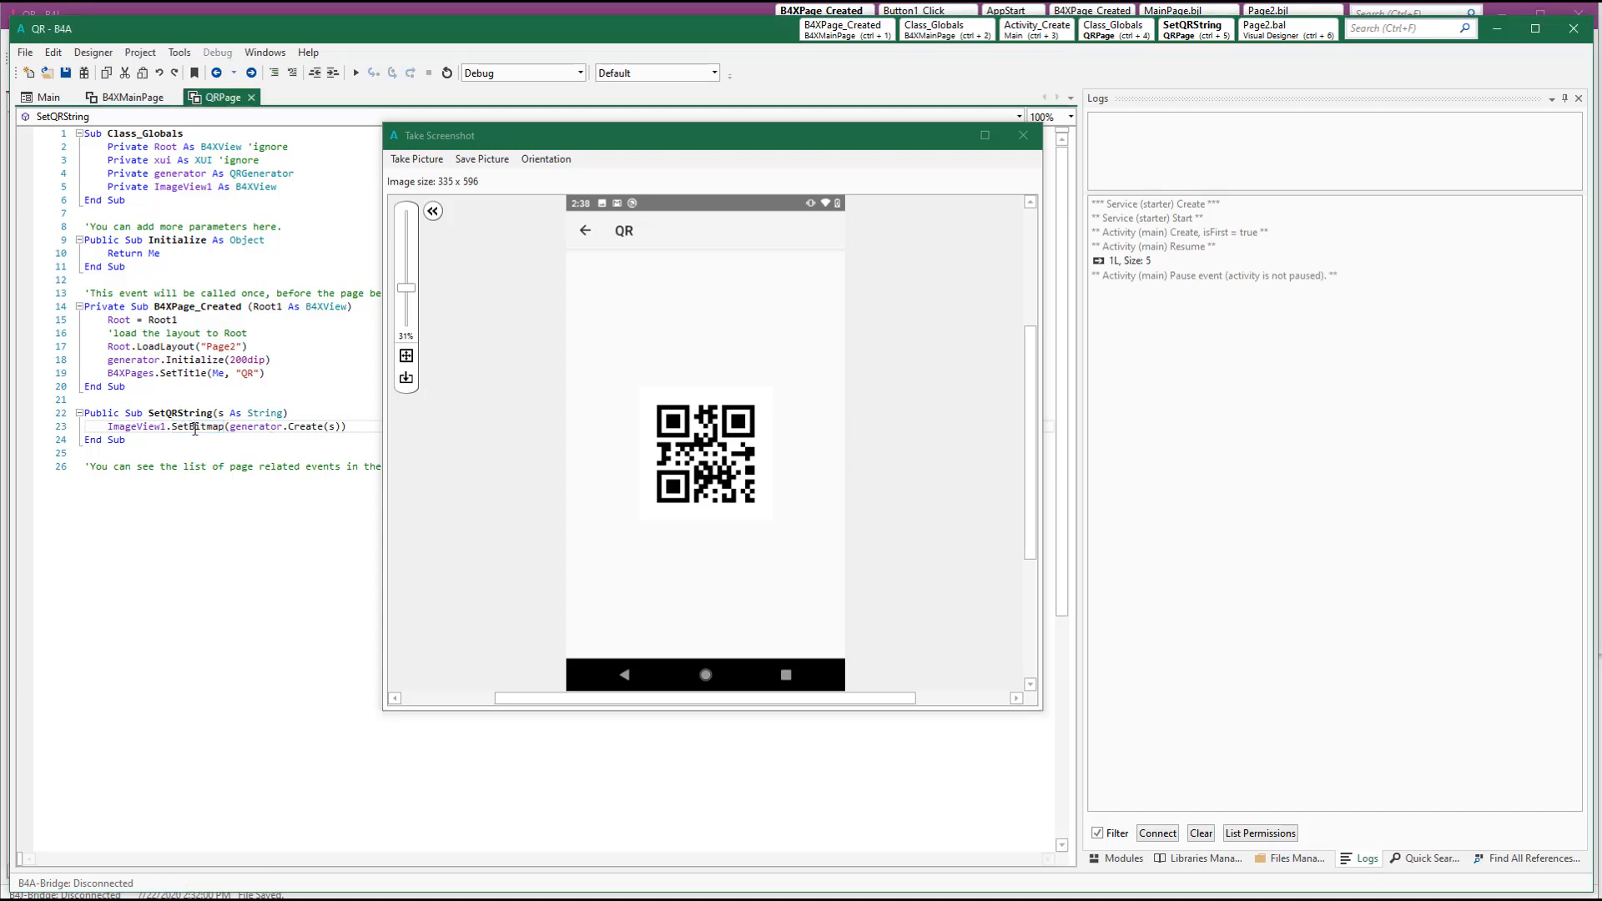
mouse_move(194, 426)
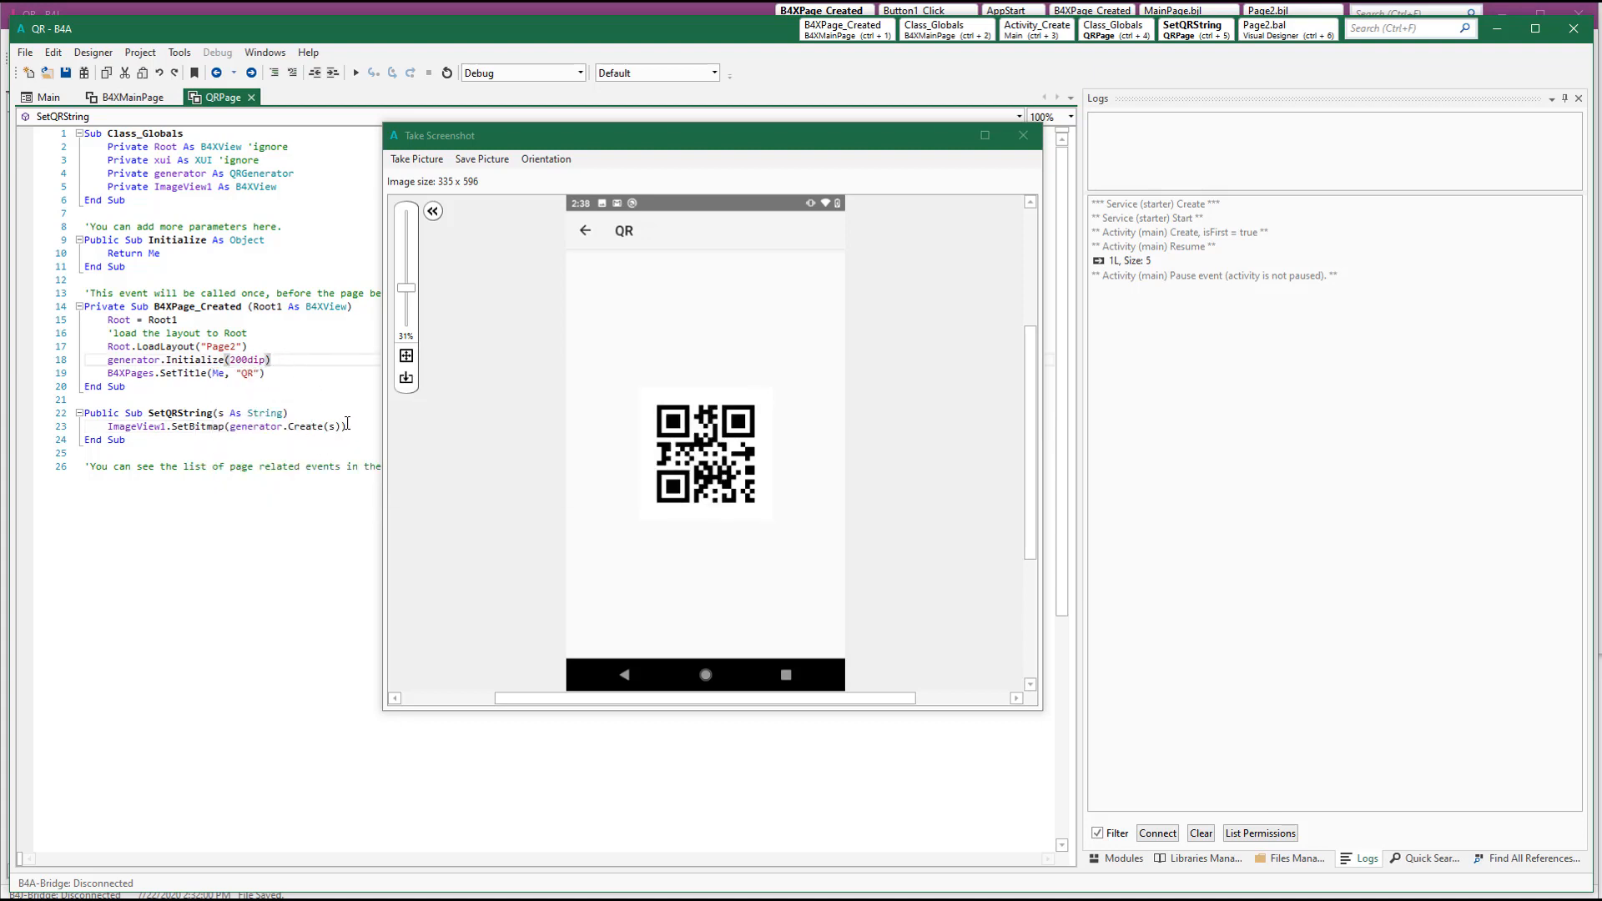
Append .Resize(ImageView1.Width, ImageView1.Height, True) to generator.Create(s) and rerun
text(.Resize)
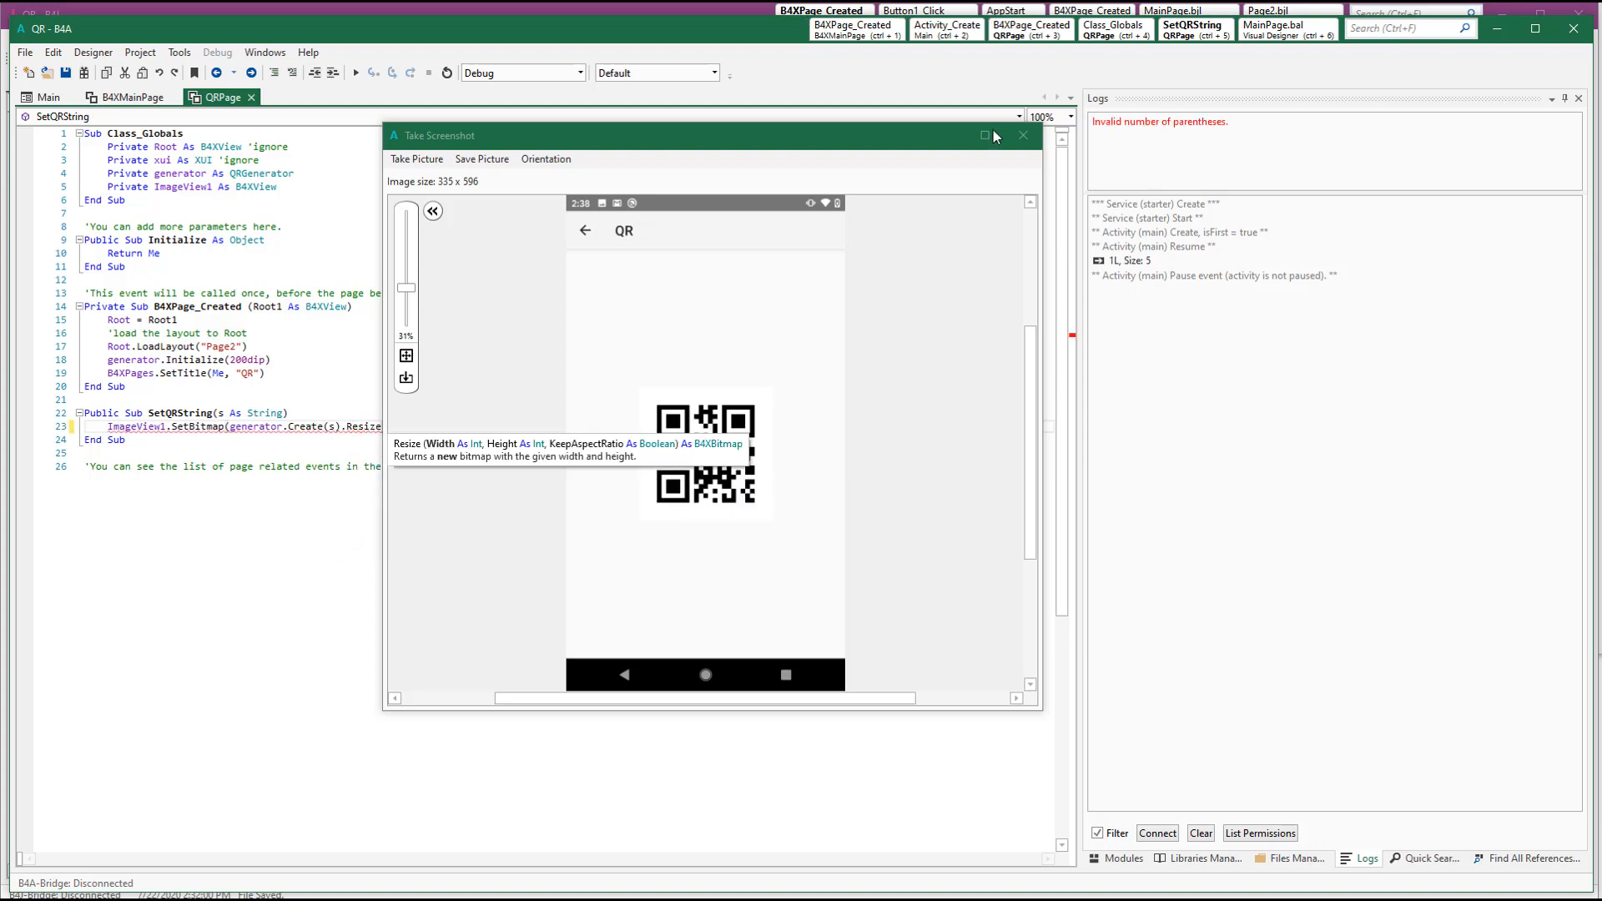
click(1024, 134)
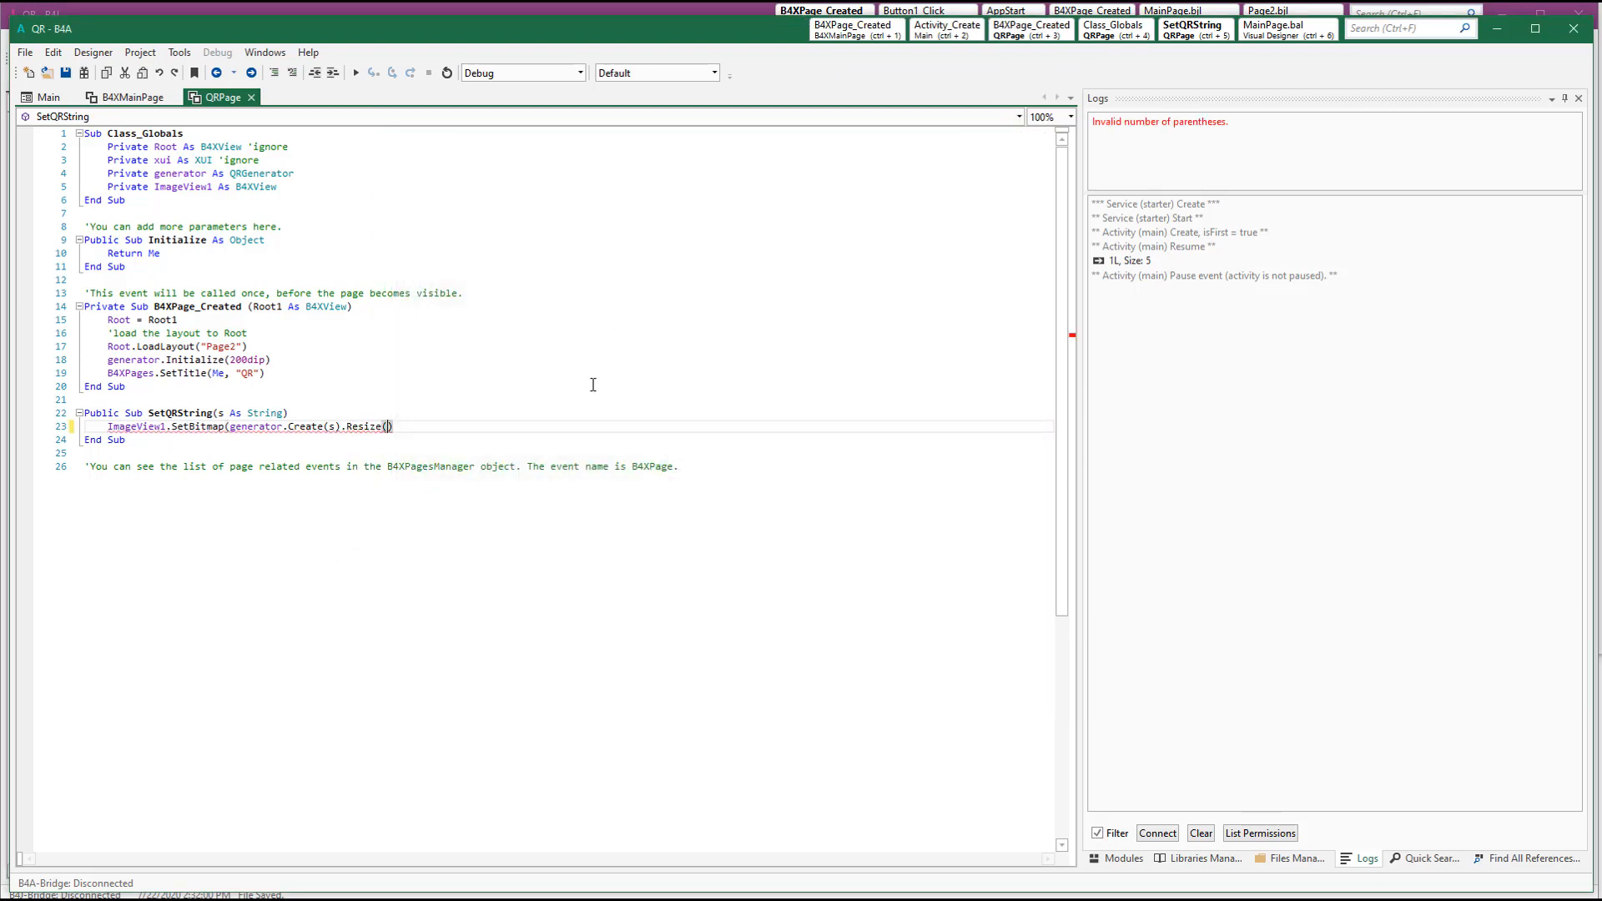
text(ImageView1.Width, im)
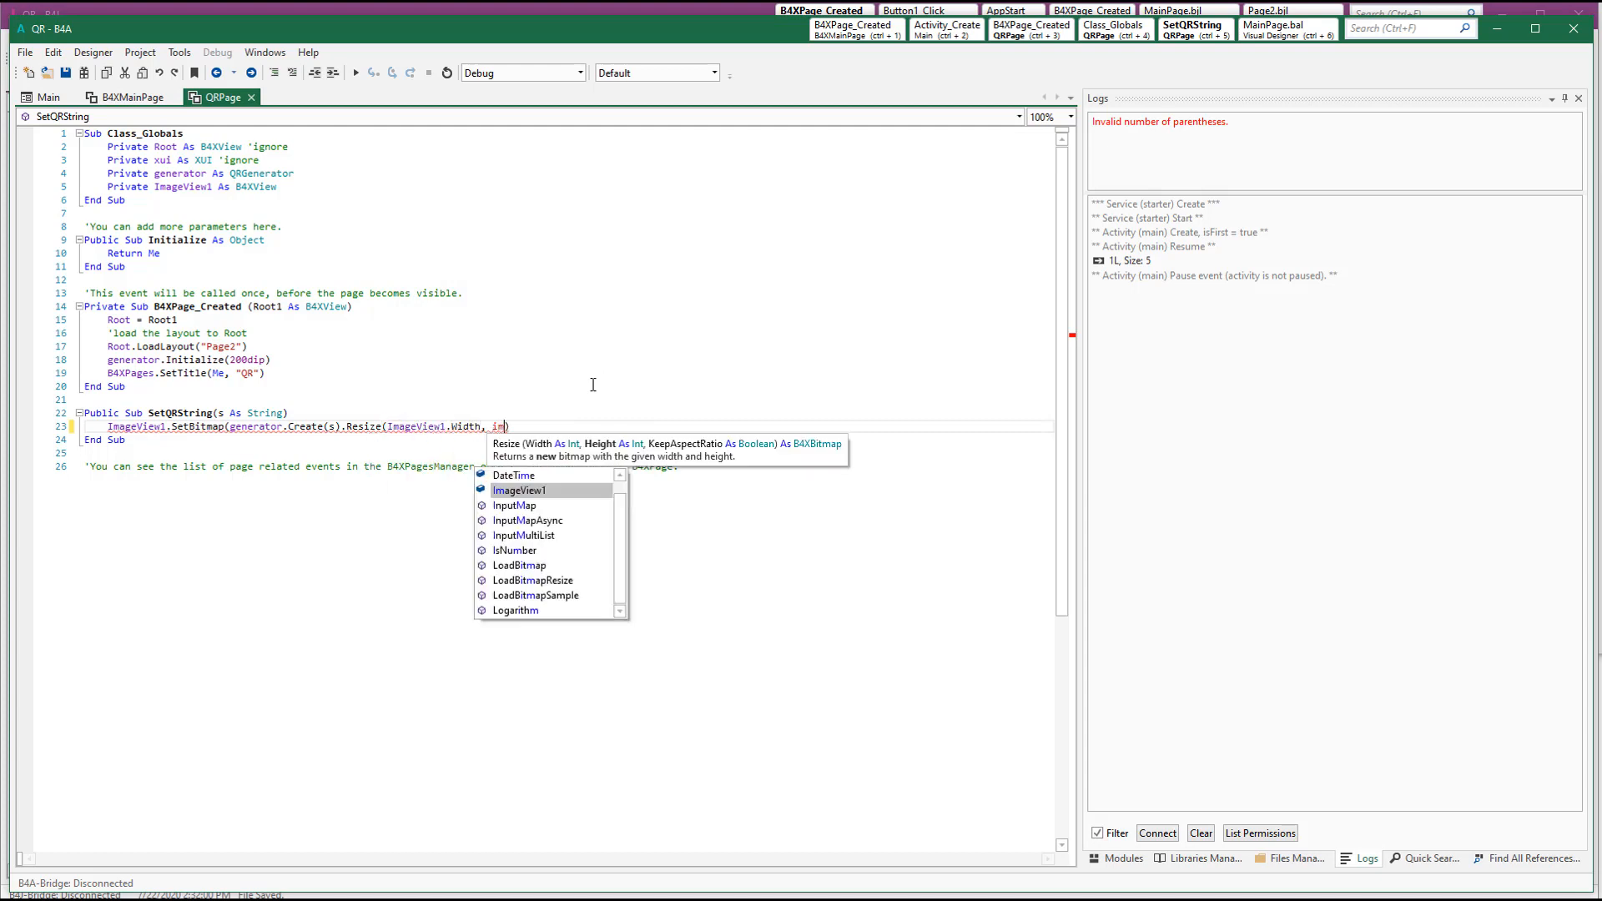
text(ImageView1.Height, tr)
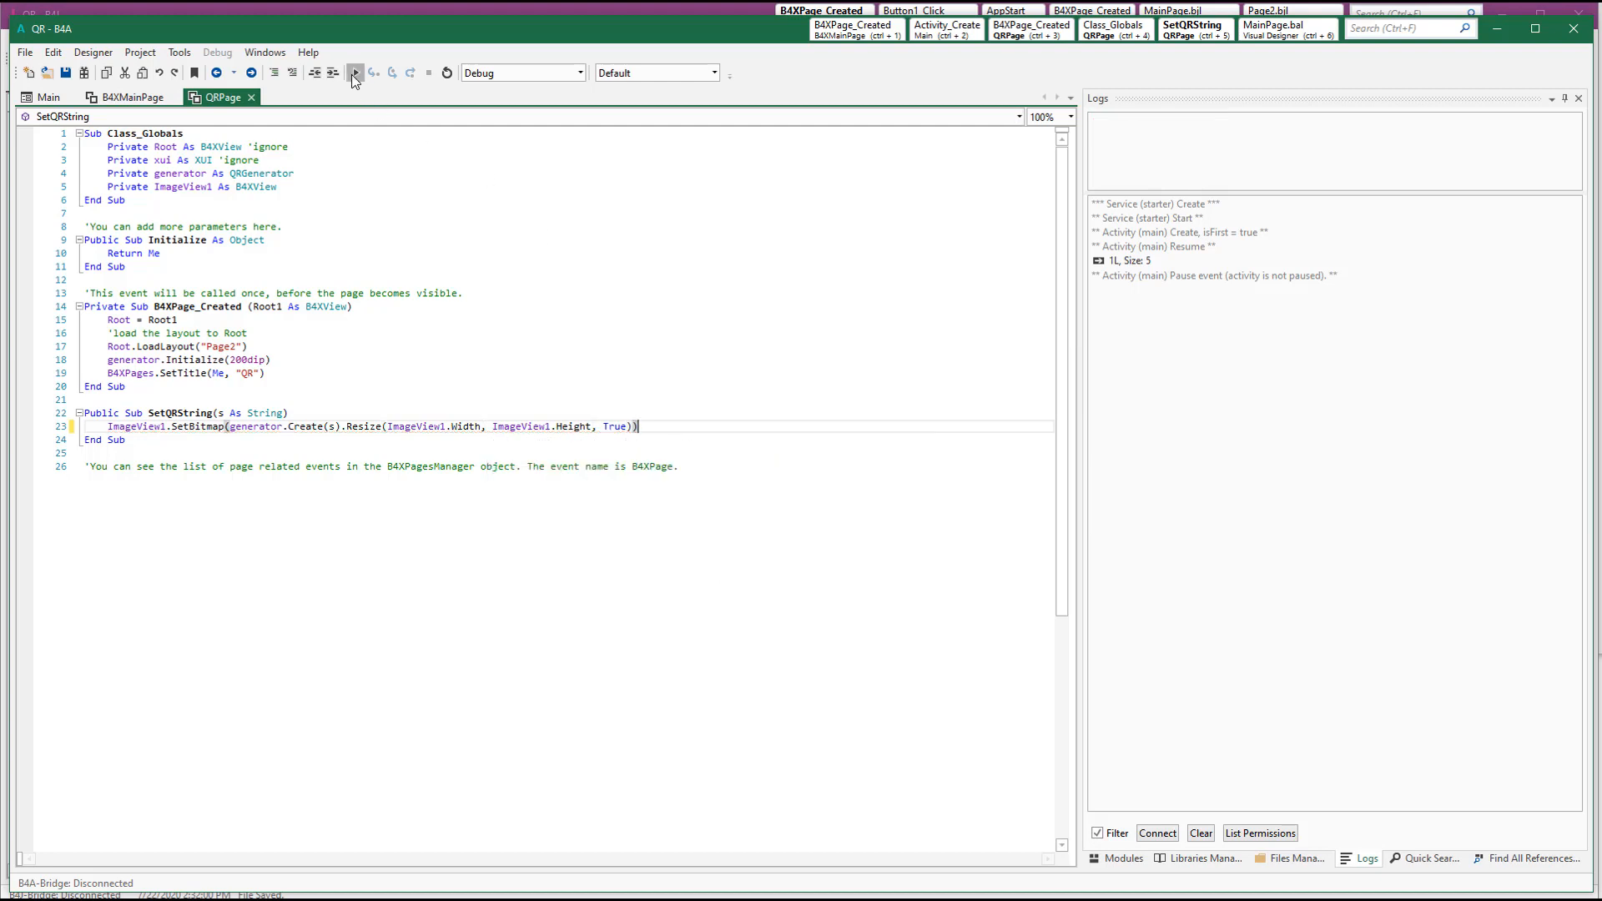
click(355, 73)
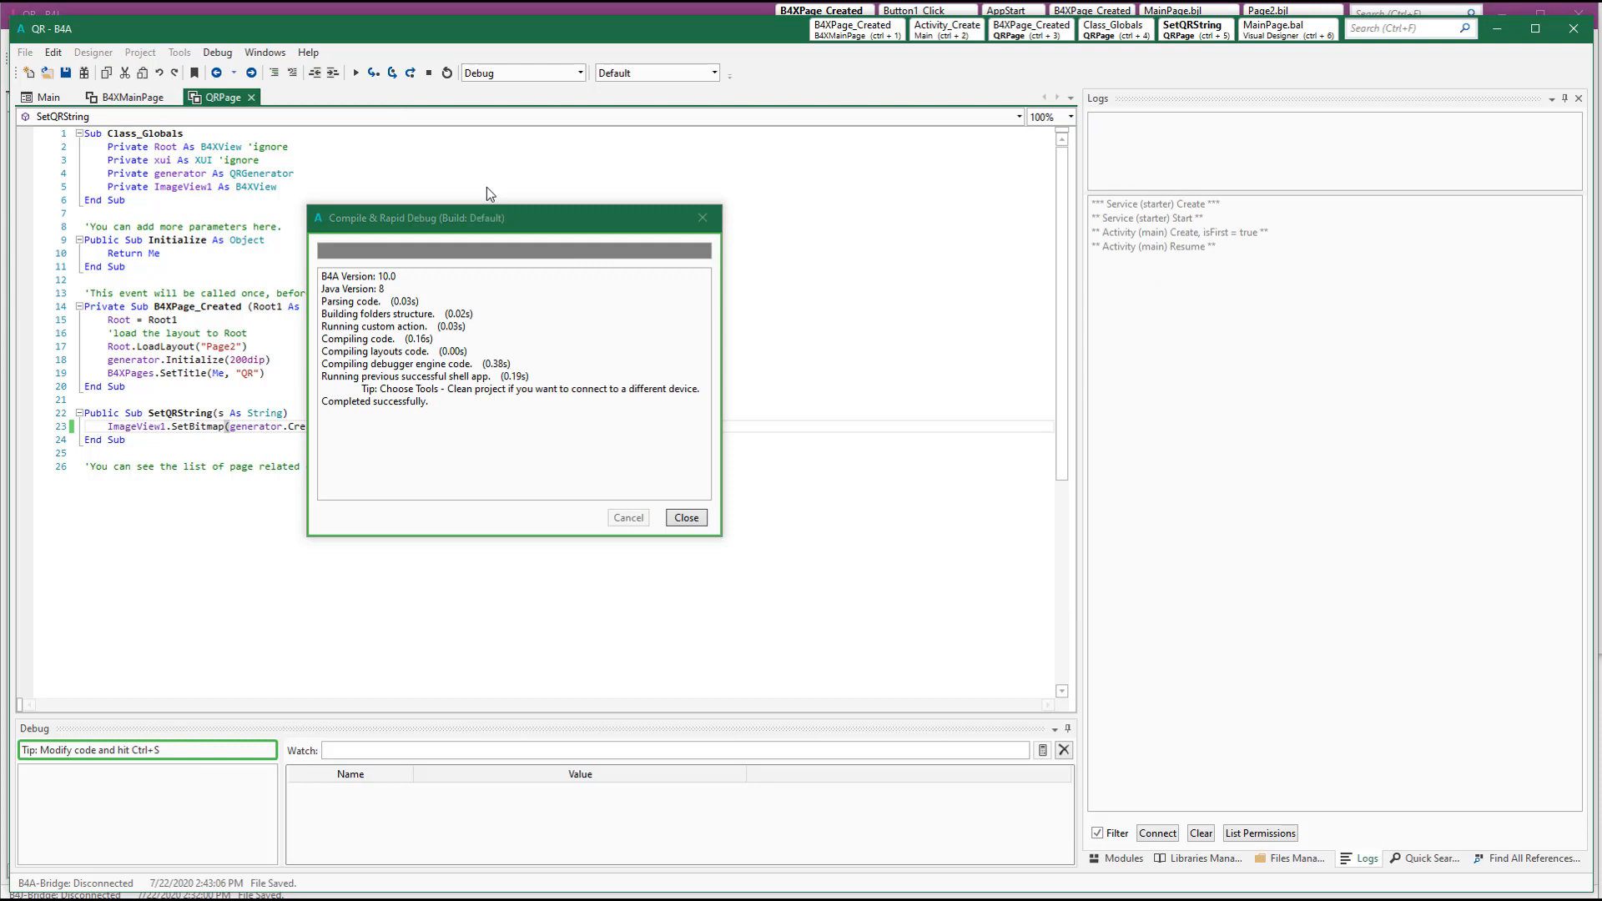
Take a fresh device screenshot showing the enlarged QR code, then close it
click(217, 51)
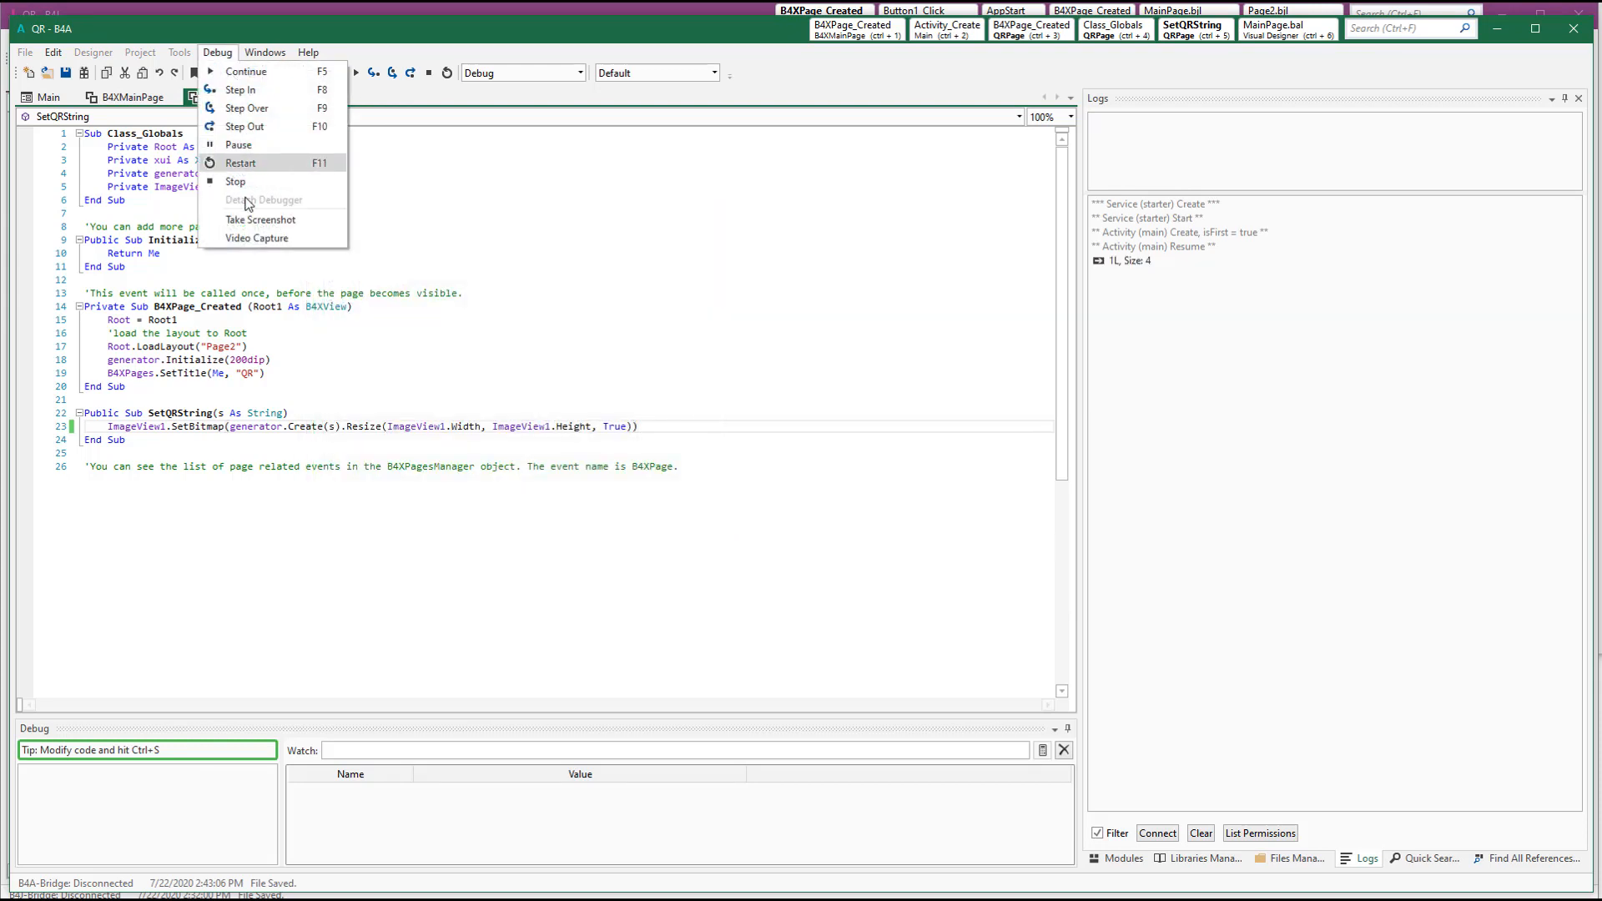
click(261, 220)
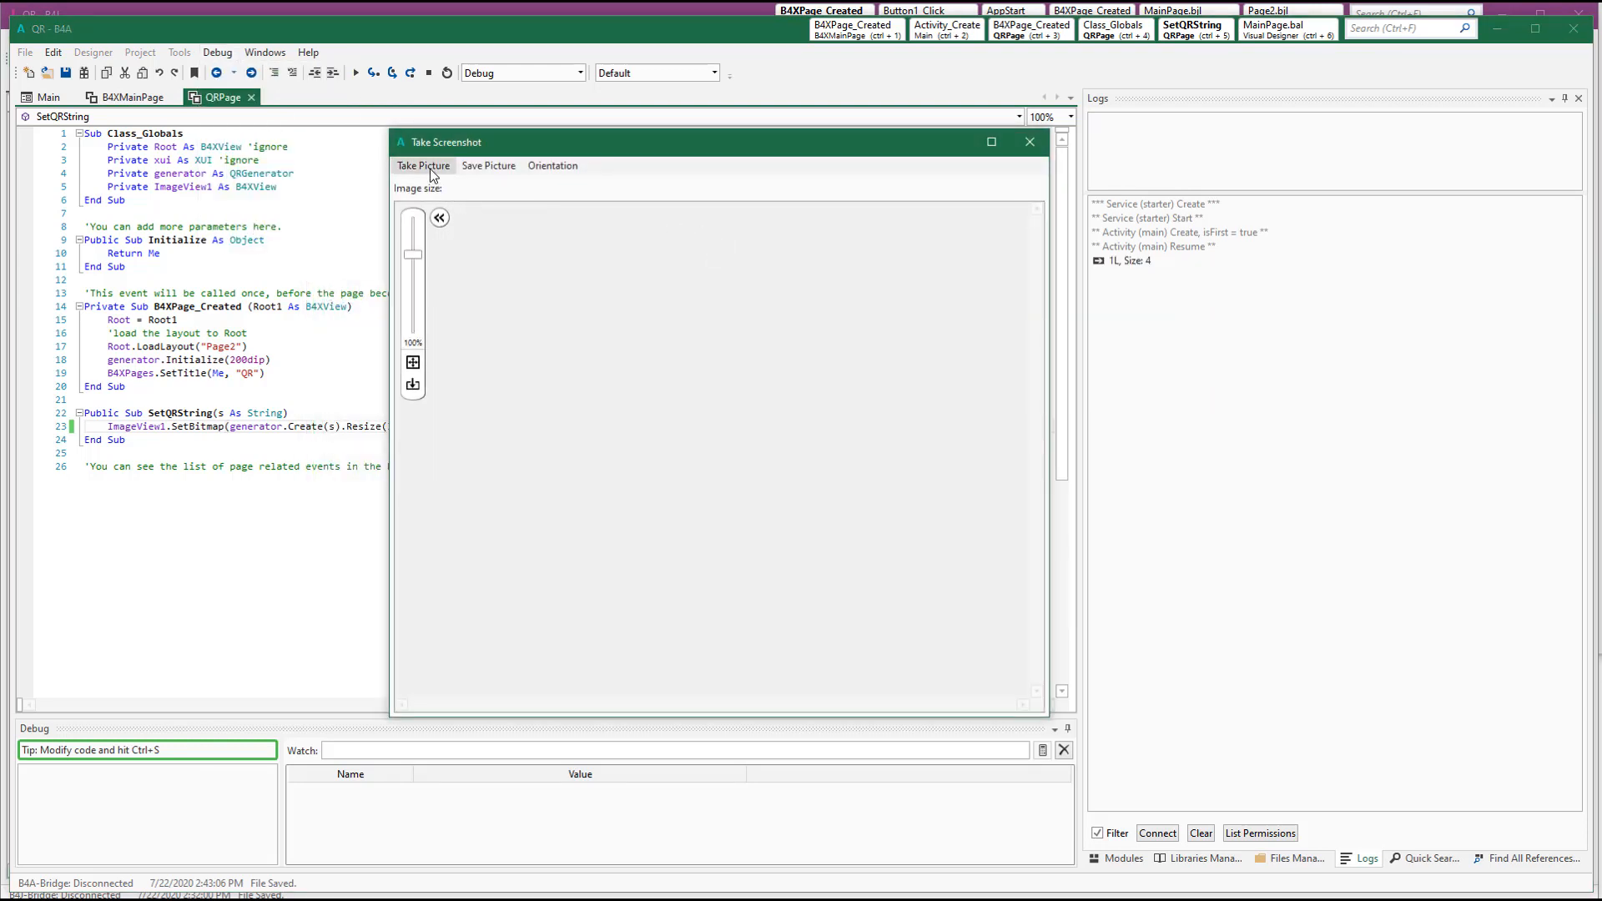
click(424, 165)
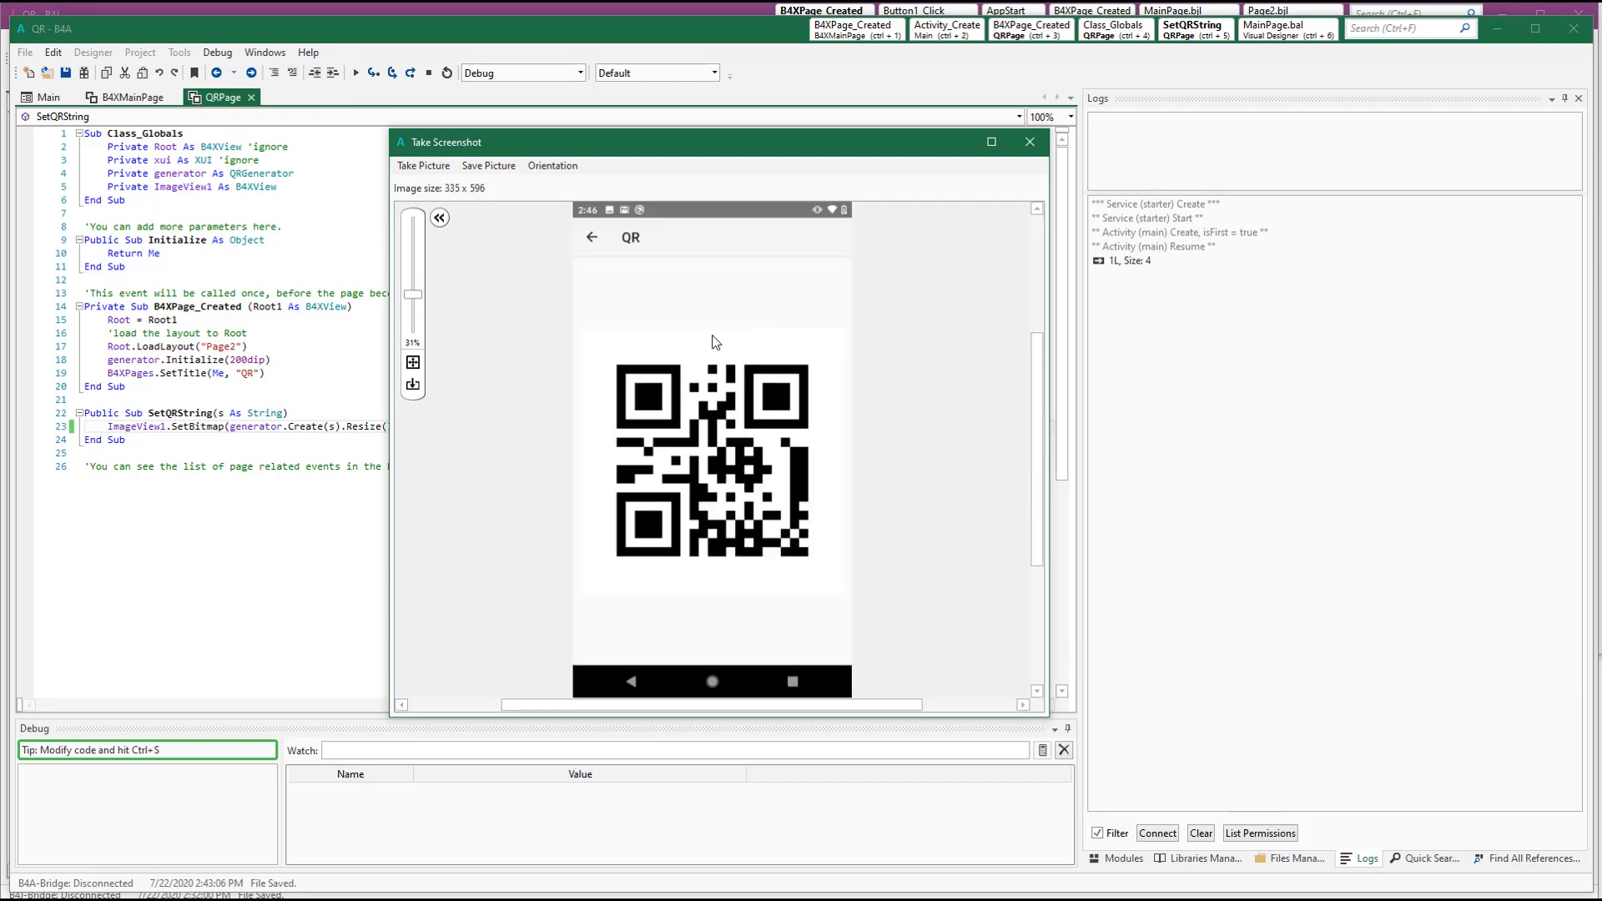
mouse_move(1025, 165)
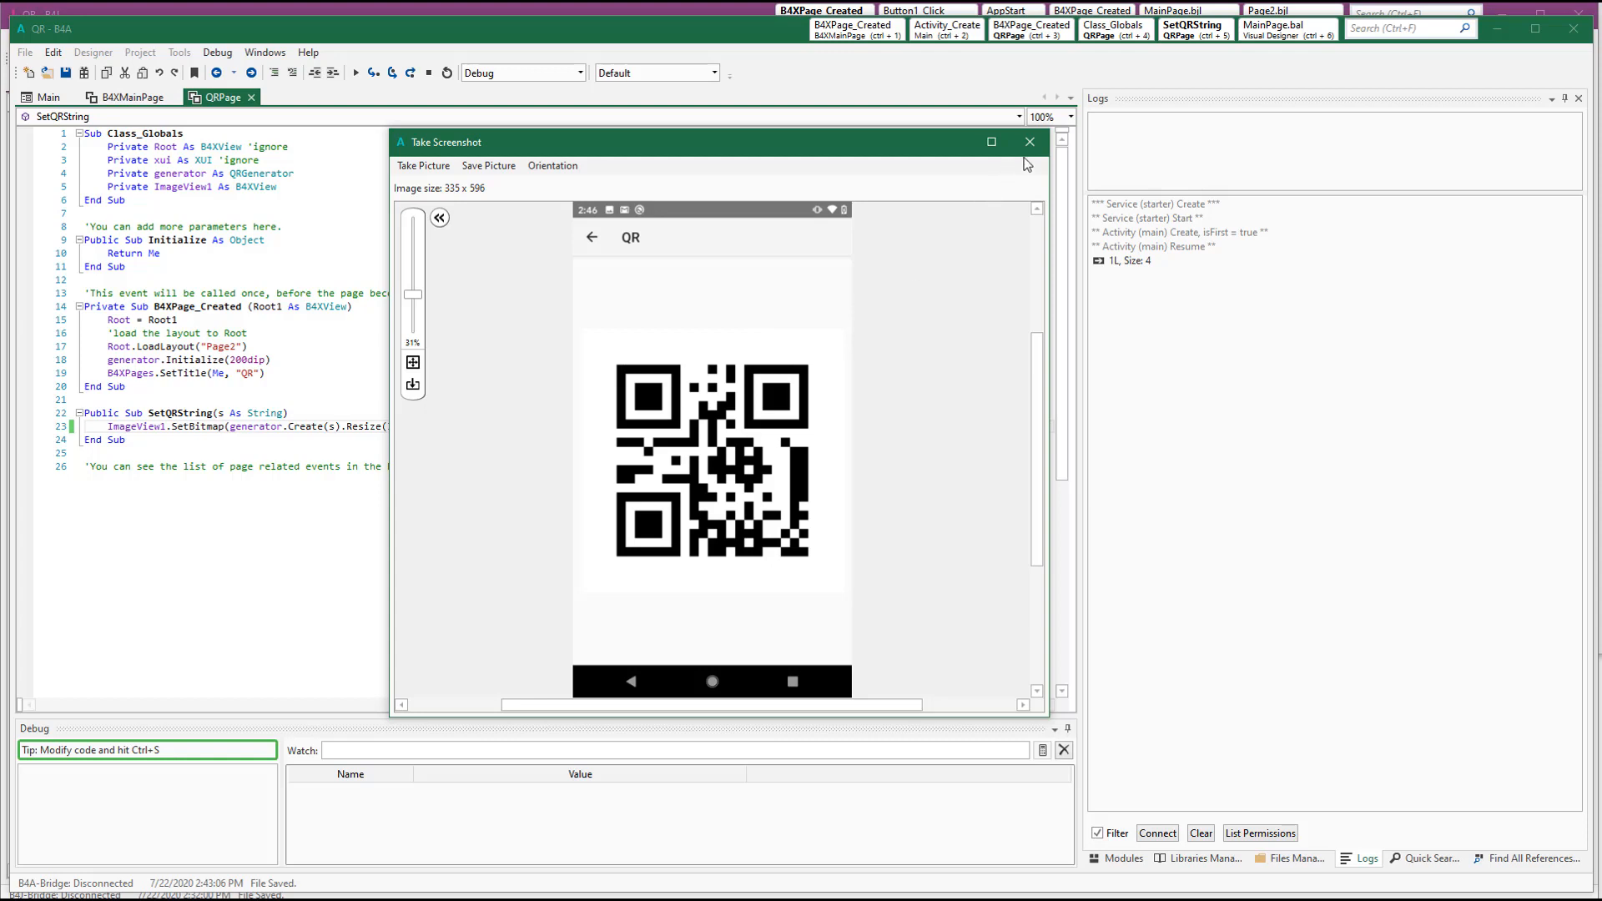
click(1029, 141)
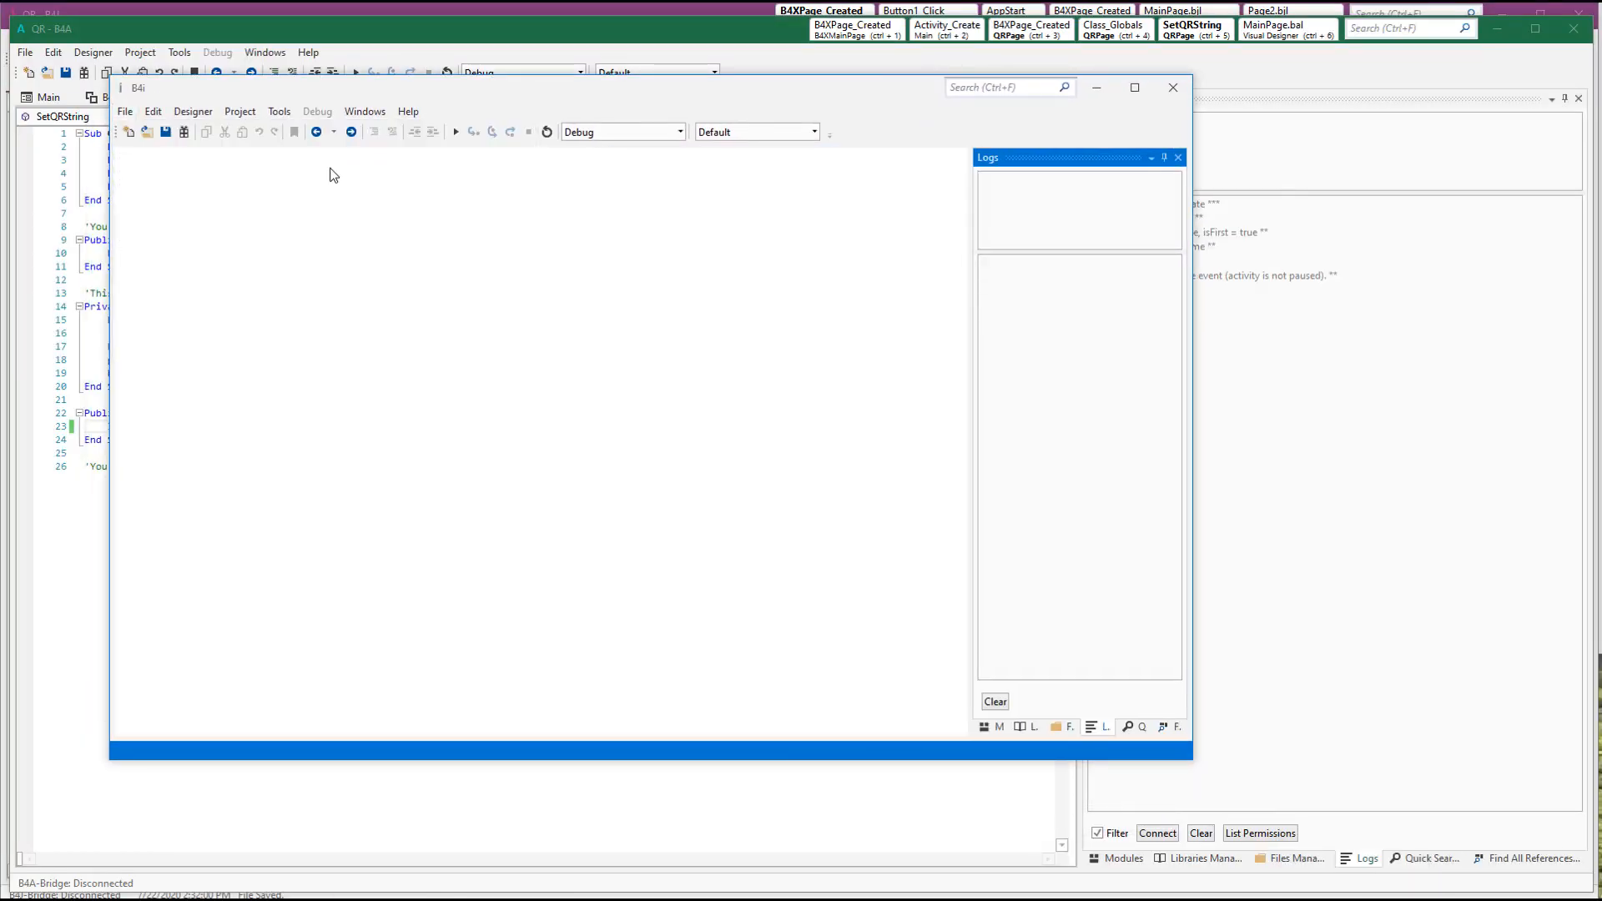
Open the B4i QR project, link QRGenerator and QRPage, and bring B4A forward
click(125, 111)
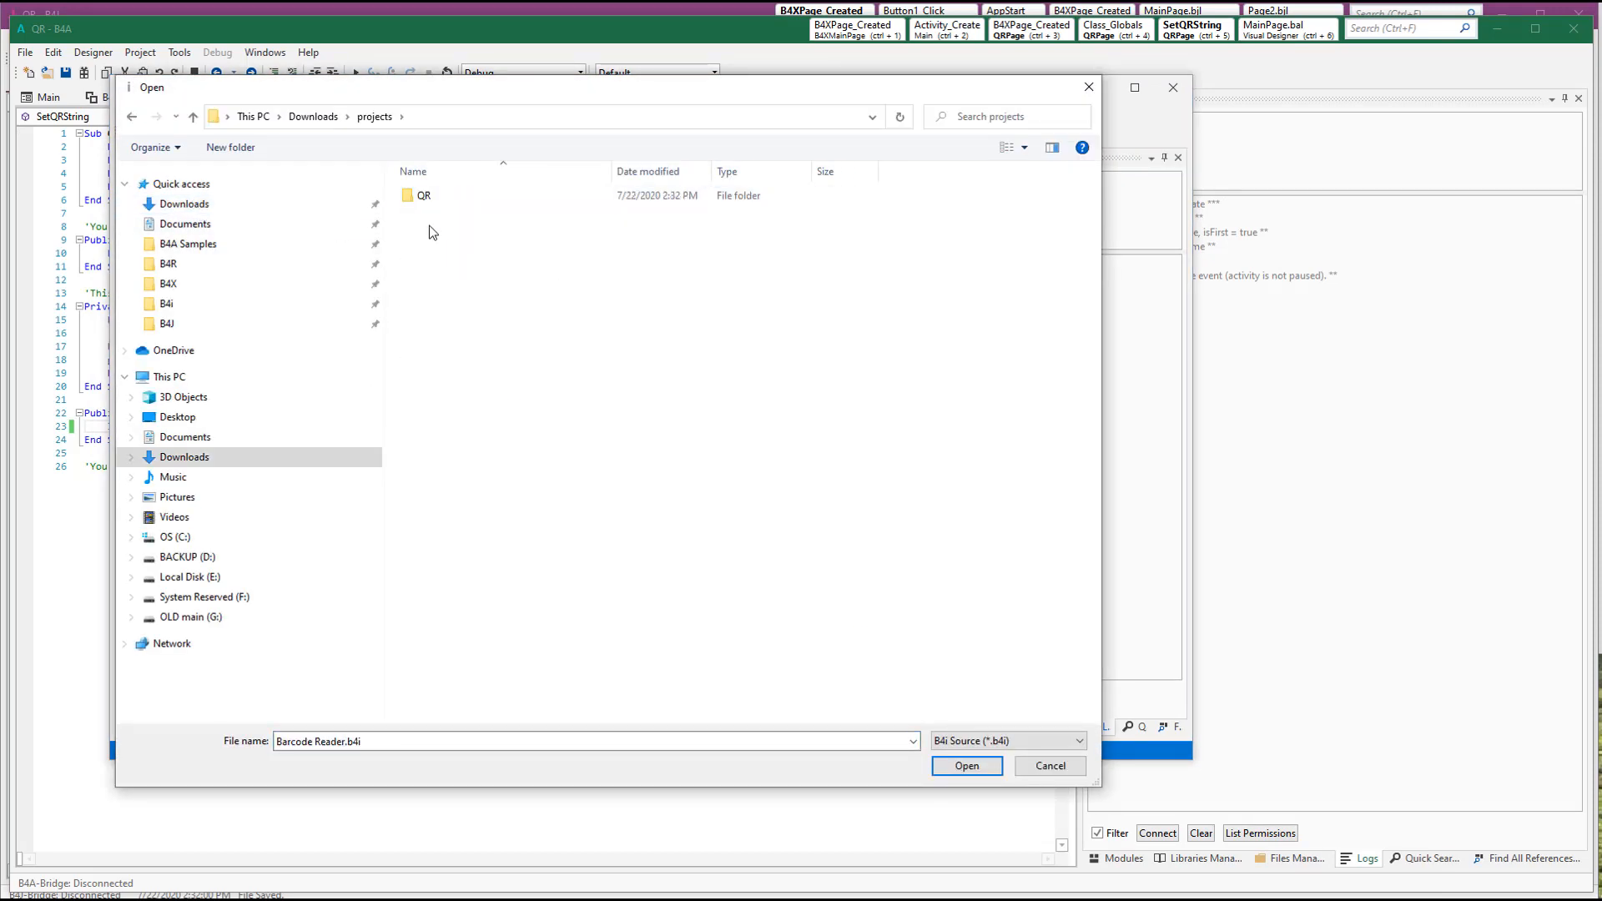
double_click(423, 195)
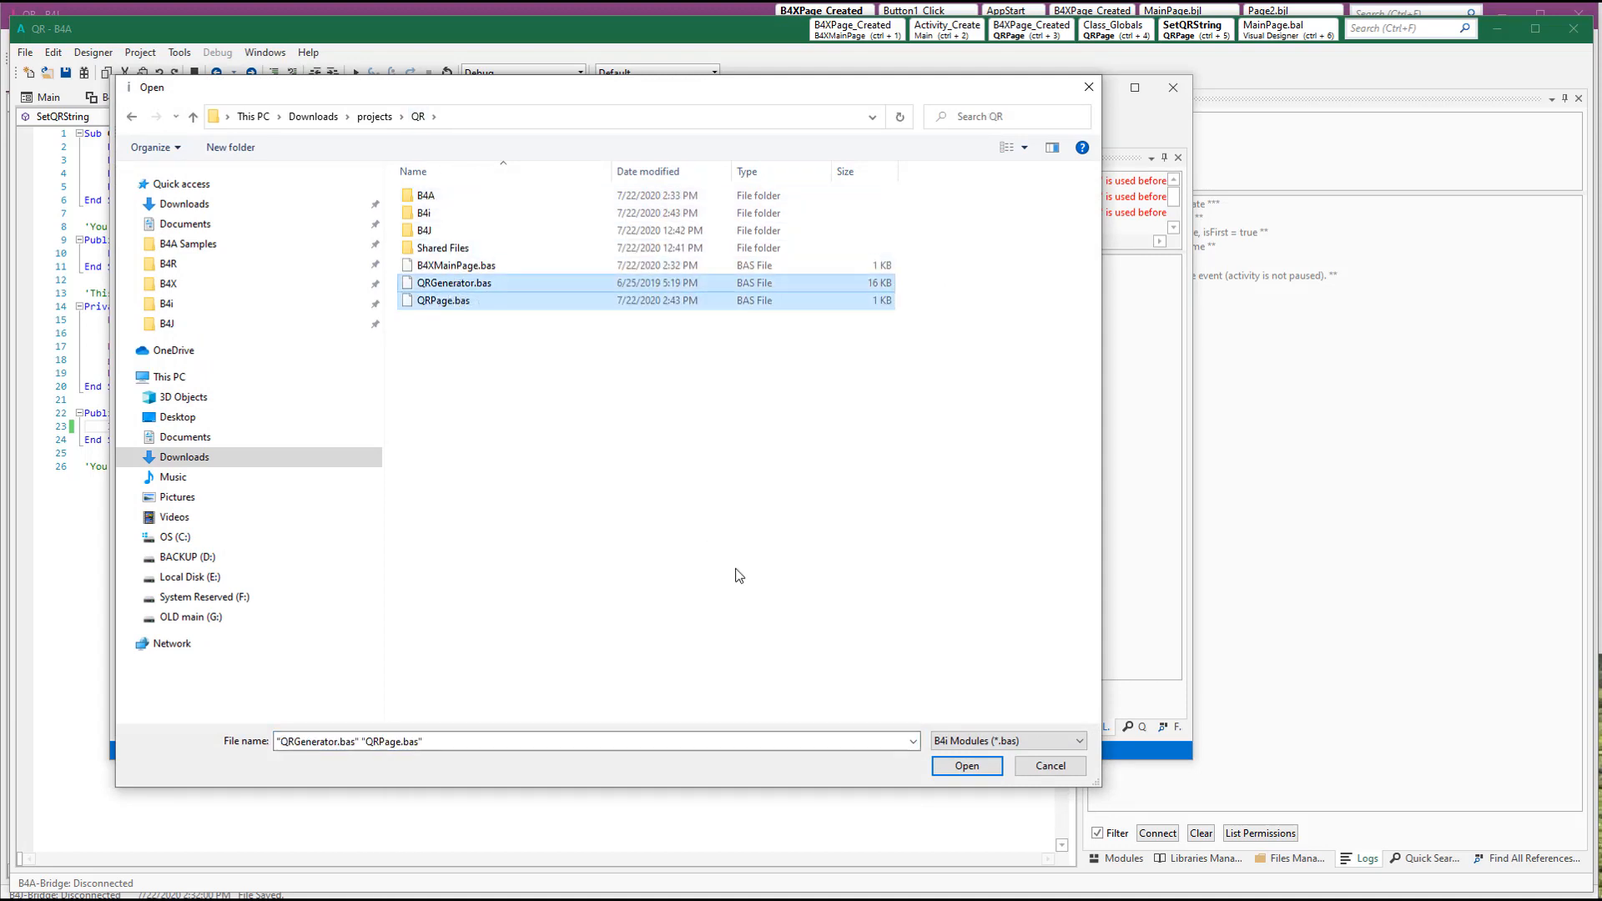
click(967, 766)
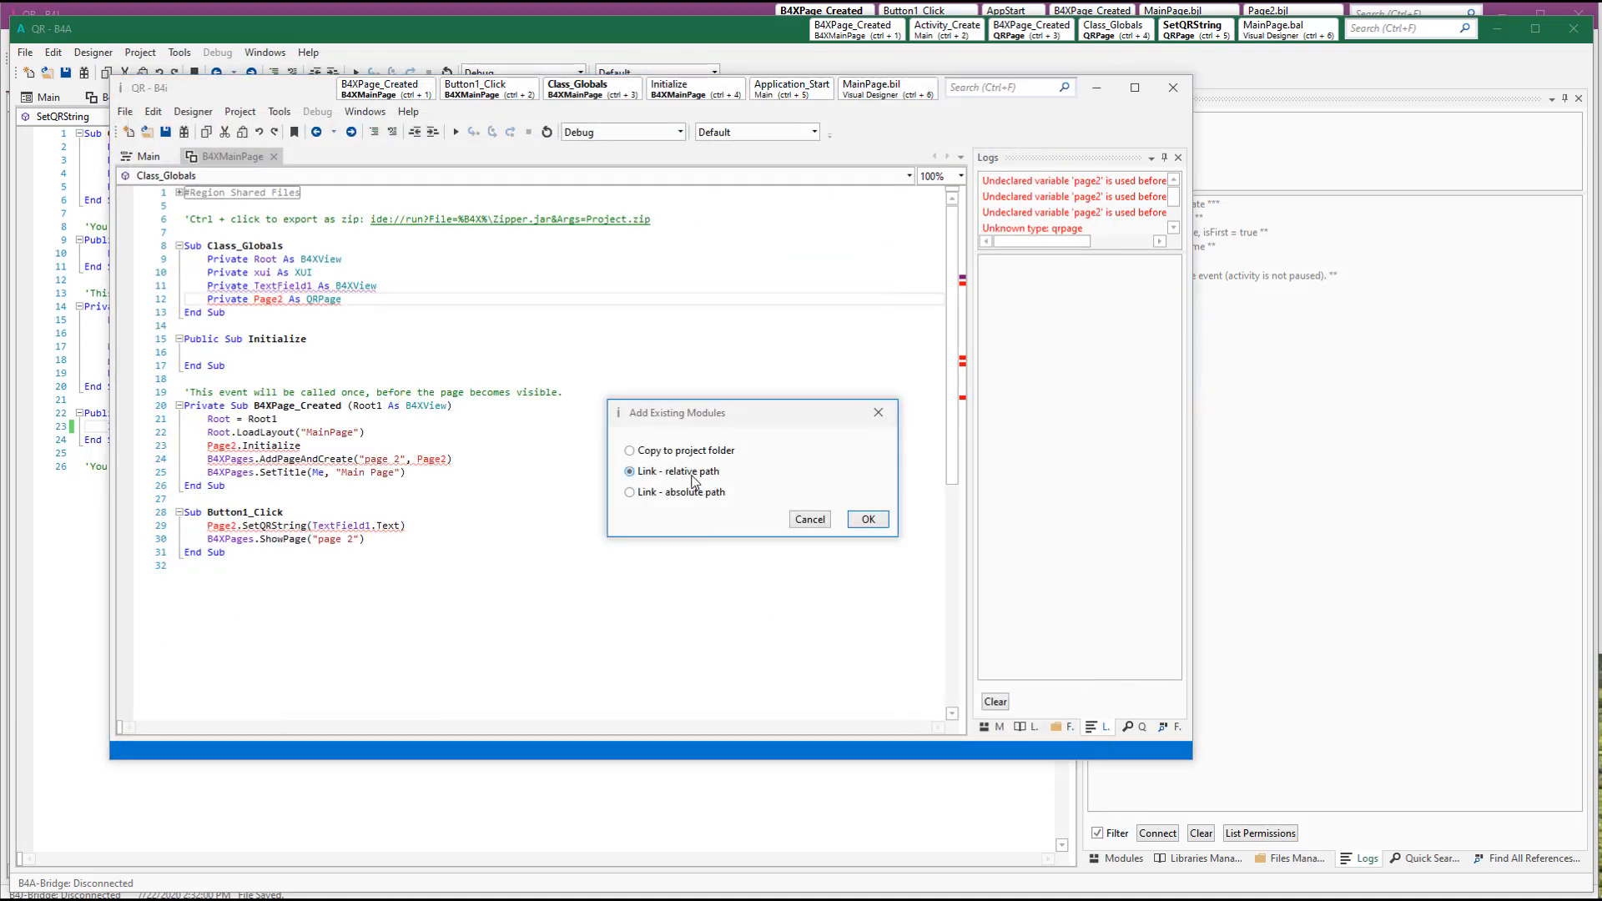
click(869, 519)
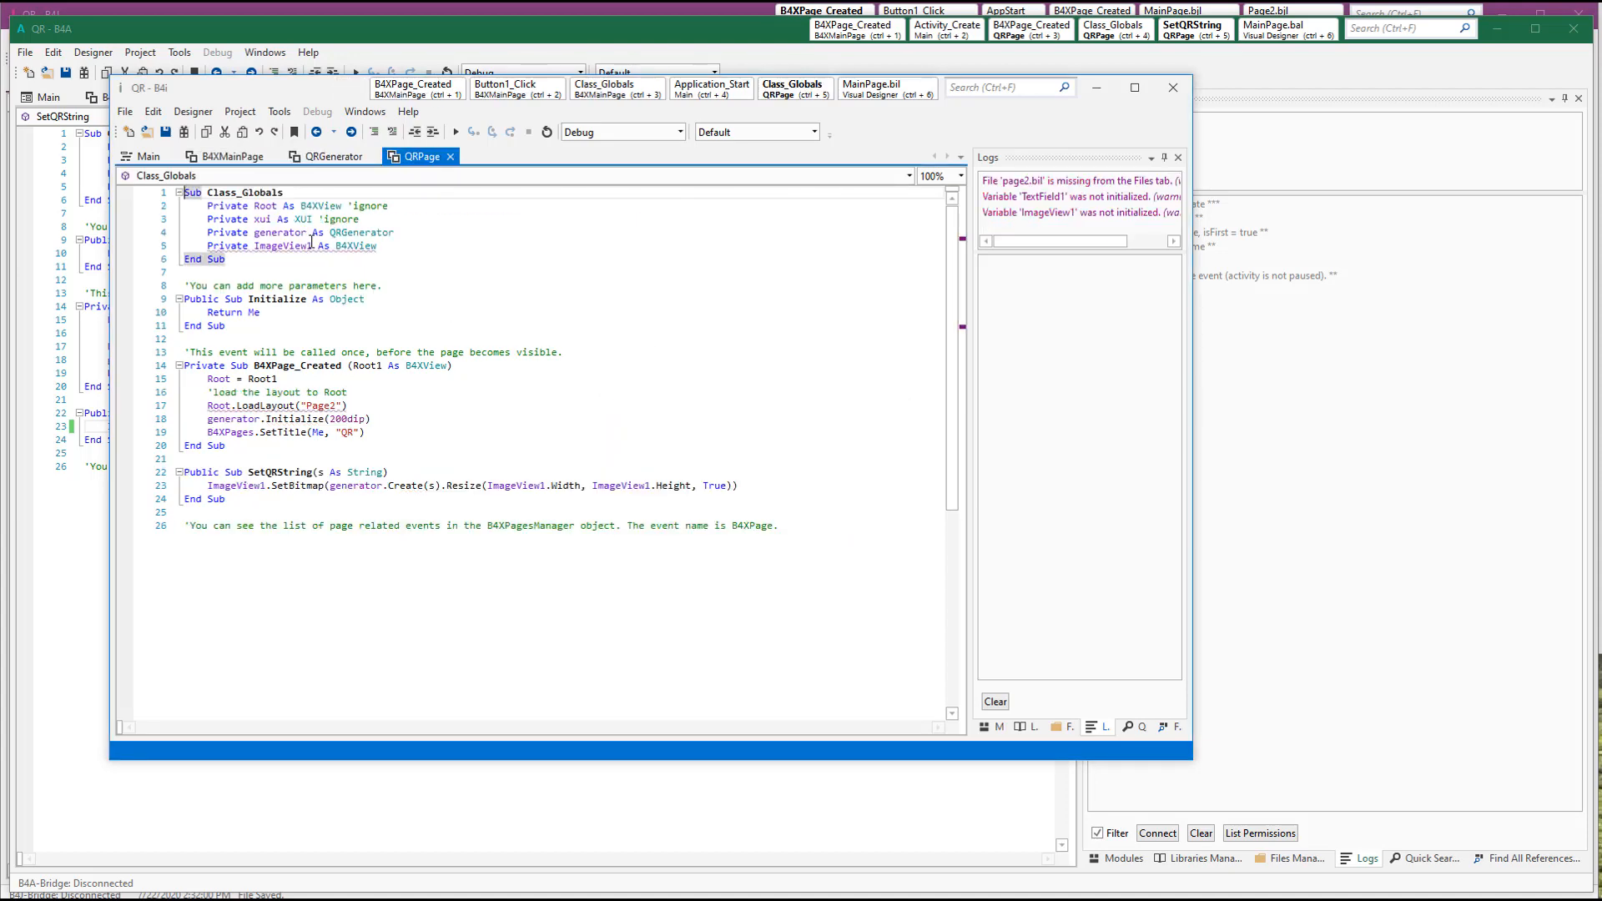
click(233, 157)
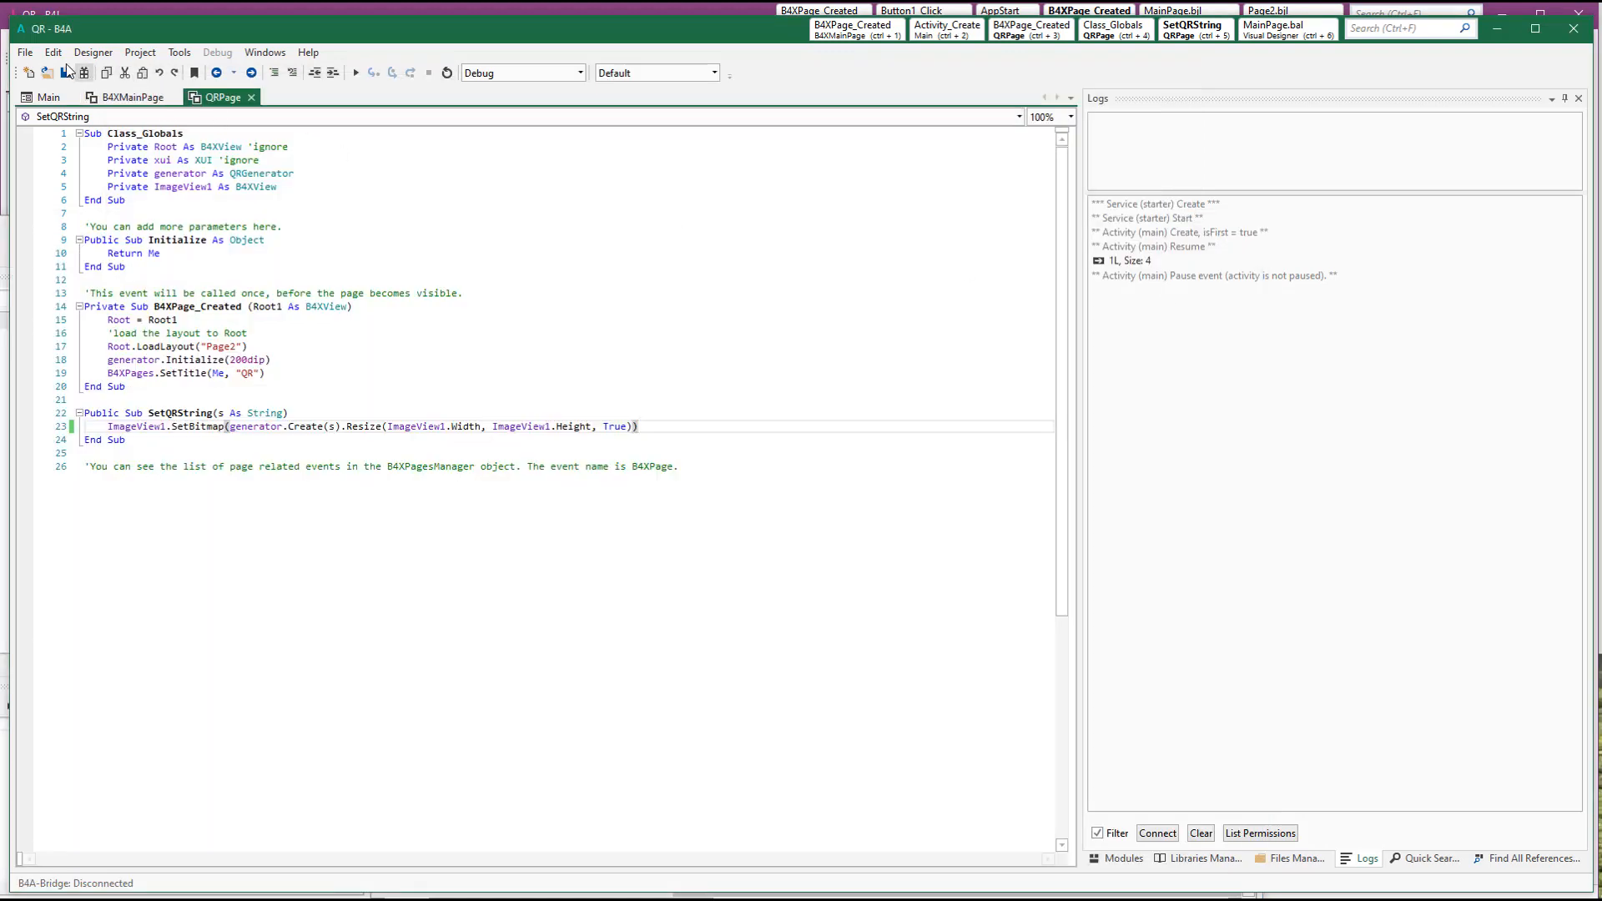
Inspect TextField1 and Button1 in the MainPage layout, then run the QR app in debug
click(25, 51)
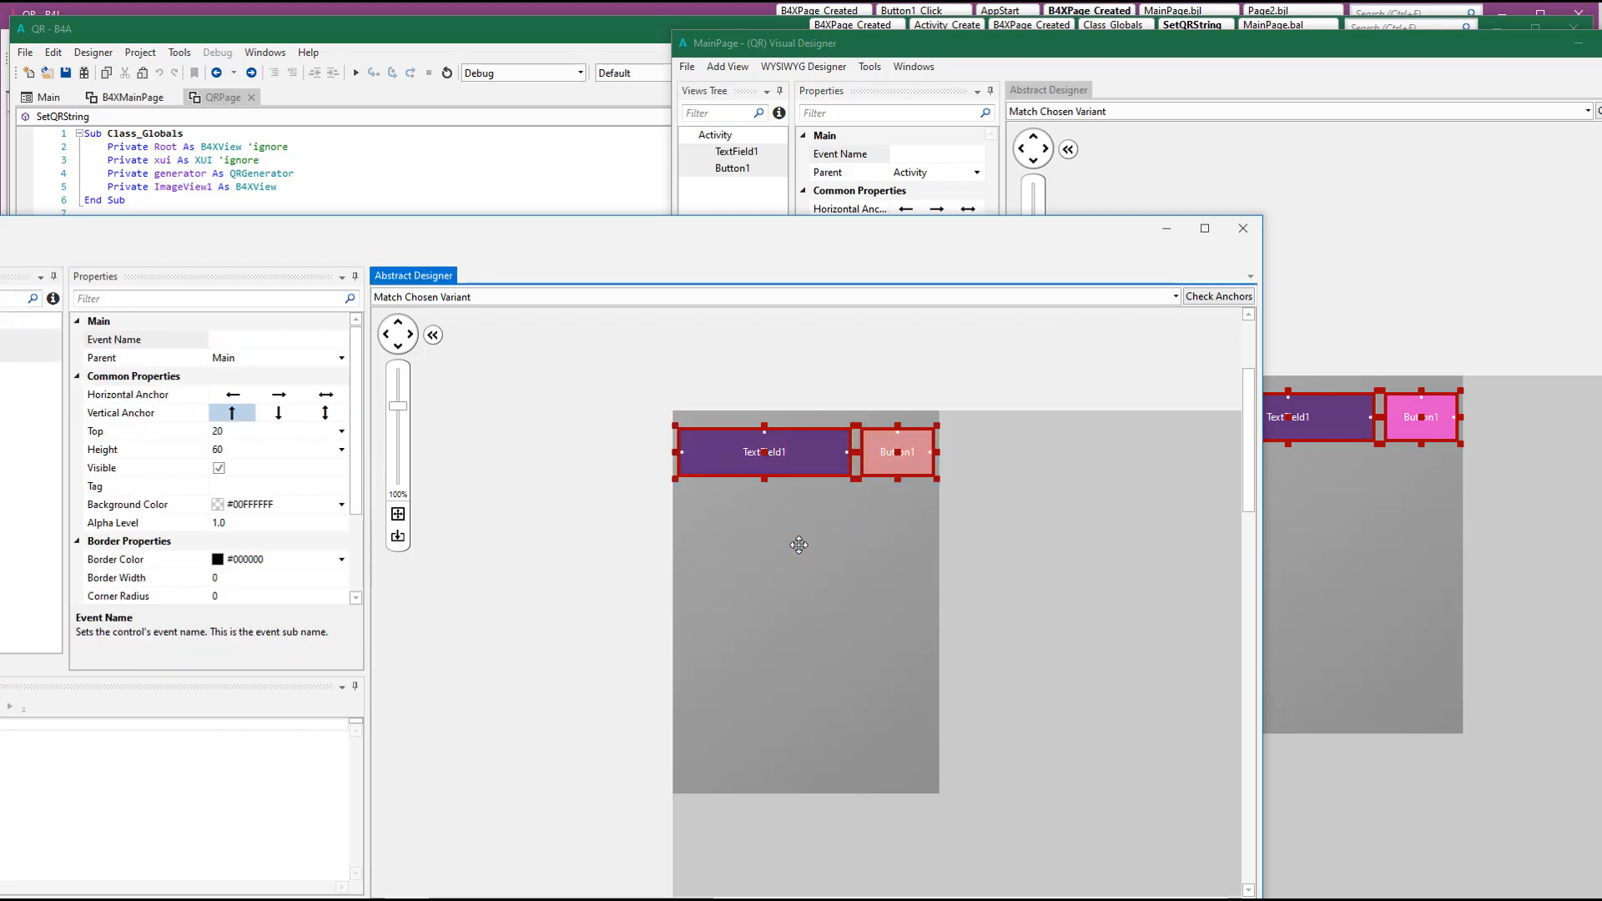
mouse_move(1243, 228)
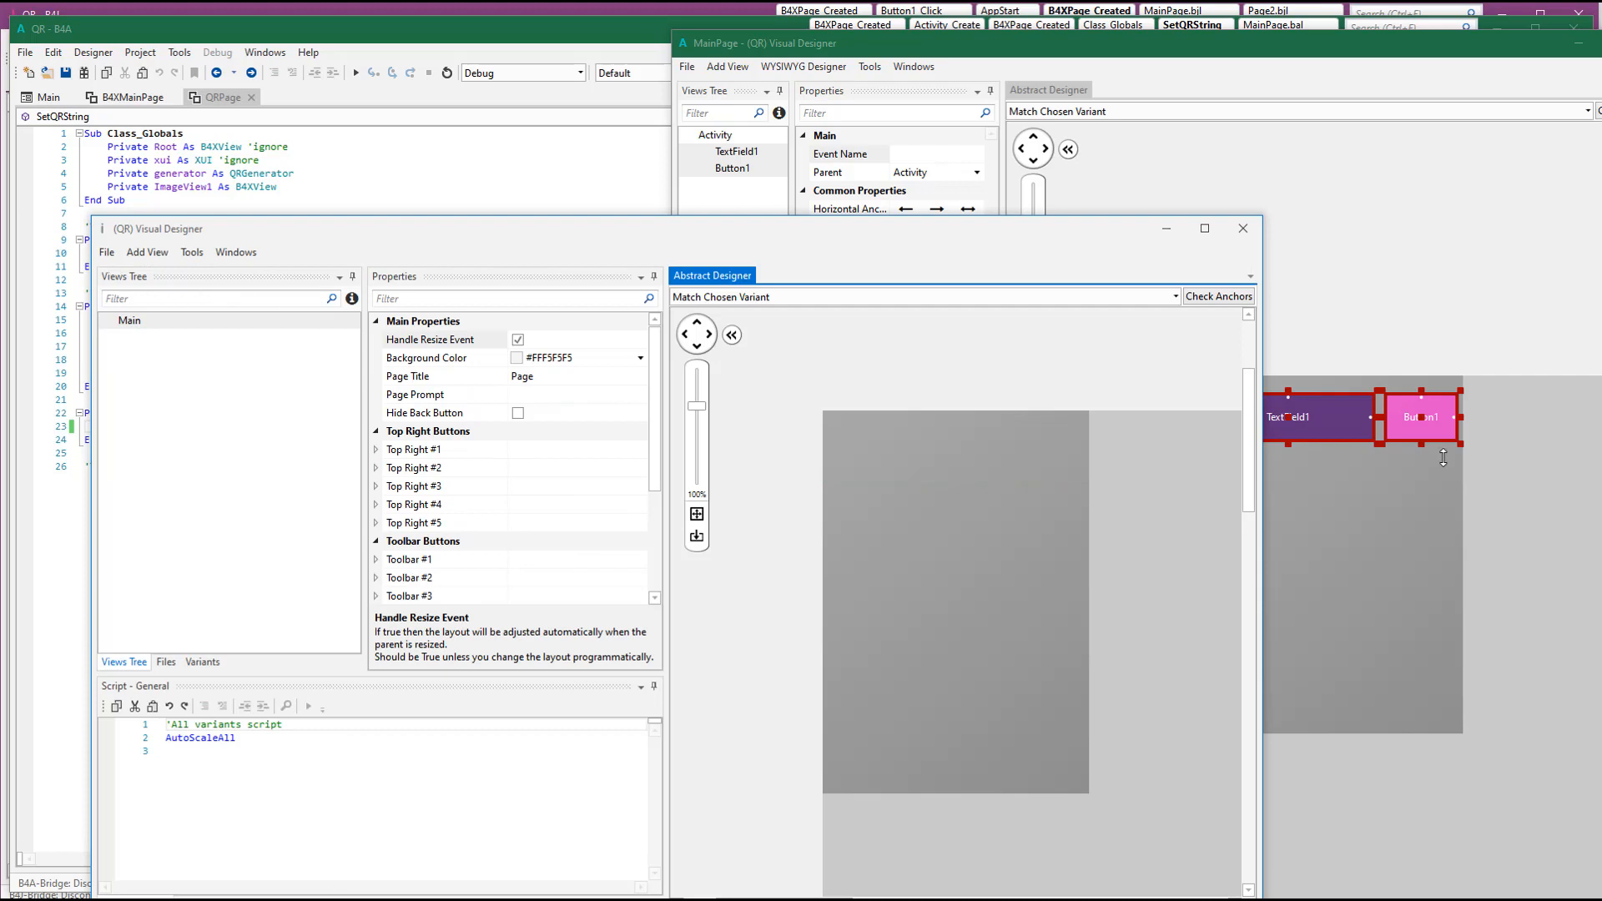
click(688, 66)
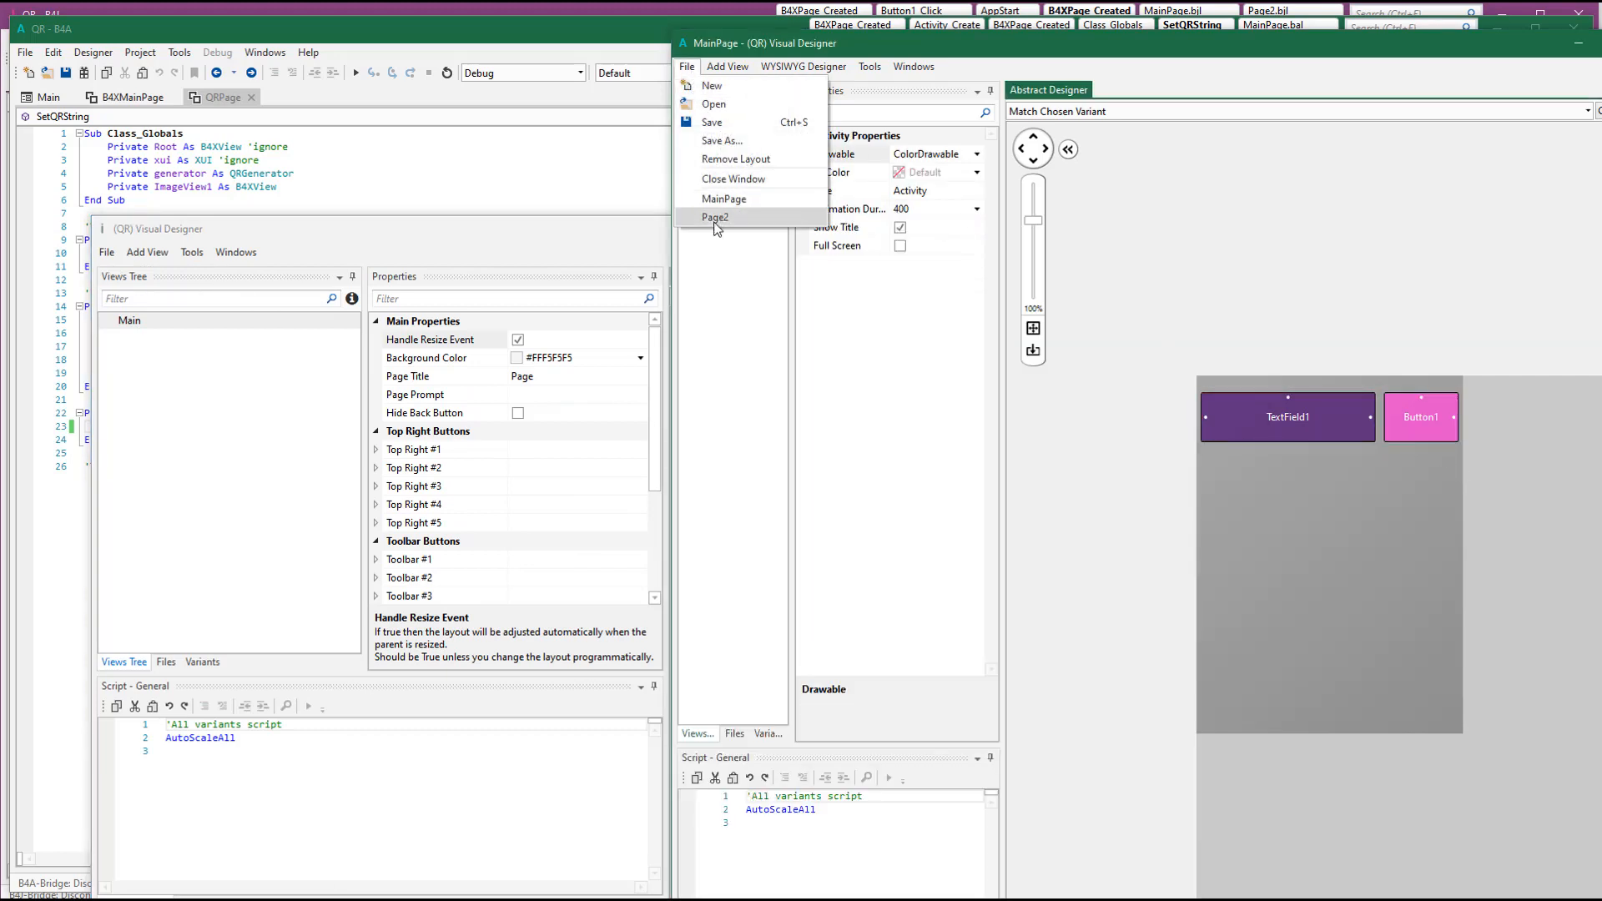
click(715, 217)
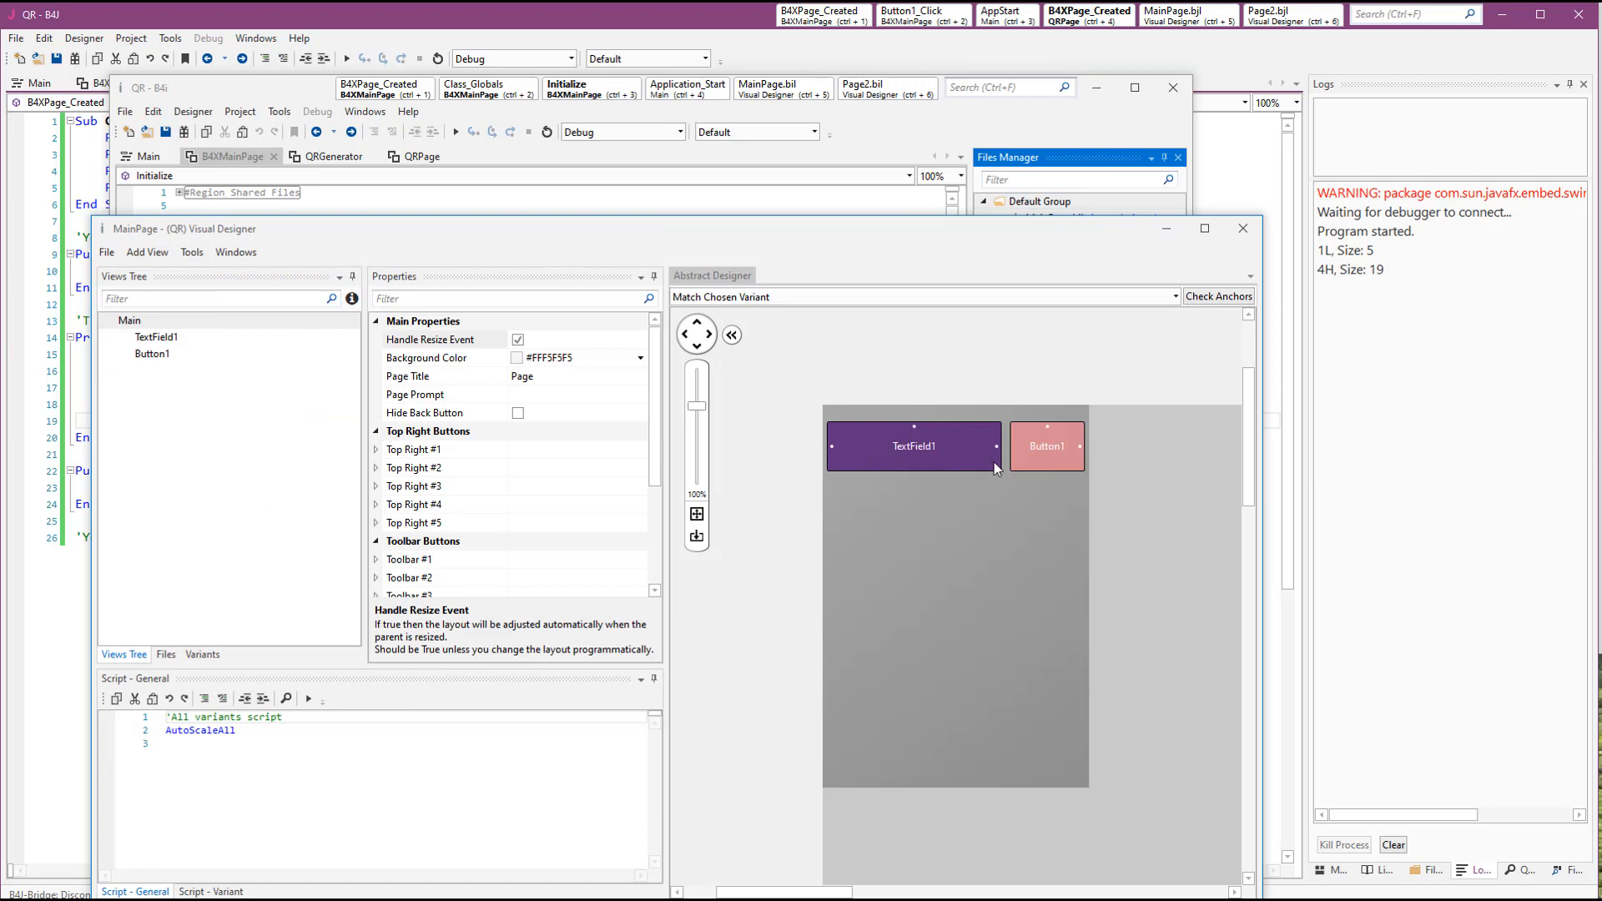
click(1046, 446)
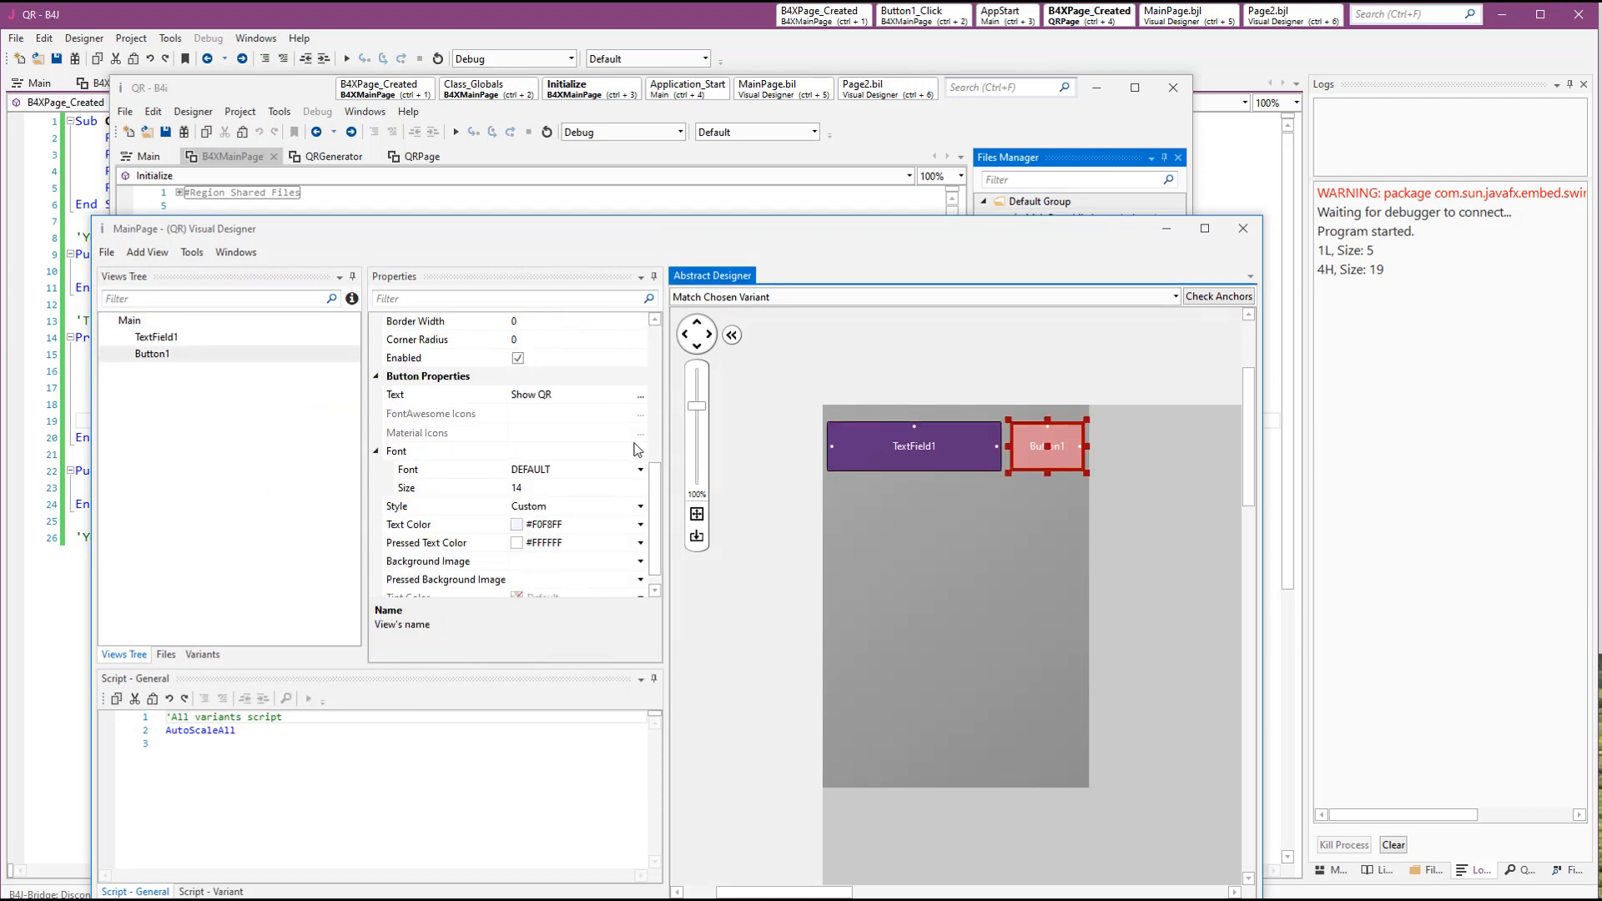
click(575, 506)
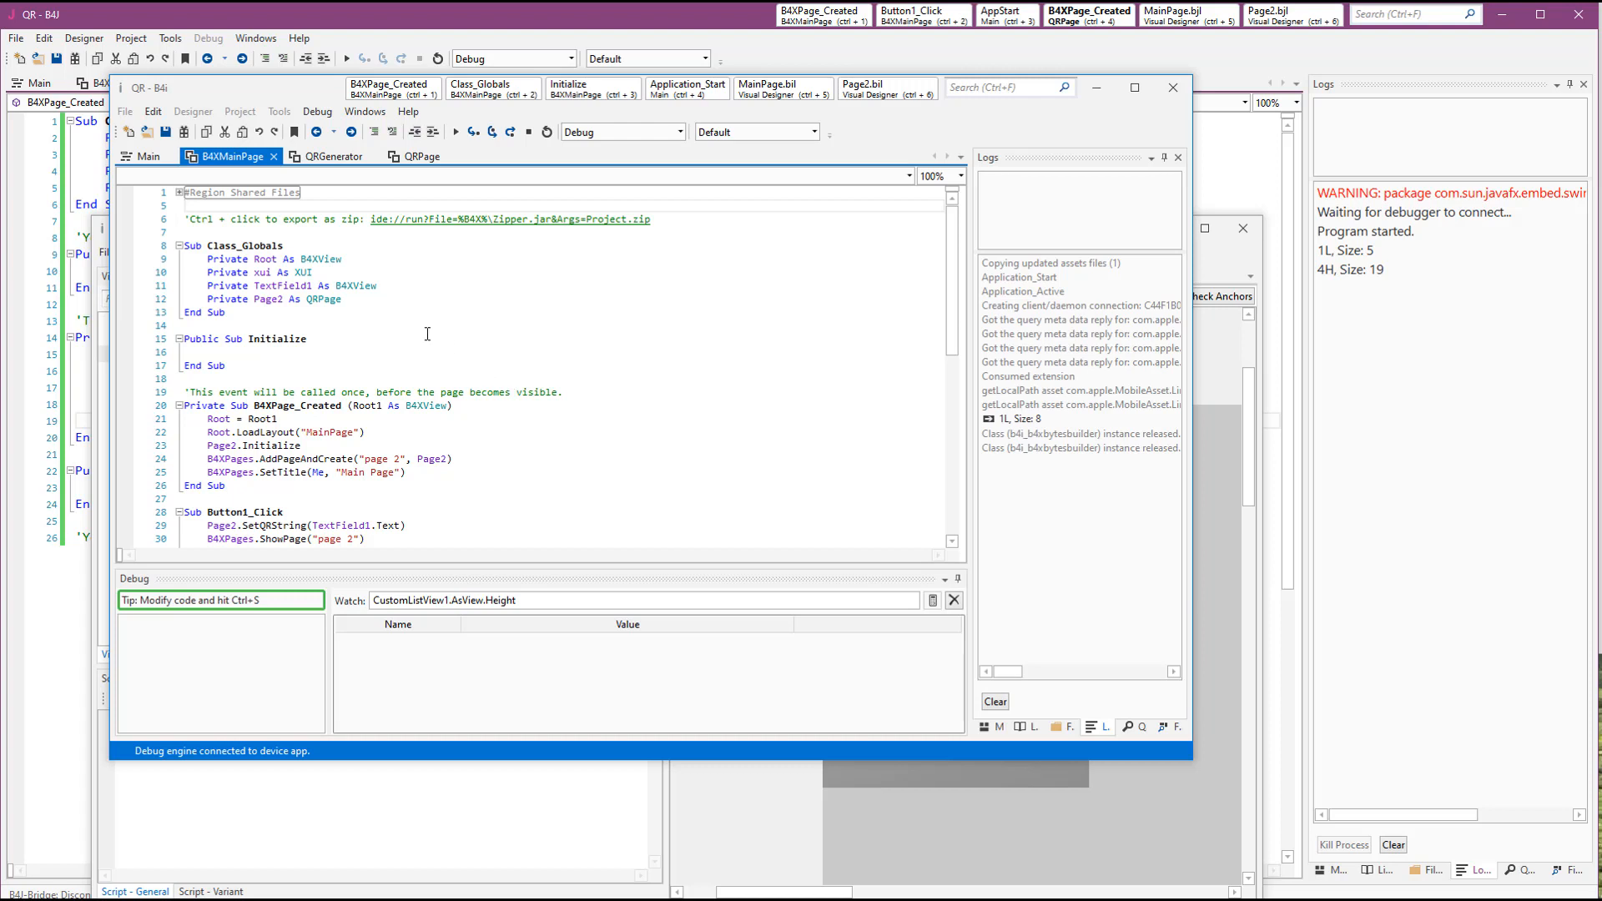
Take and enlarge a device screenshot of the iOS QR page with its generated code
click(317, 111)
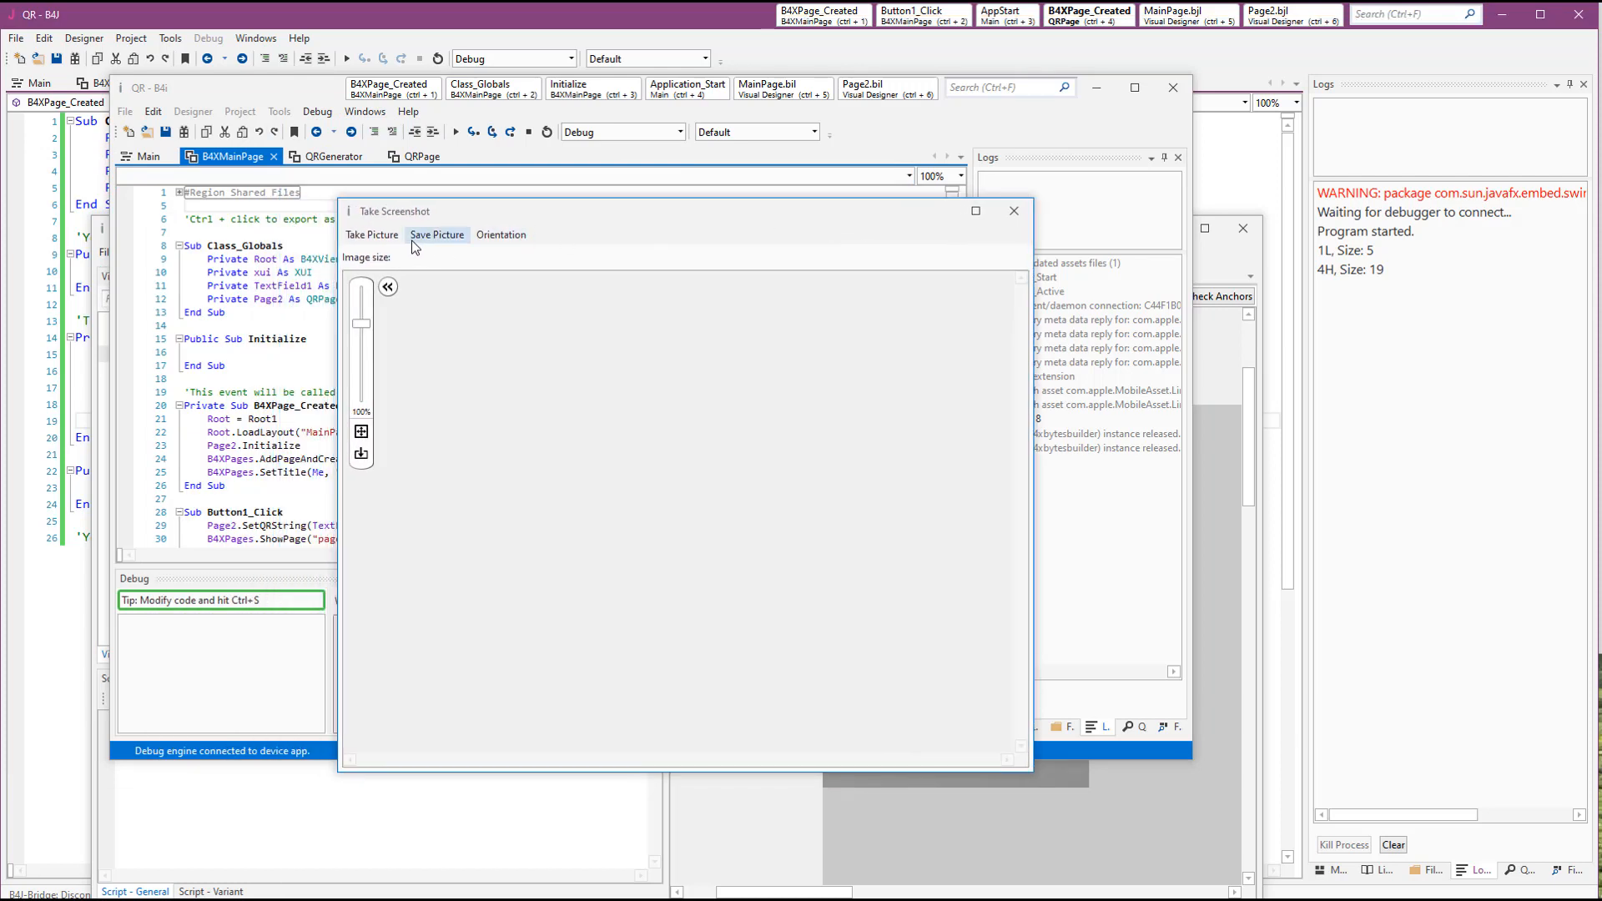
click(372, 235)
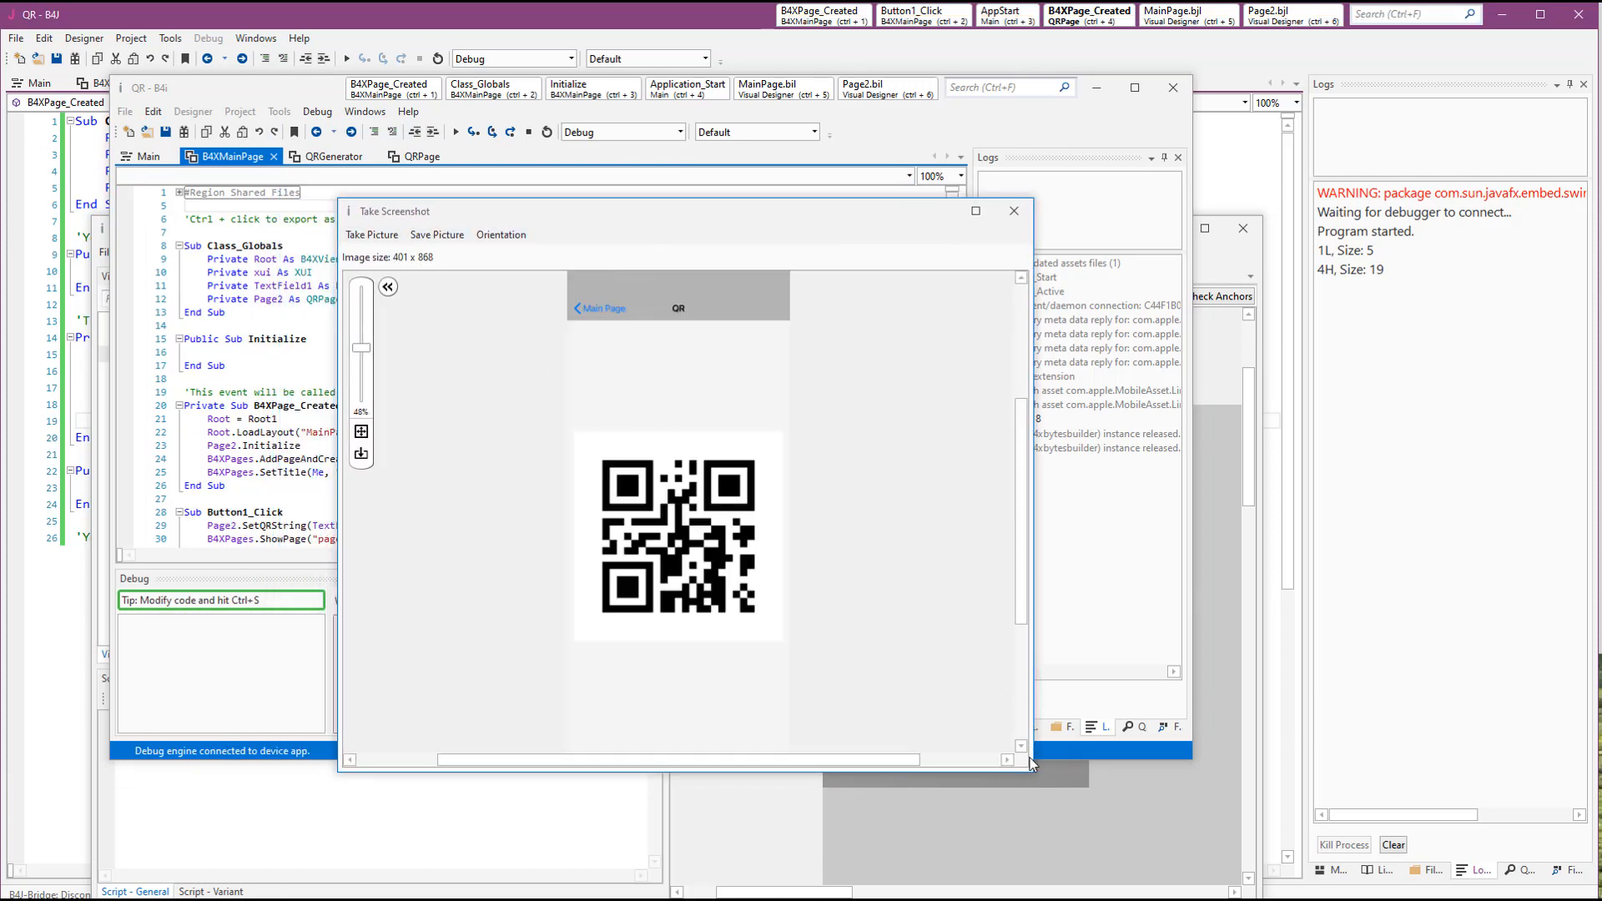
drag(363, 352, 363, 337)
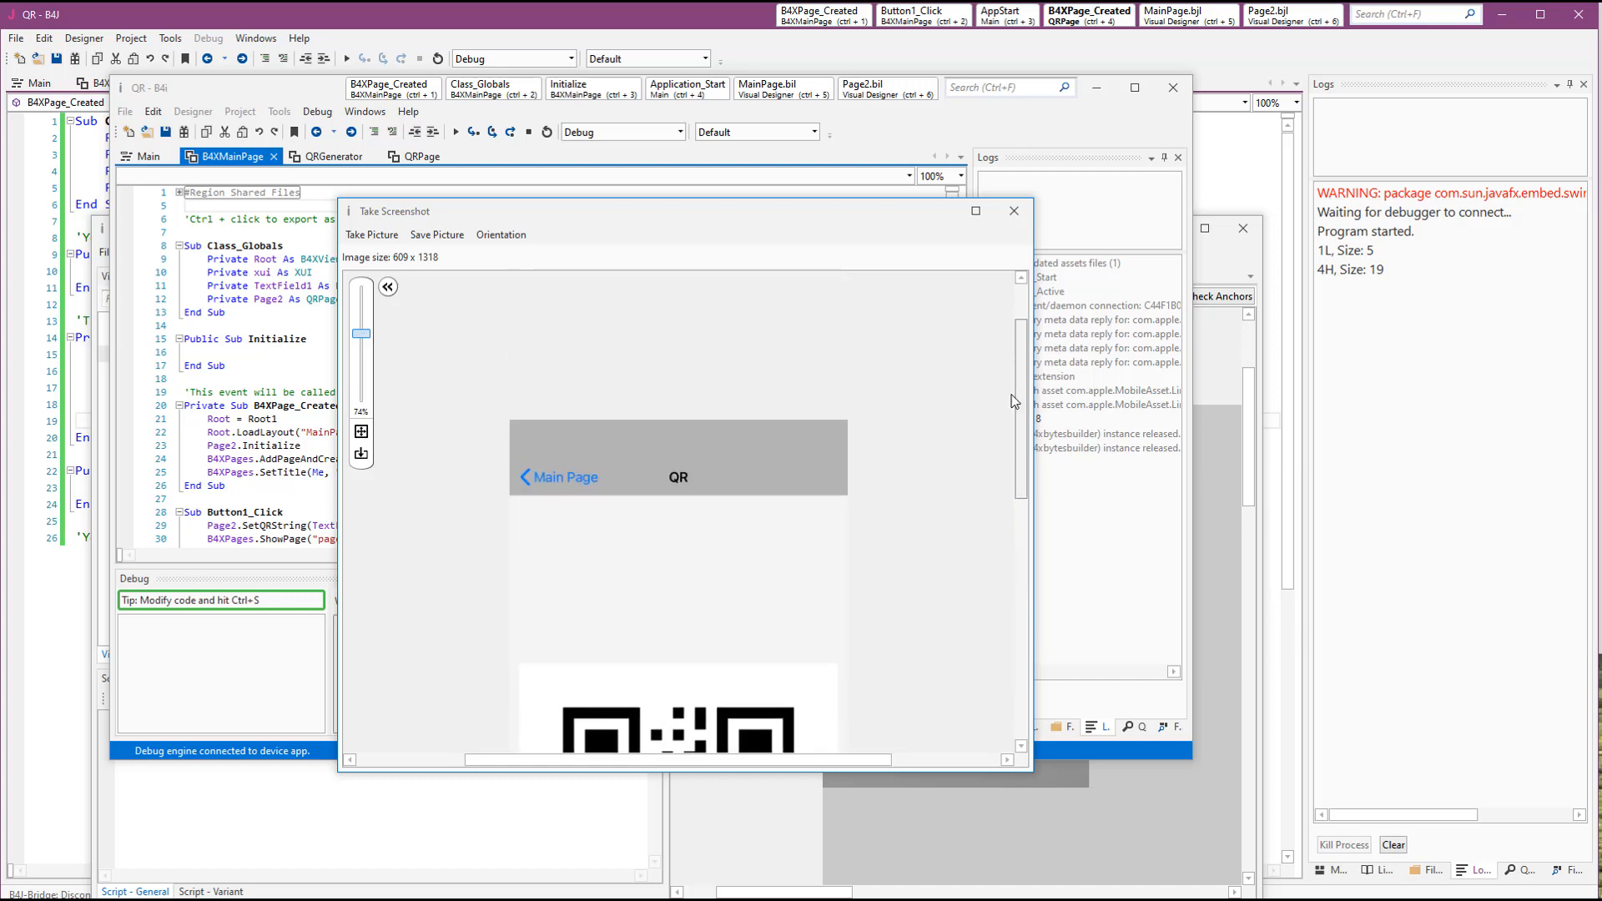
click(1014, 211)
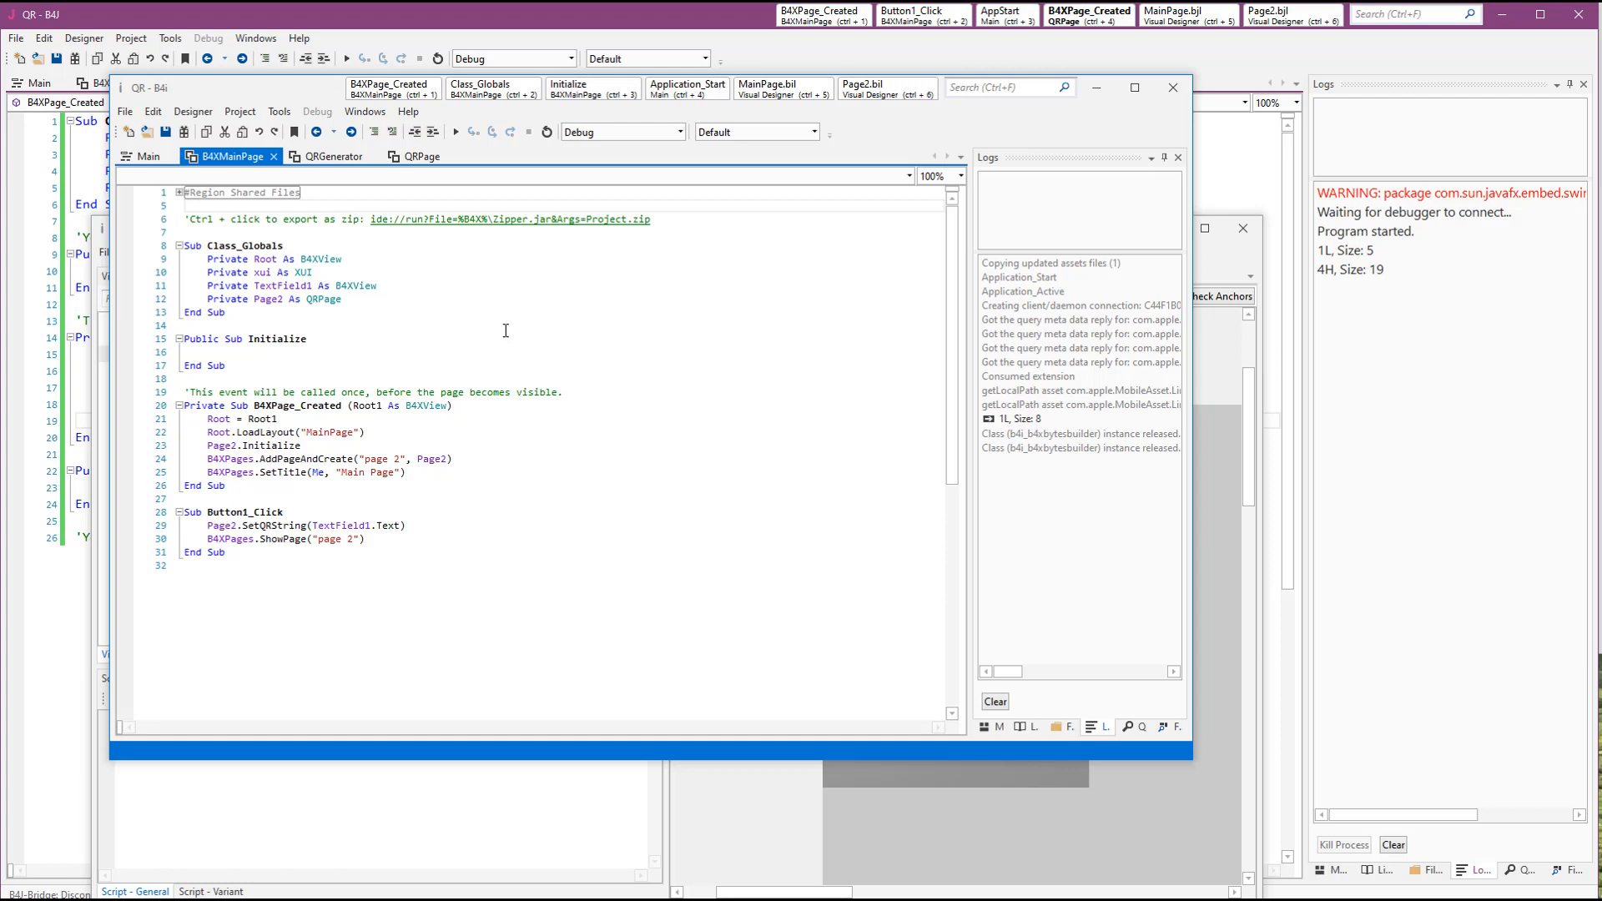
mouse_move(490, 256)
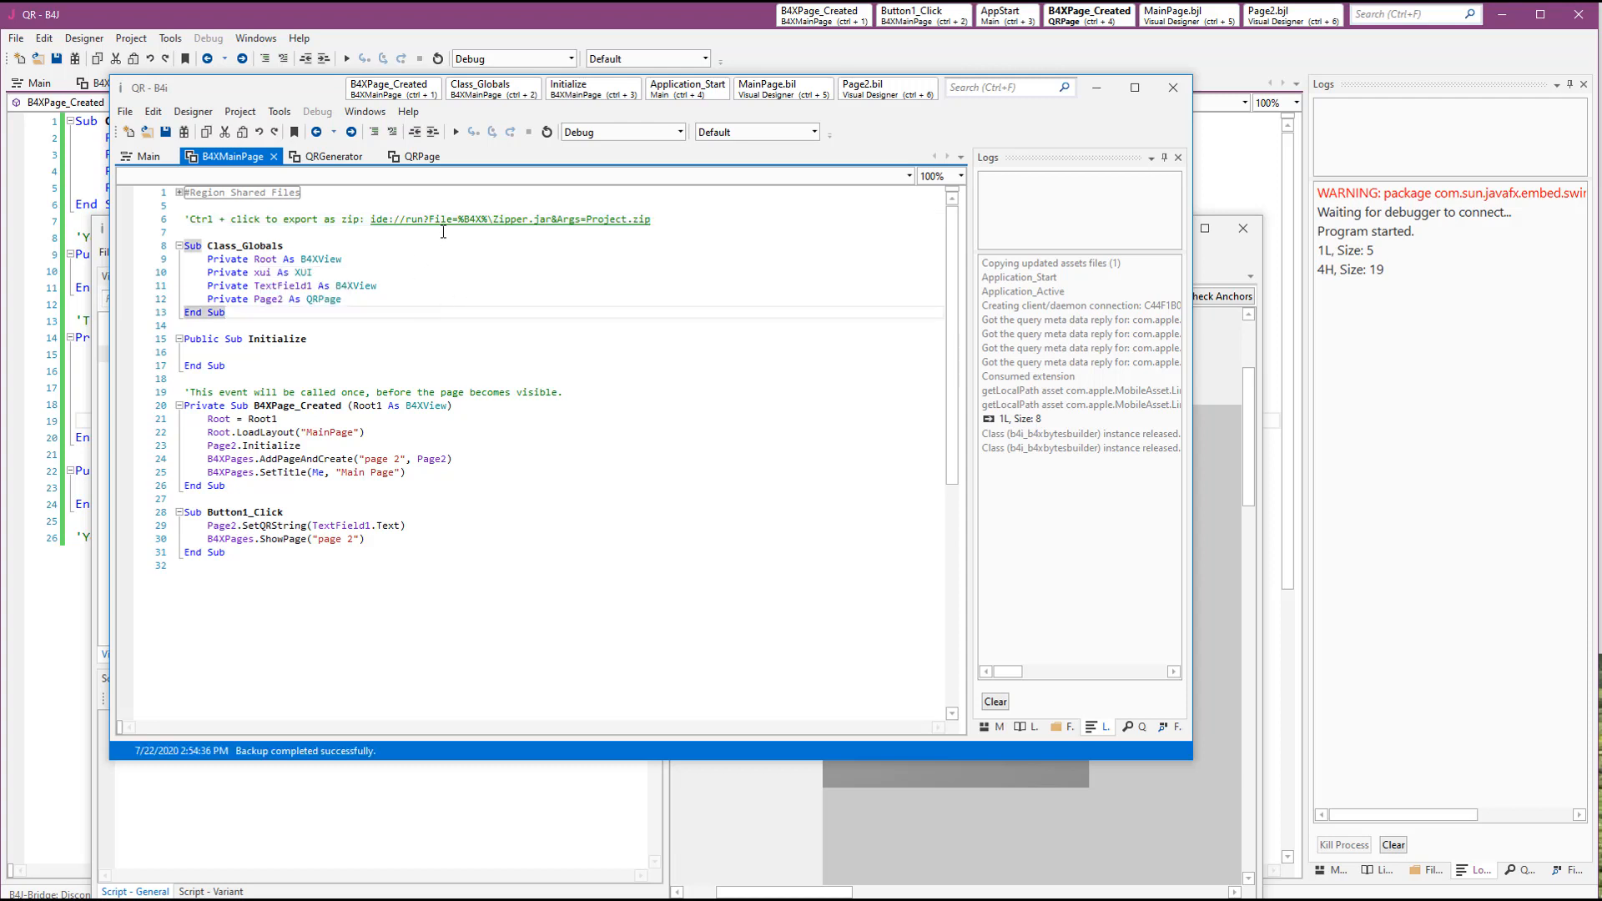
Export the project as Project.zip via the B4XMainPage link and open it to inspect
click(467, 219)
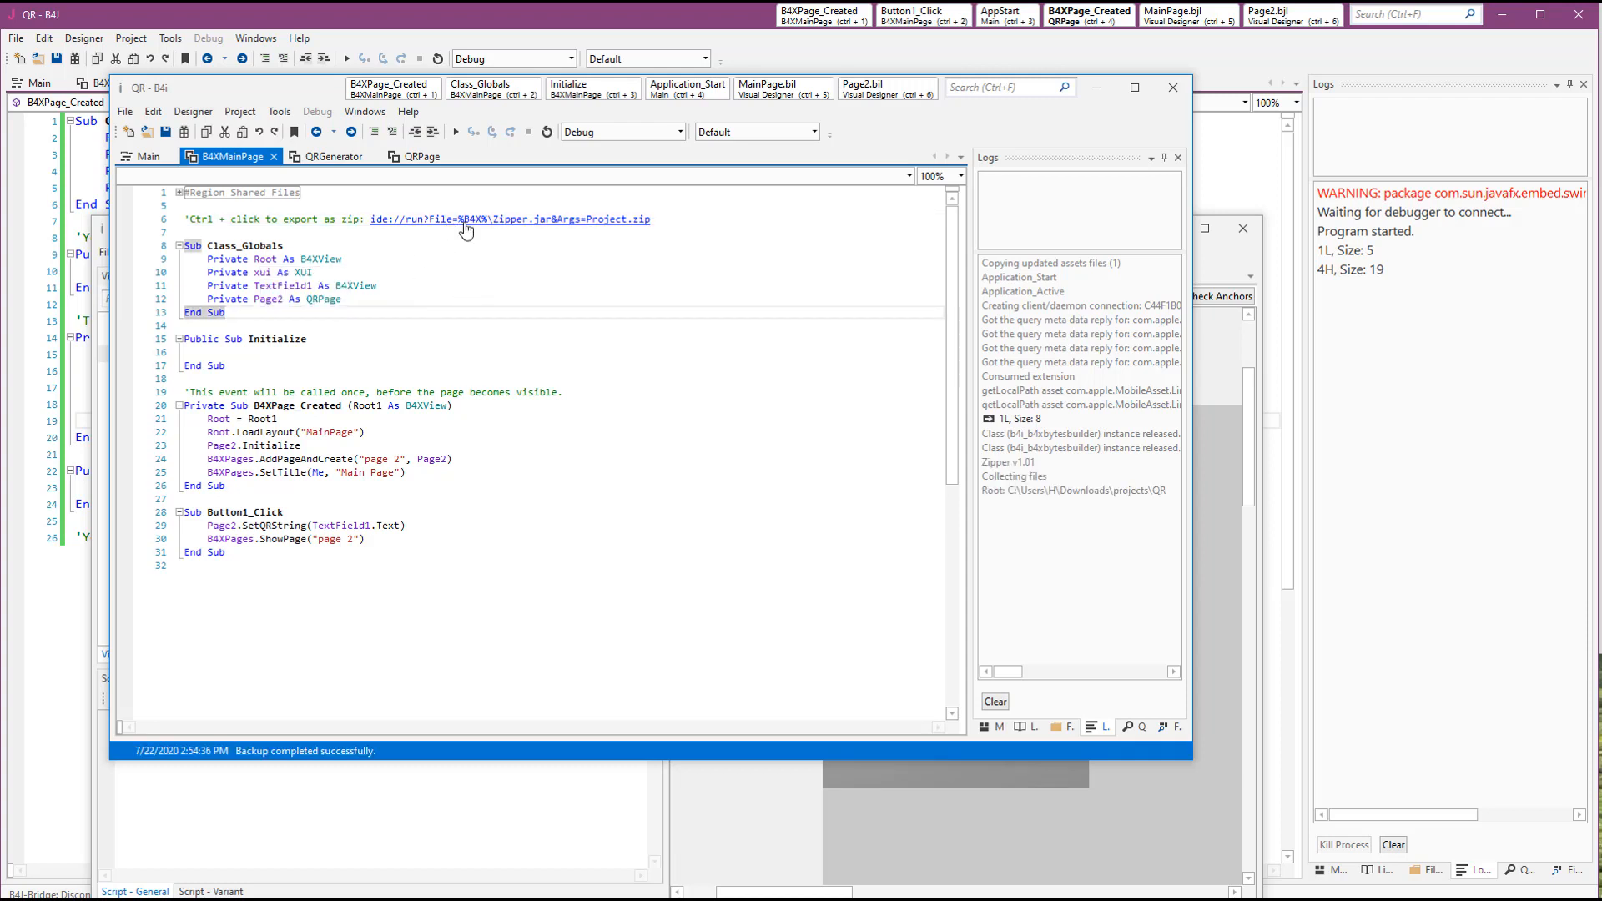
click(510, 220)
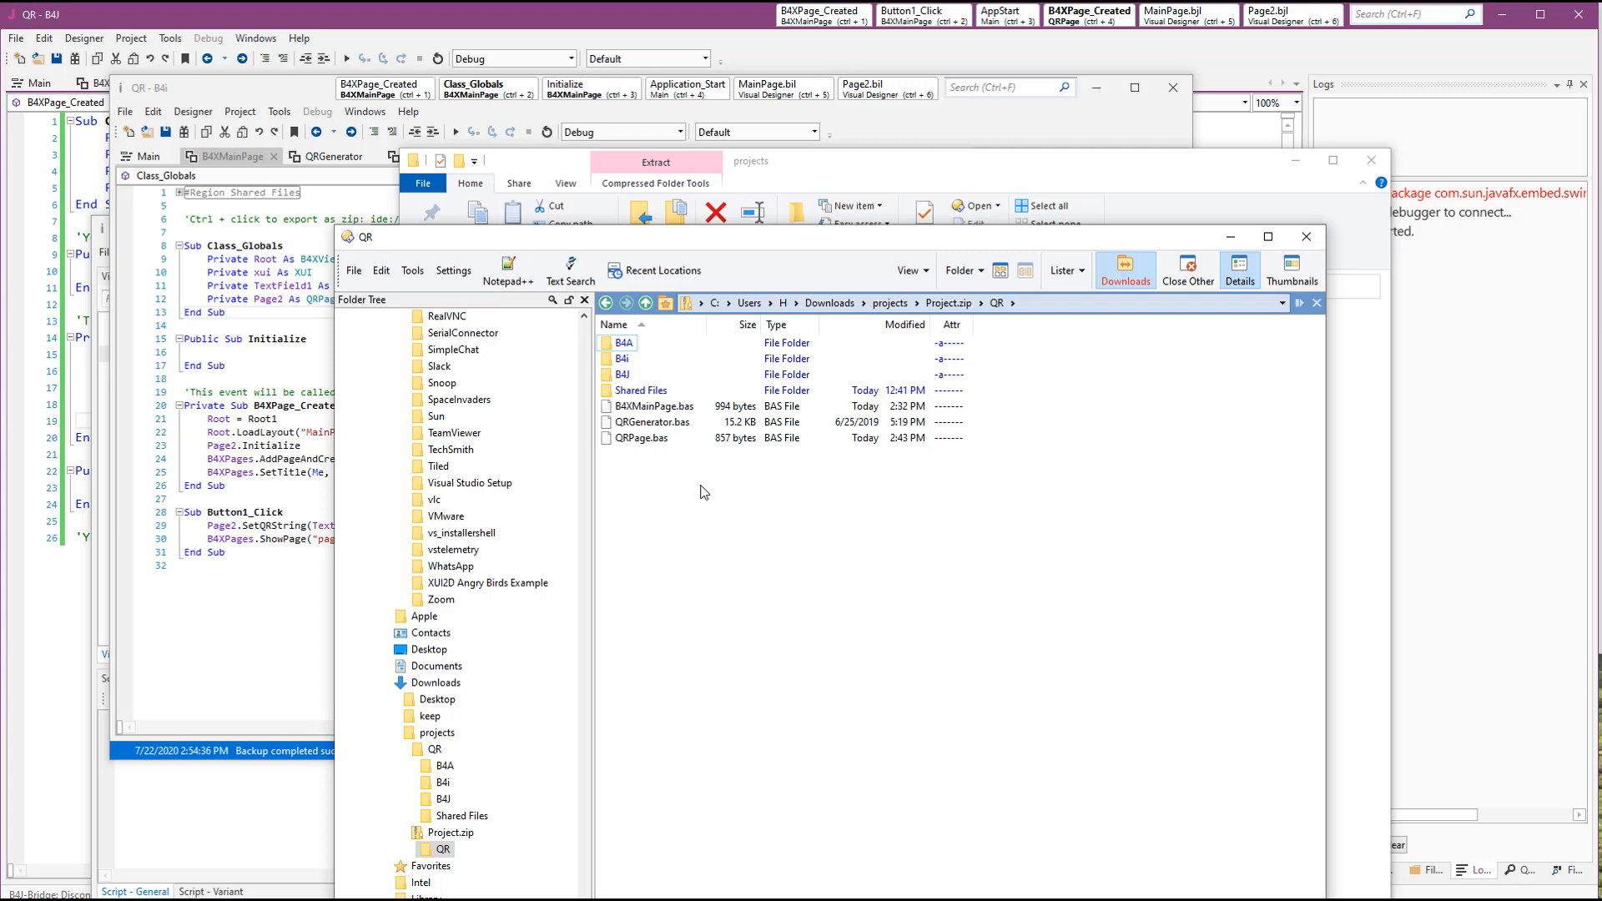
mouse_move(634, 390)
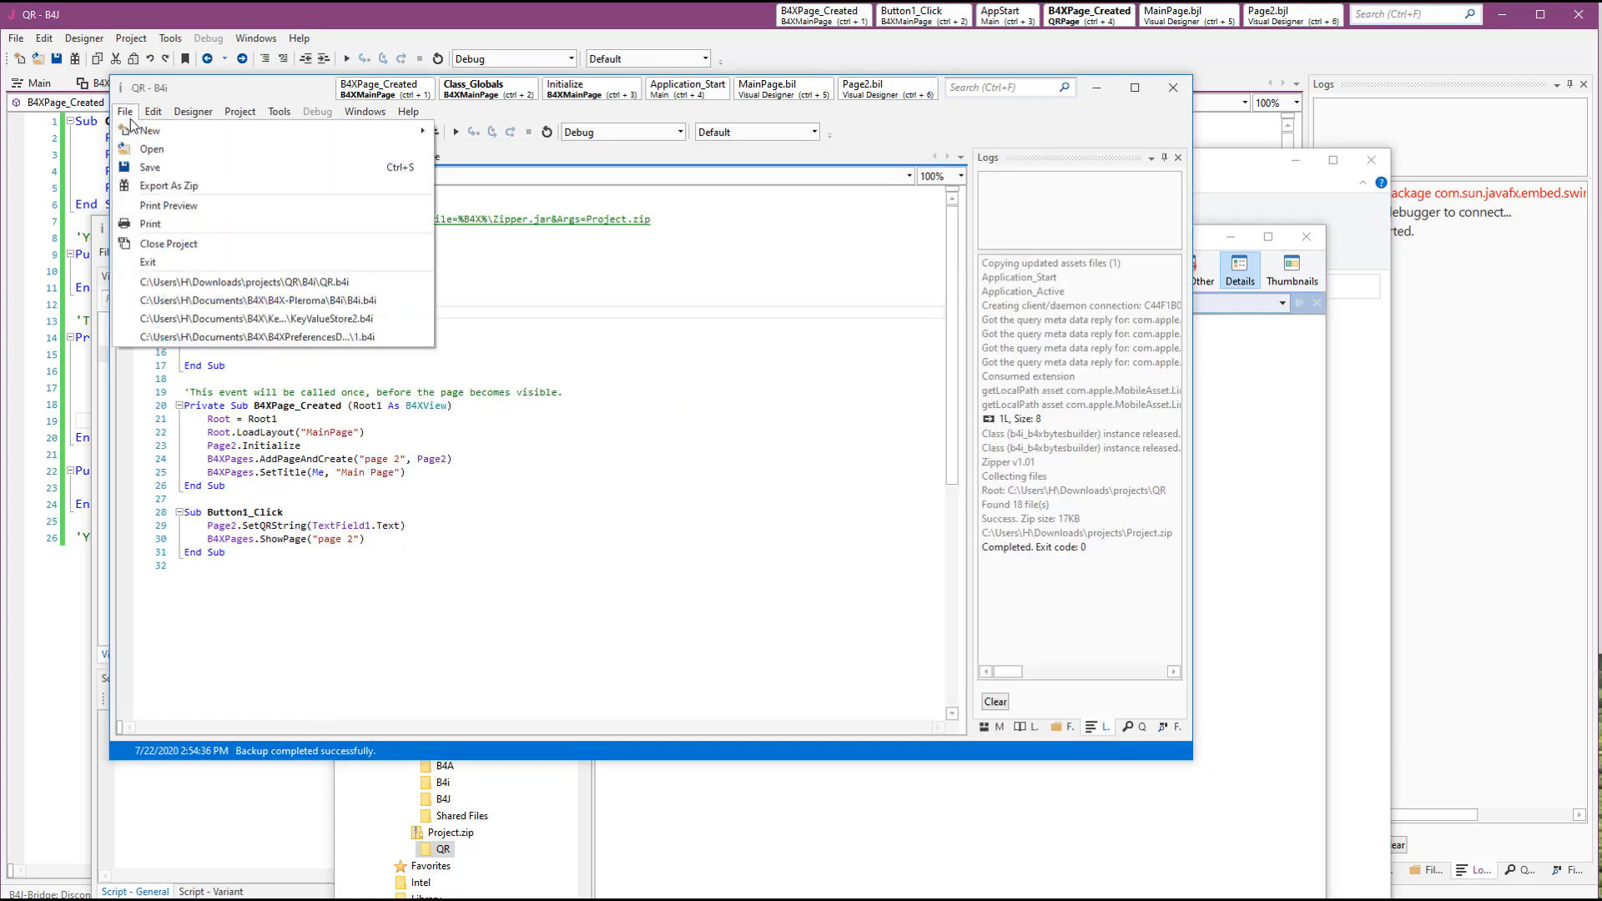
mouse_move(157, 185)
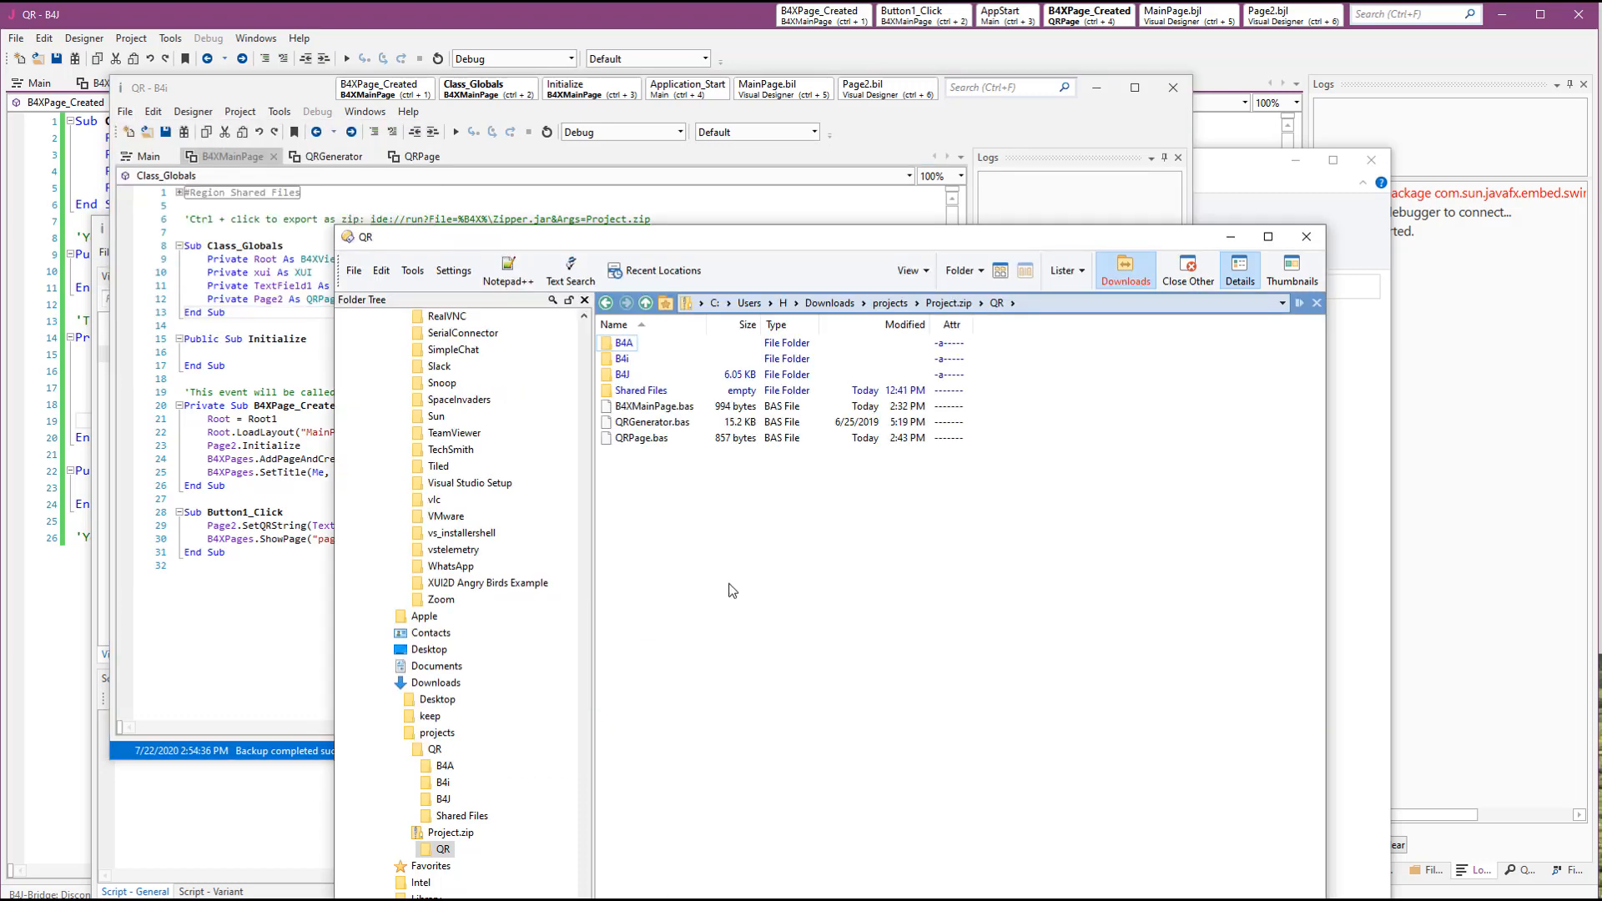
mouse_move(766, 620)
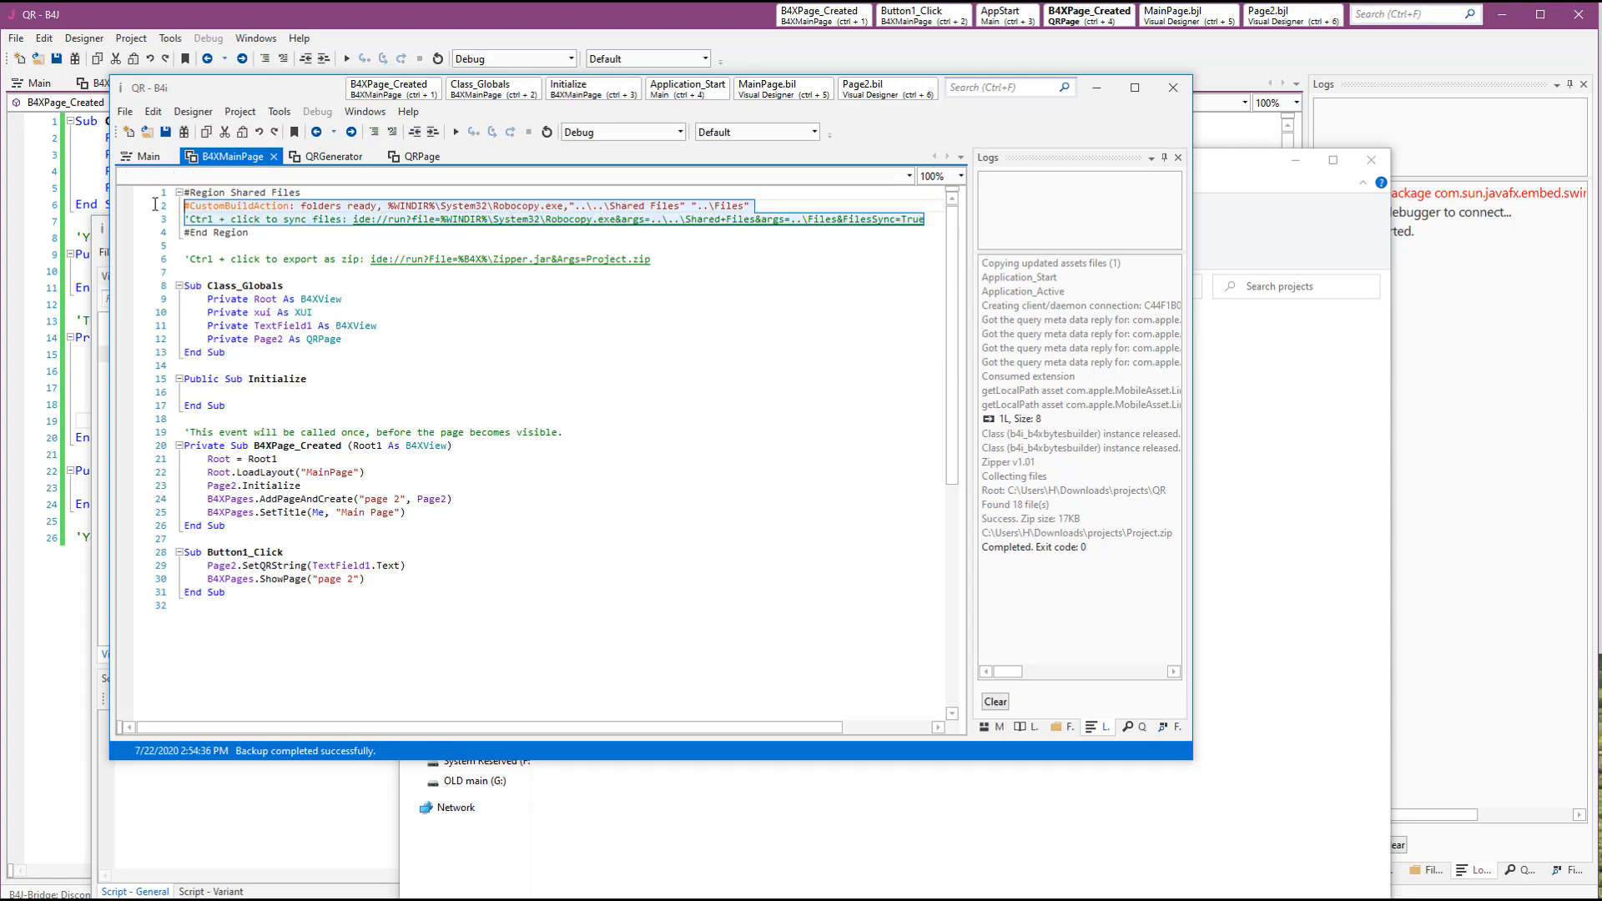
mouse_move(433, 297)
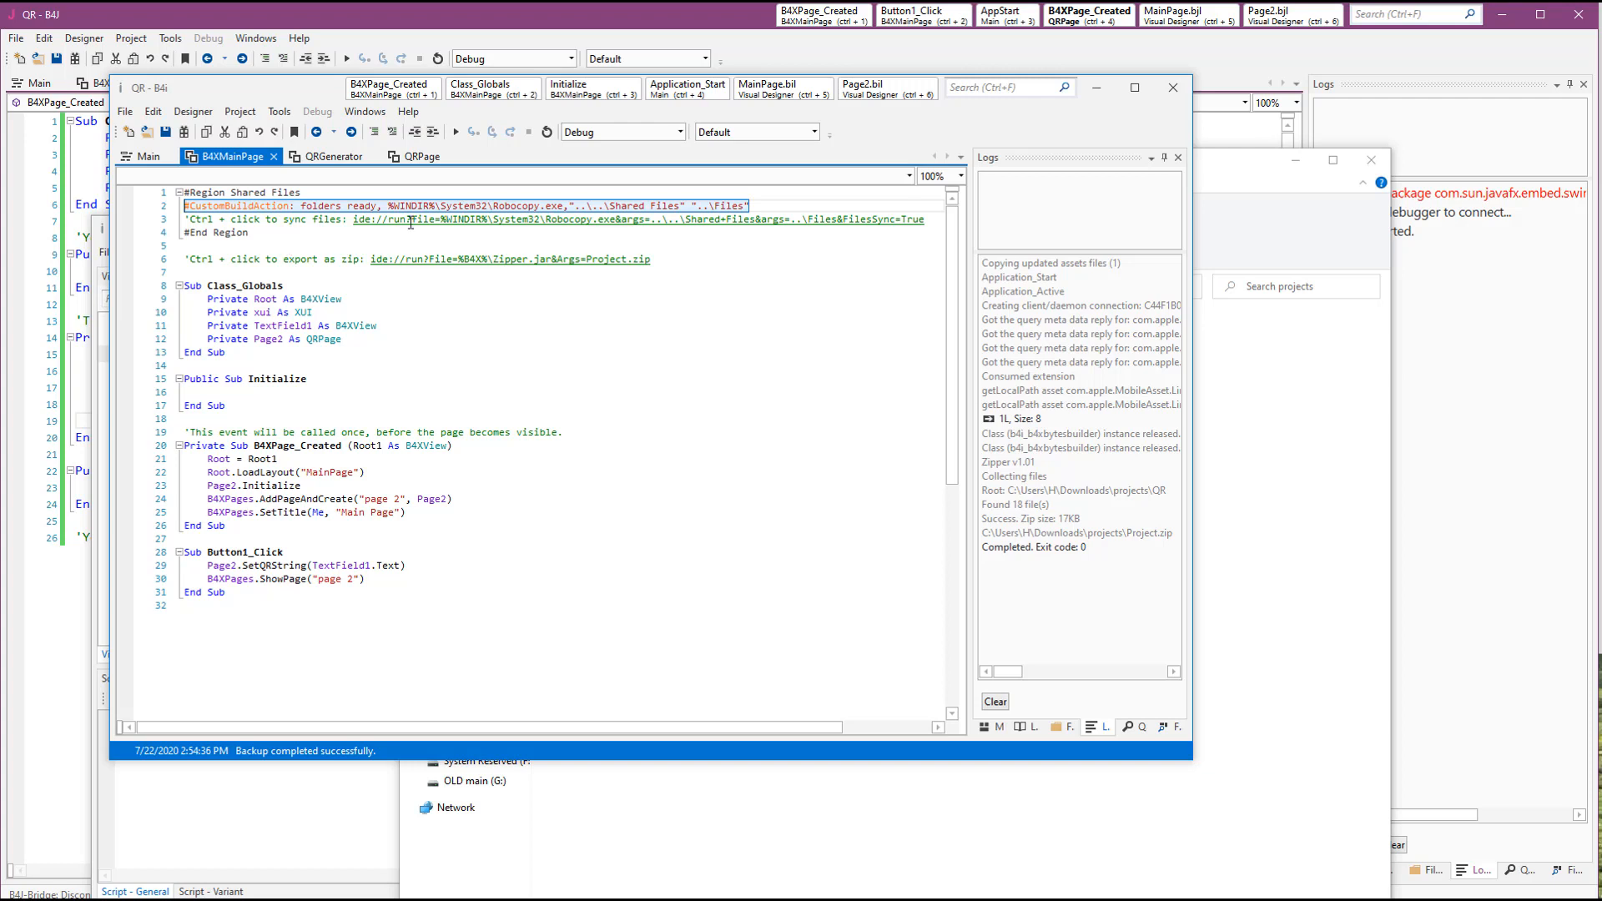
mouse_move(411, 222)
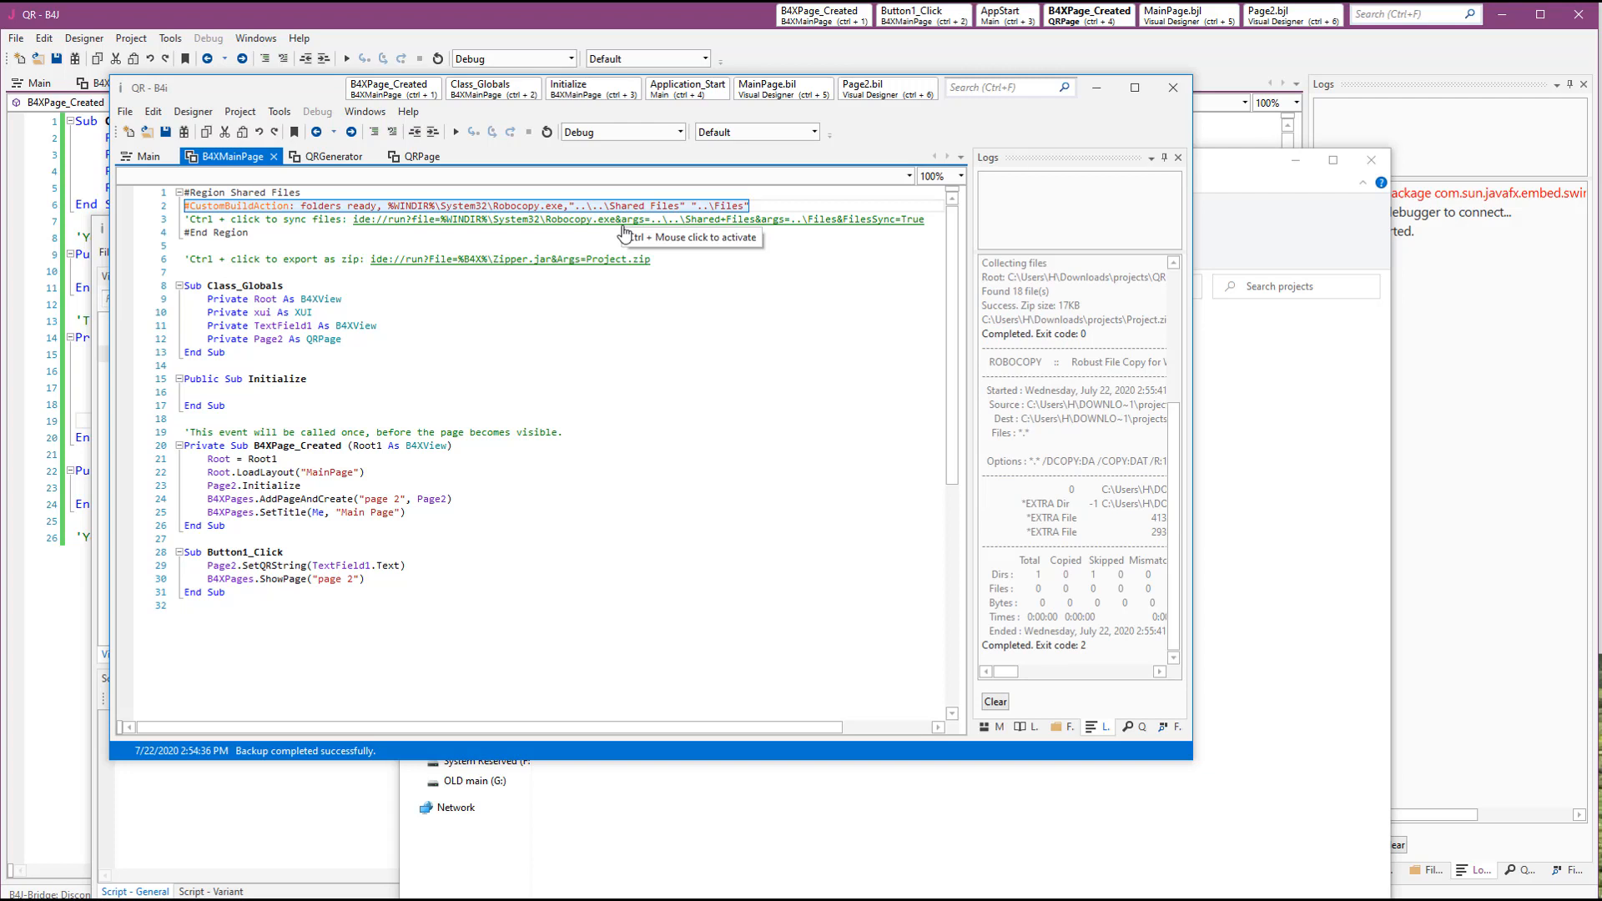
mouse_move(1053, 718)
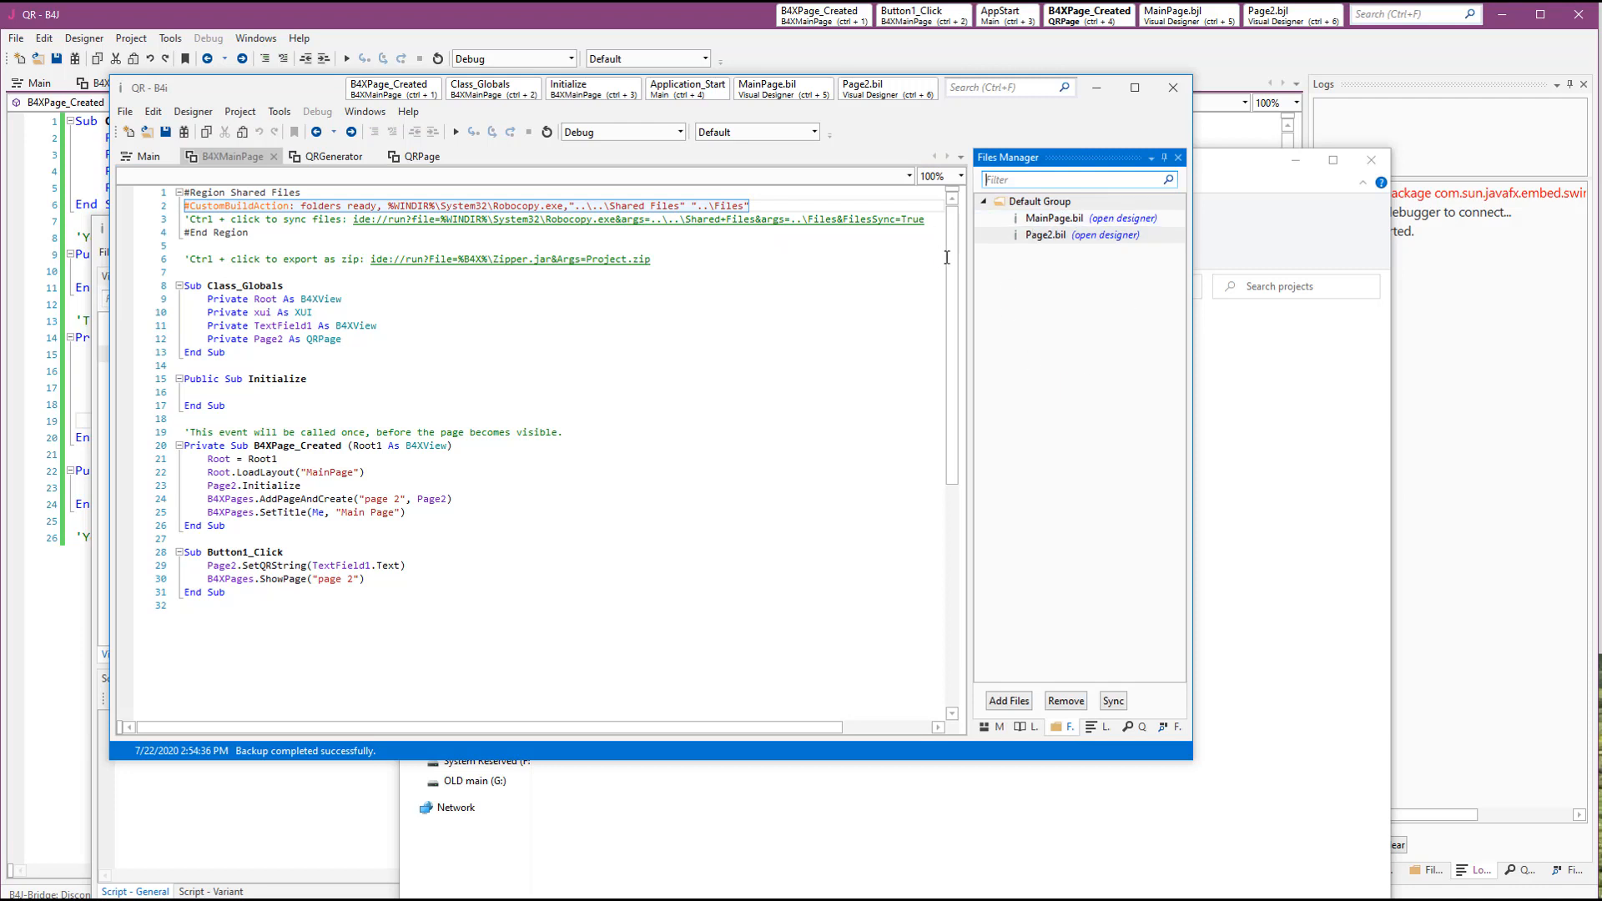
mouse_move(789, 414)
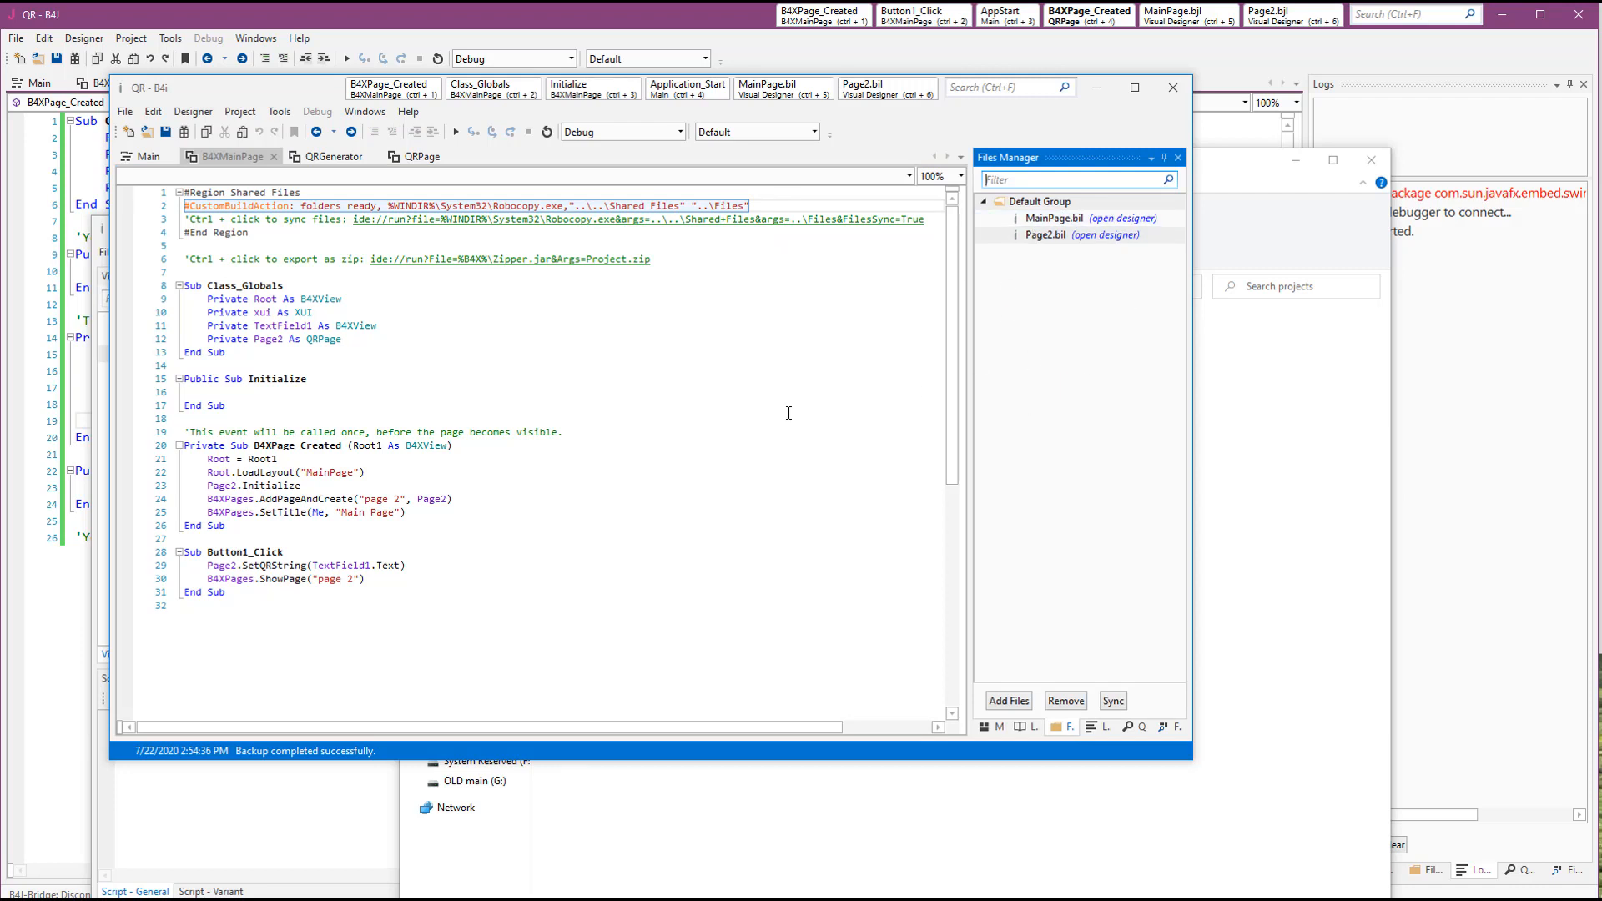
mouse_move(494, 234)
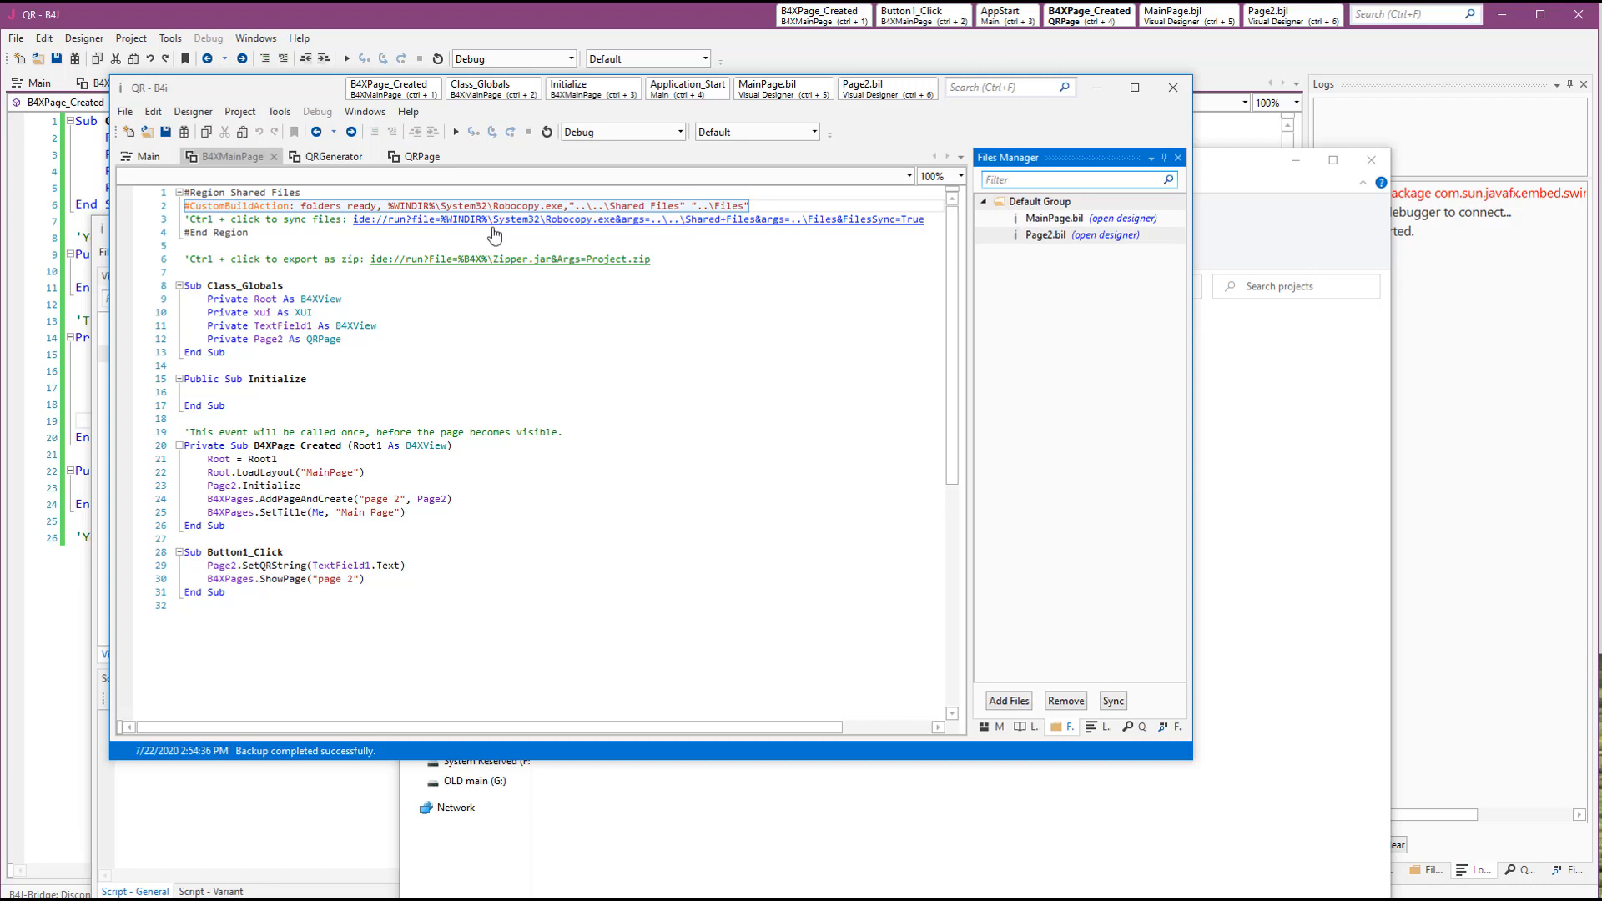